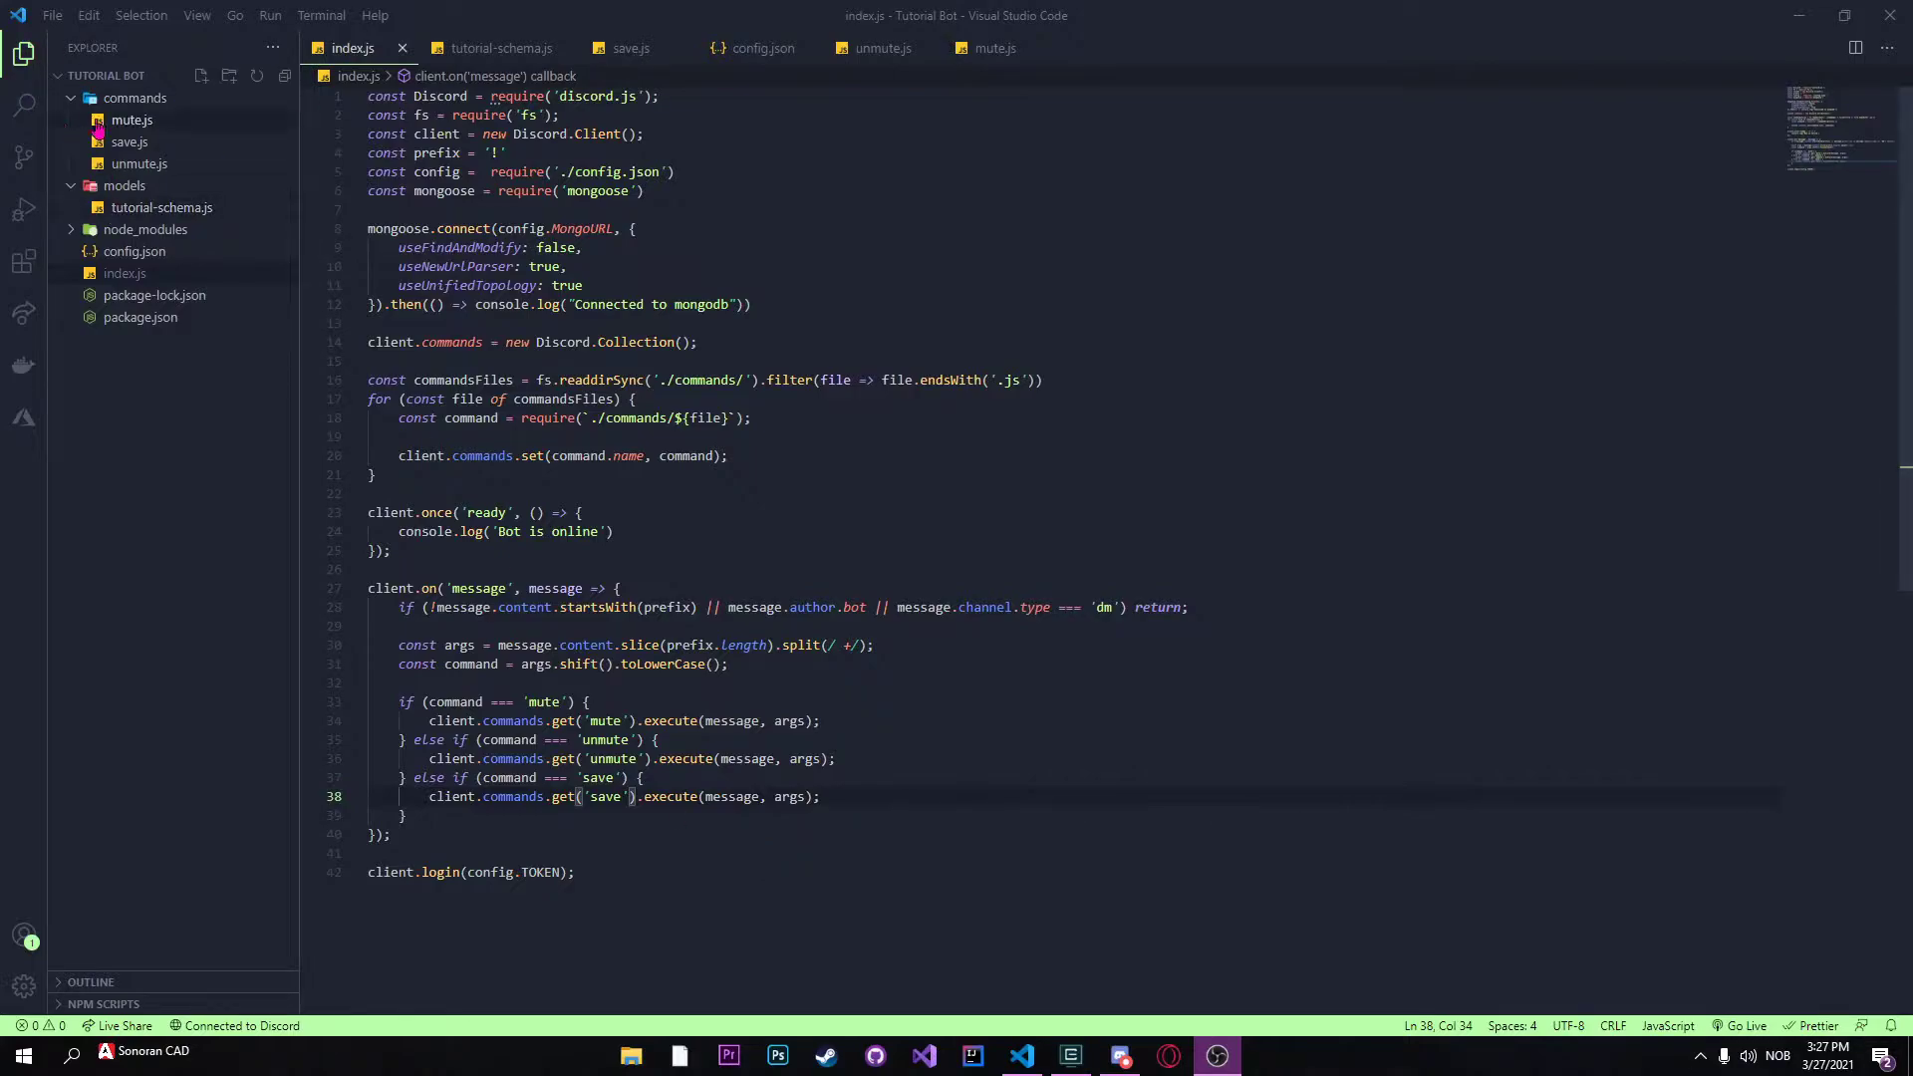
mouse_move(829, 197)
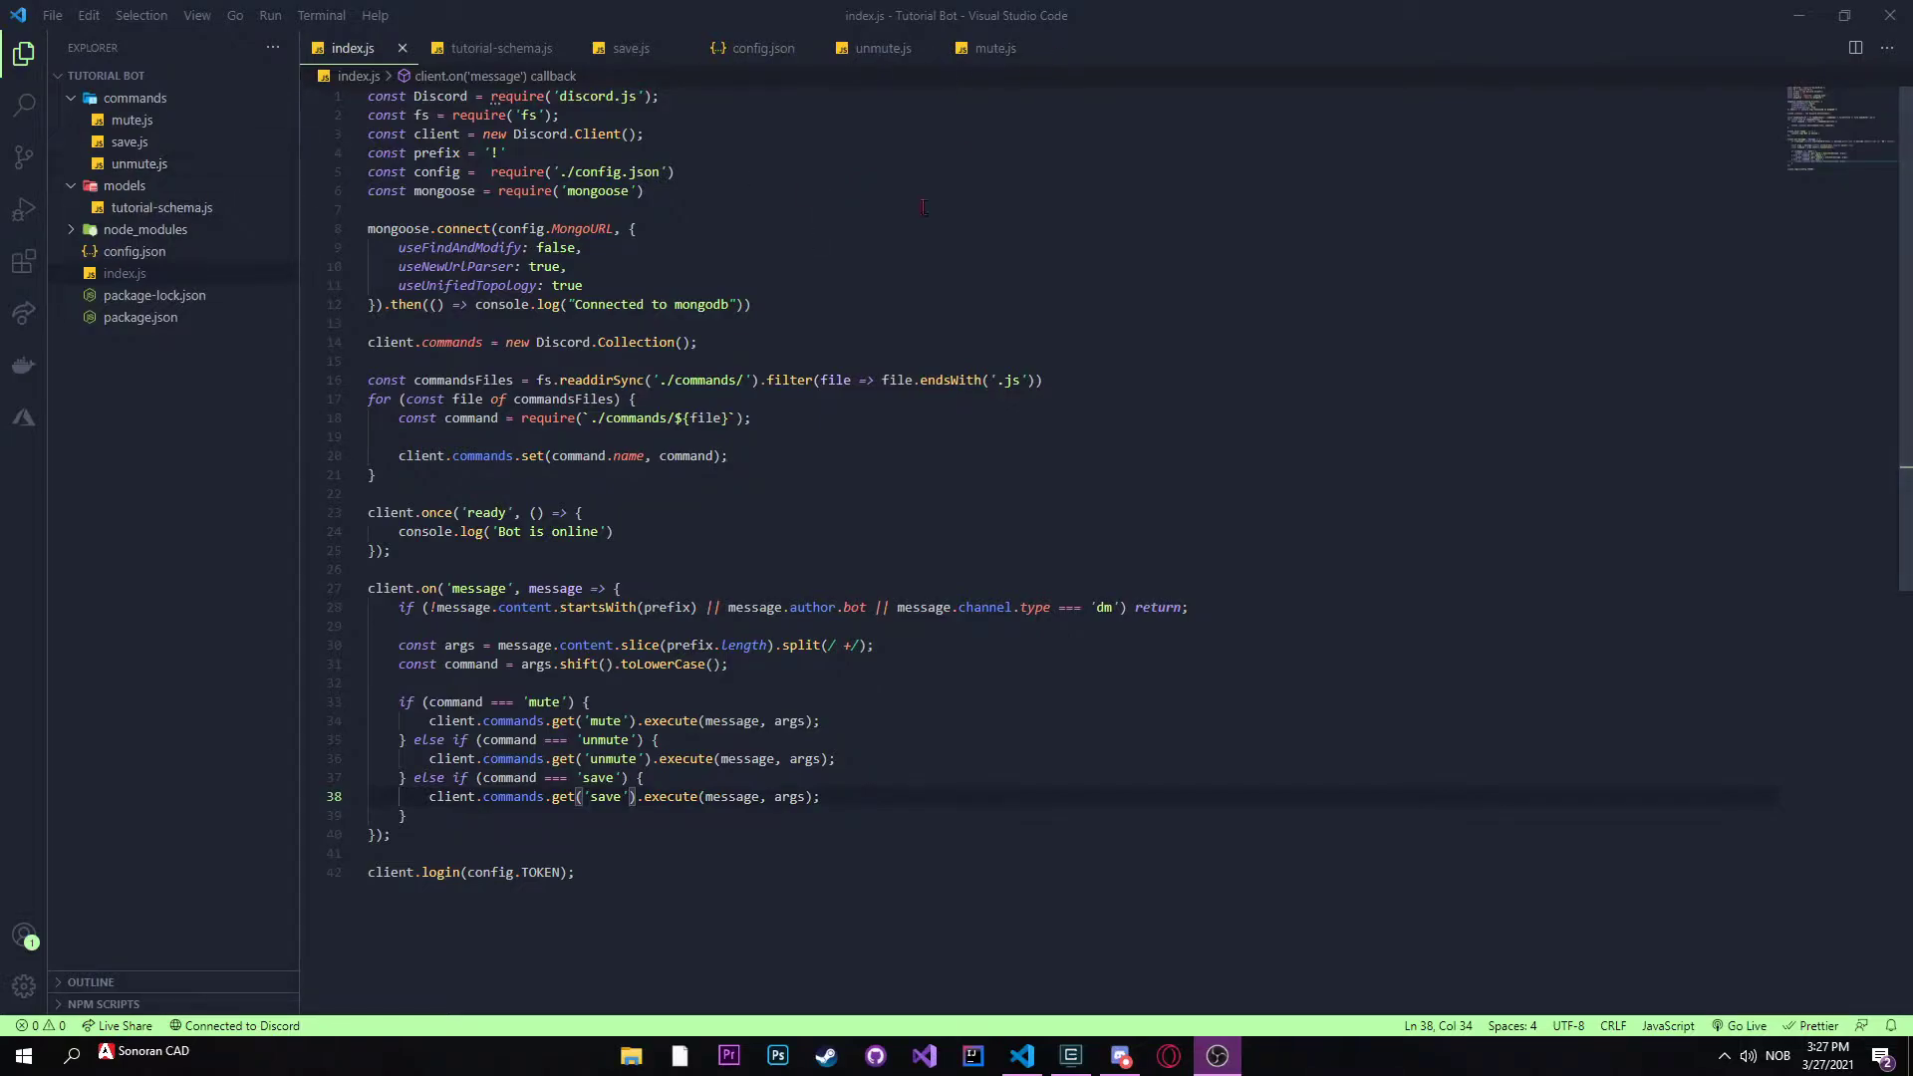
Step: Create a new file named afk-schema.js inside the models folder
right_click(121, 186)
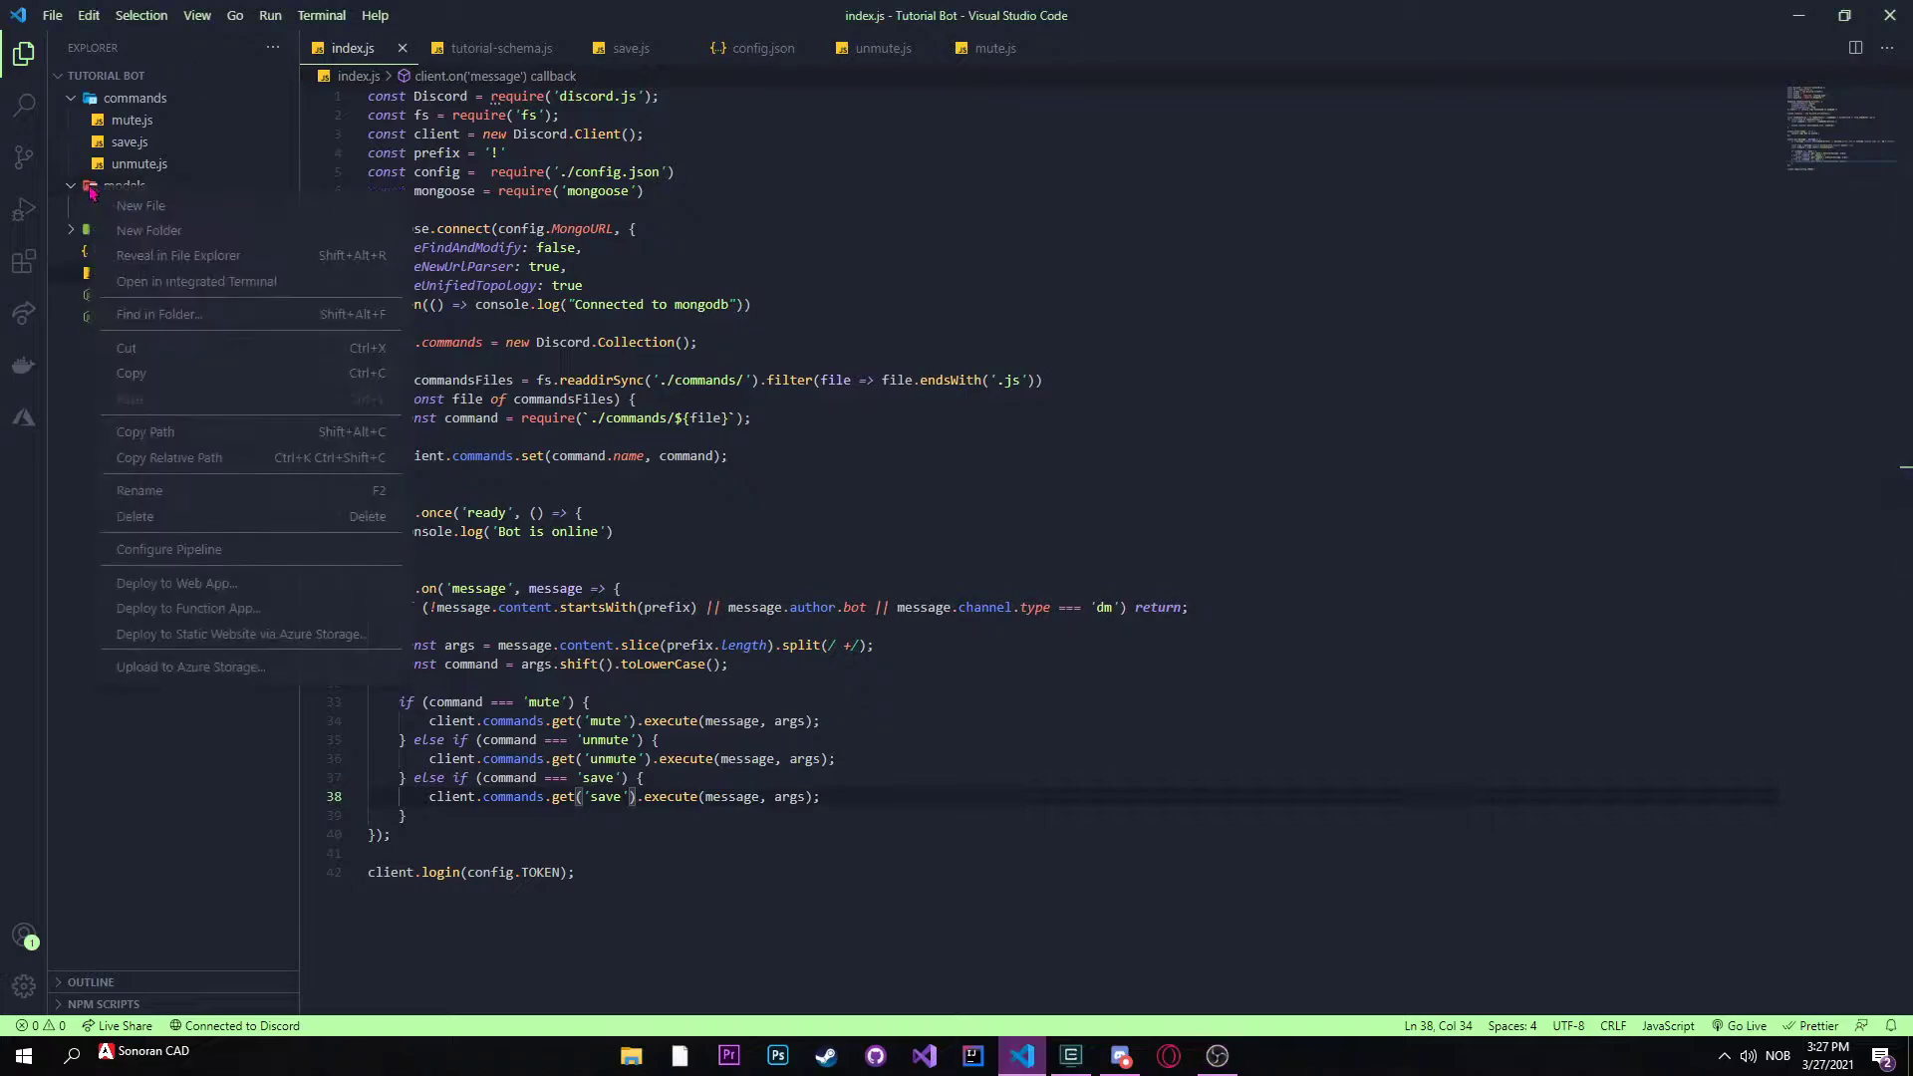
click(140, 205)
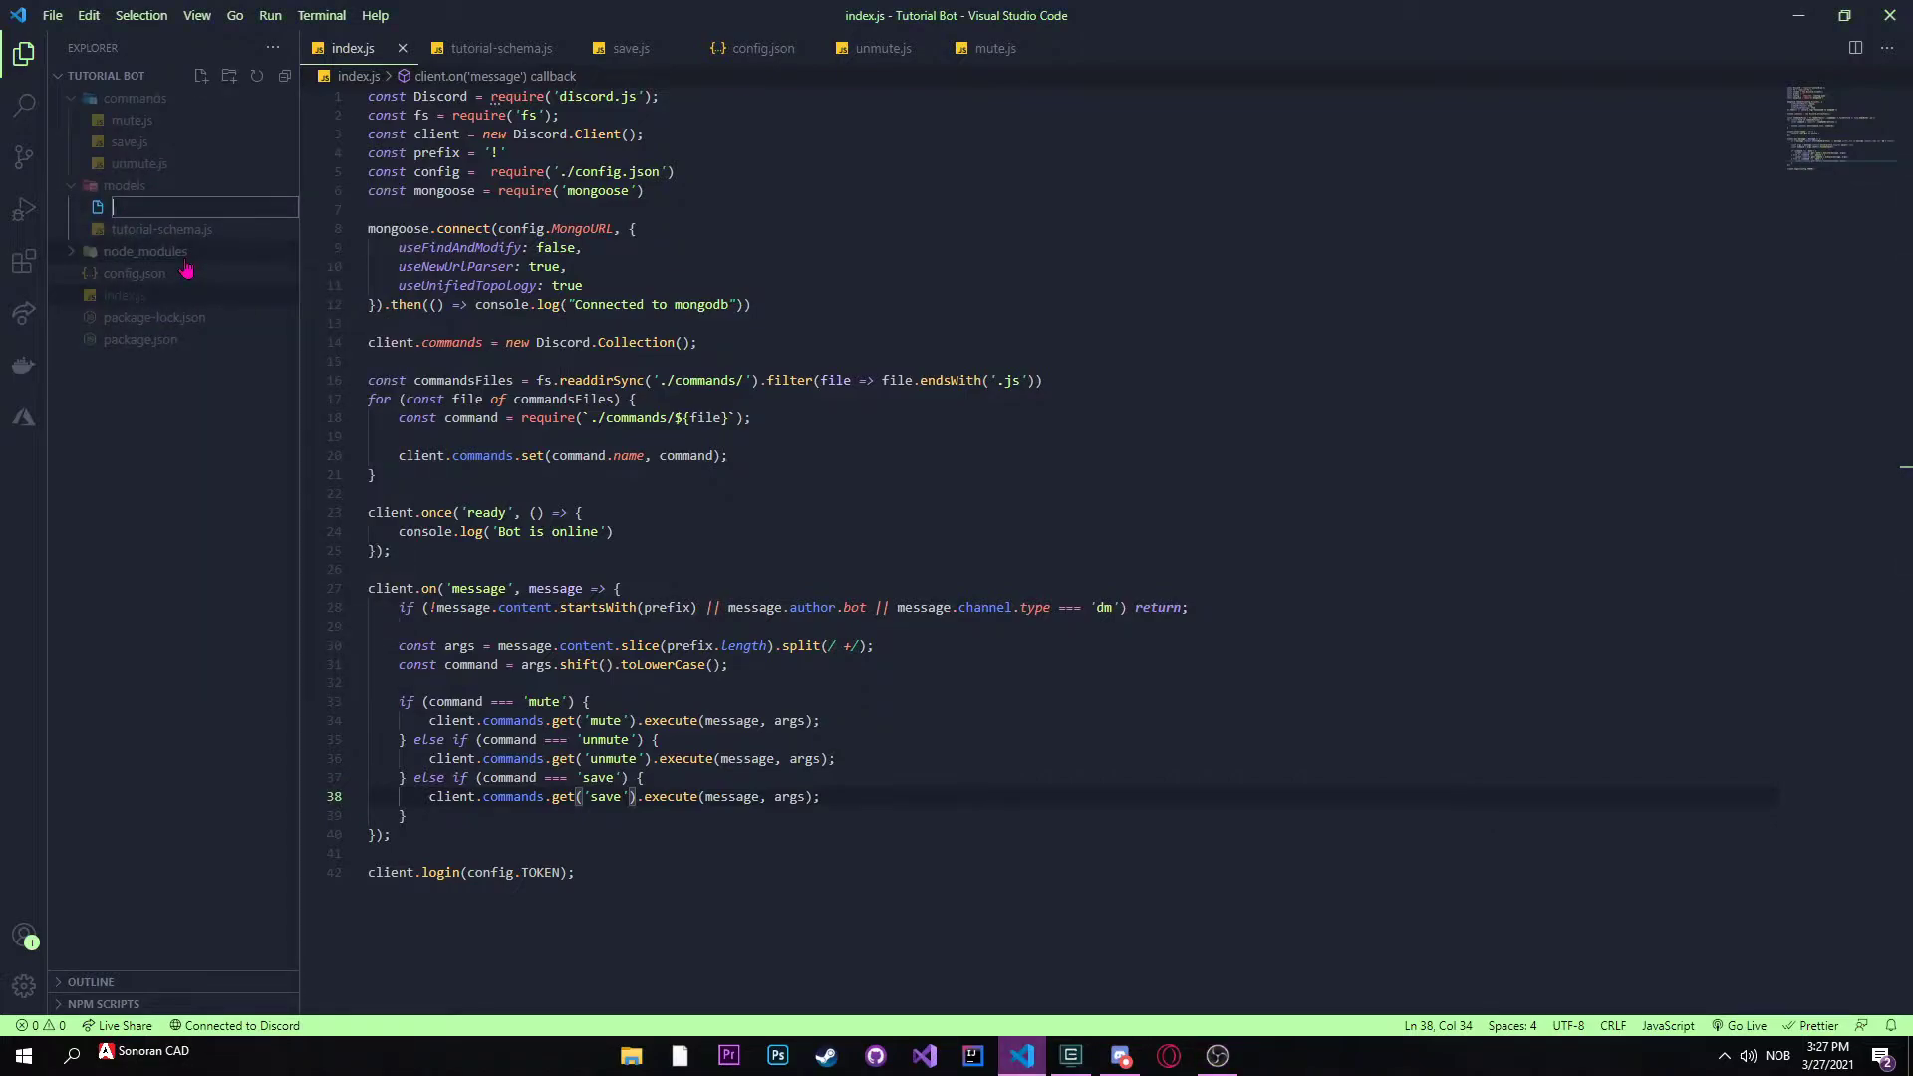
text(afk-schema.js)
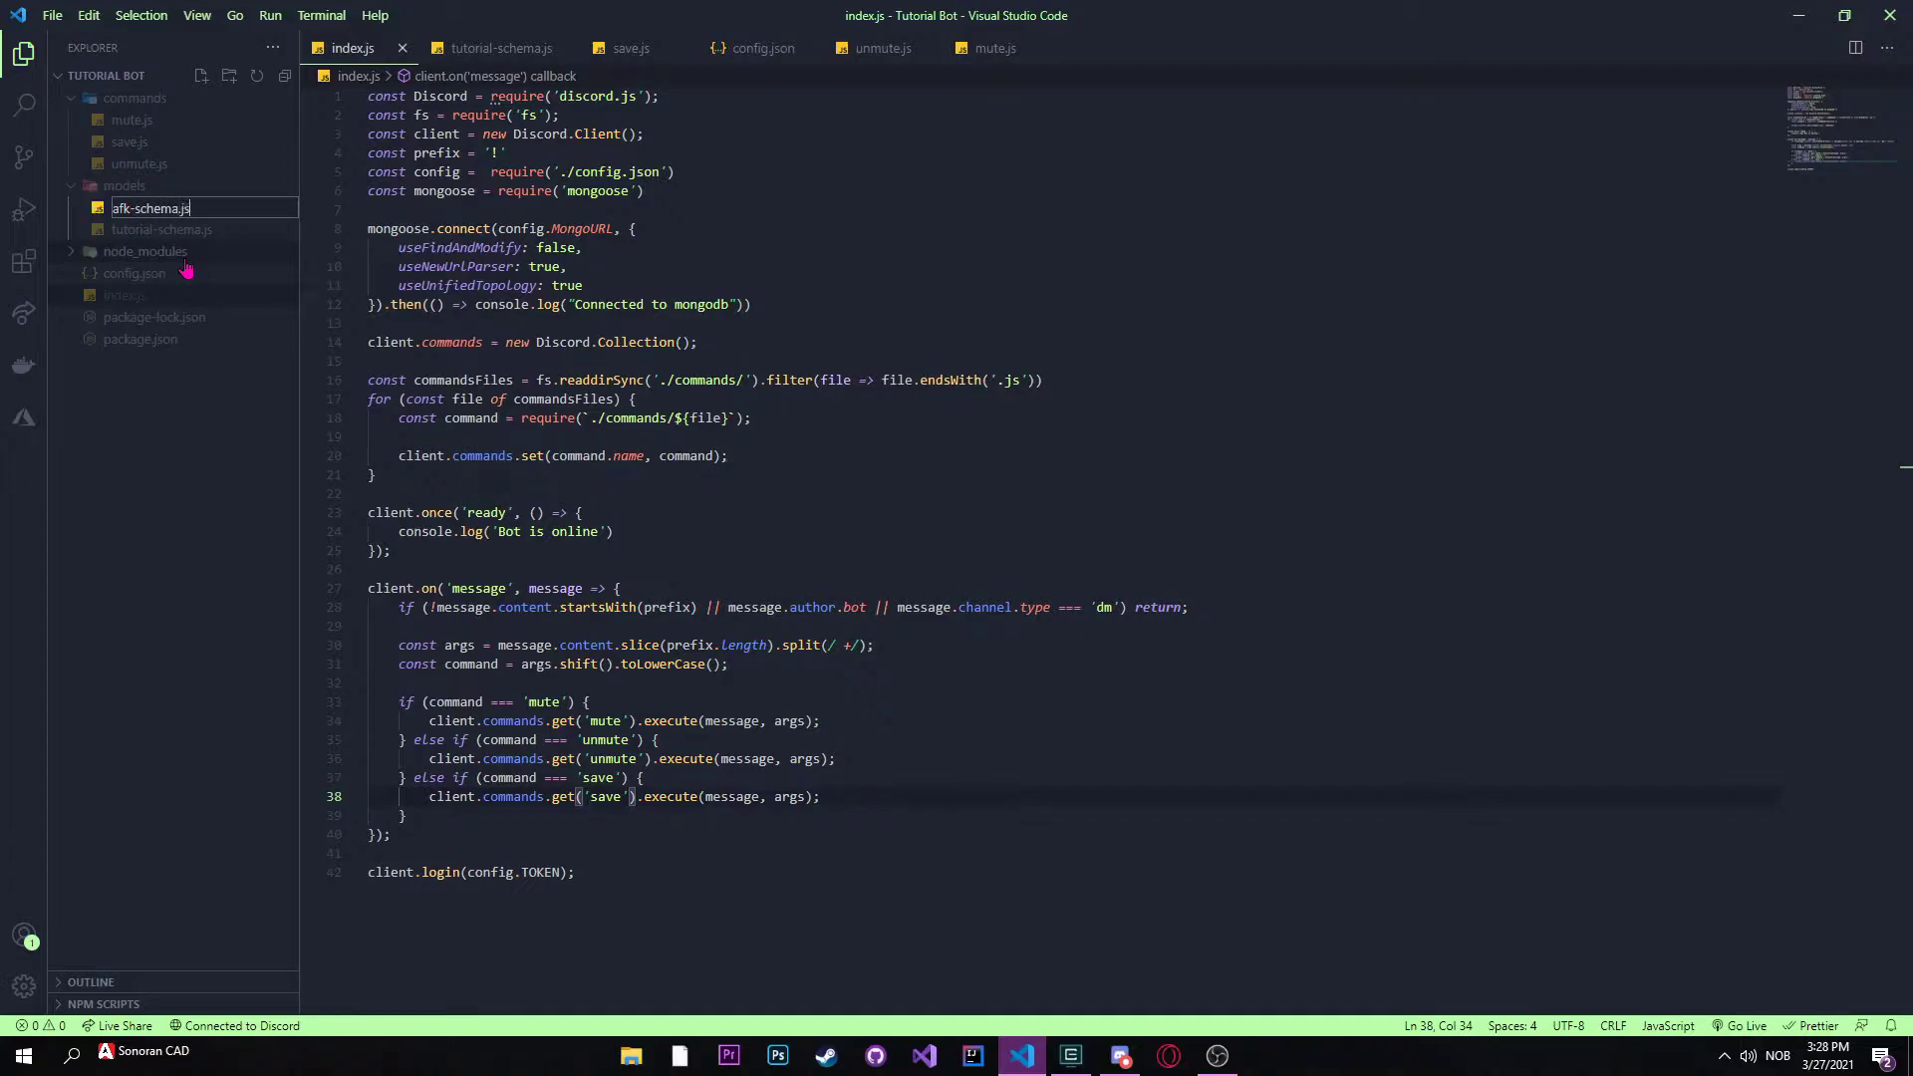
key(Enter)
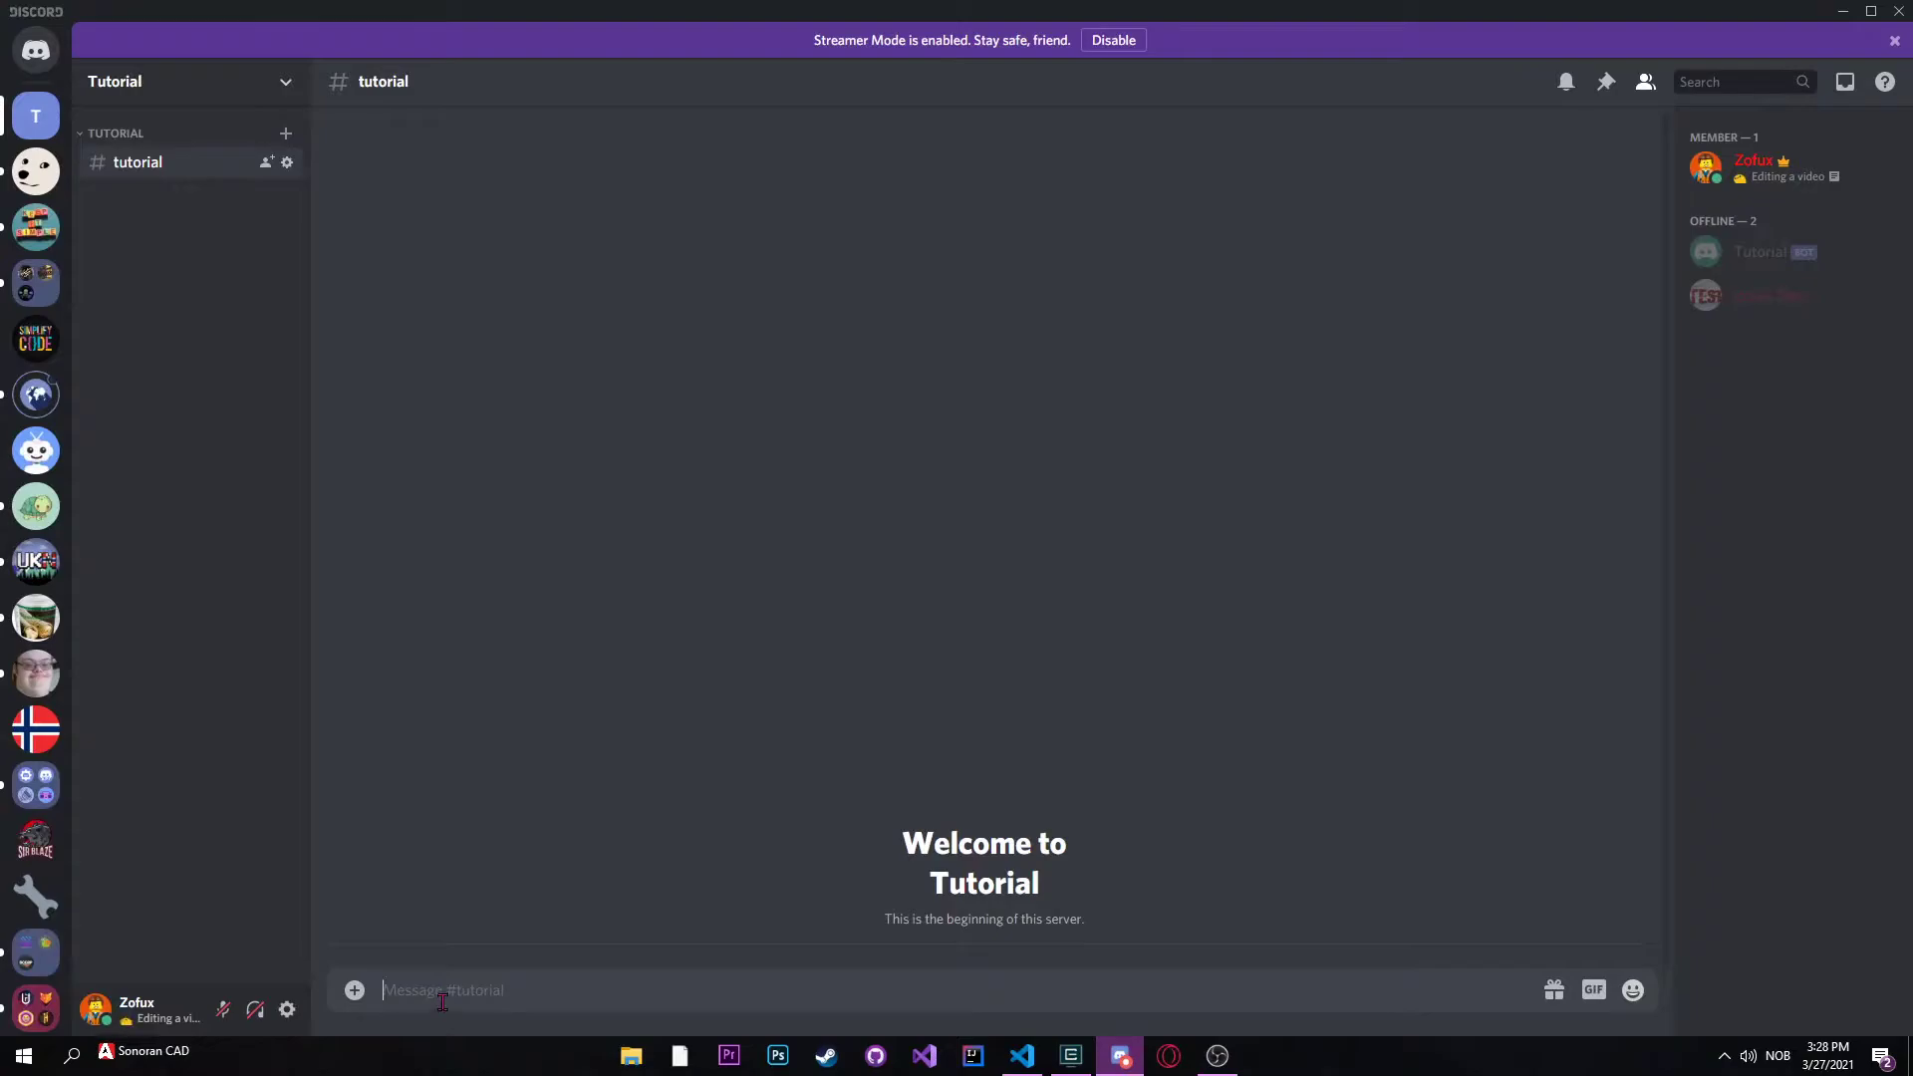
text(!afk)
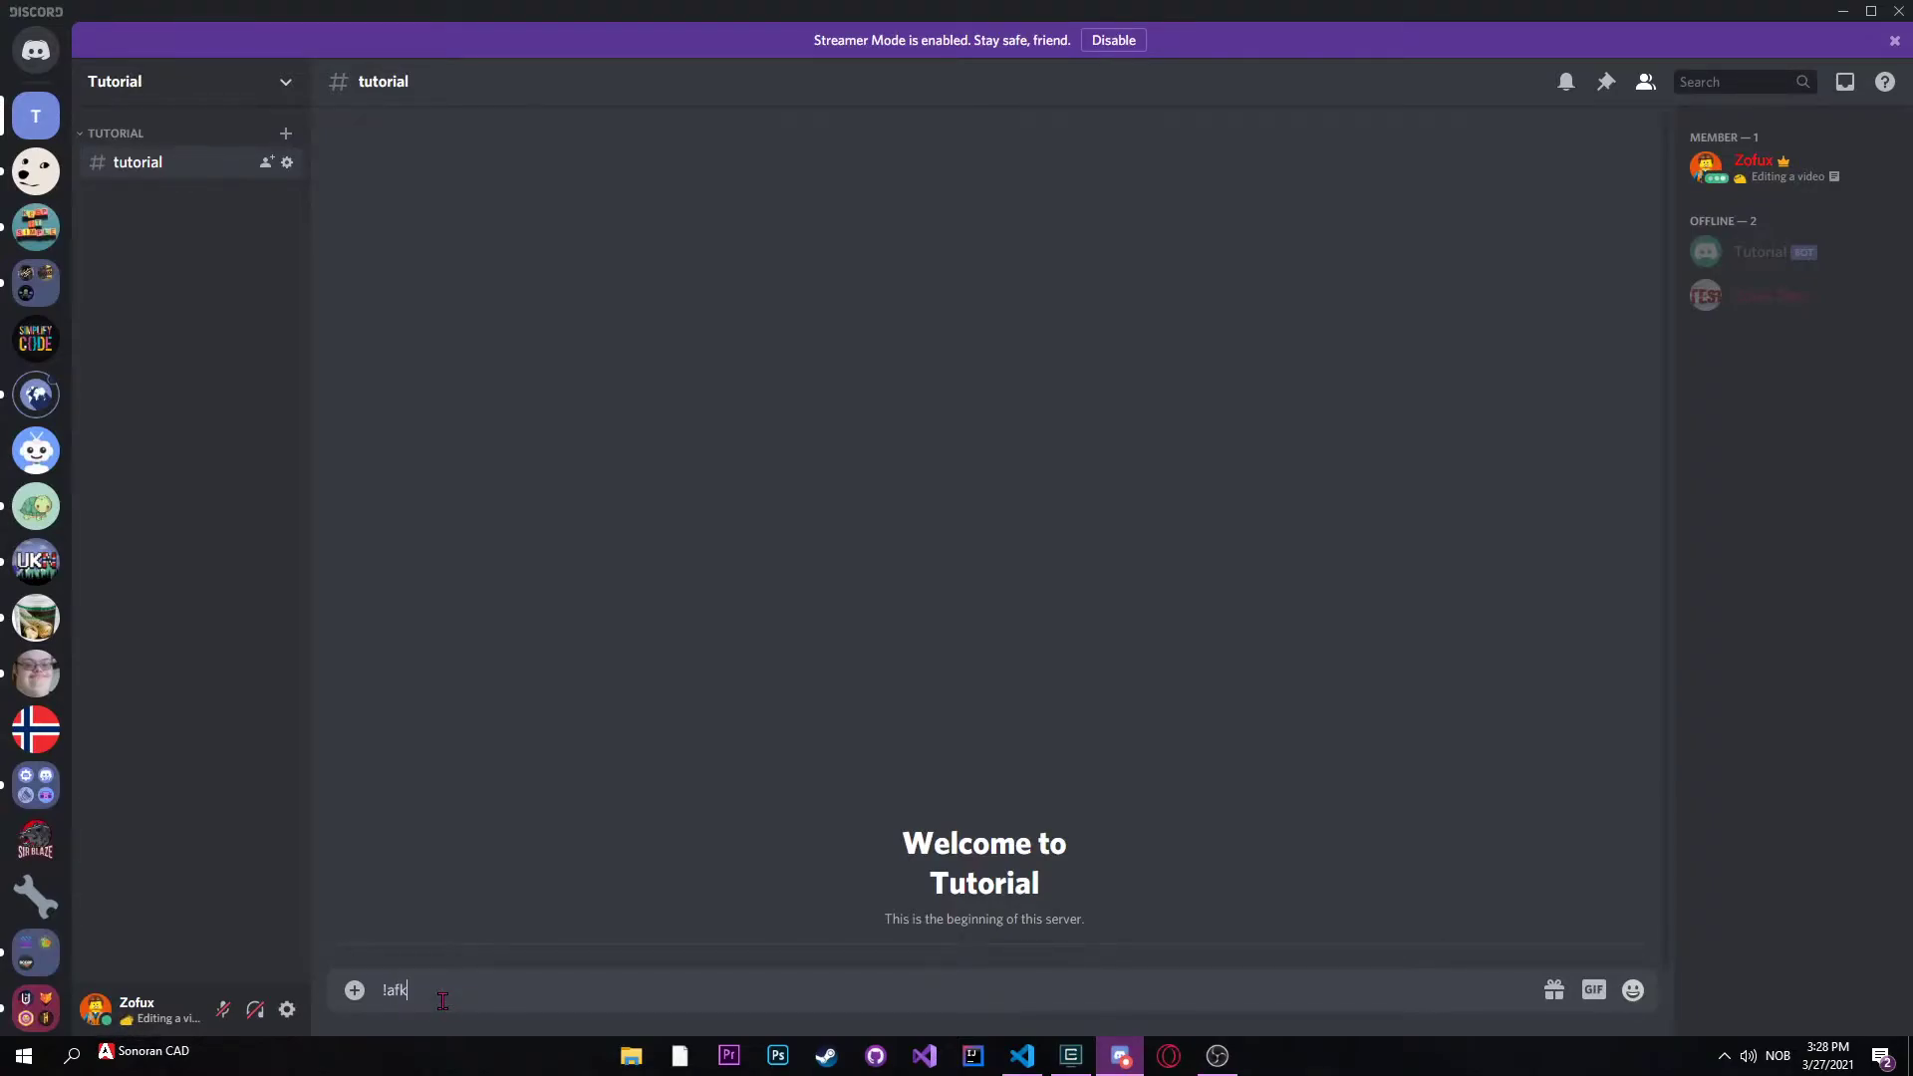
key(backspace)
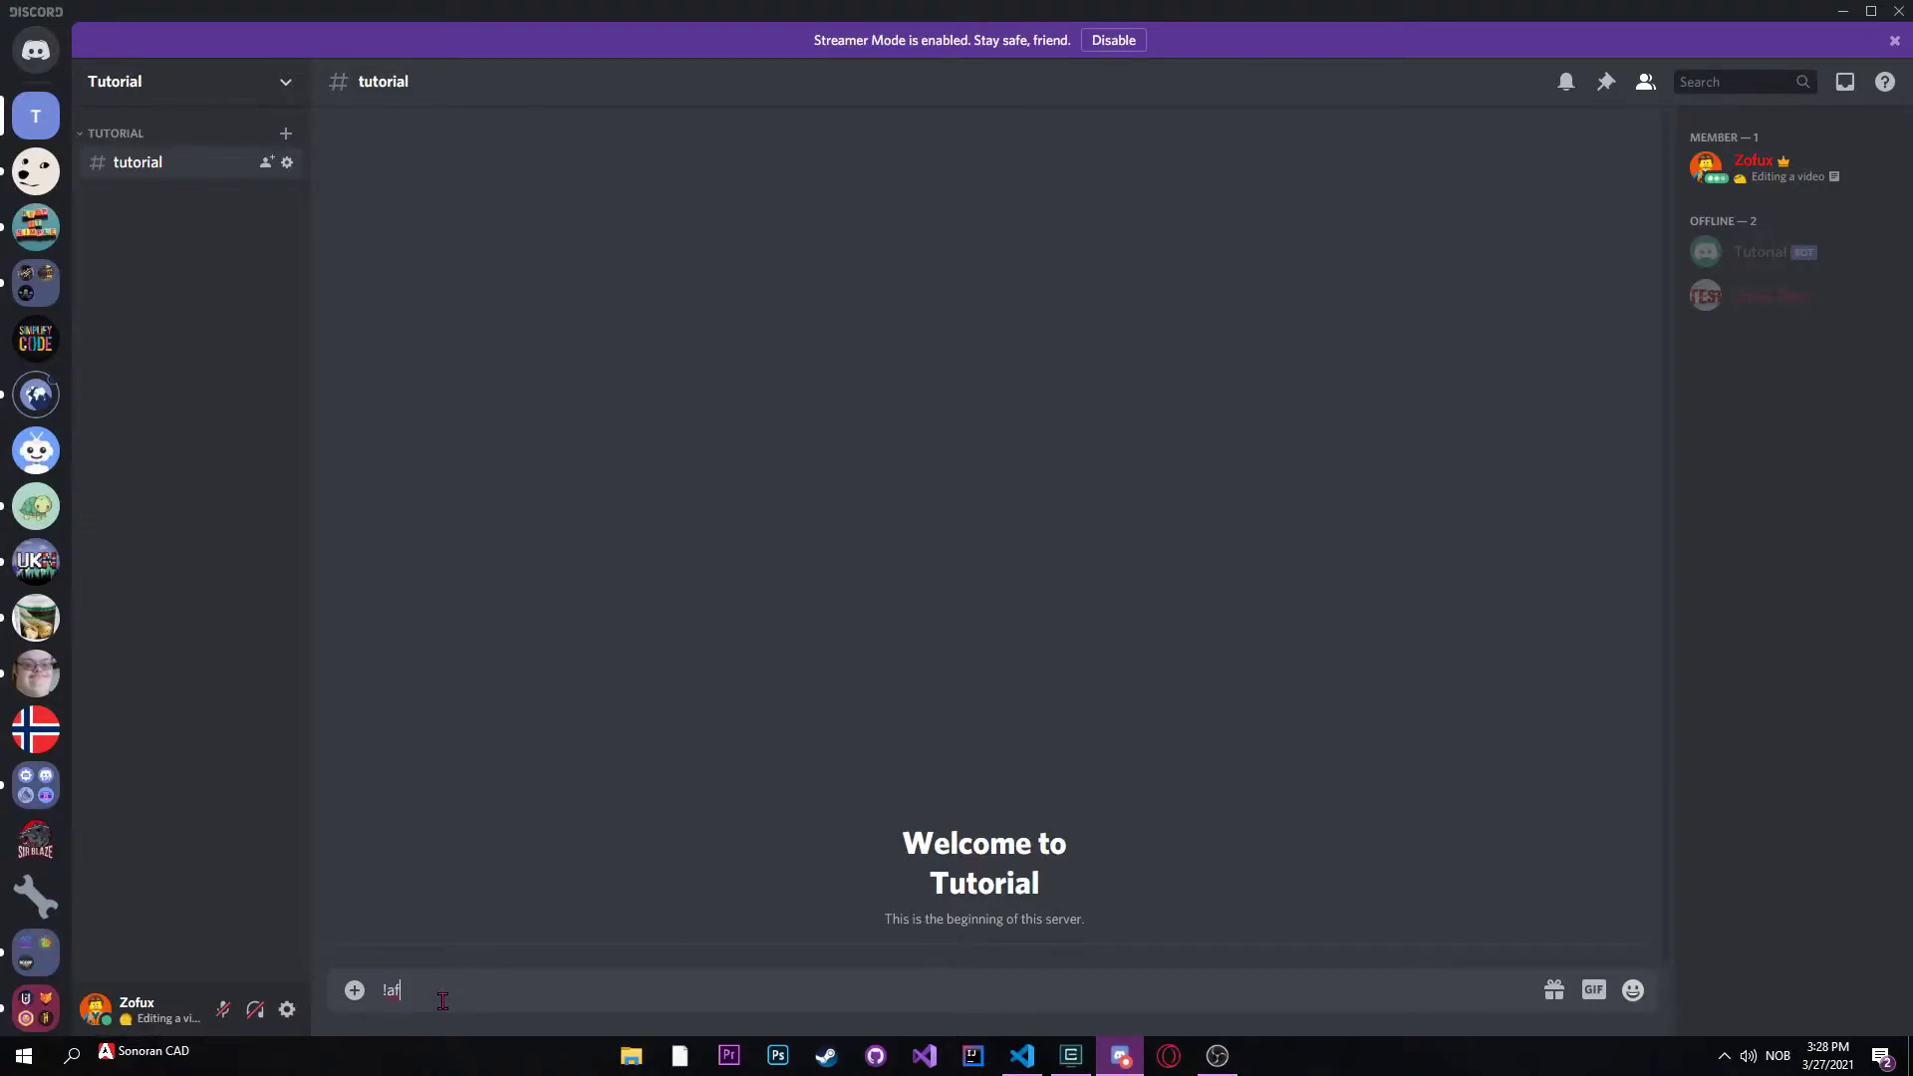
click(1071, 1057)
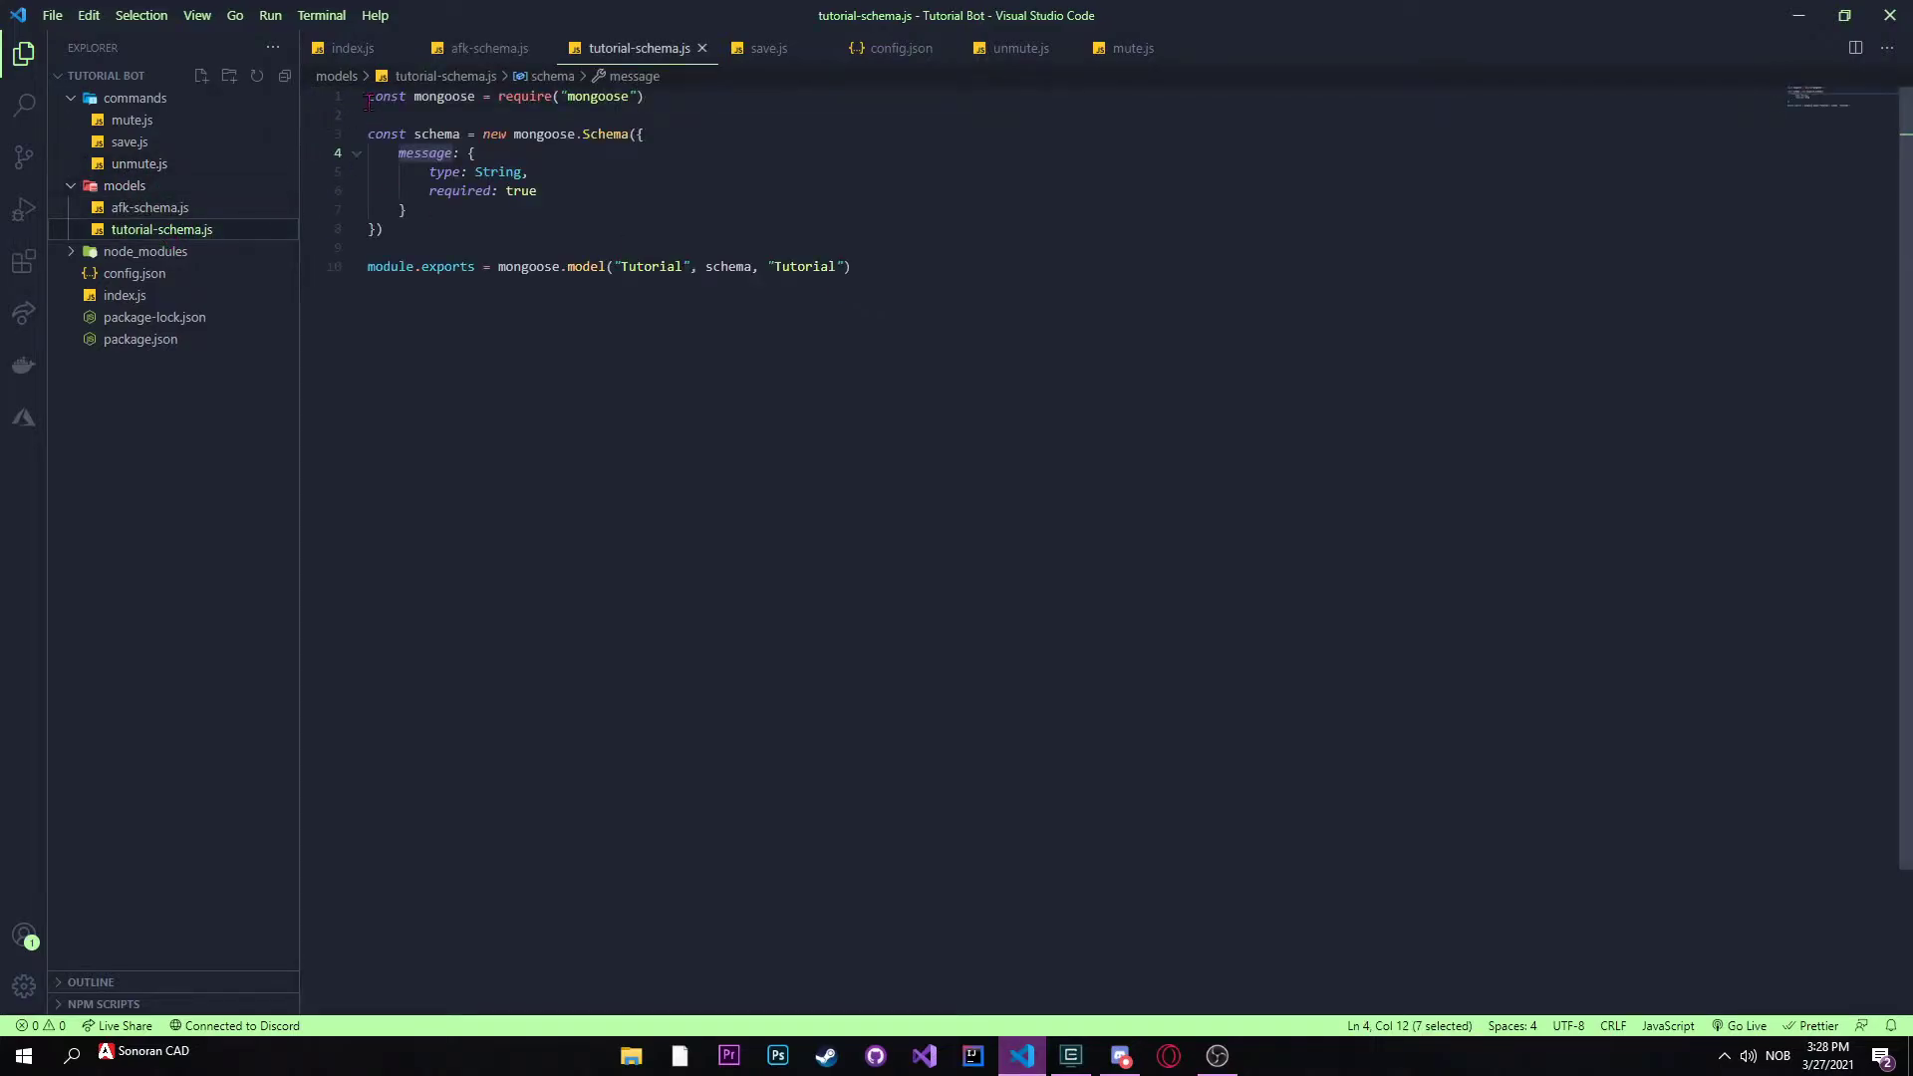
Step: Copy the tutorial schema into afk-schema.js and rename the model to 'AFK Members'
key(ctrl+a)
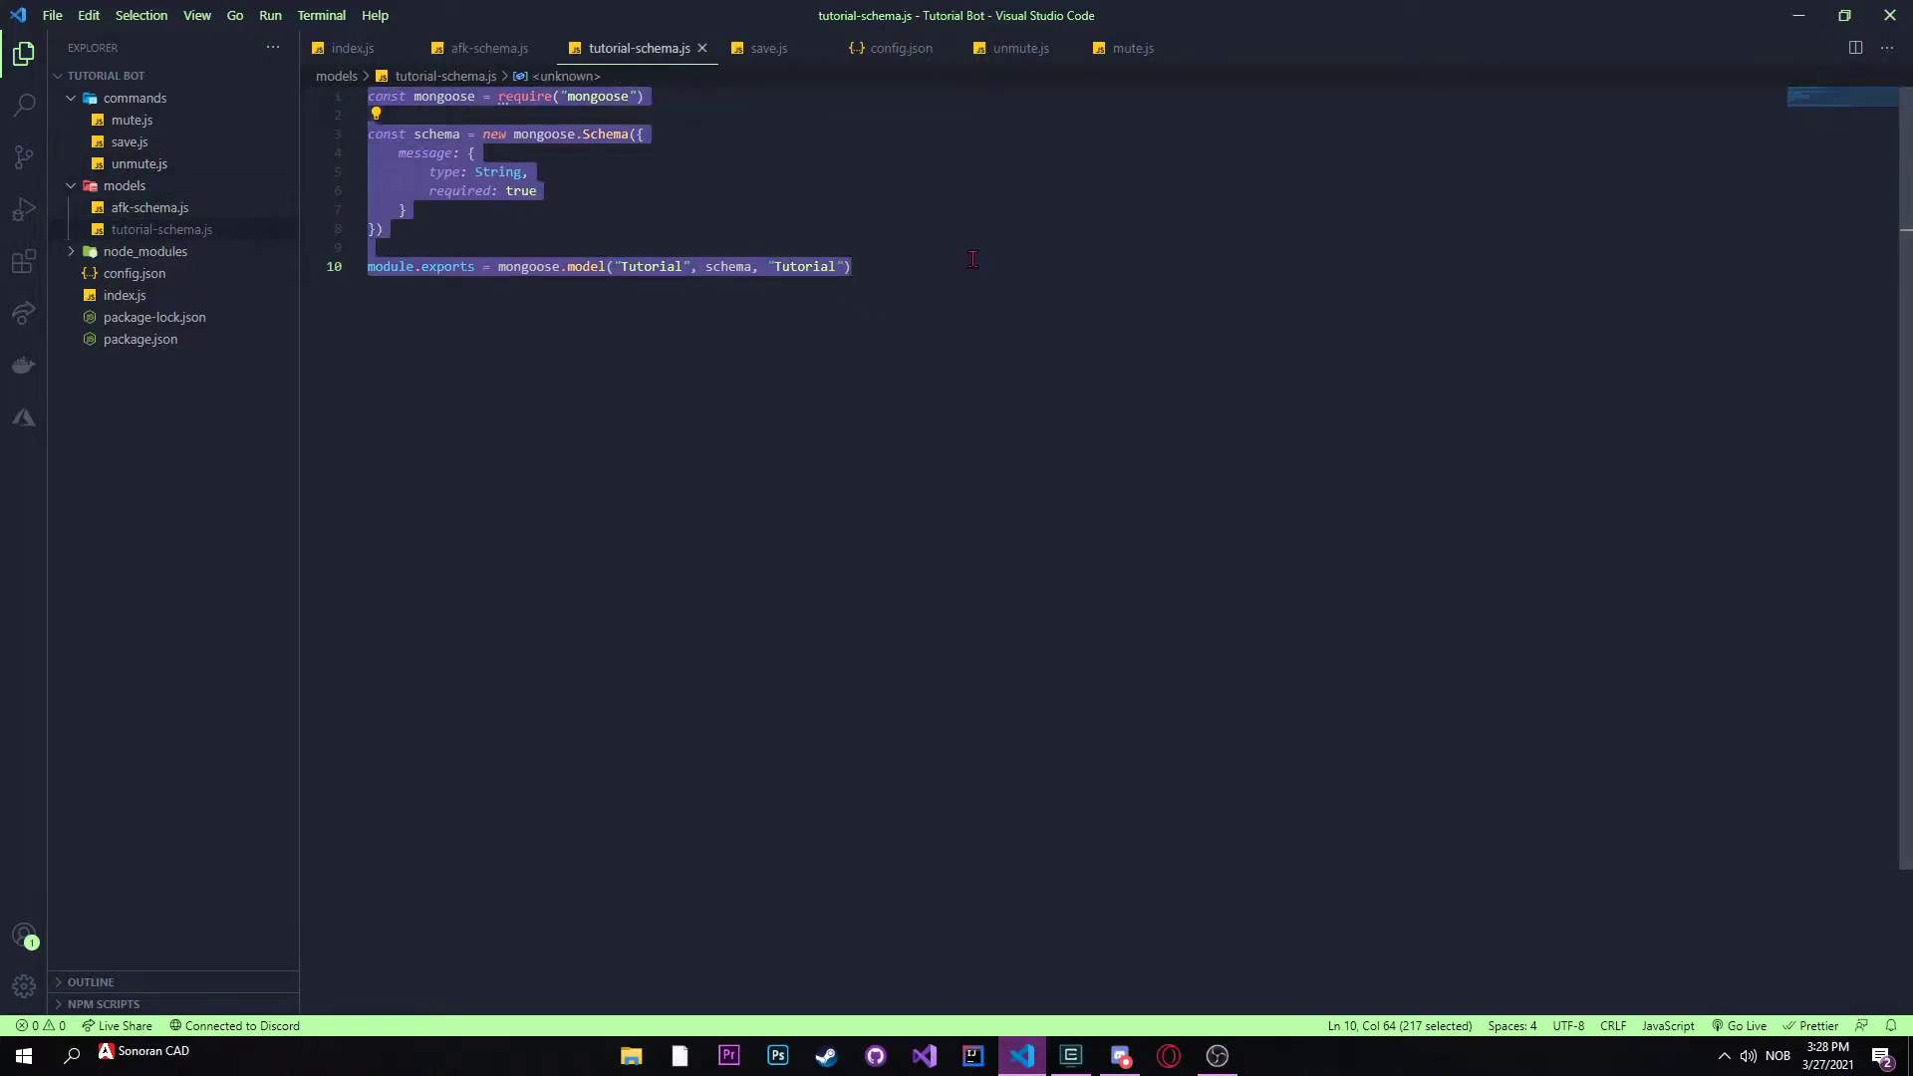
click(150, 207)
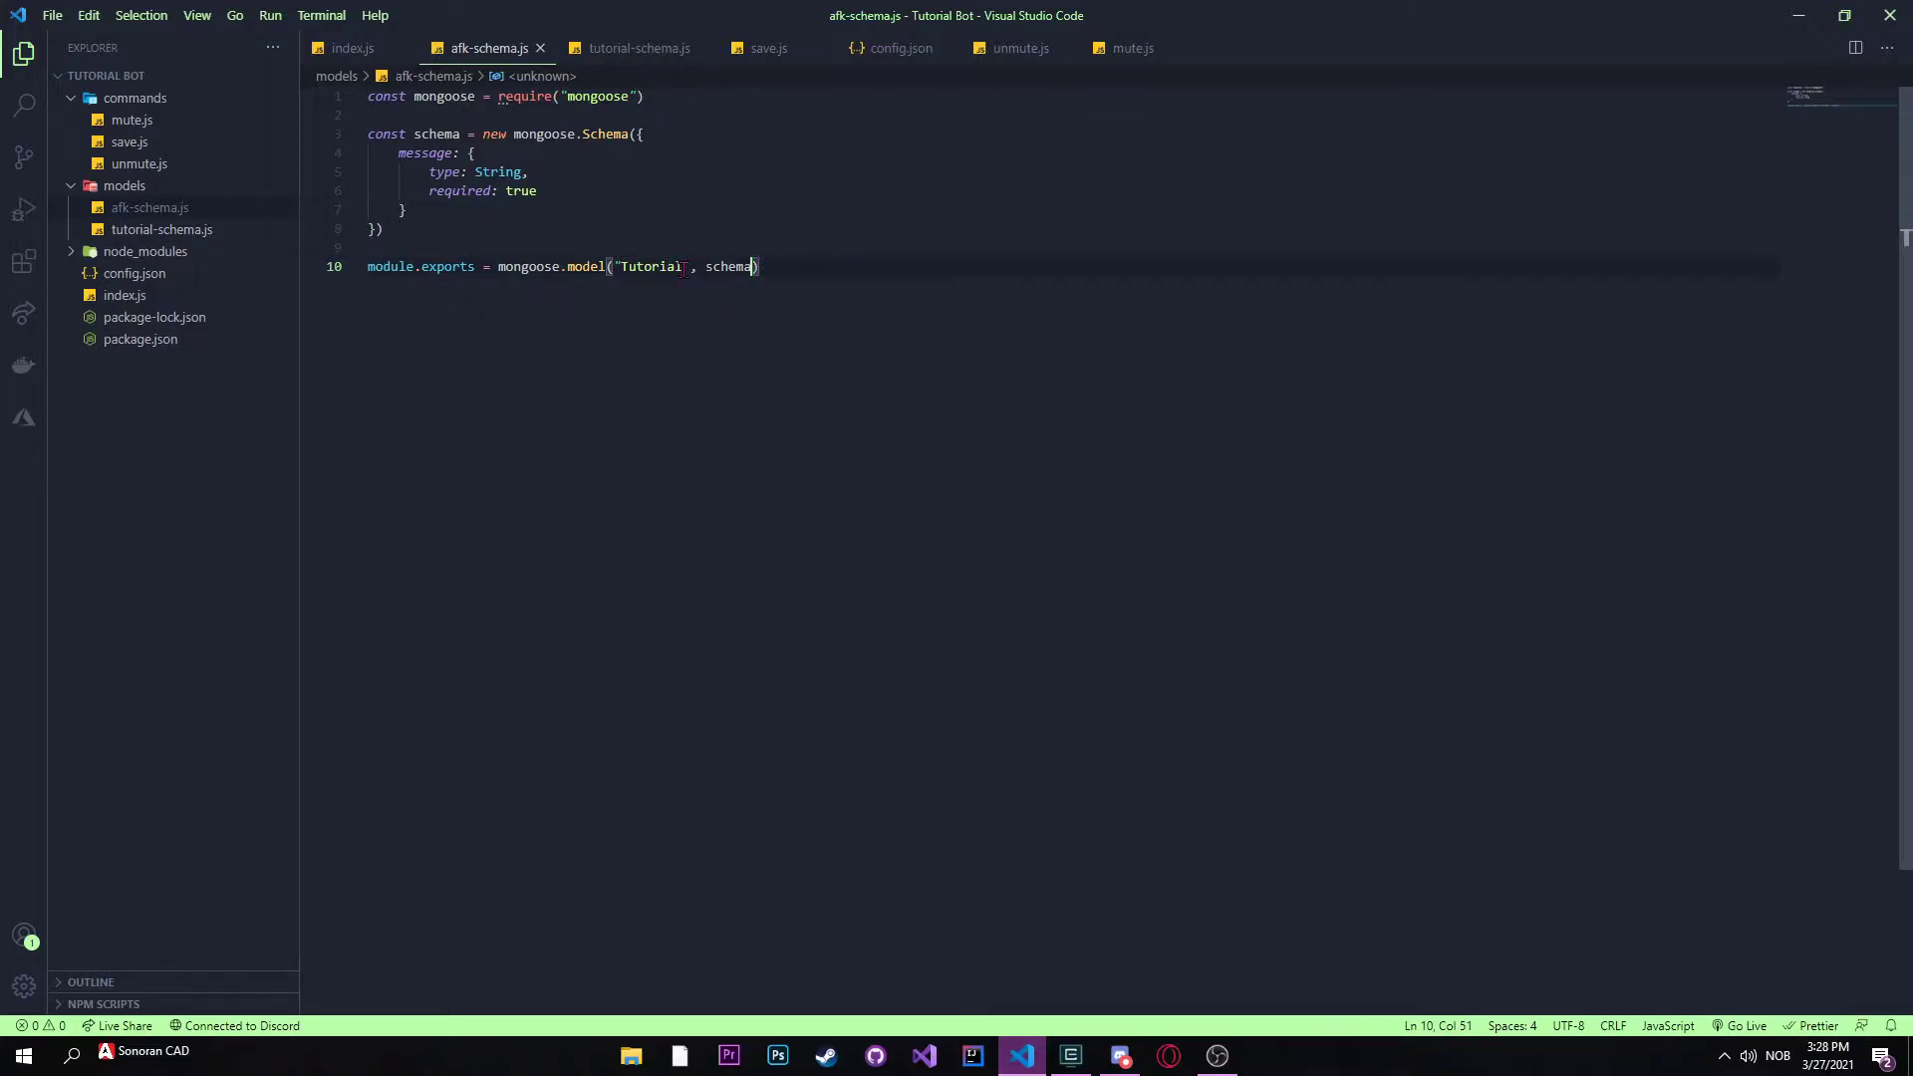
double_click(654, 267)
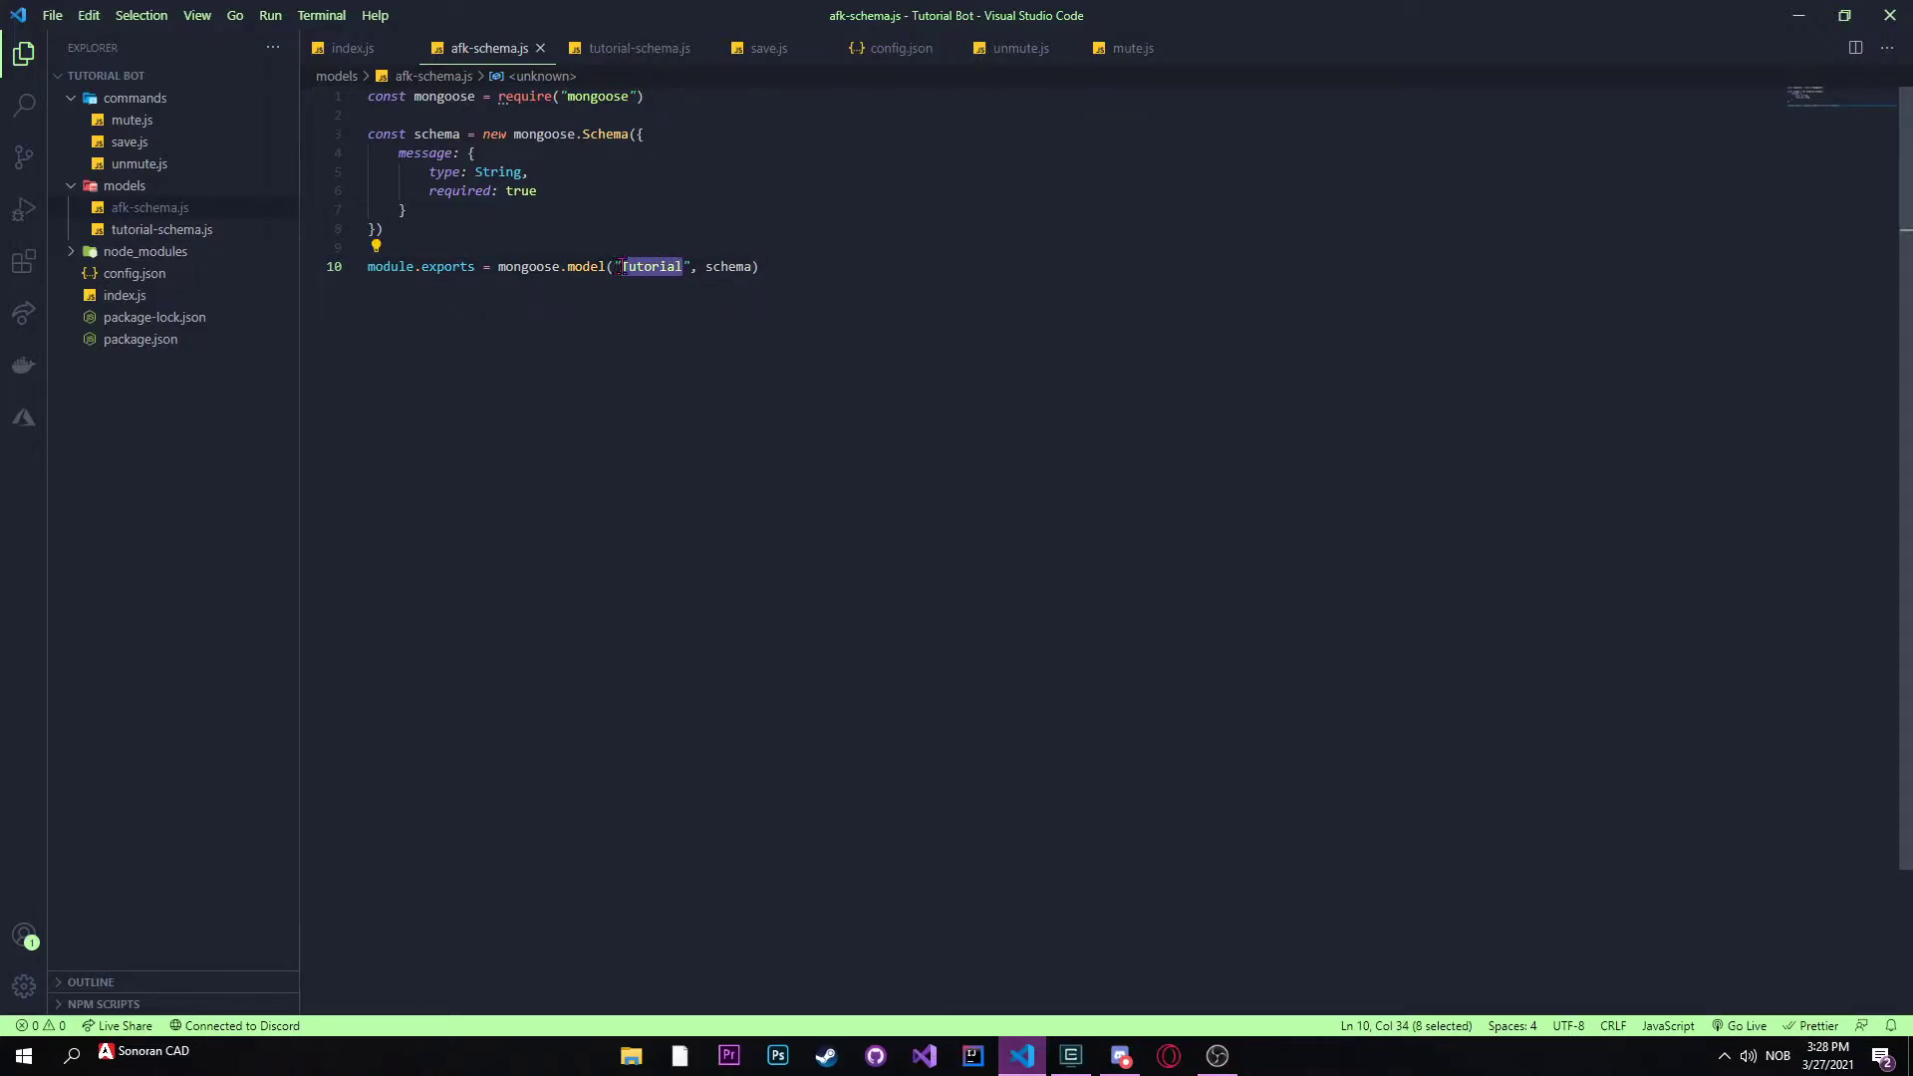
key(Delete)
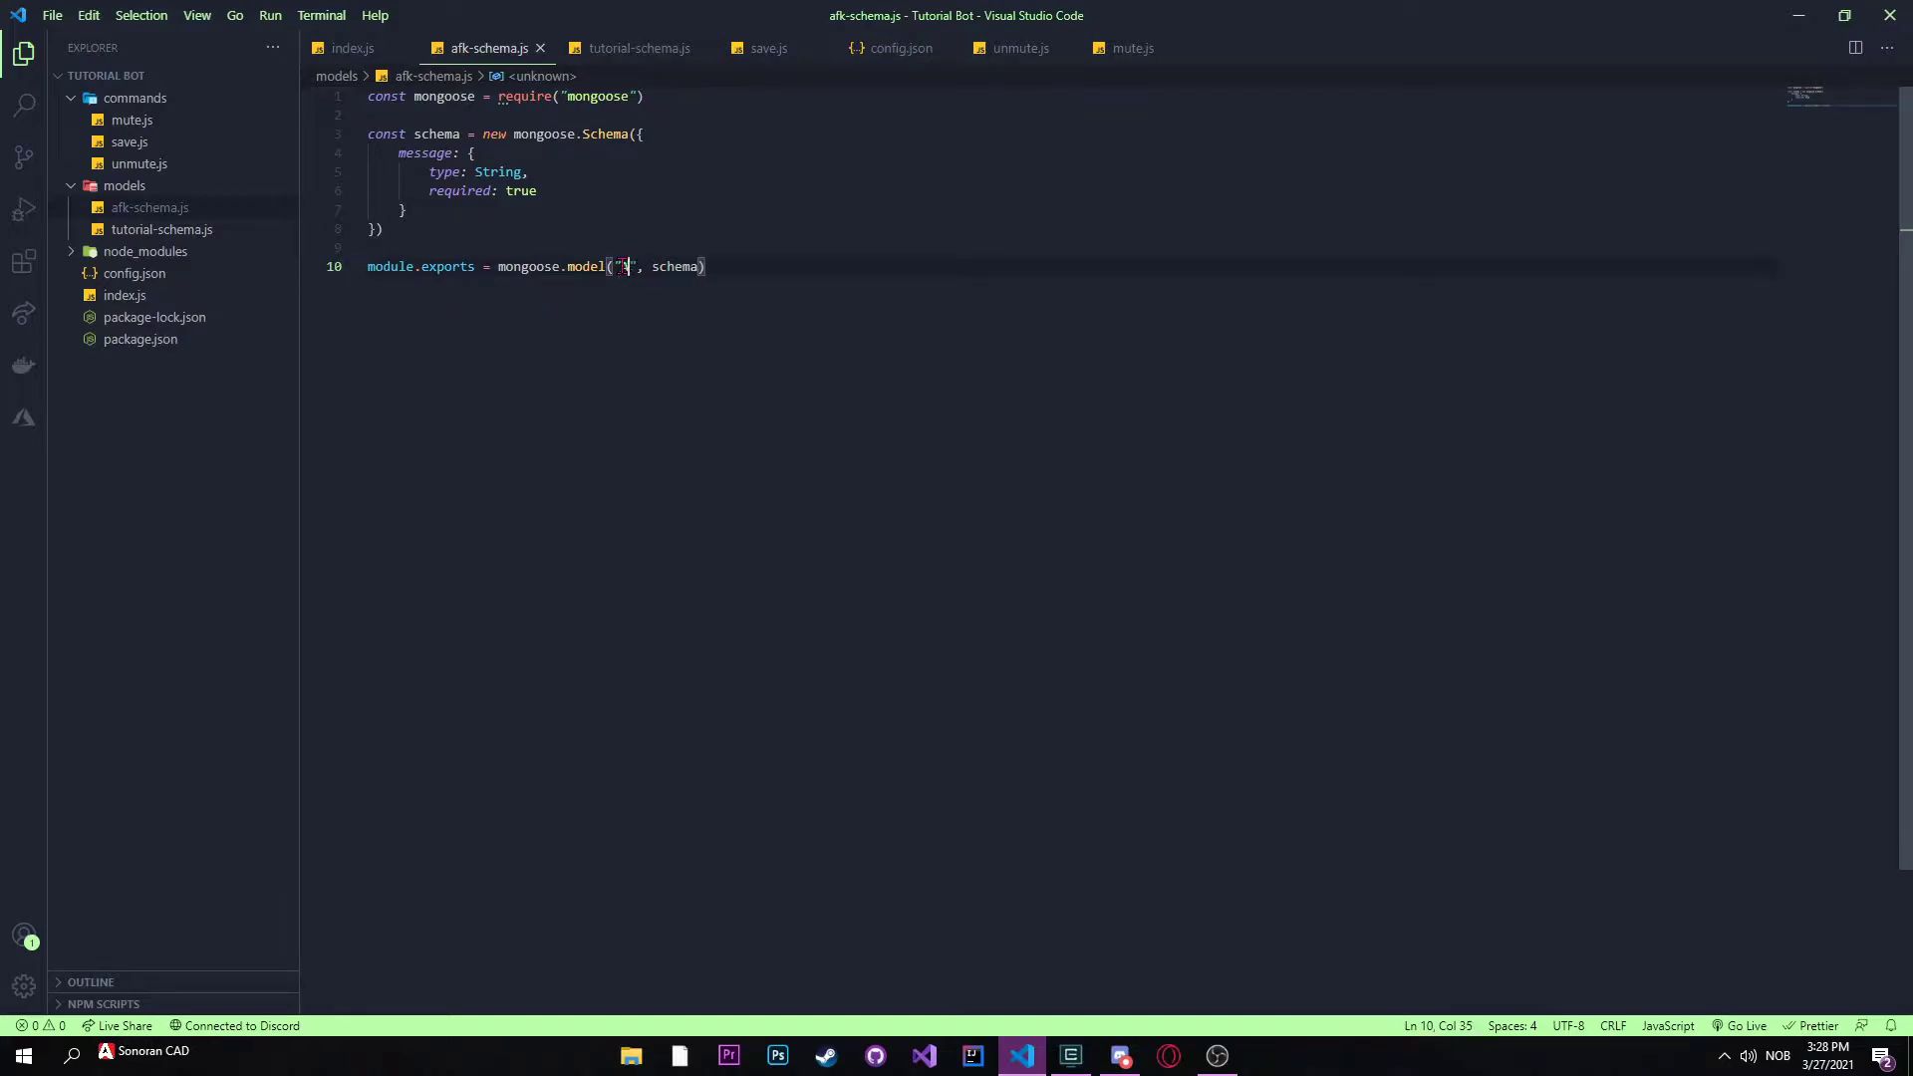
text(AFK Members)
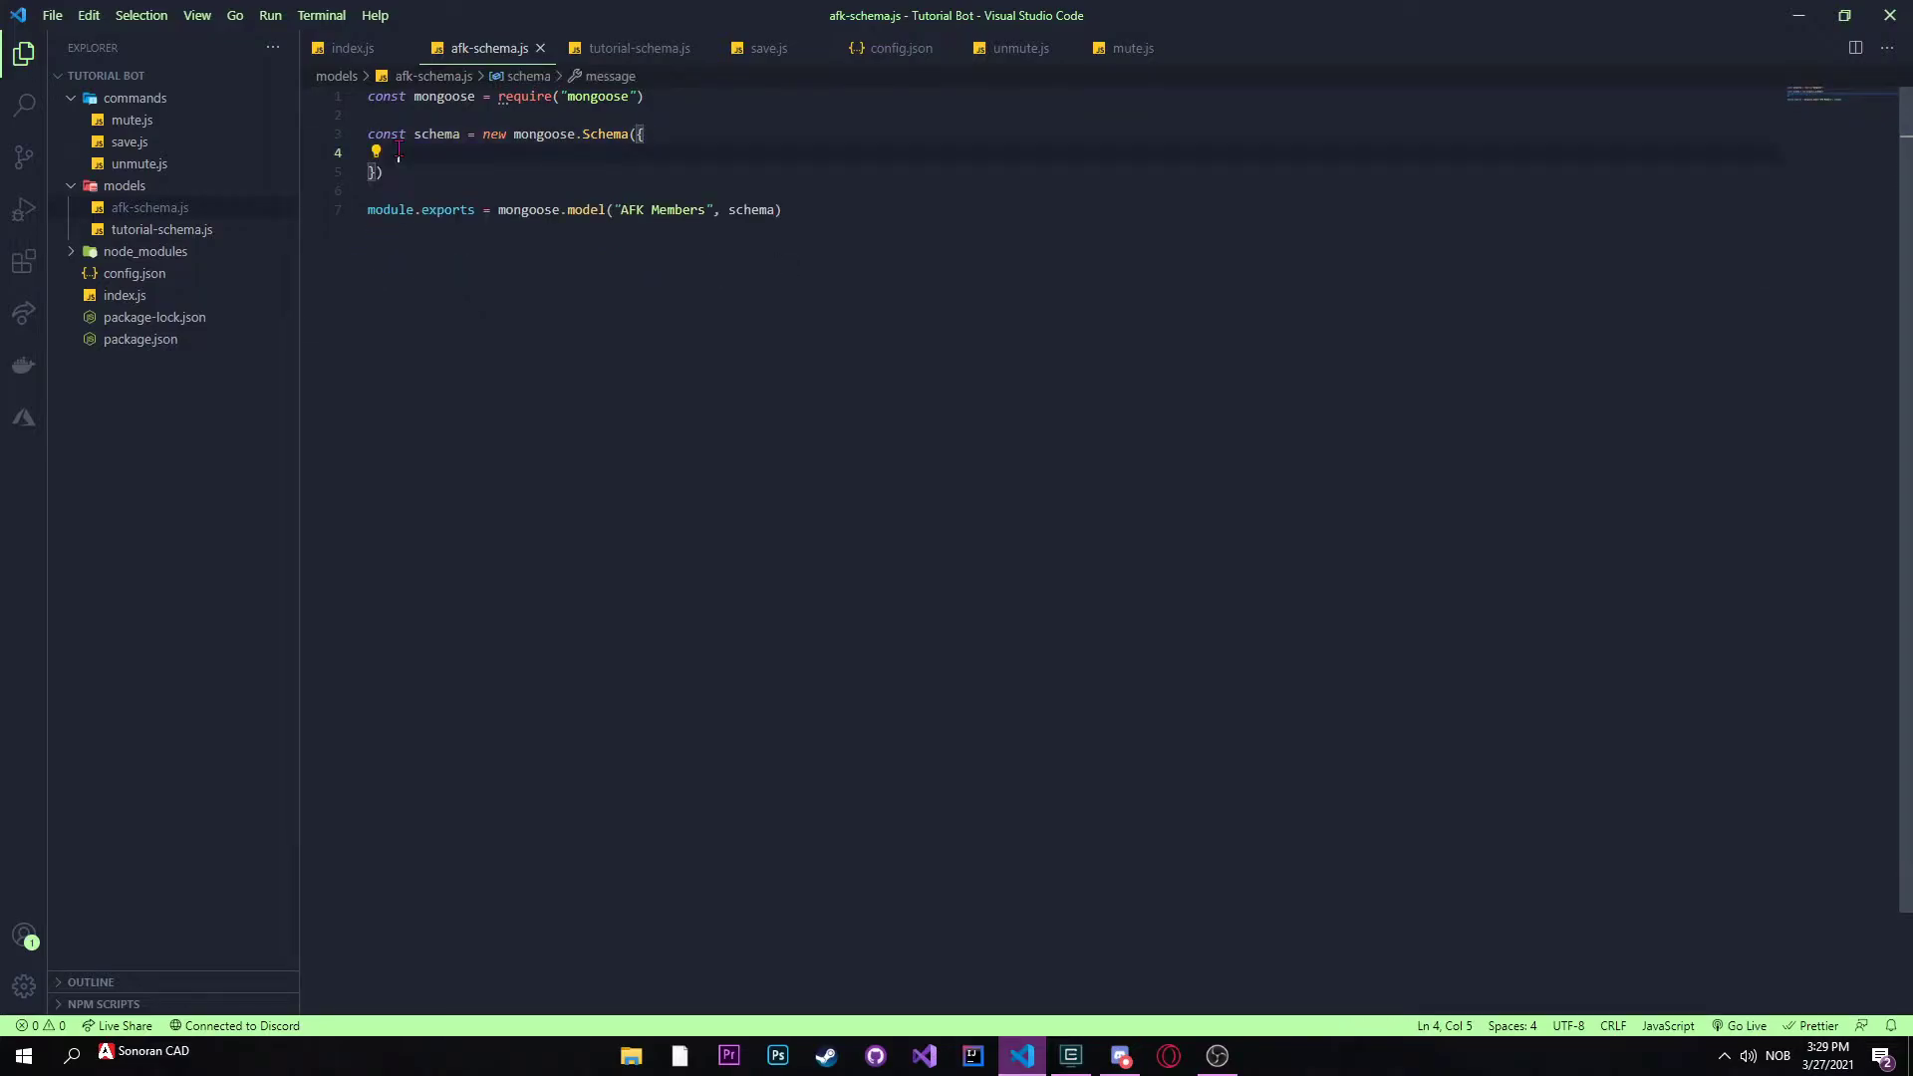
Step: Replace the message field with a guildId: {} field in the schema
text(guildId)
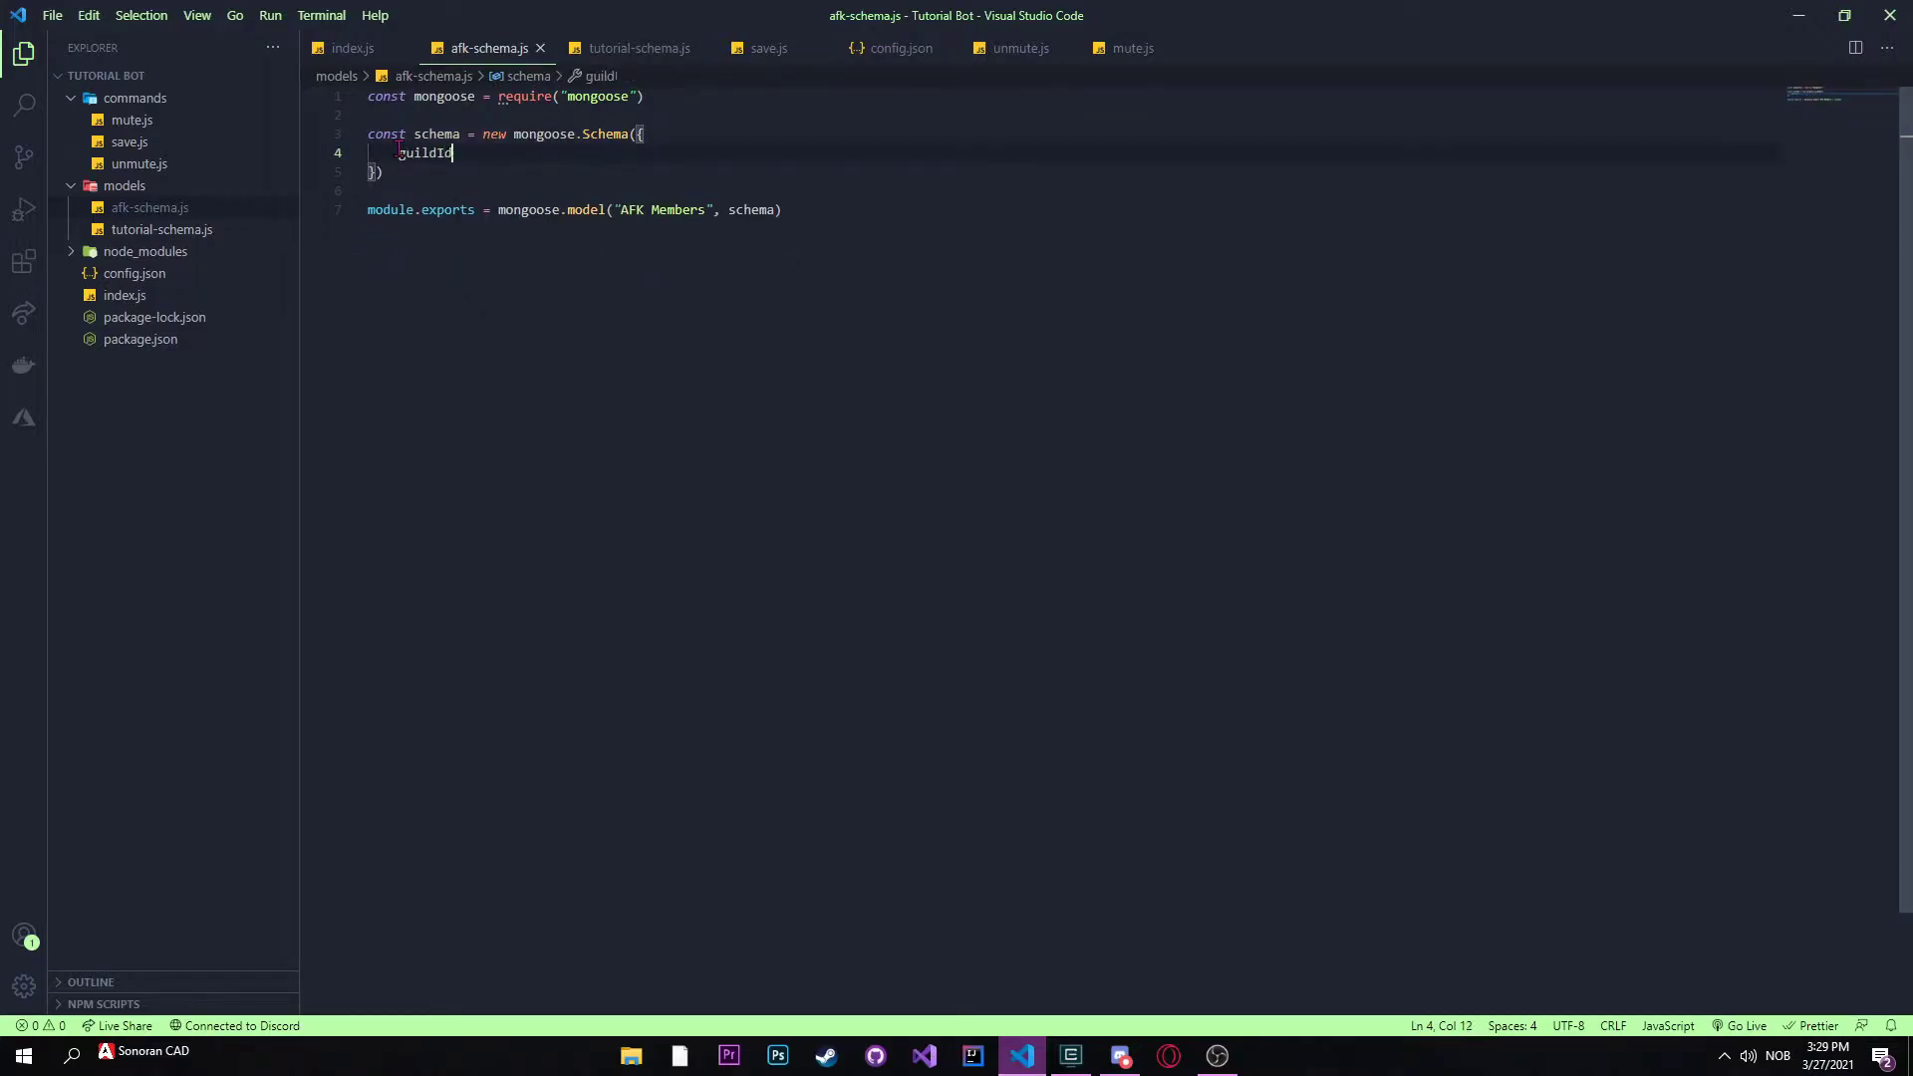
text(:)
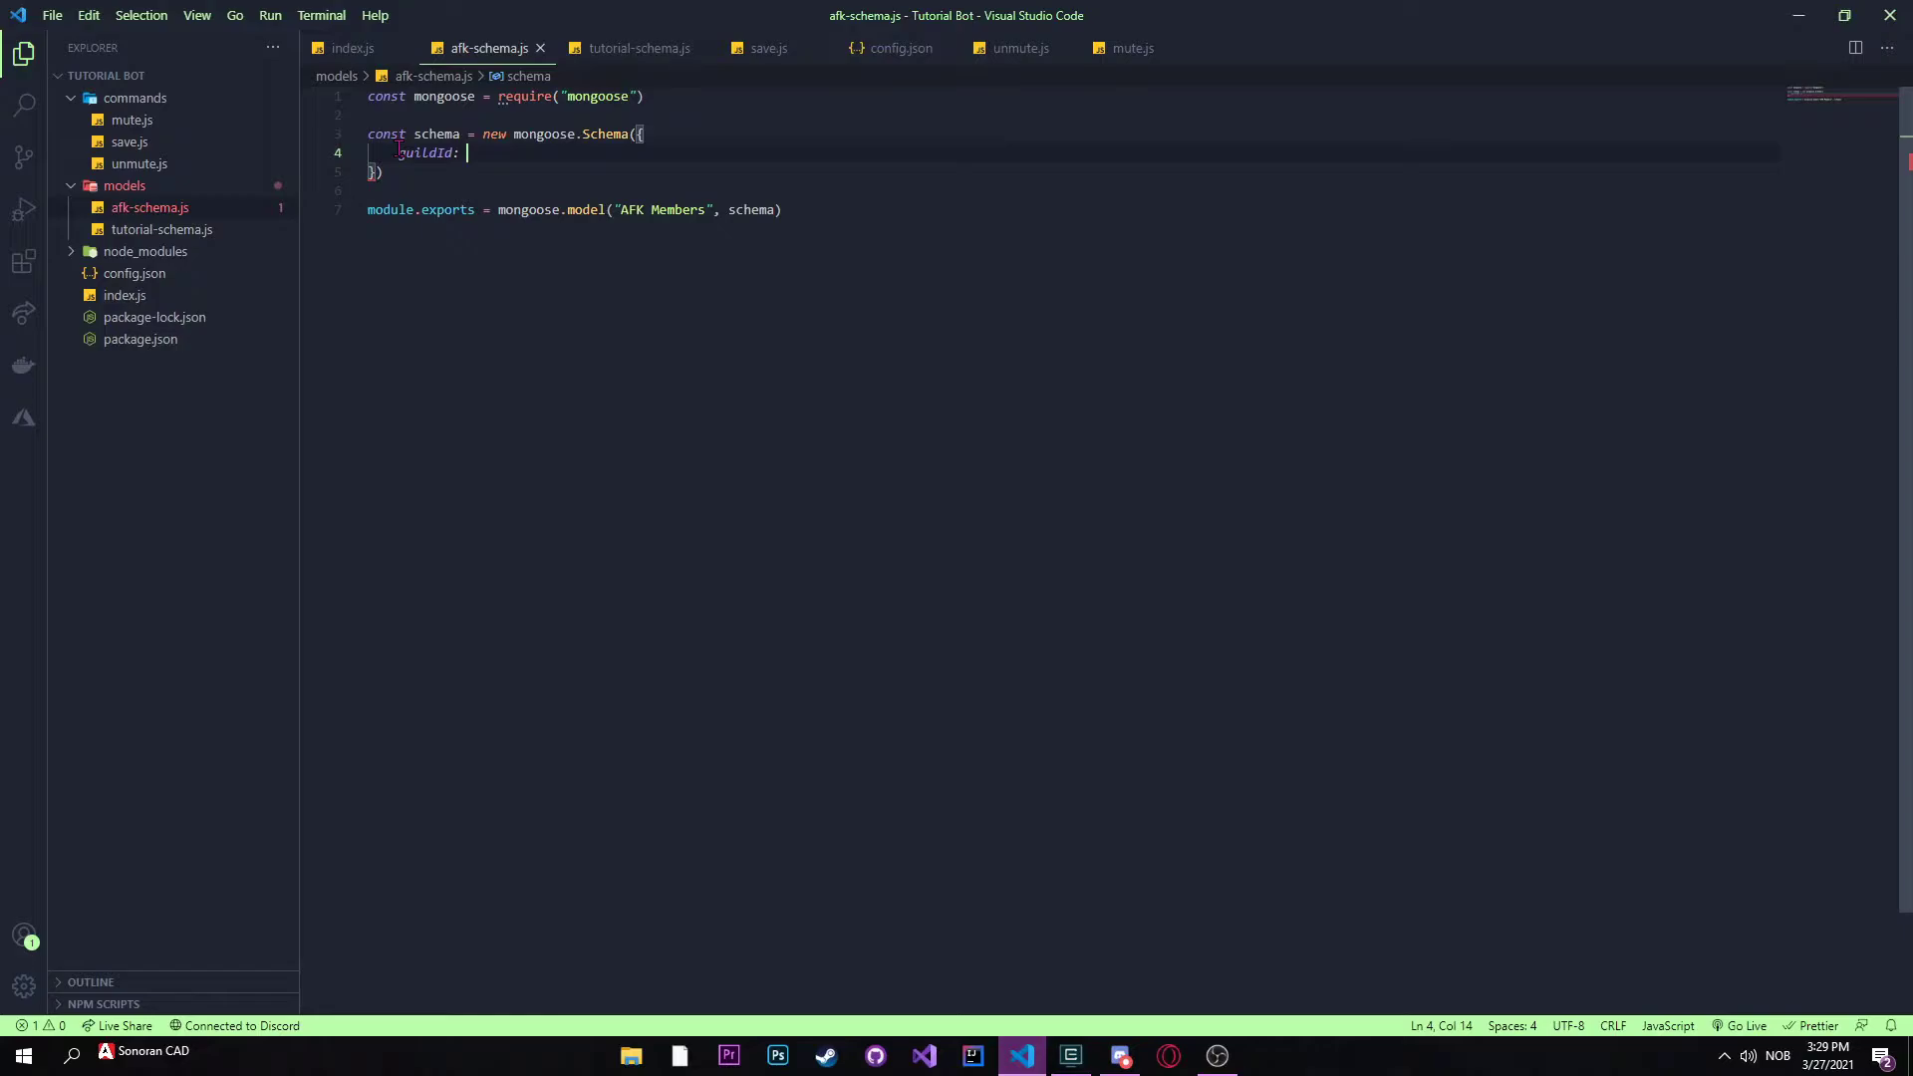
text({)
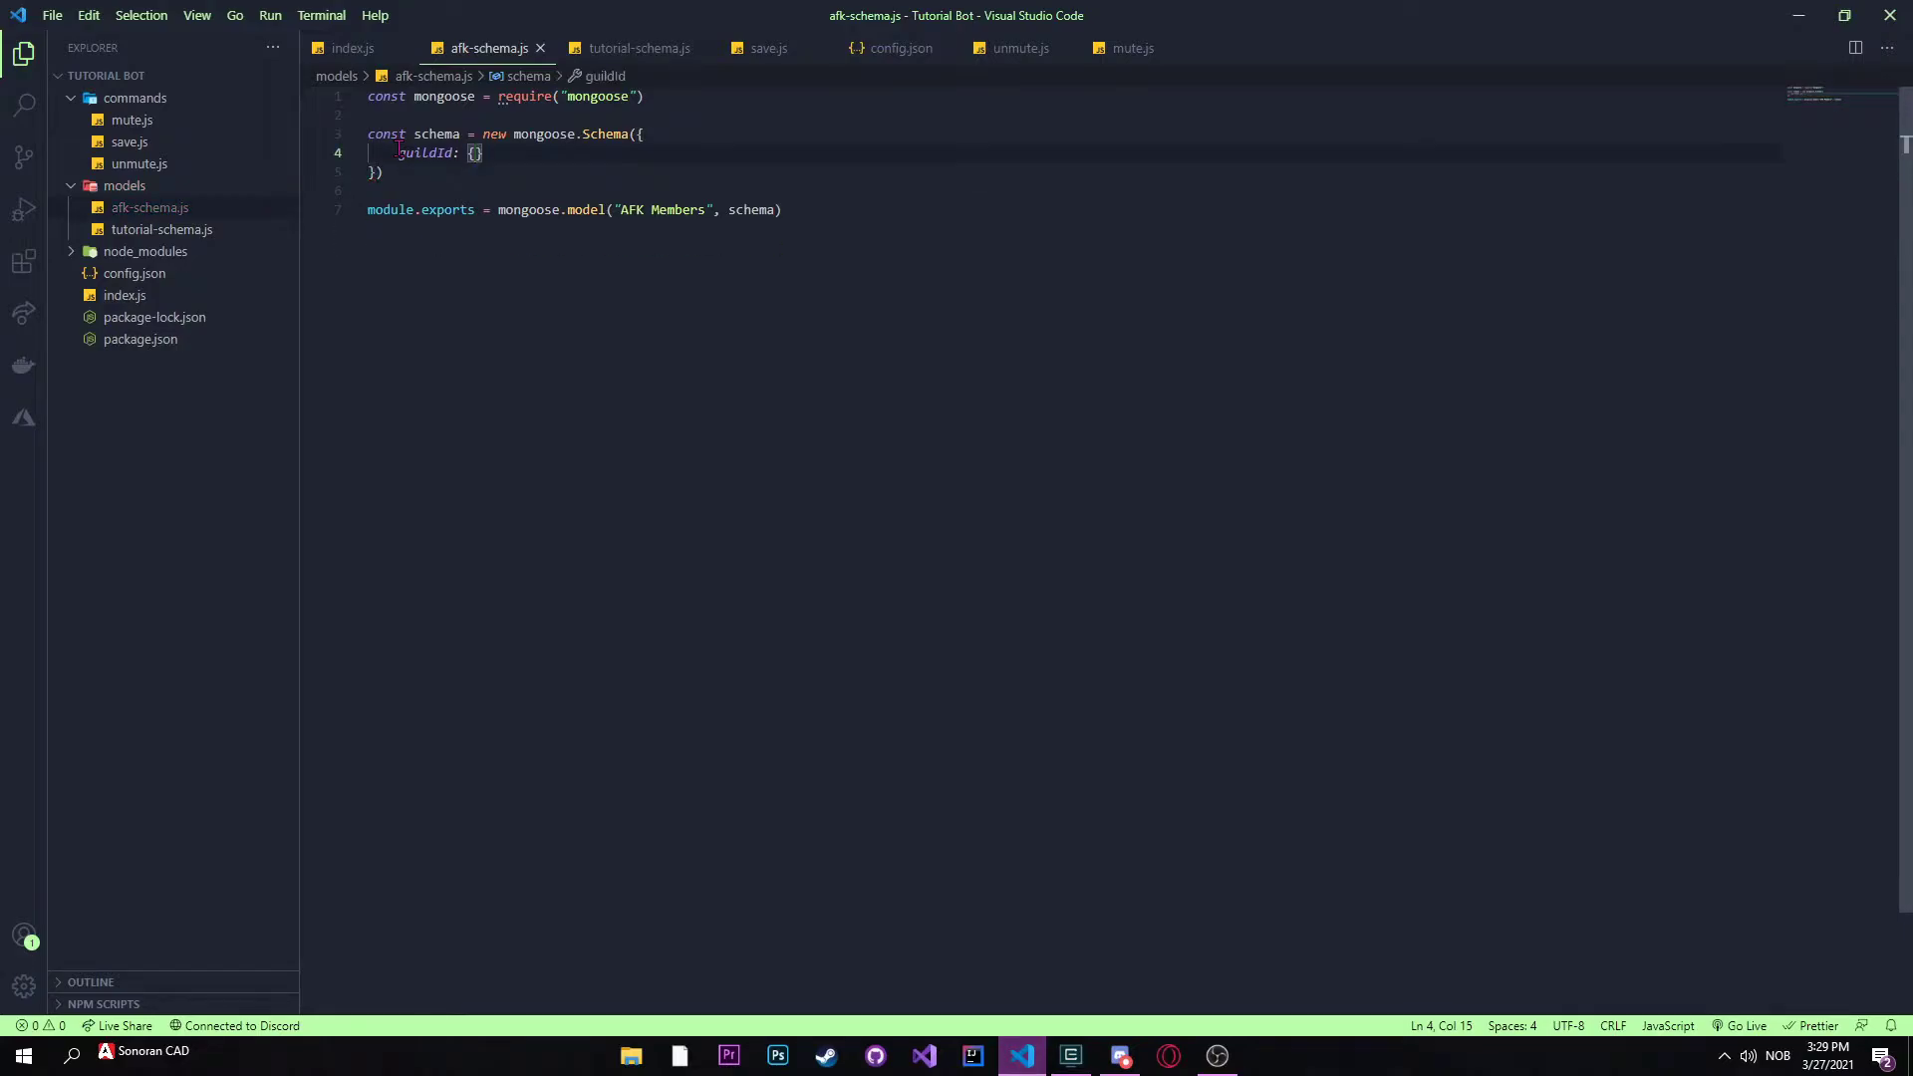
mouse_move(445, 96)
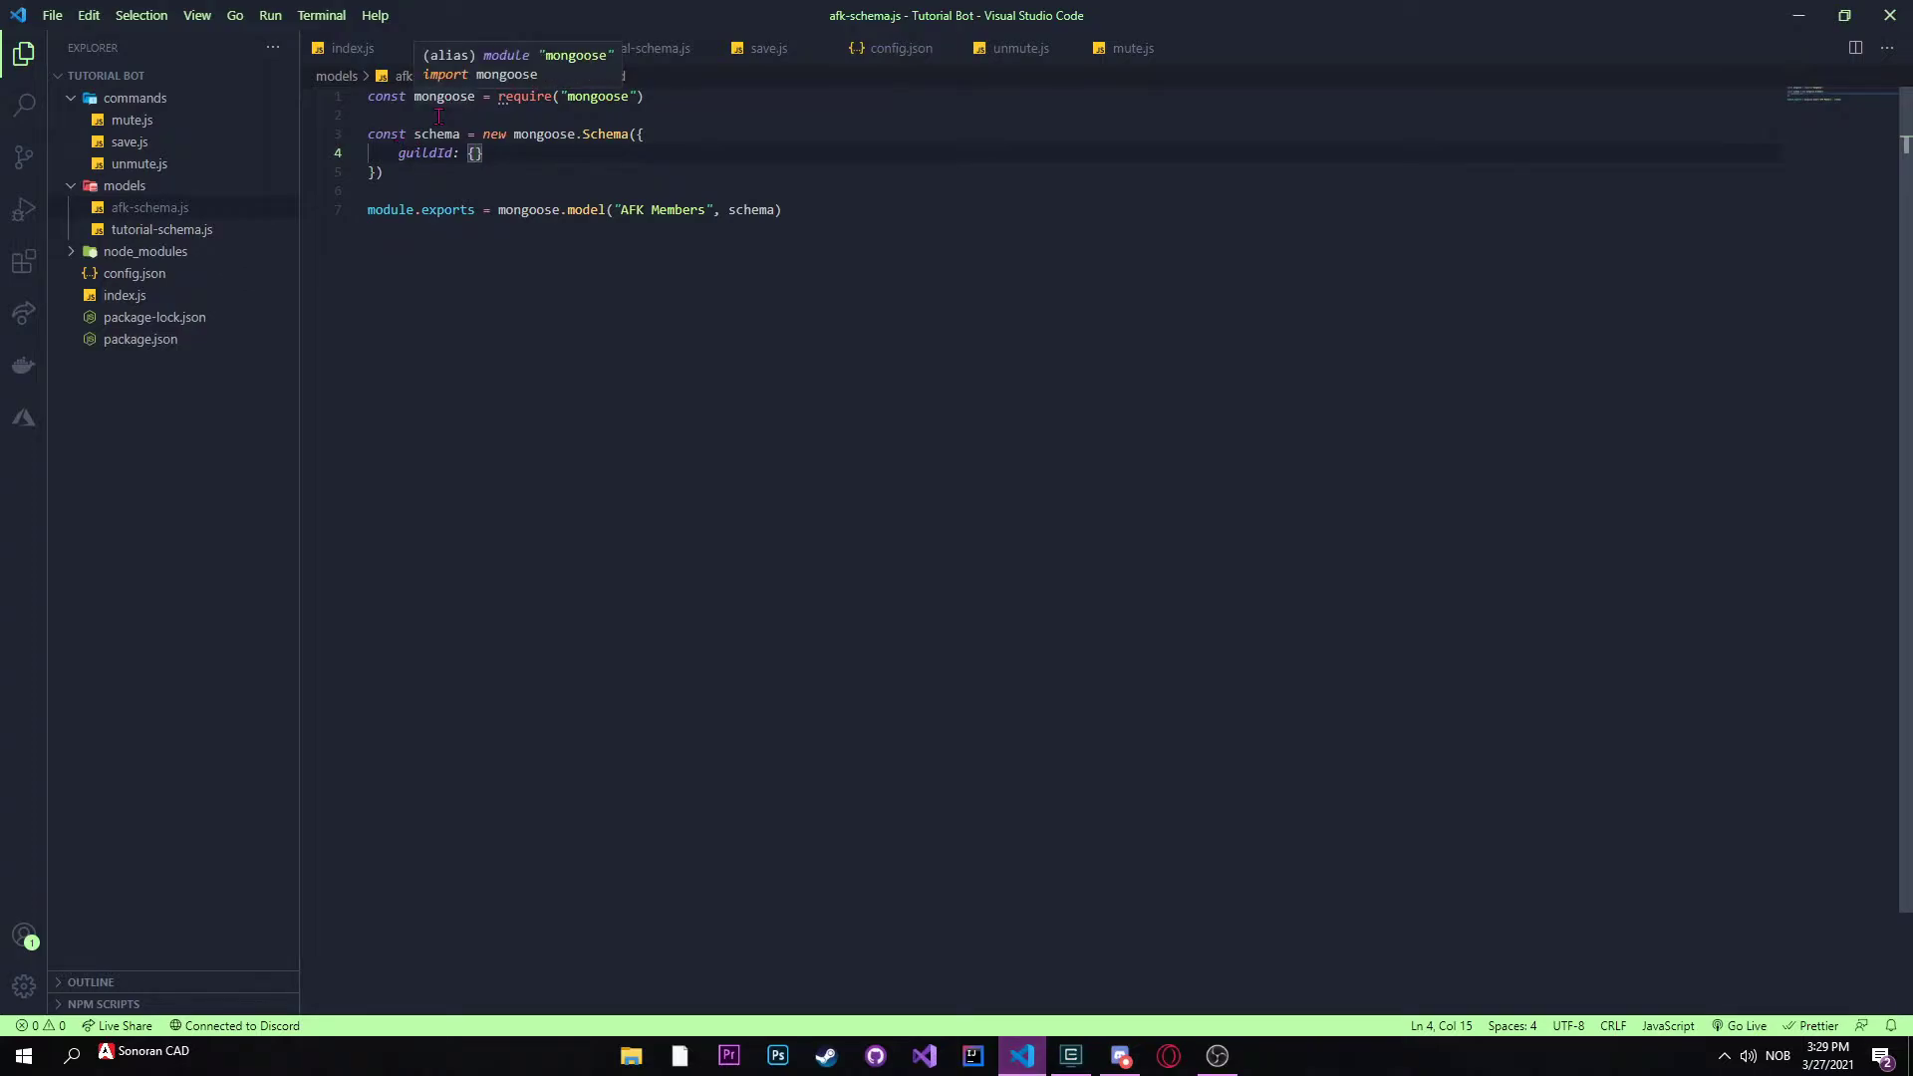
Step: Define const reqString = { type: String, required: true }
text(const)
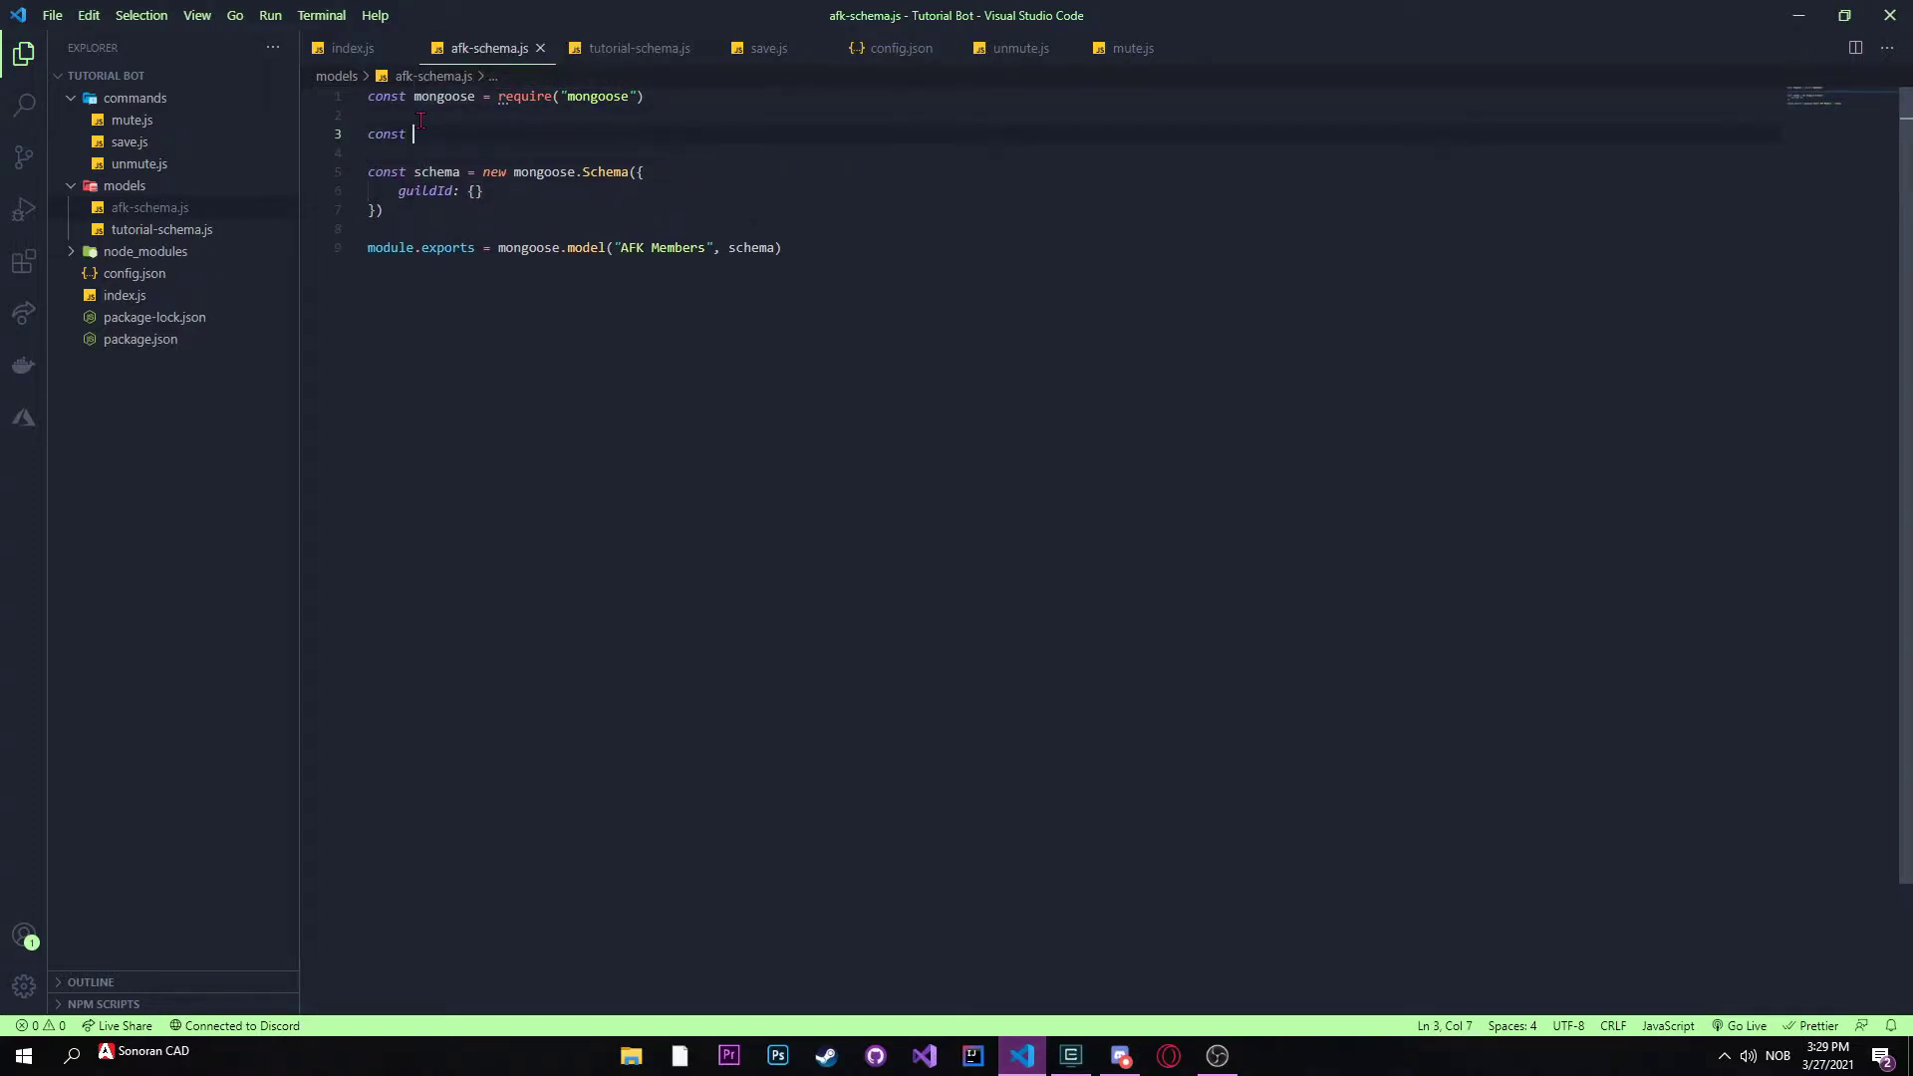
text(reqString = {)
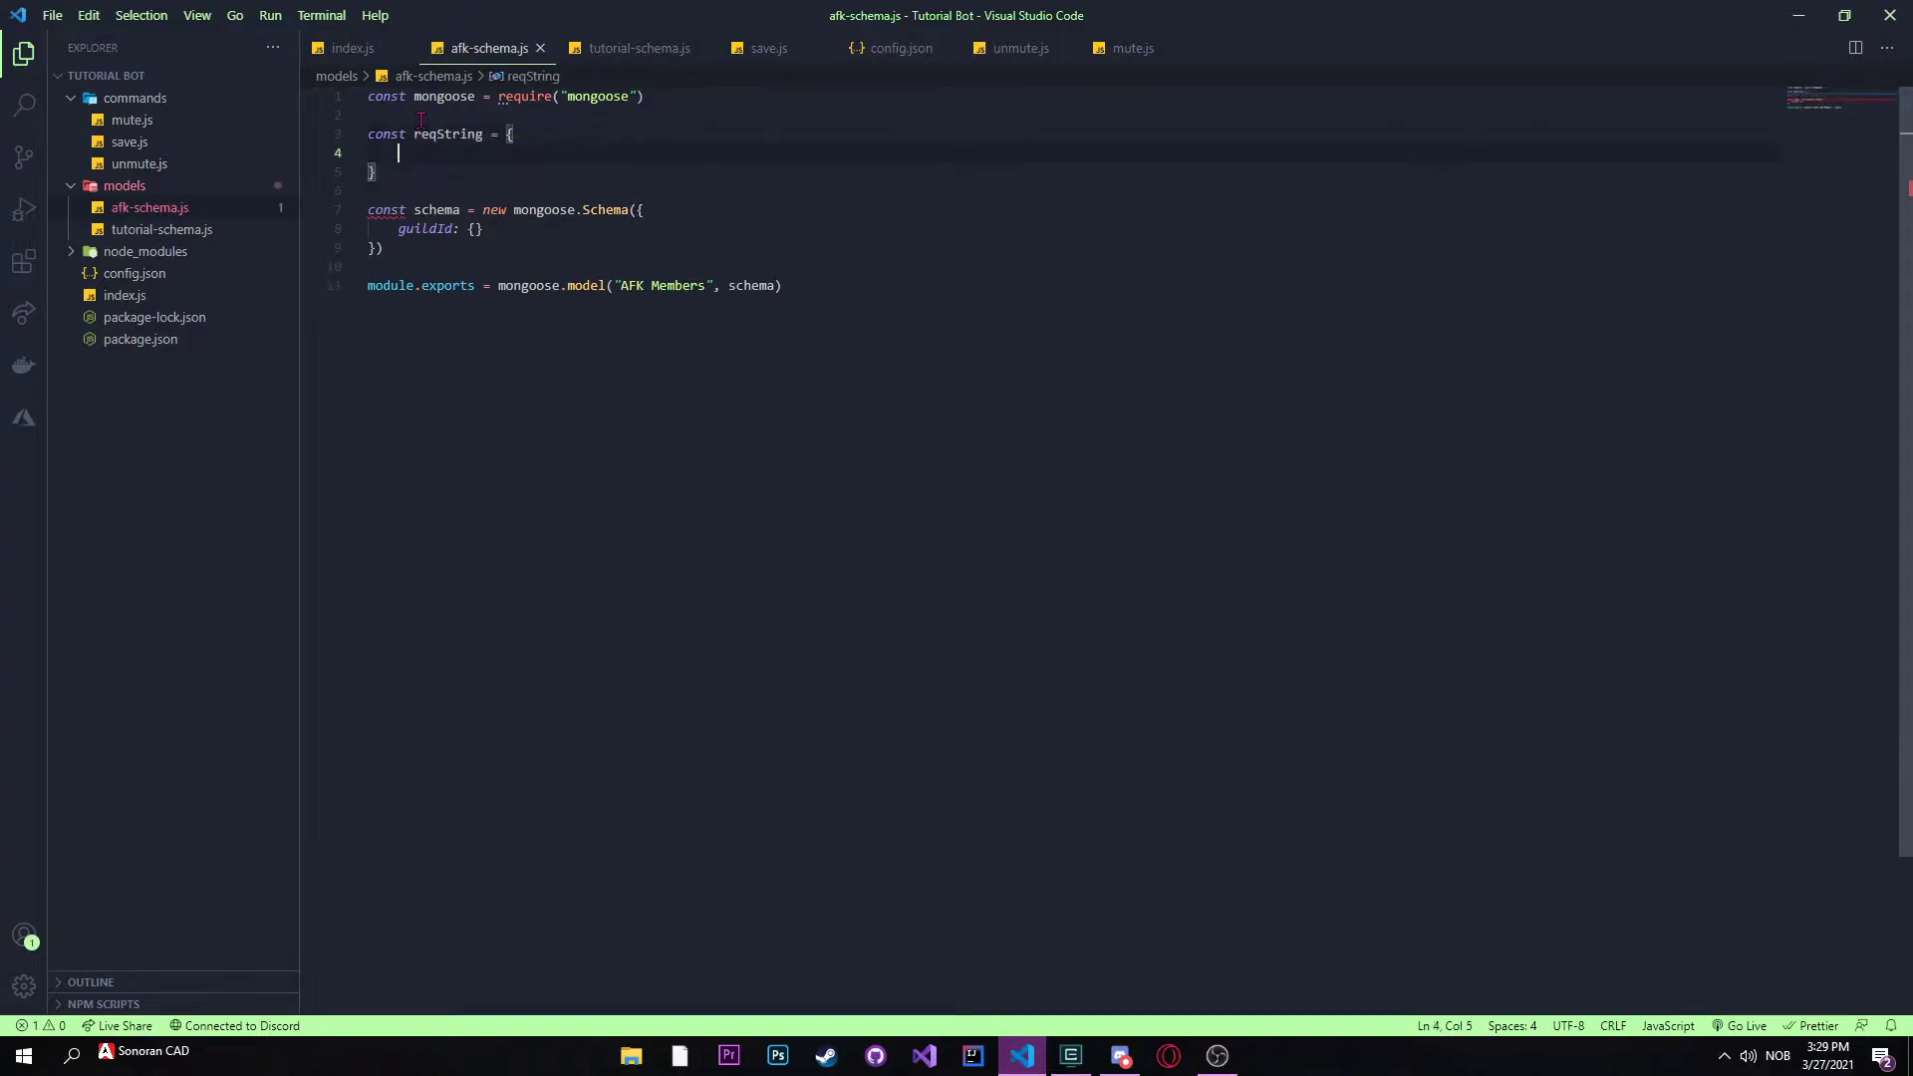
text(type)
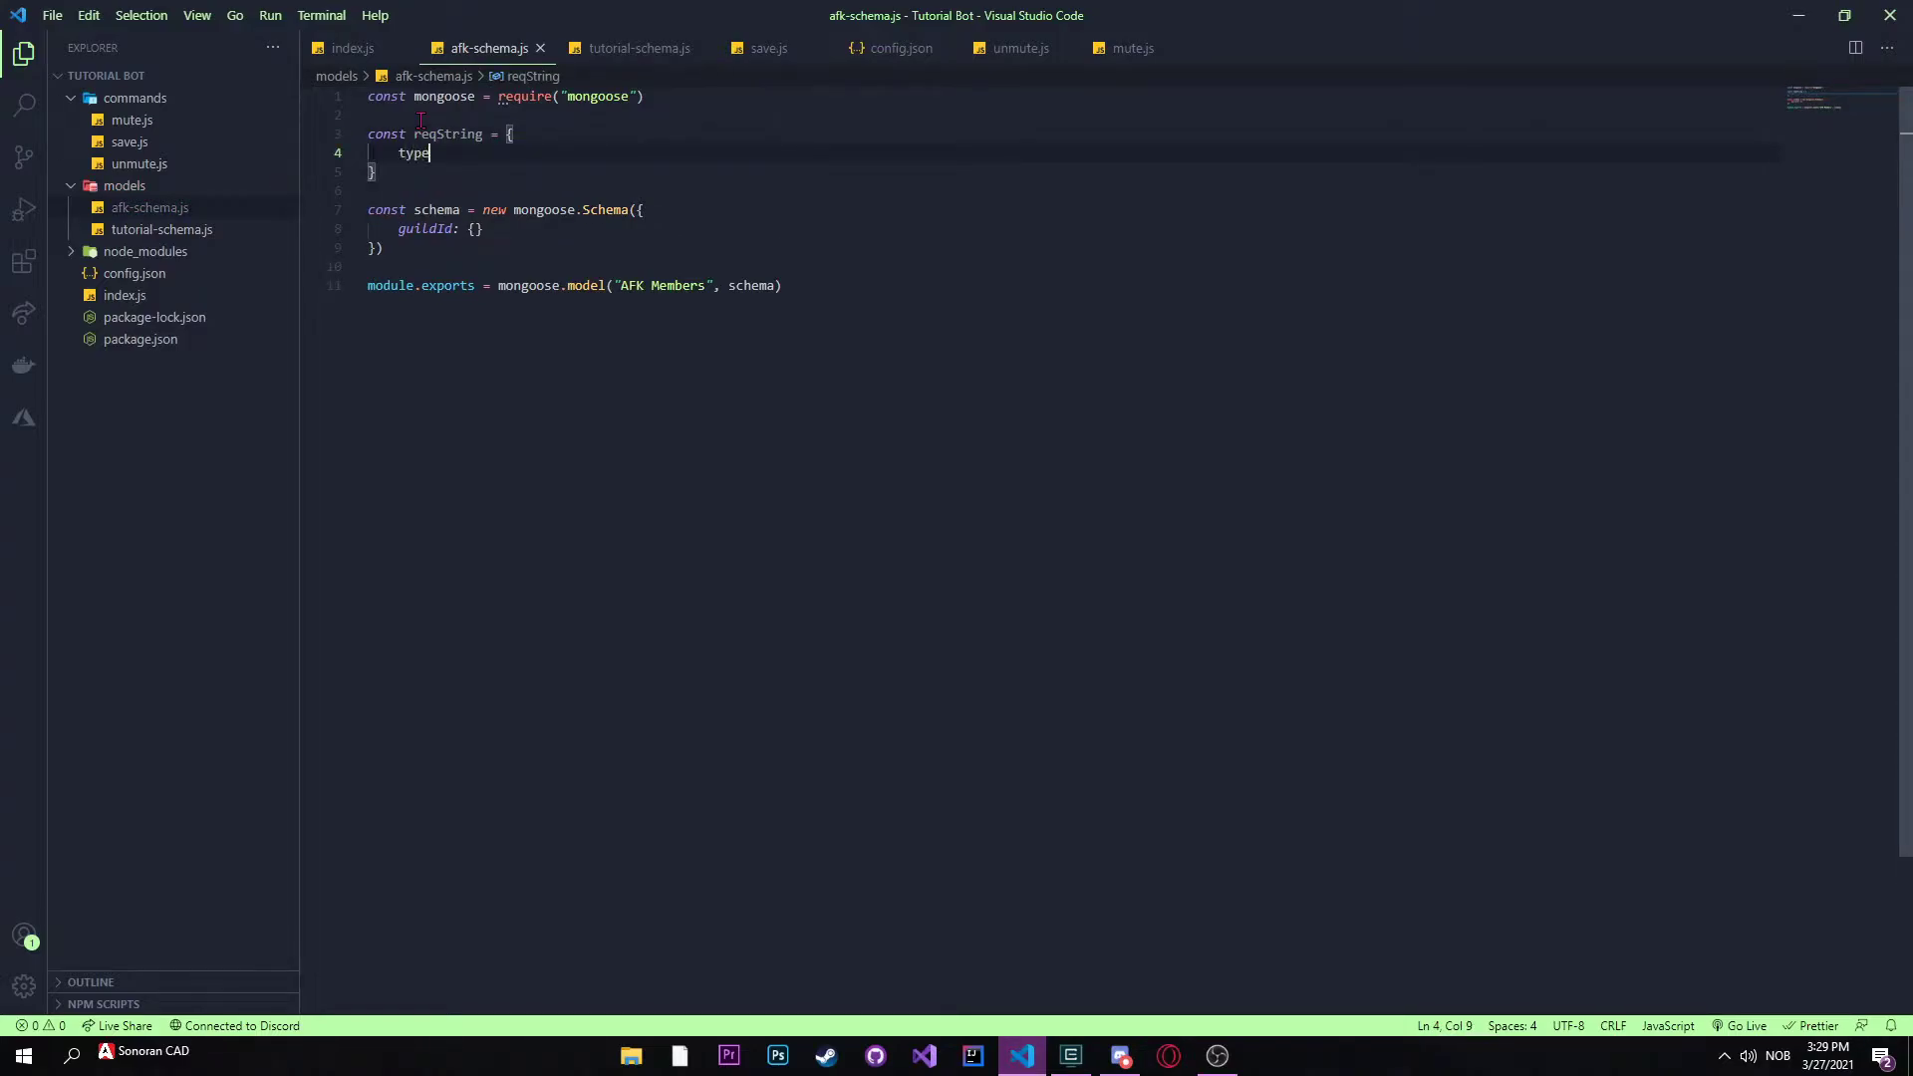
text(: String,)
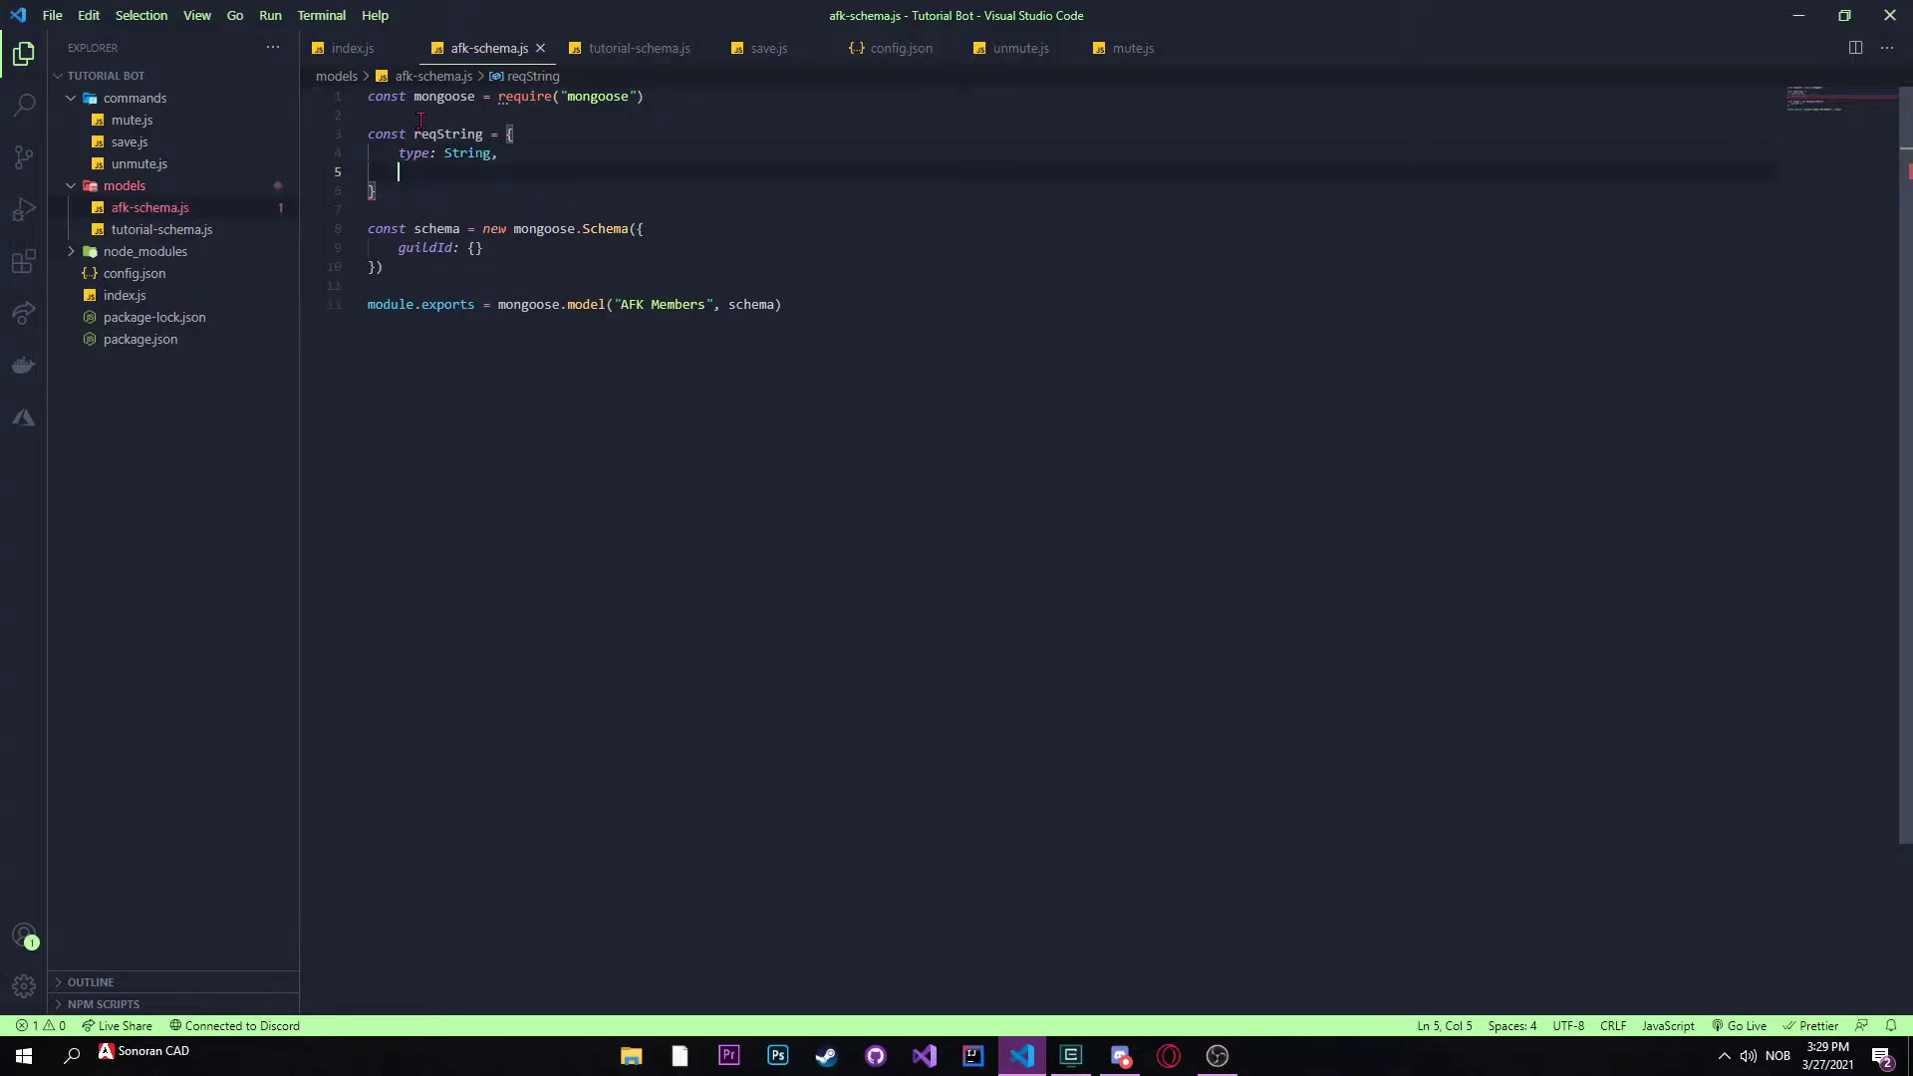
text(require)
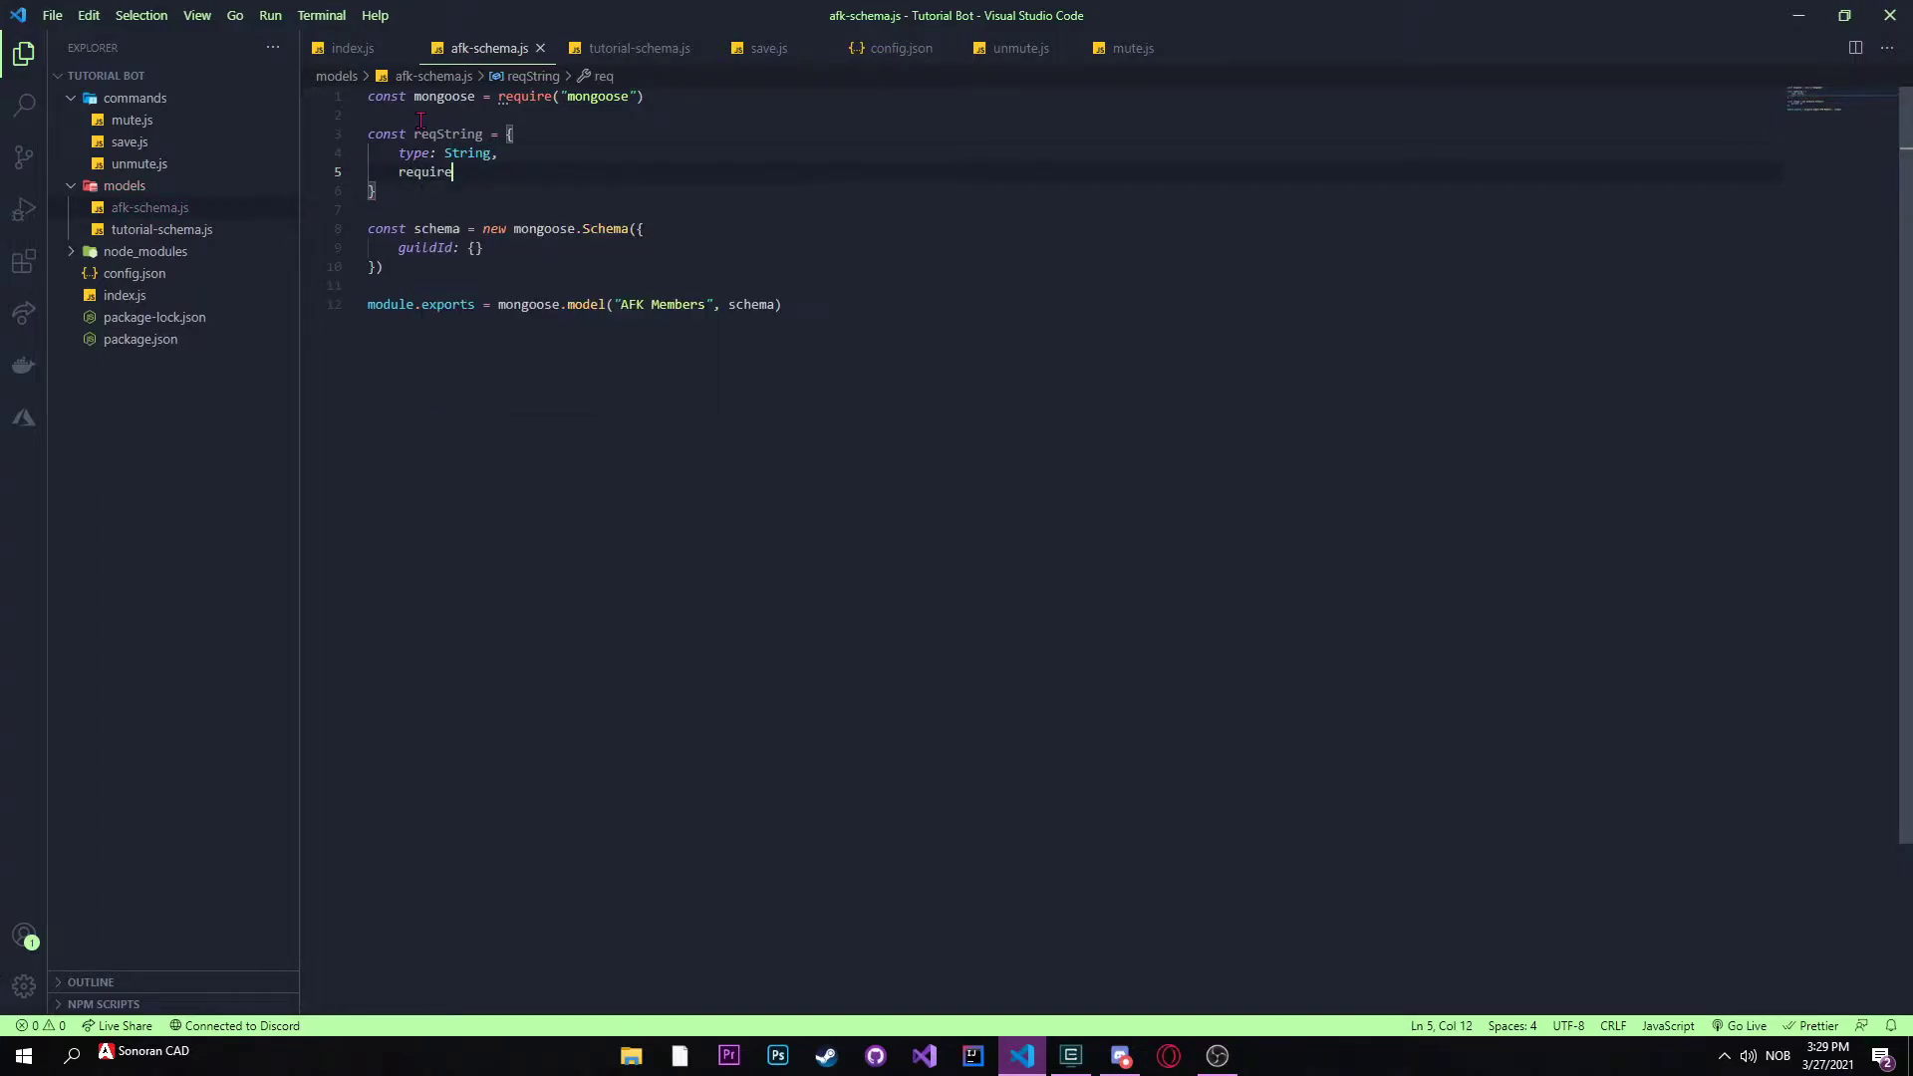
text(d: true)
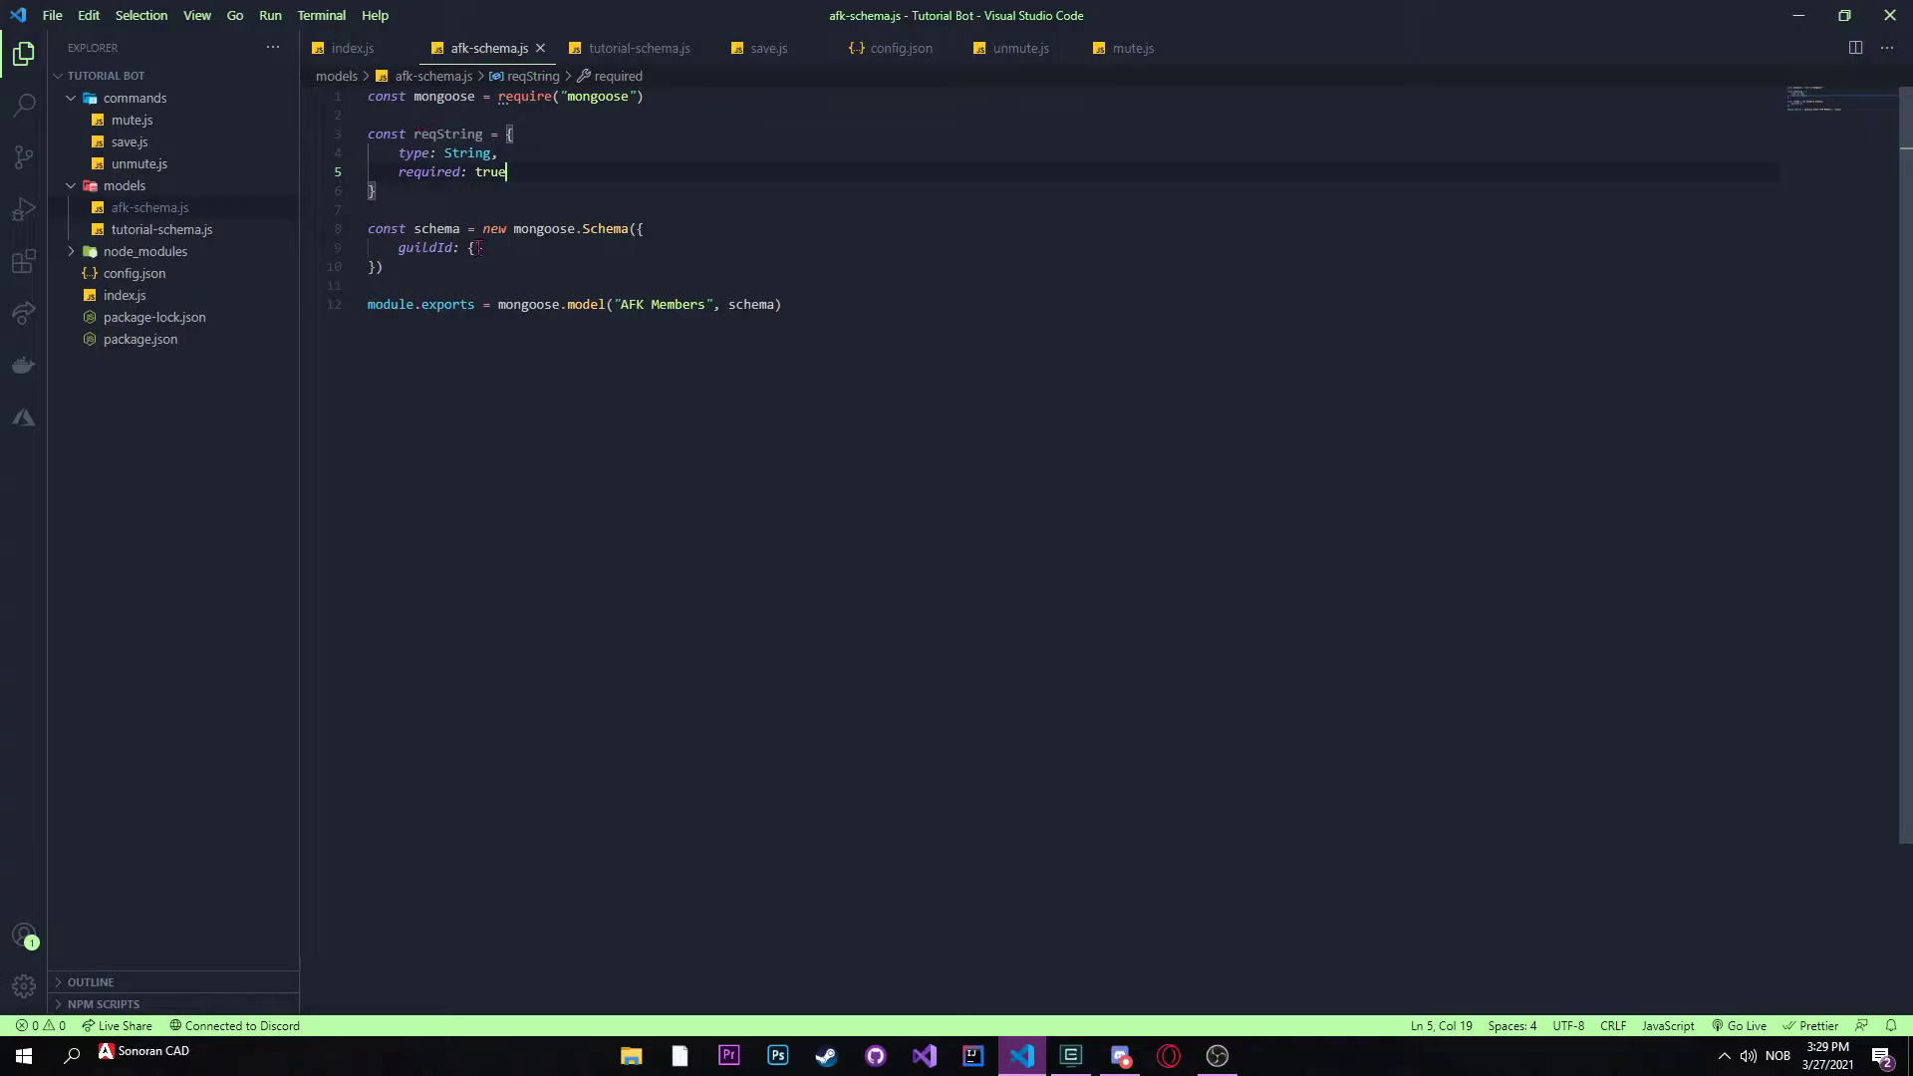
Step: Set guildId and userId to reqString in the AFK Members schema
text(req)
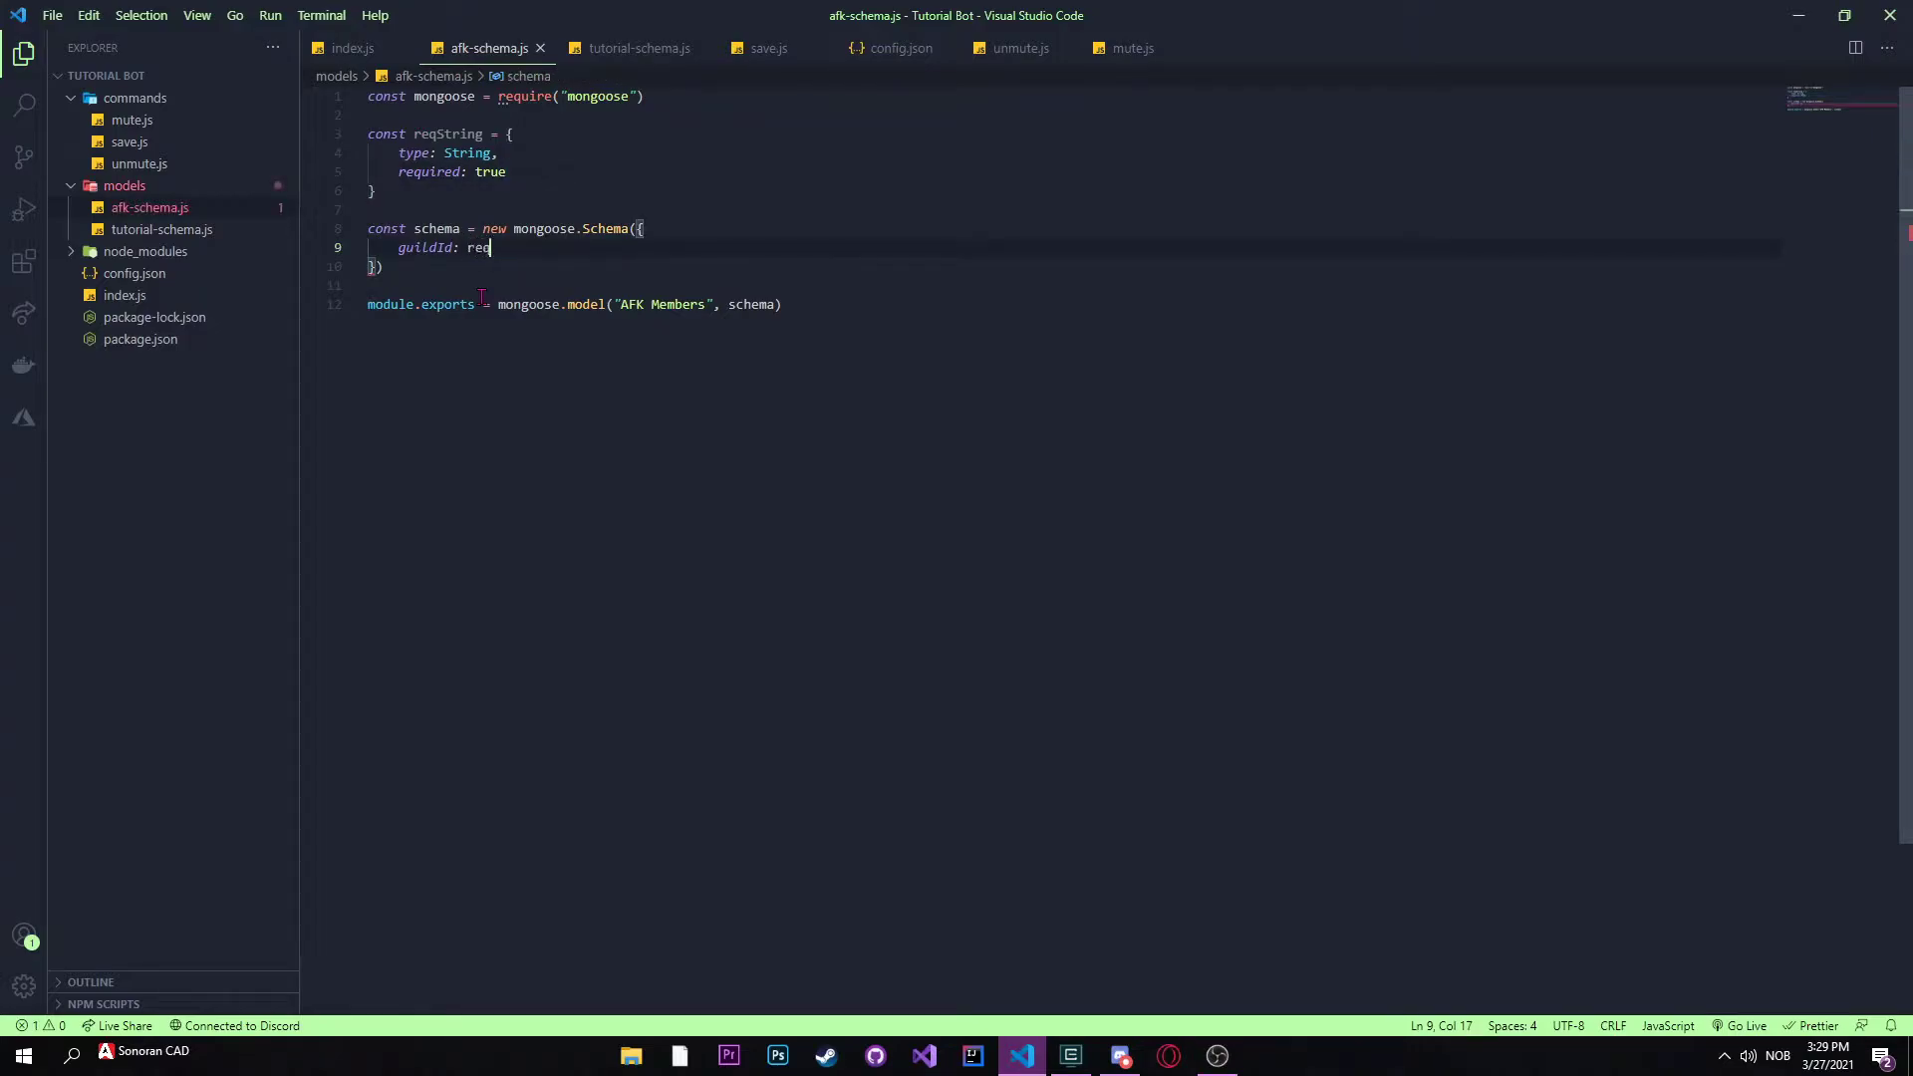
text(String,)
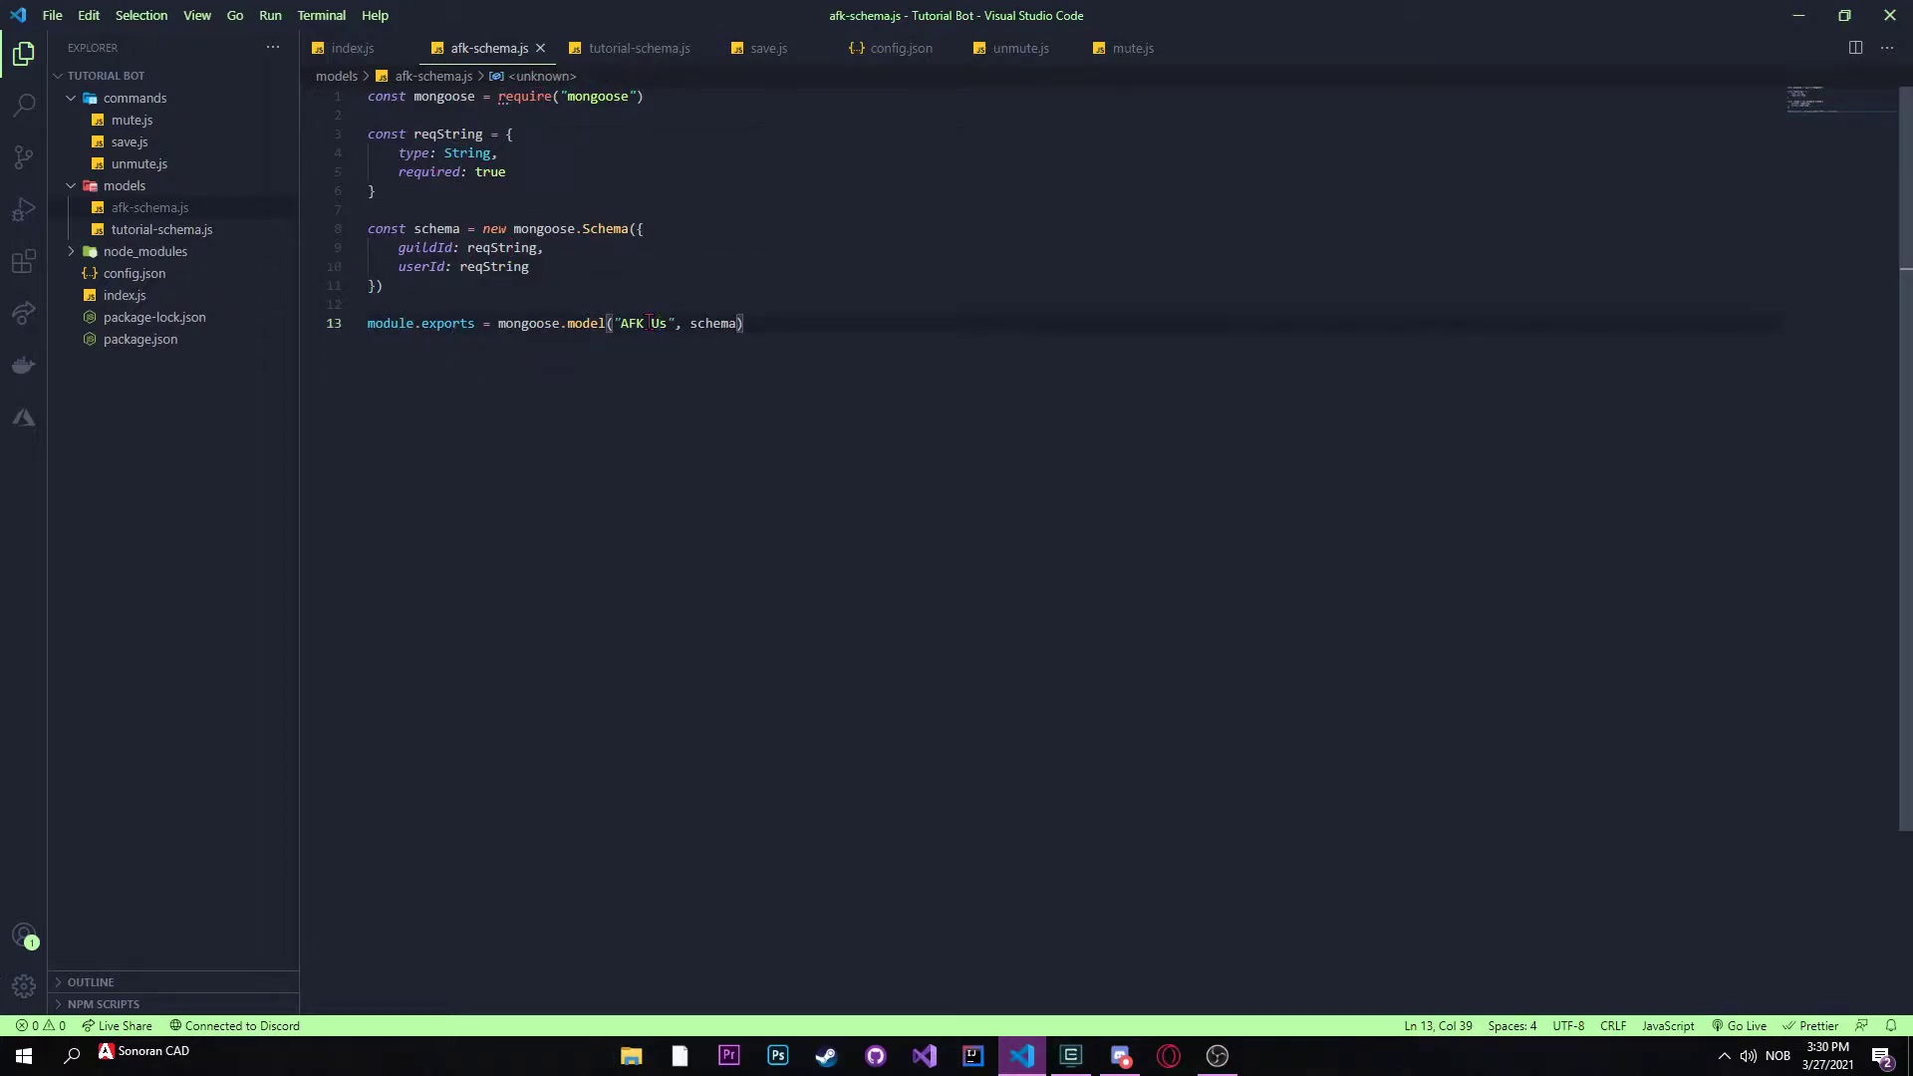
text(er)
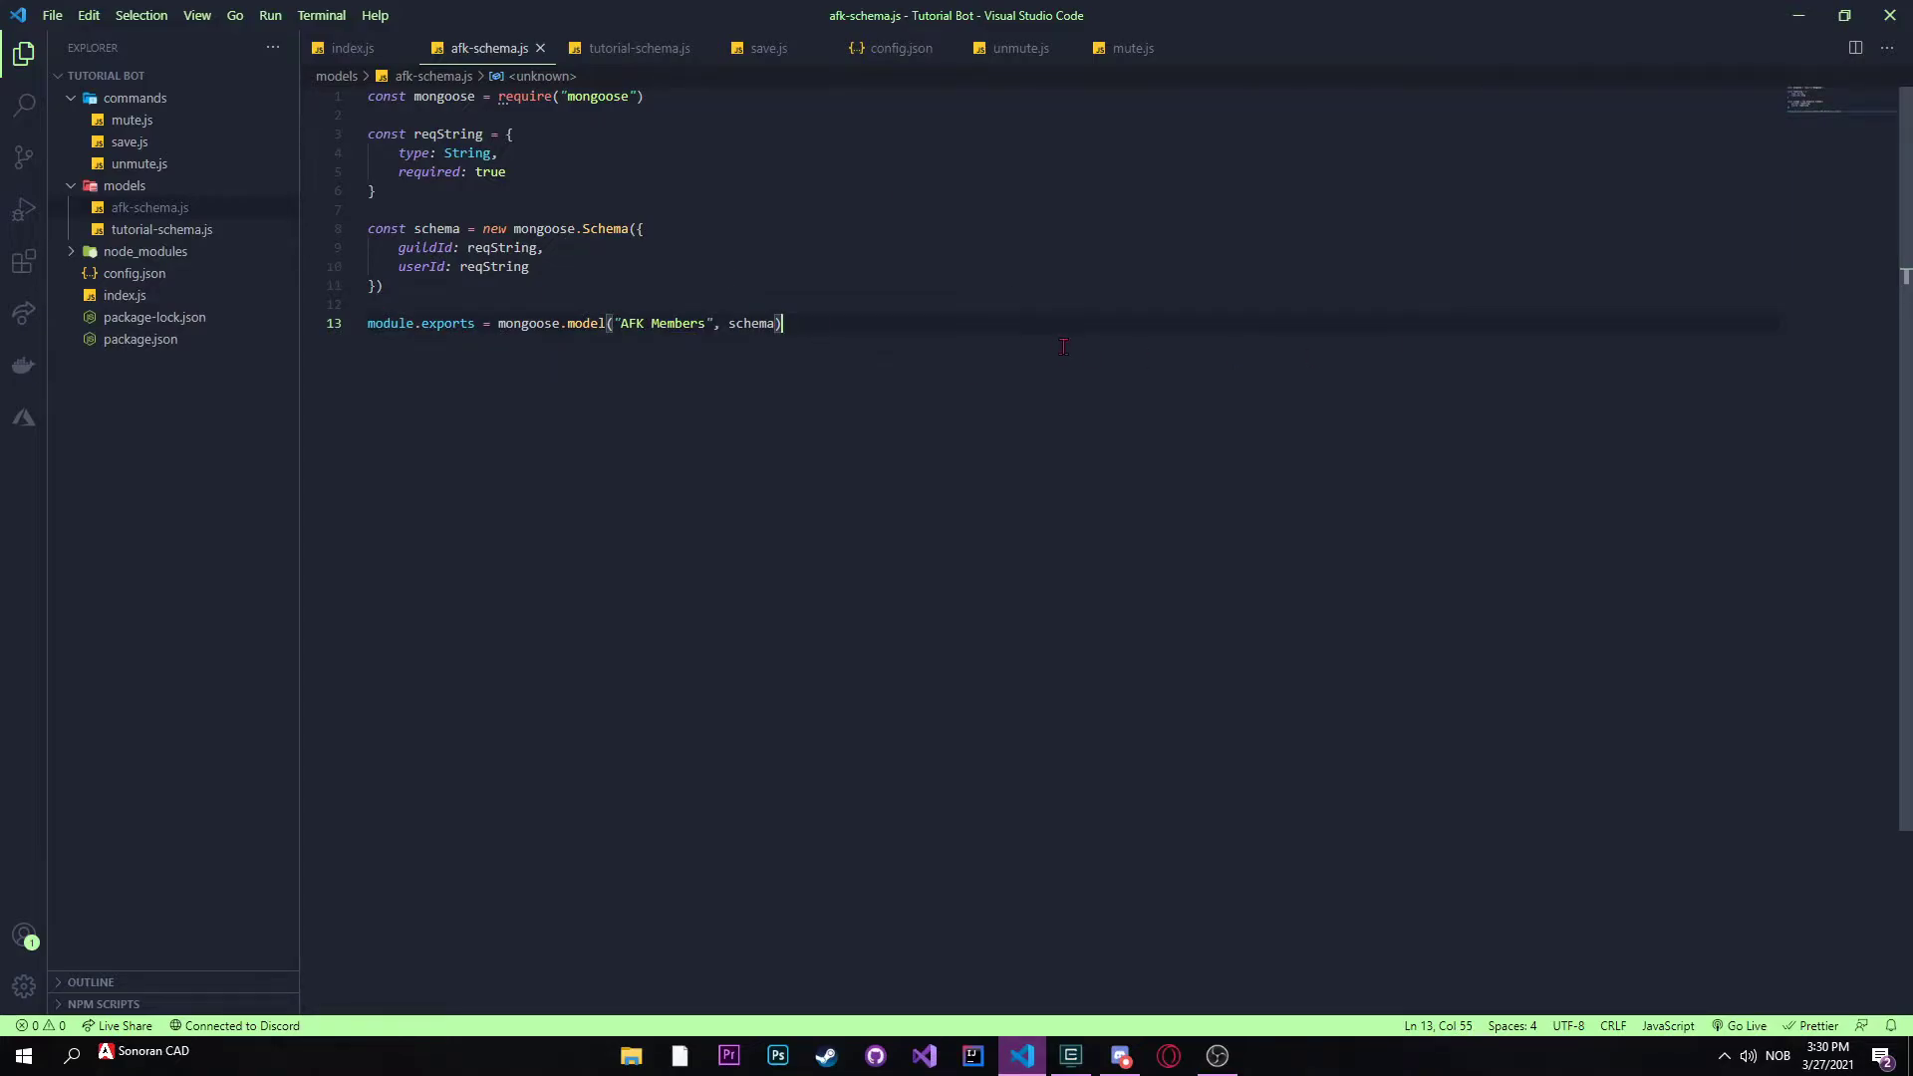
mouse_move(731, 237)
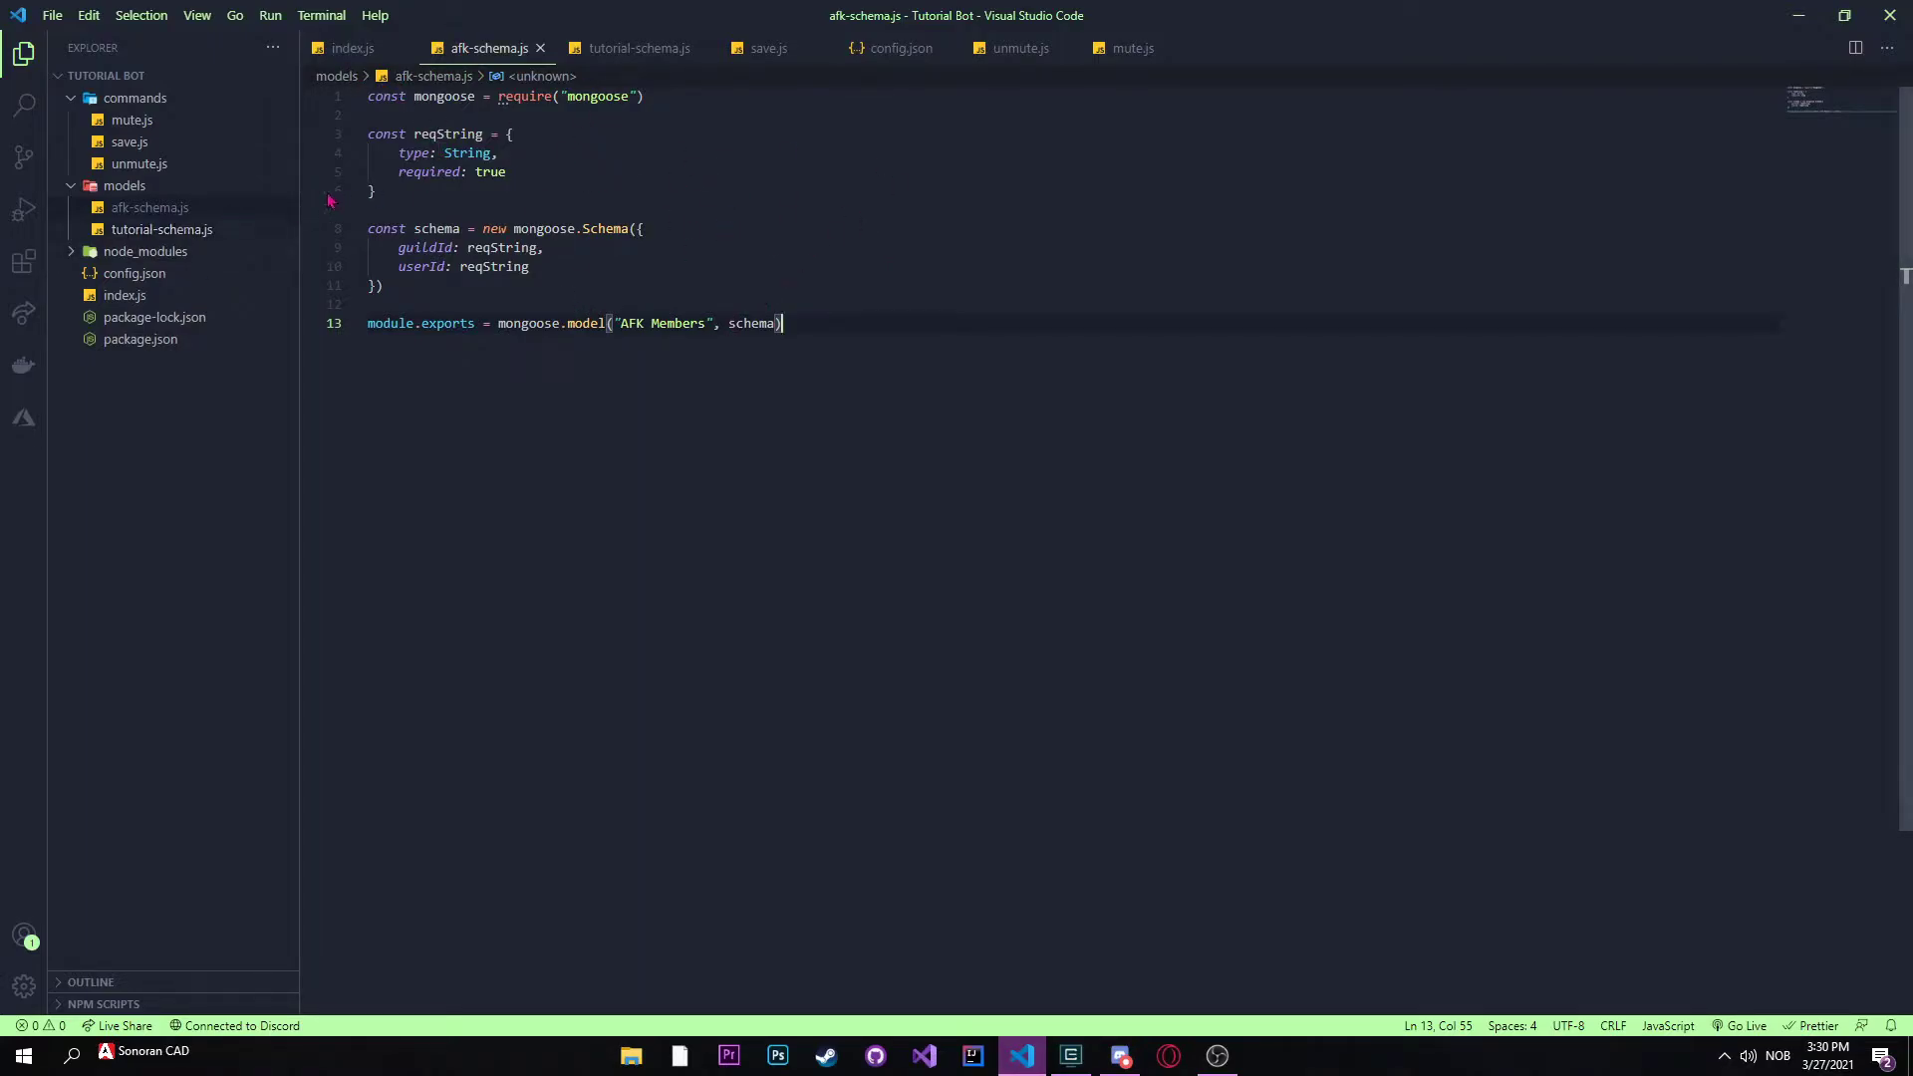
Step: Create afk.js in the commands folder based on the save command's code
click(200, 76)
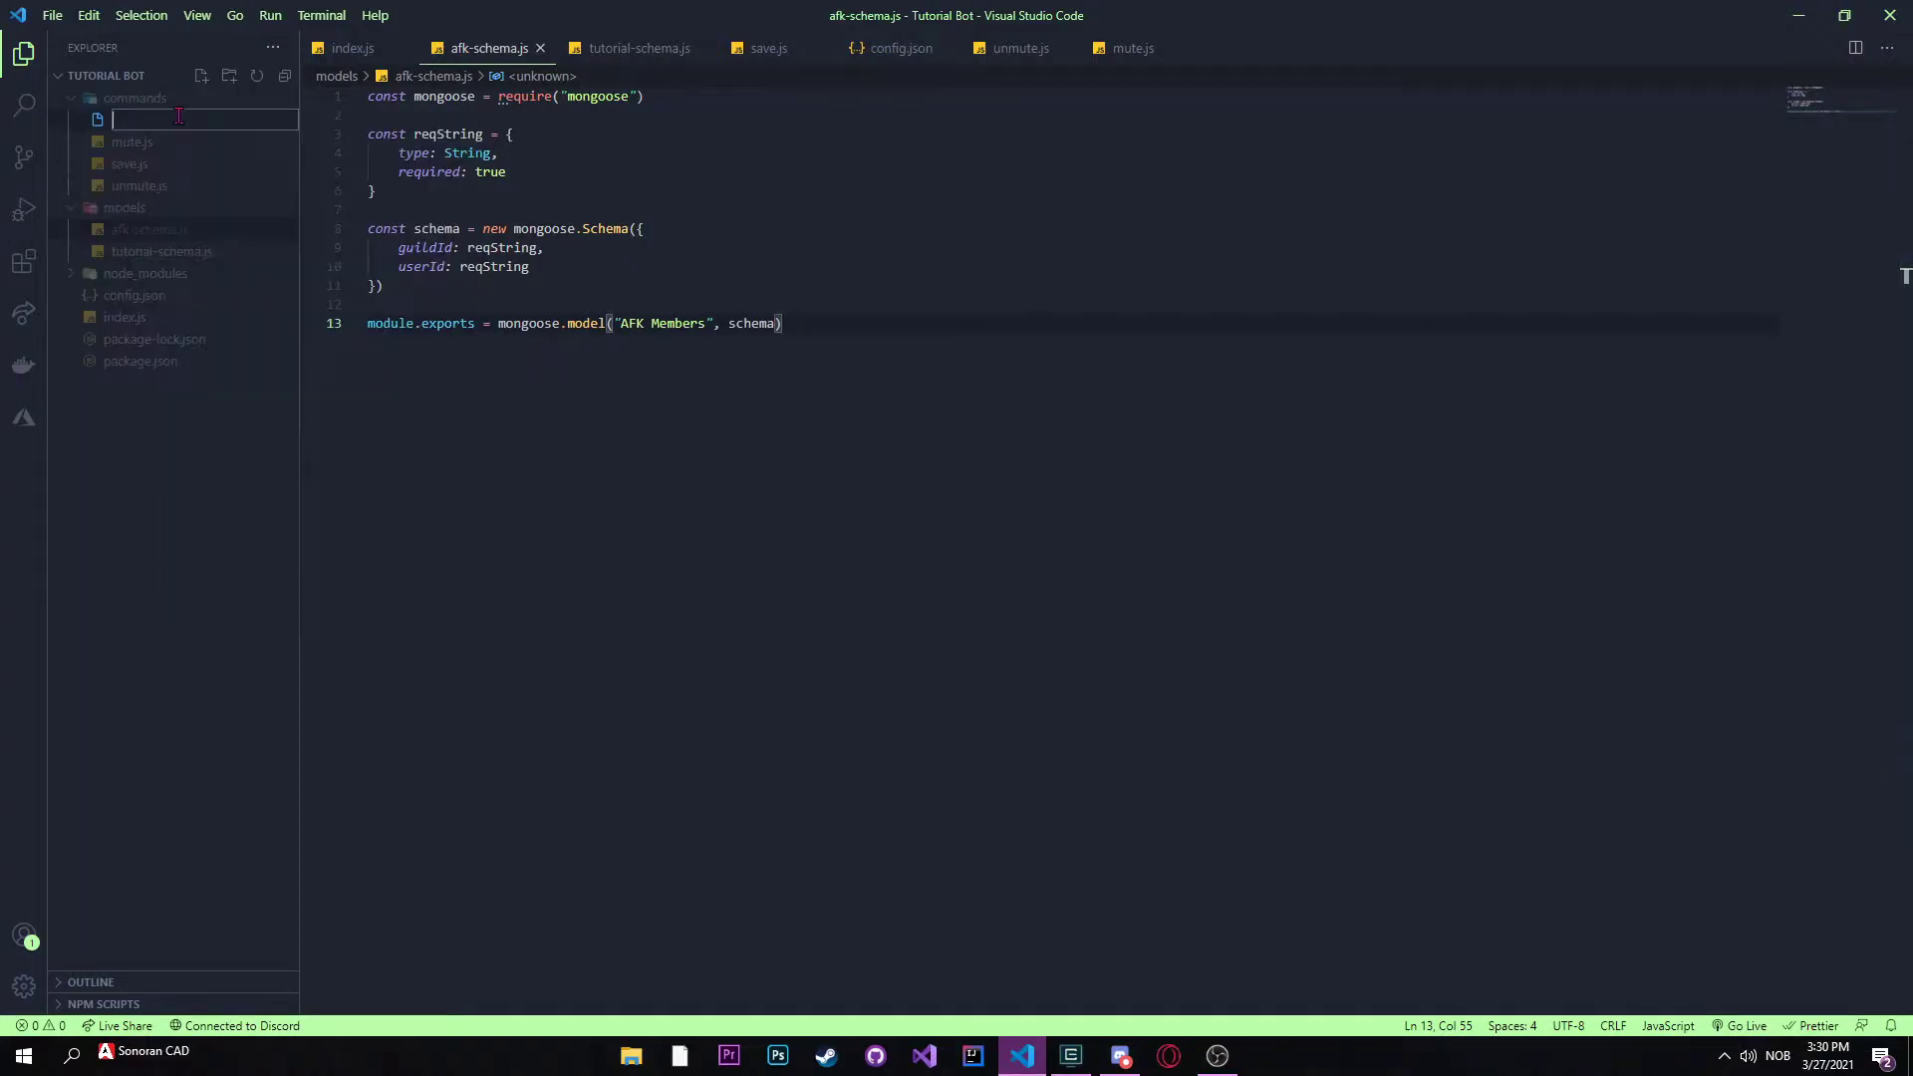
text(afk.js)
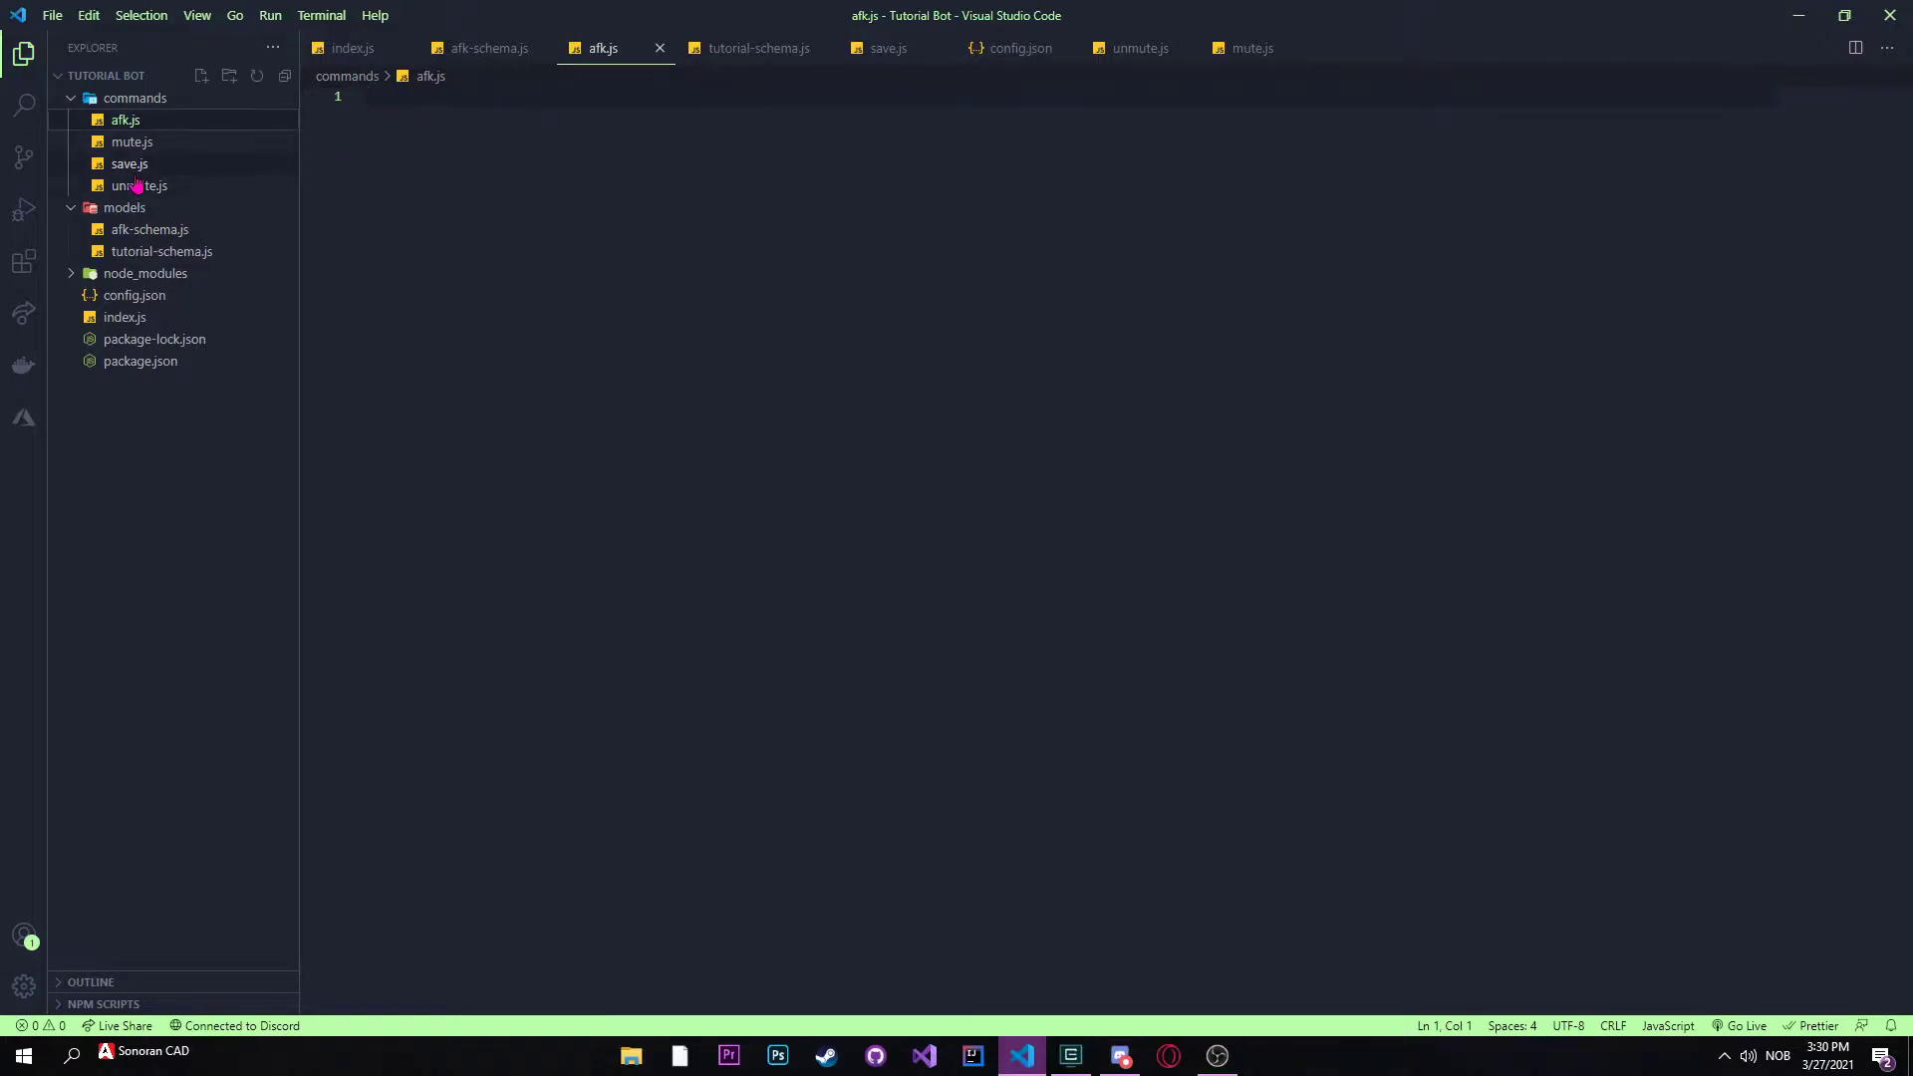
click(130, 163)
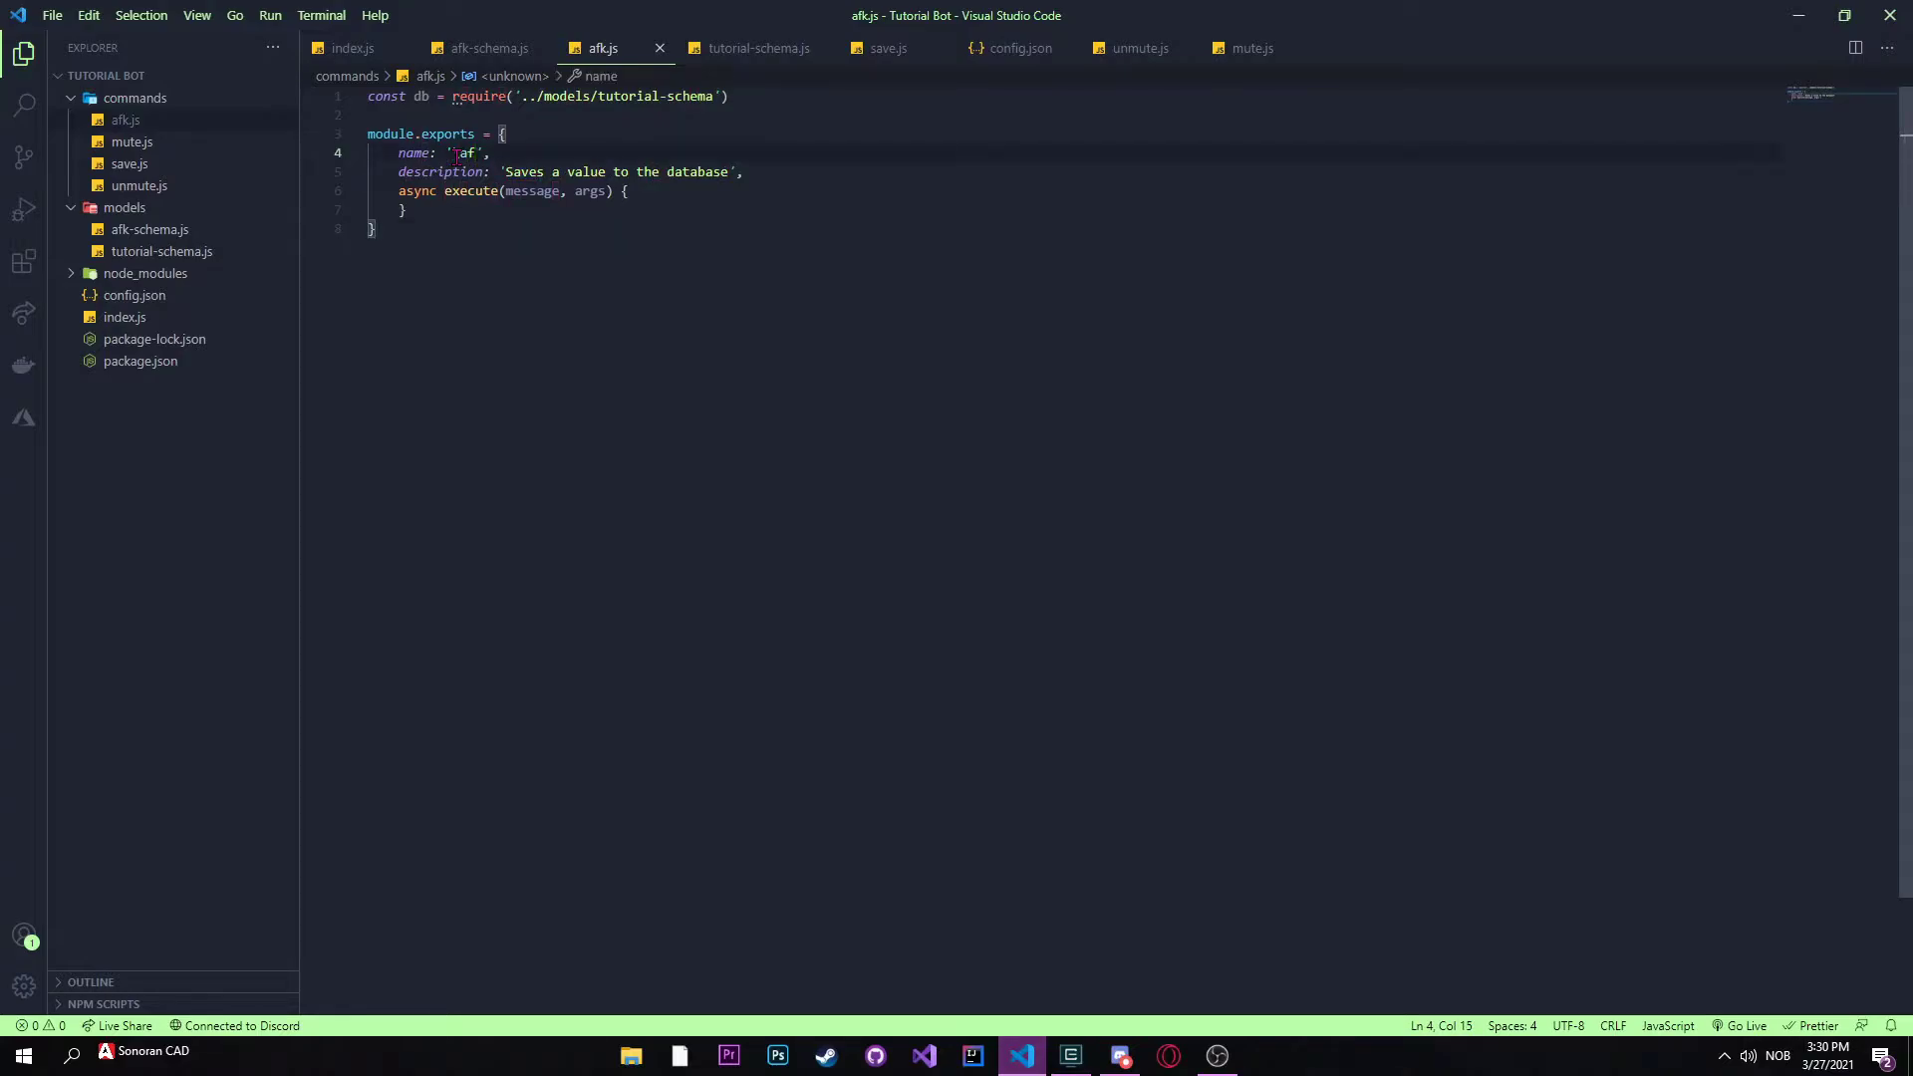
text(k)
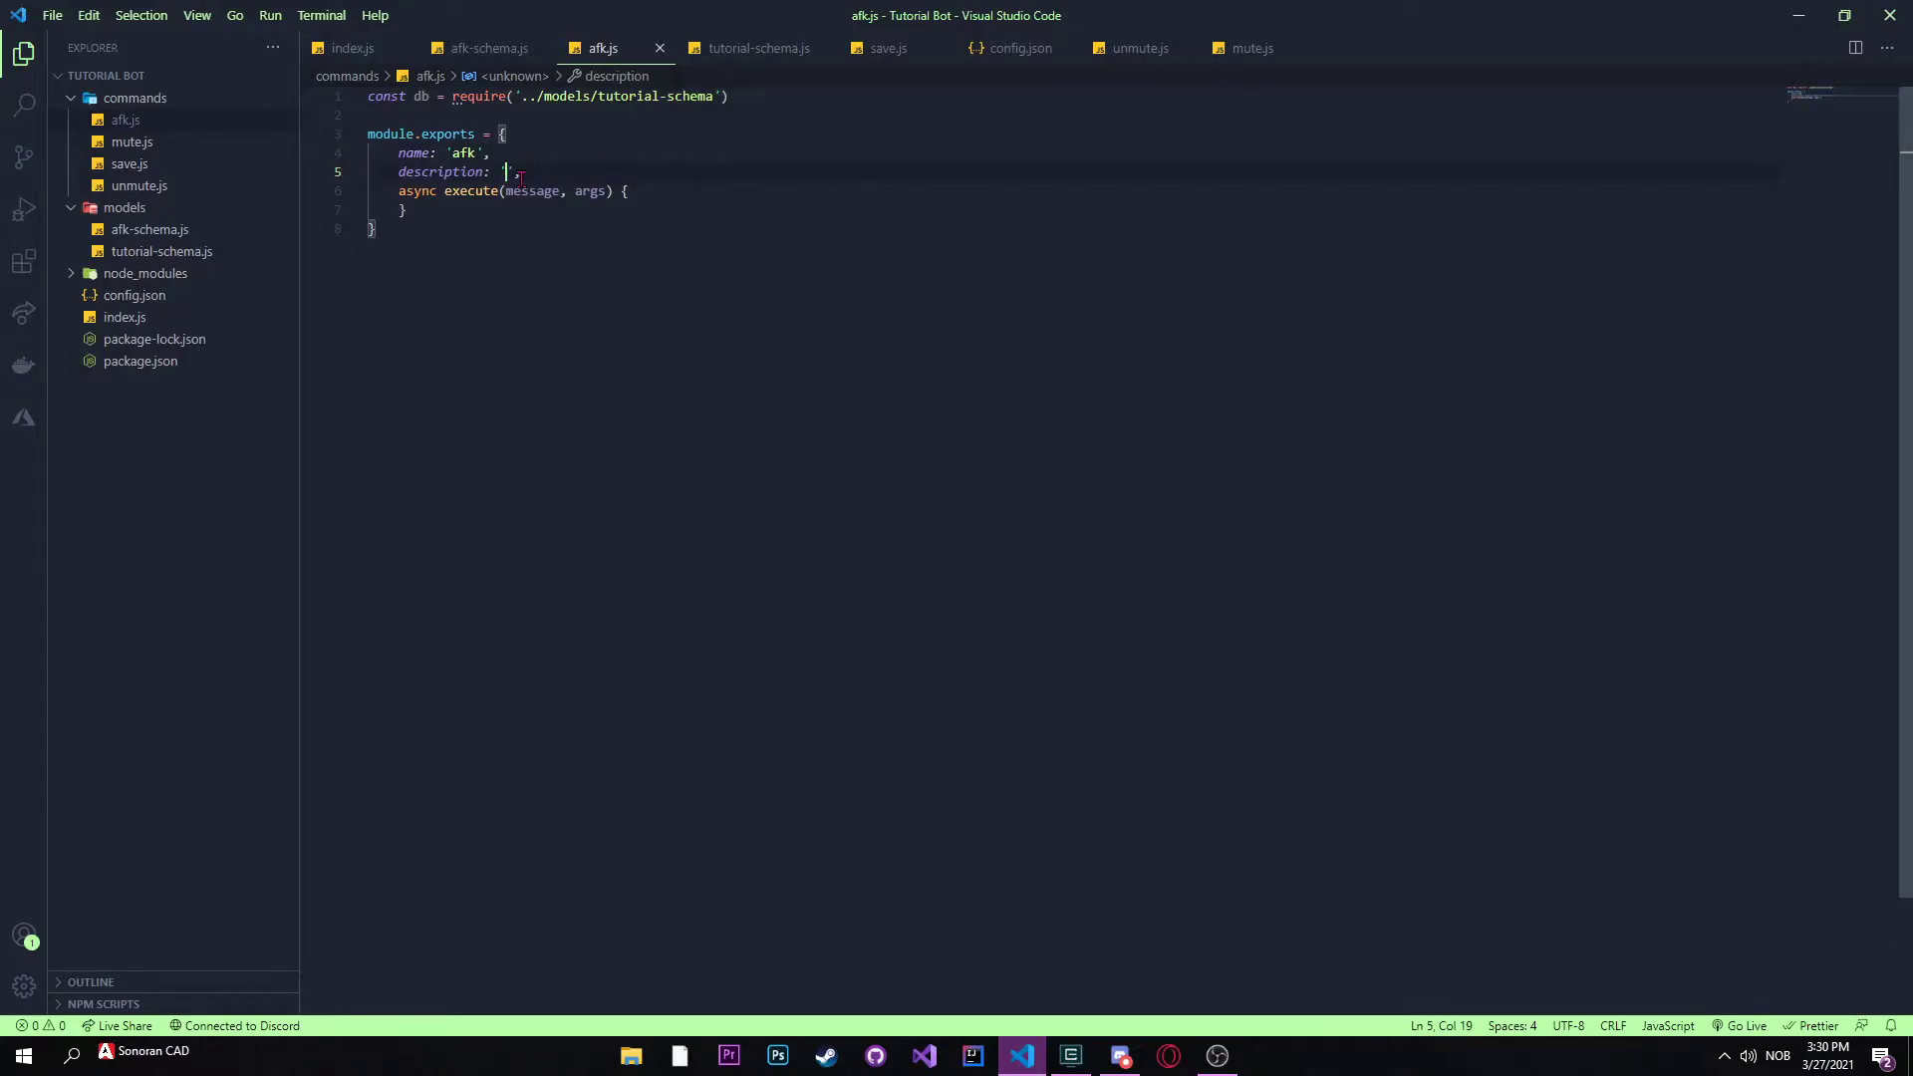
Step: Give the afk command the description 'Sets a users afk'
text(Set)
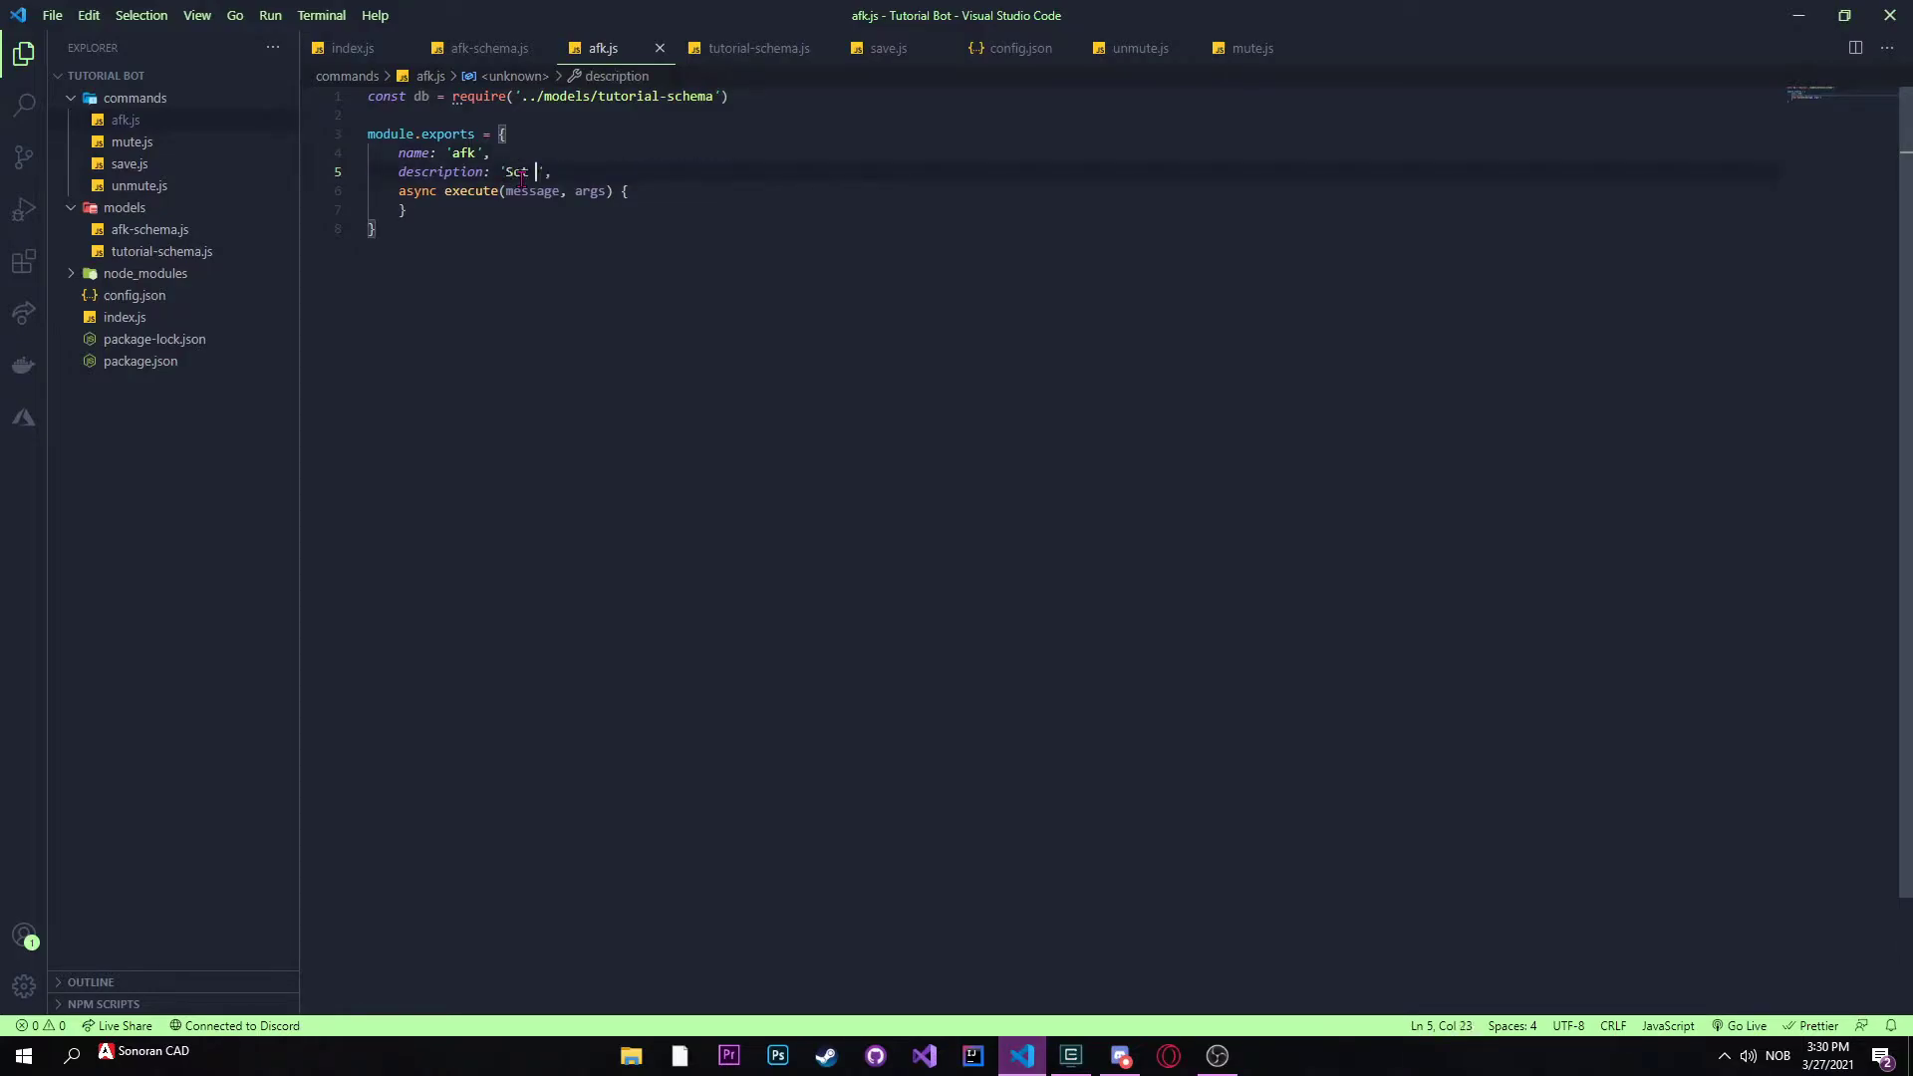
text(s)
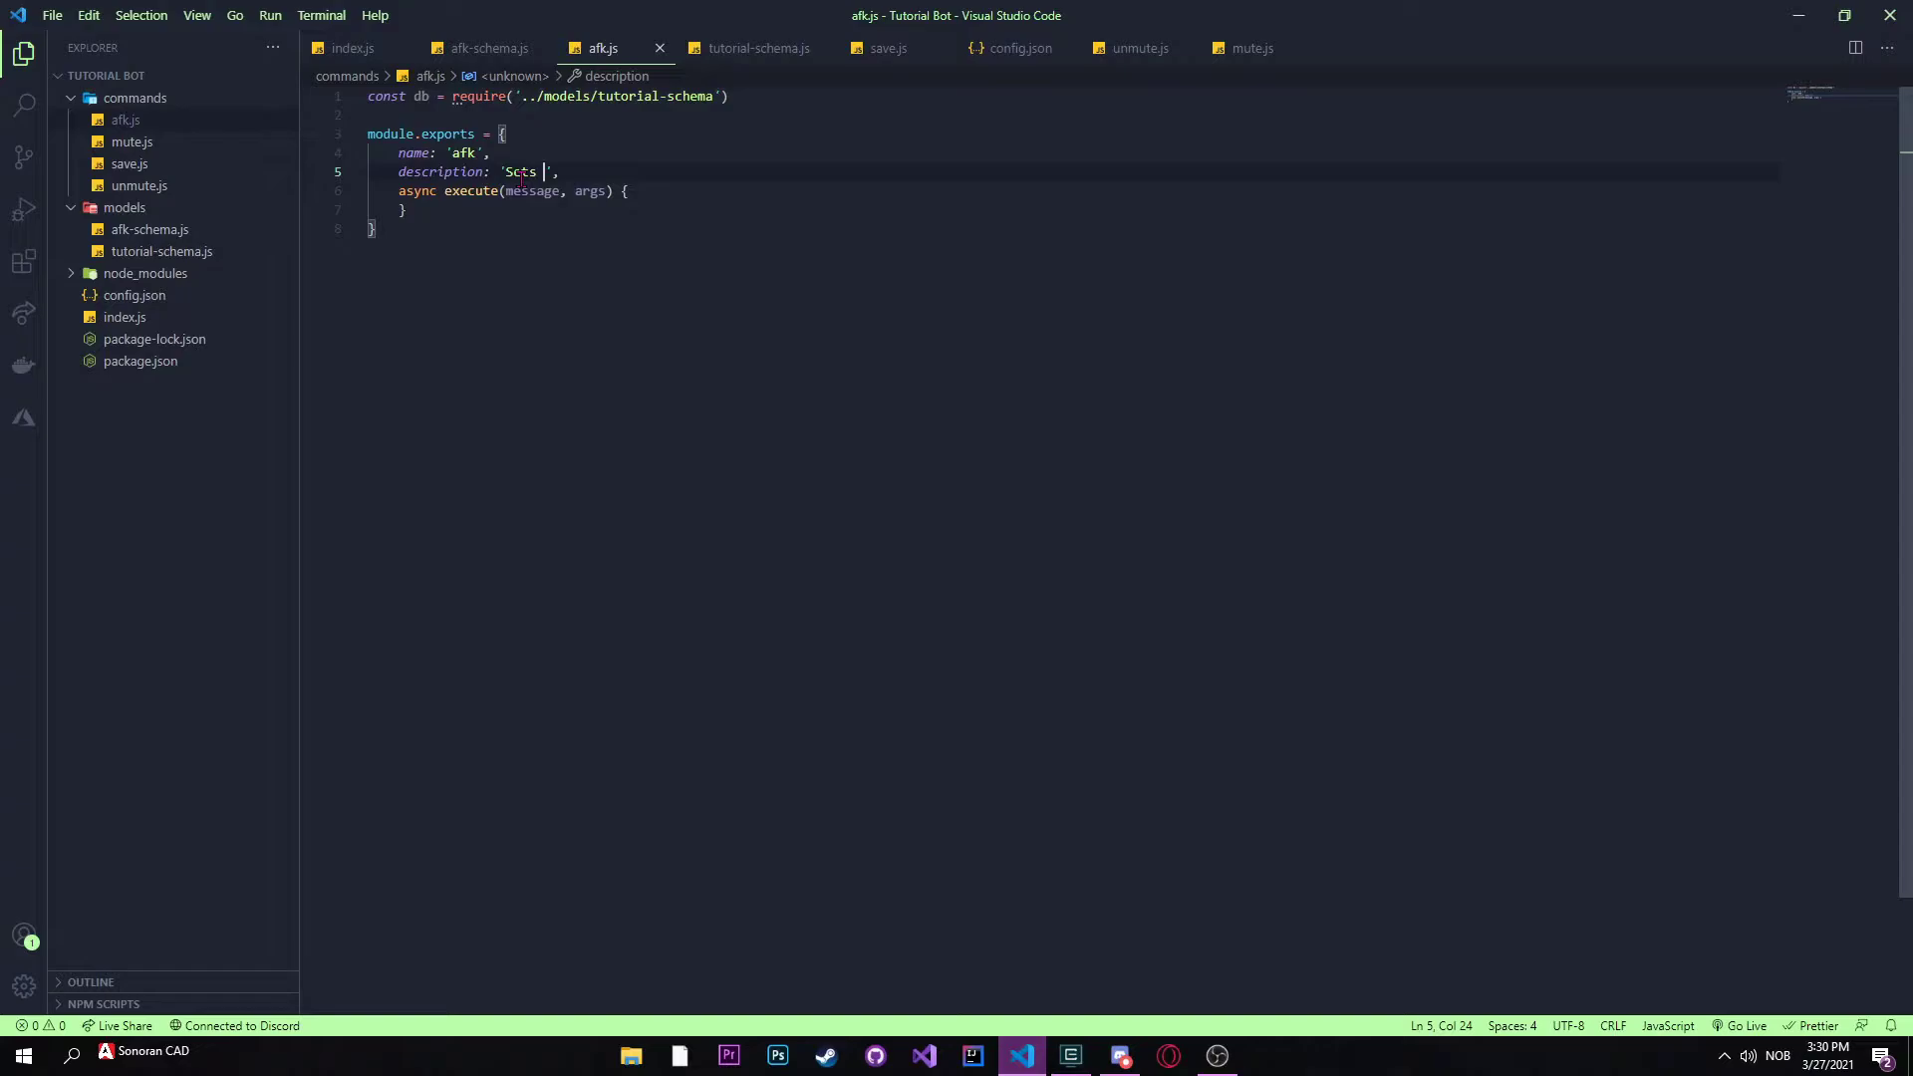
text(up)
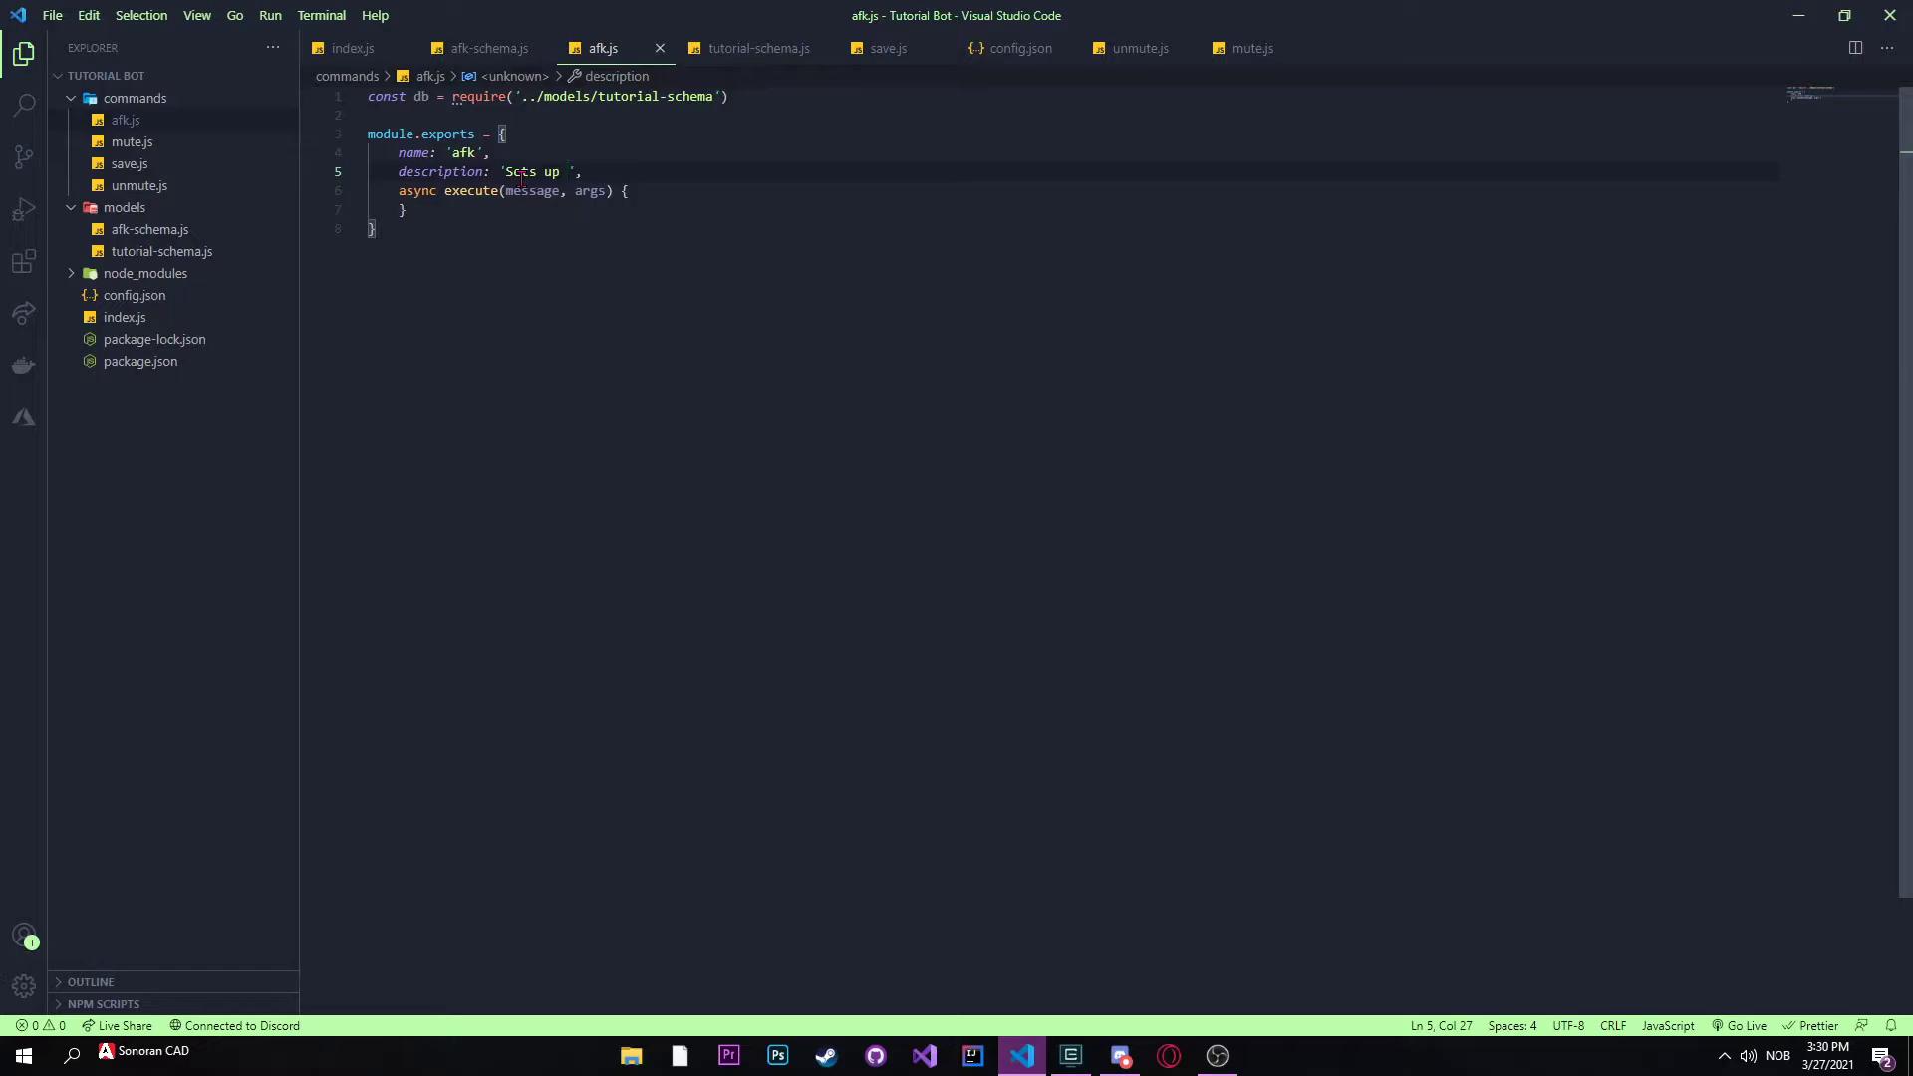
text(a)
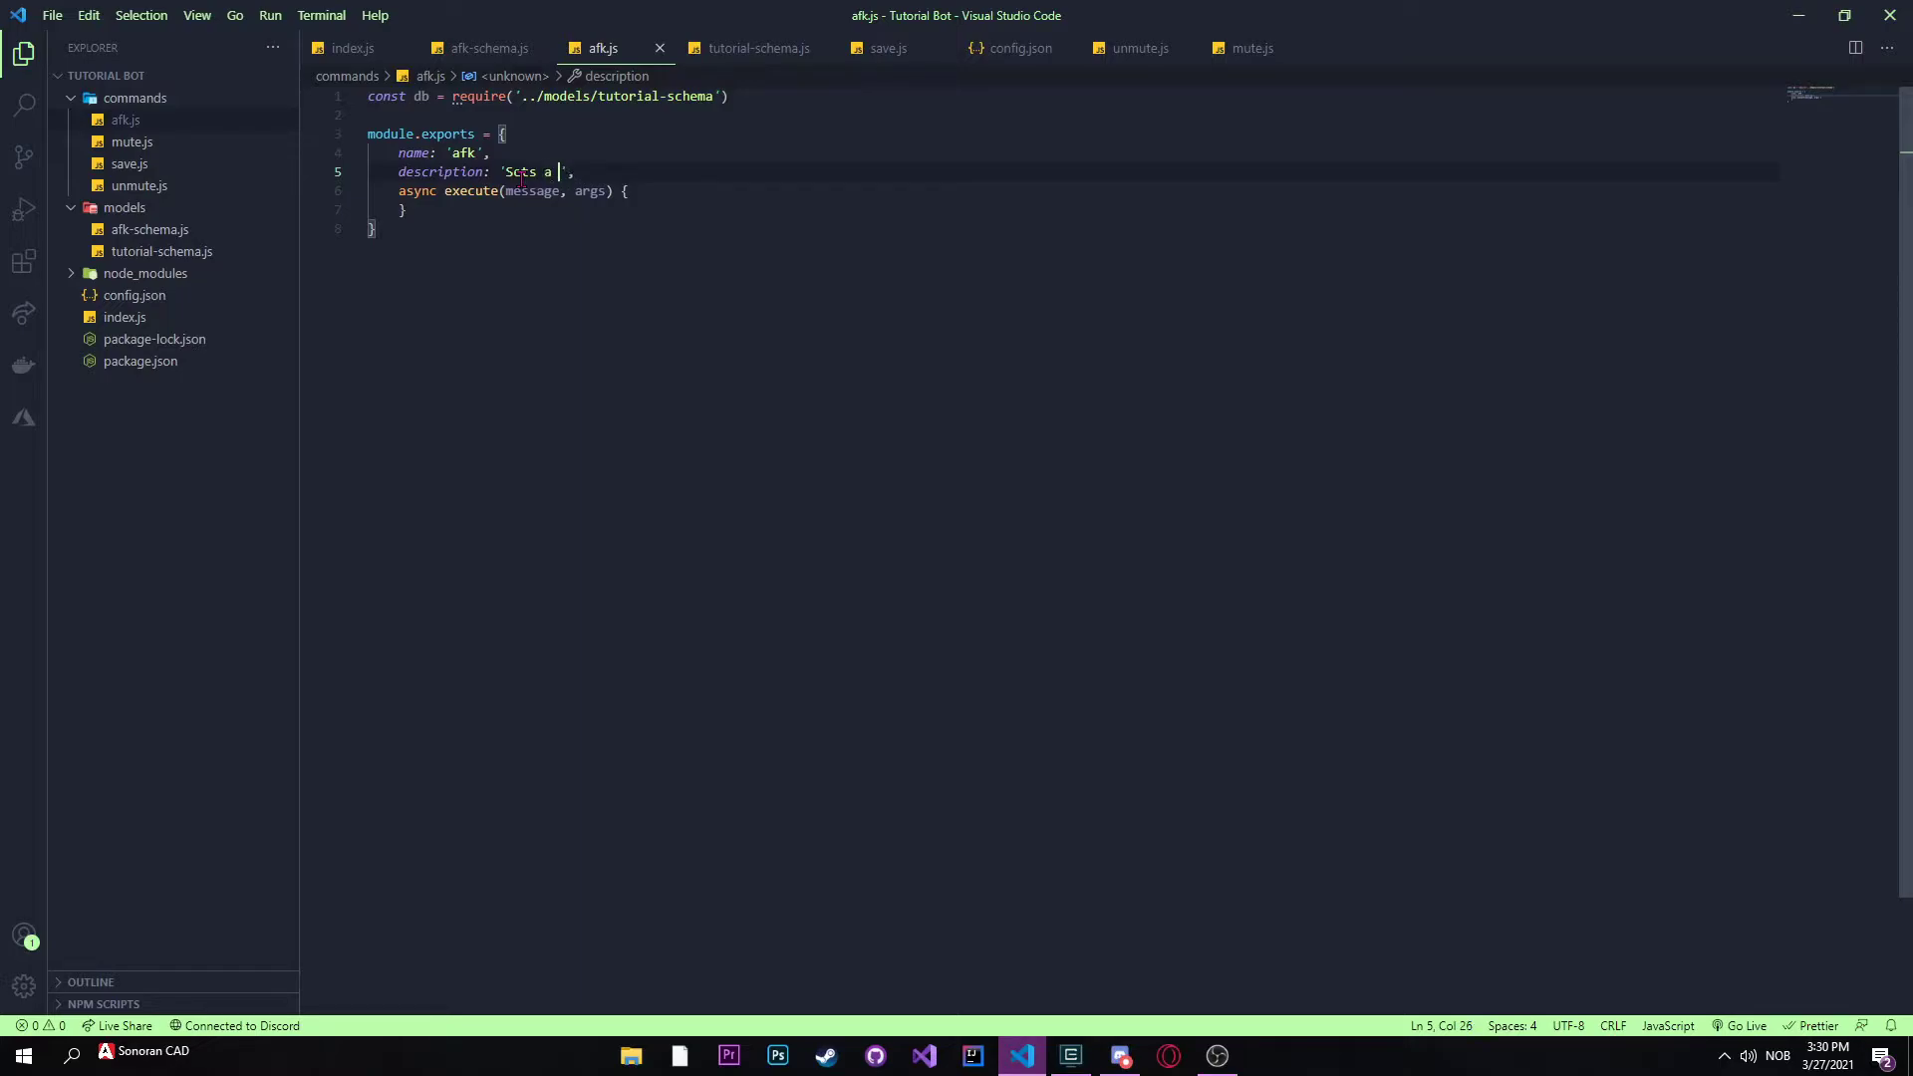
text(users afk)
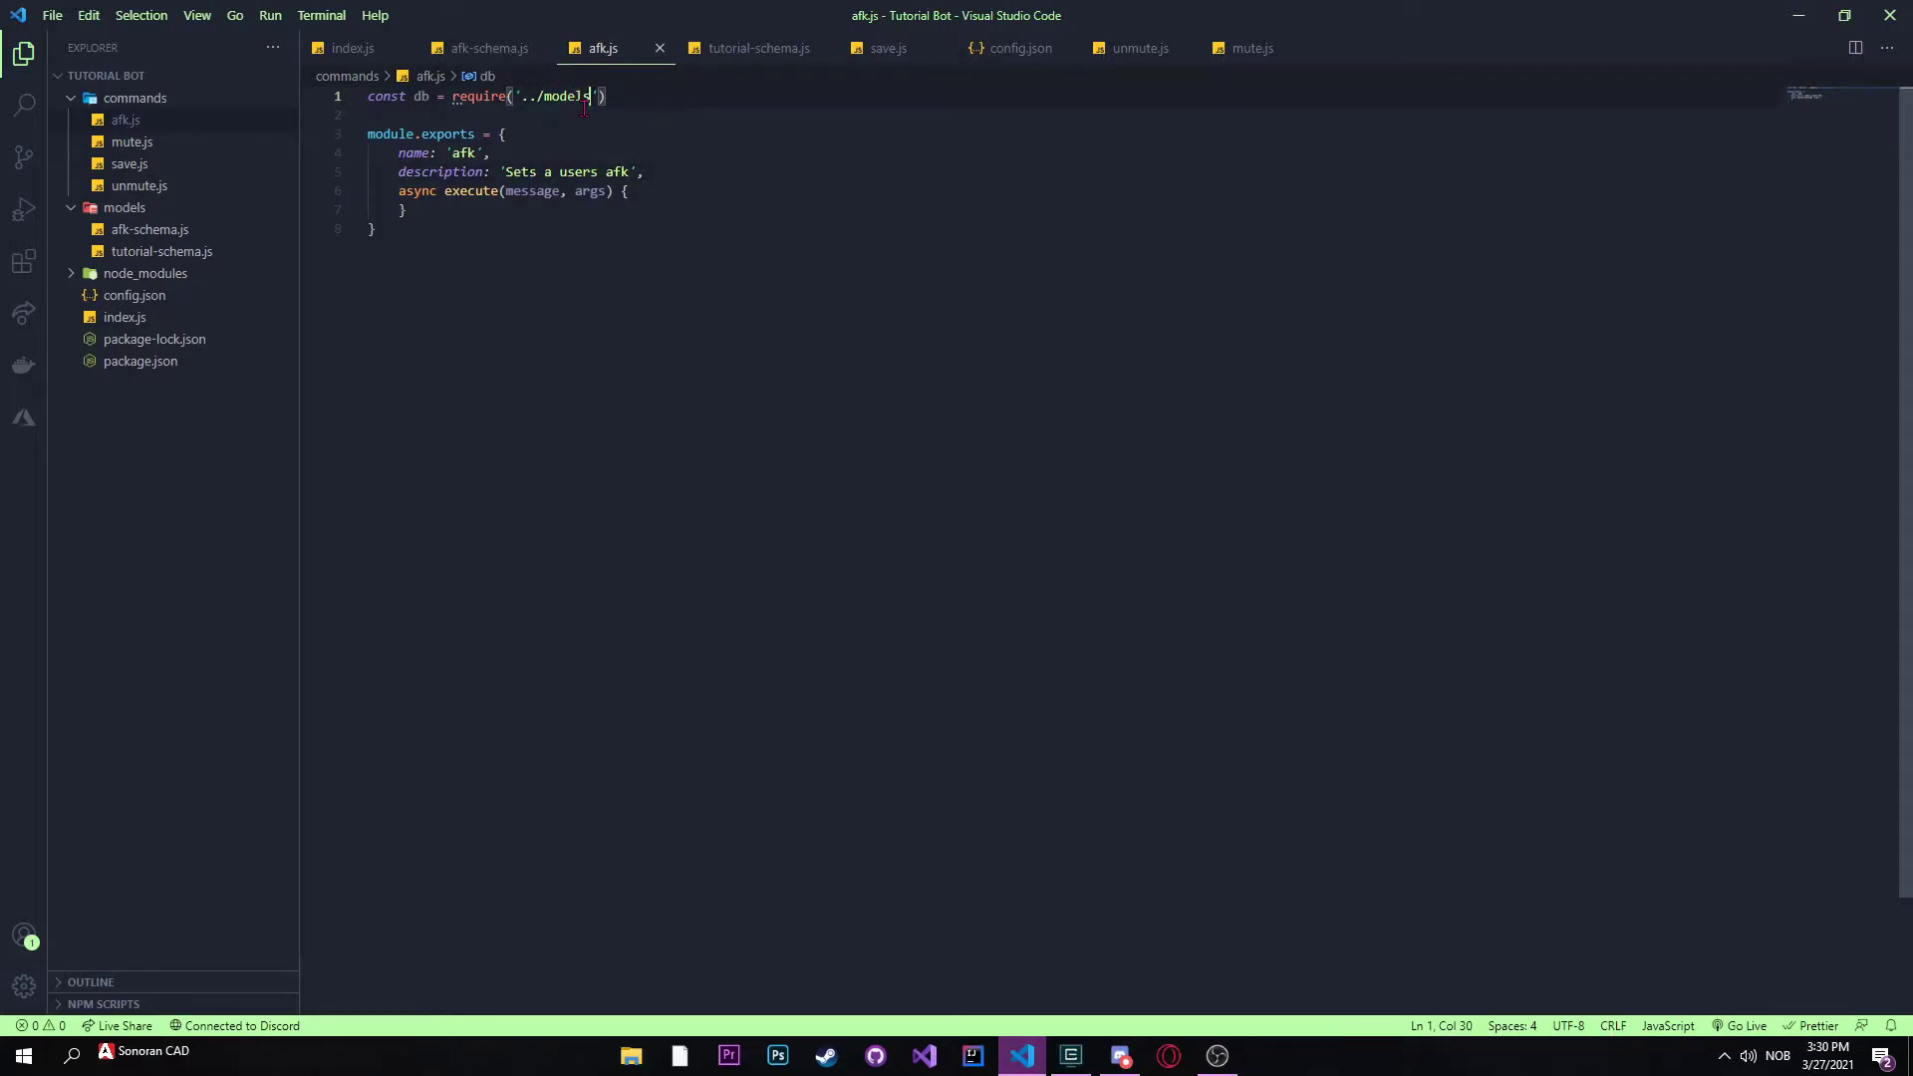
Step: Change the require path to ./afk-schema and return to the editor
text(/afk-schema)
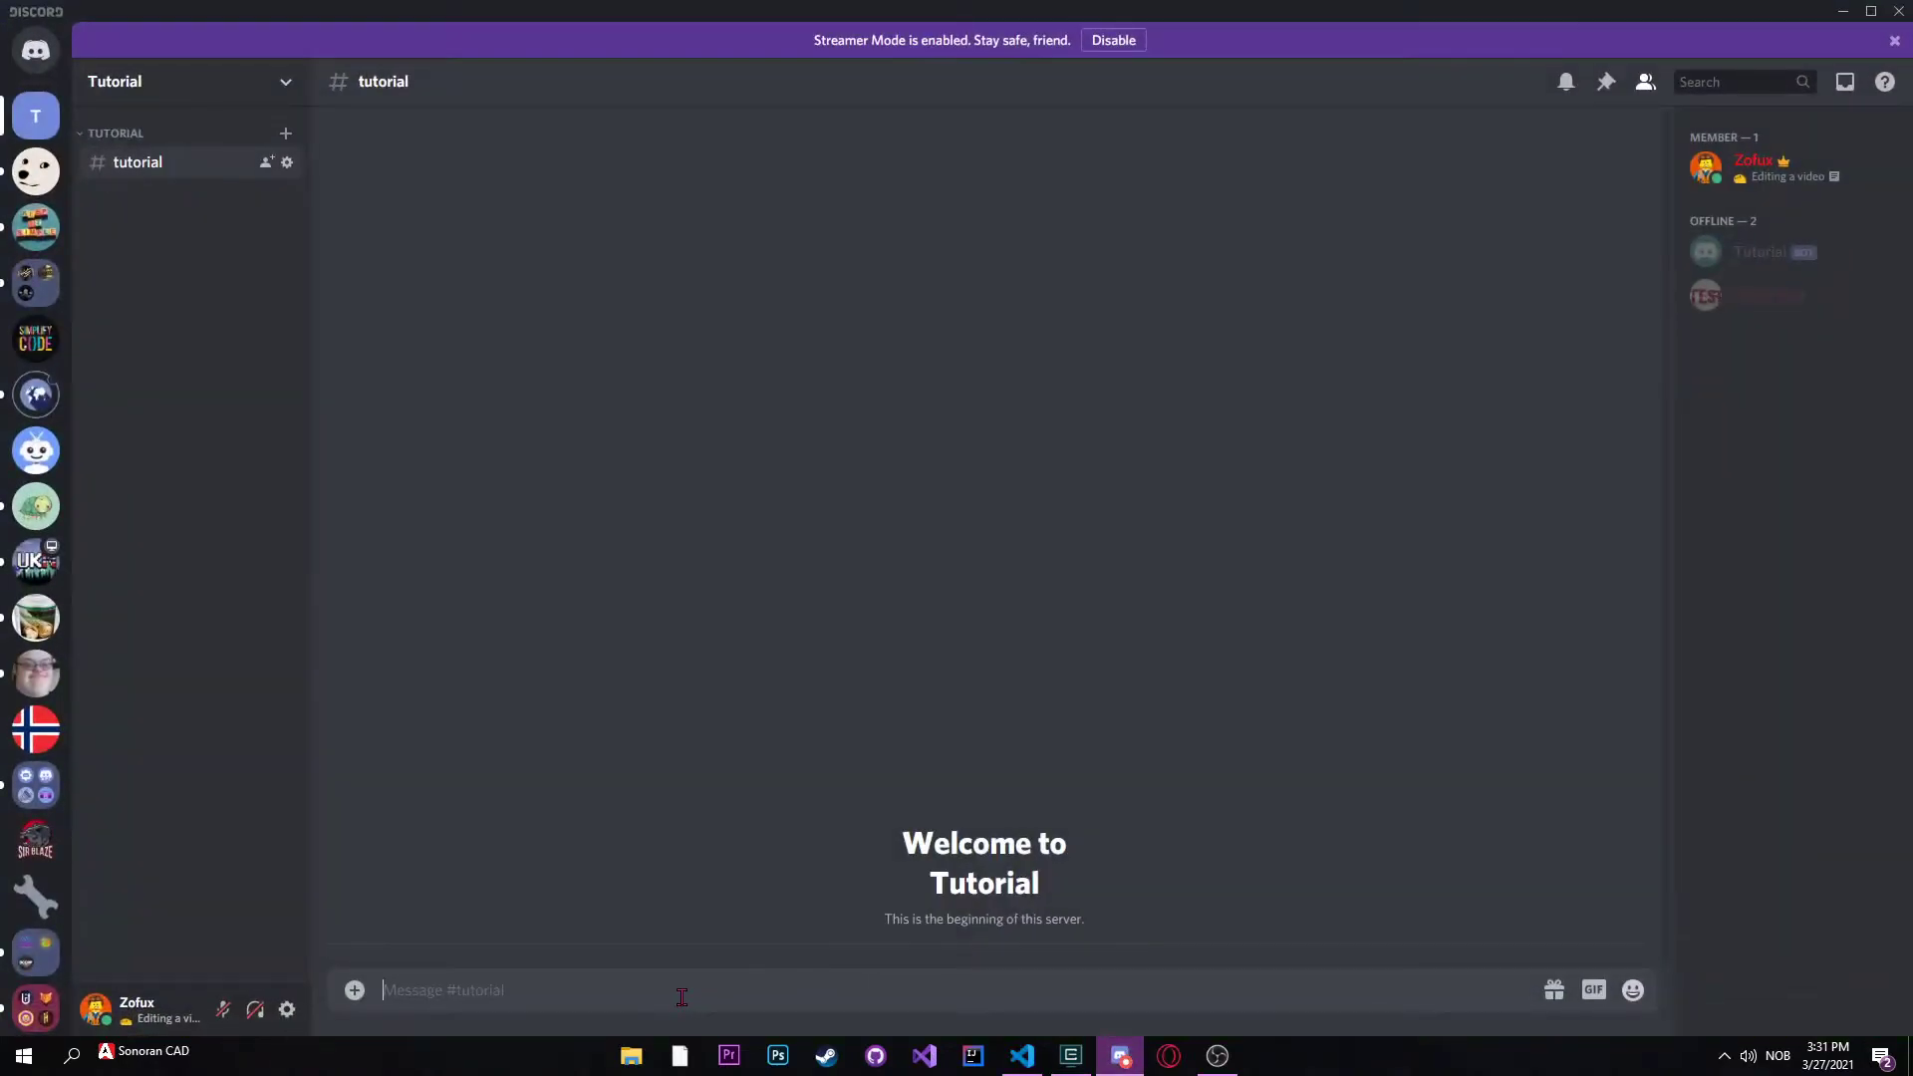
text(!af)
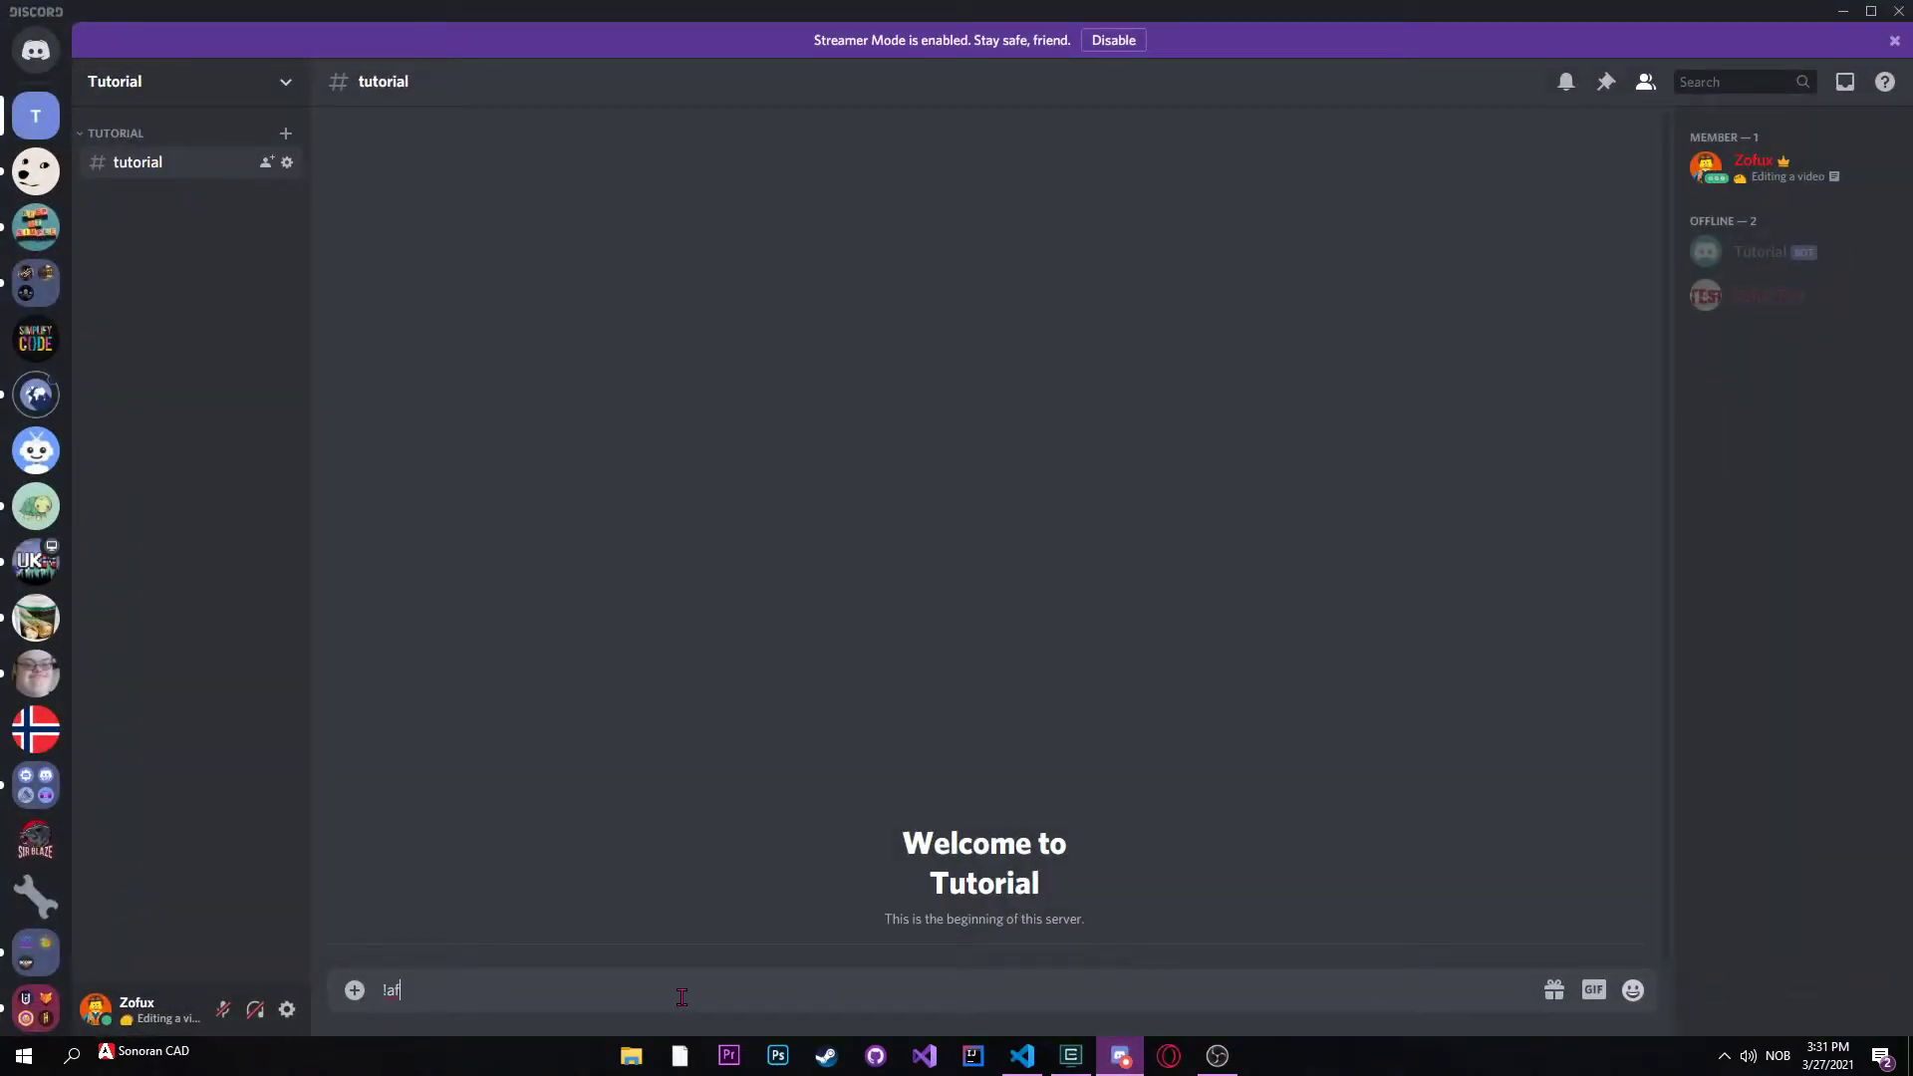
click(1021, 1057)
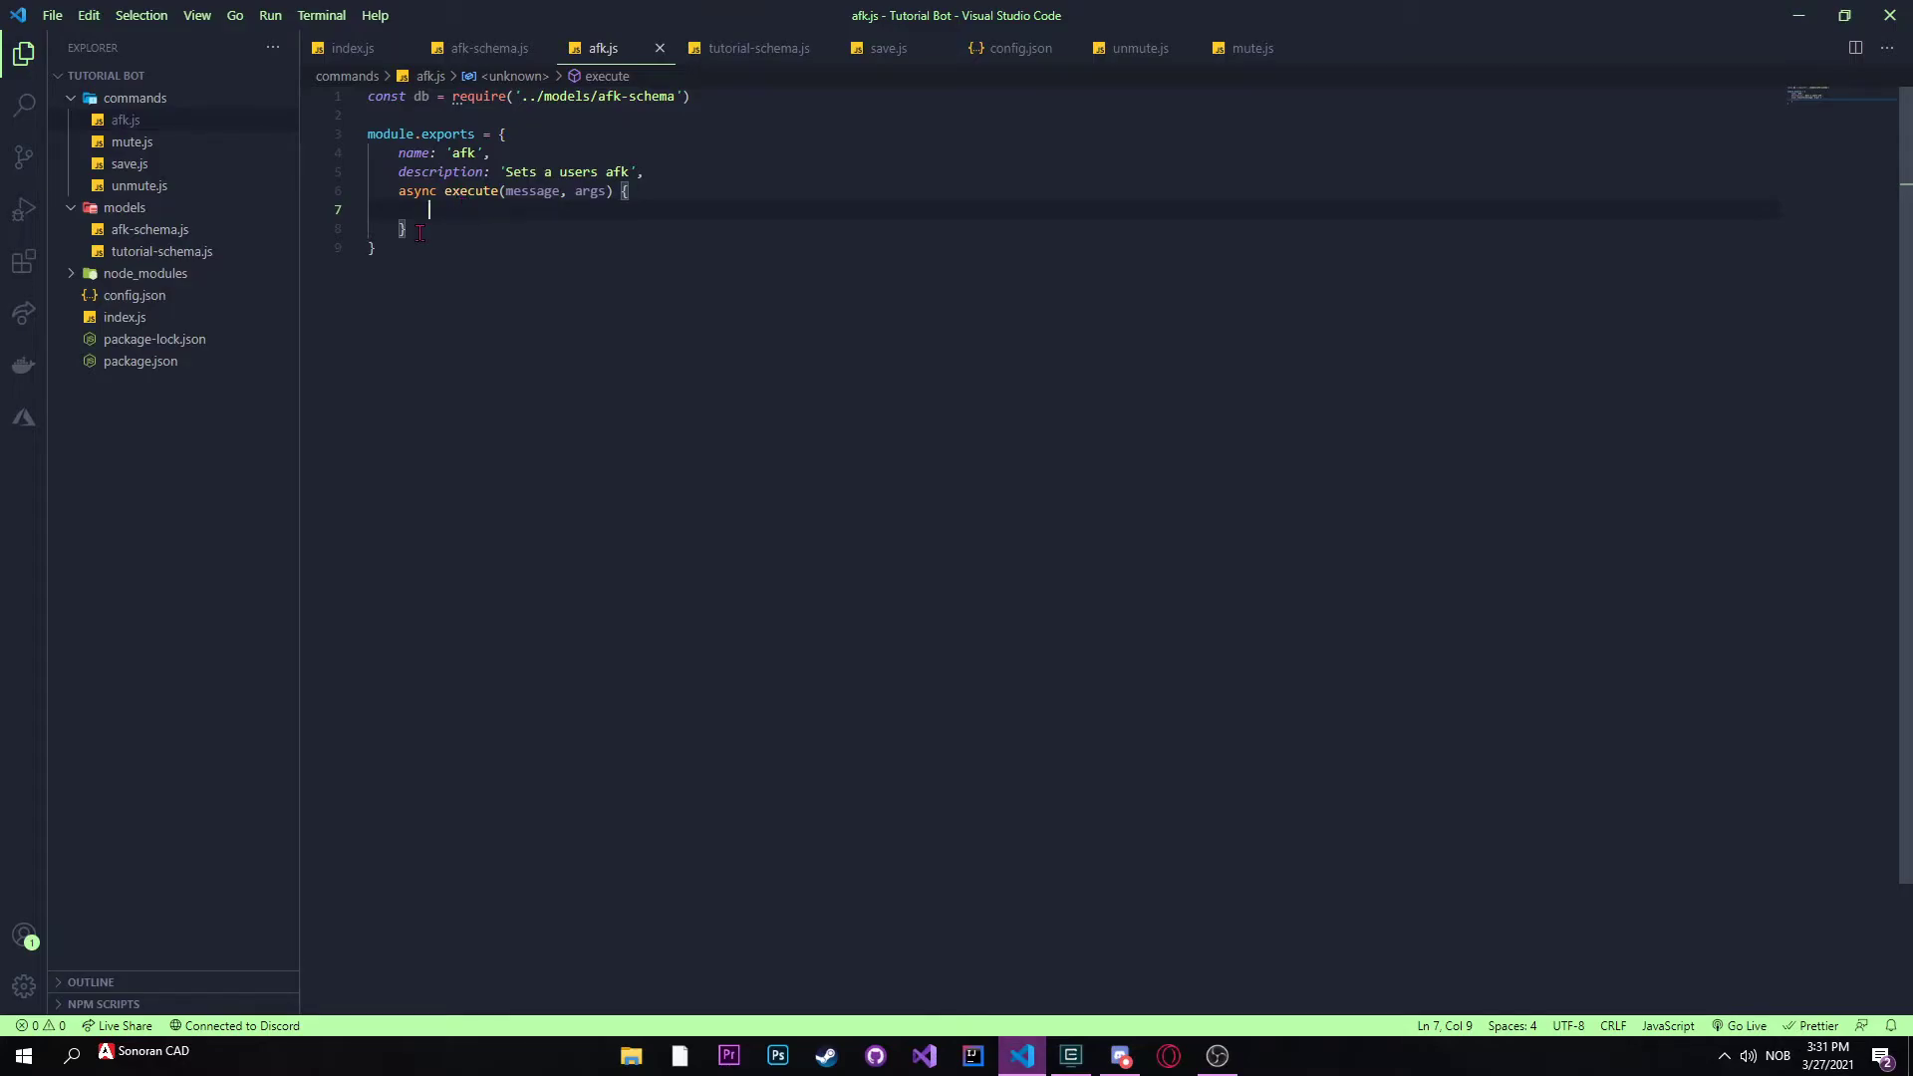
Step: Destructure guild and author from message inside execute
text(c)
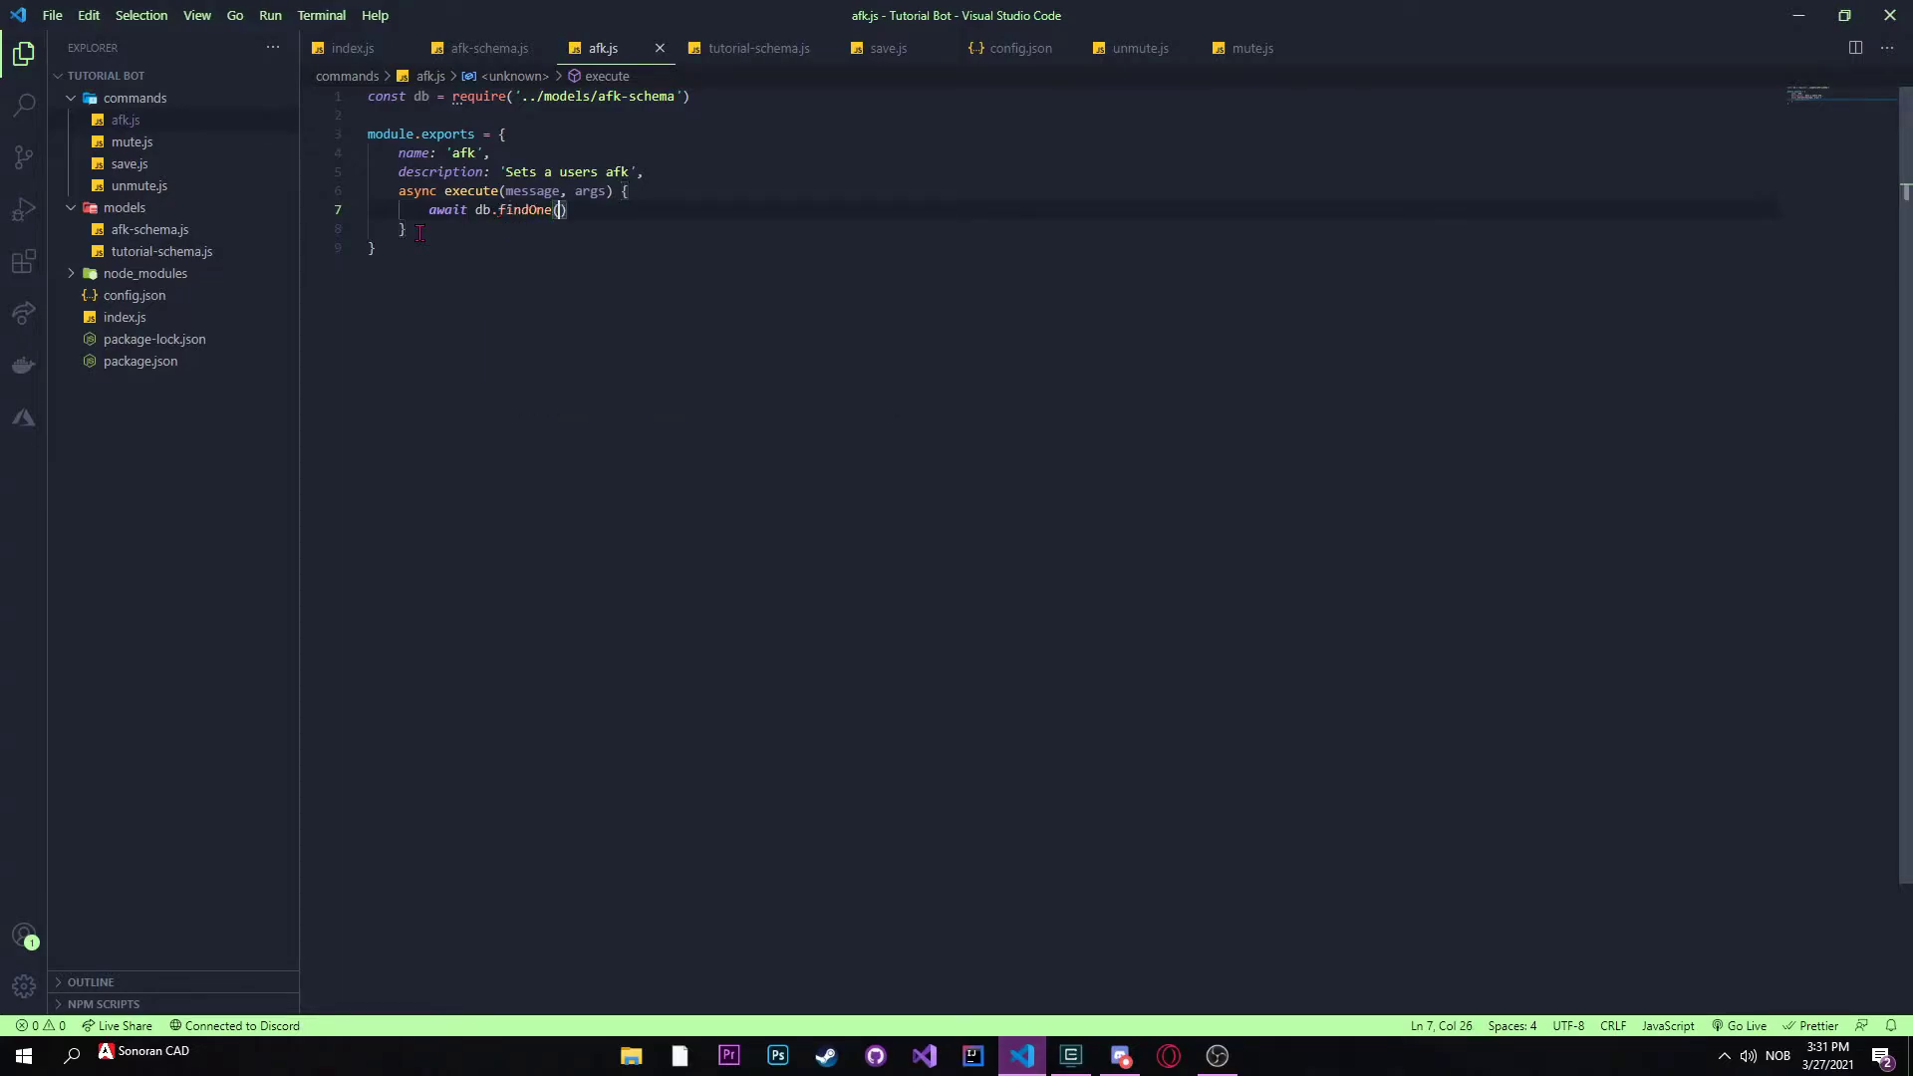
text({})
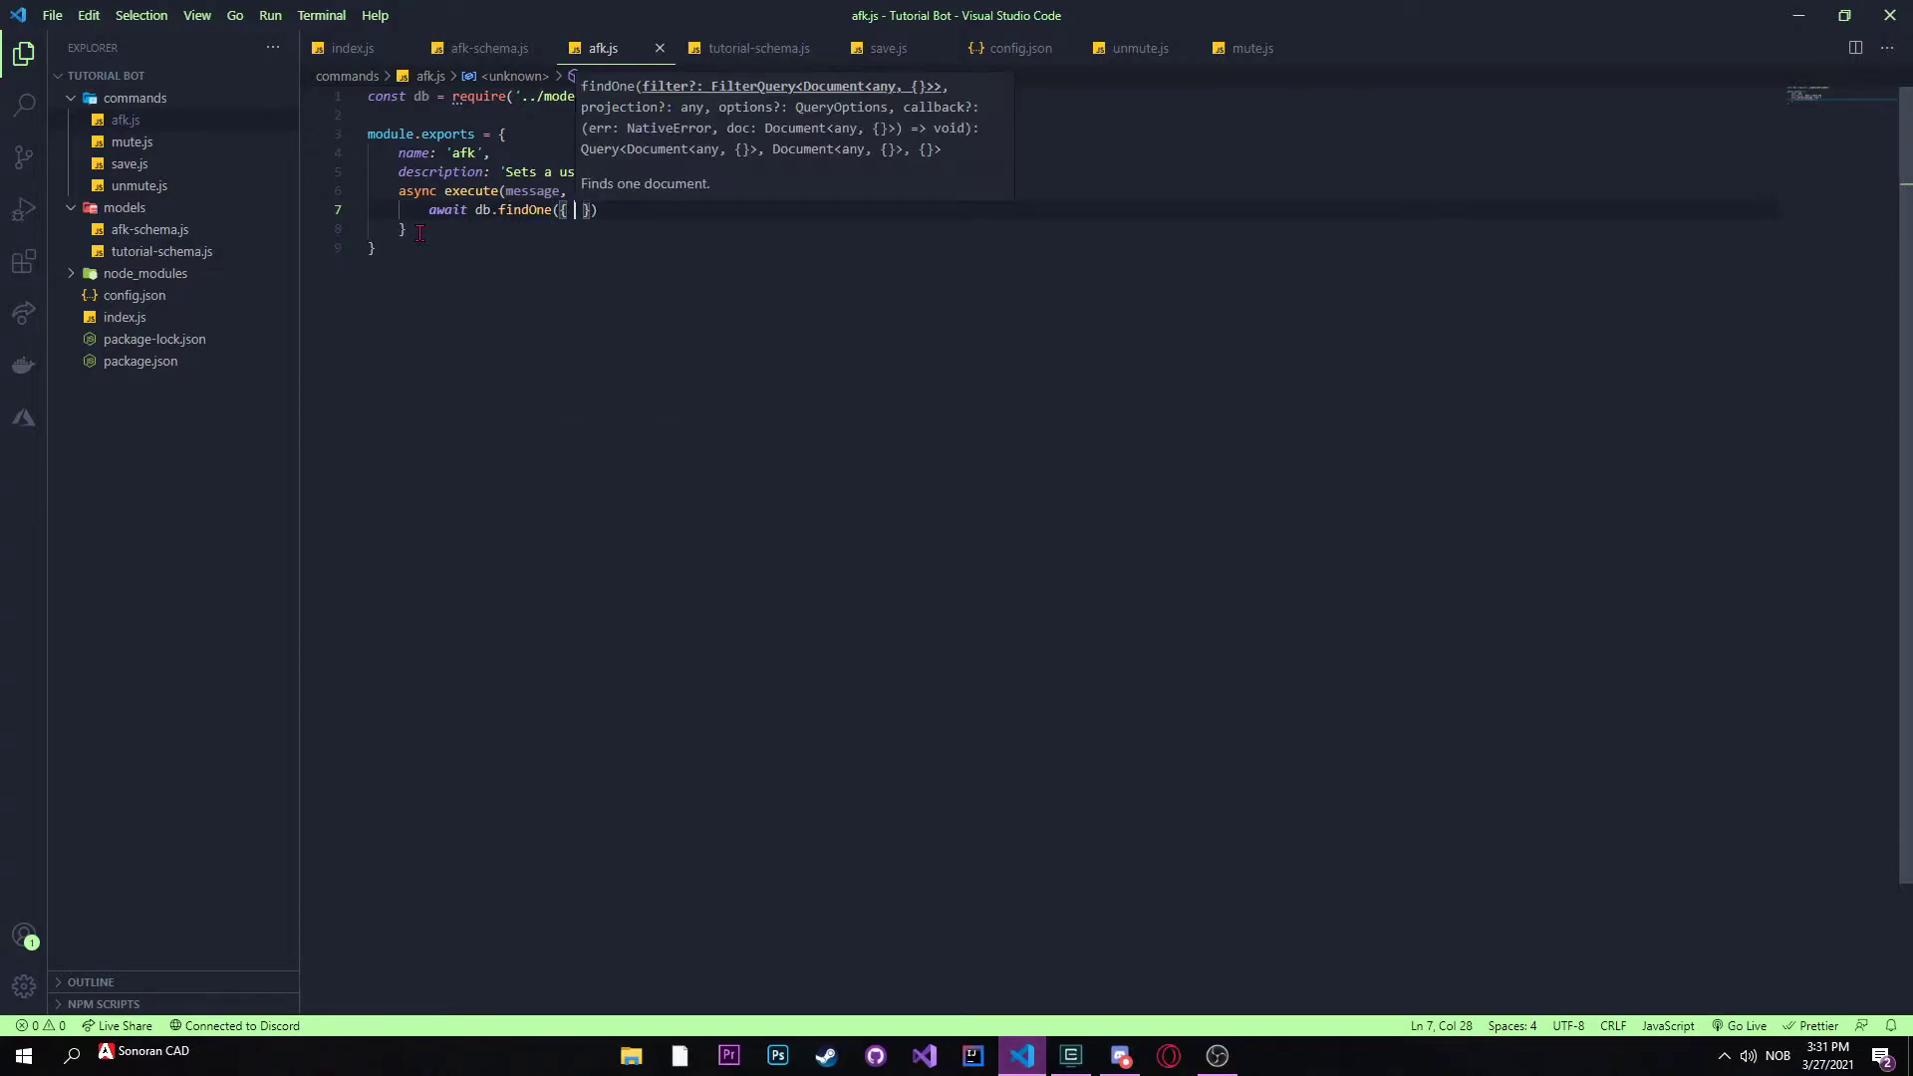
text(guildId)
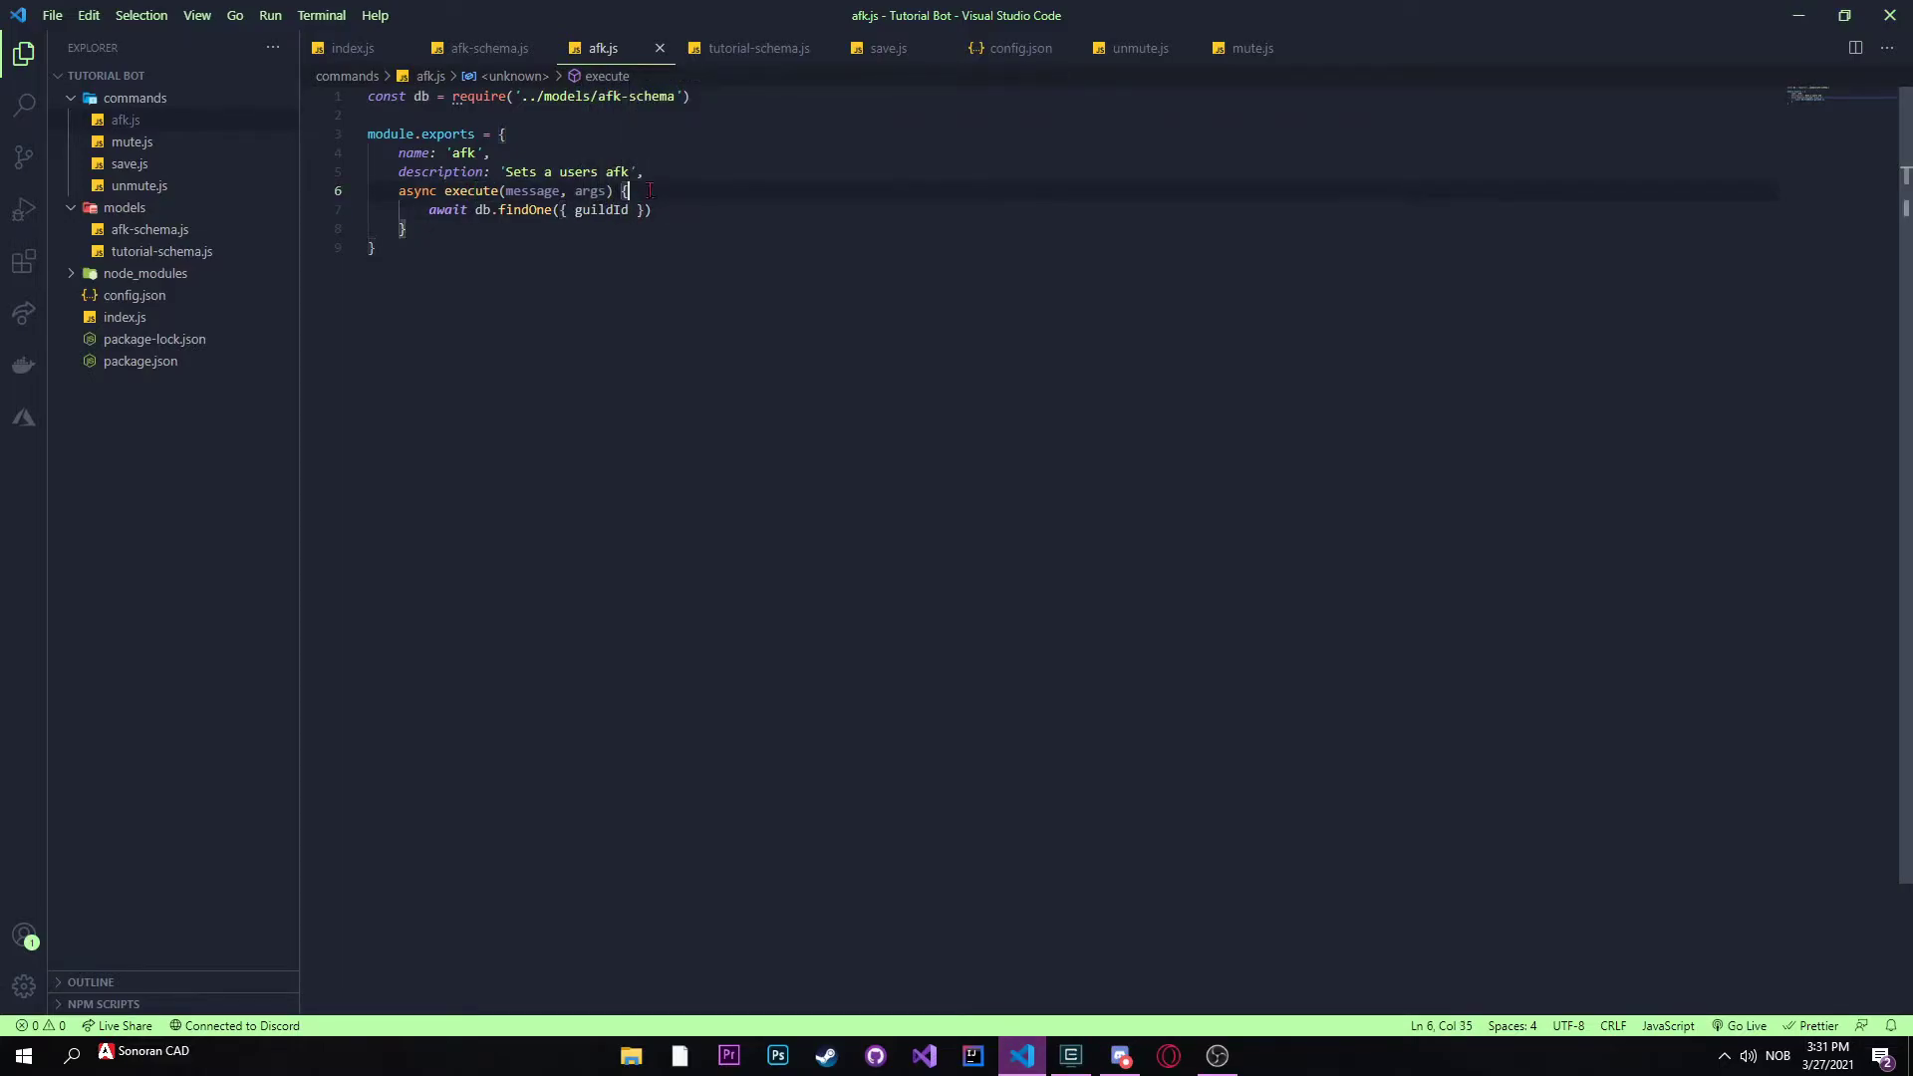
text(const {)
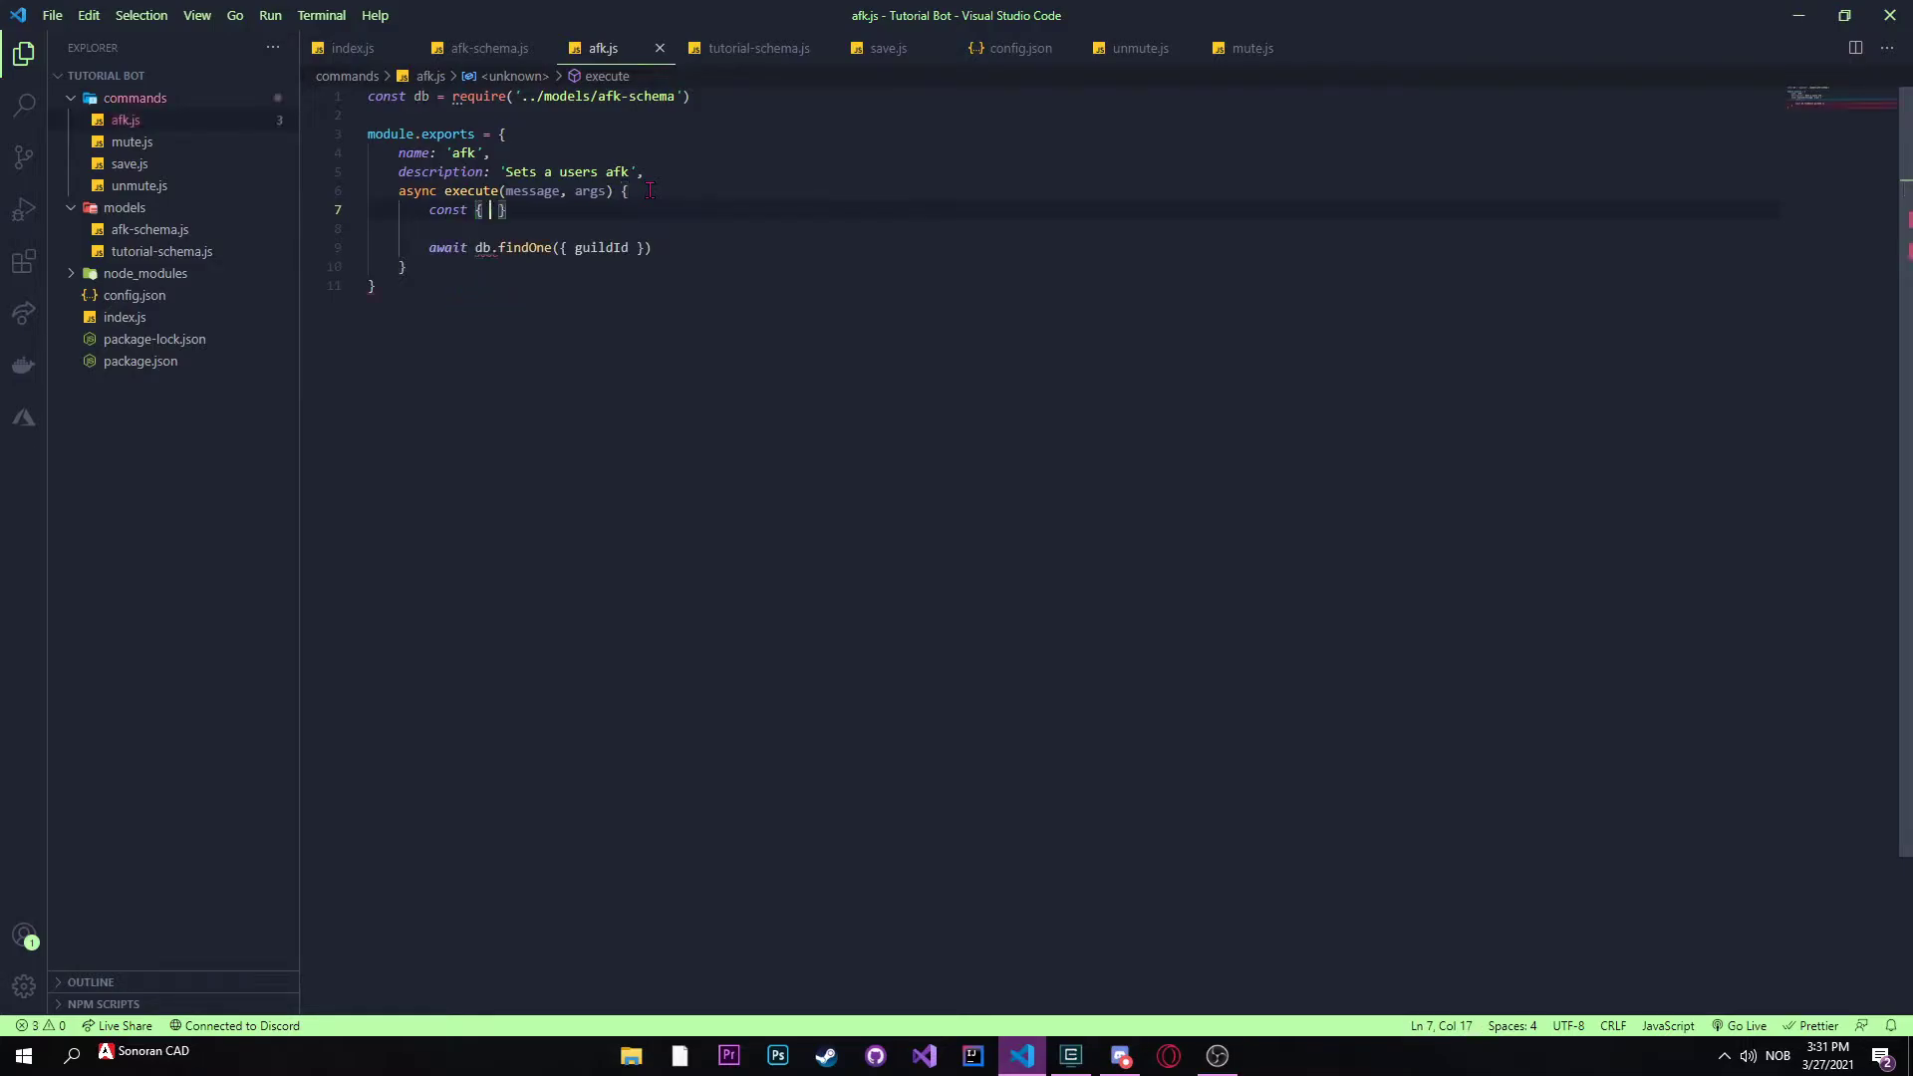
text(guild)
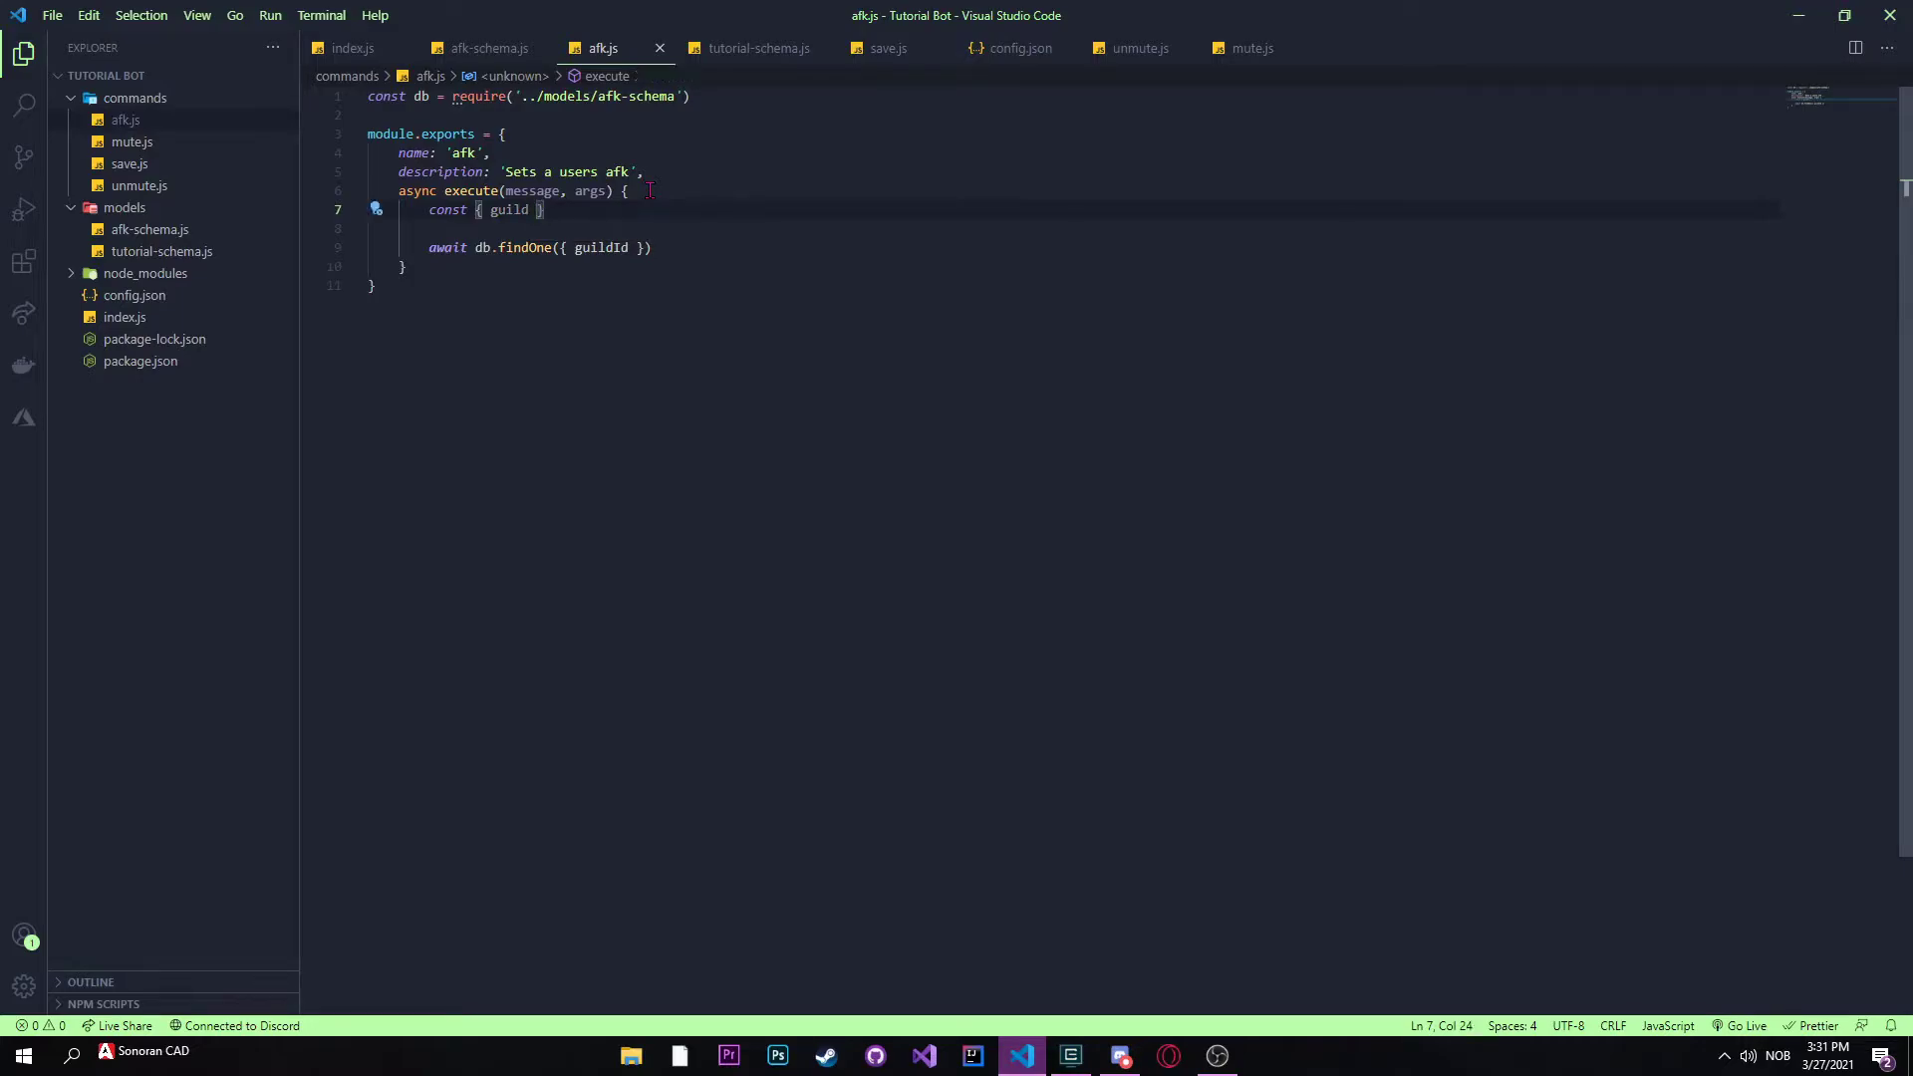
text(,)
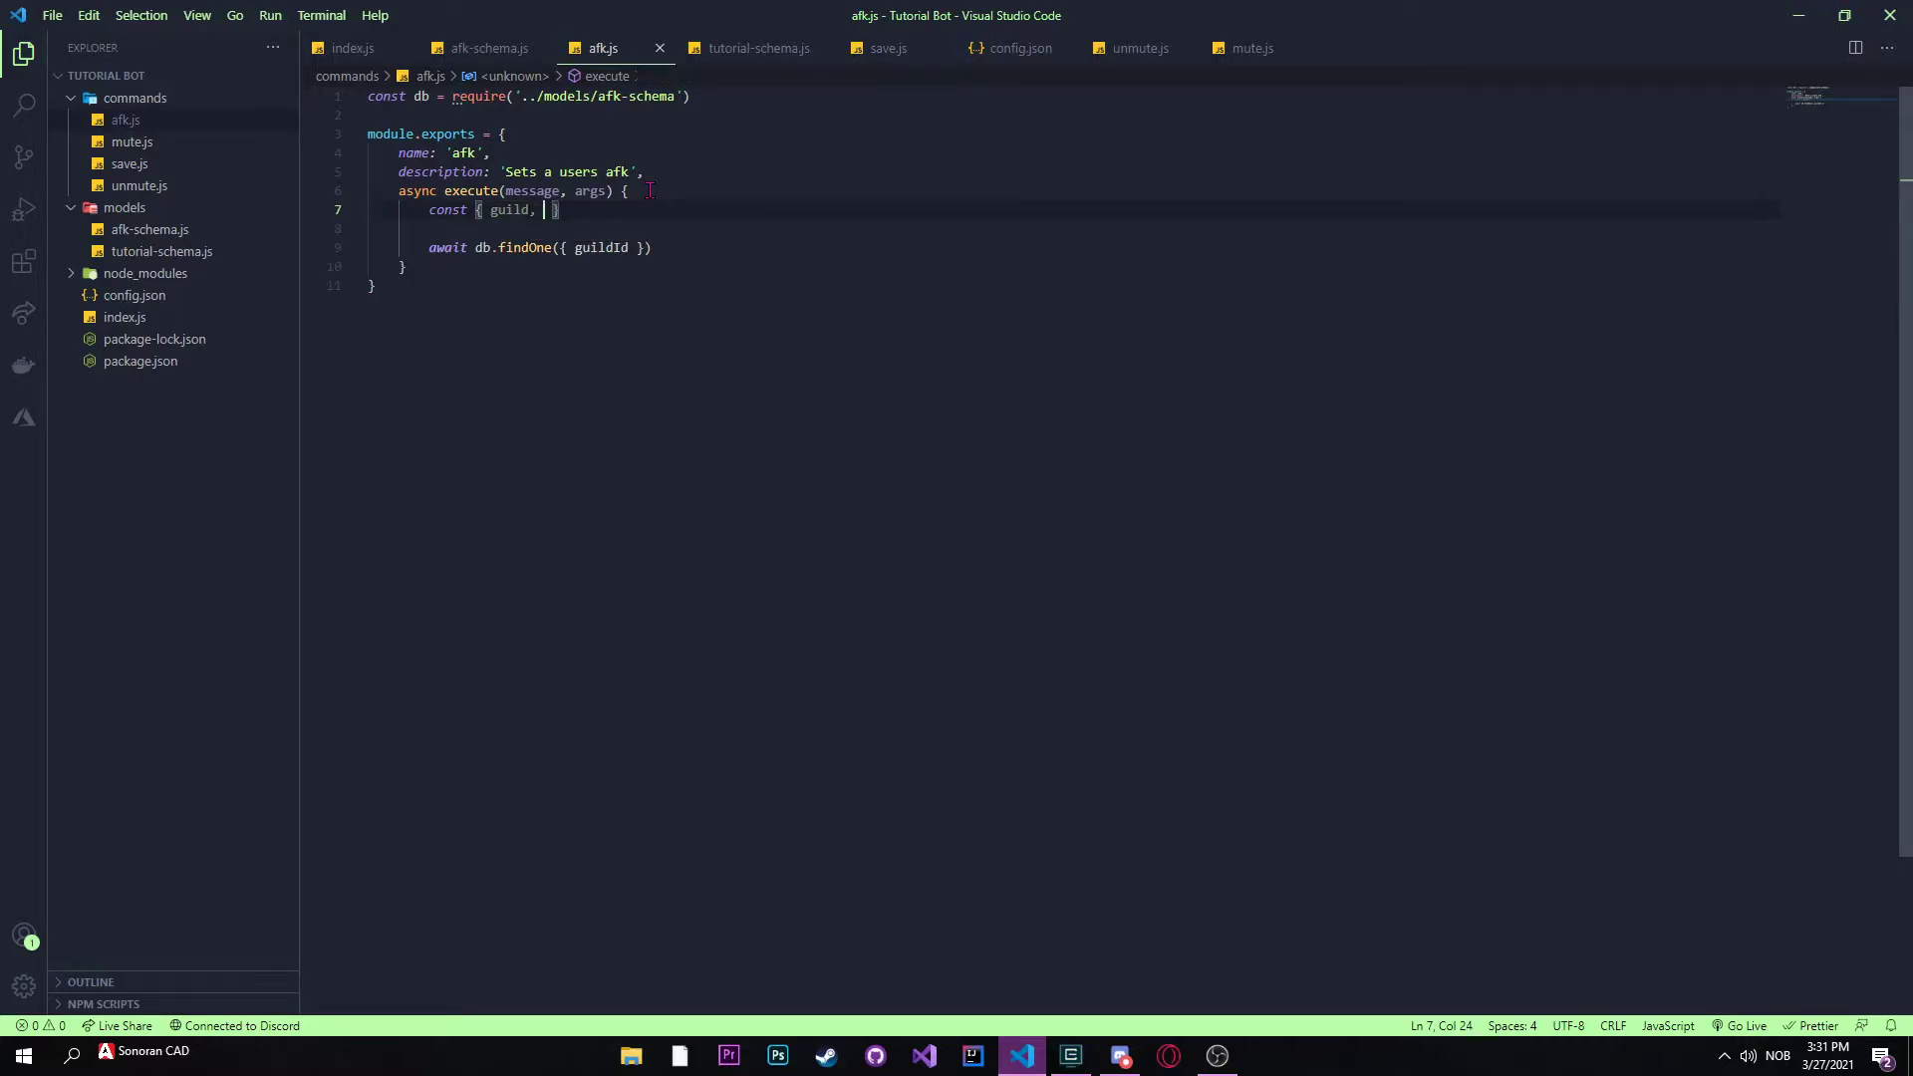
text(author)
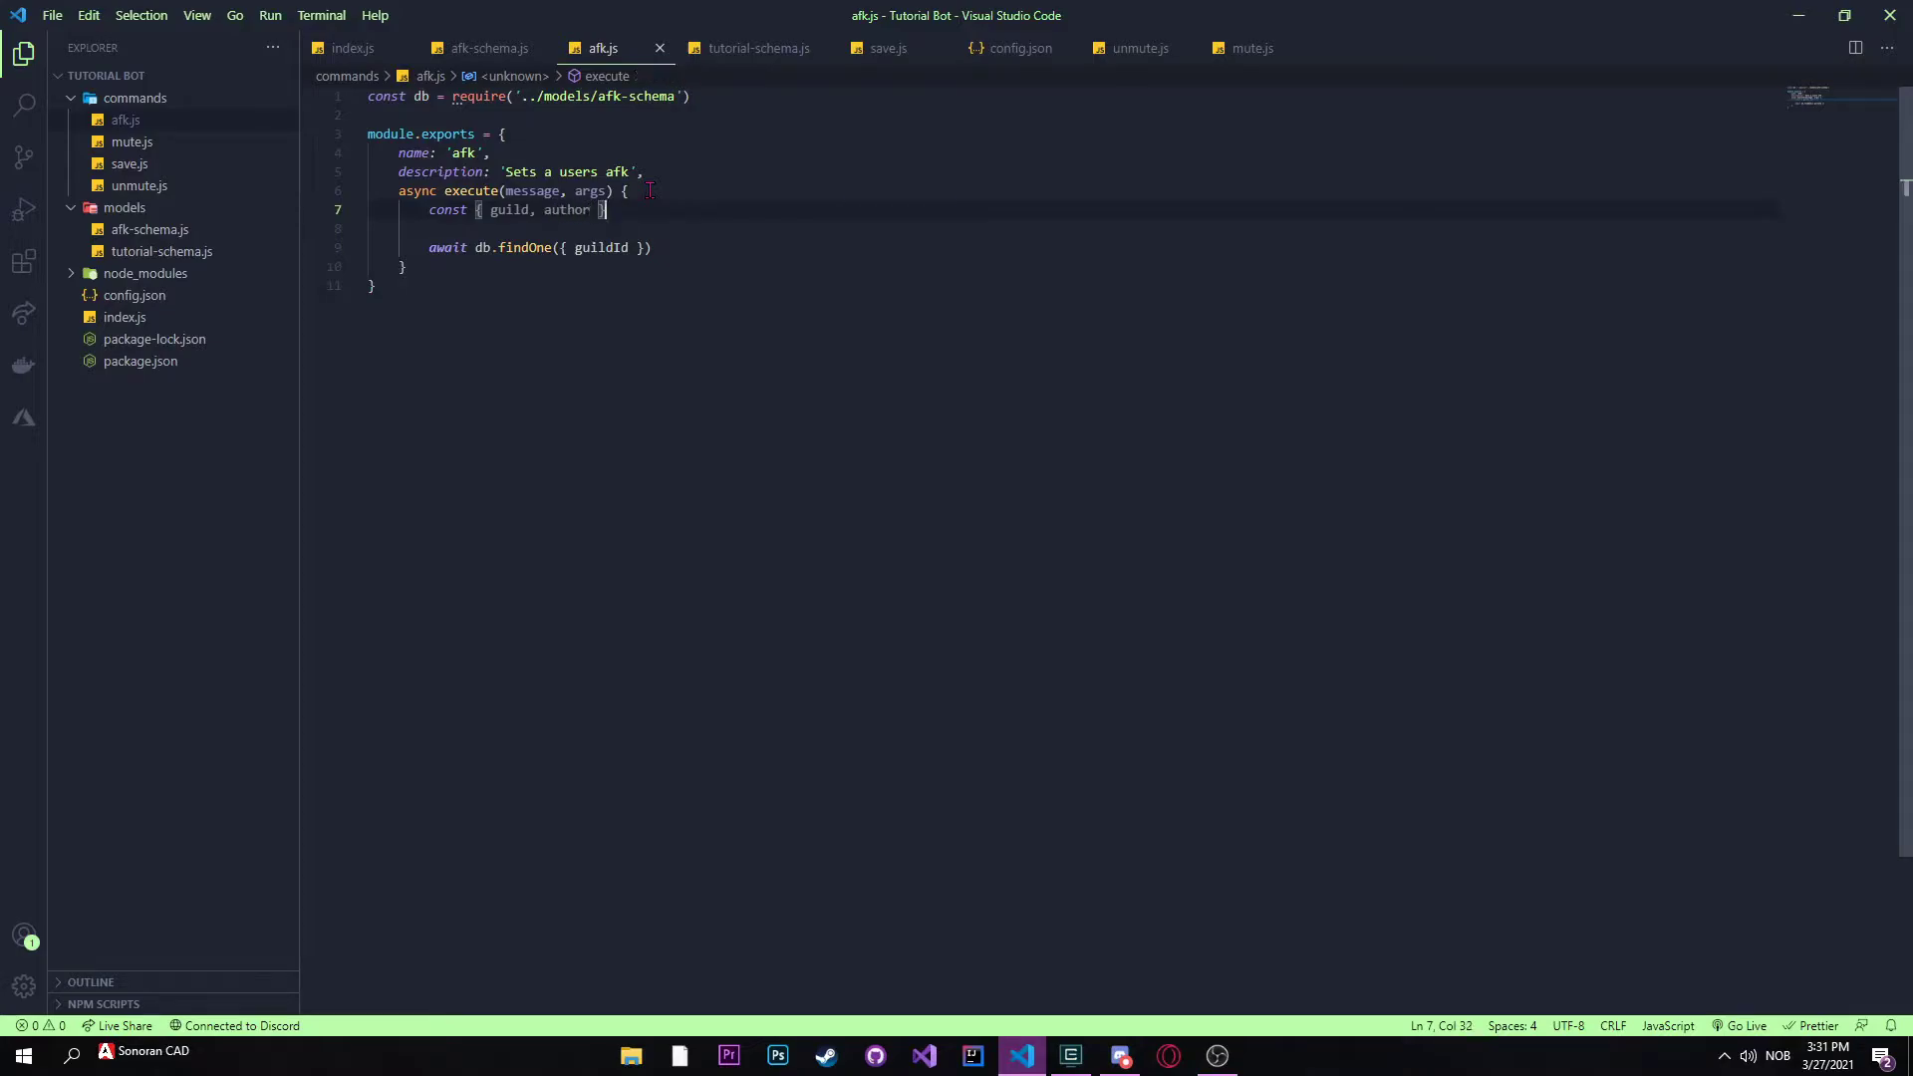
text(= message;)
click(540, 245)
text(:)
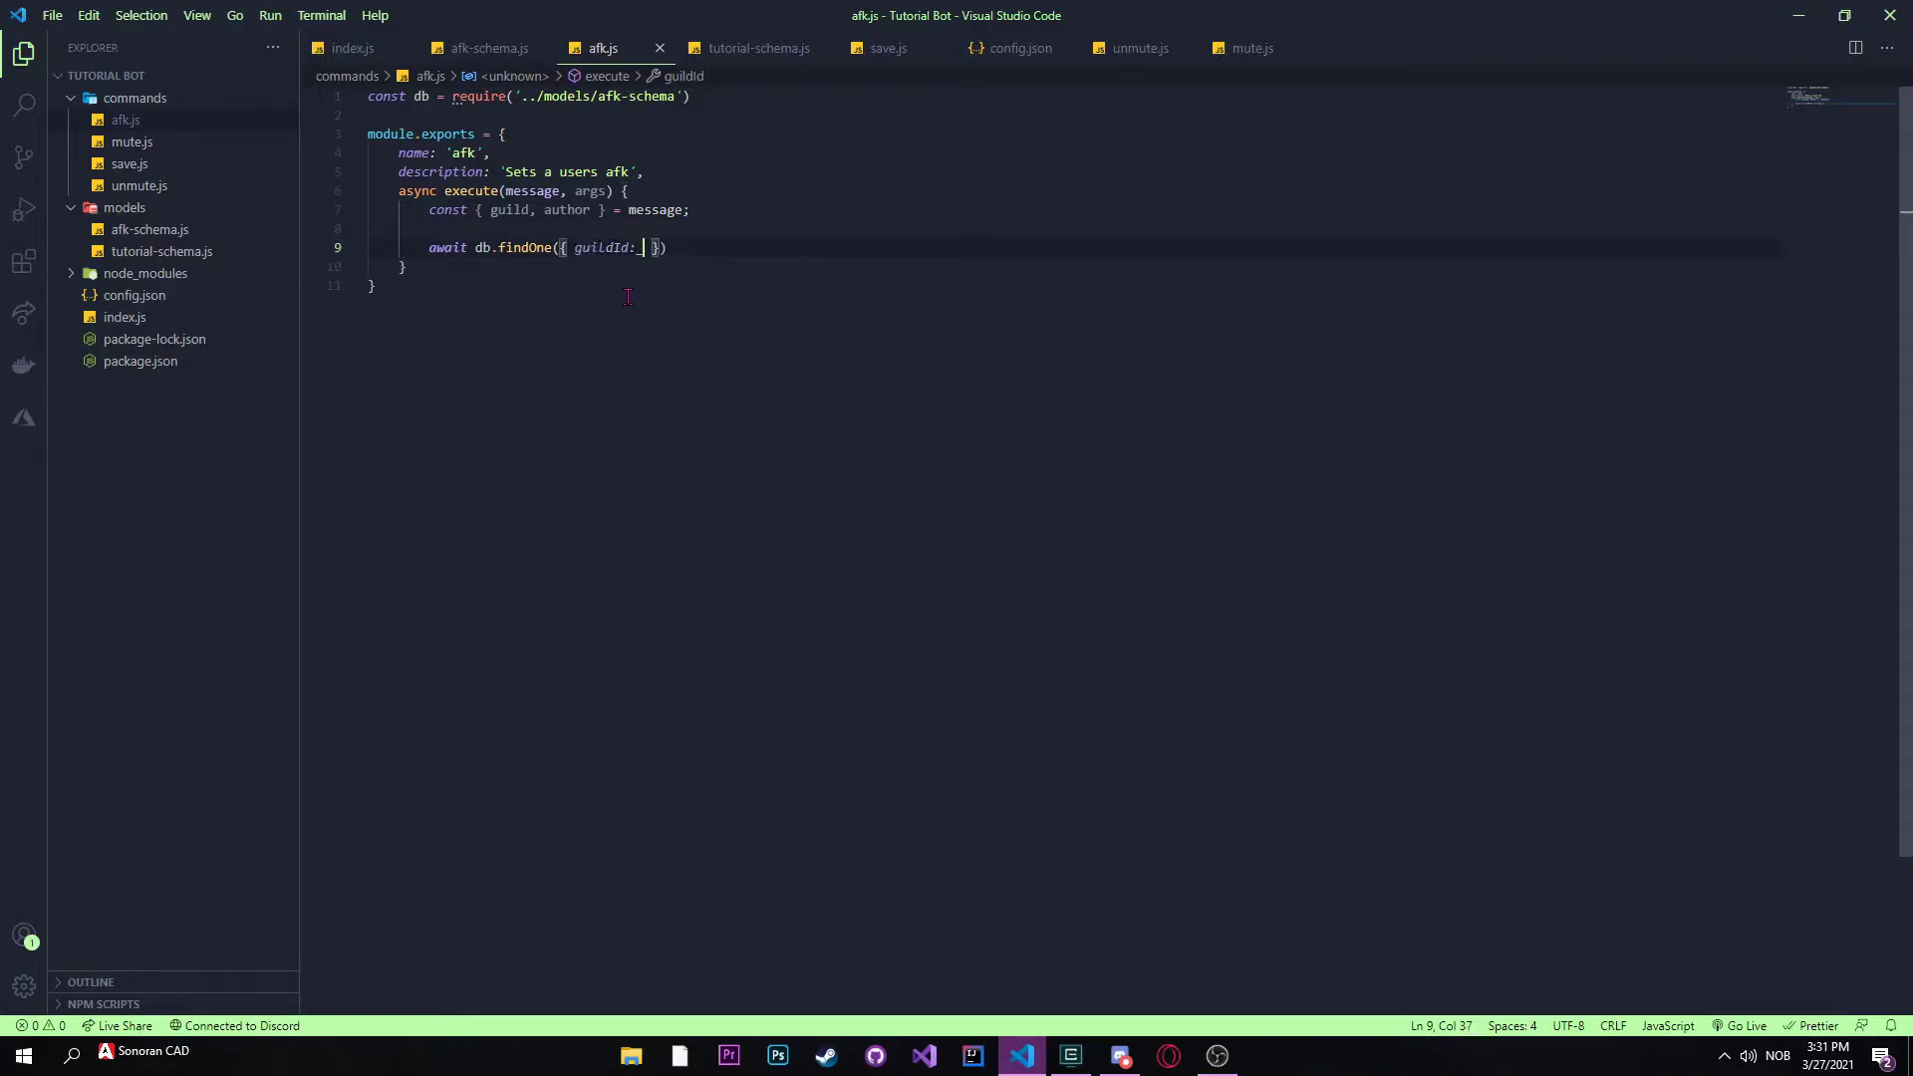
Step: Await db.findOne({ guildId: guild.id, userId: author.id }) with an (err, res) callback
text(guild.id)
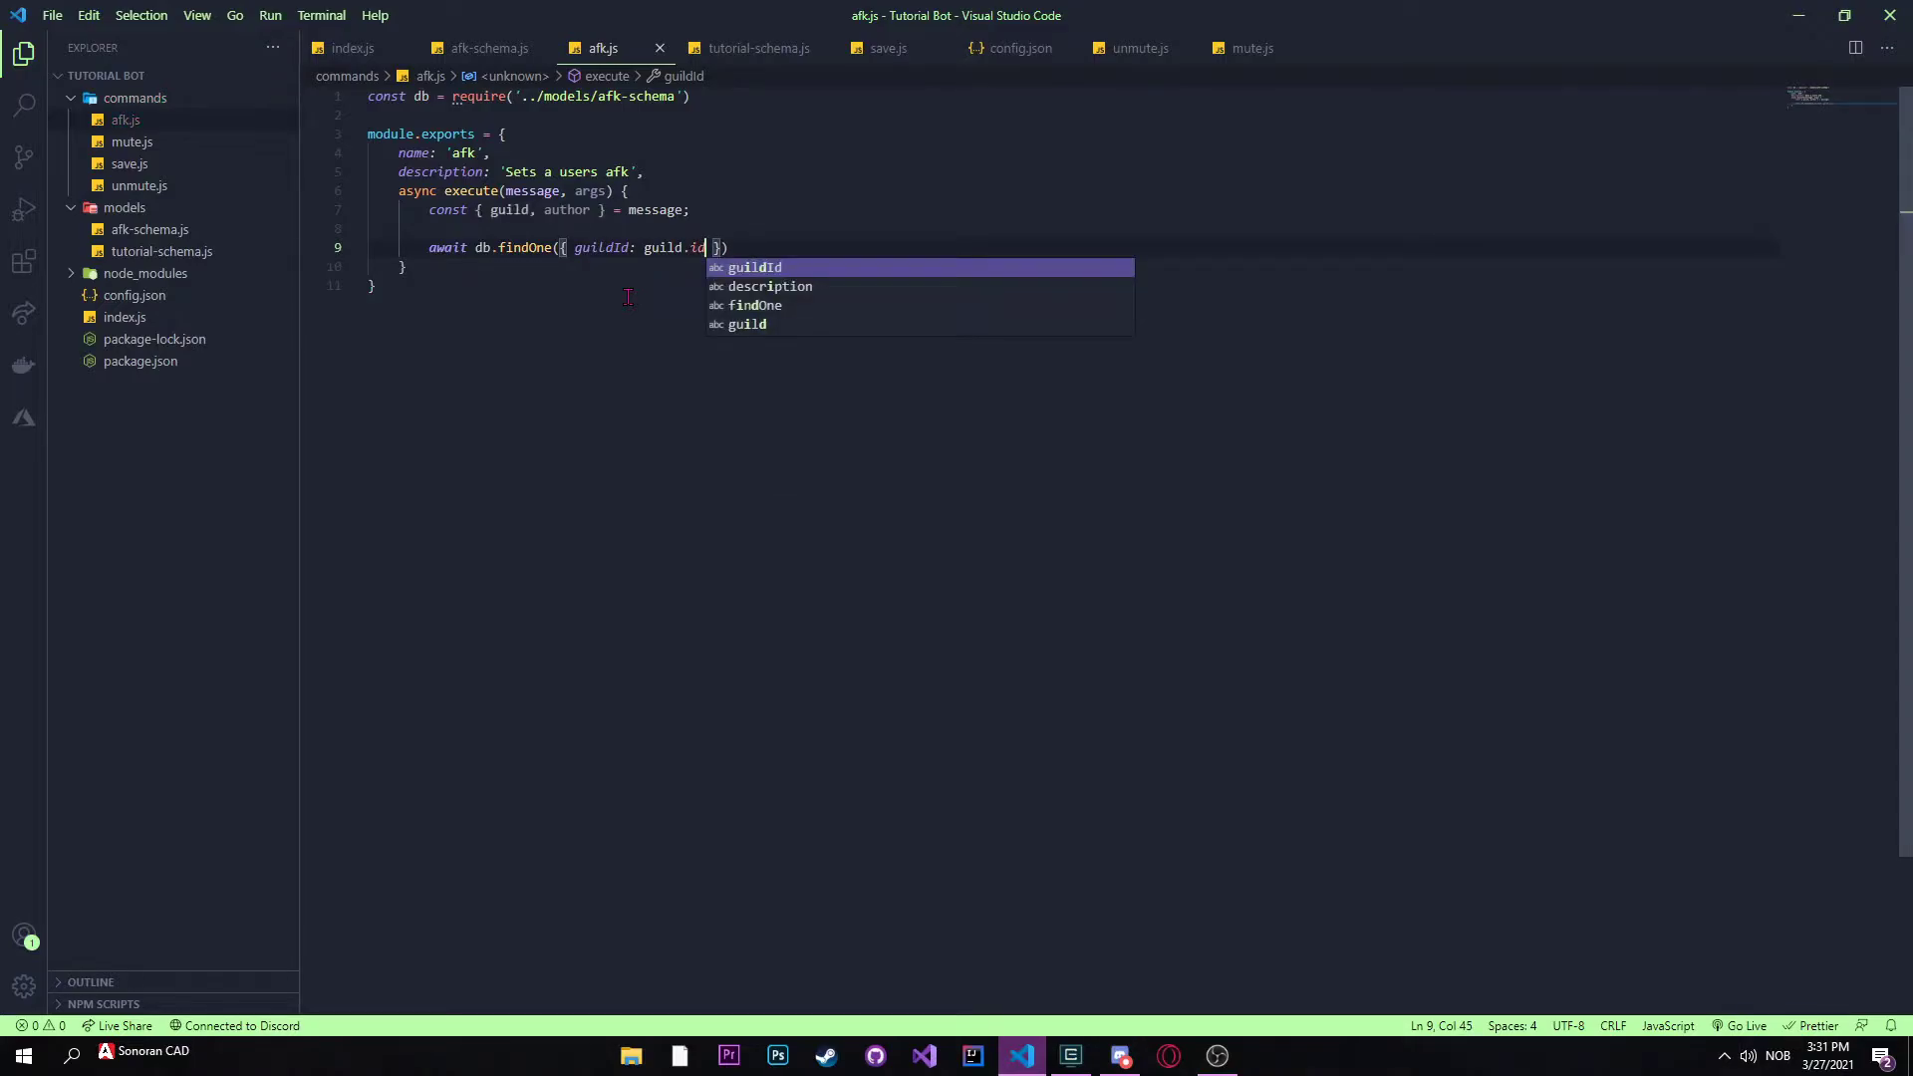
text(, userId)
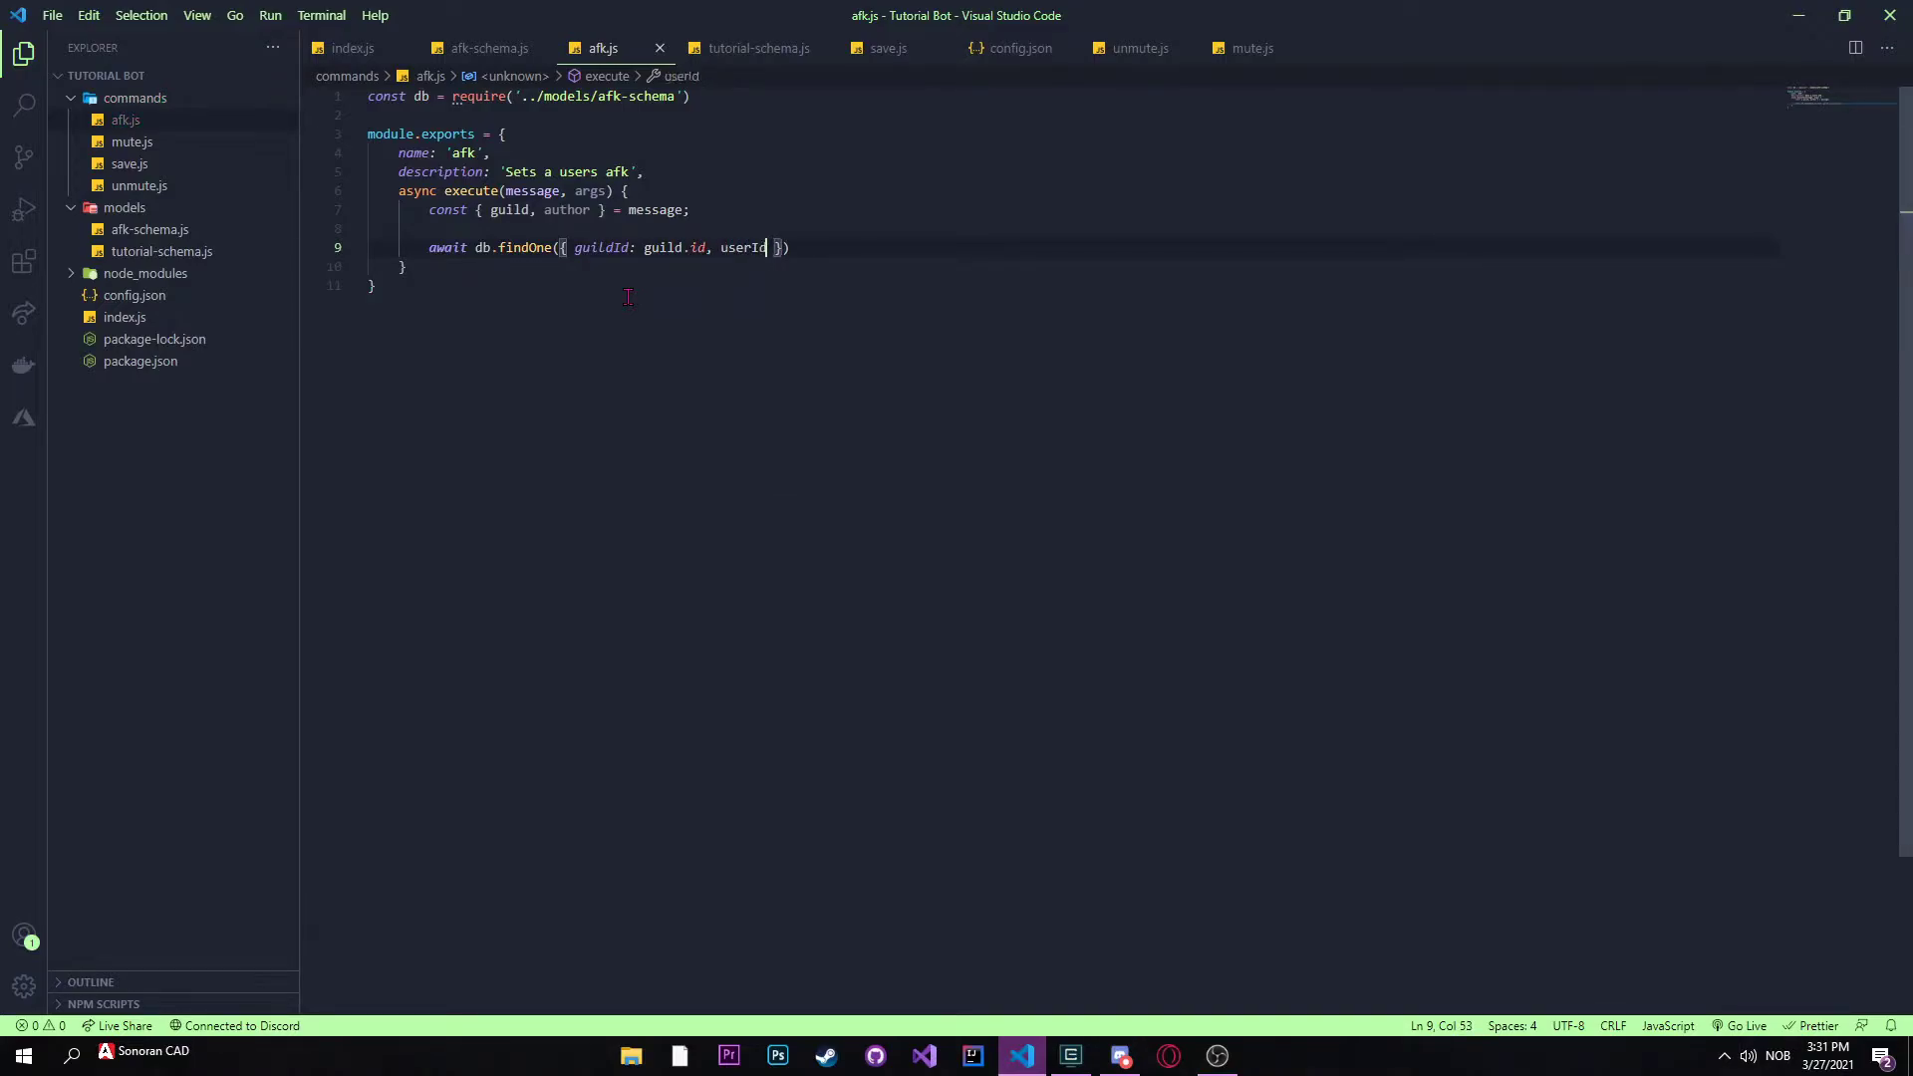
text(:)
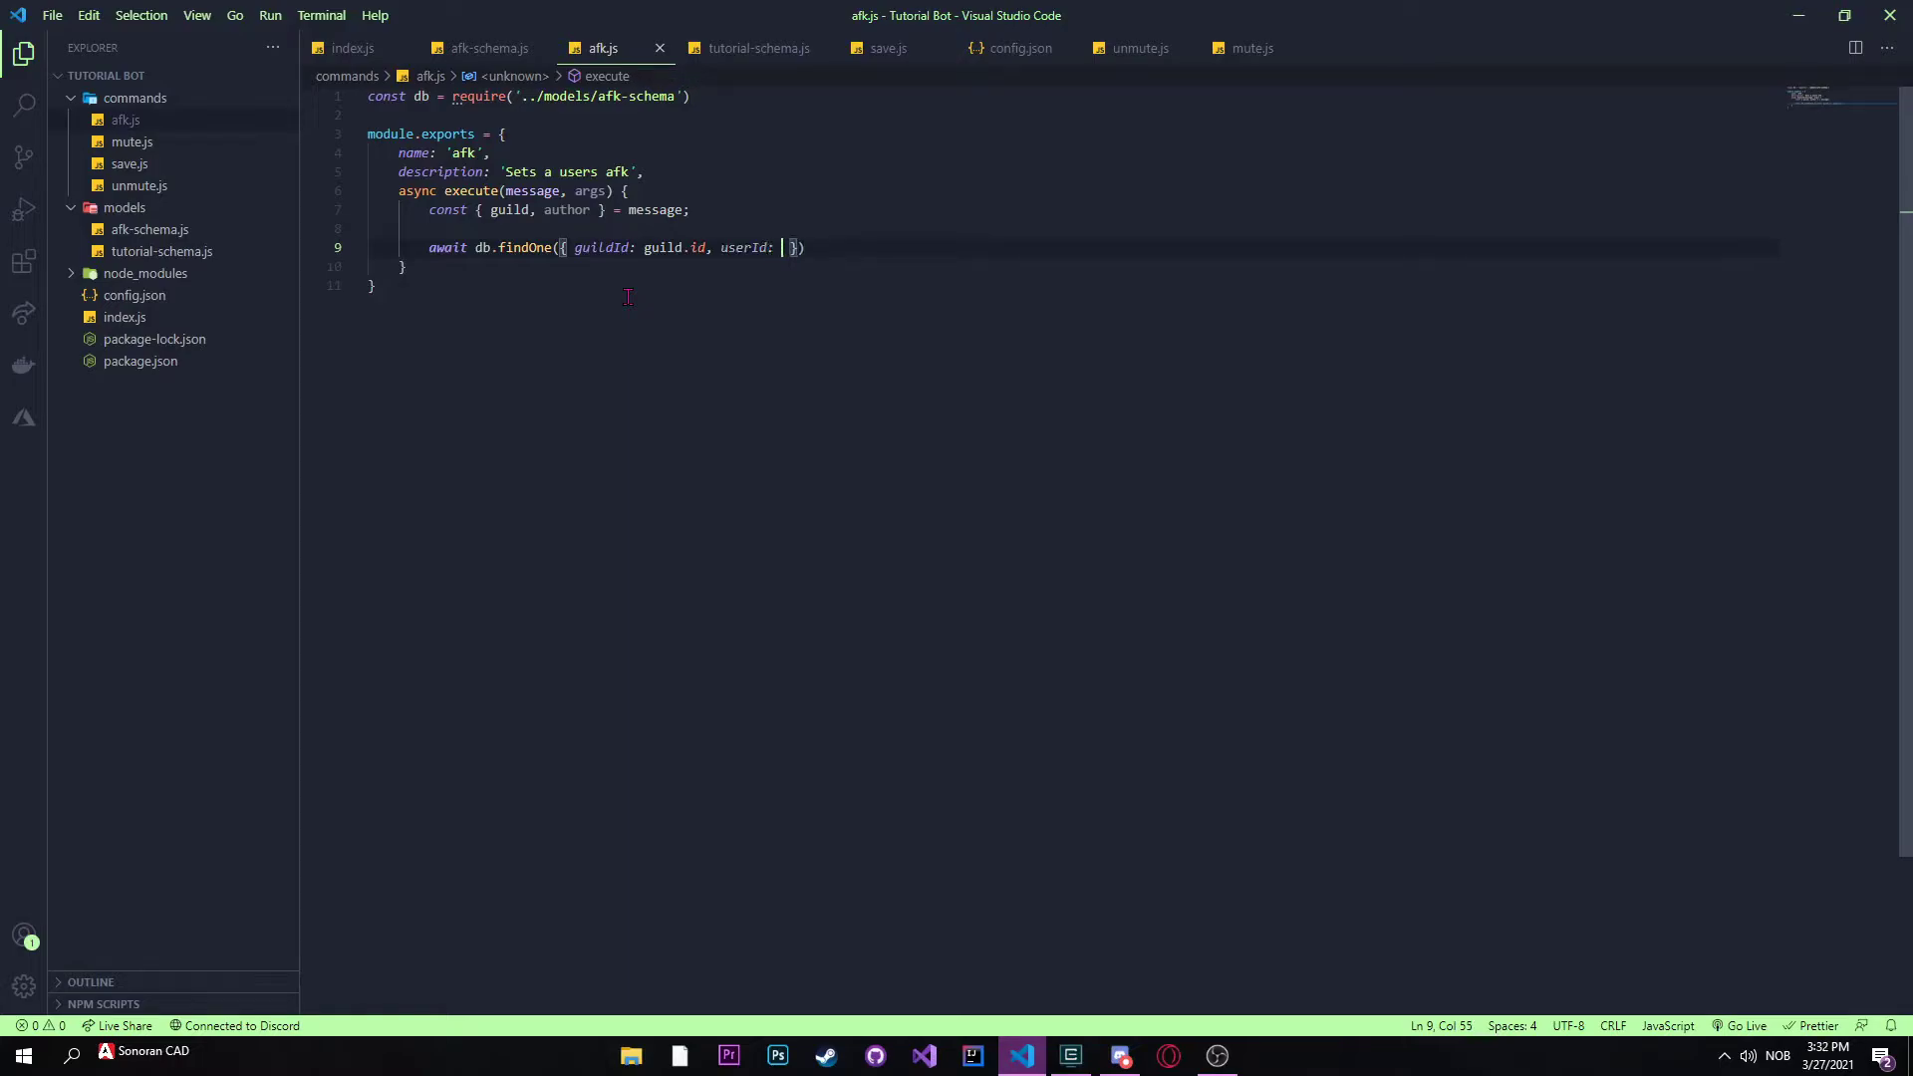
text(author.id)
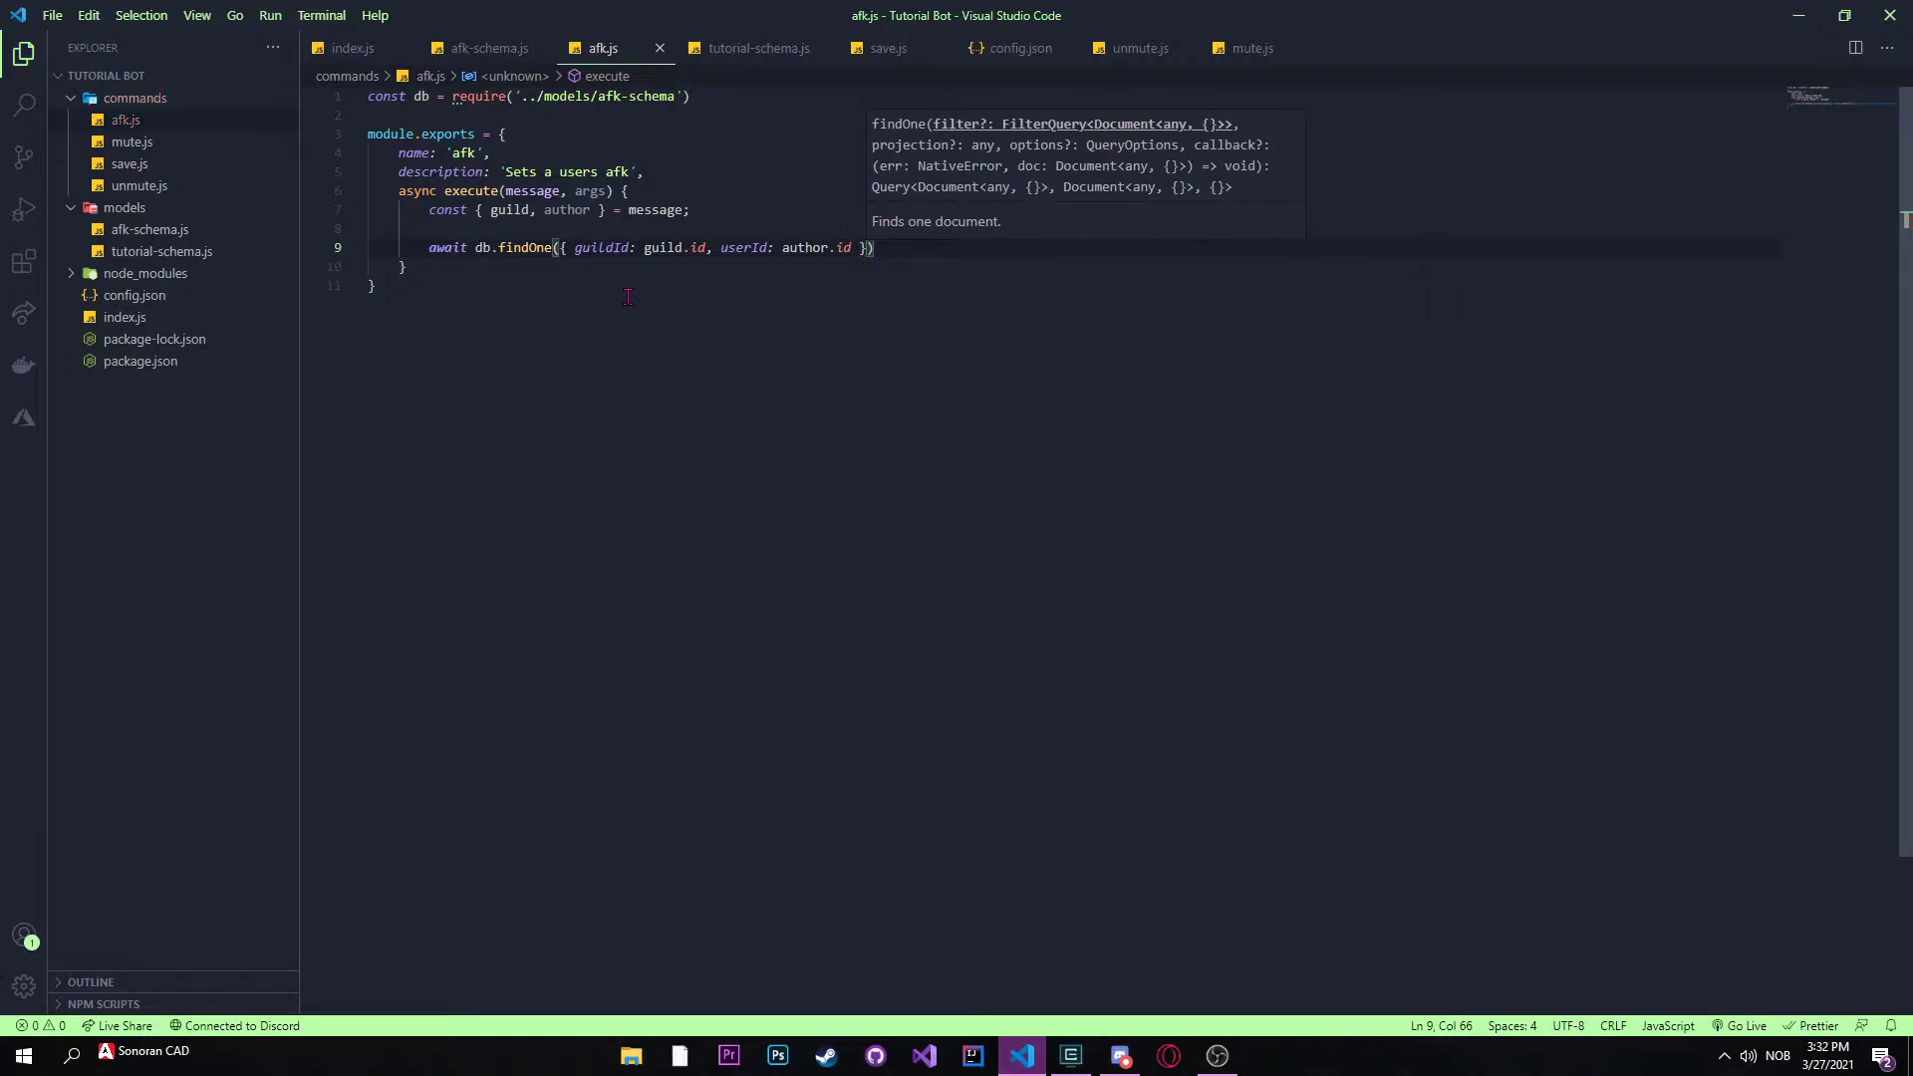
text(,)
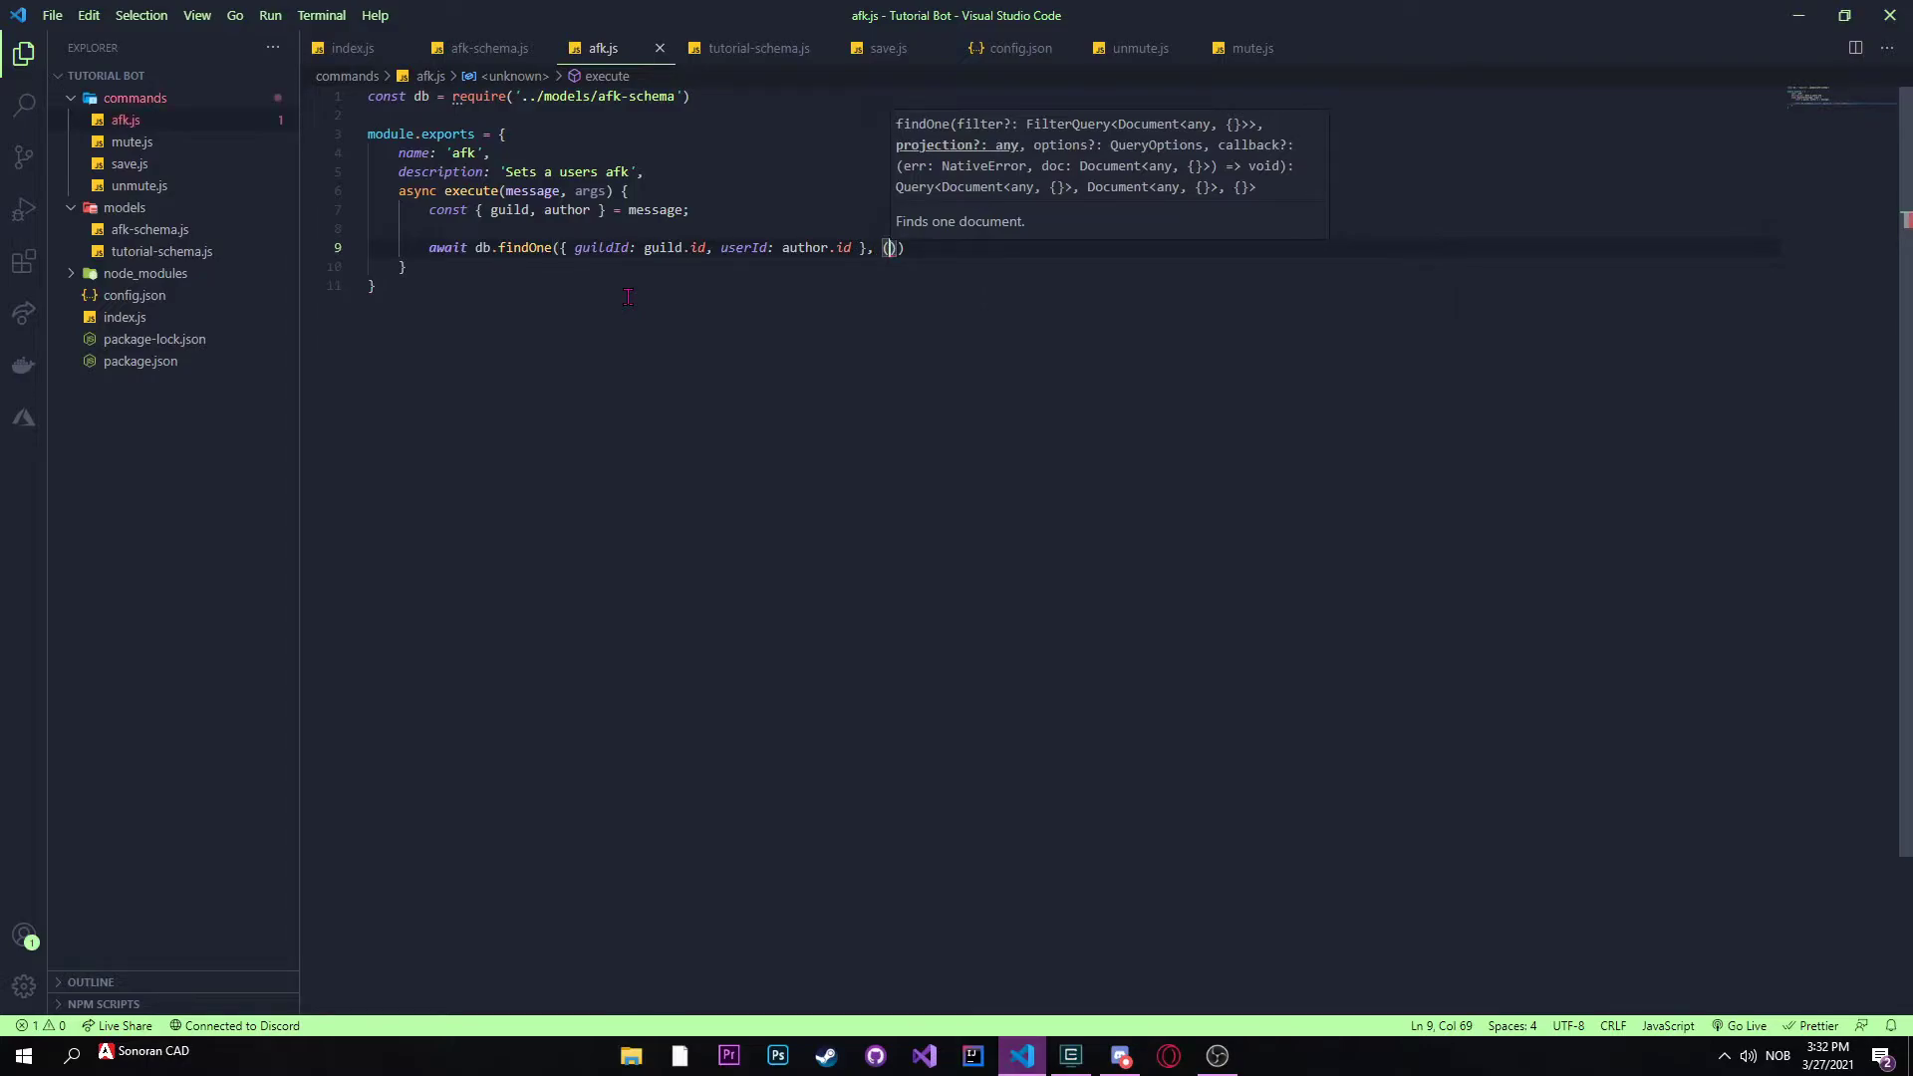
text((err,)
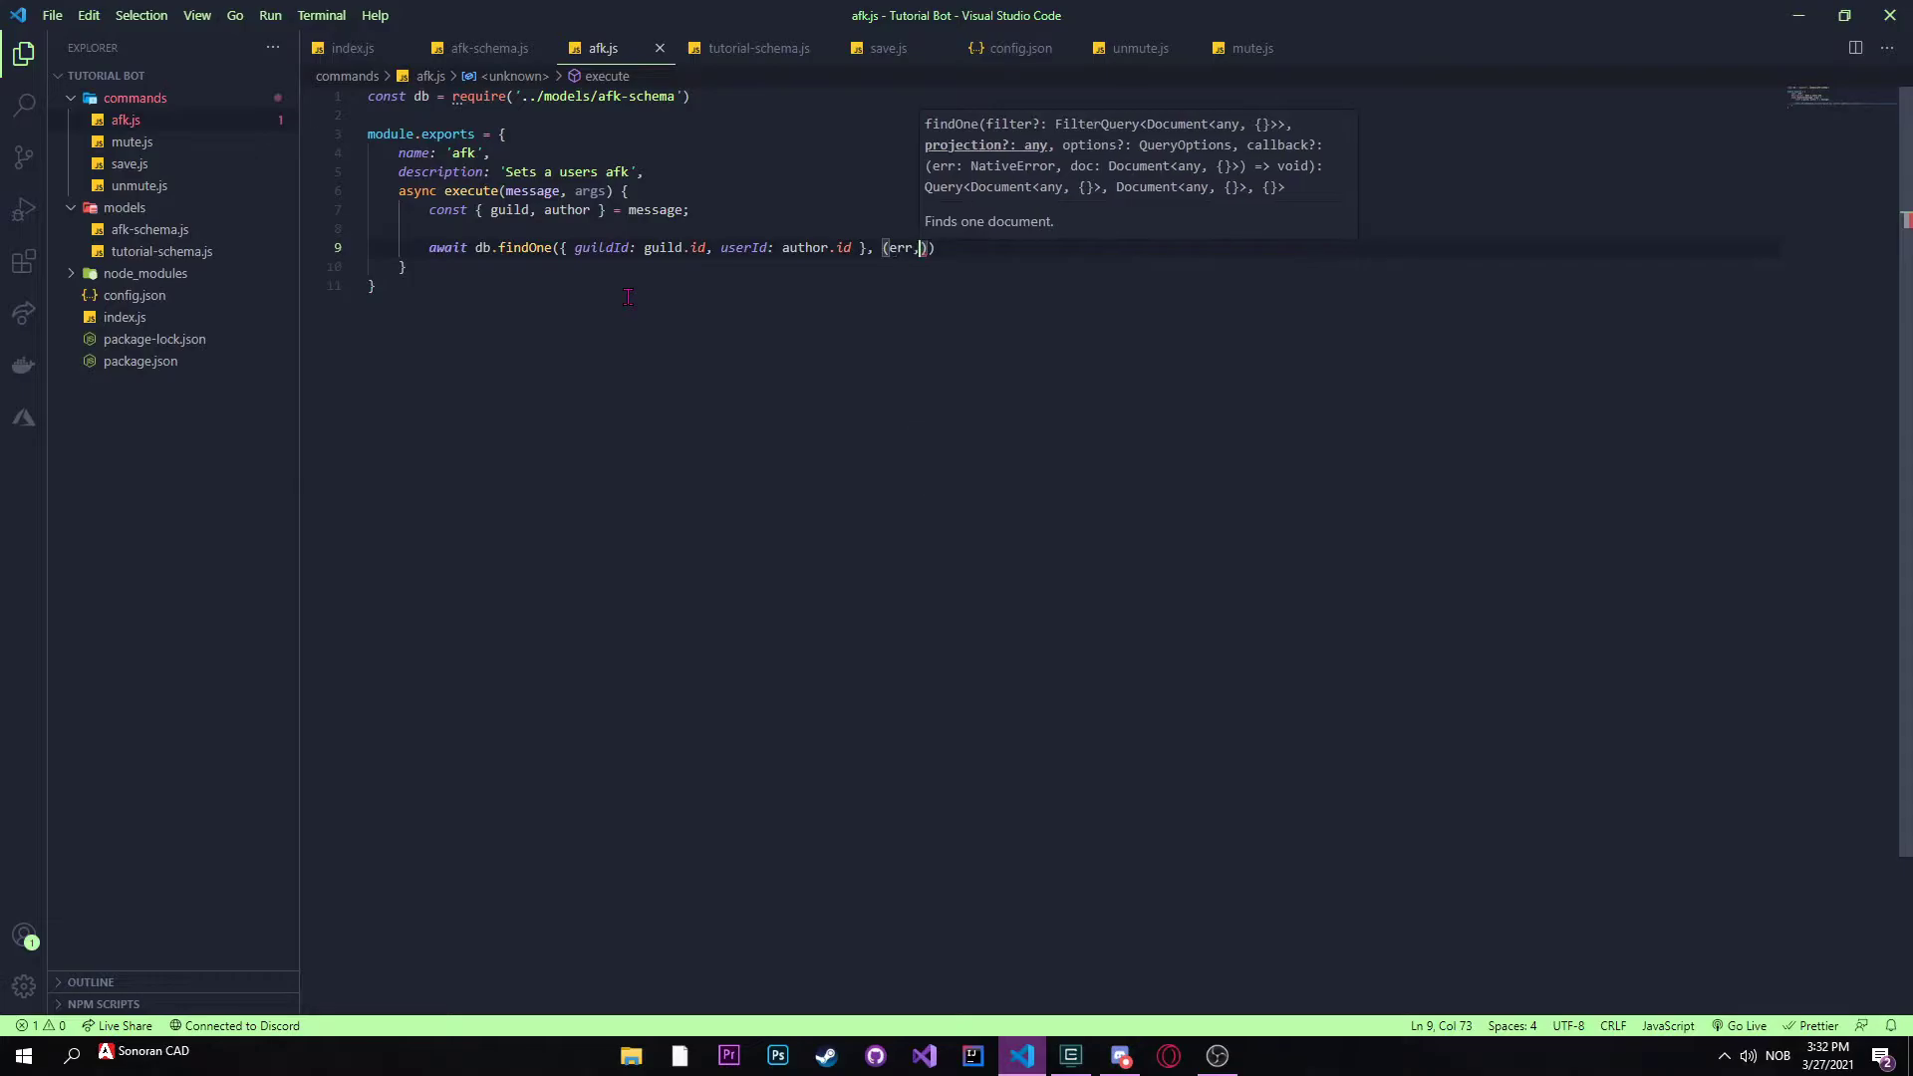
text(data)
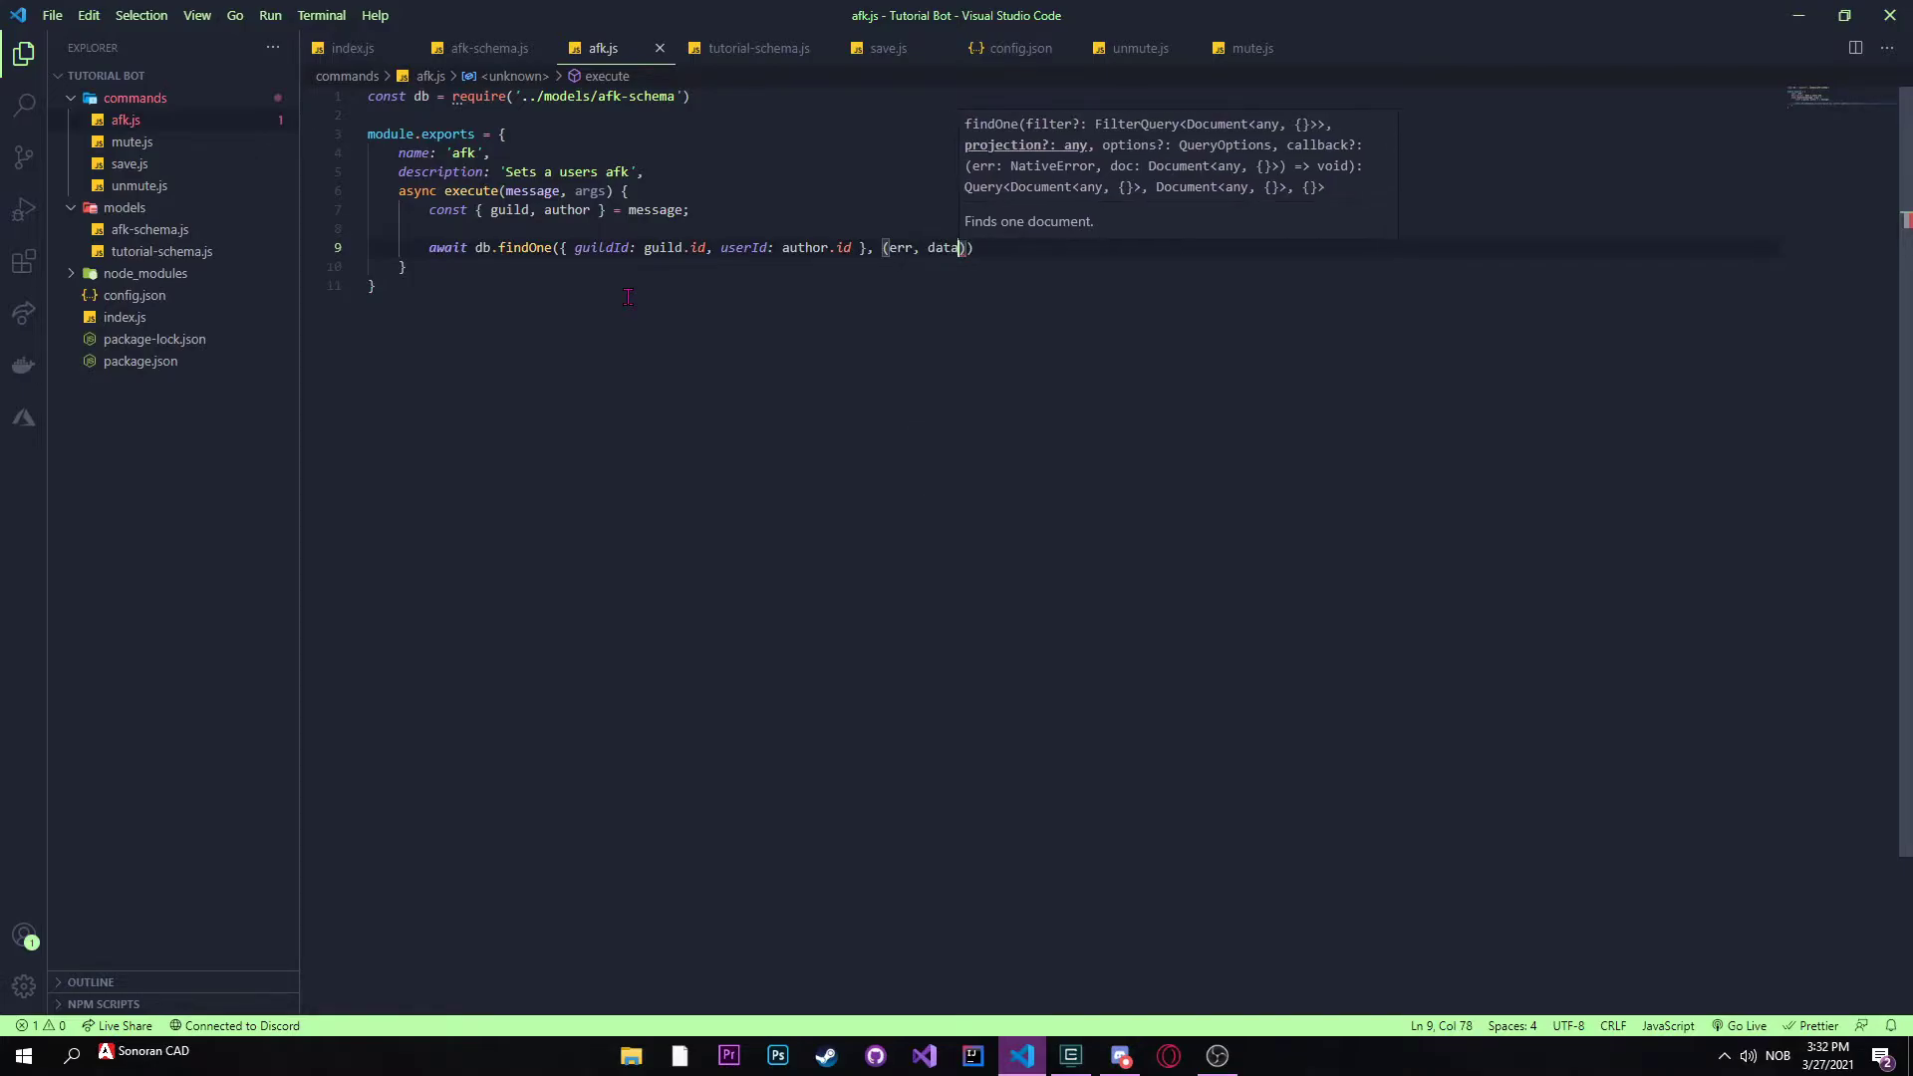
text(res)
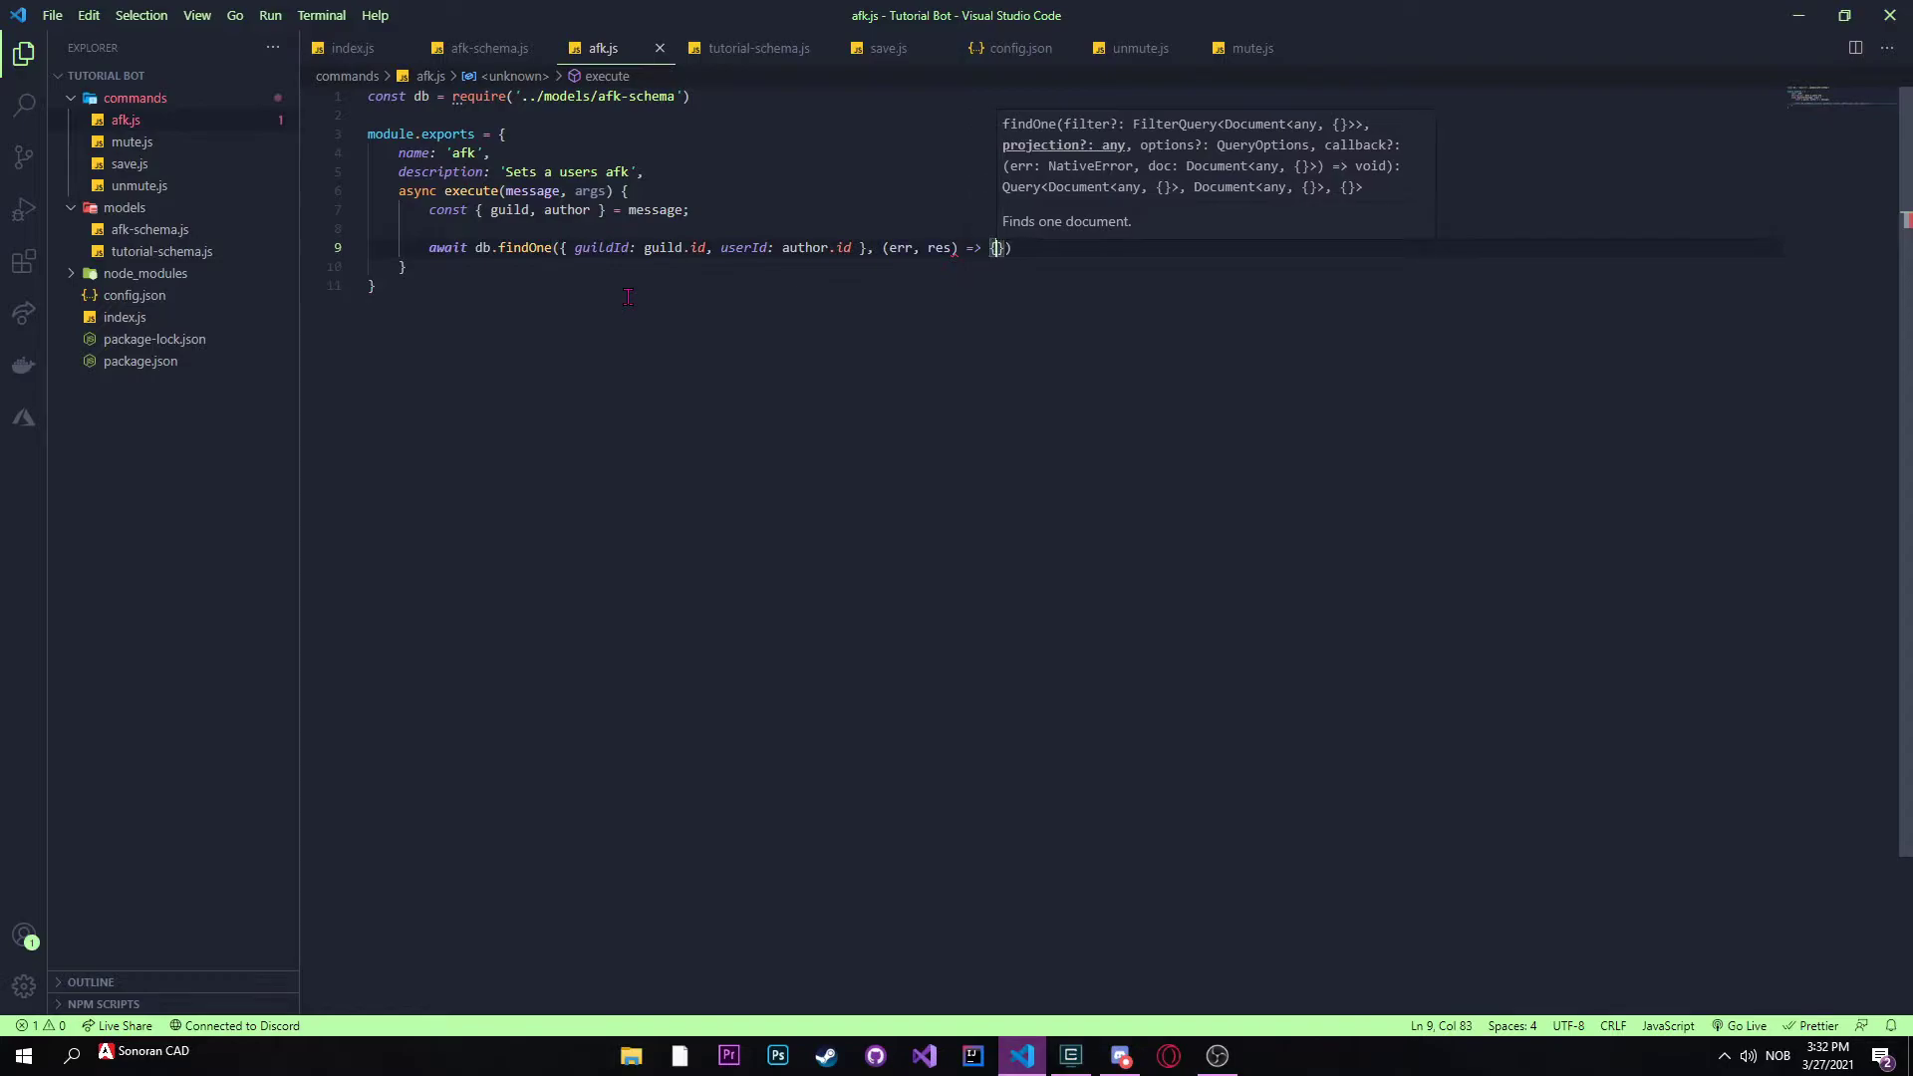
Step: On err, return message.reply 'Could not retrive information due to an error'
key(Enter)
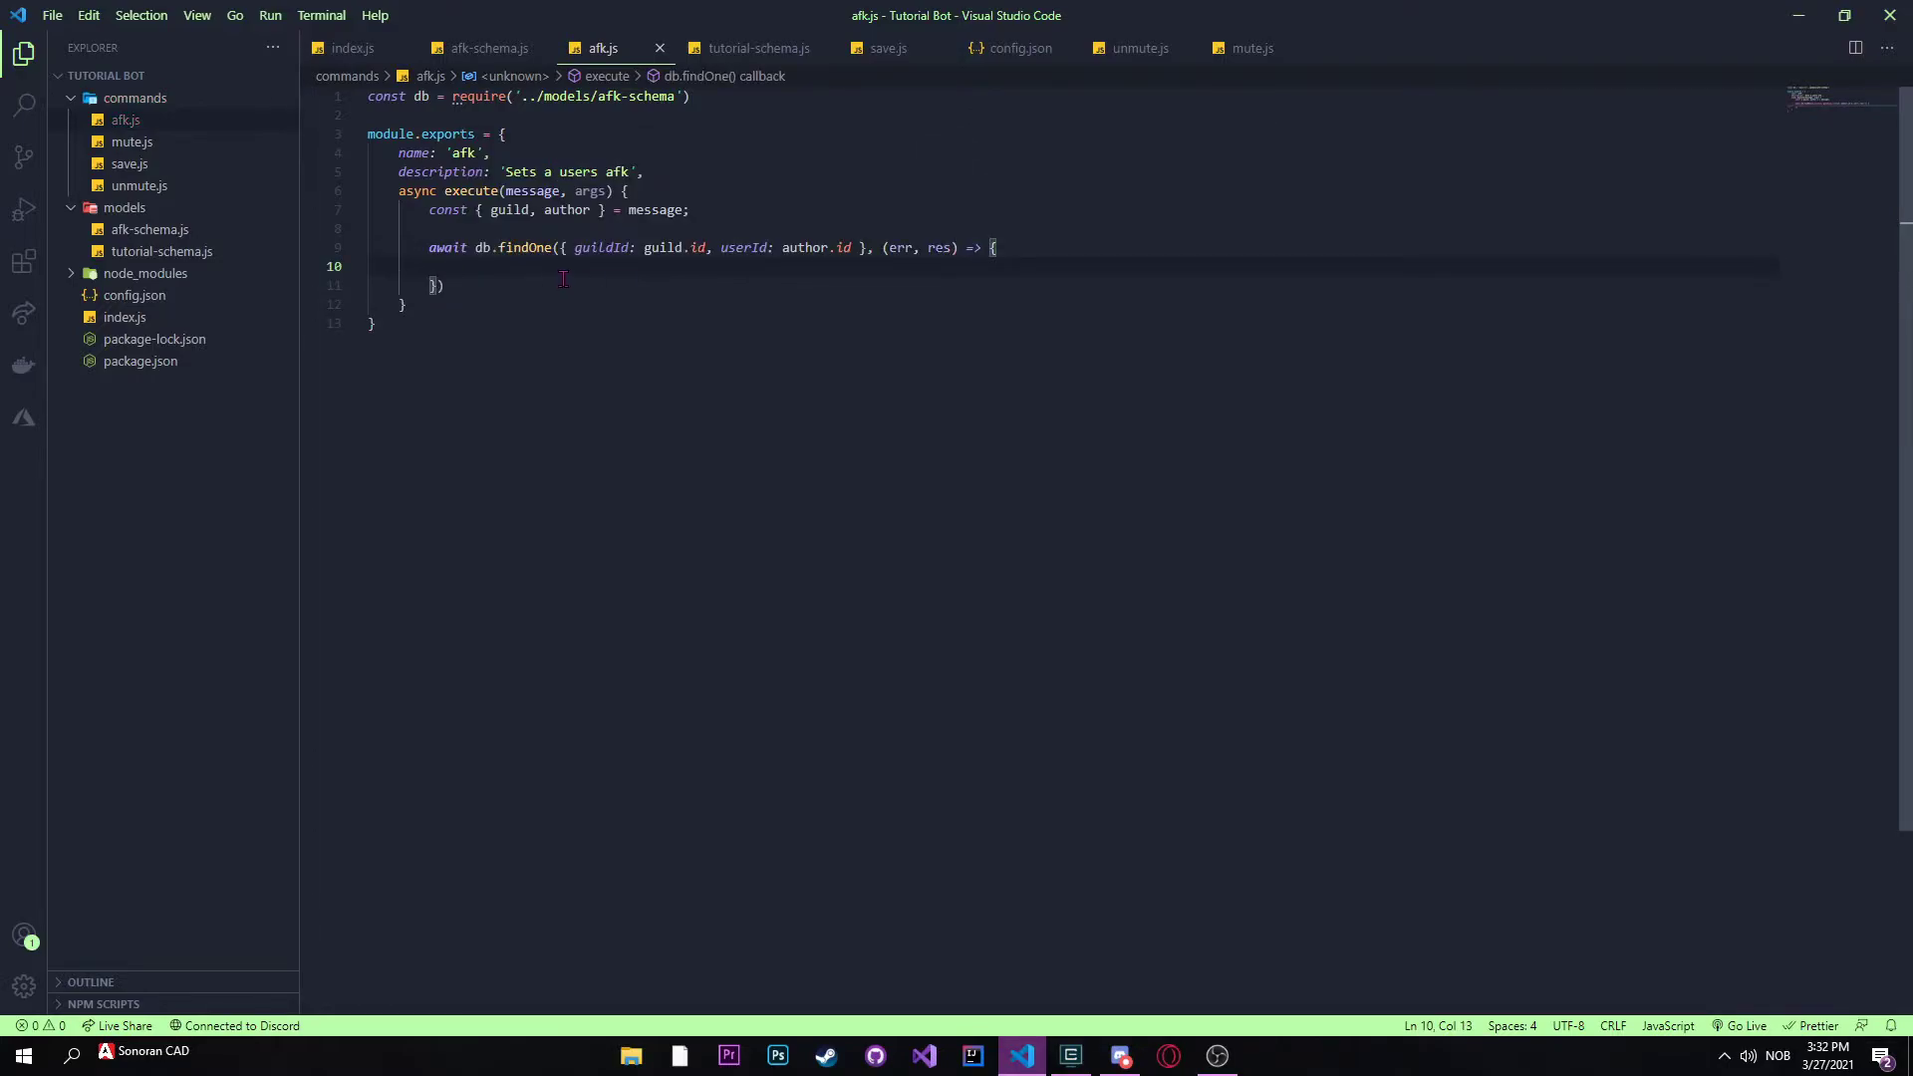
text(if (err)
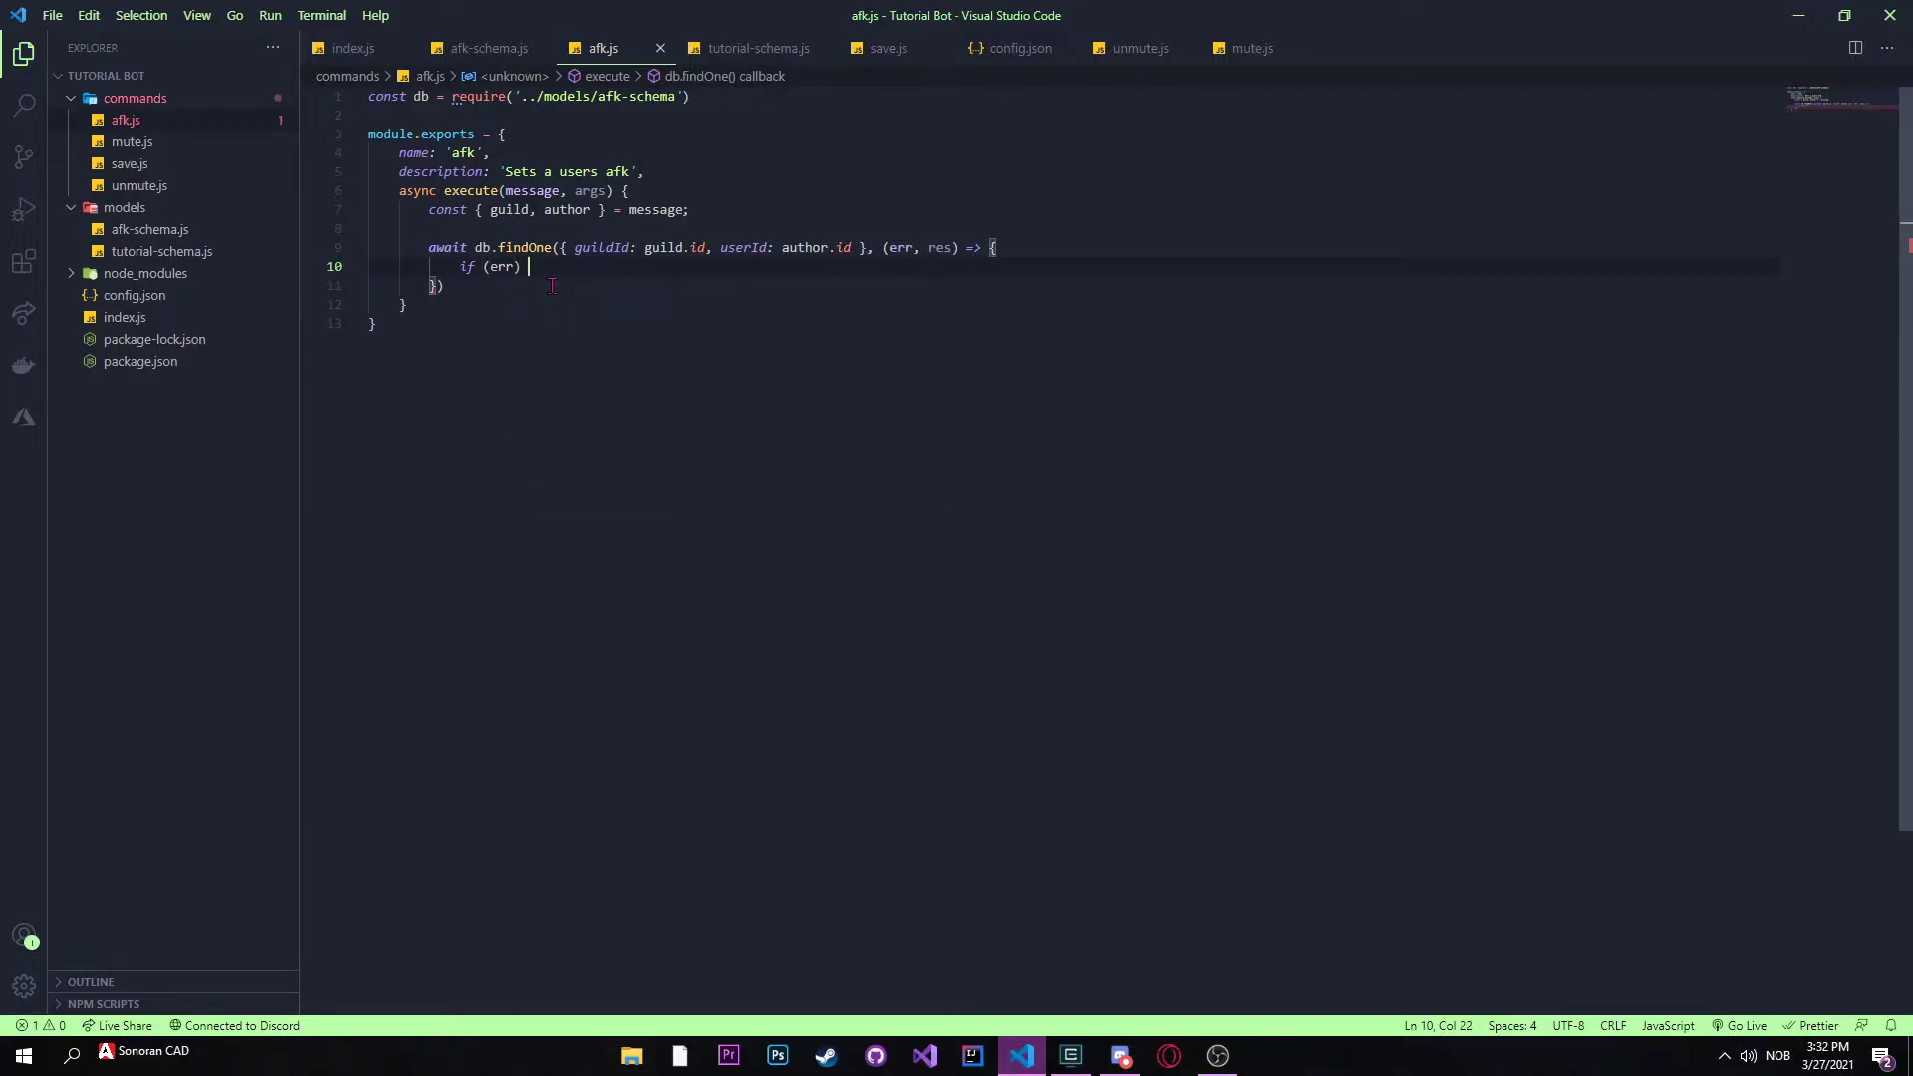
text(return)
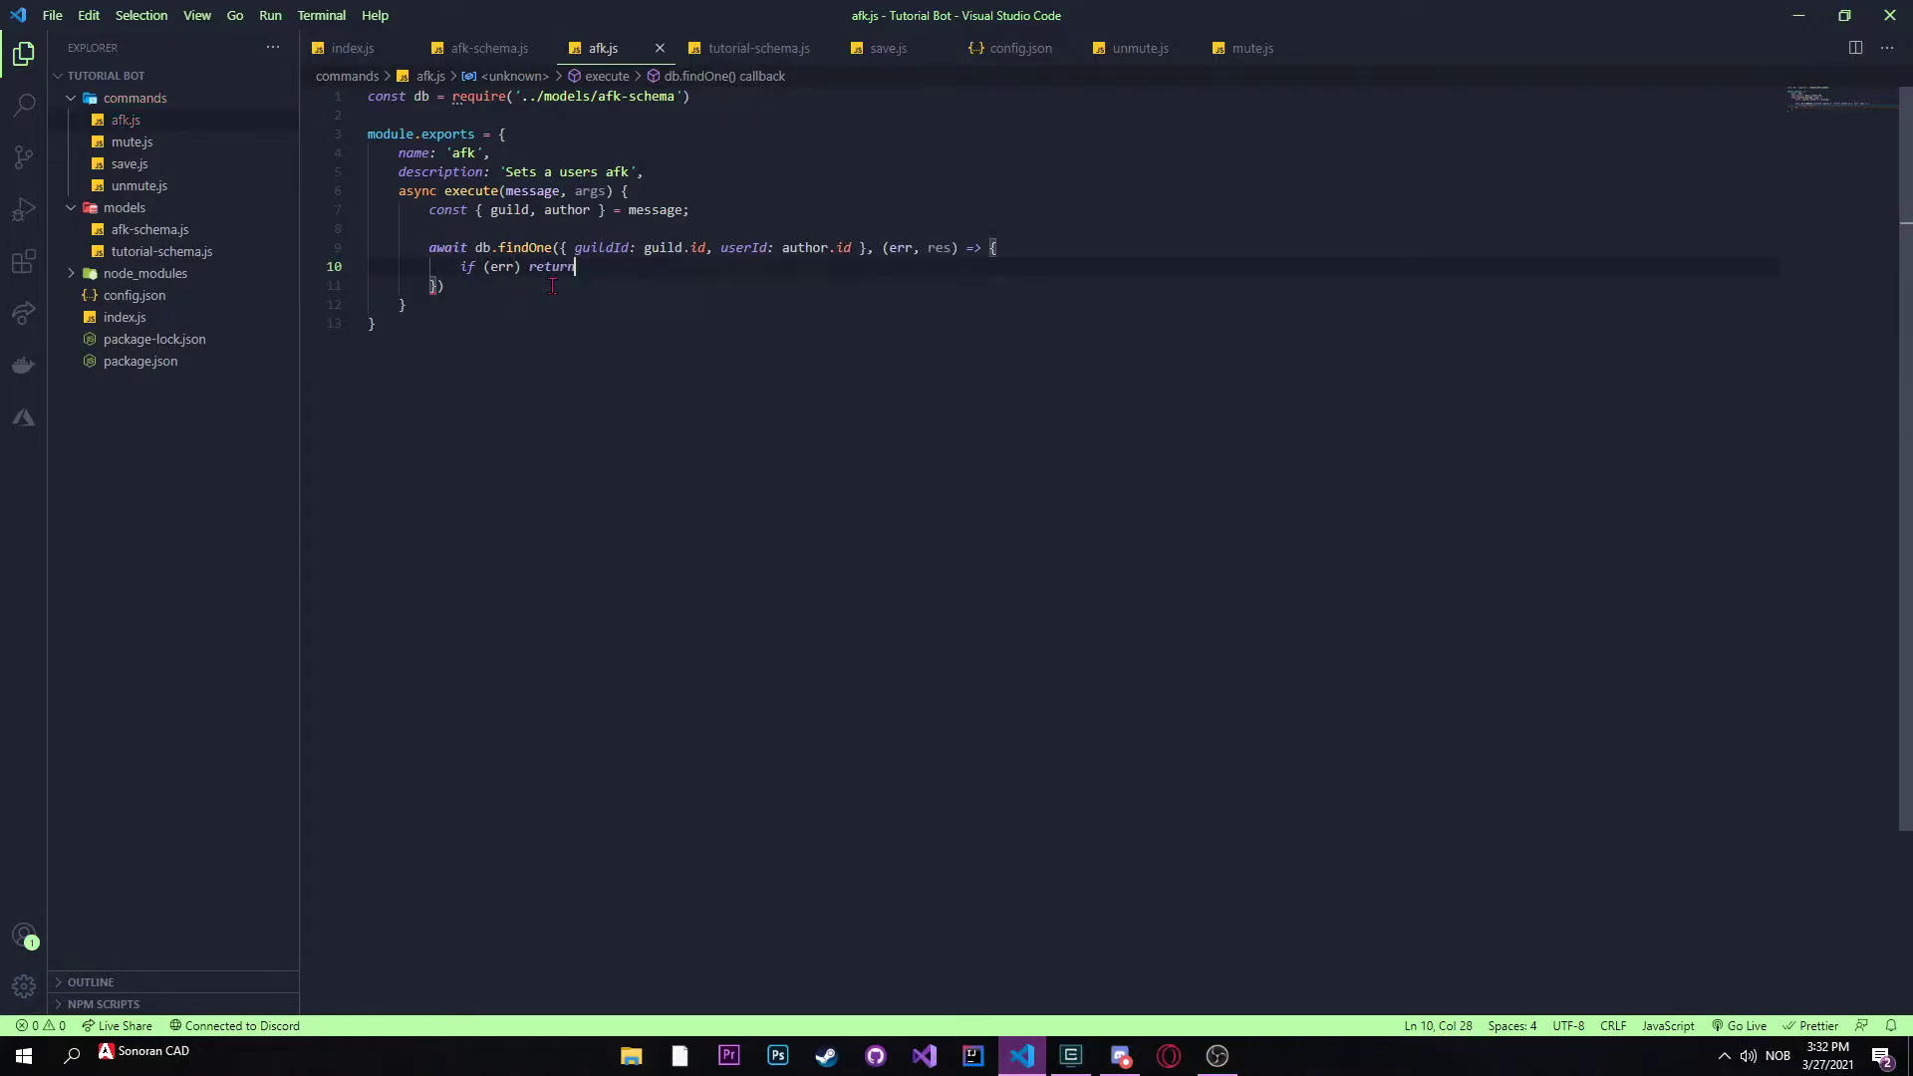
text(message.re)
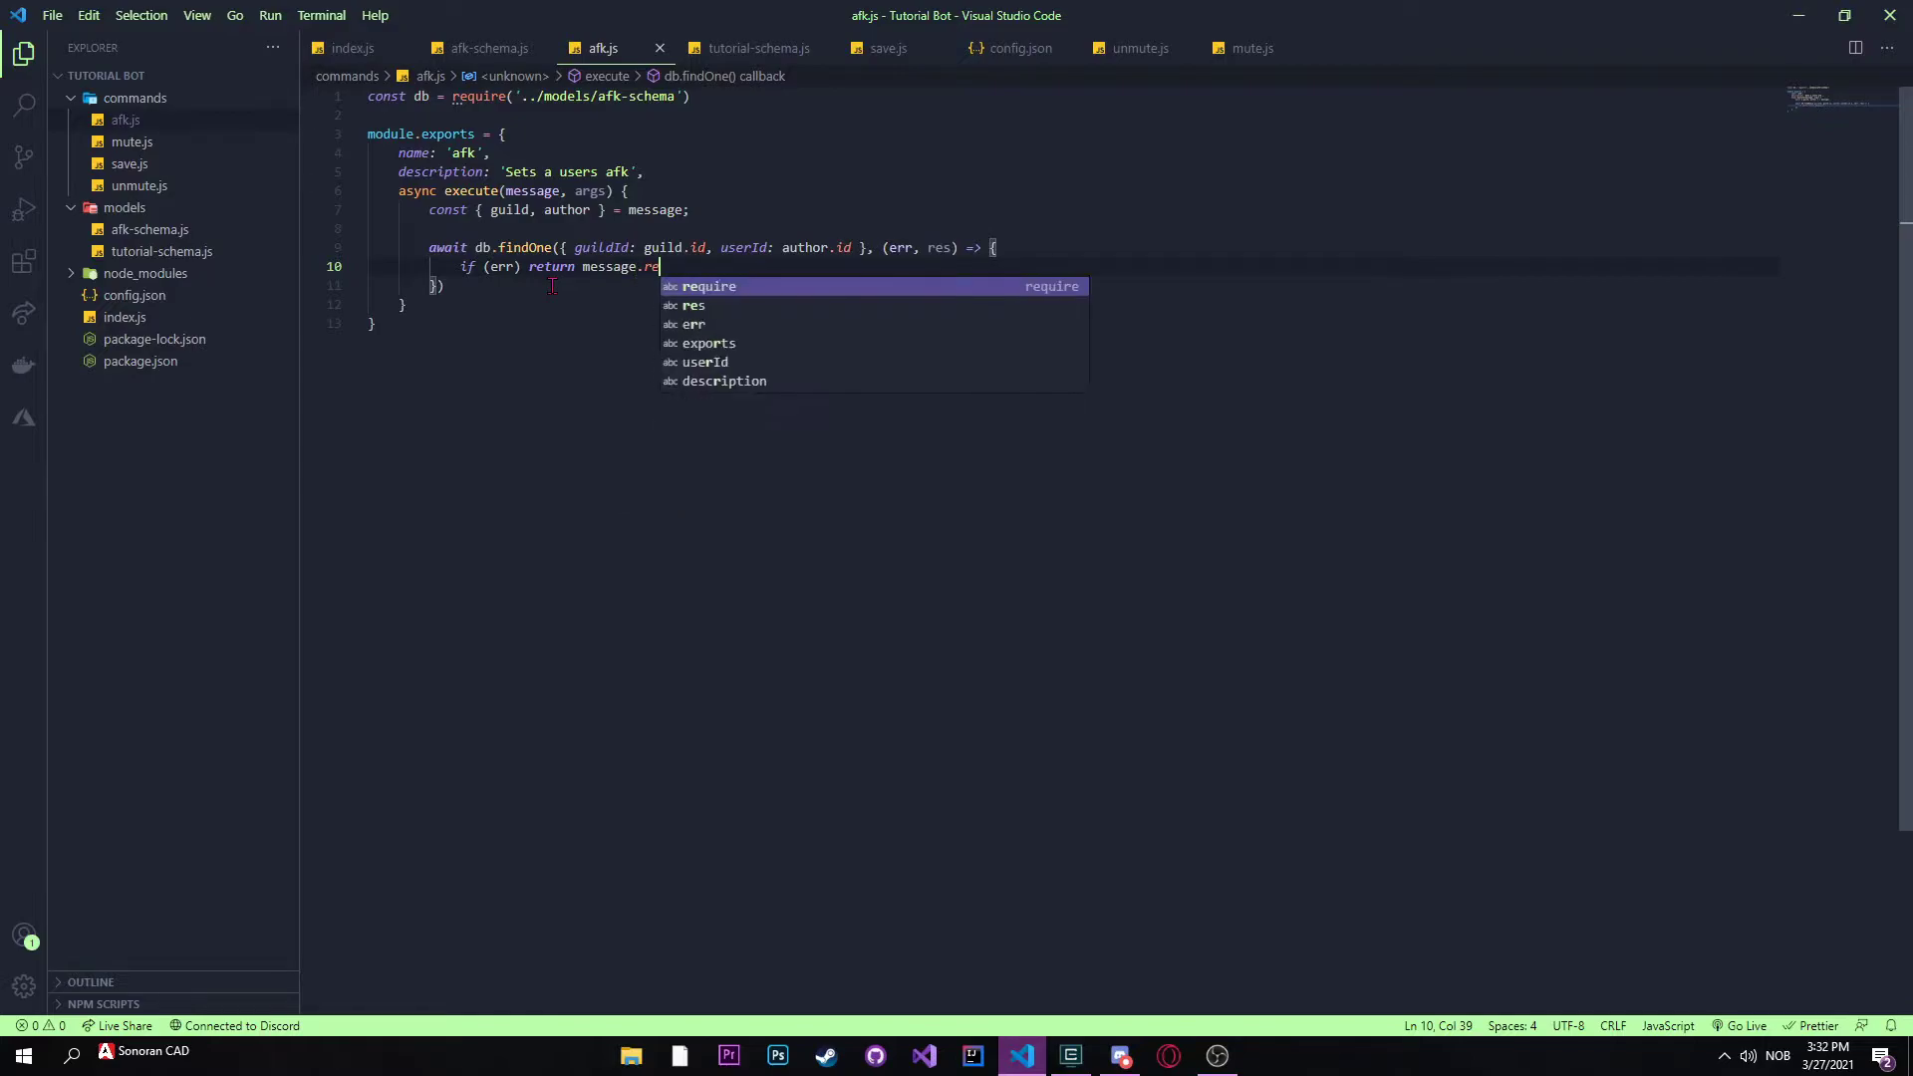
text(ply()
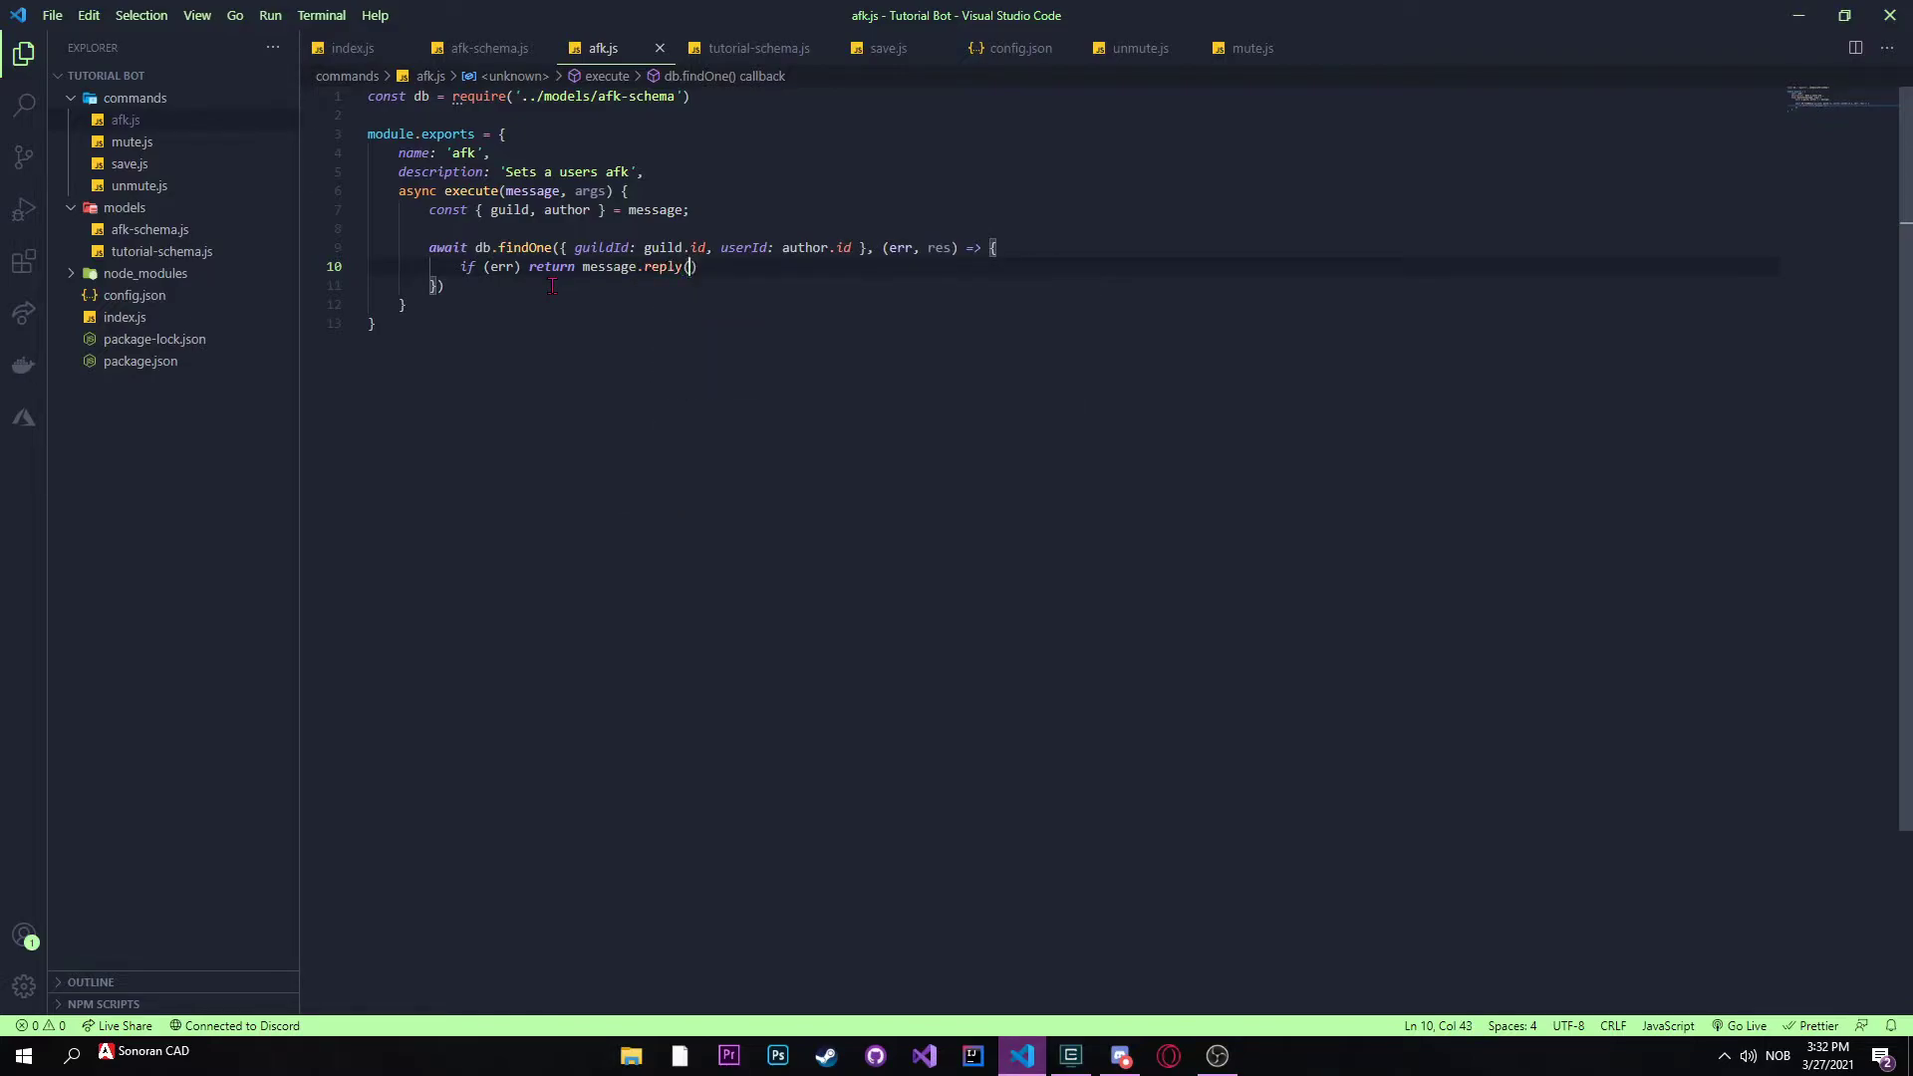
text(")
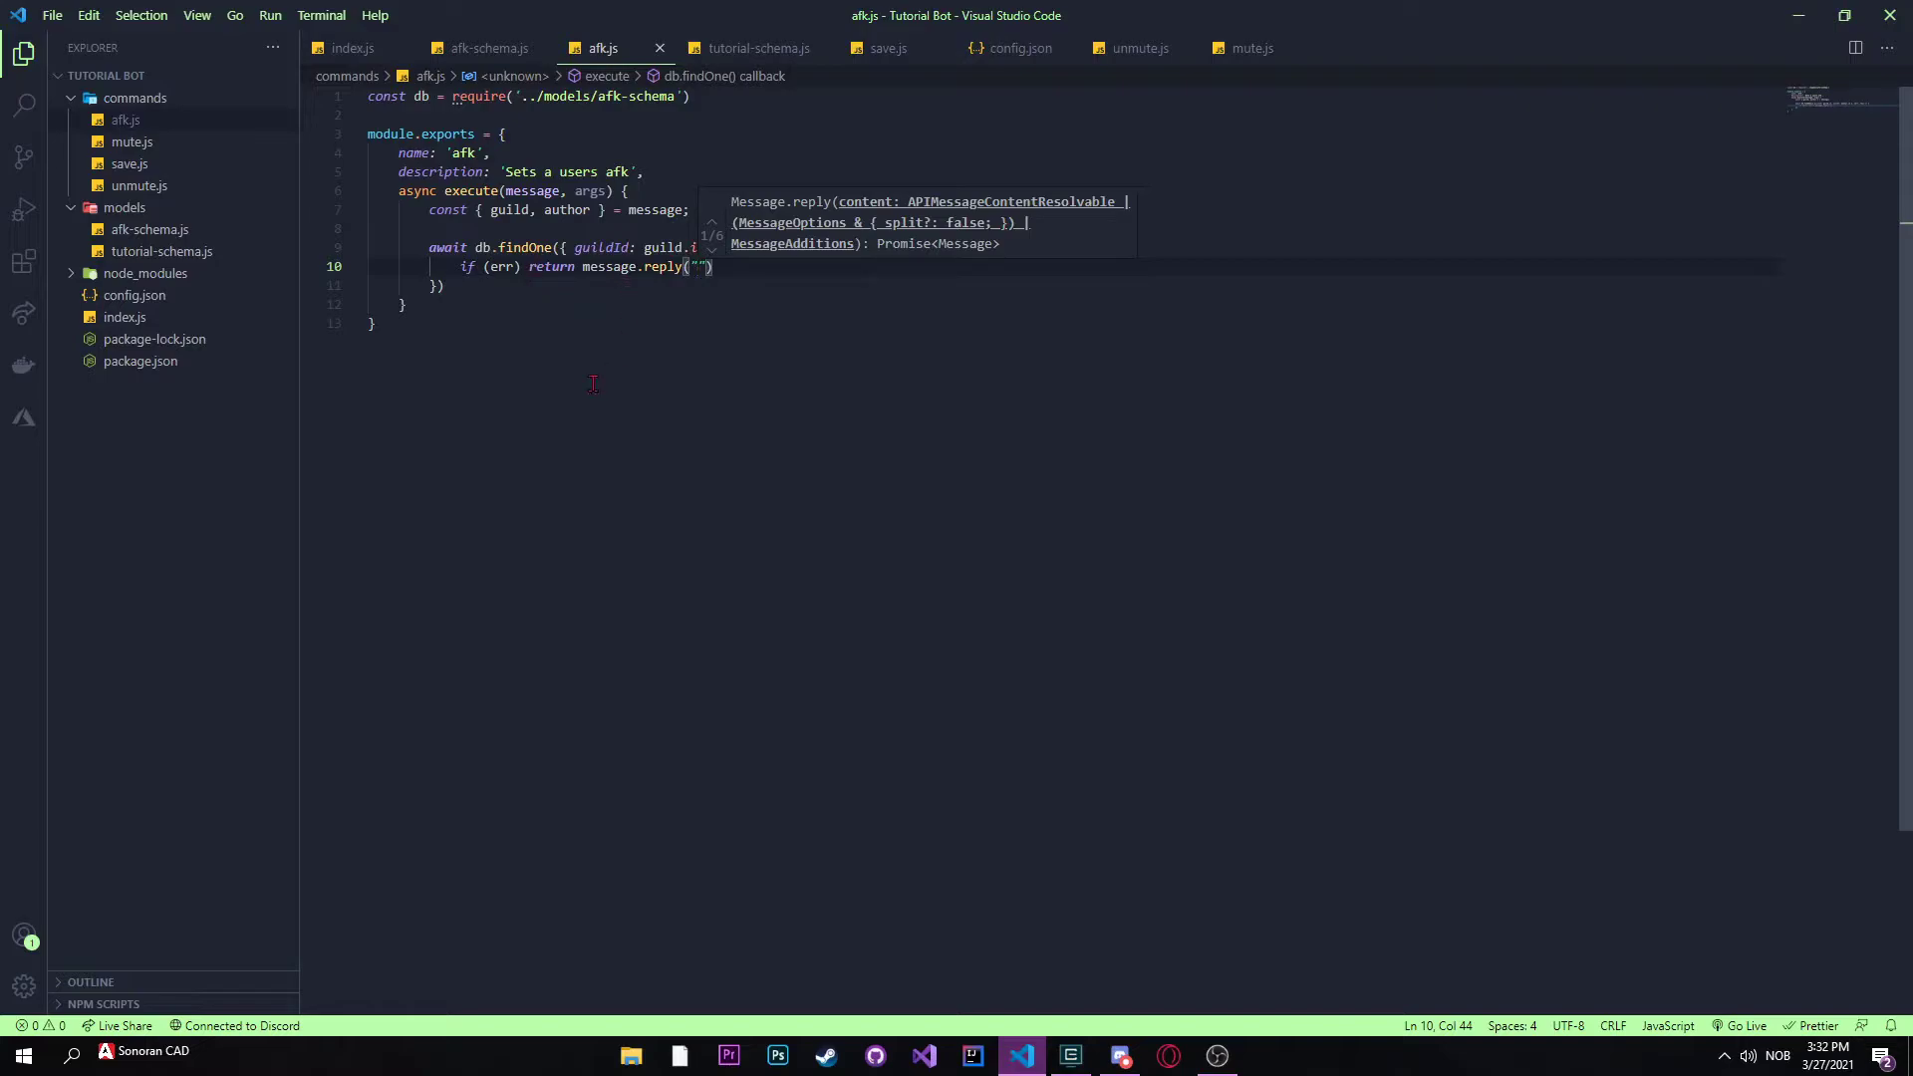
text(d not retrive information)
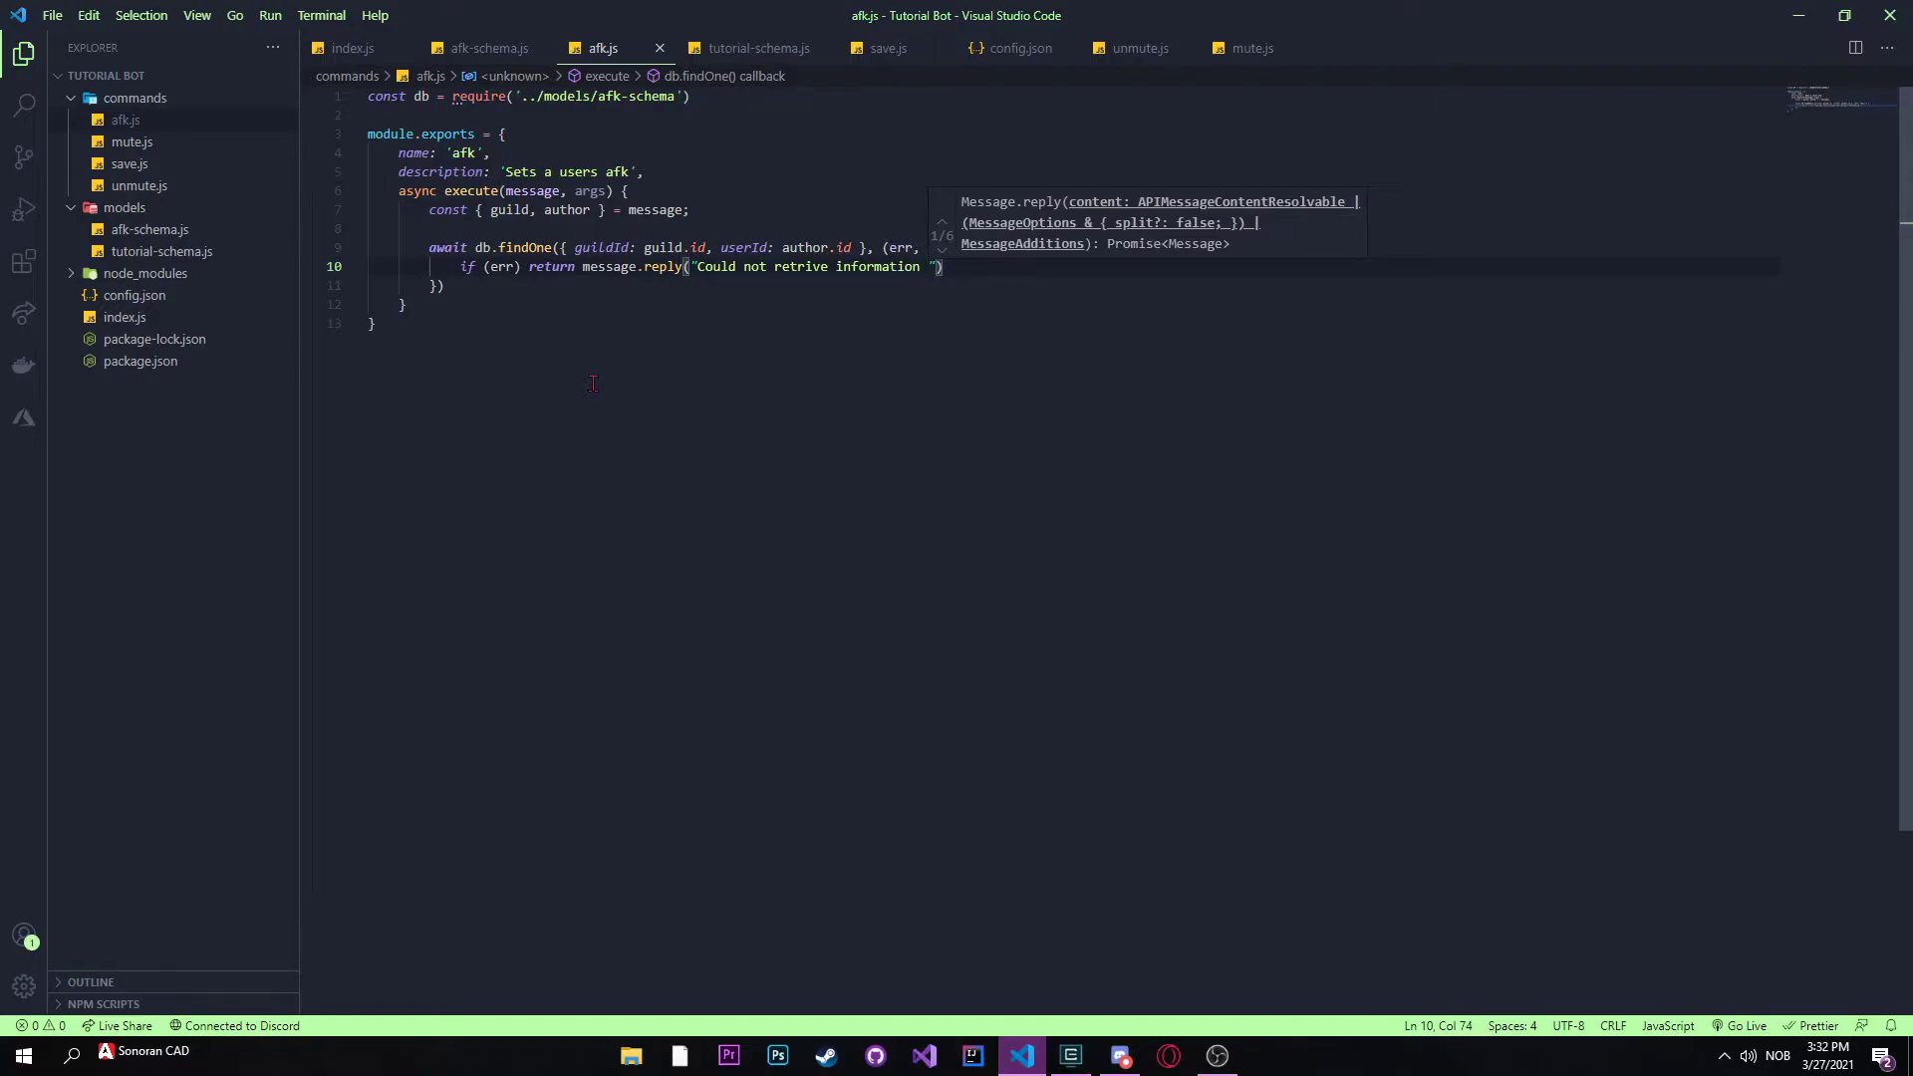
text(due to an)
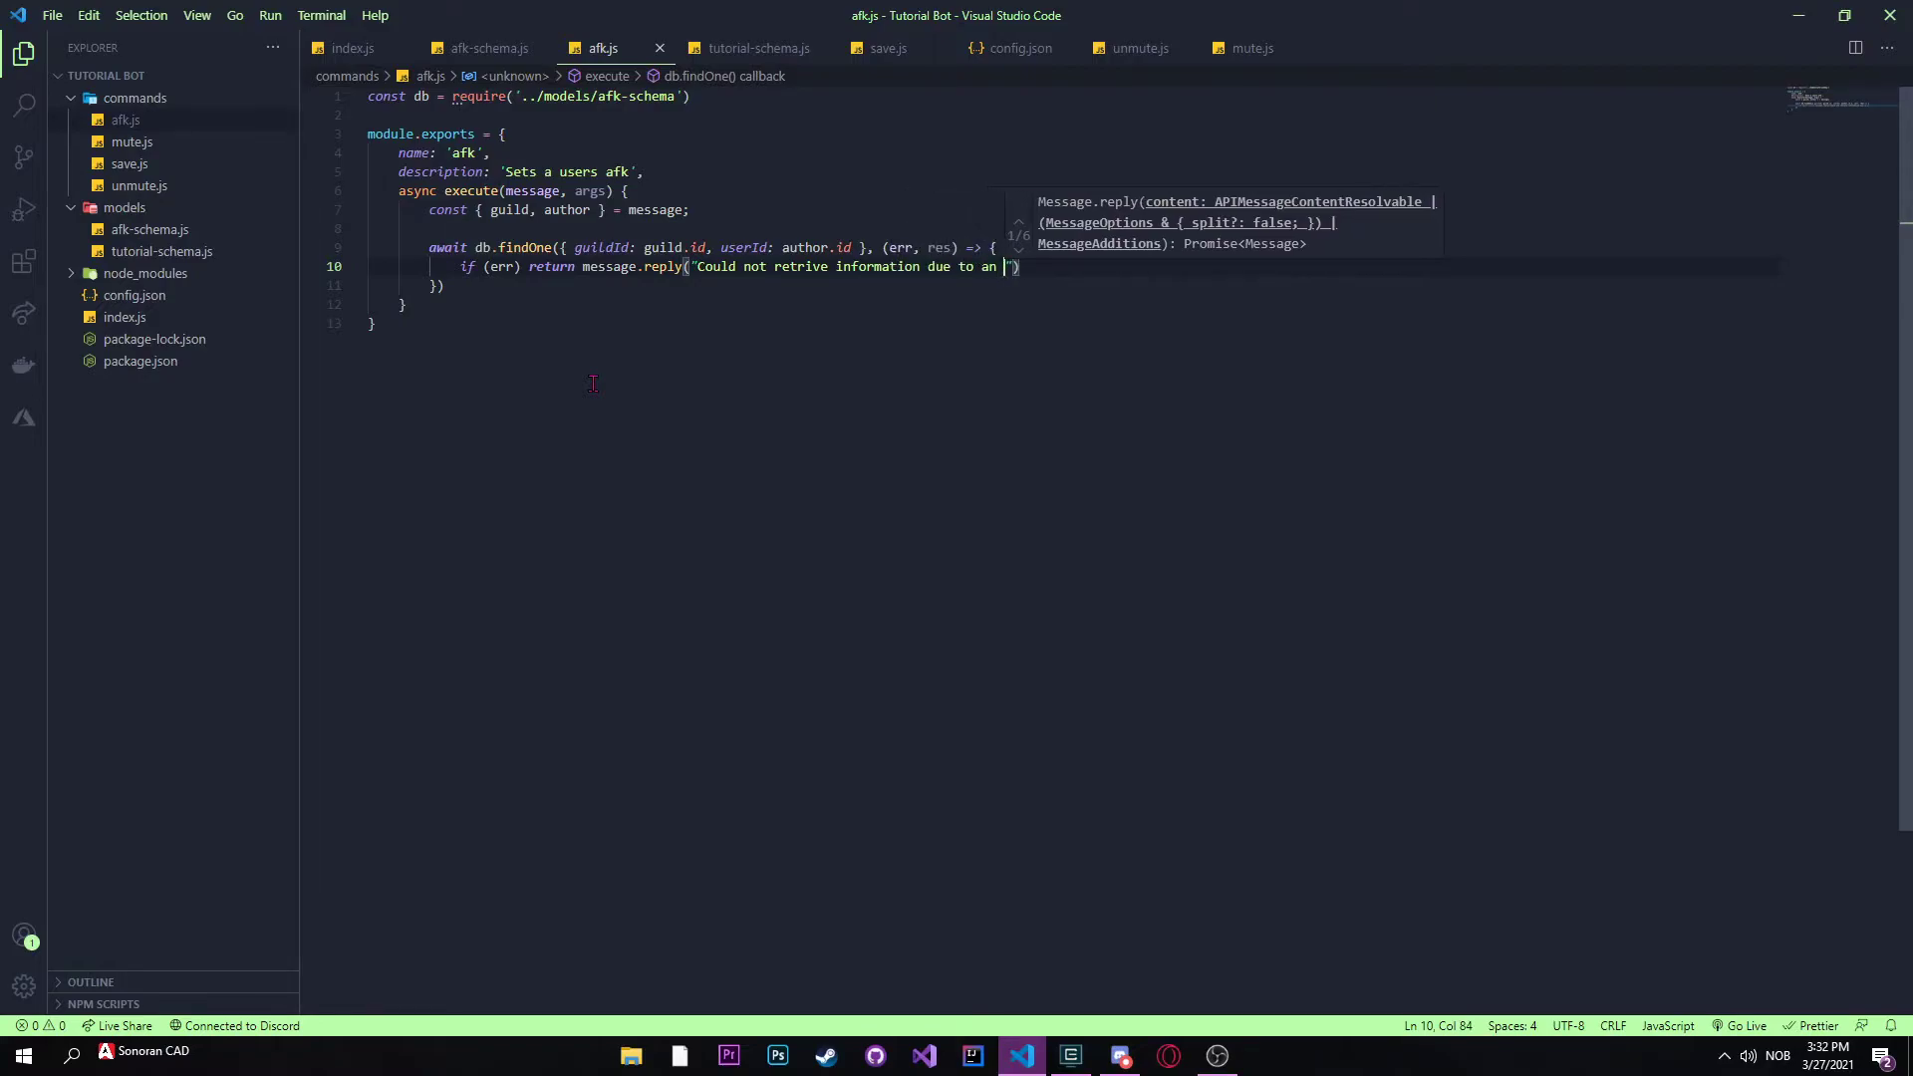
text(error)
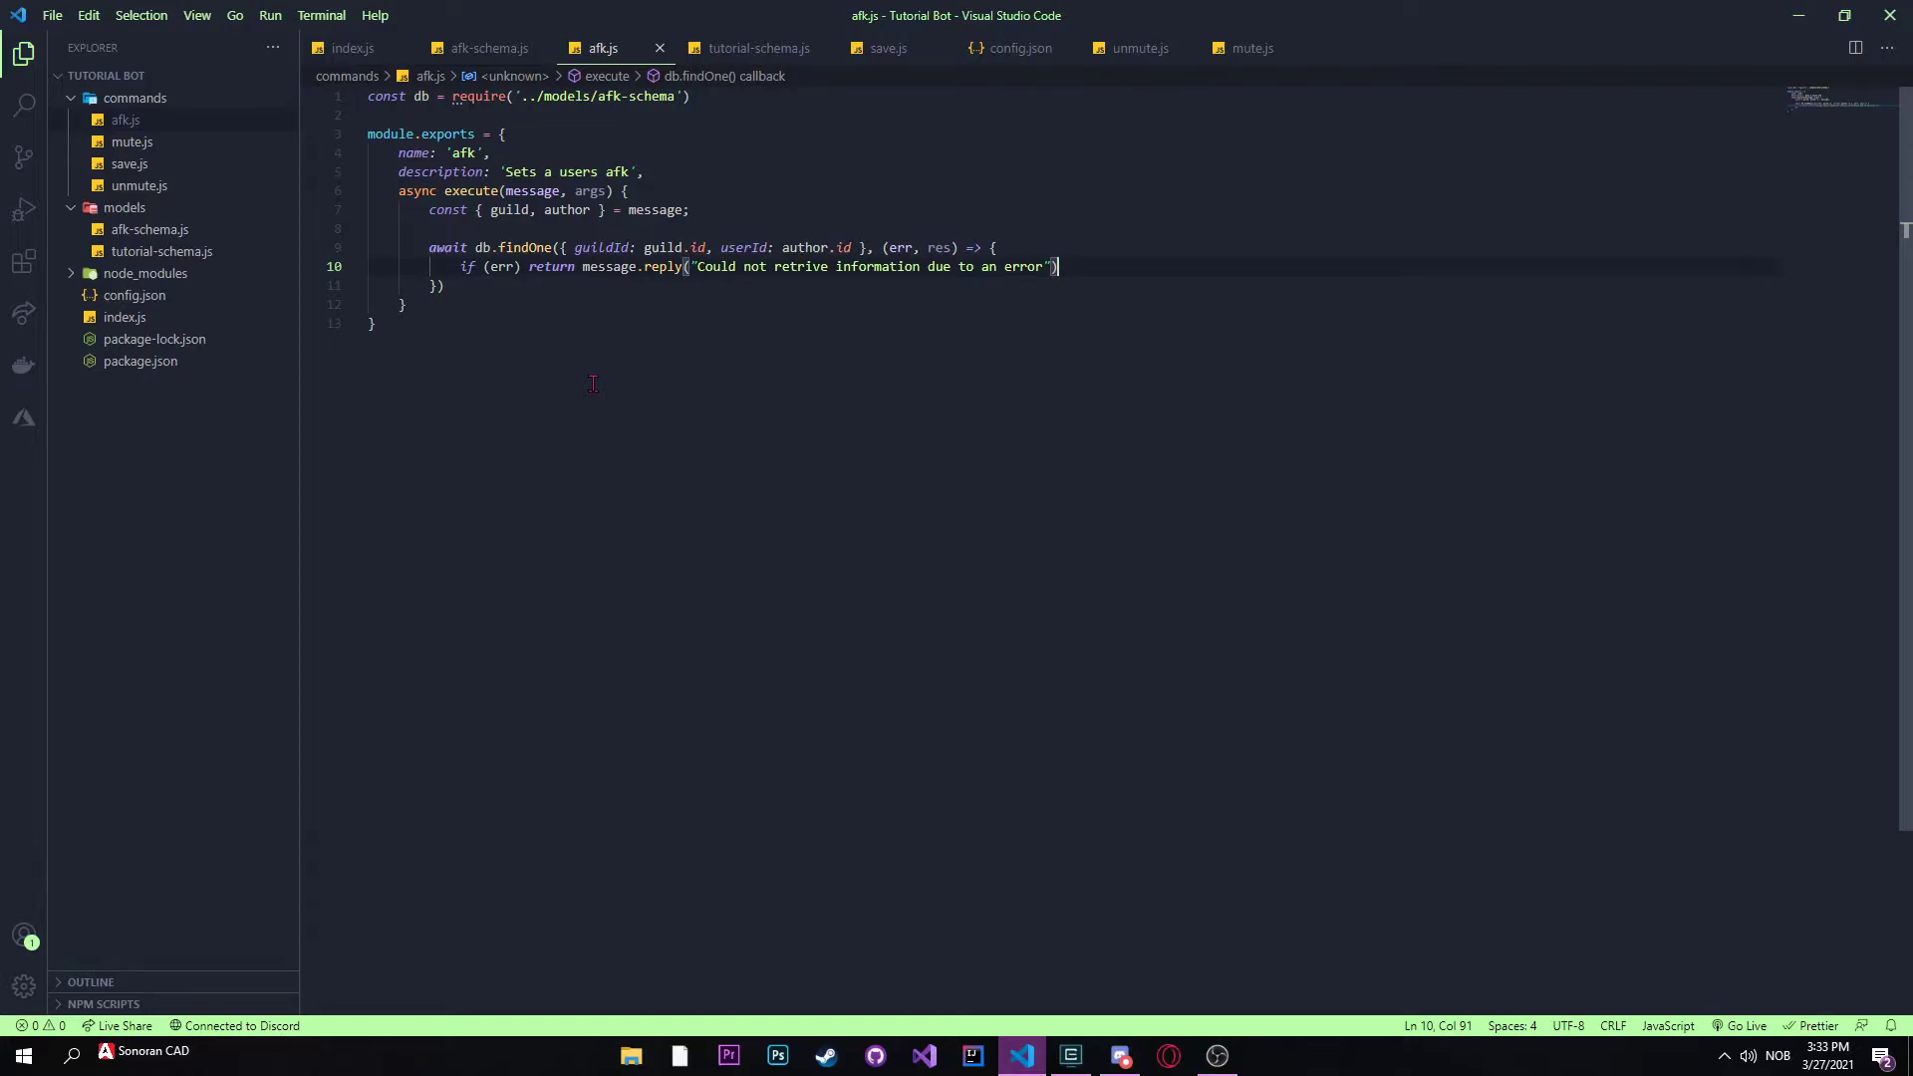
Step: If no data exists, declare newData = new db({ guildId: guild.id, userId: author.id })
text(if)
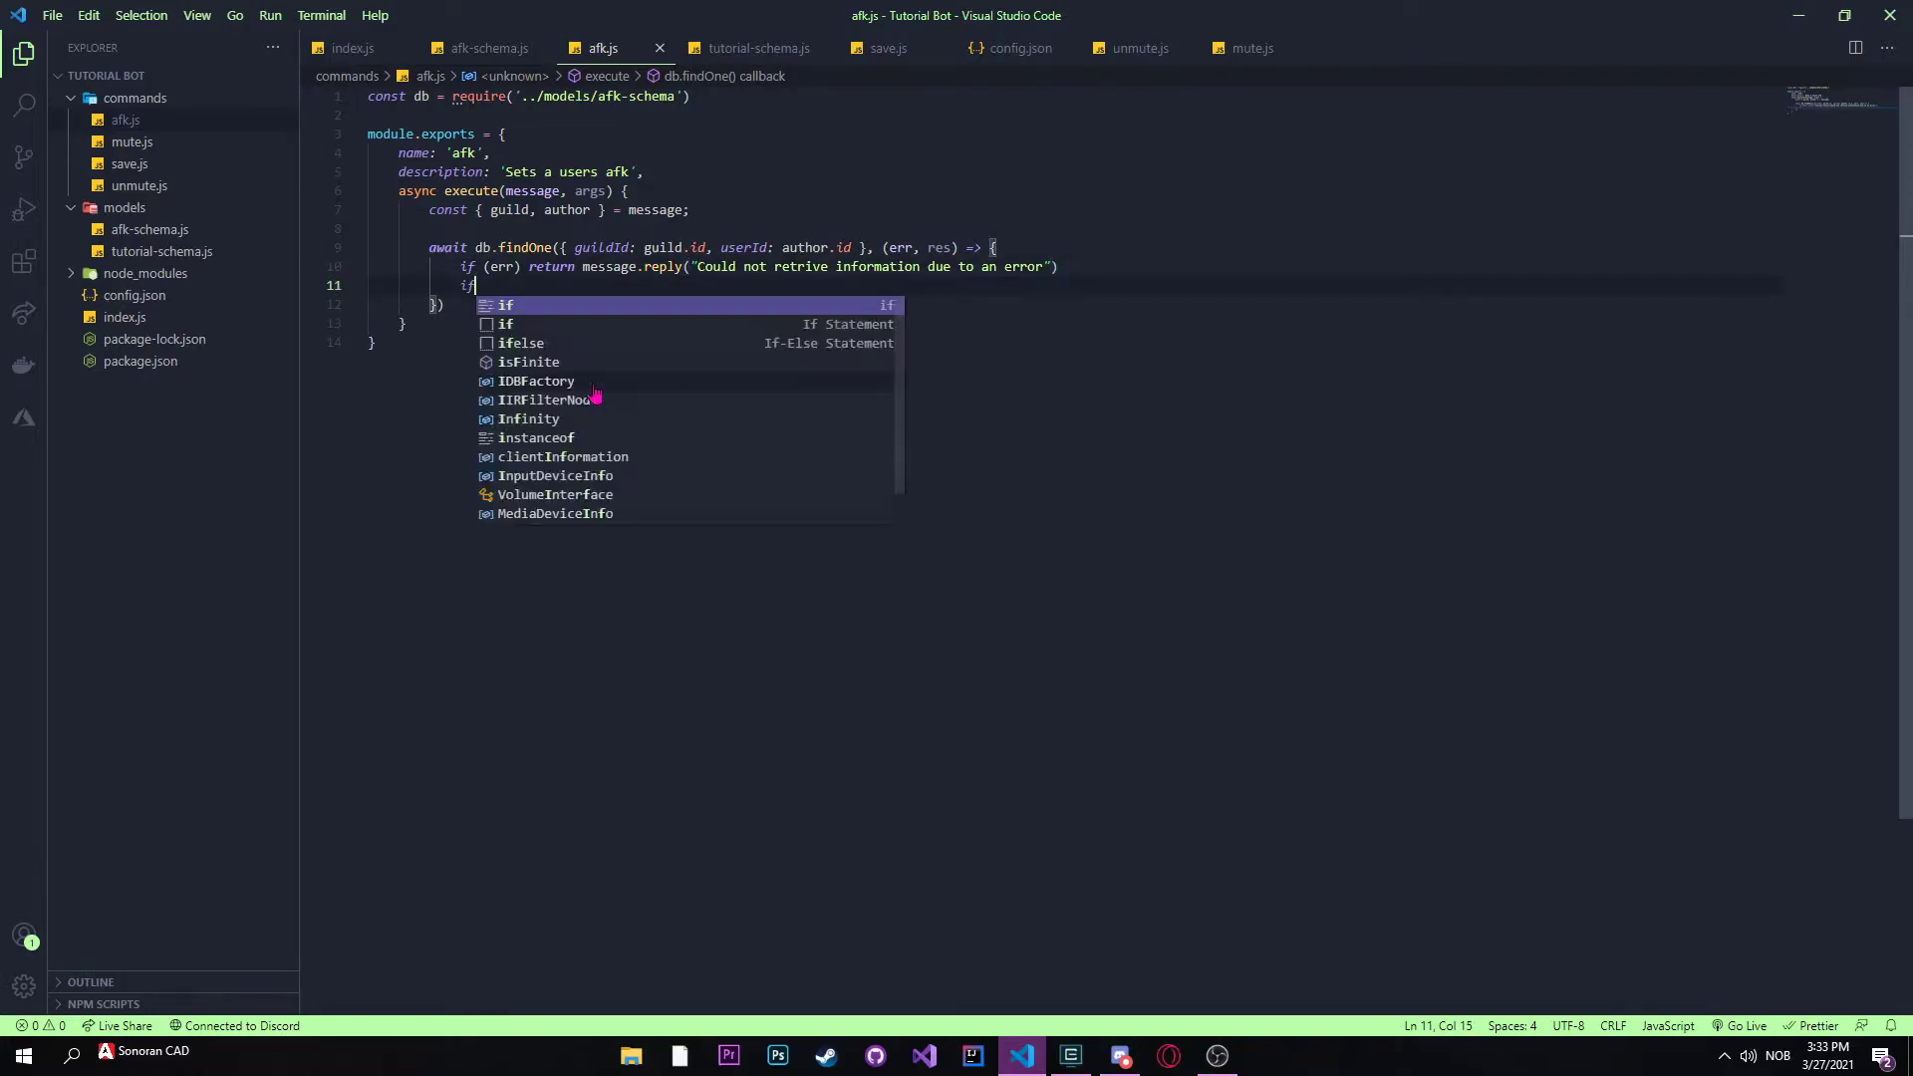
text((!data)
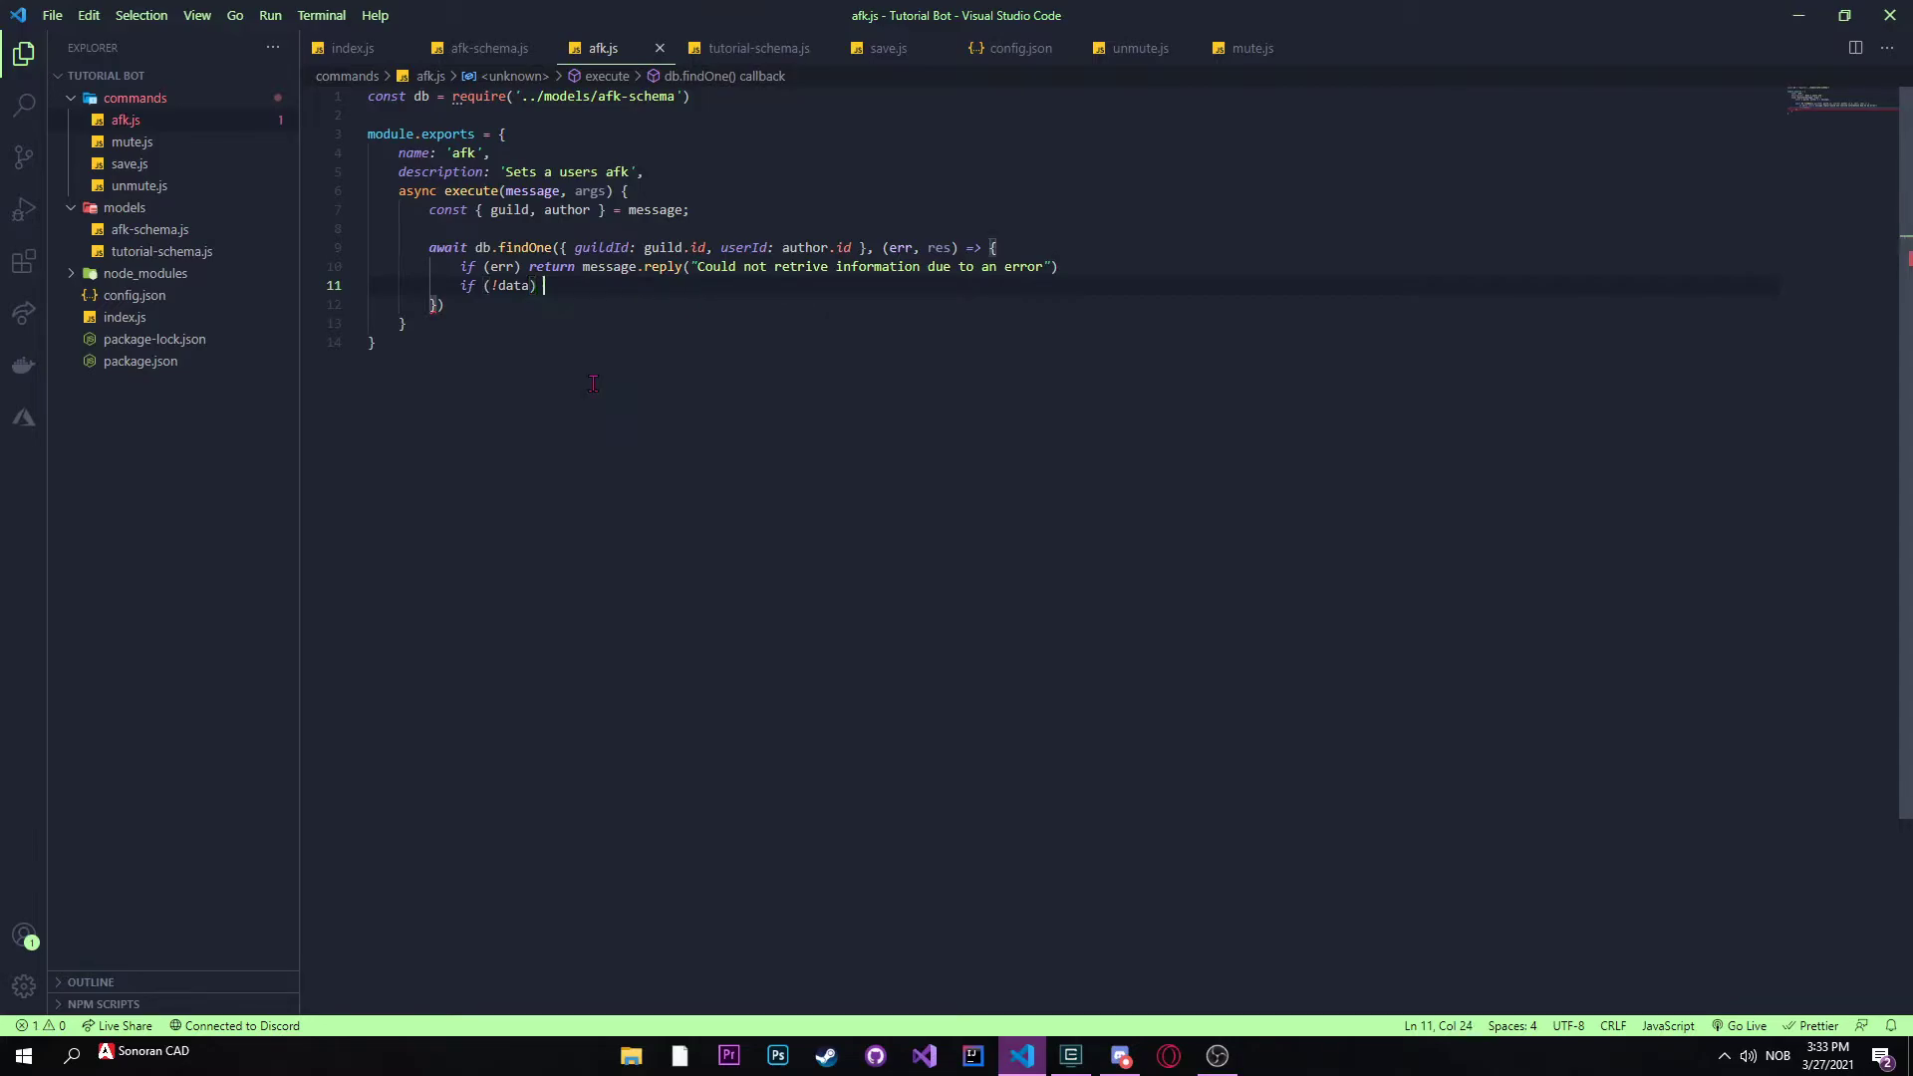
text({)
text(const)
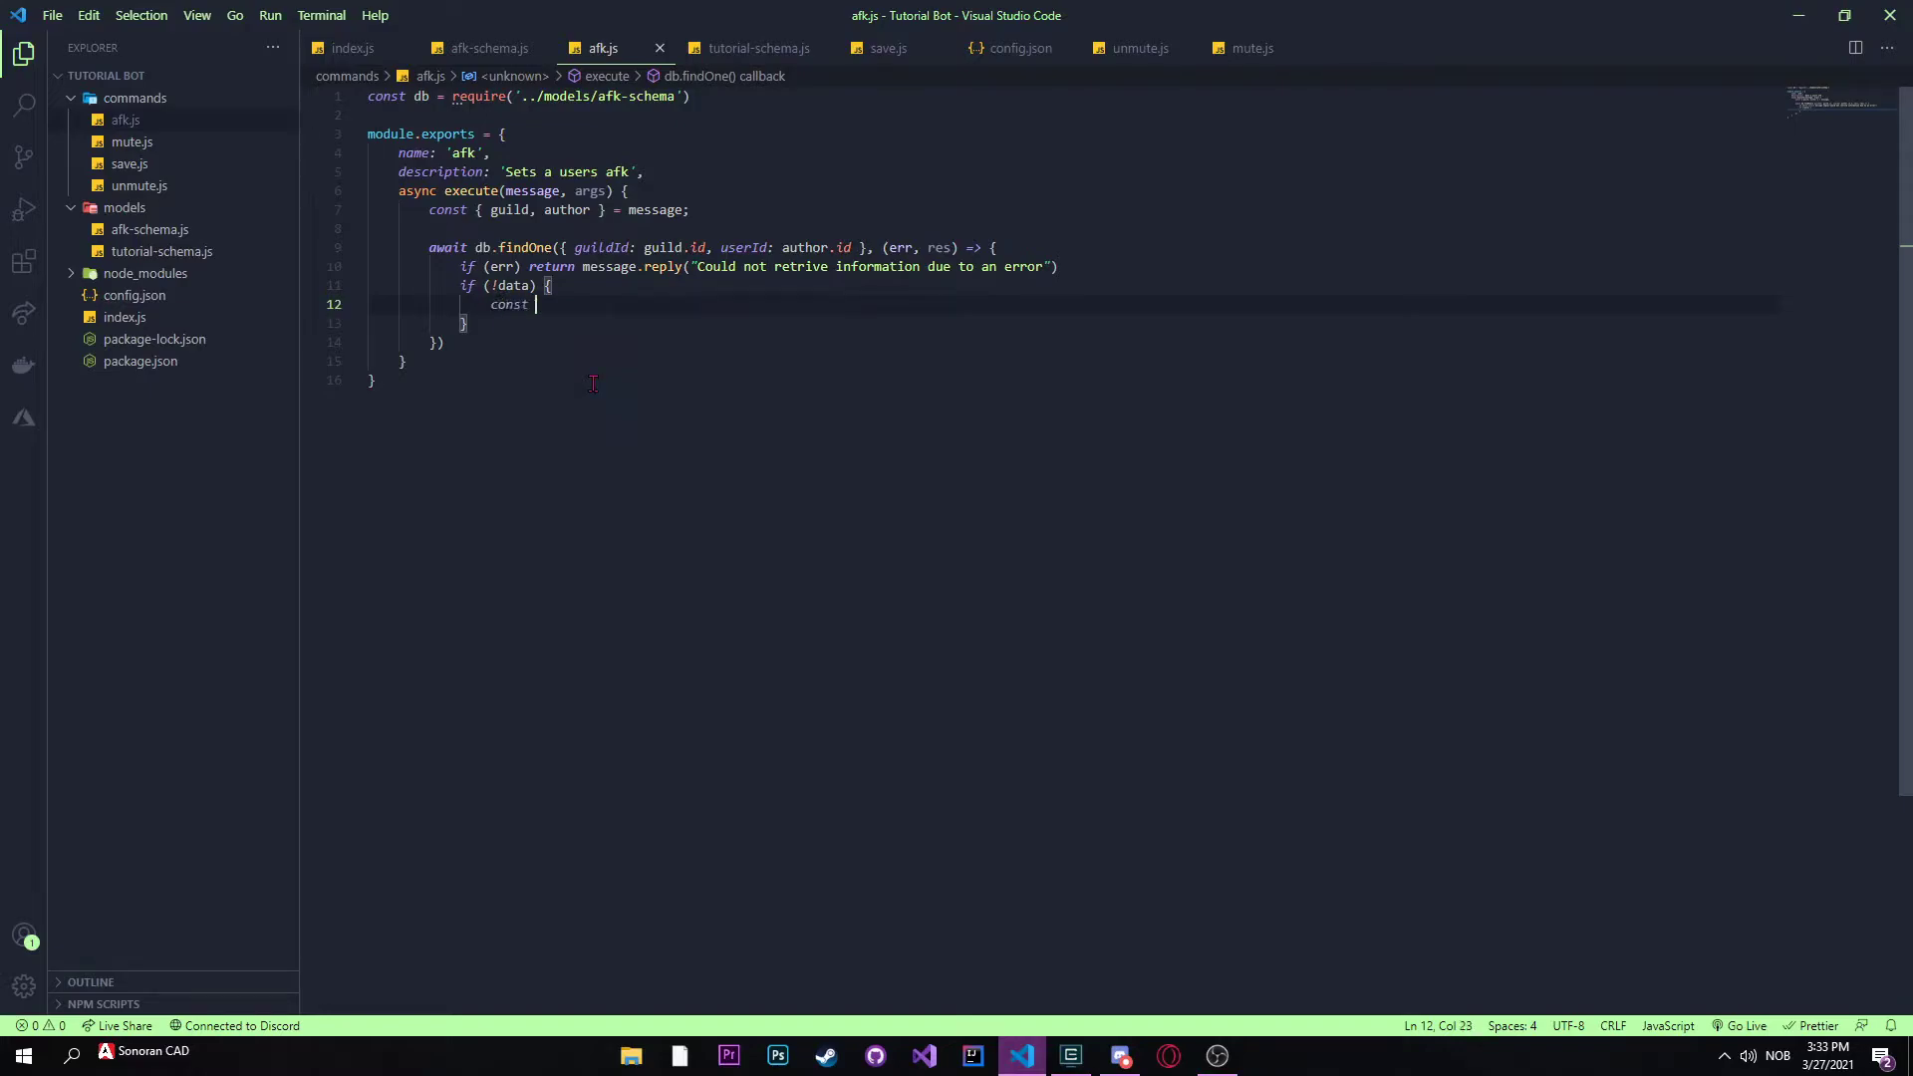
text(newData = new db({)
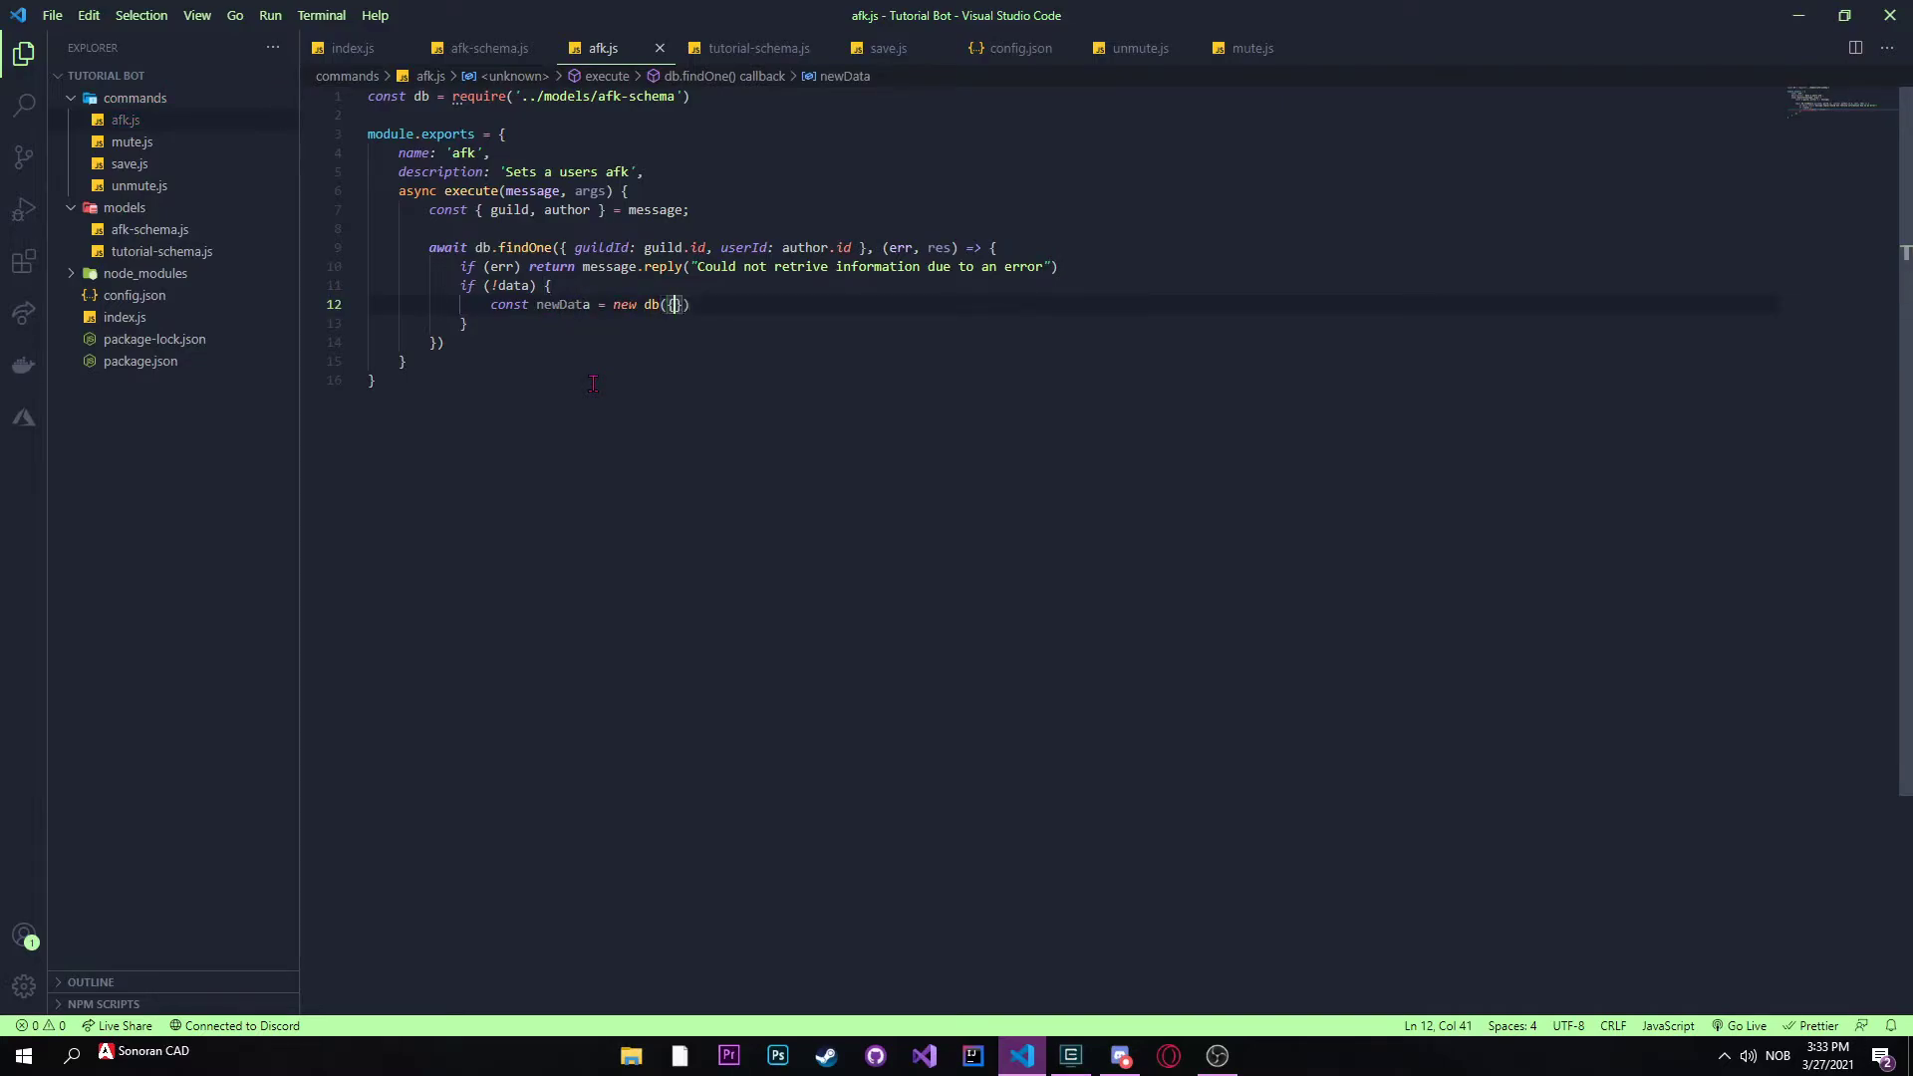
text(gui)
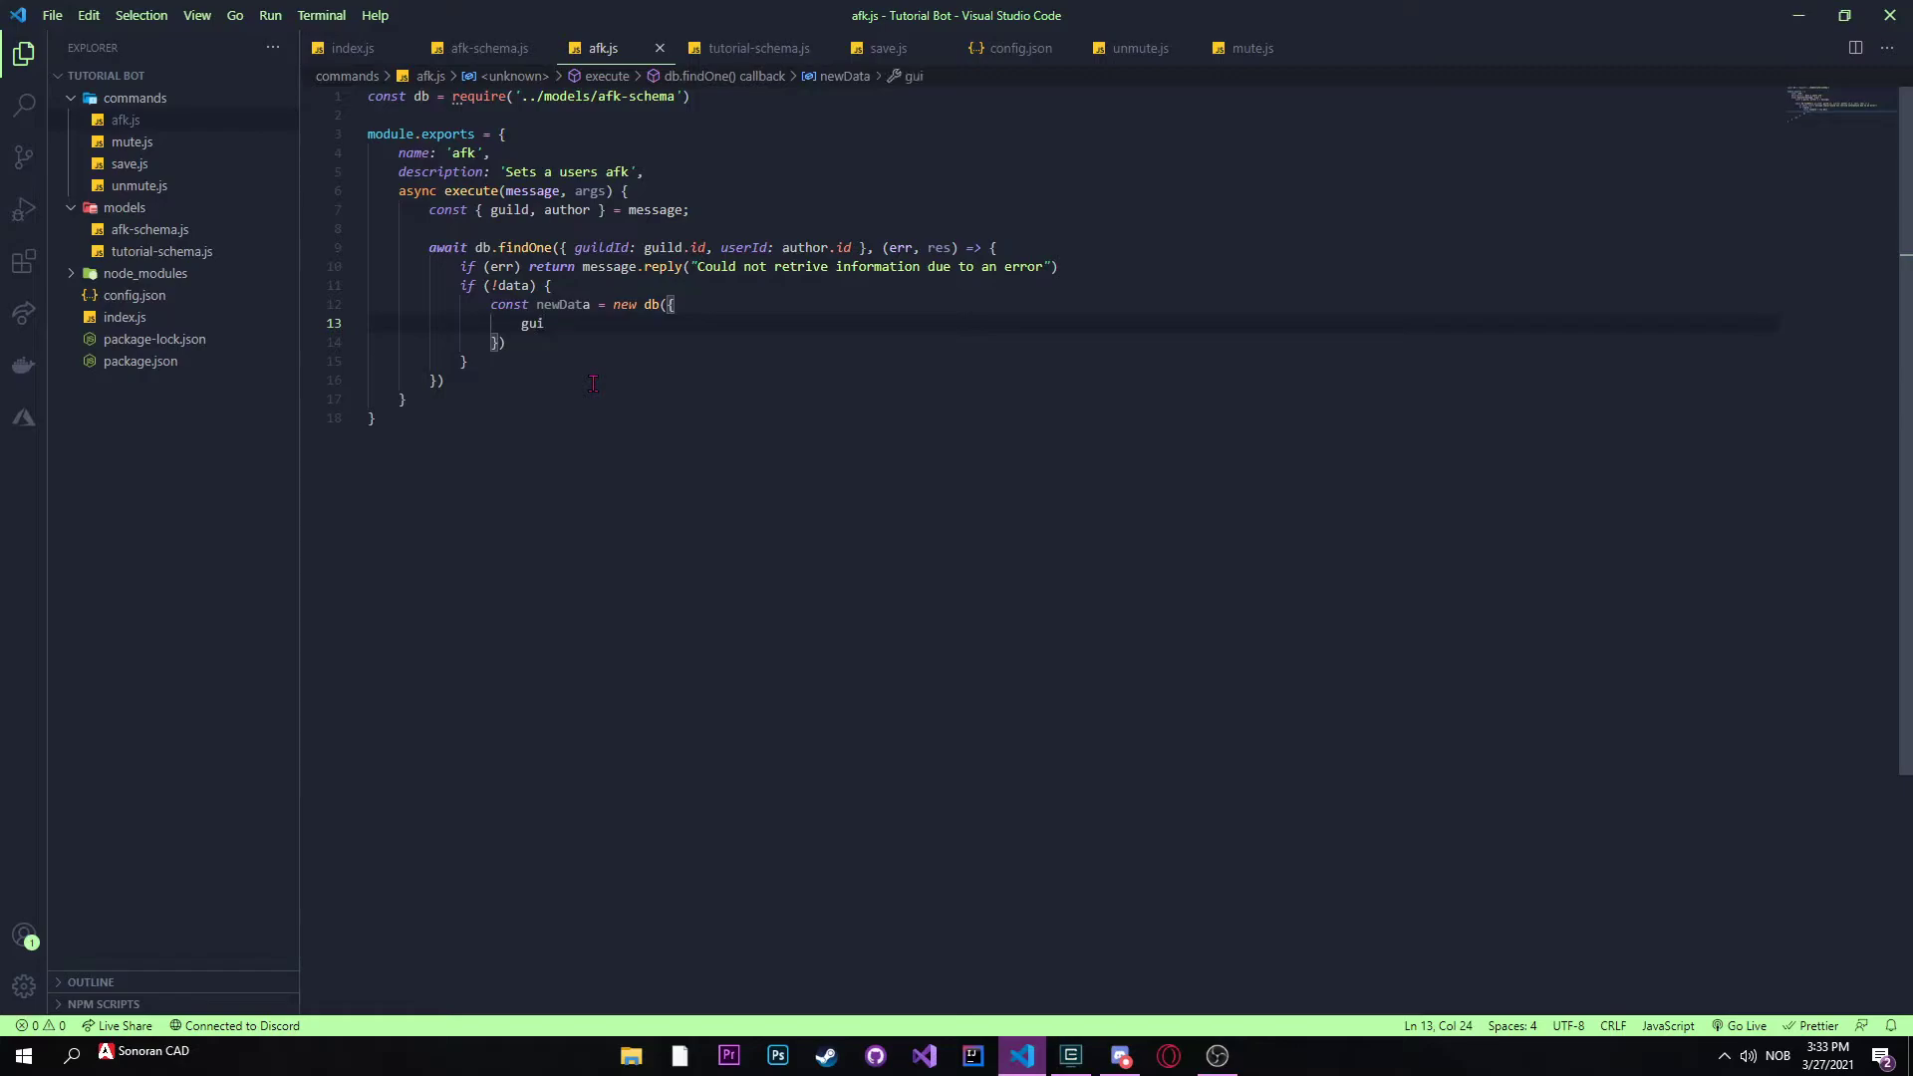
text(ldI)
text(userId)
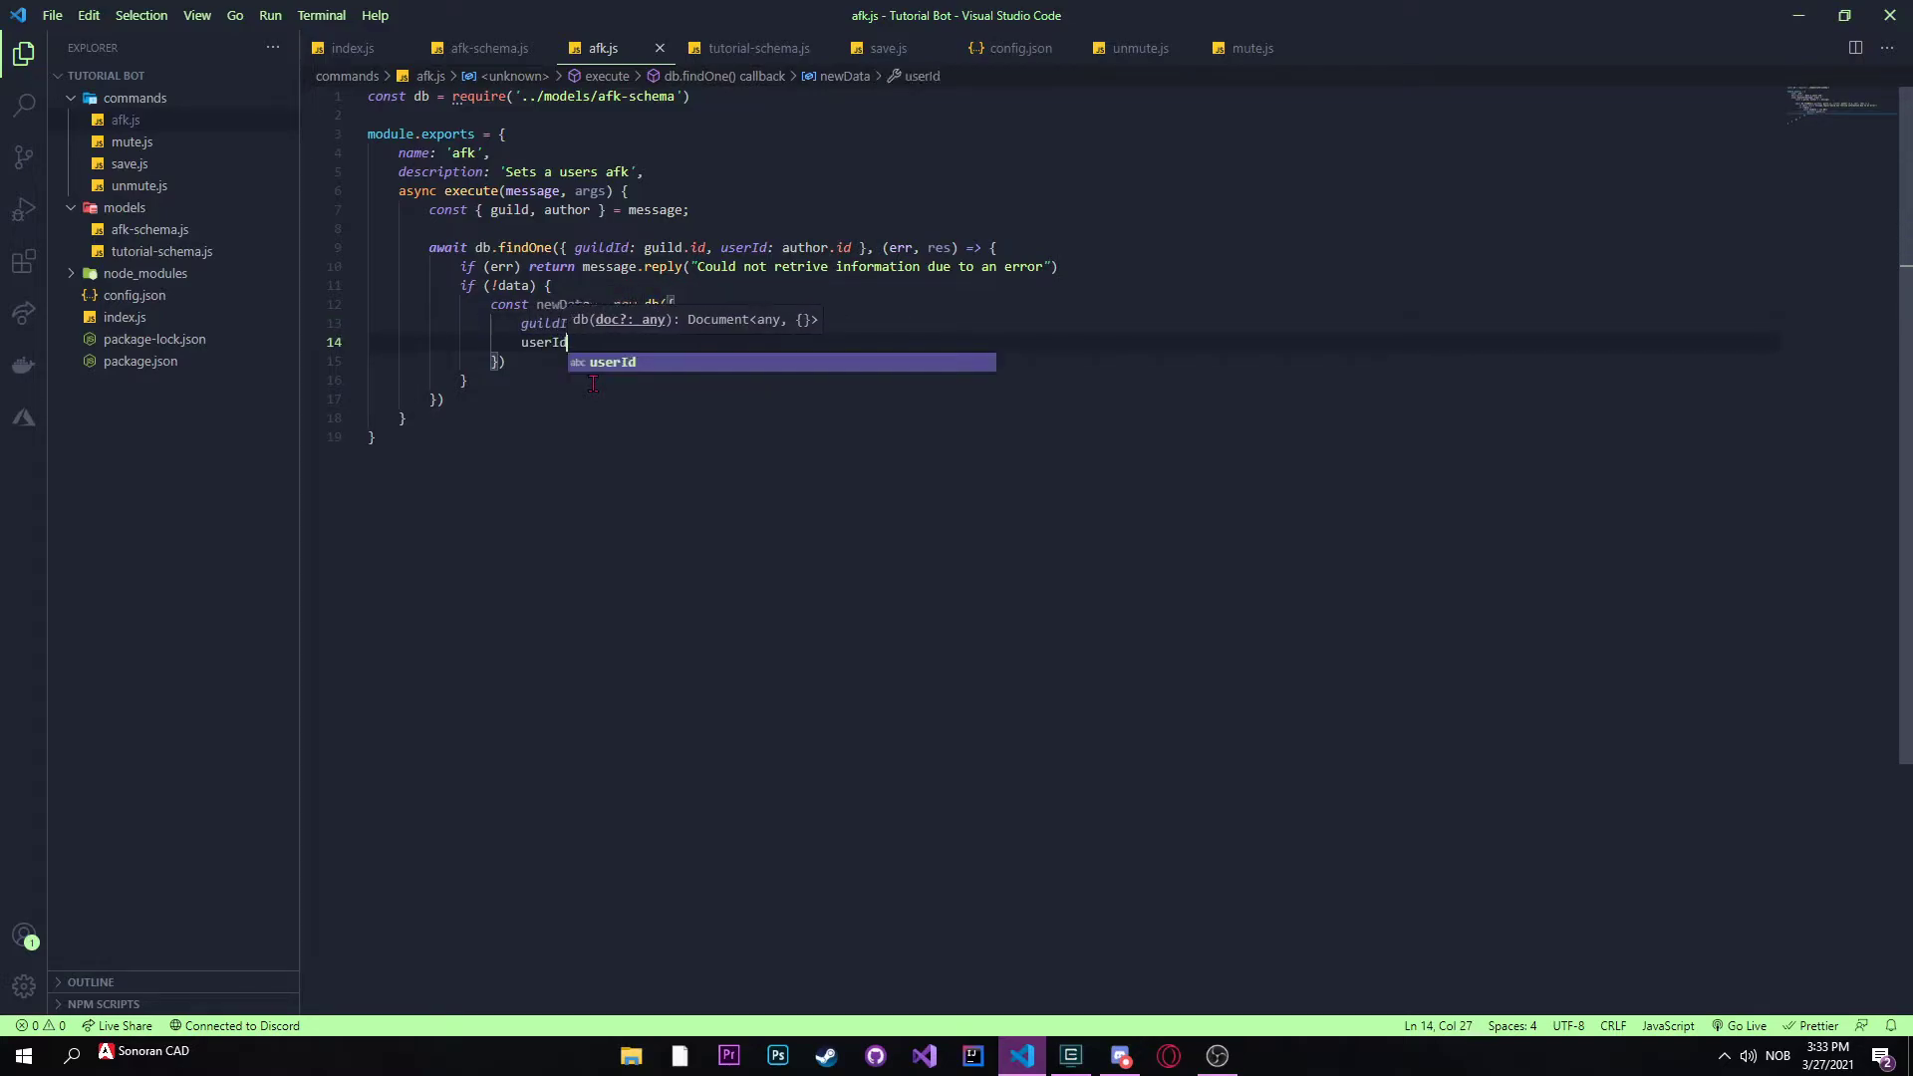
text(: a)
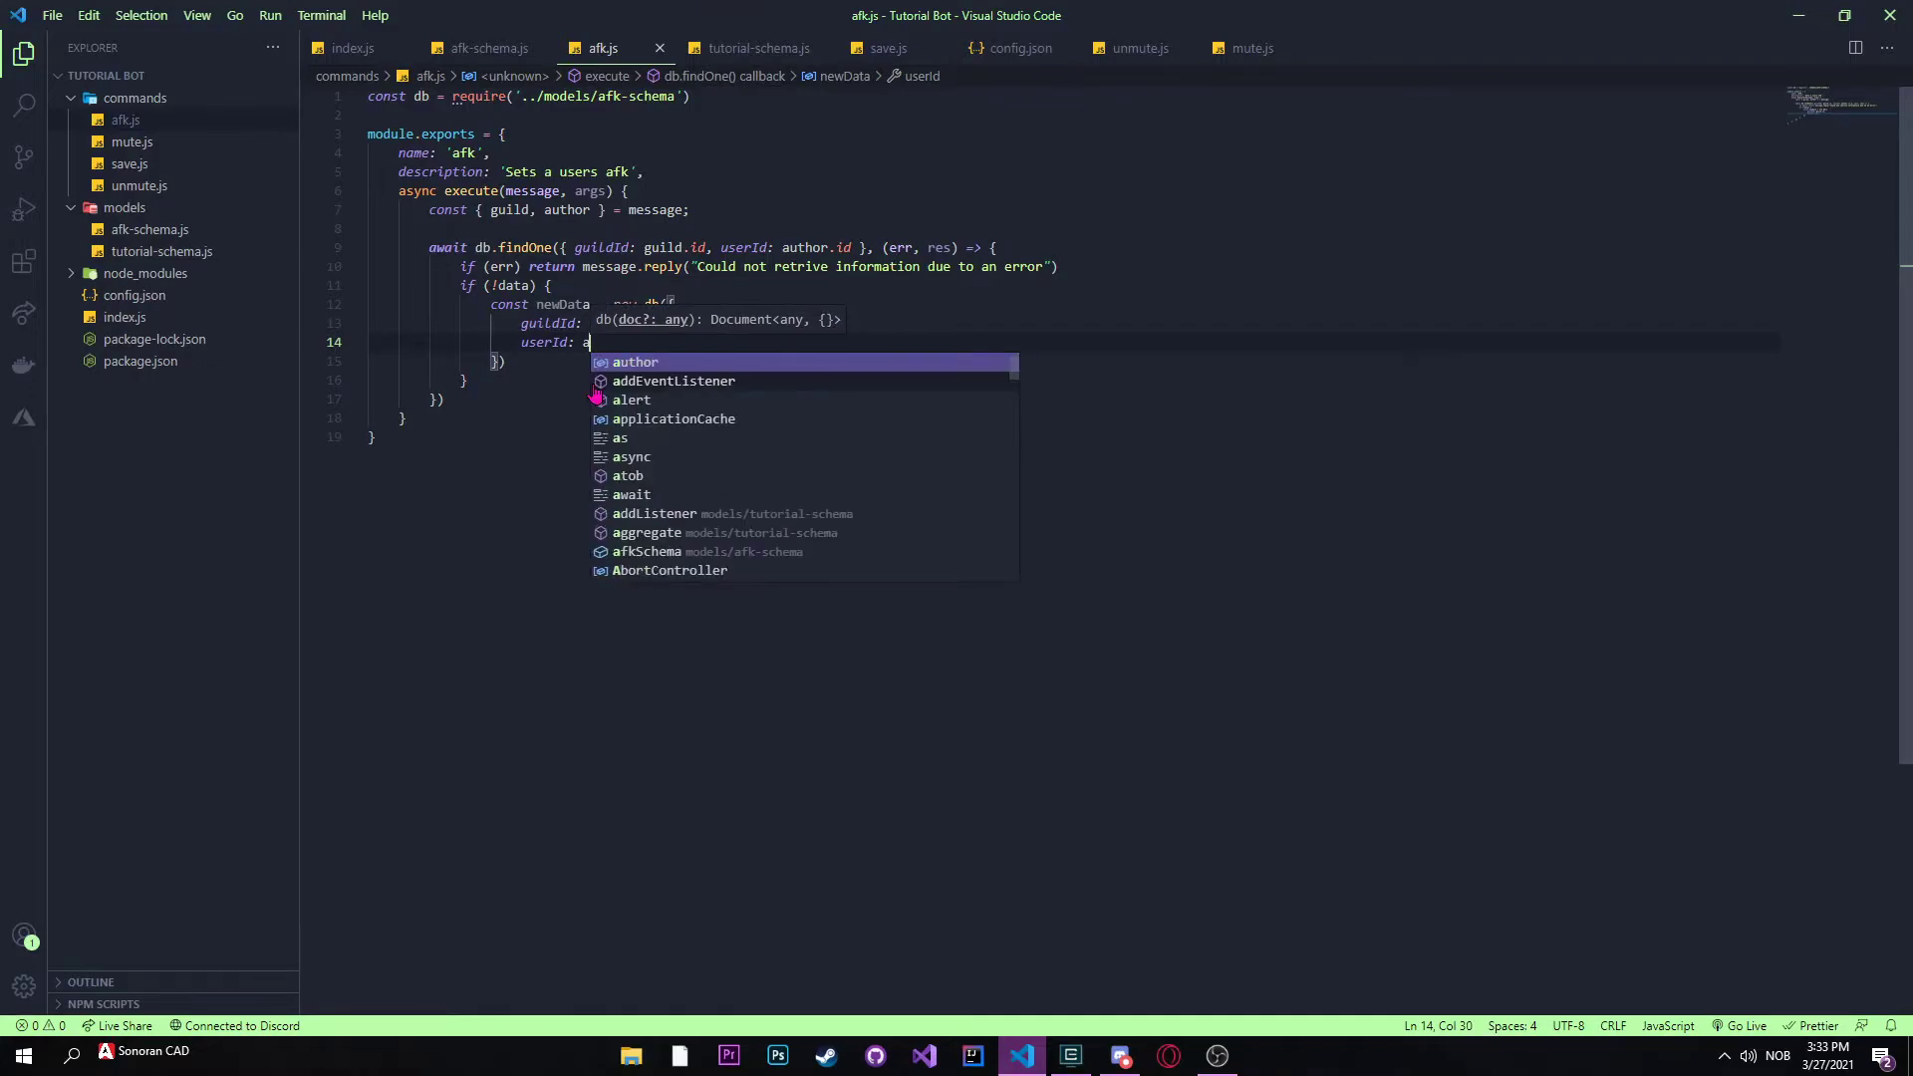
text(uthor.id)
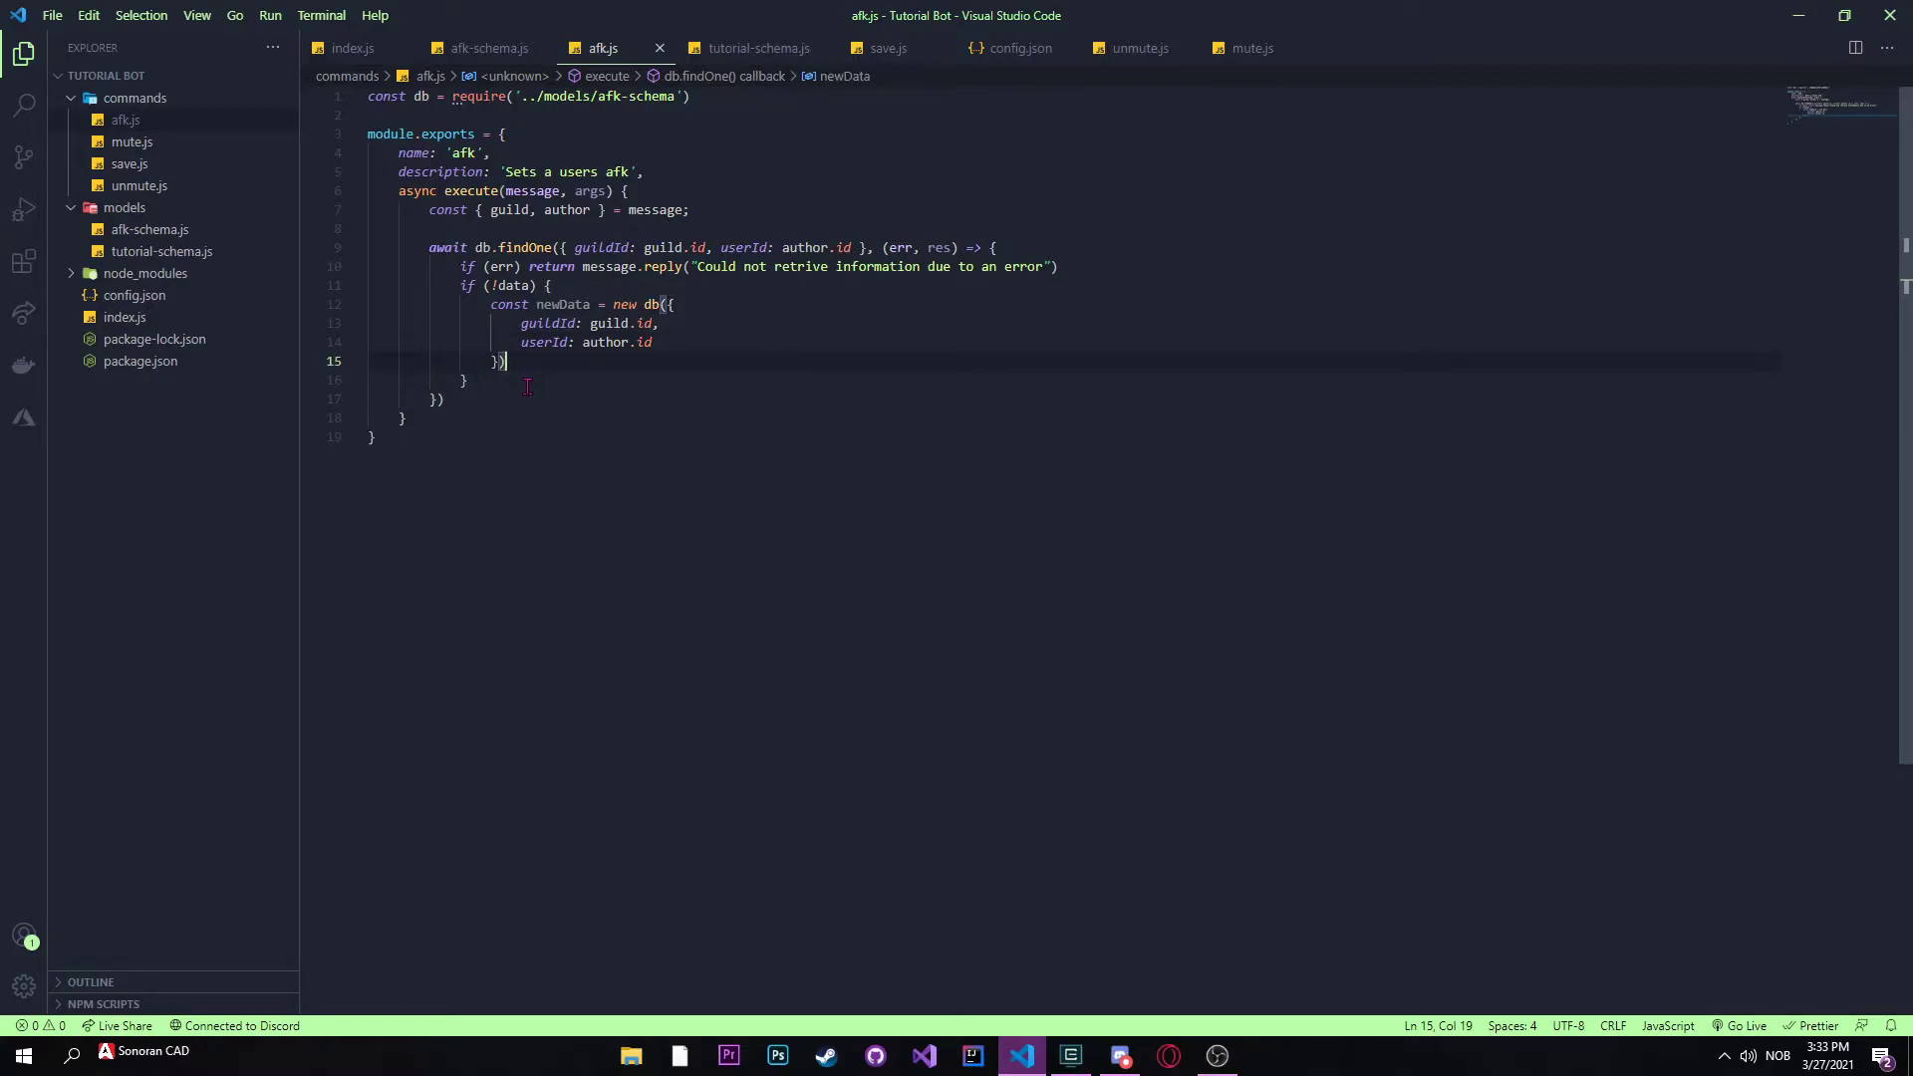
Step: Save newData and then reply 'You are now marked as AFK'
text(.ne)
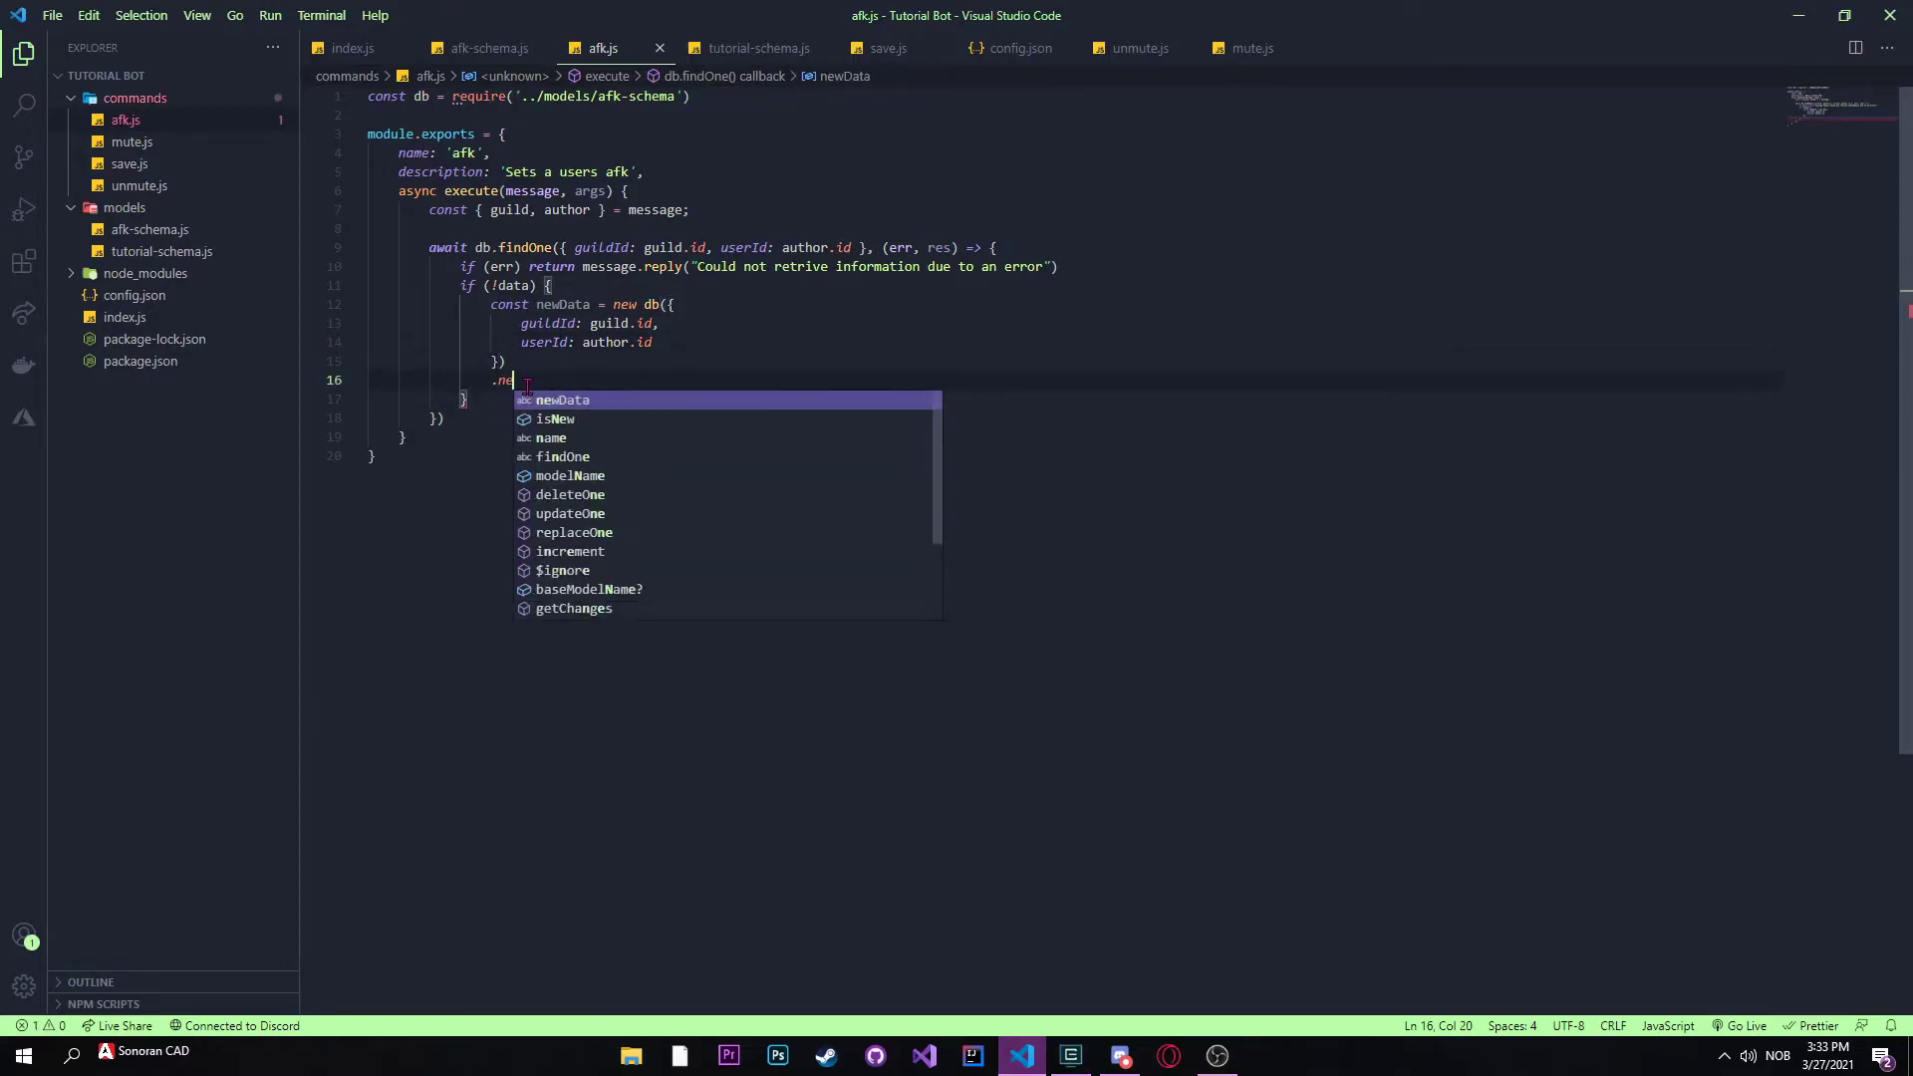
text(wout)
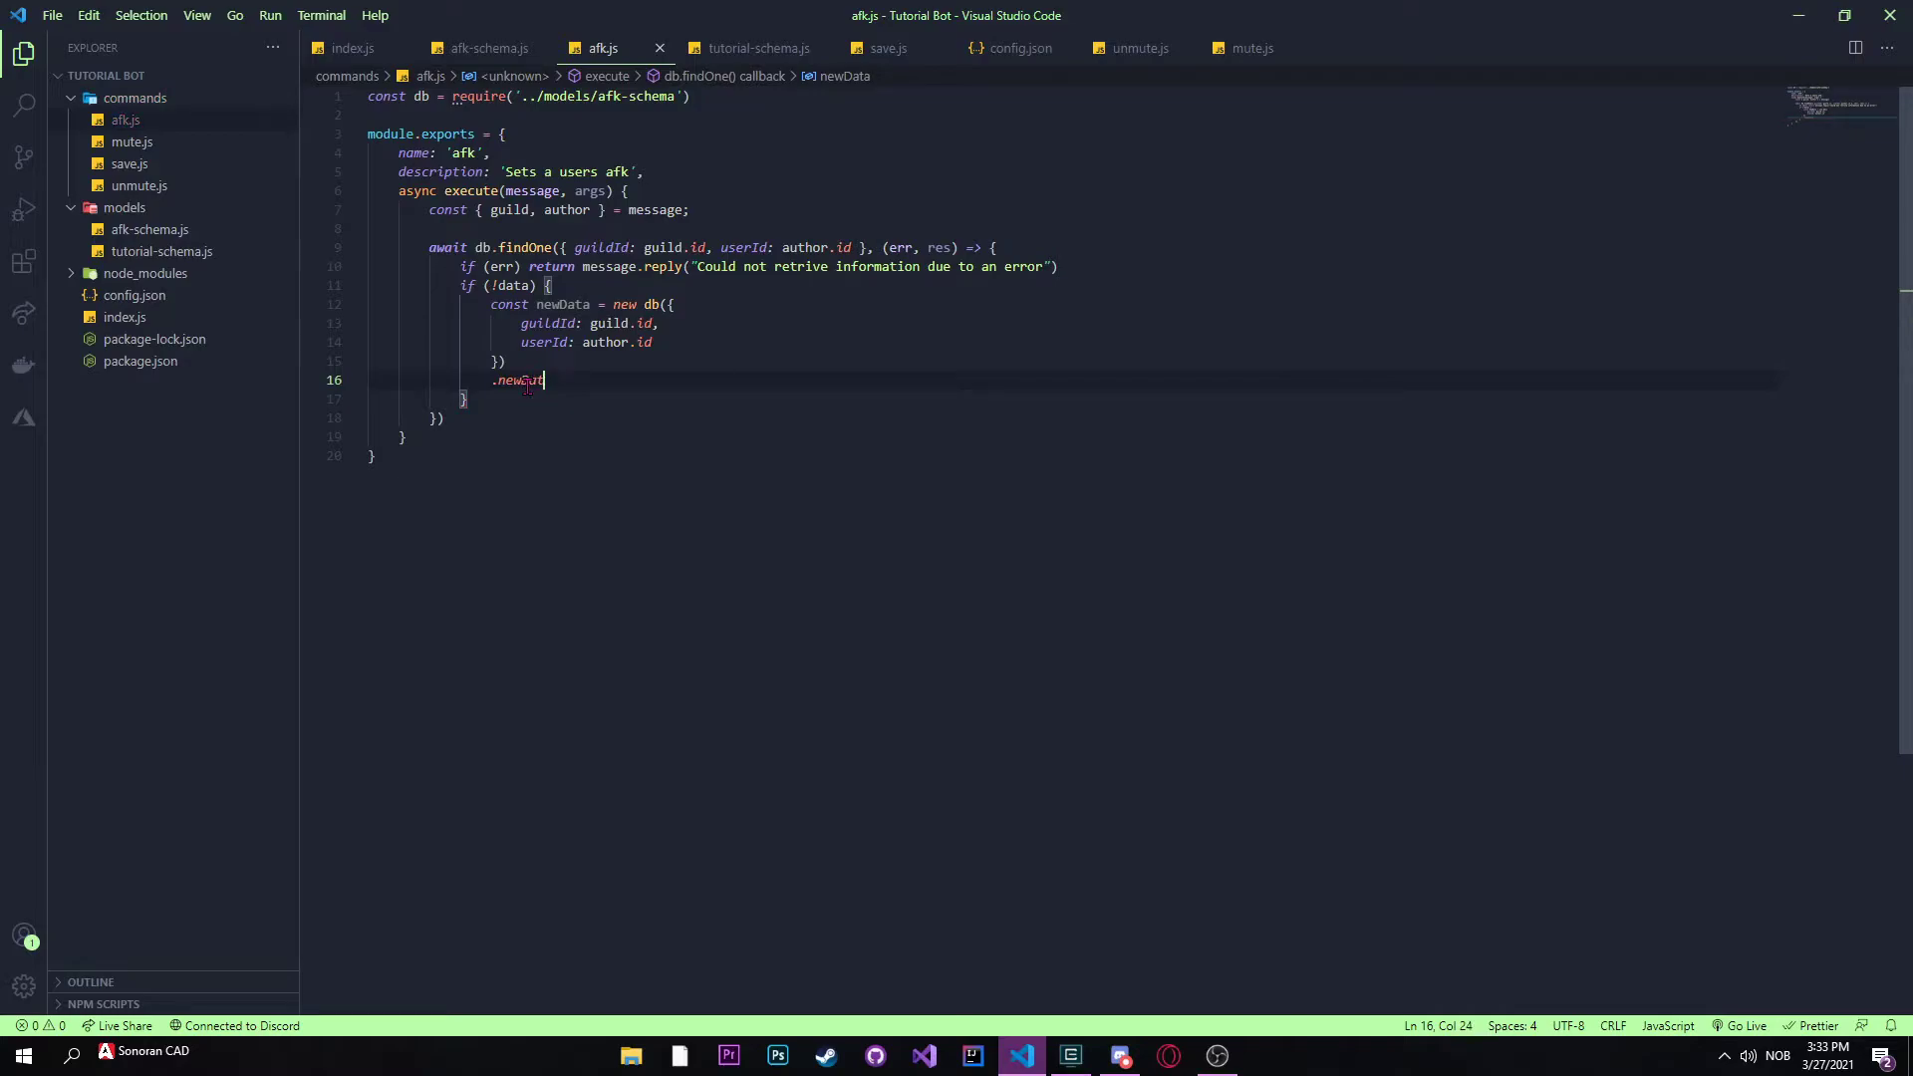
text(newData)
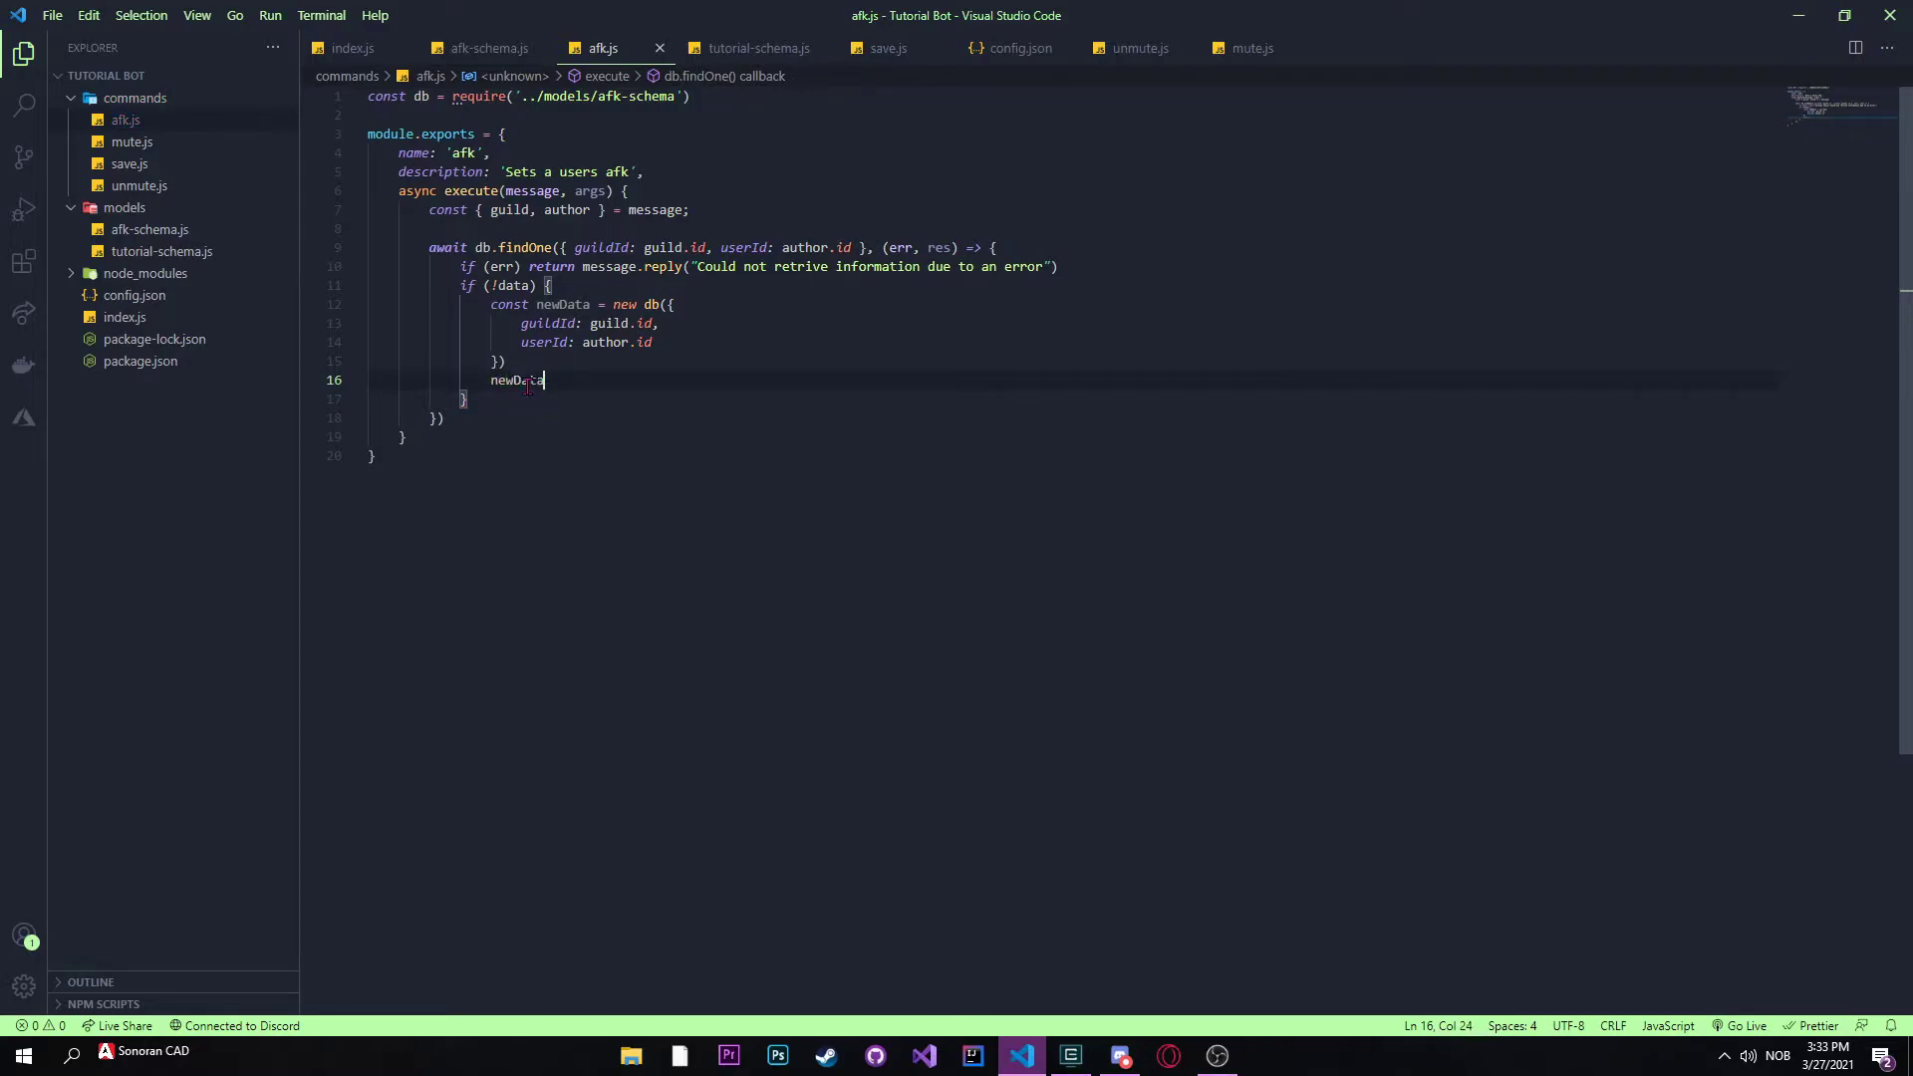
text(.save().then(() => {)
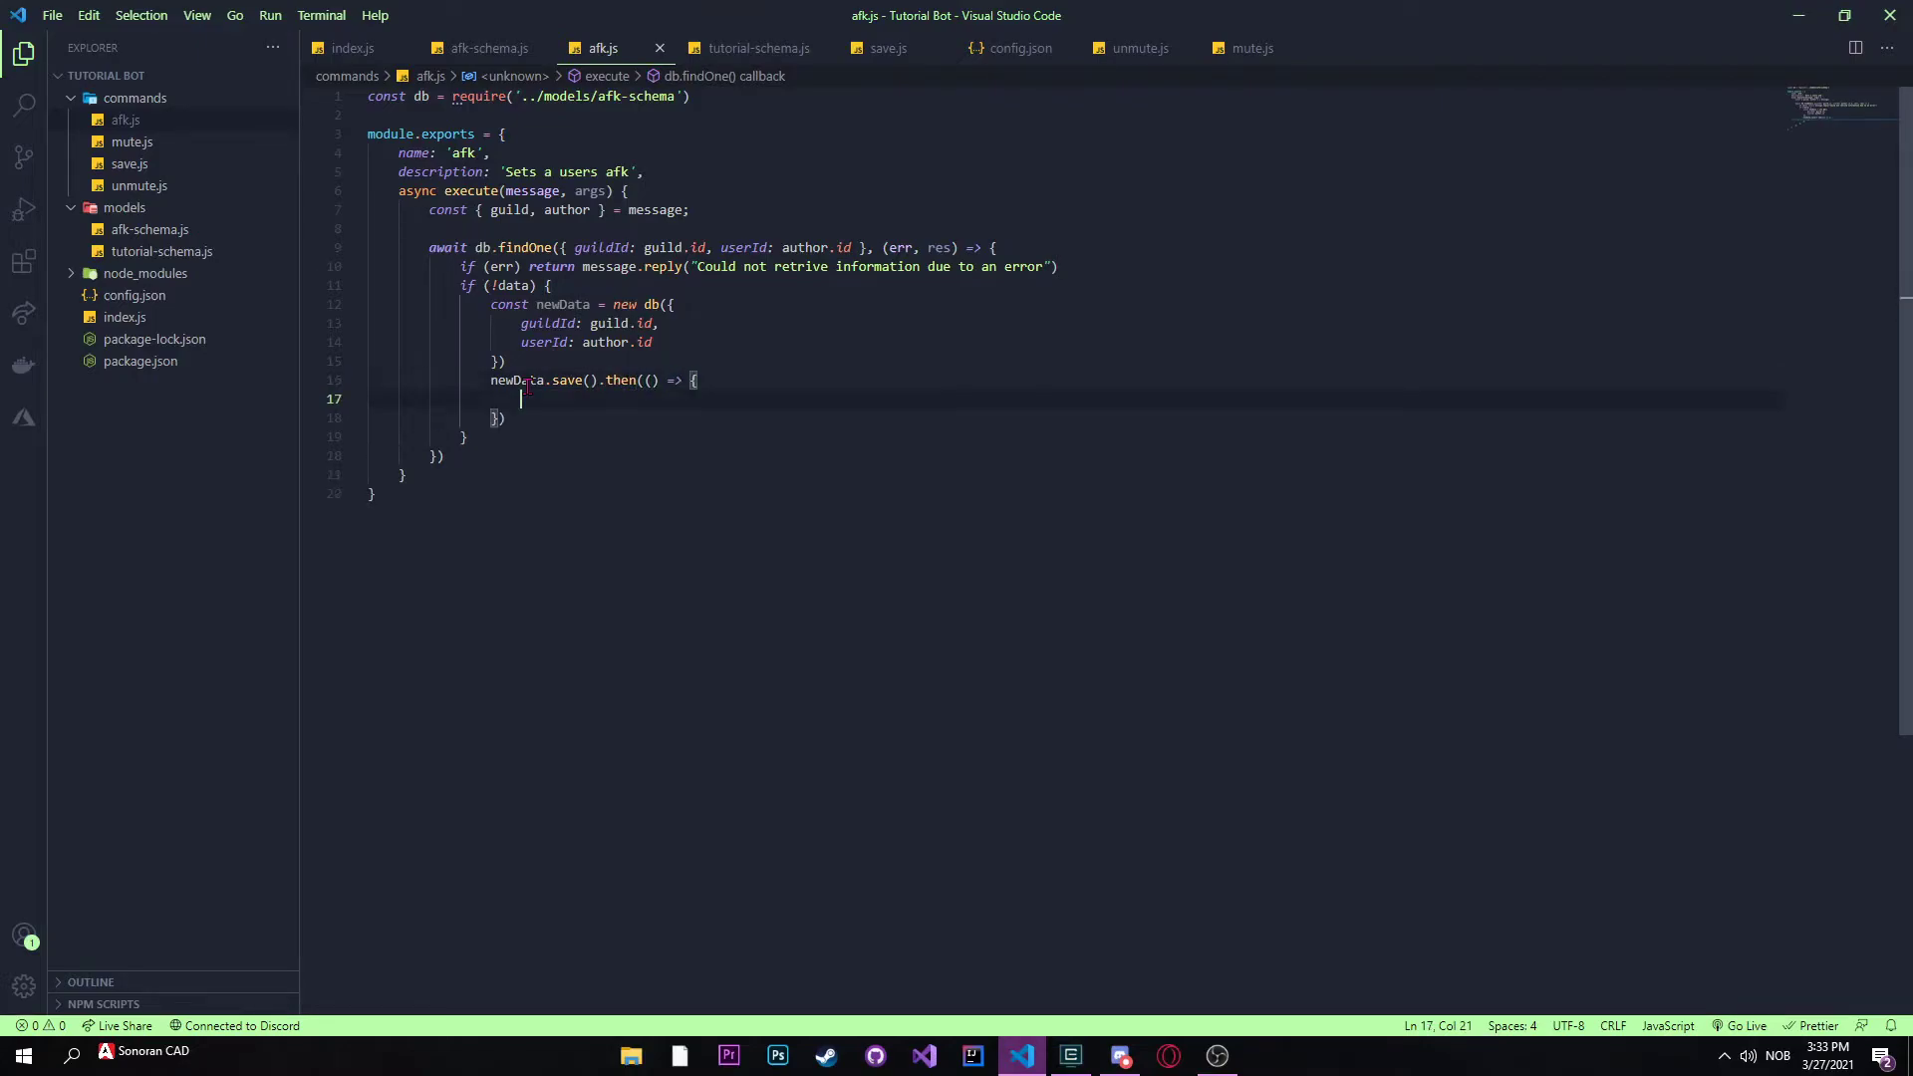
text(ret)
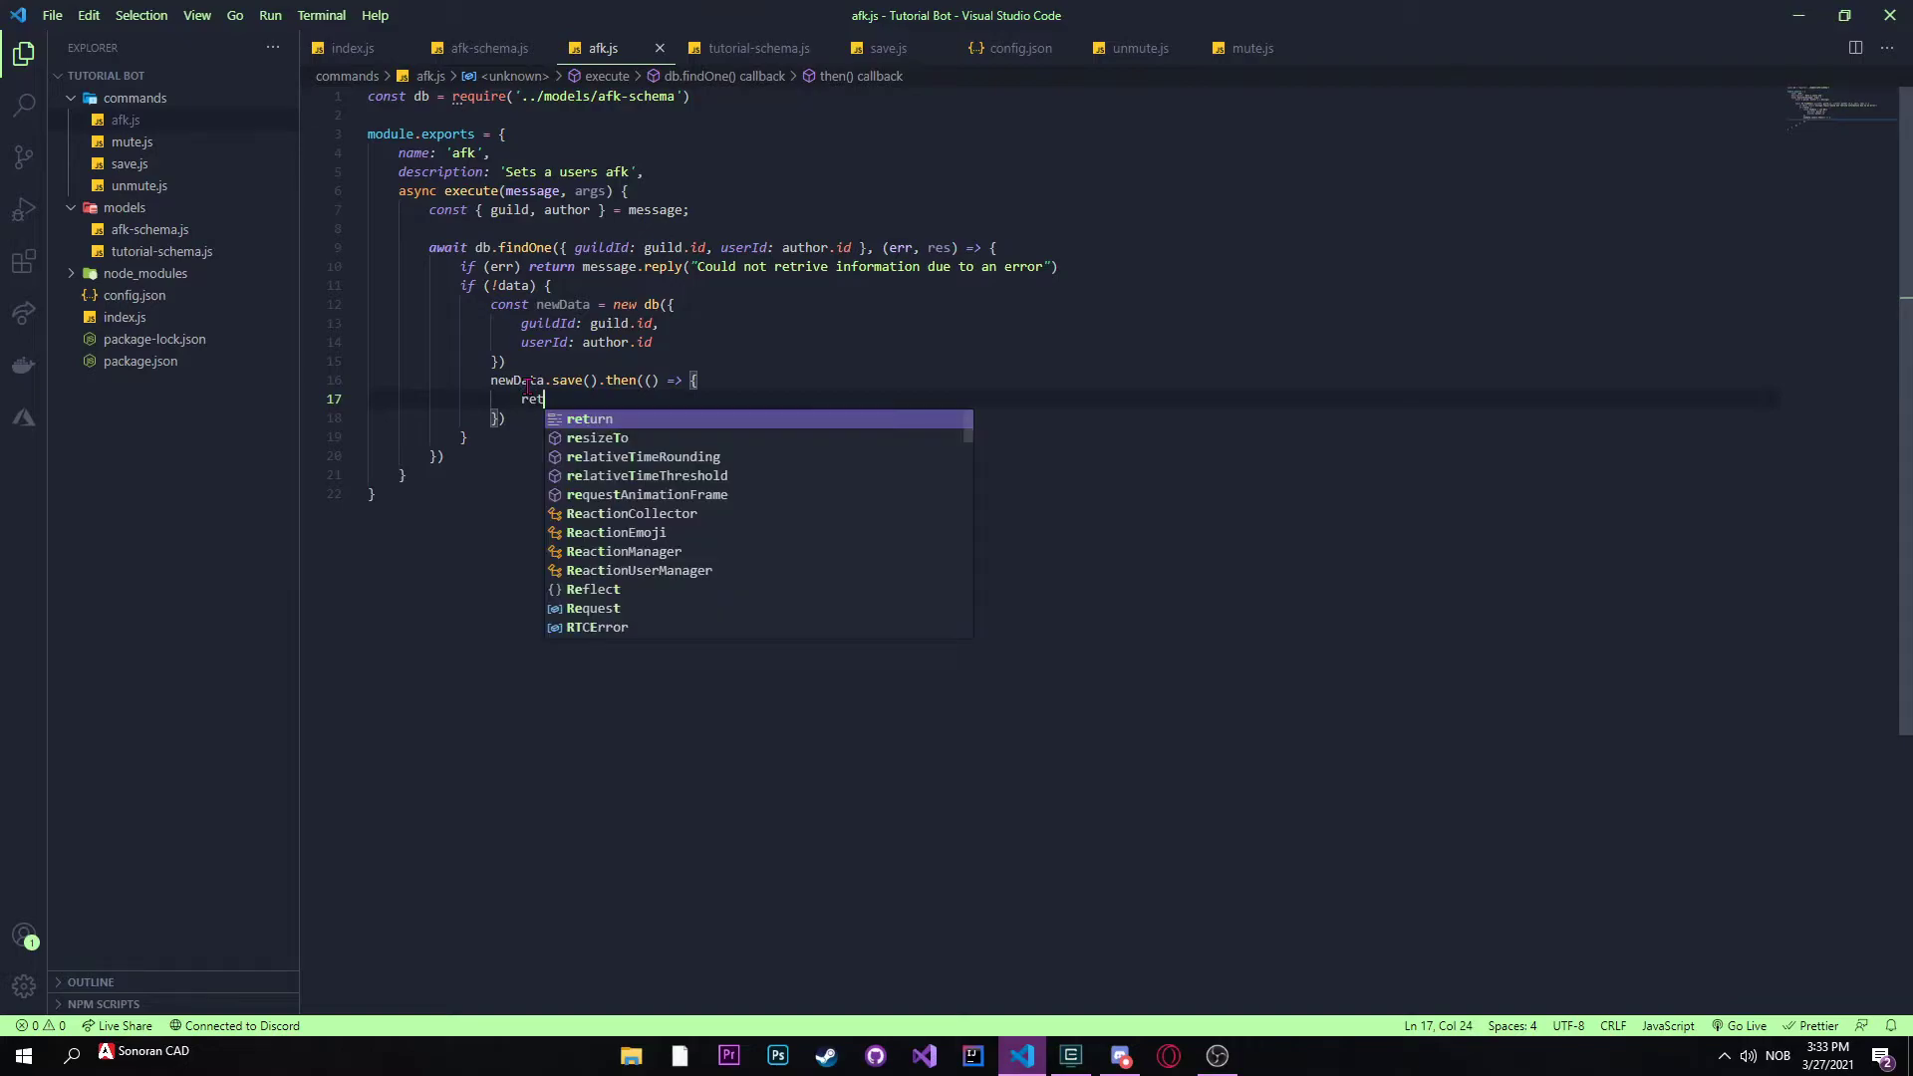
text(urn message.channel)
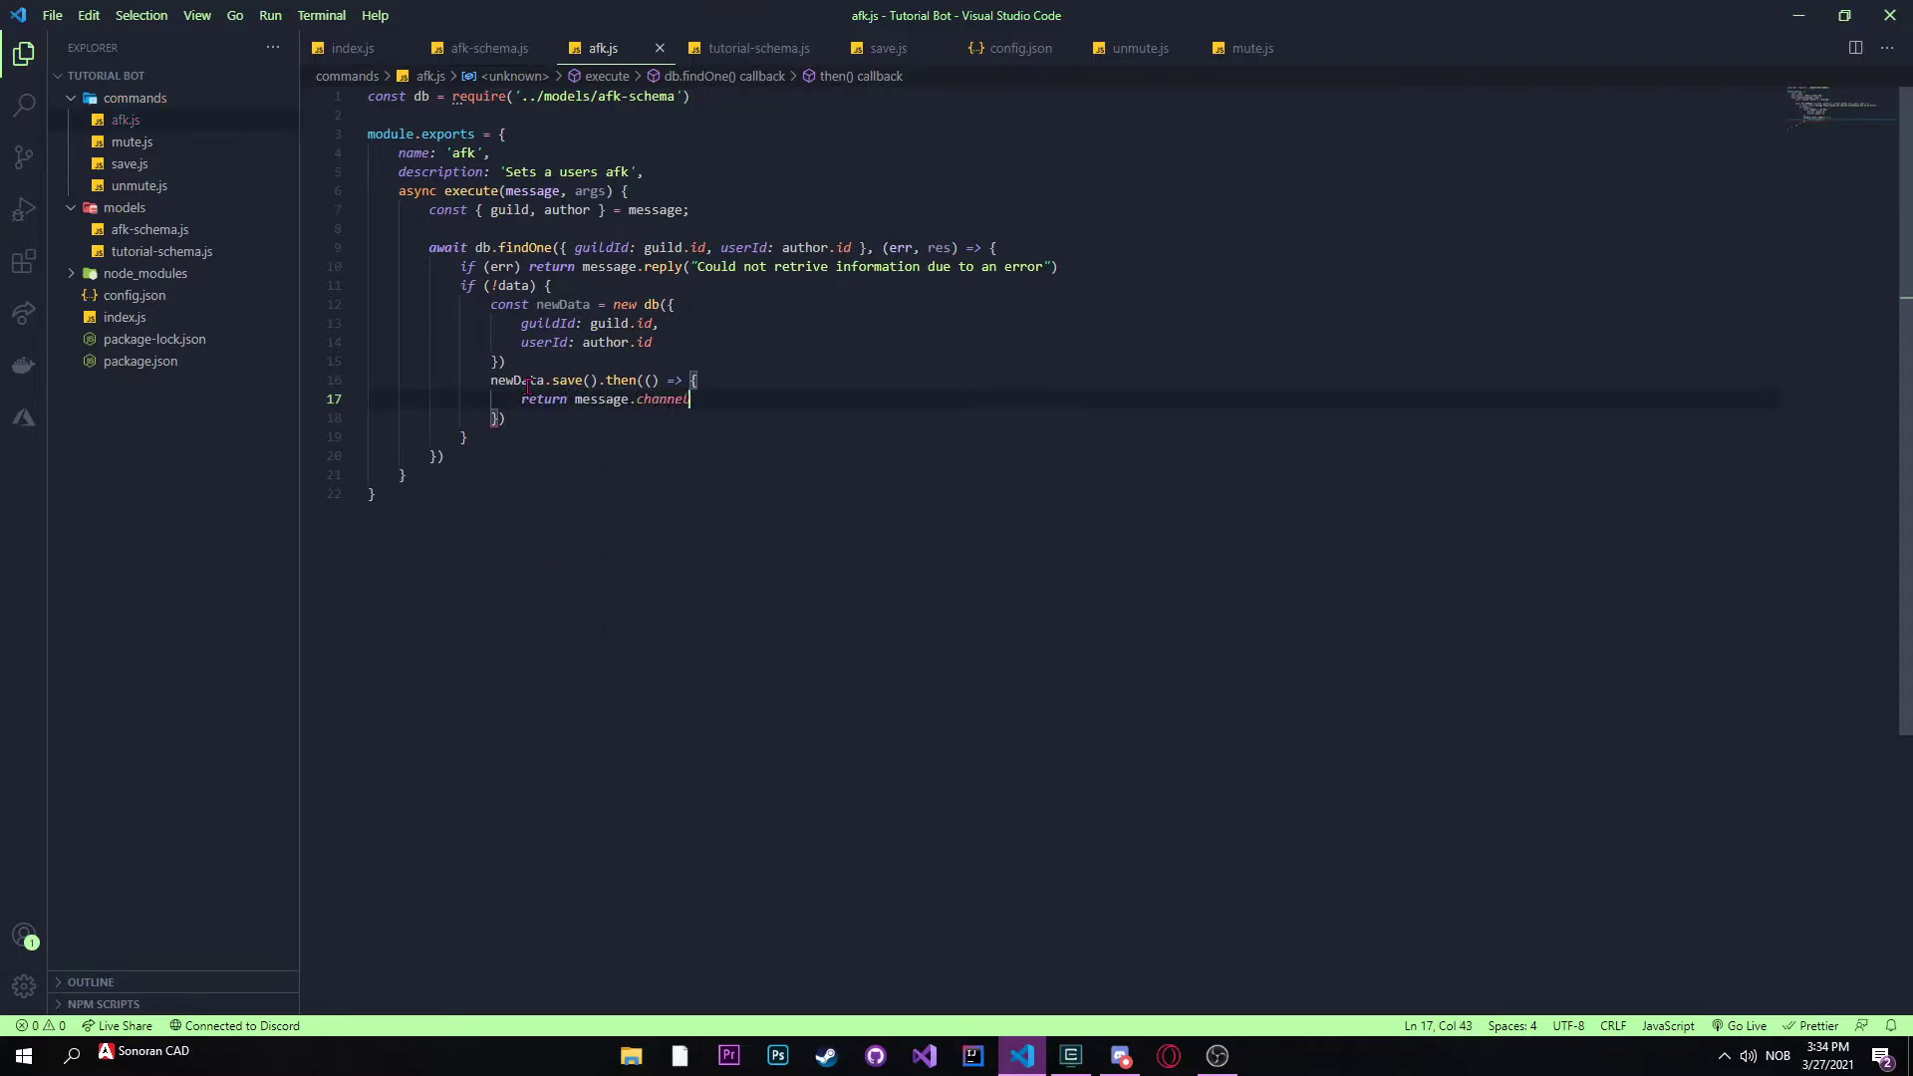
key(BackSpace)
text(reply("You are now marked)
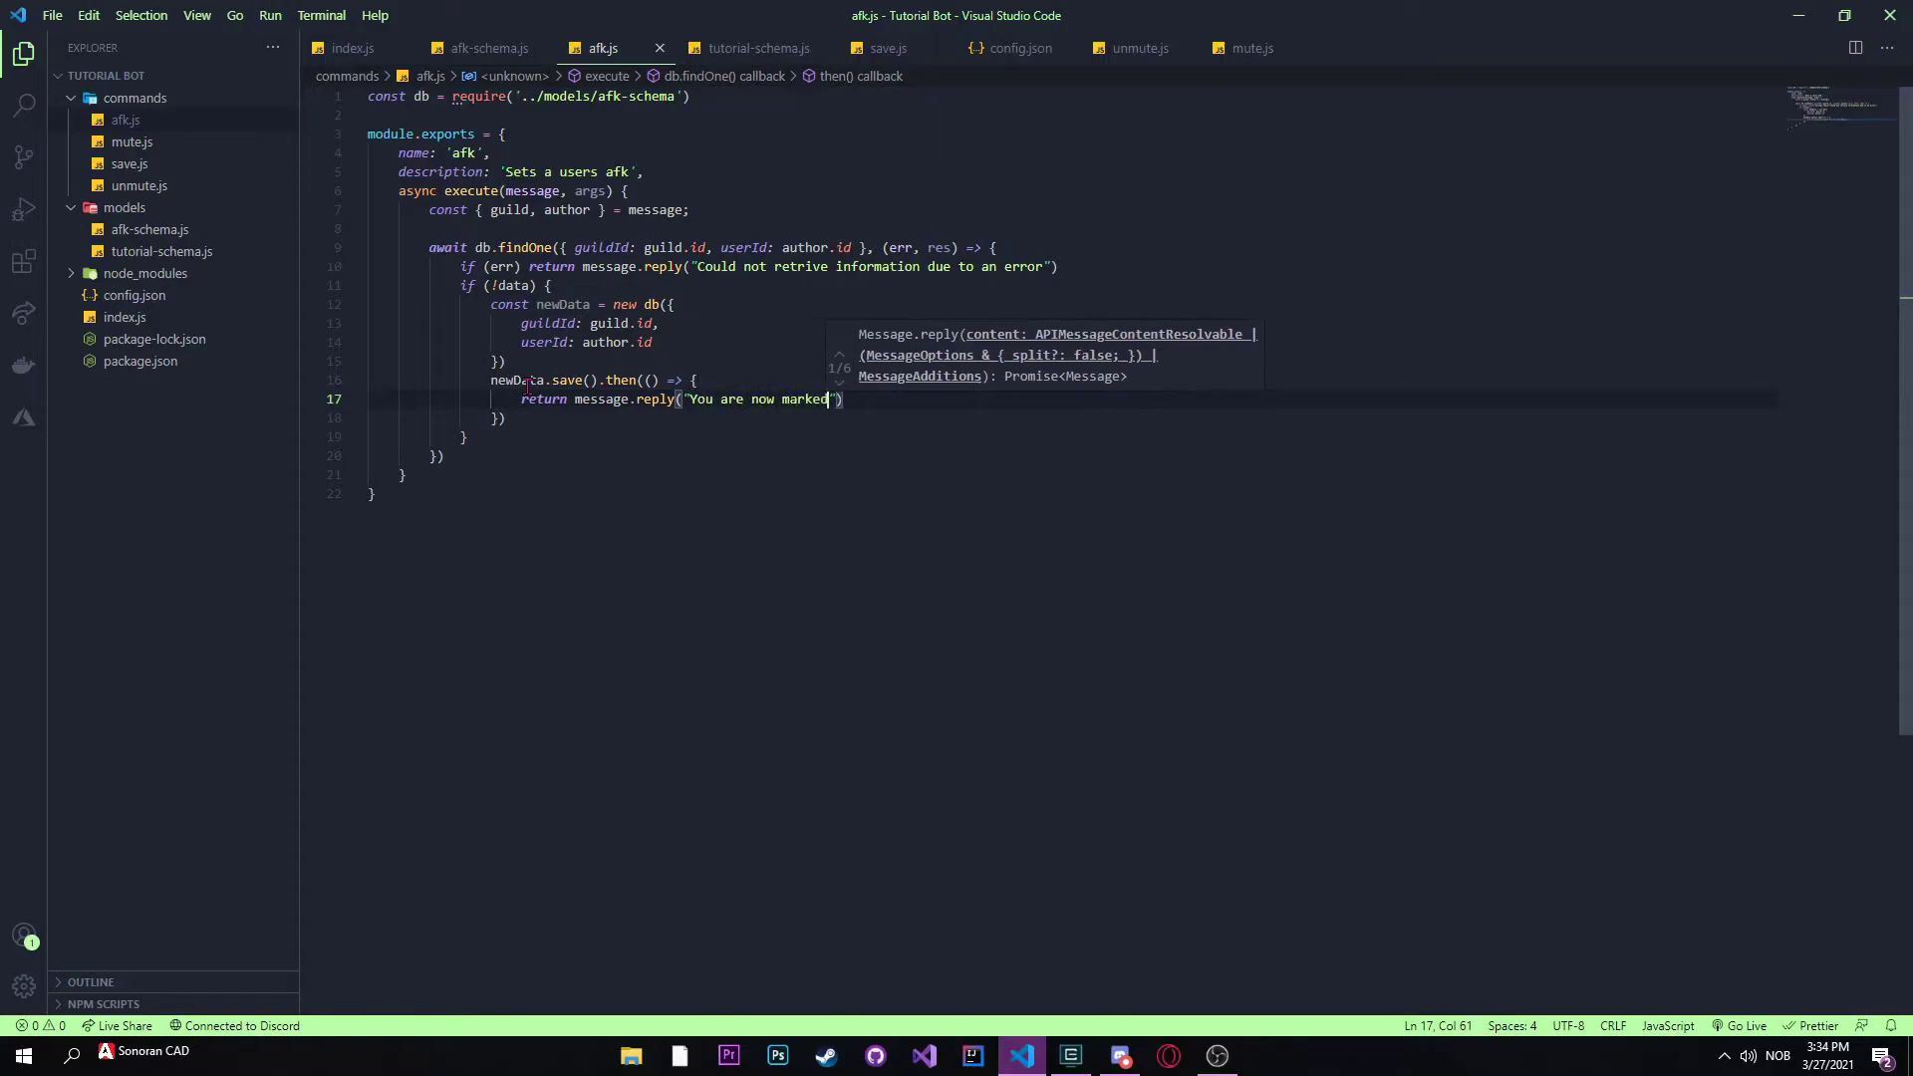
text(as AFK)
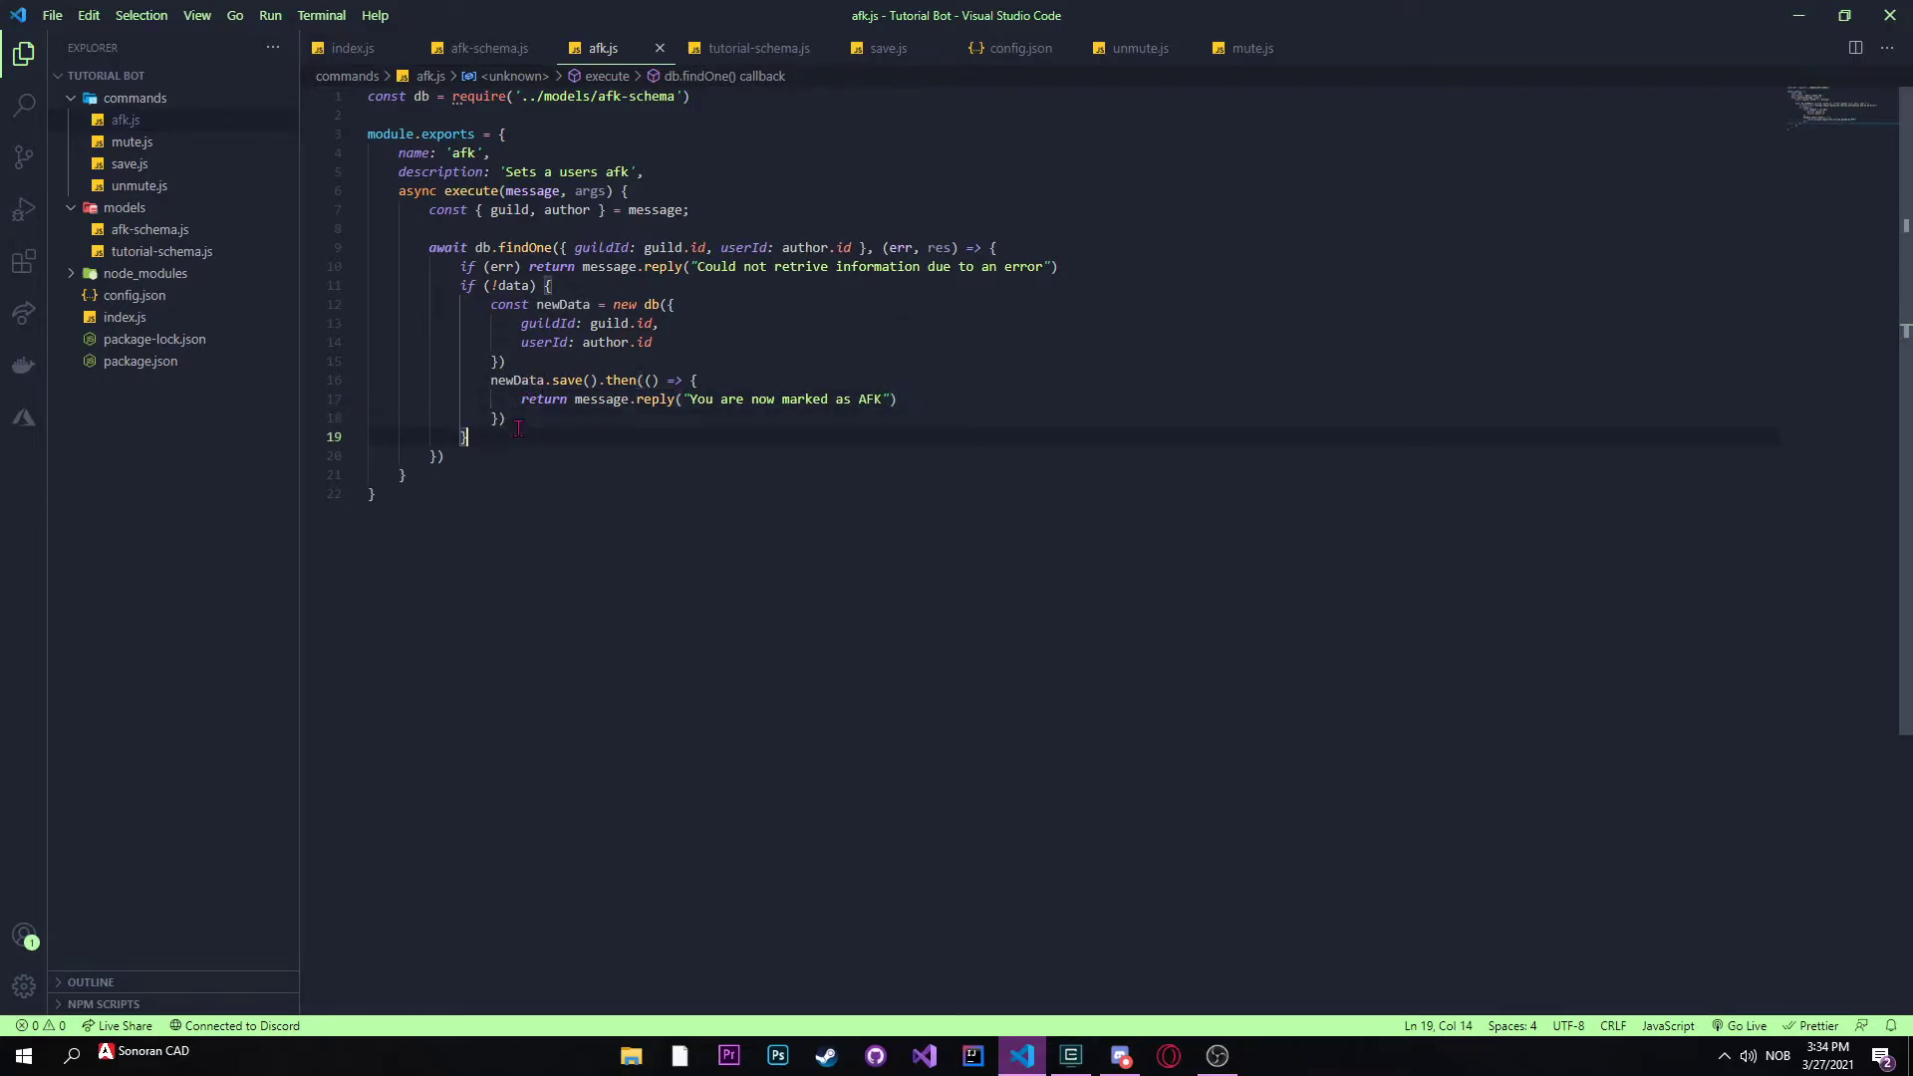
Step: Add an else-if (data) branch awaiting db.findOneAndDelete()
text(else {)
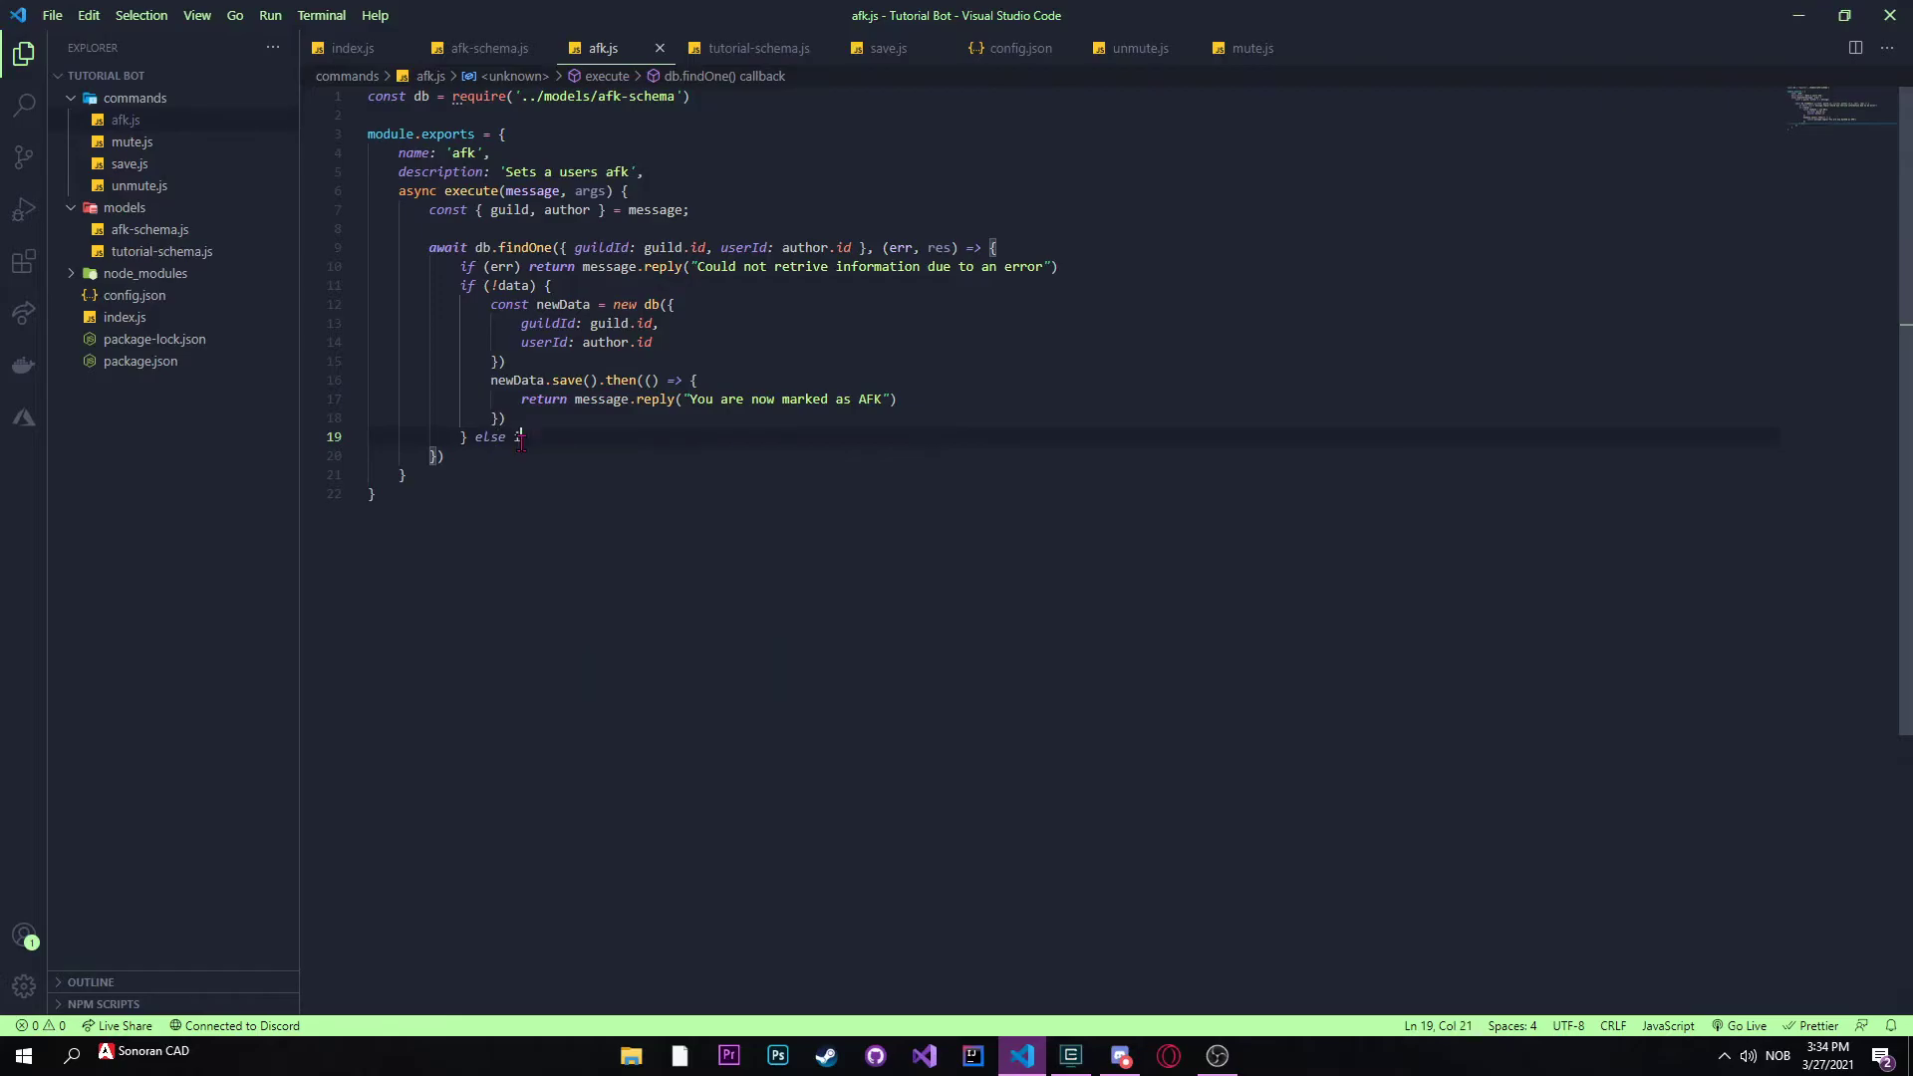
text(if (db)
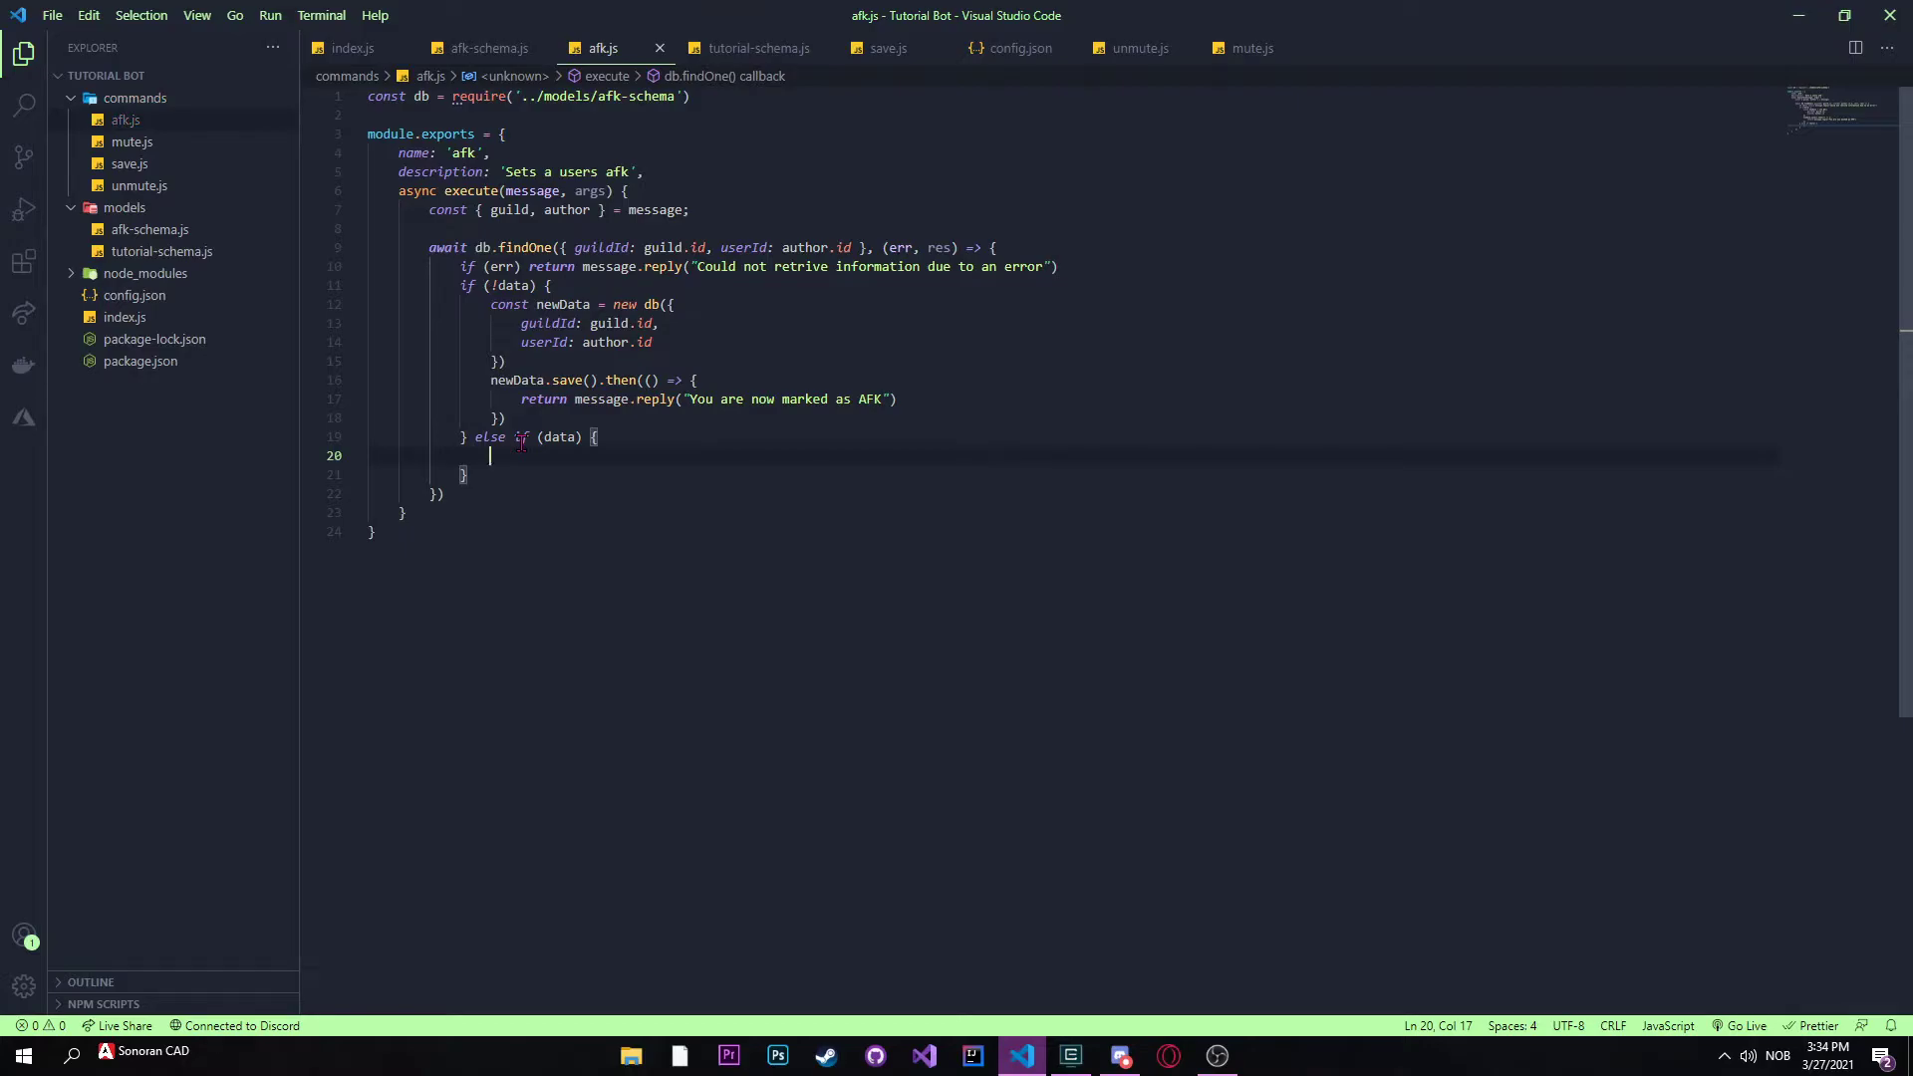
text(db.)
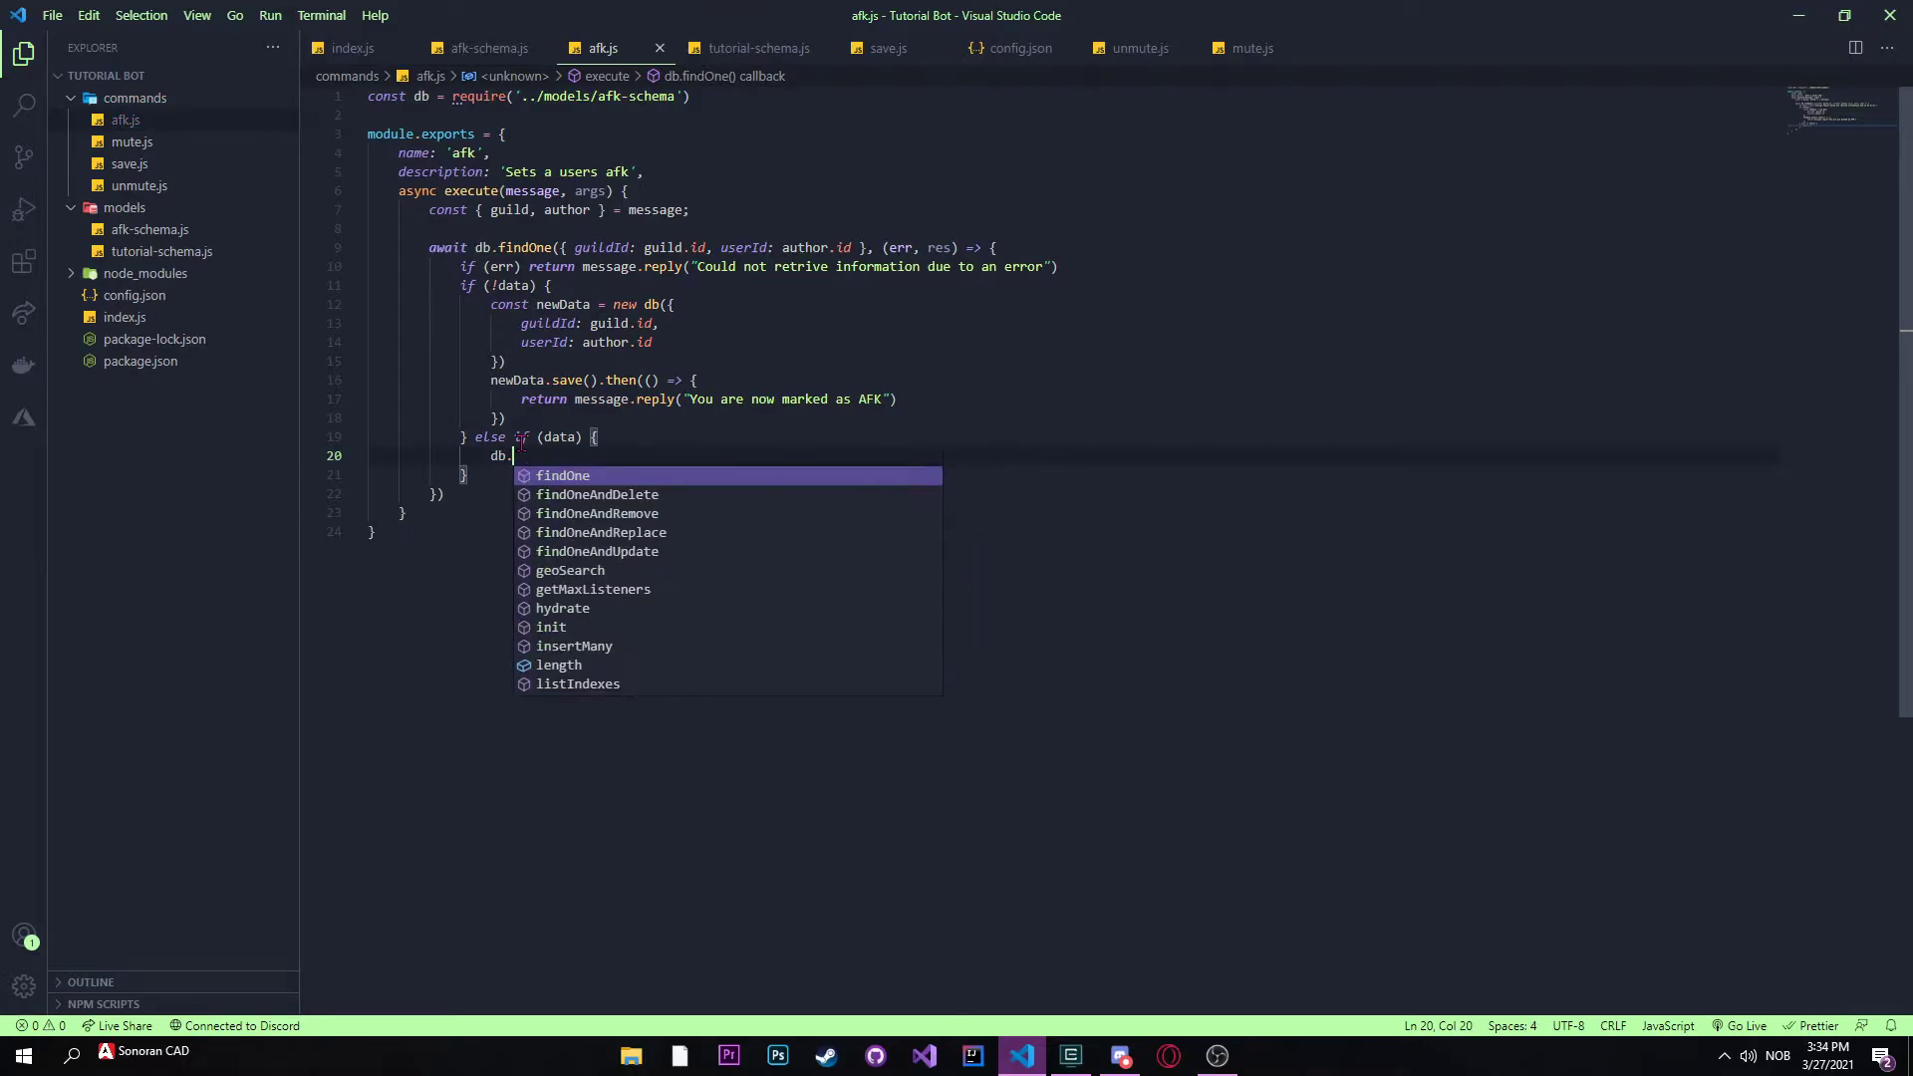
text(await d)
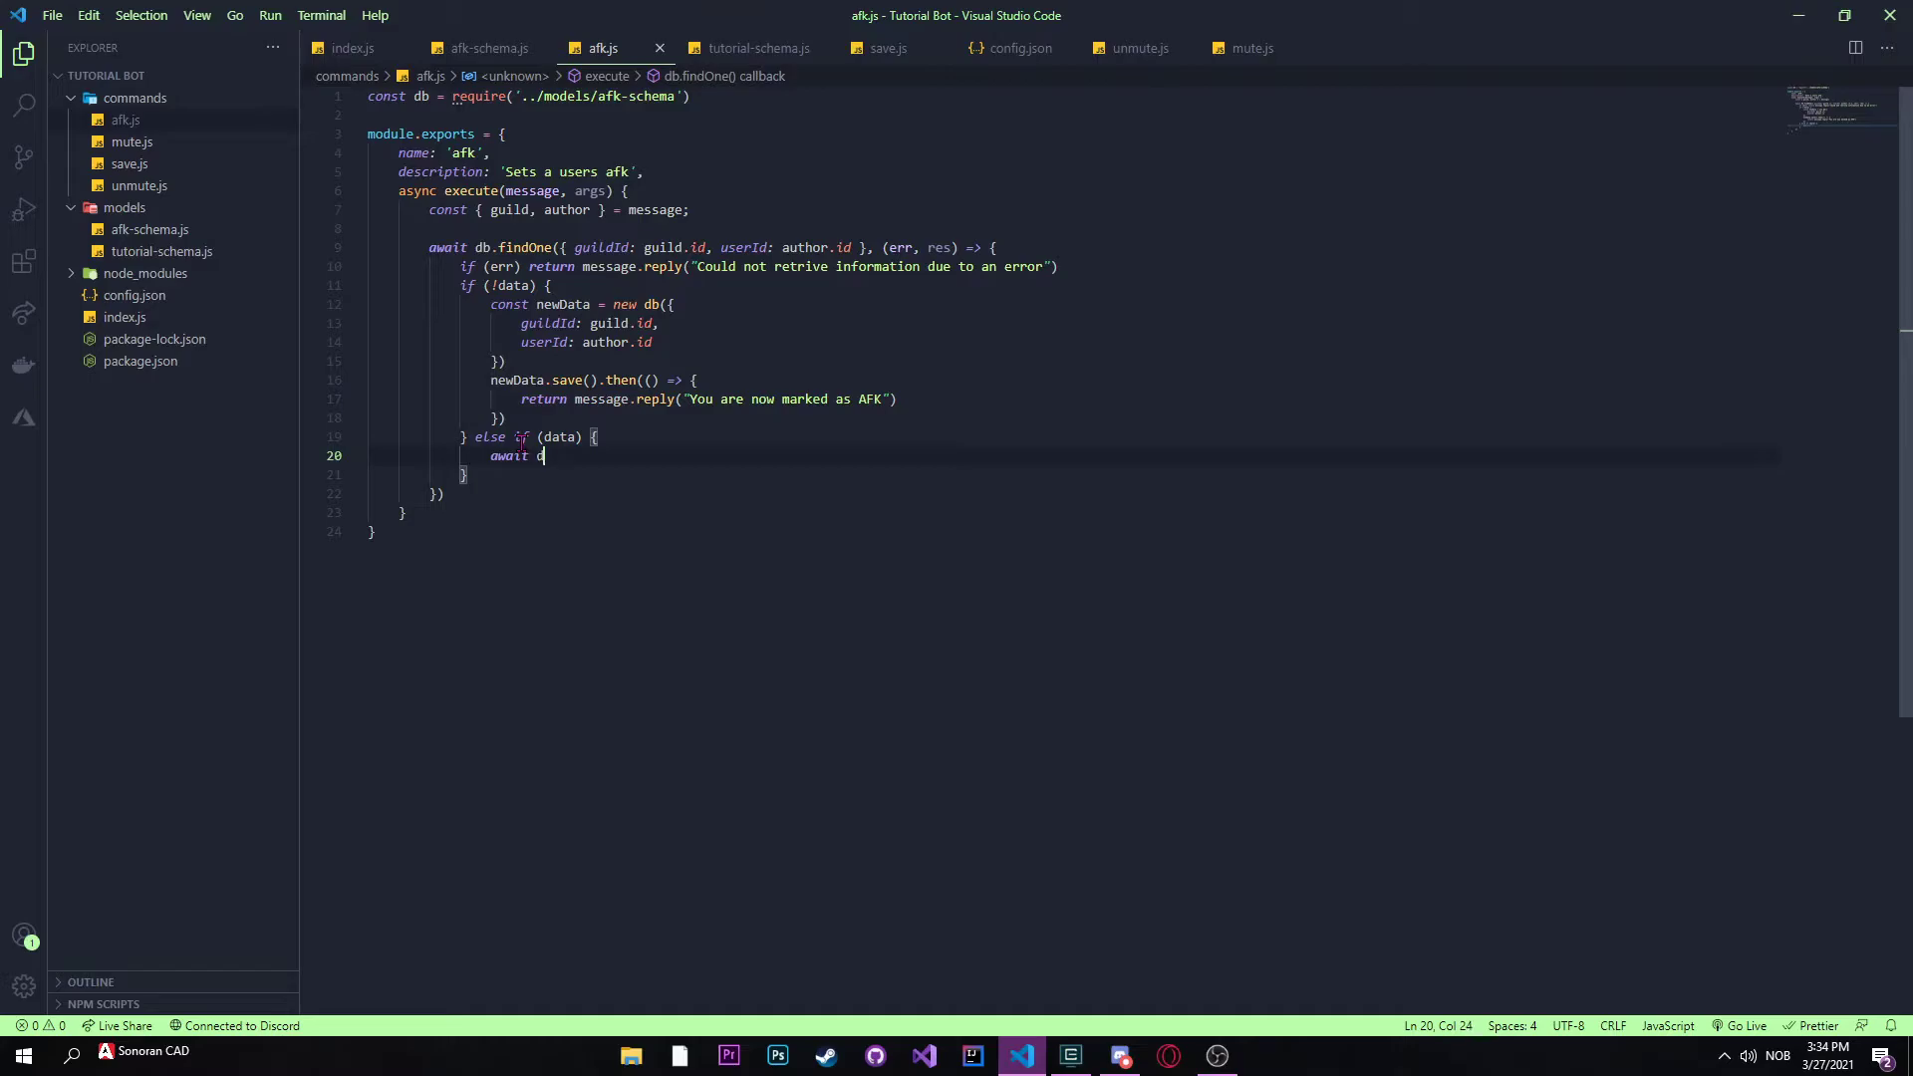
text(b.findOneAndDelete)
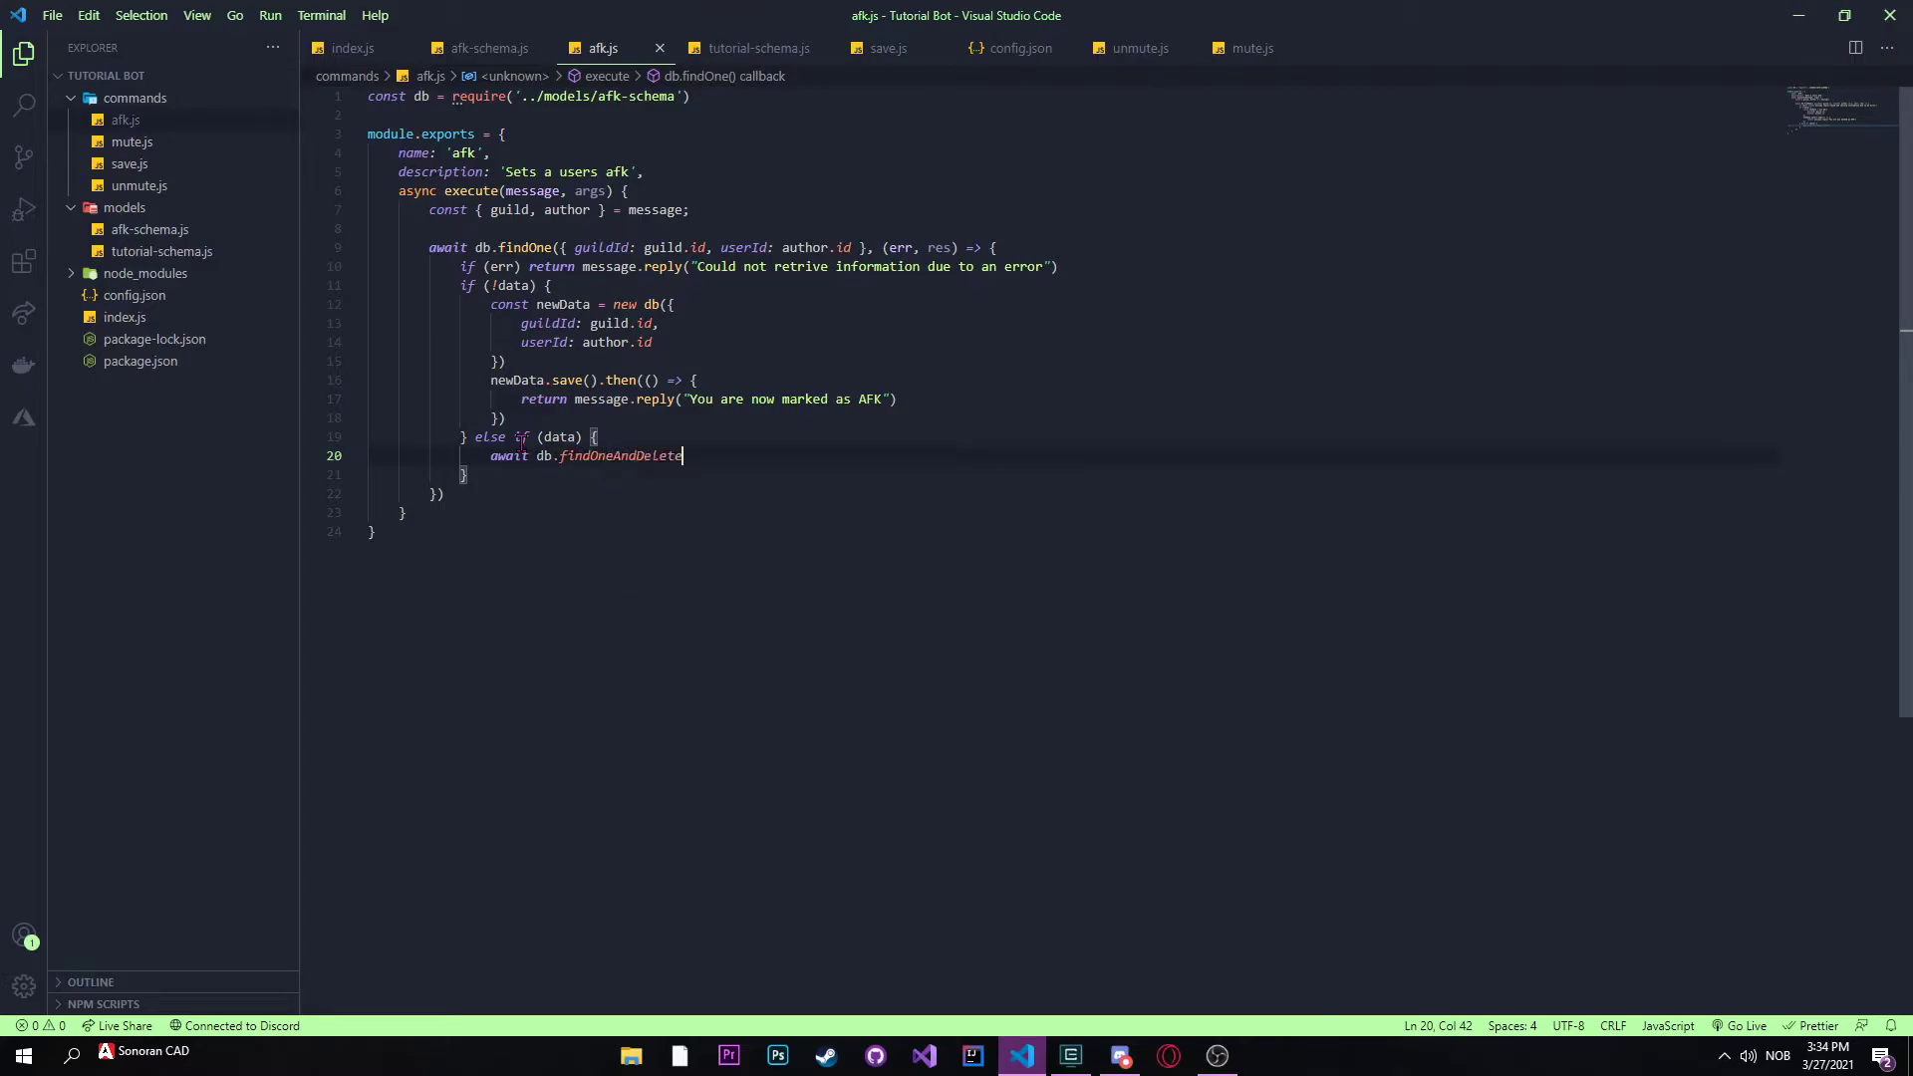
text(()
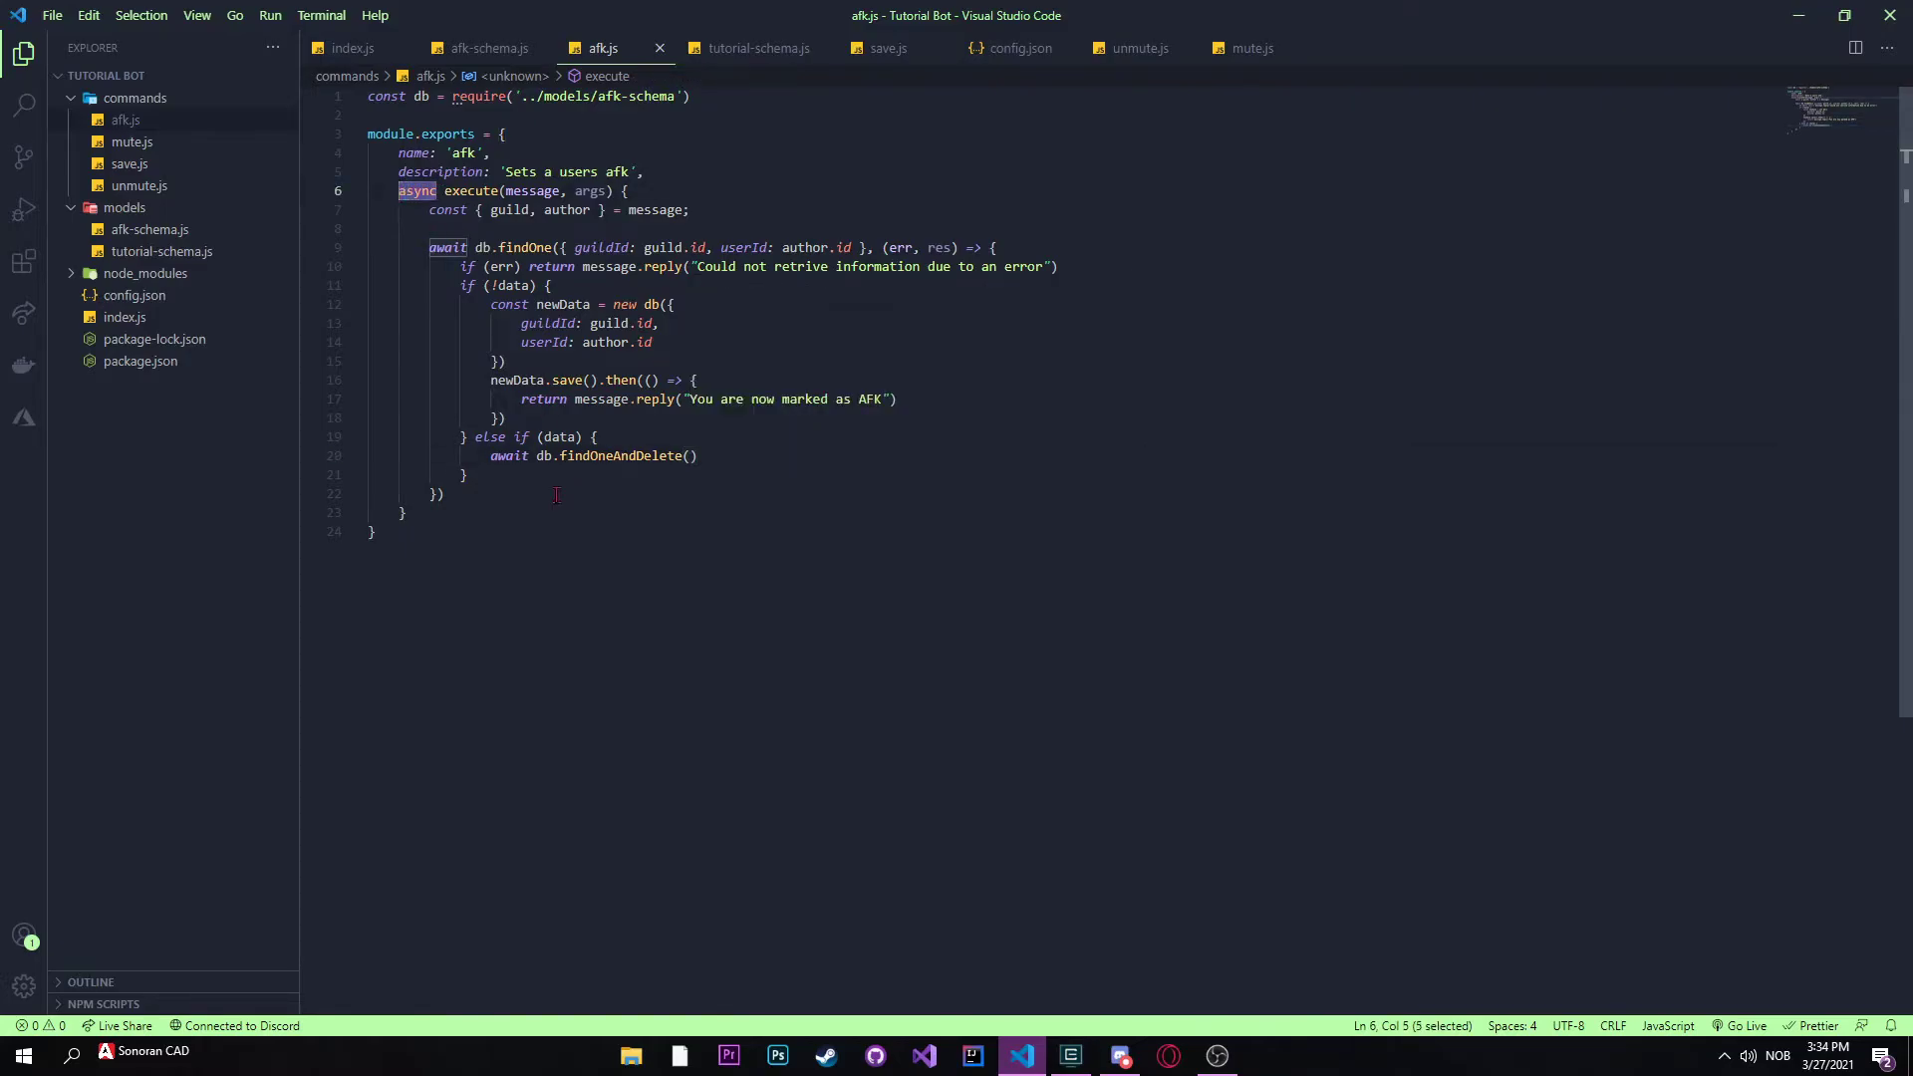
Step: Copy the guildId/userId filter from findOne into the findOneAndDelete call
double_click(504, 454)
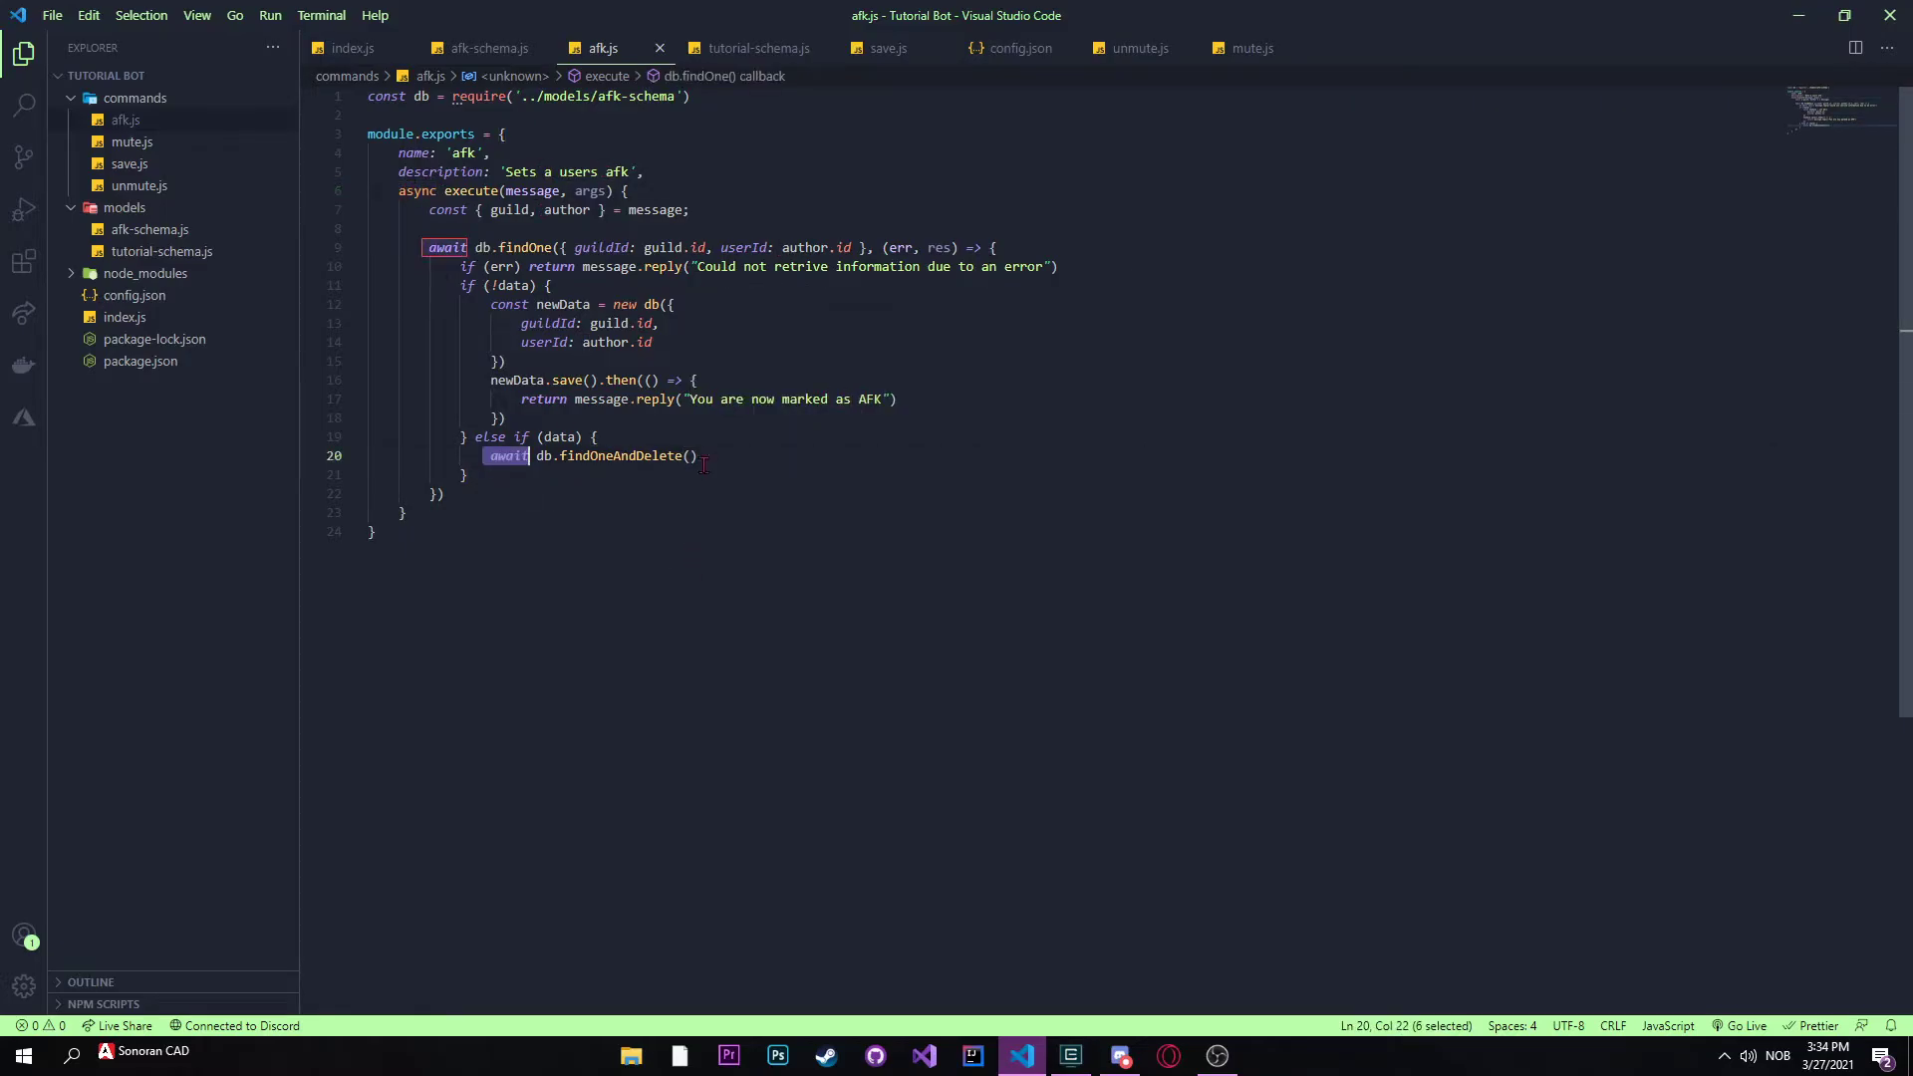
click(692, 454)
text({ })
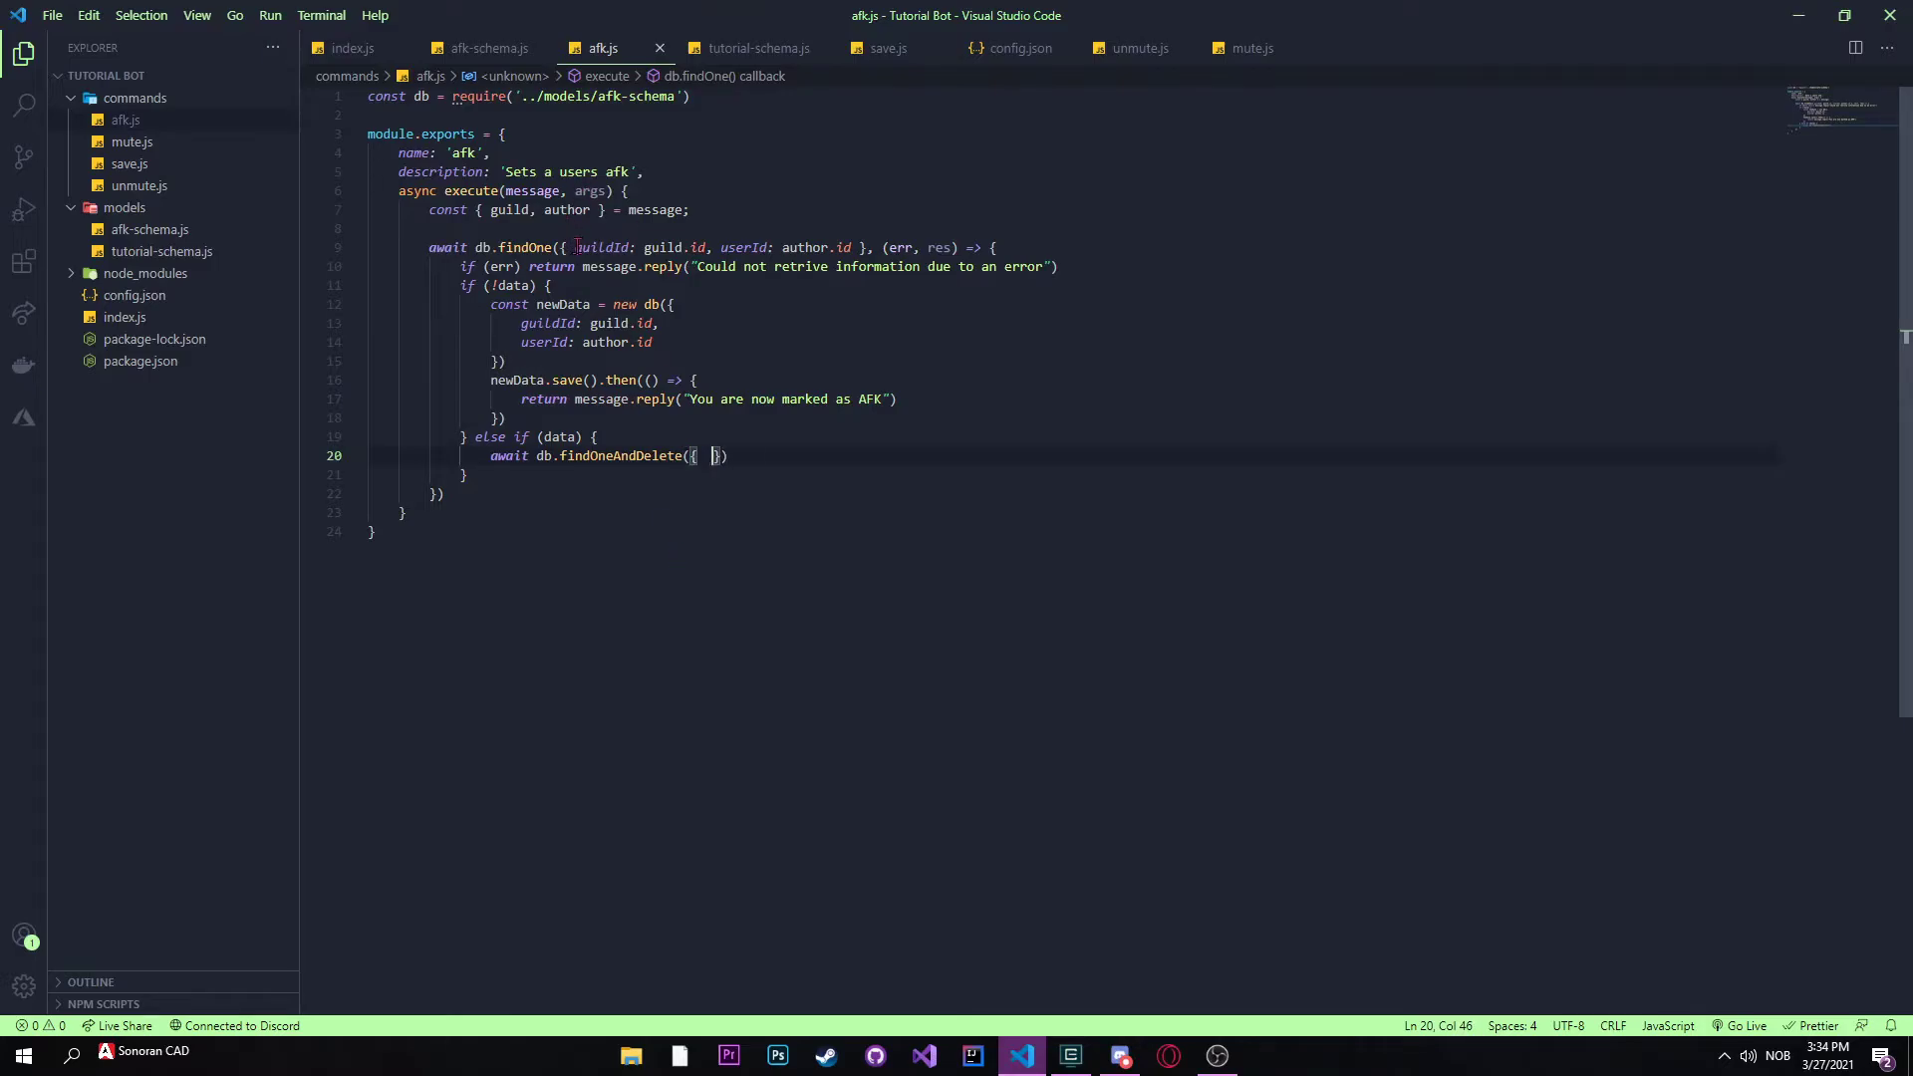
drag(574, 248, 851, 247)
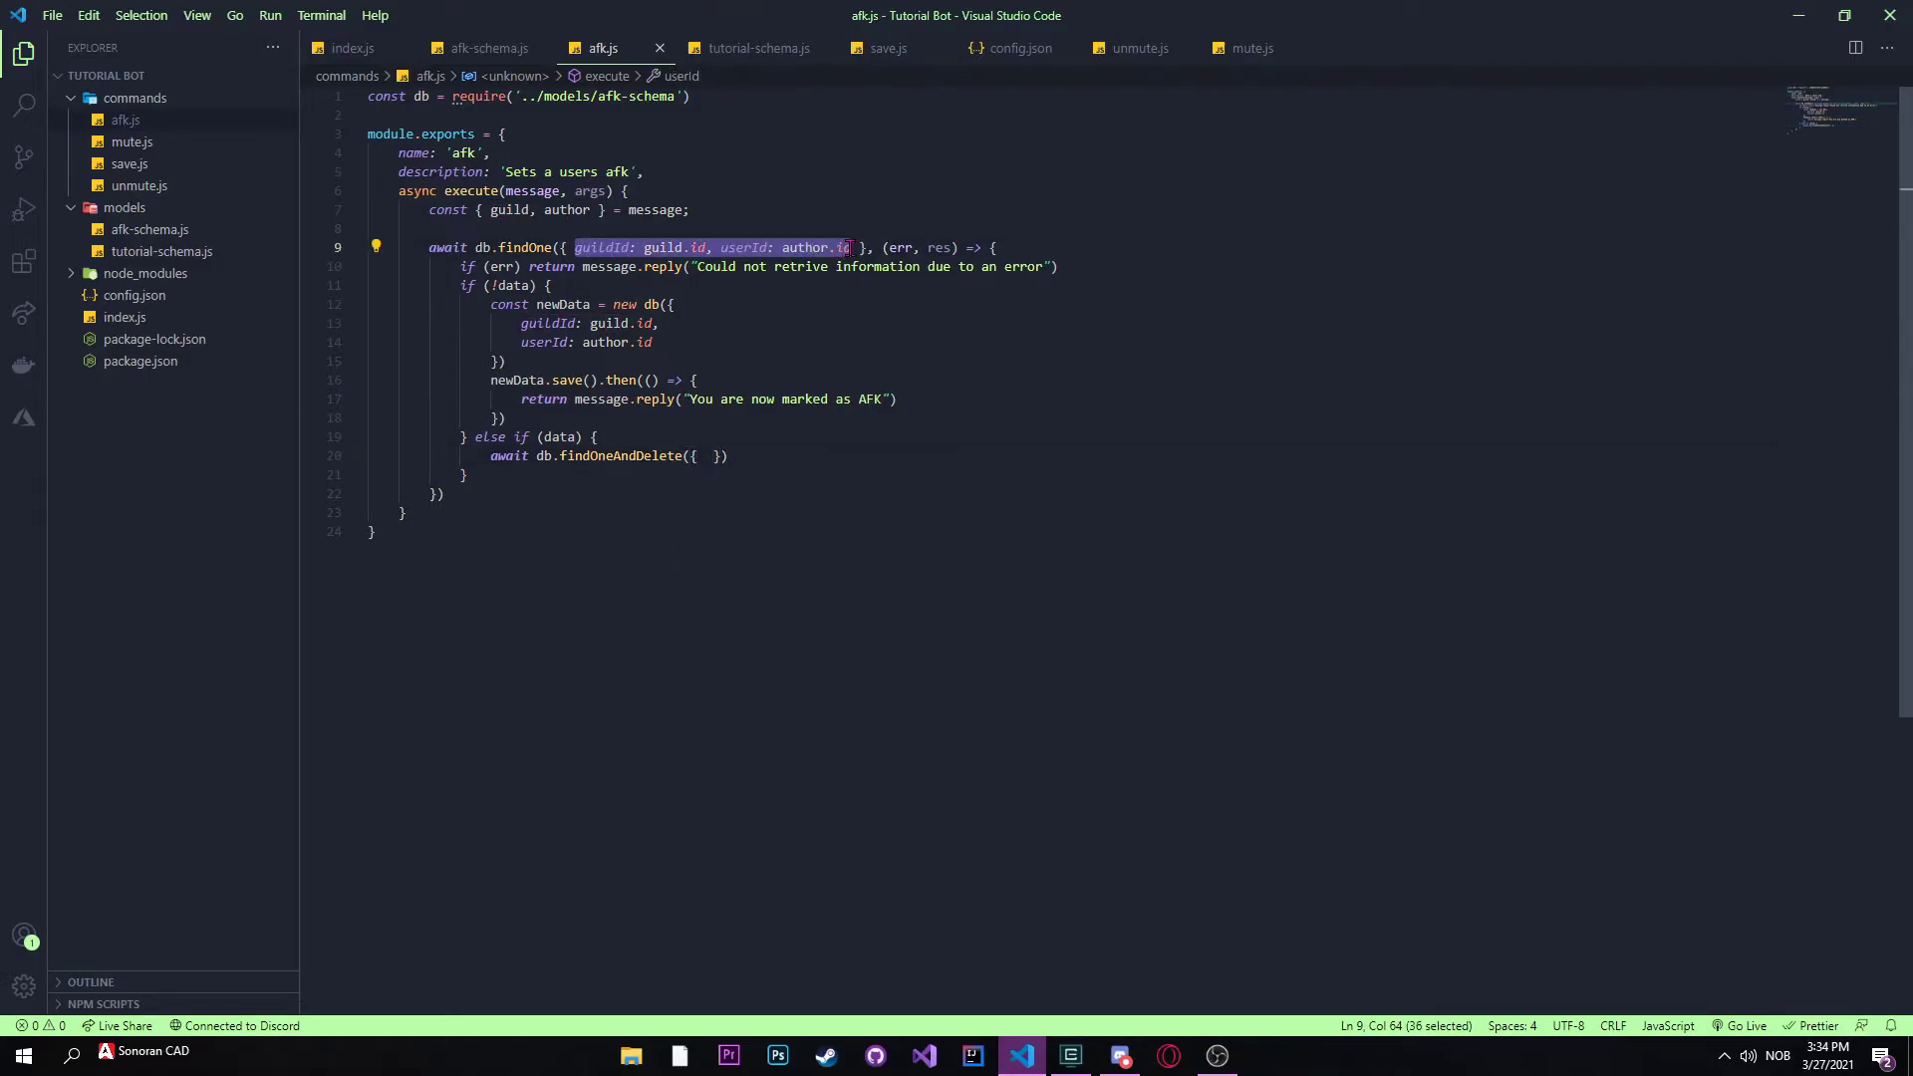
click(706, 466)
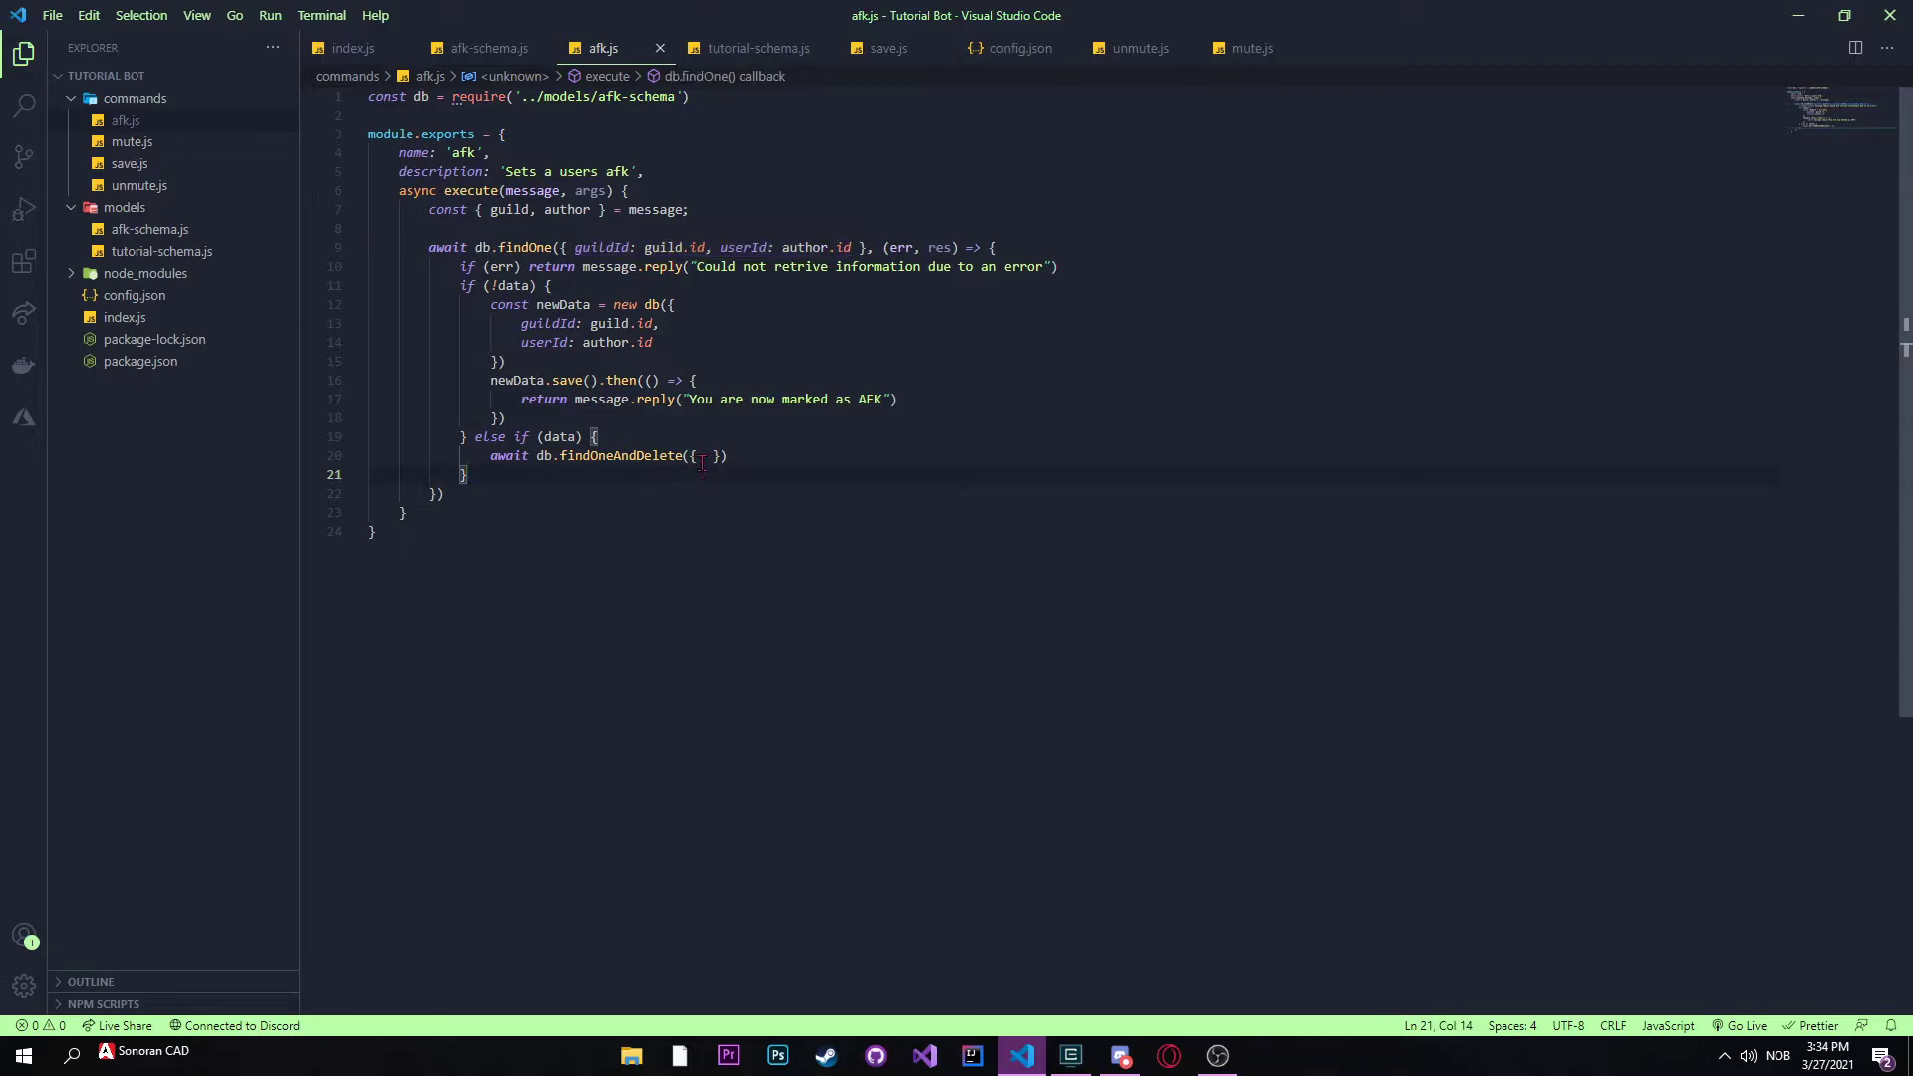
text(guildId: guild.id, userId: author.id)
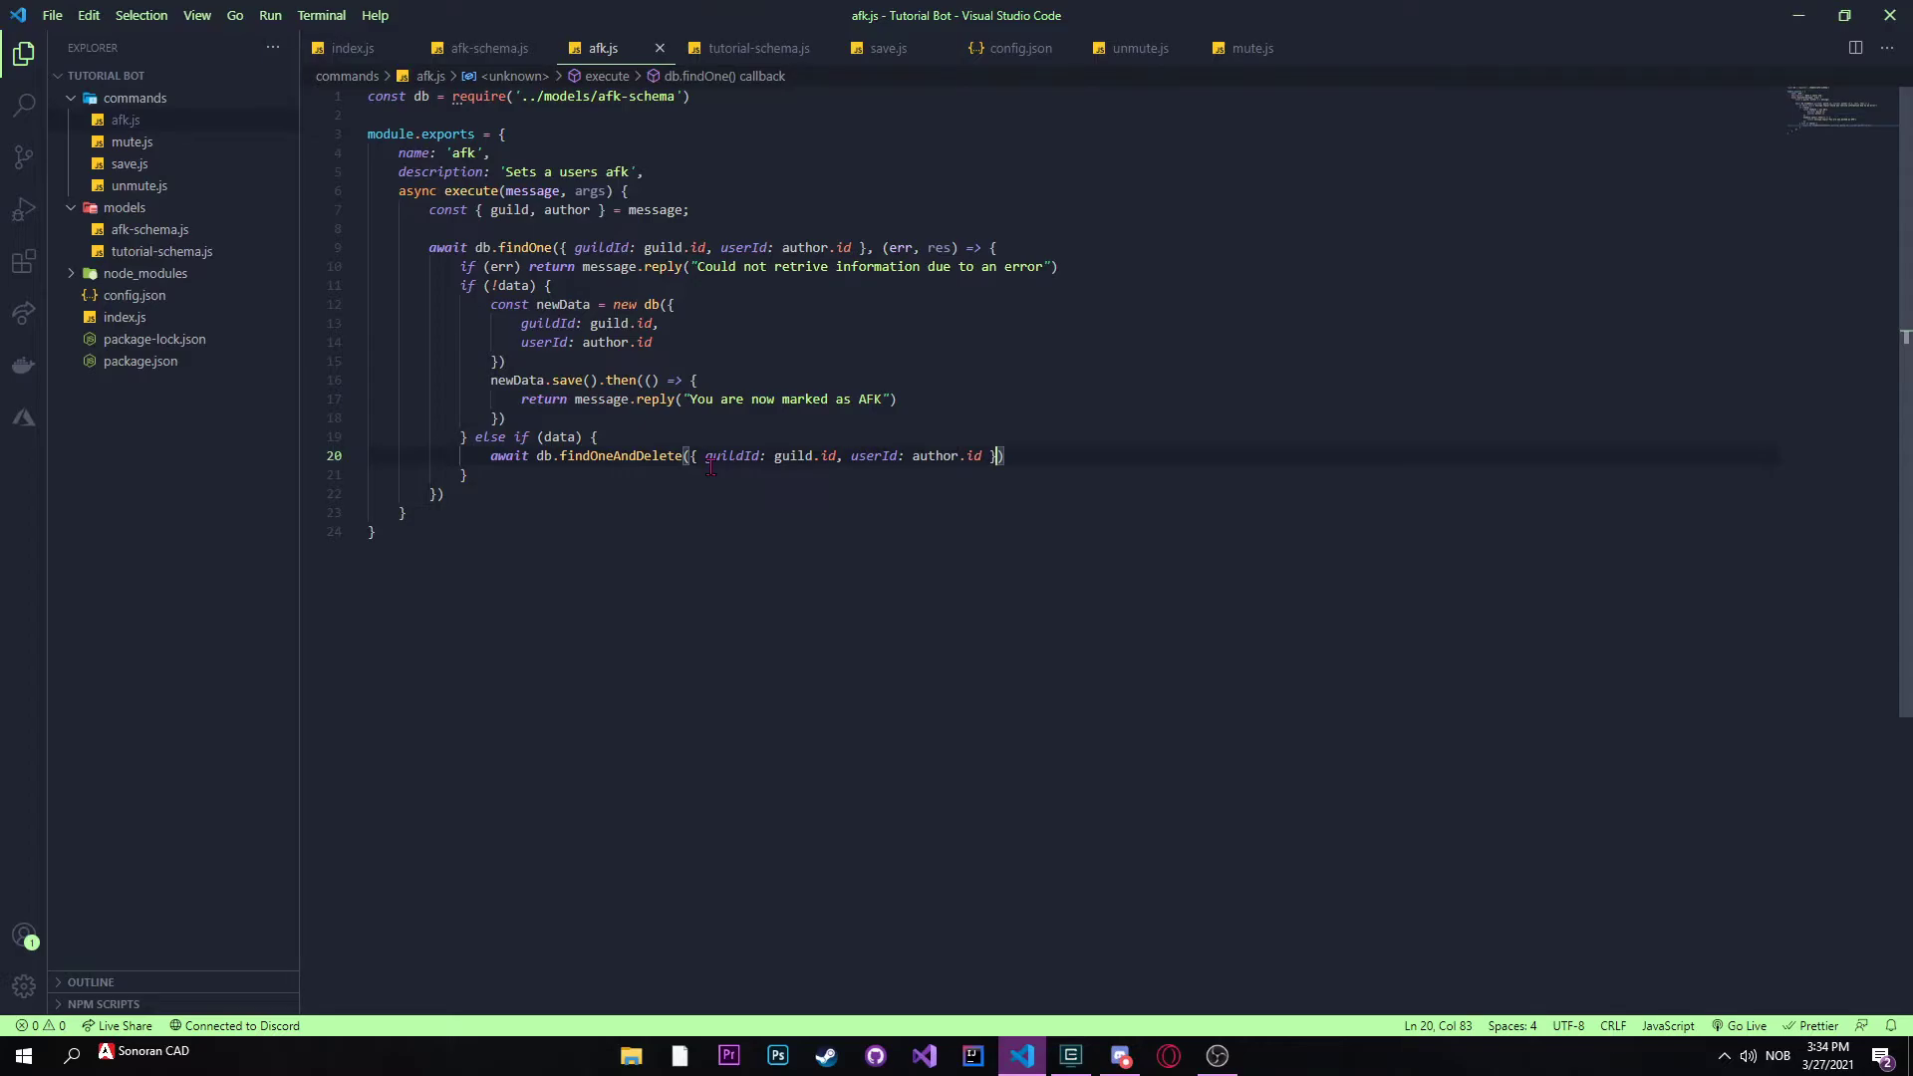
key(Enter)
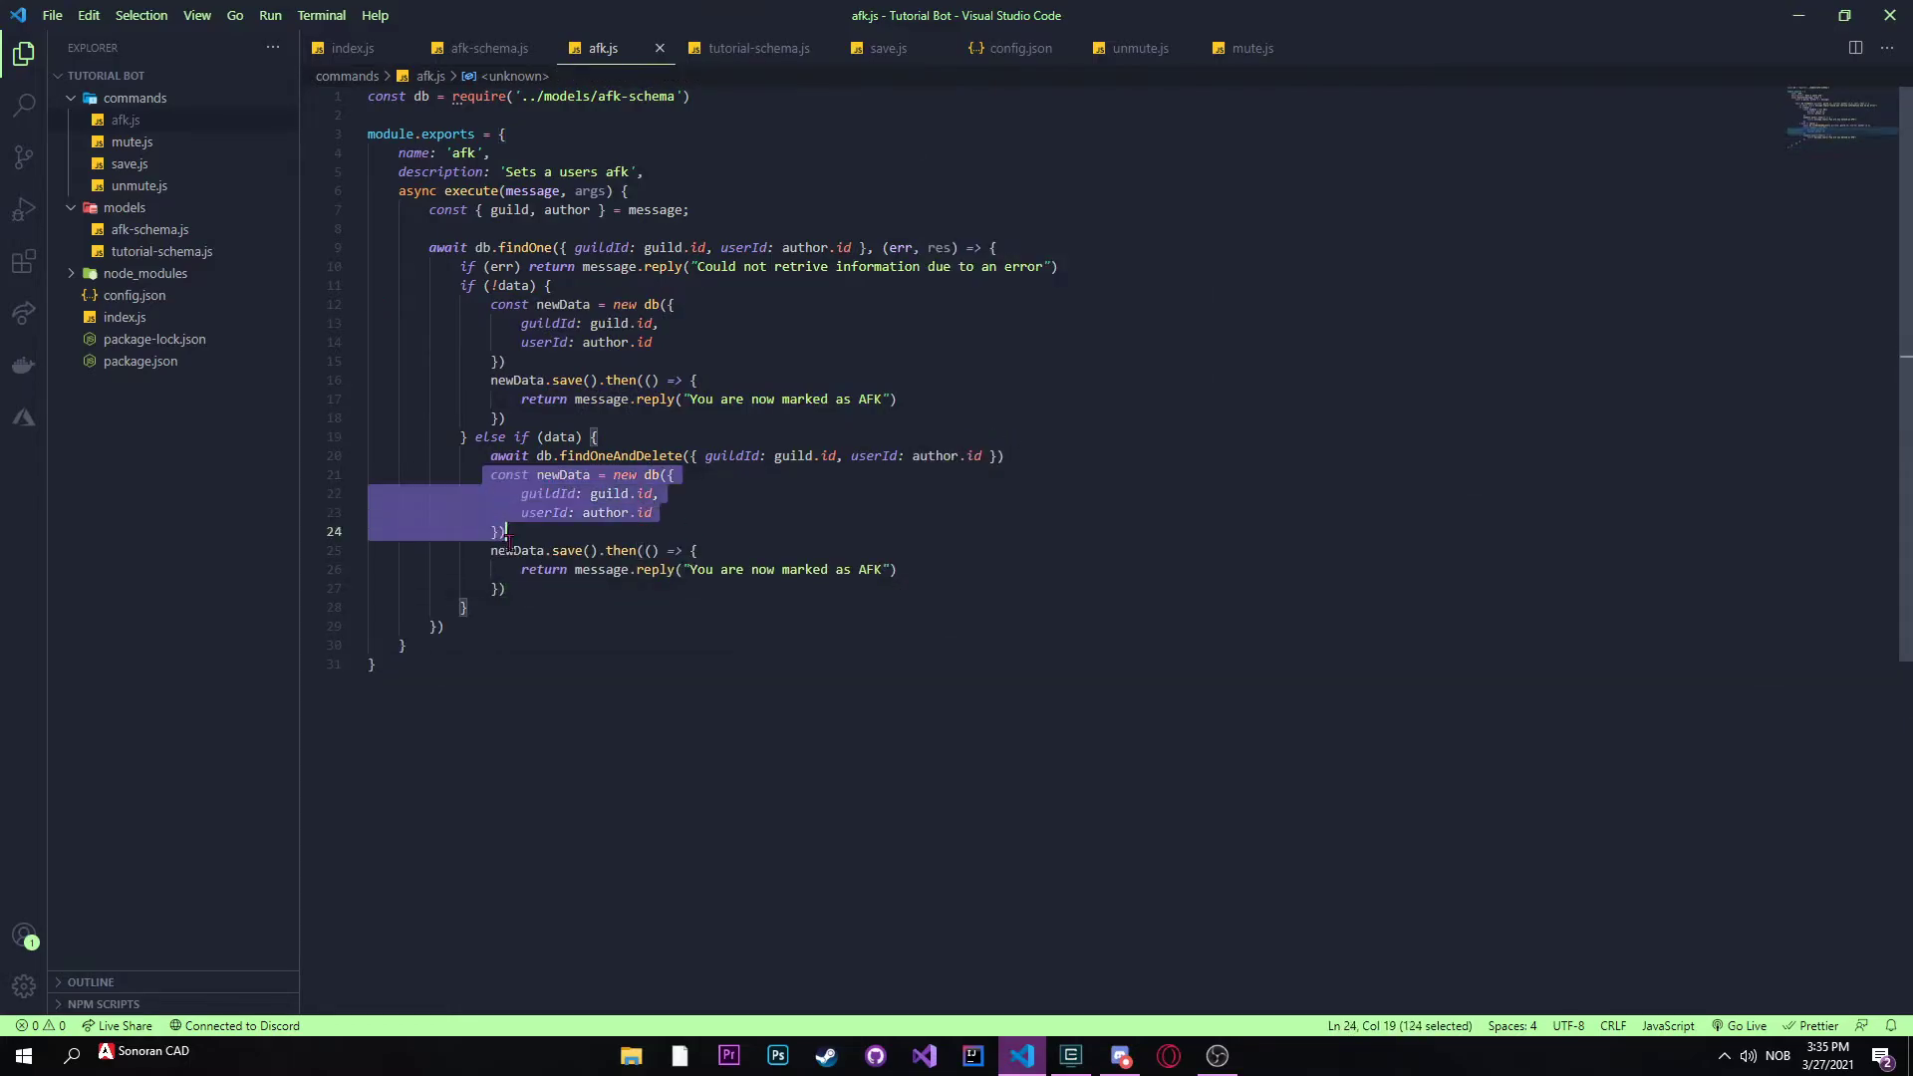
Step: Remove the duplicated block and chain .then returning a message.reply after findOneAndDelete
drag(510, 530, 504, 588)
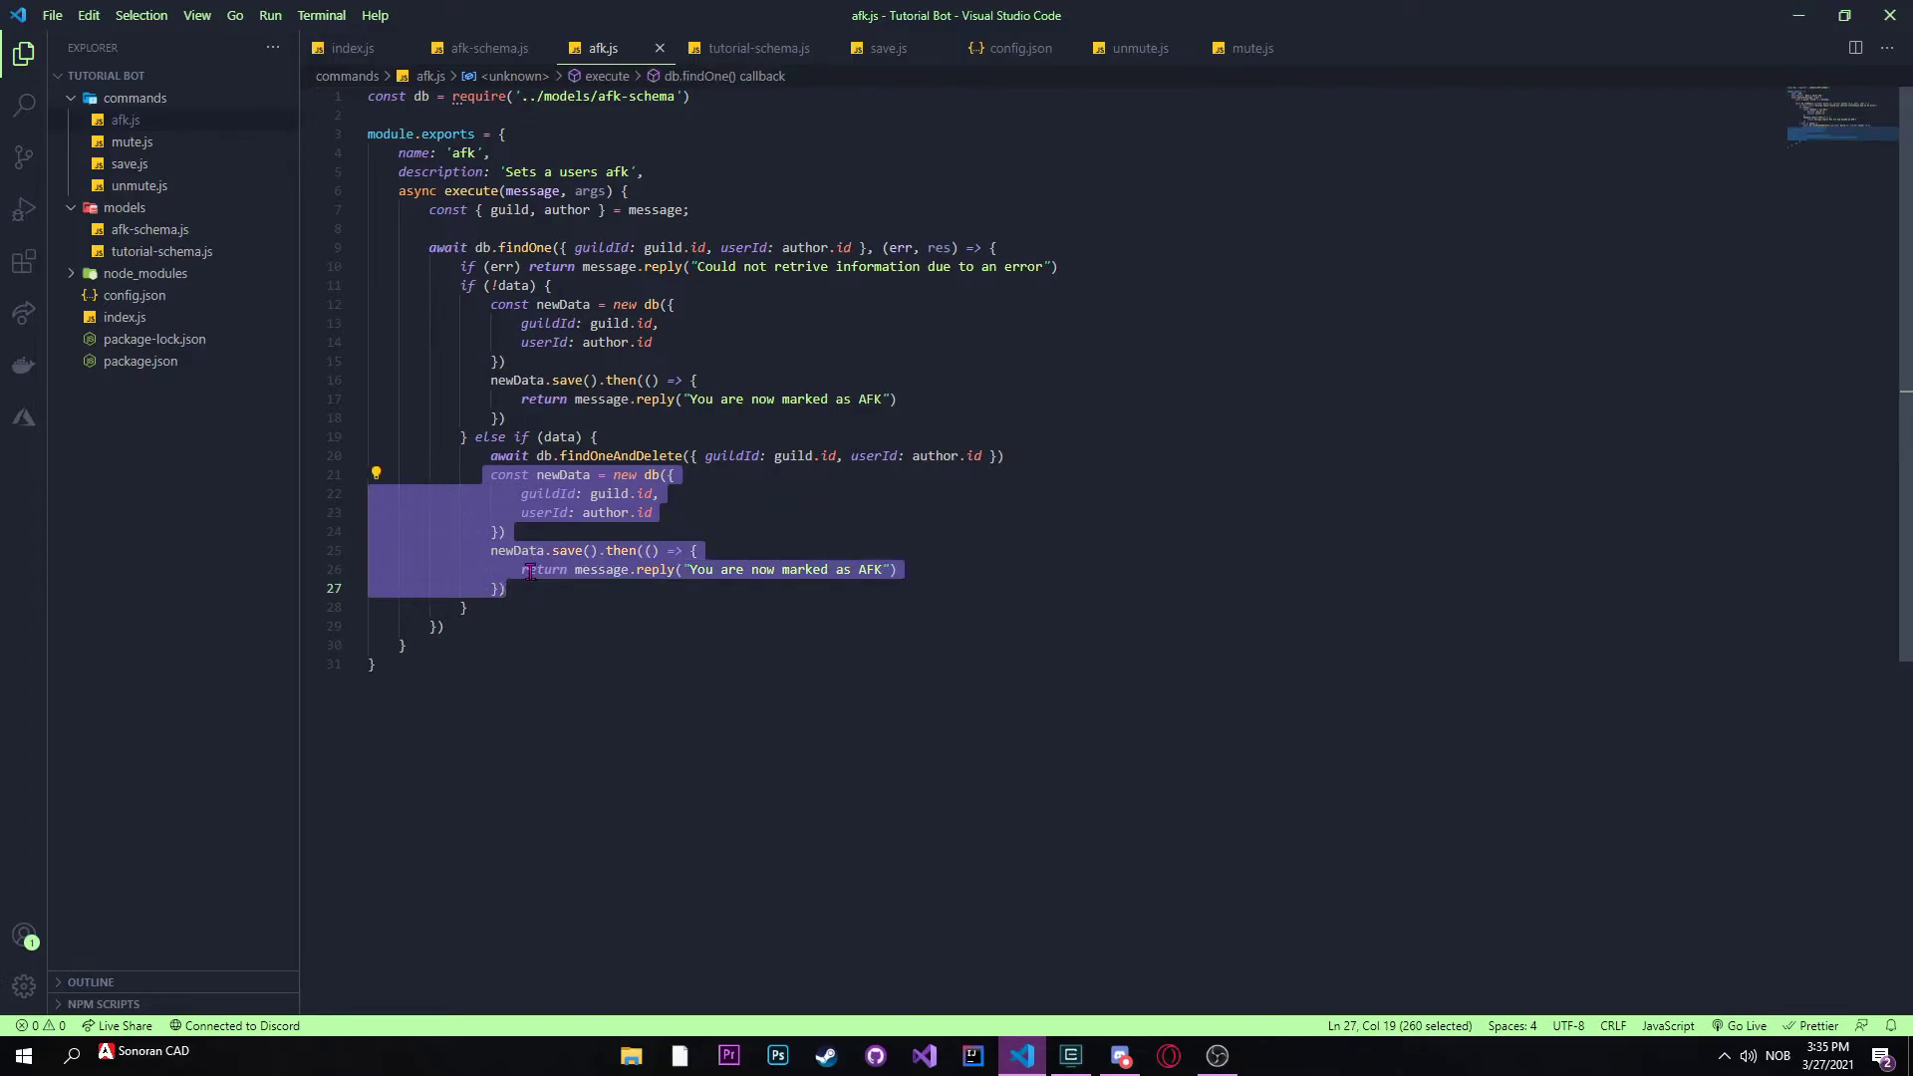
key(Delete)
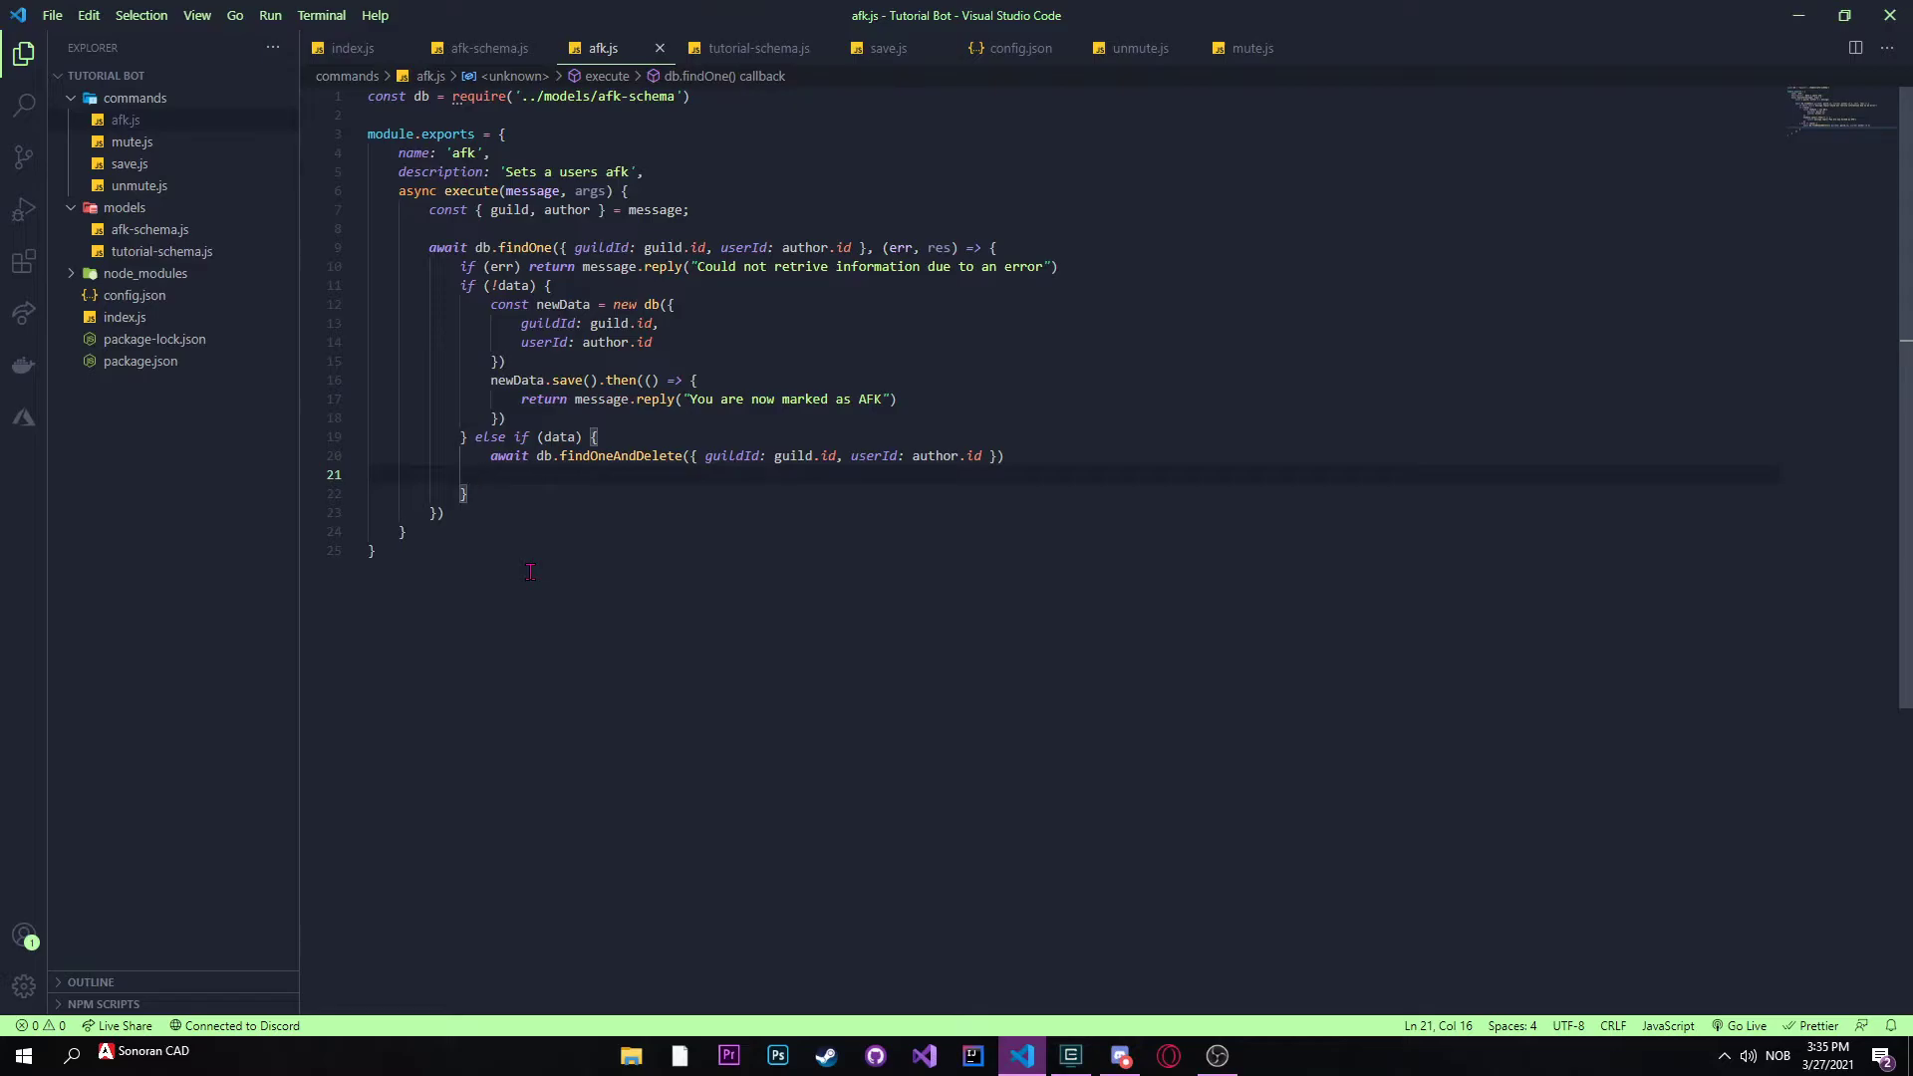
mouse_move(533, 490)
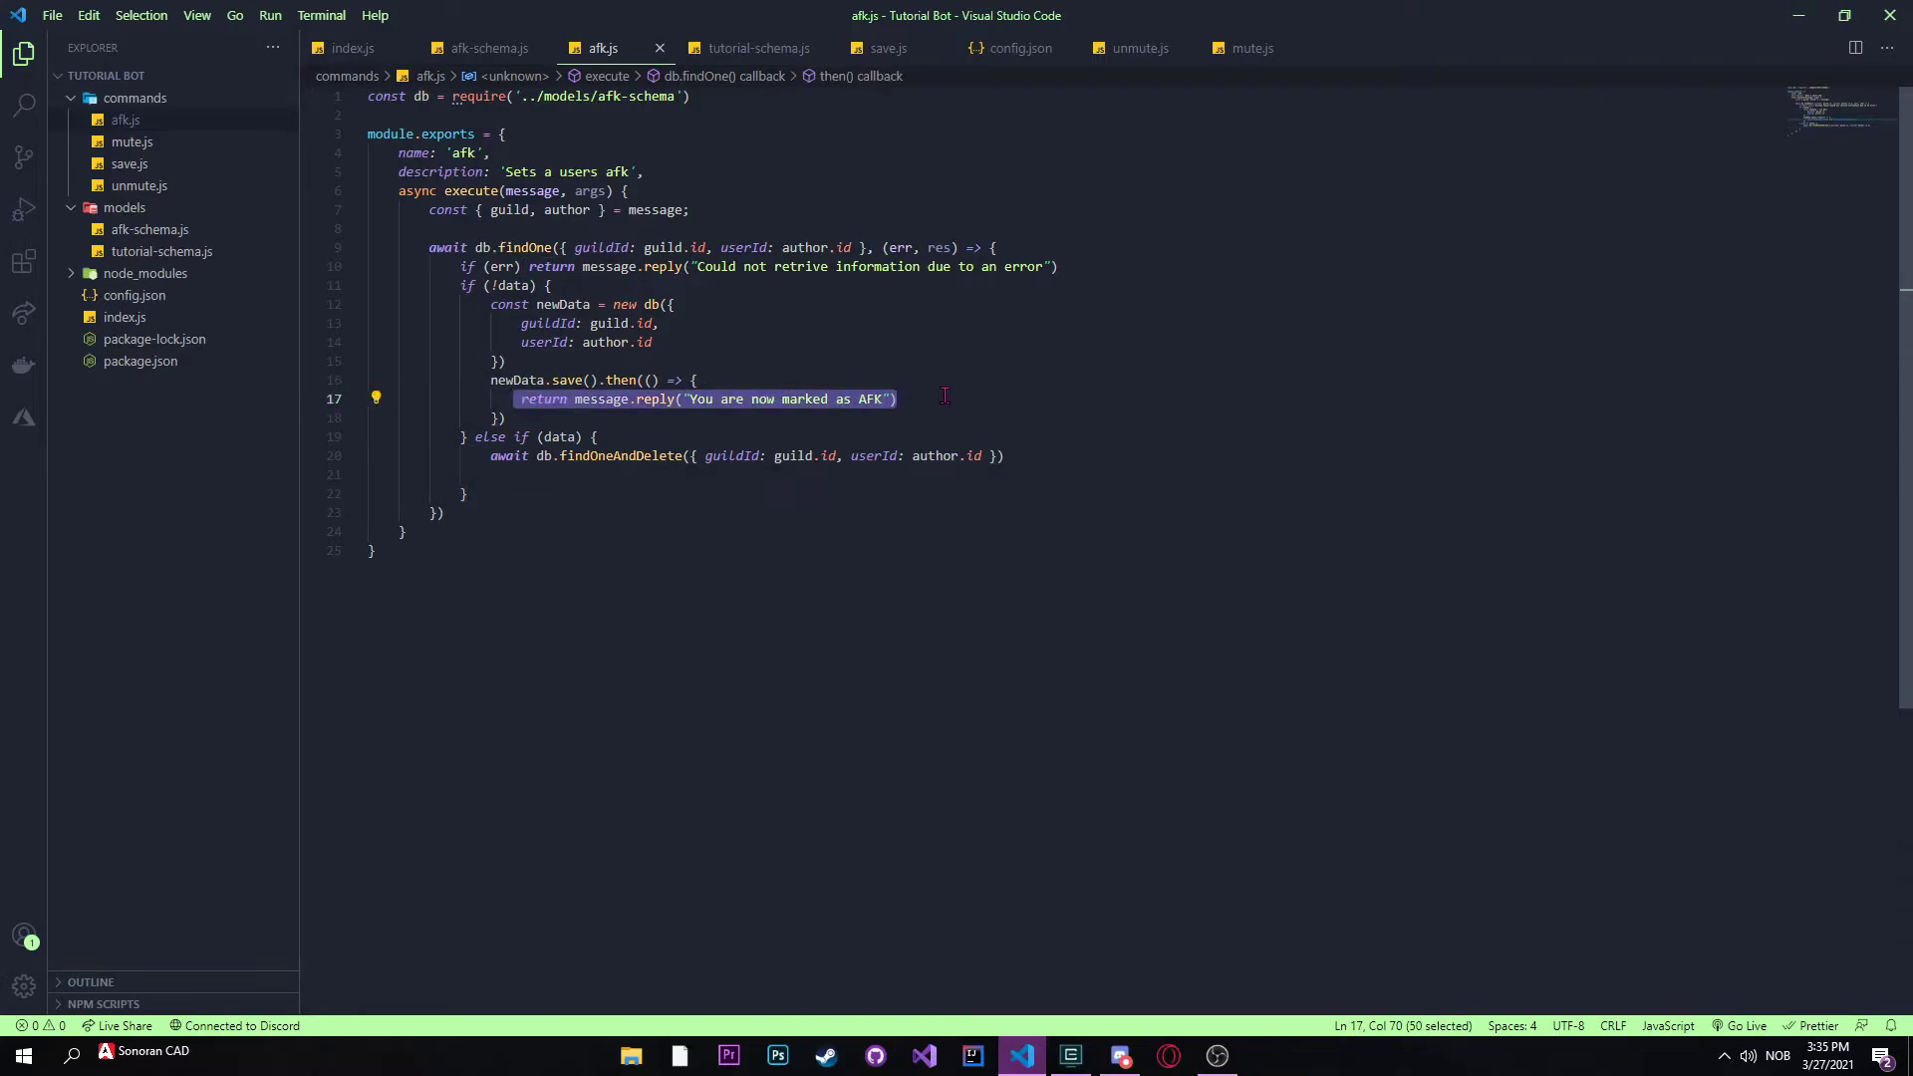
text(.then)
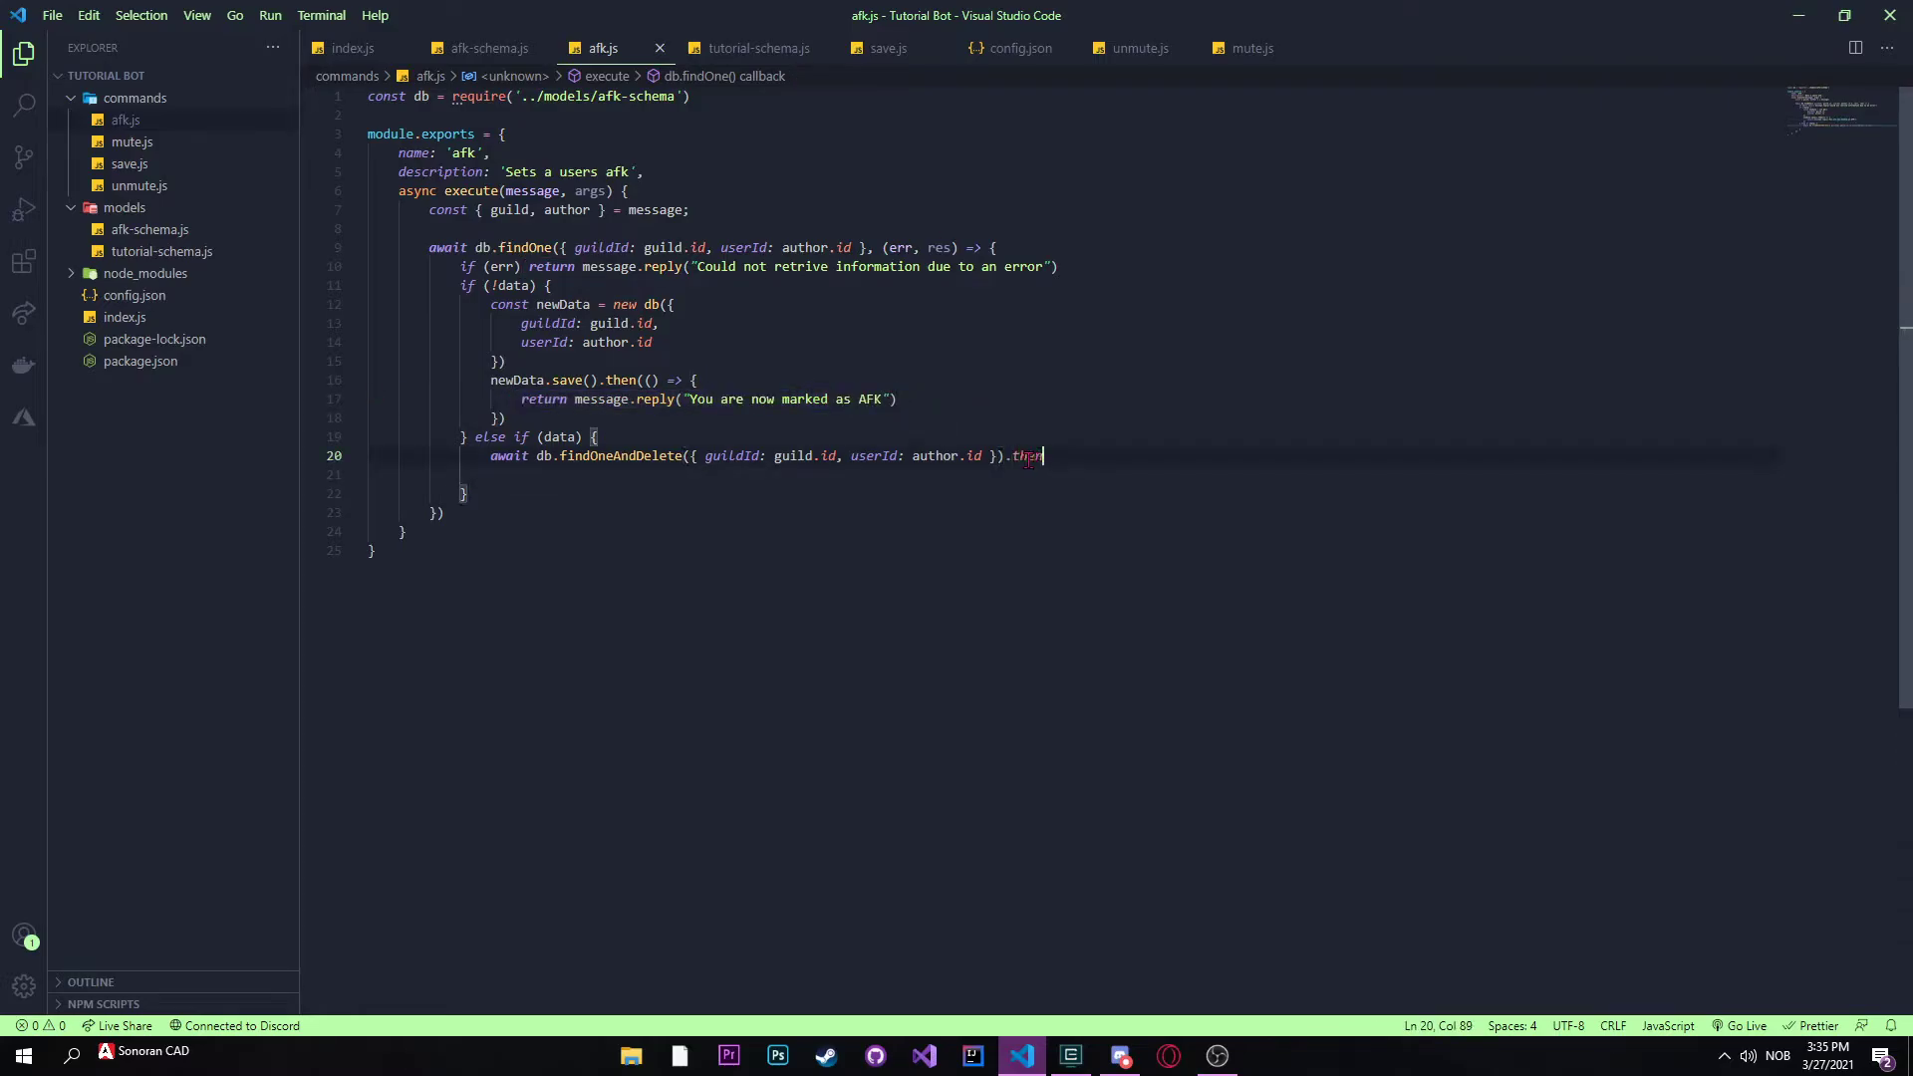
text((() =>)
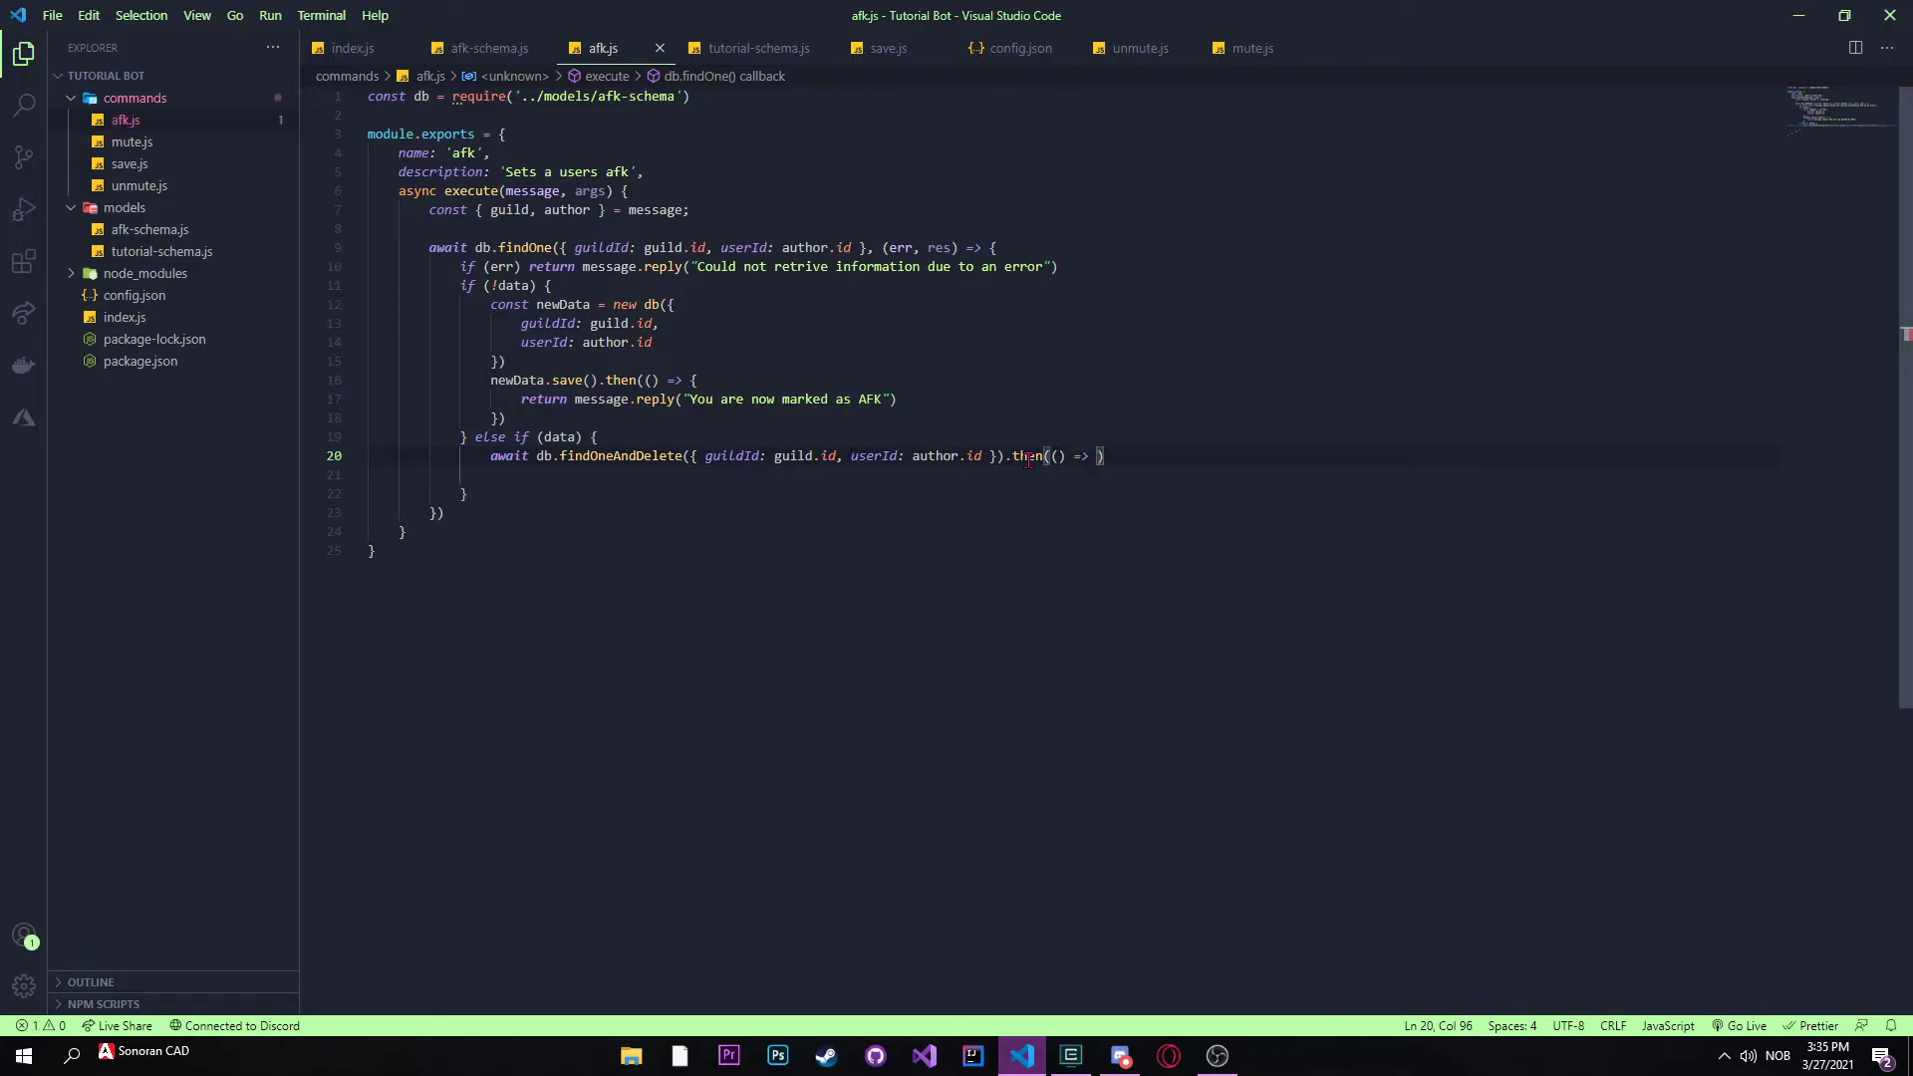
text(return message.reply("You are now marked as AFK"))
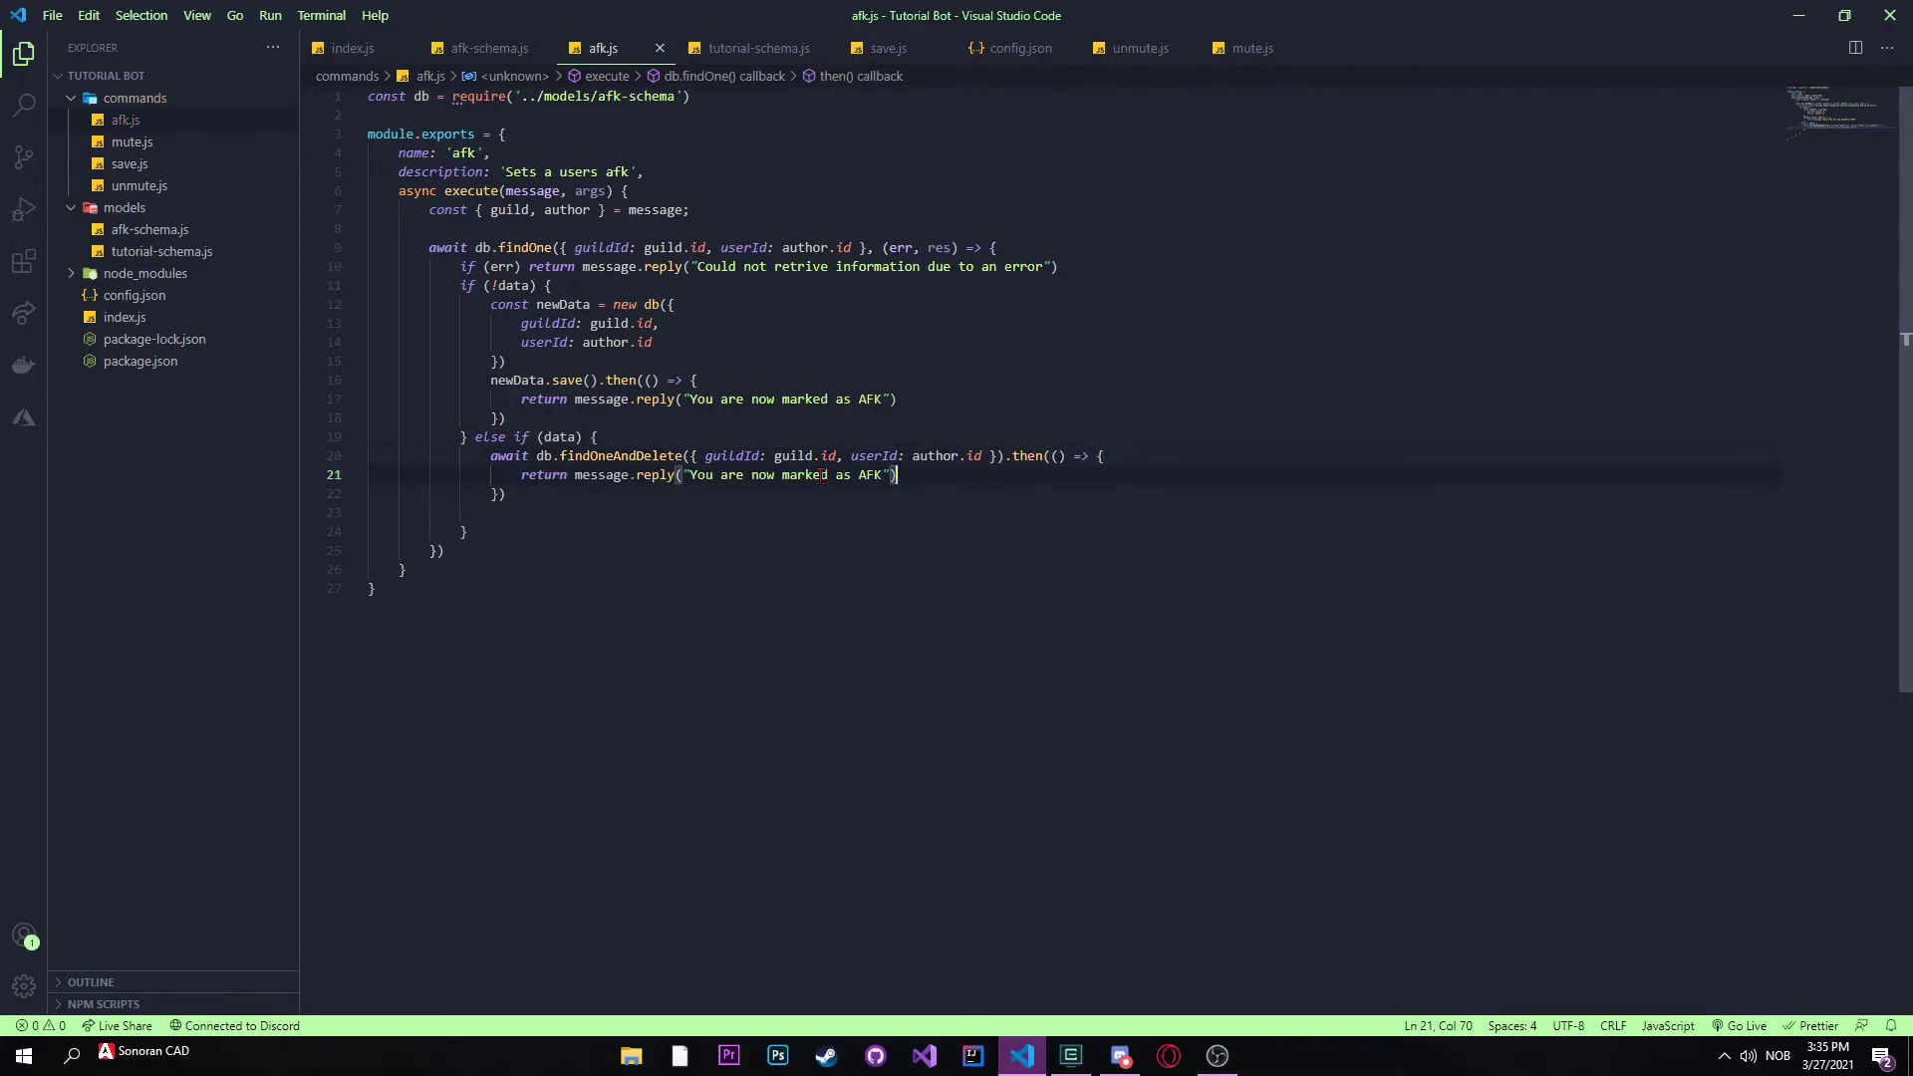
Step: Change the reply text to 'You are now no longer marked as AFK'
double_click(792, 474)
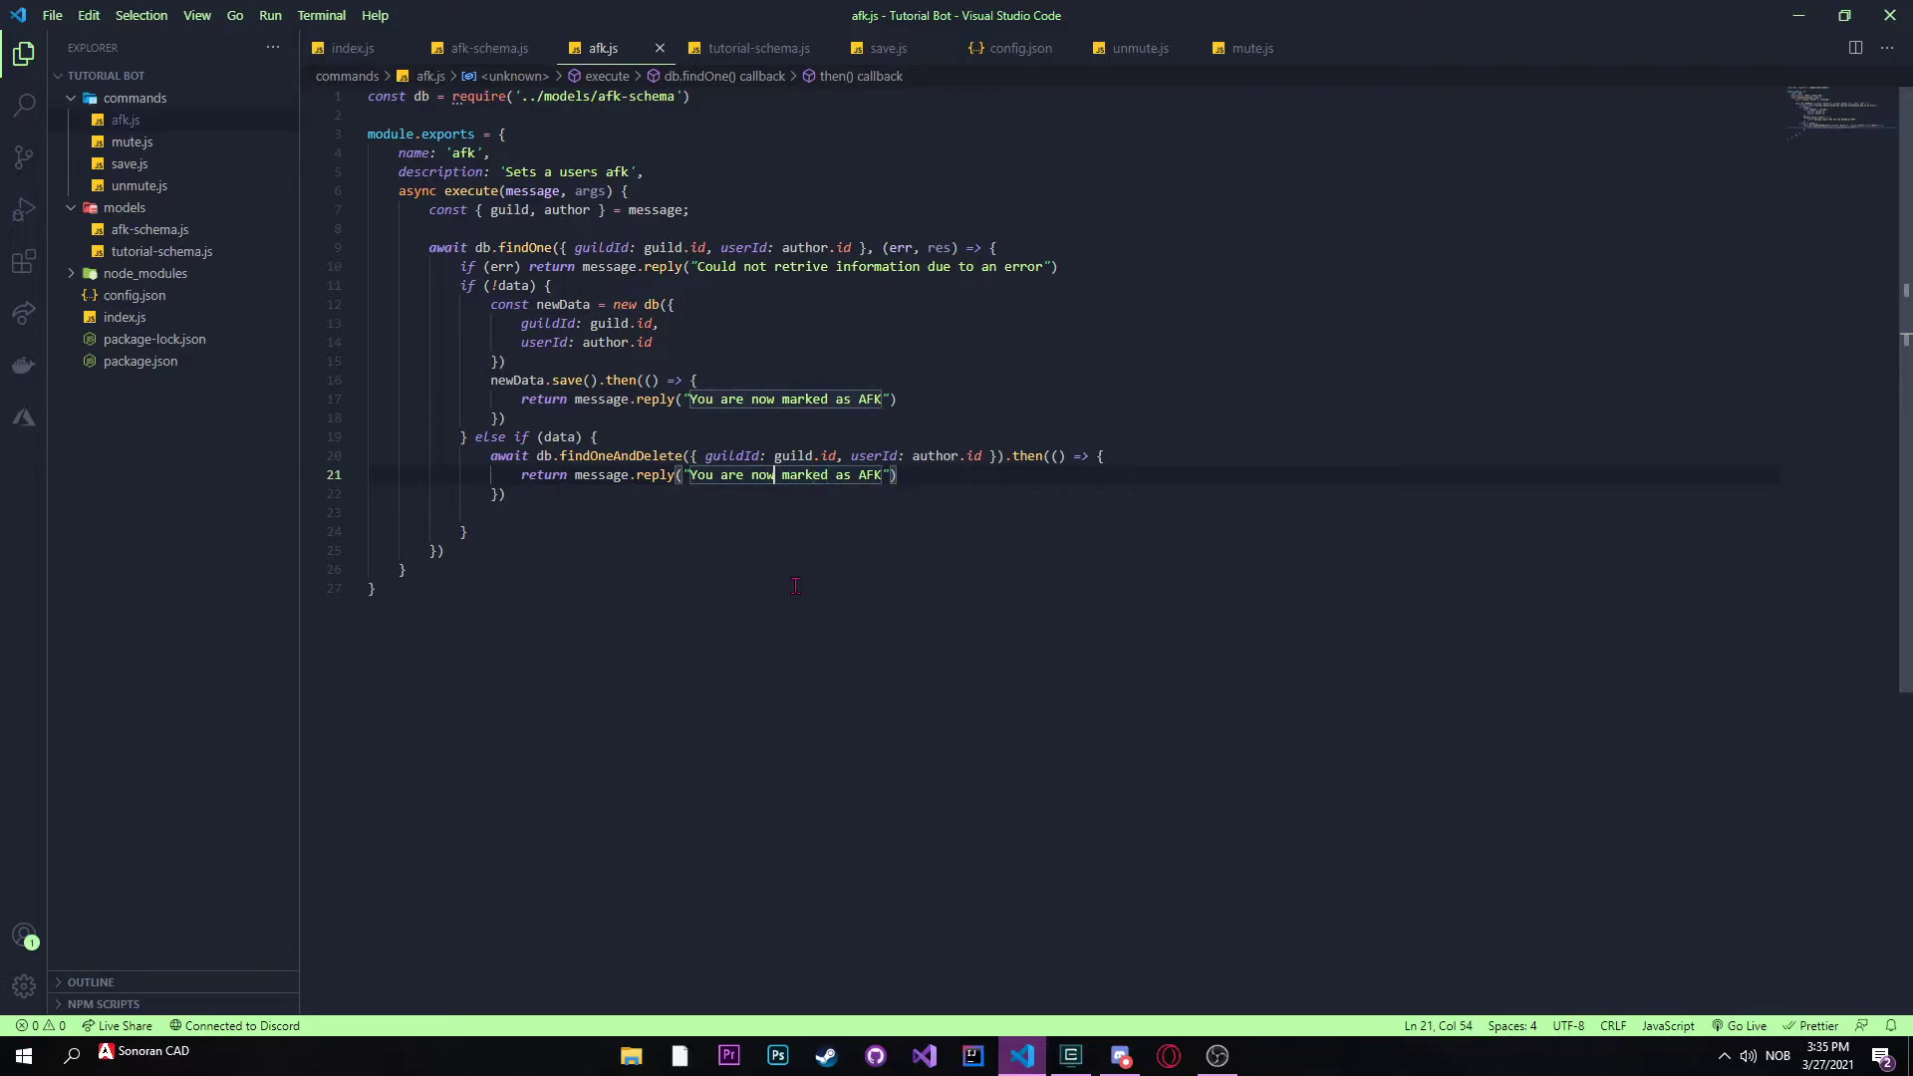
text(no longer)
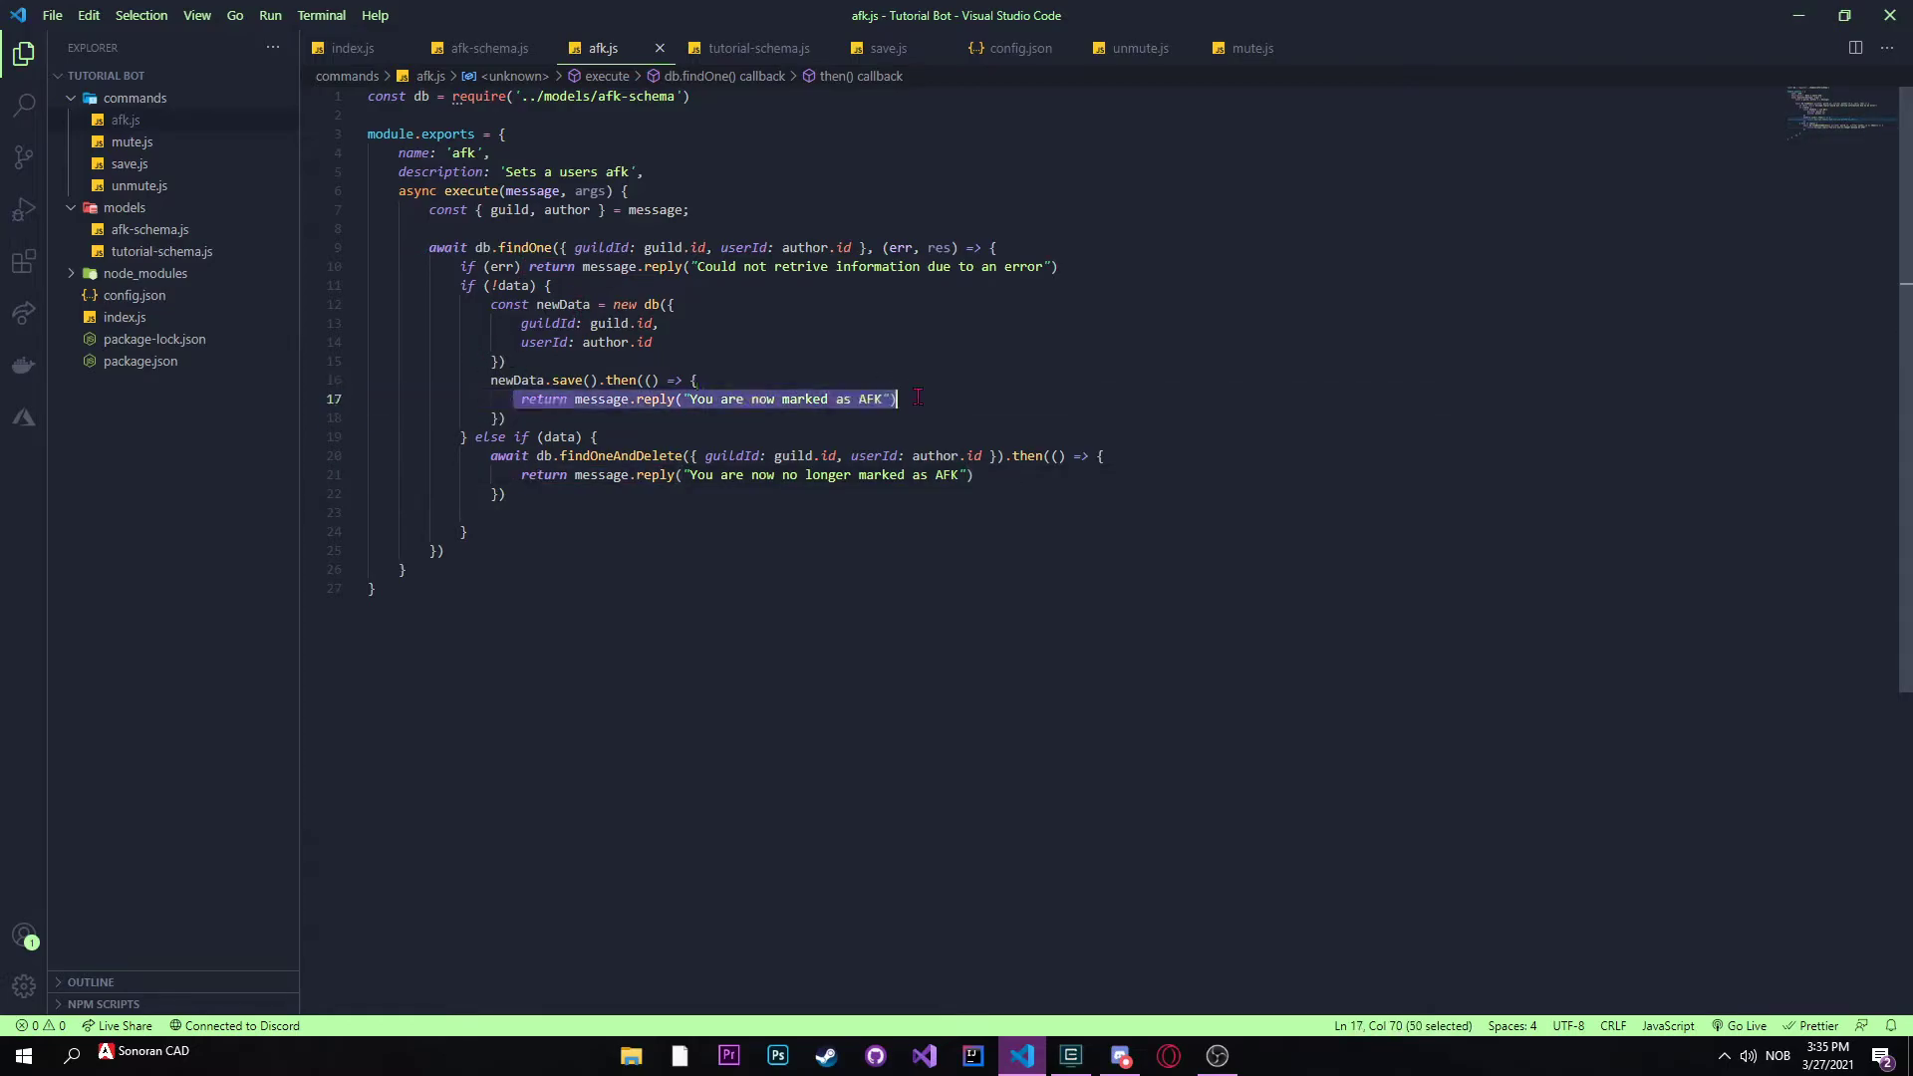
click(897, 398)
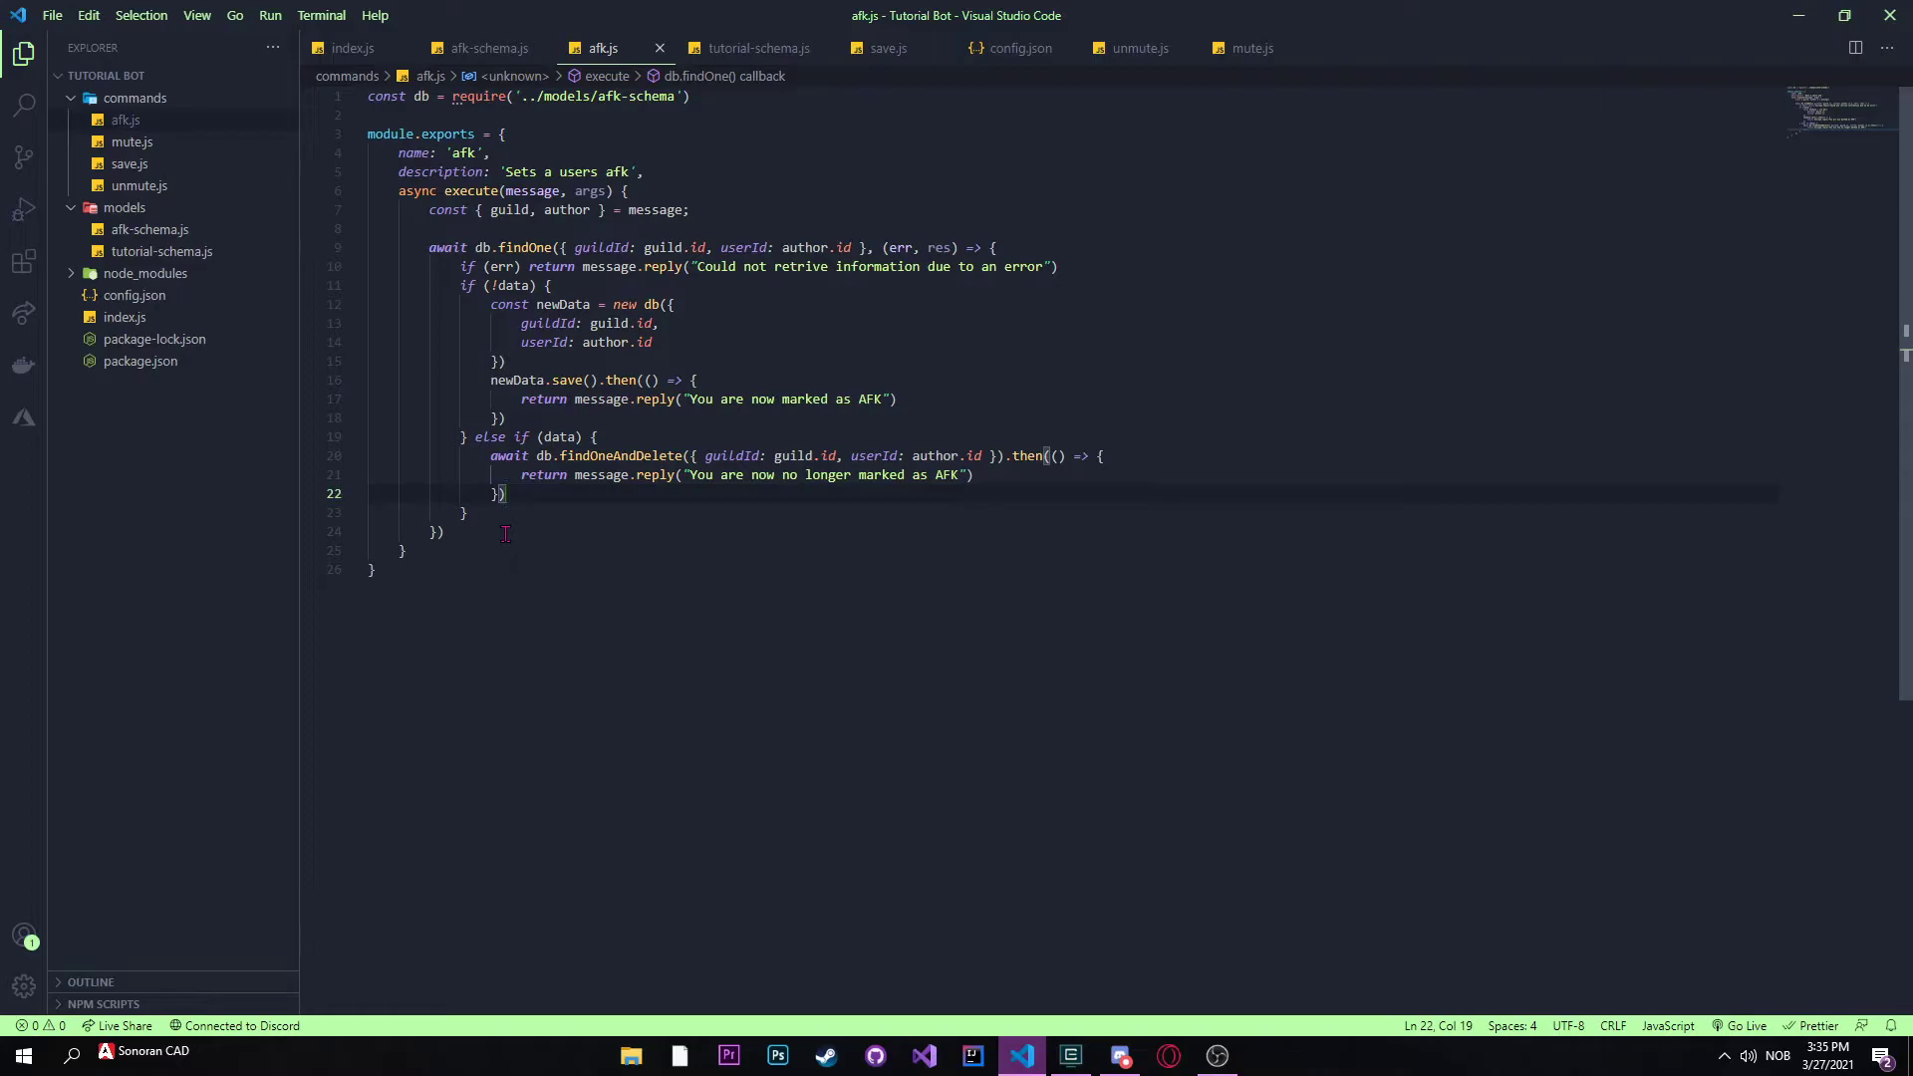
click(1796, 16)
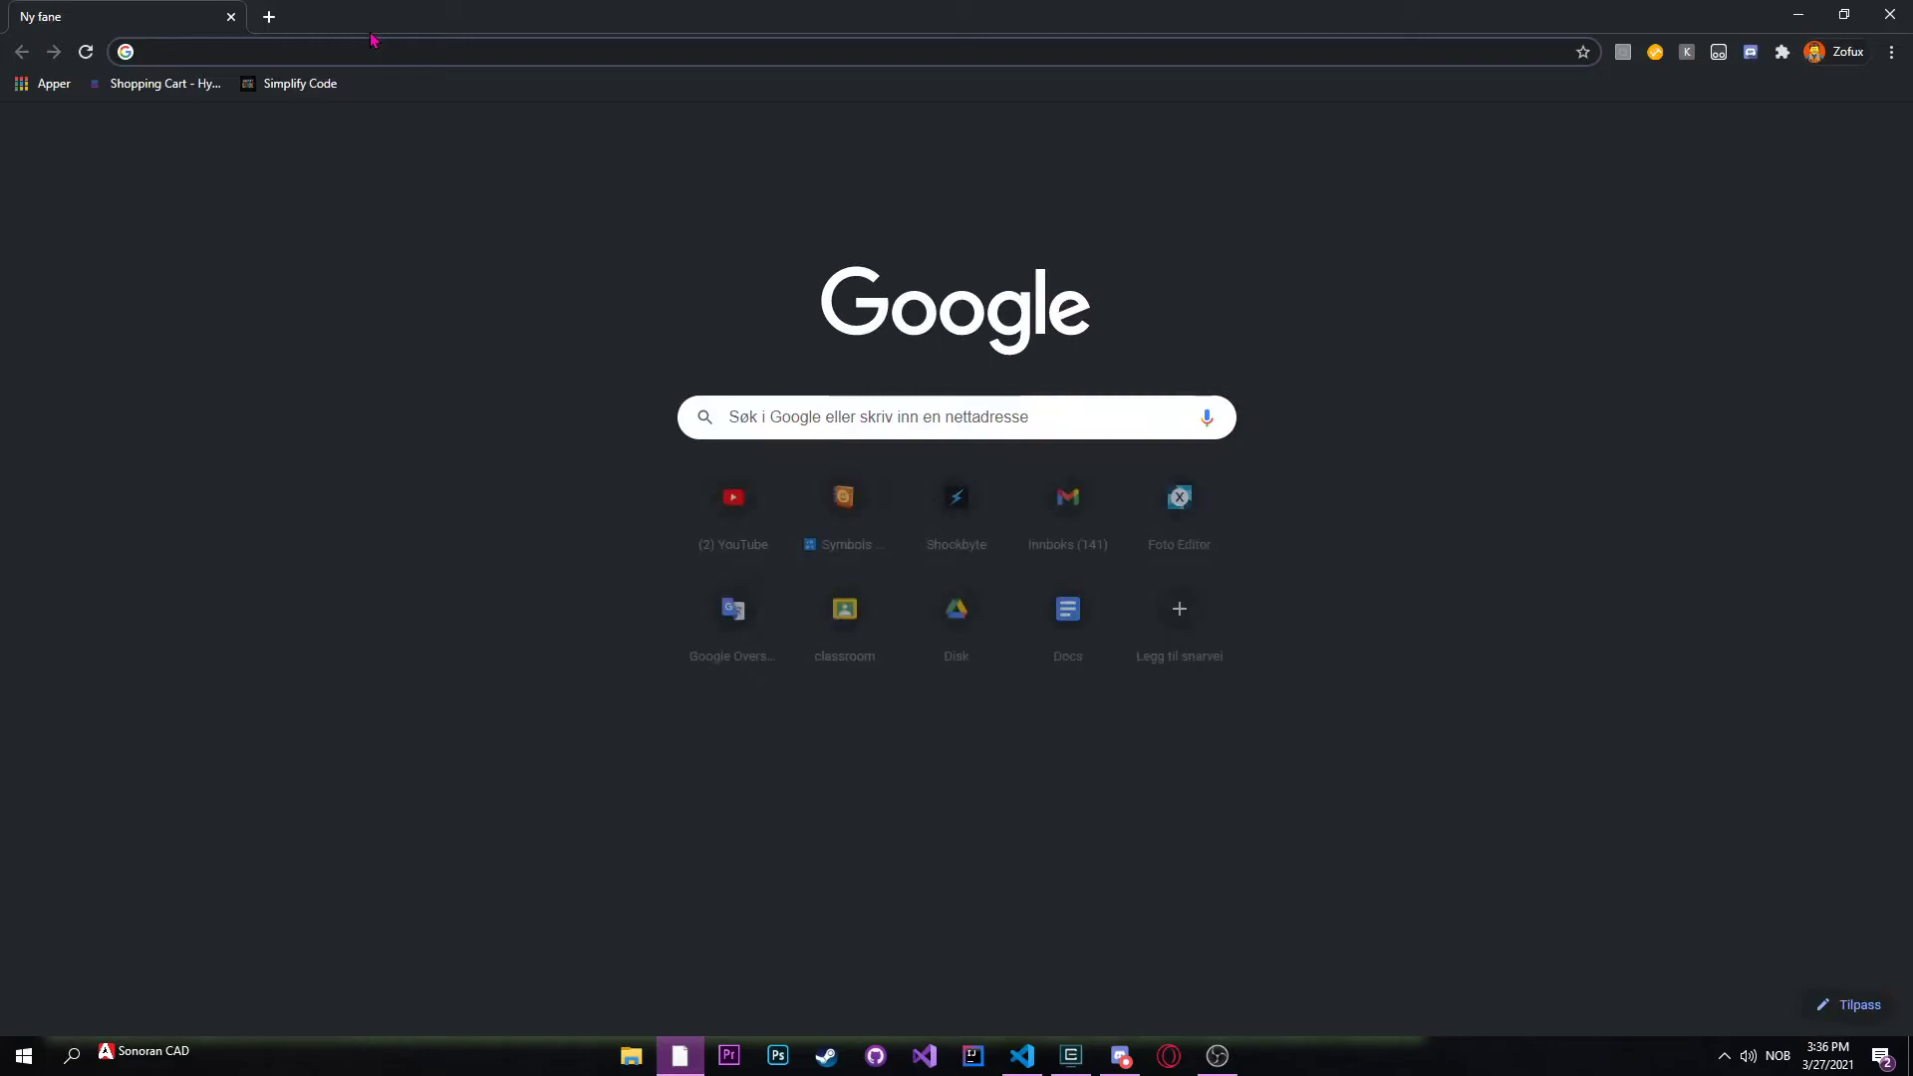
Step: Go to mongodb.com and sign in to Atlas with the first Google account
text(mongodb.com)
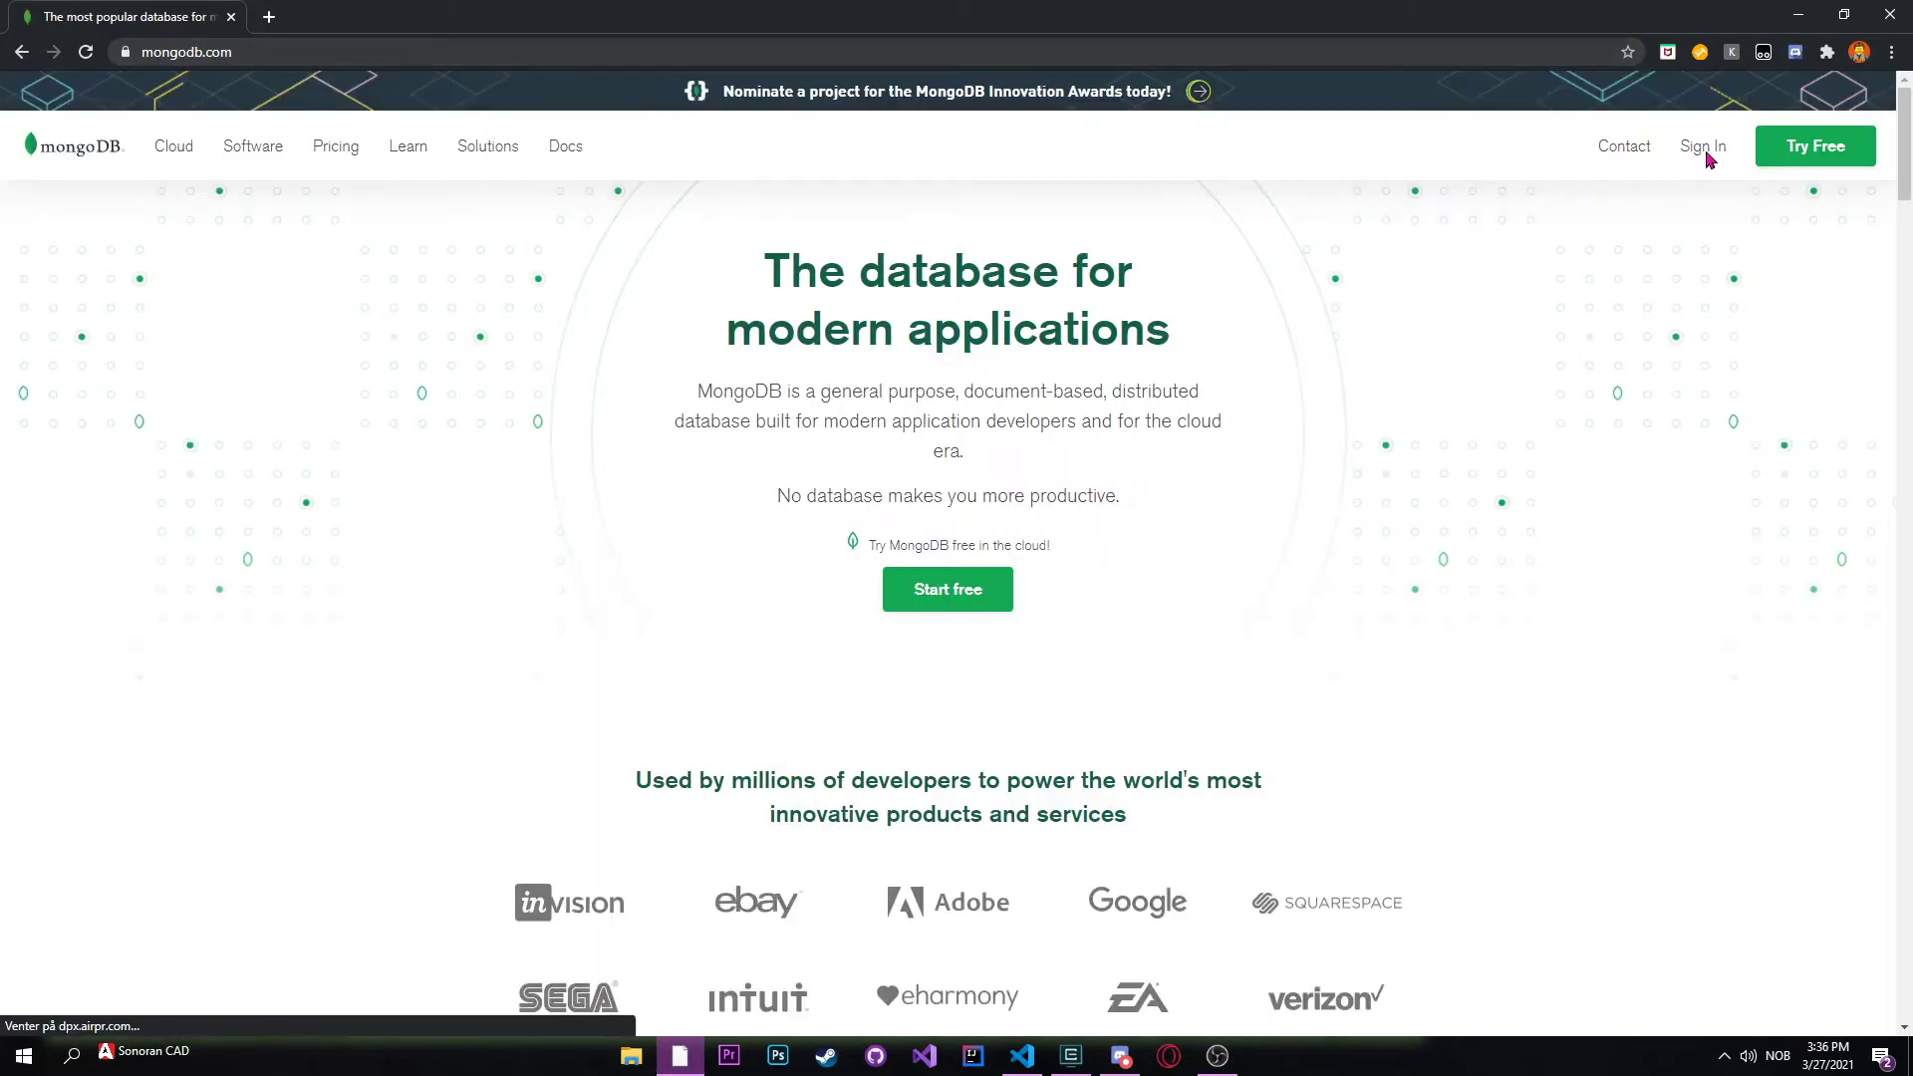
click(1702, 146)
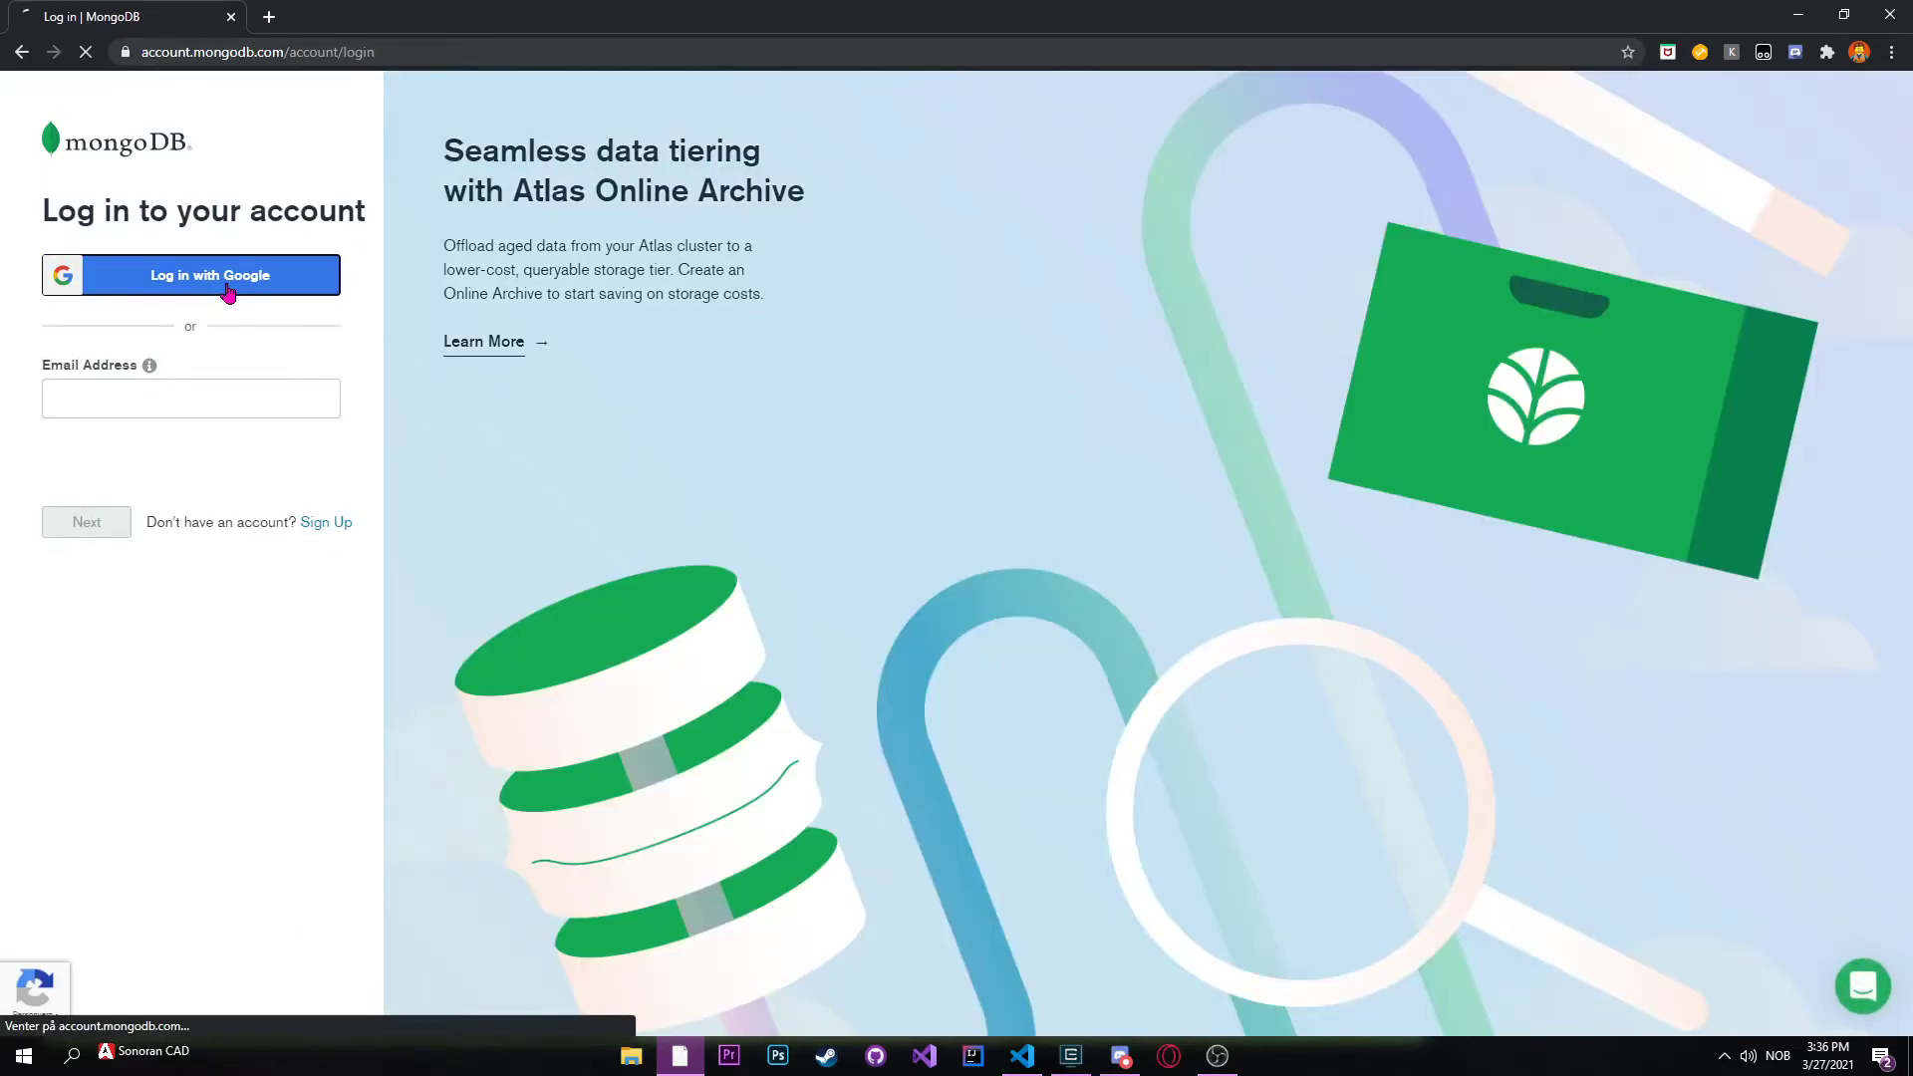
click(191, 275)
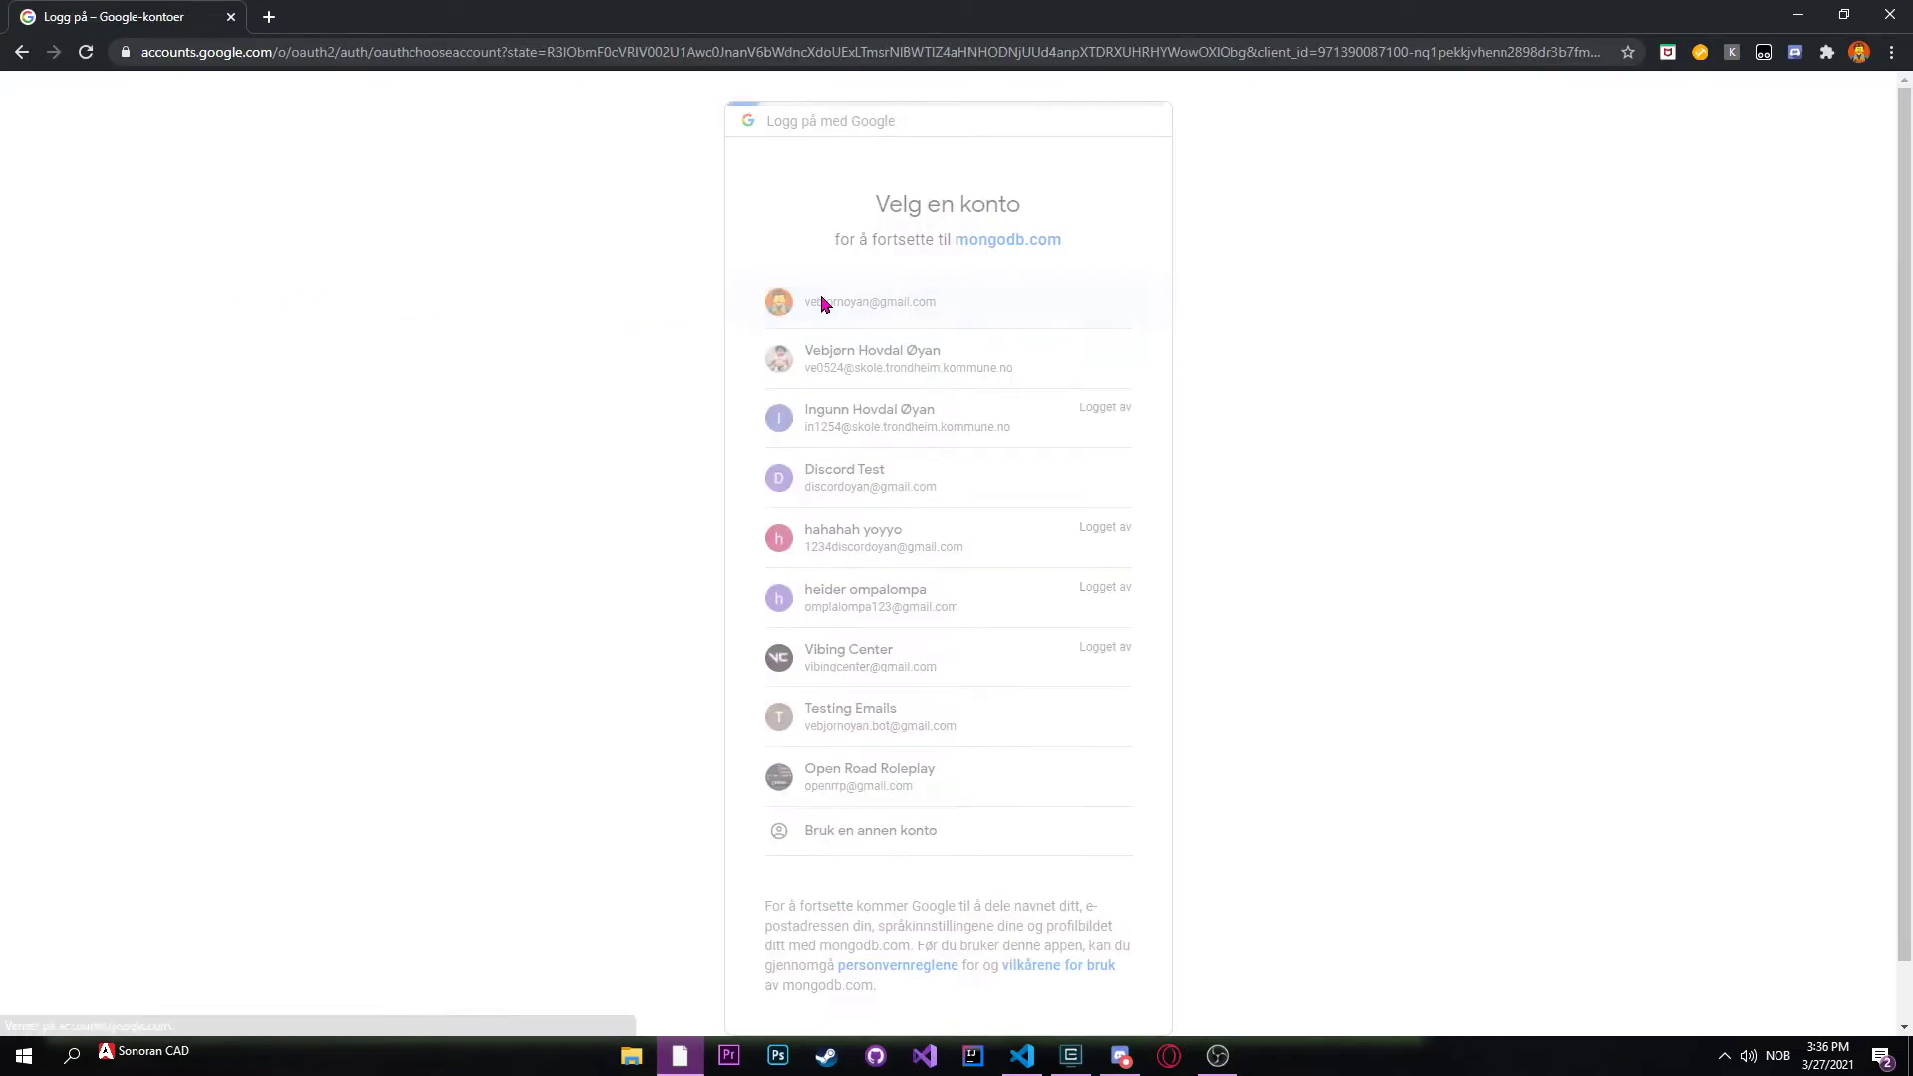
click(869, 301)
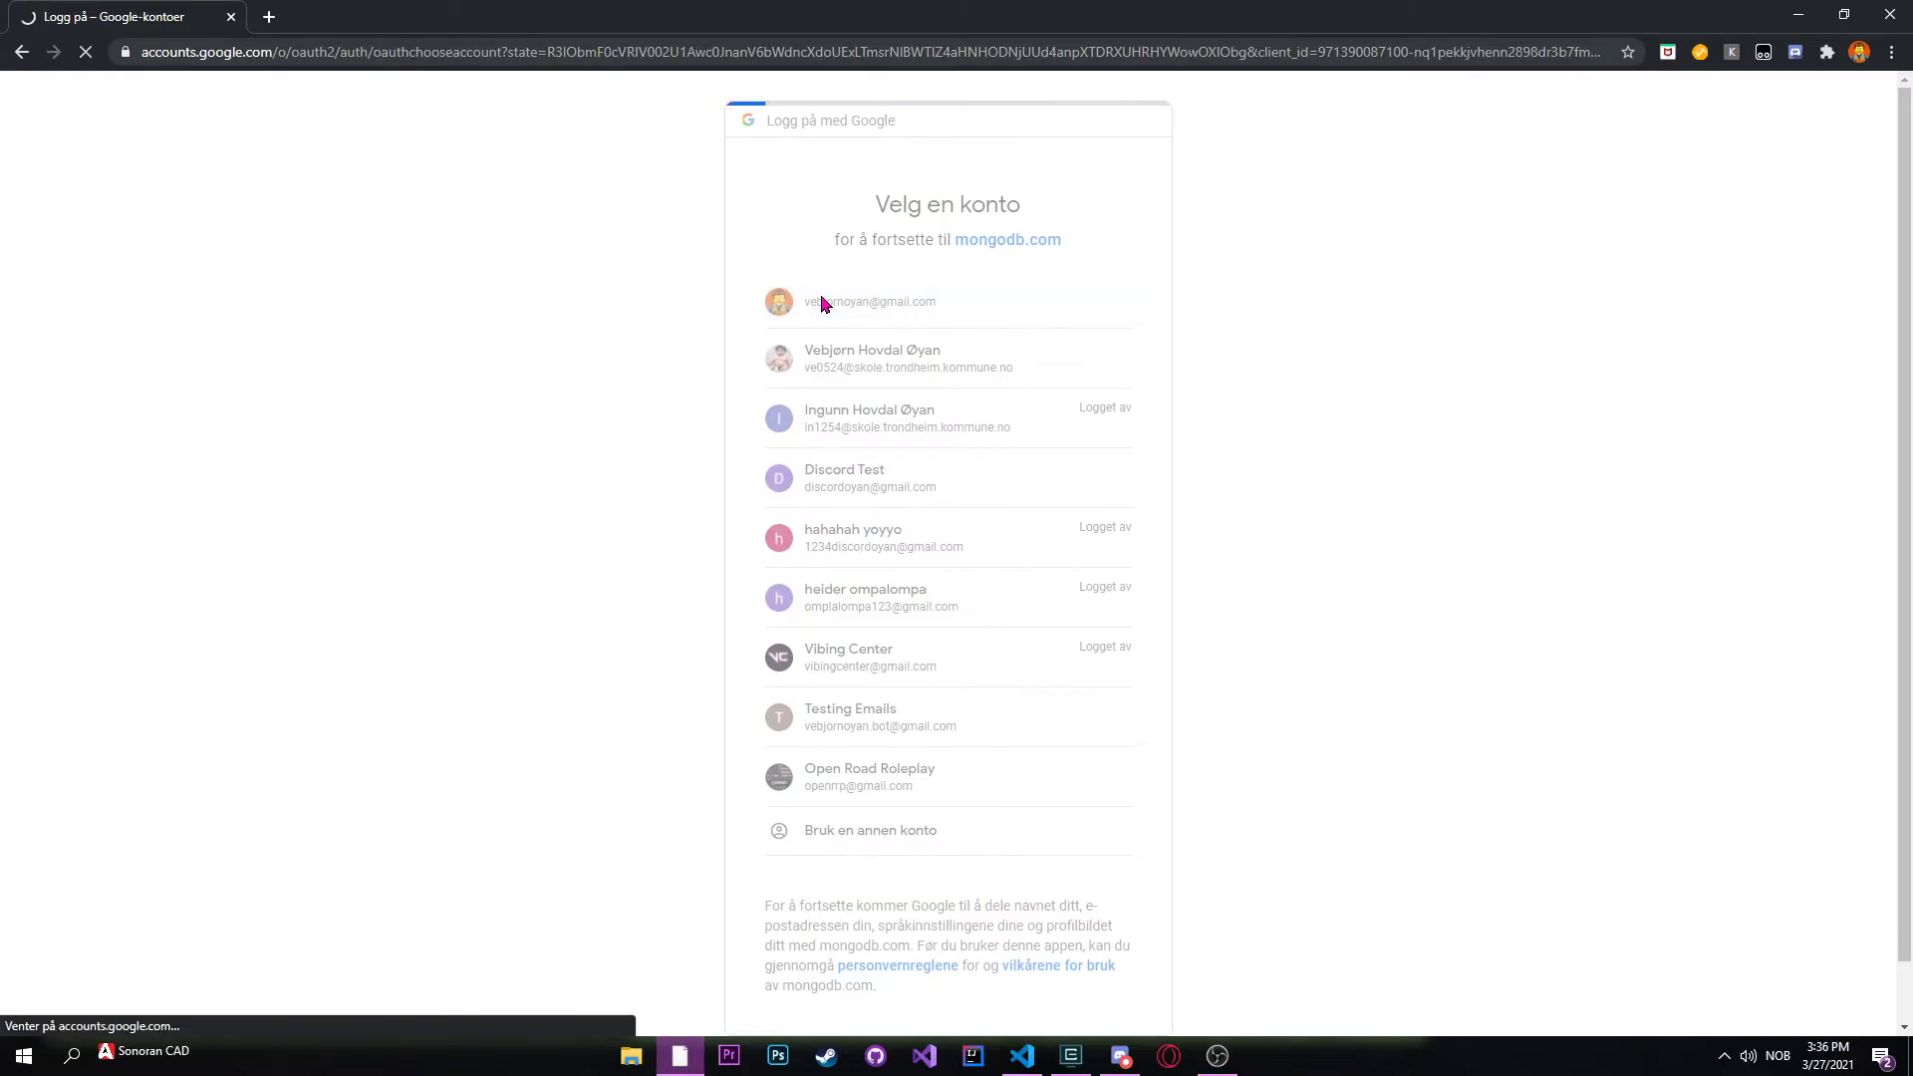
click(869, 301)
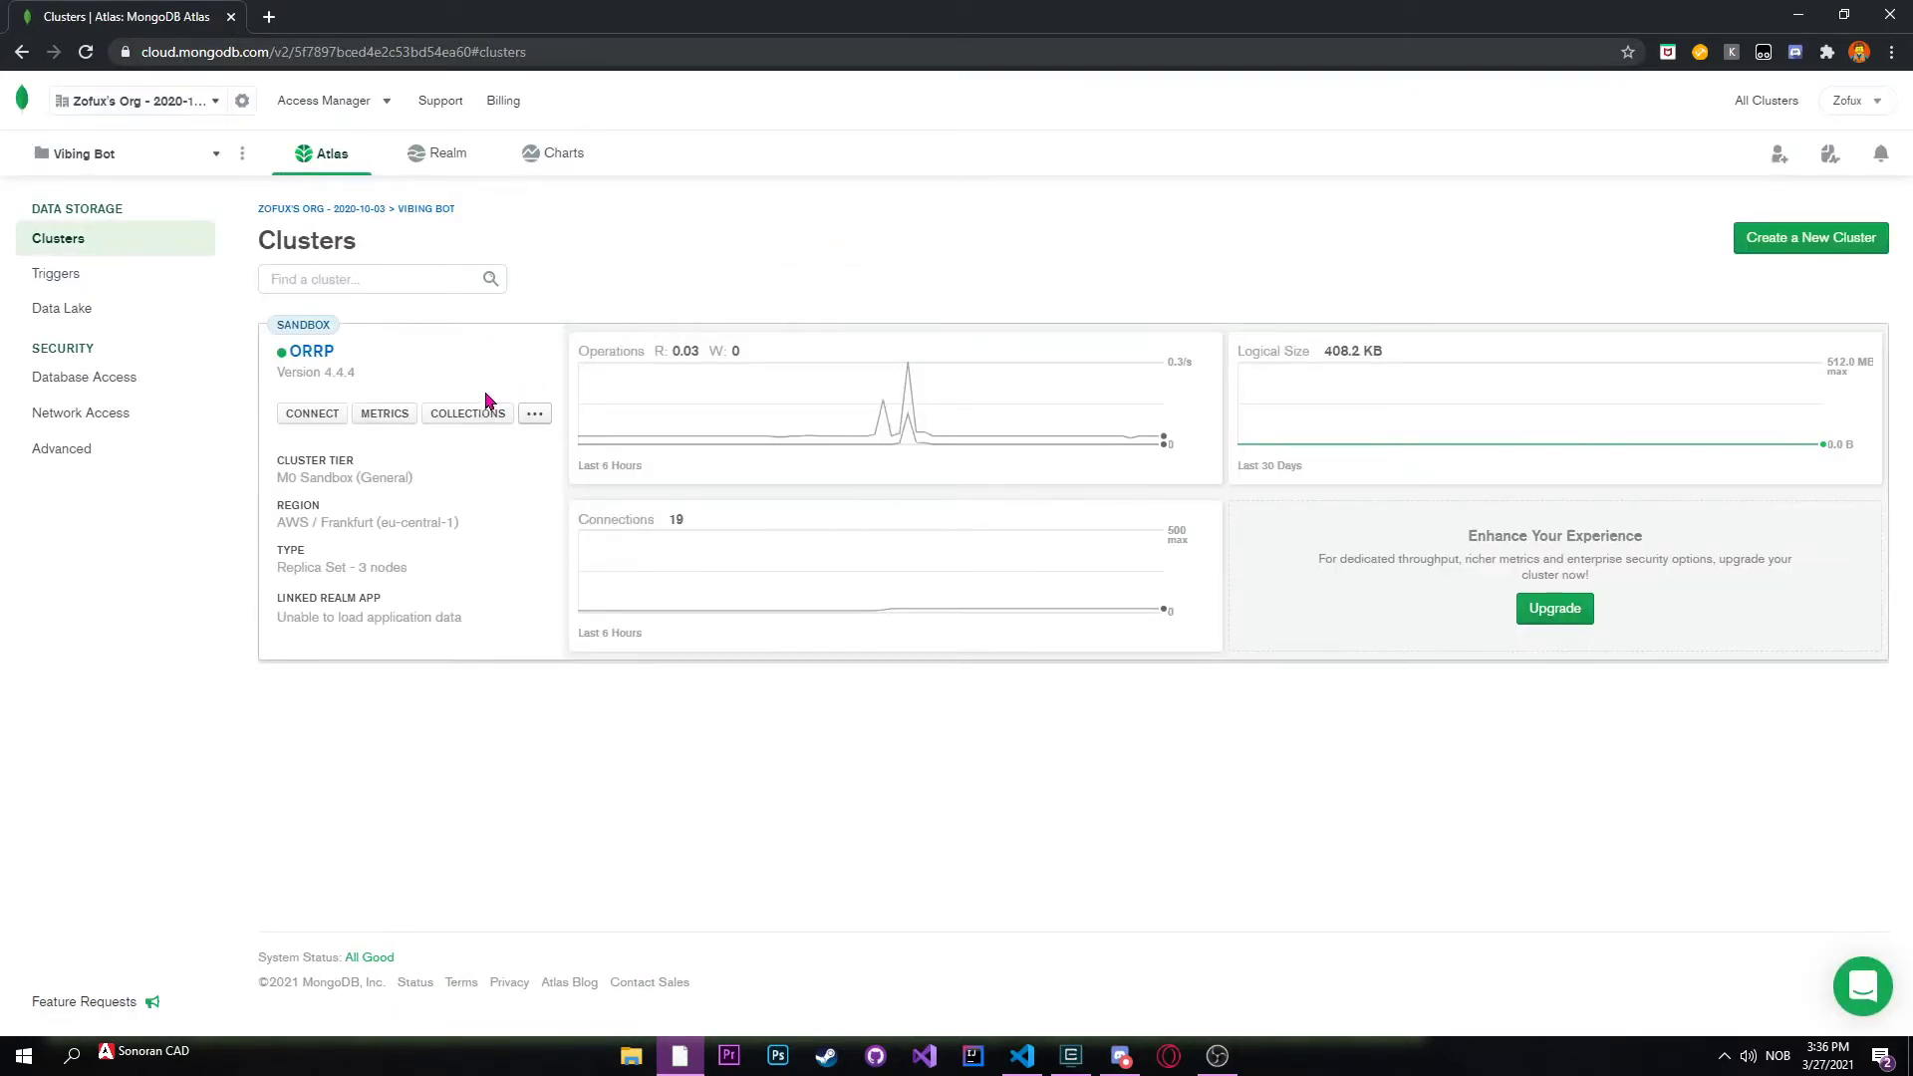
Step: Log out, sign back in with the second Google account, and open Cluster0's collections
click(1852, 100)
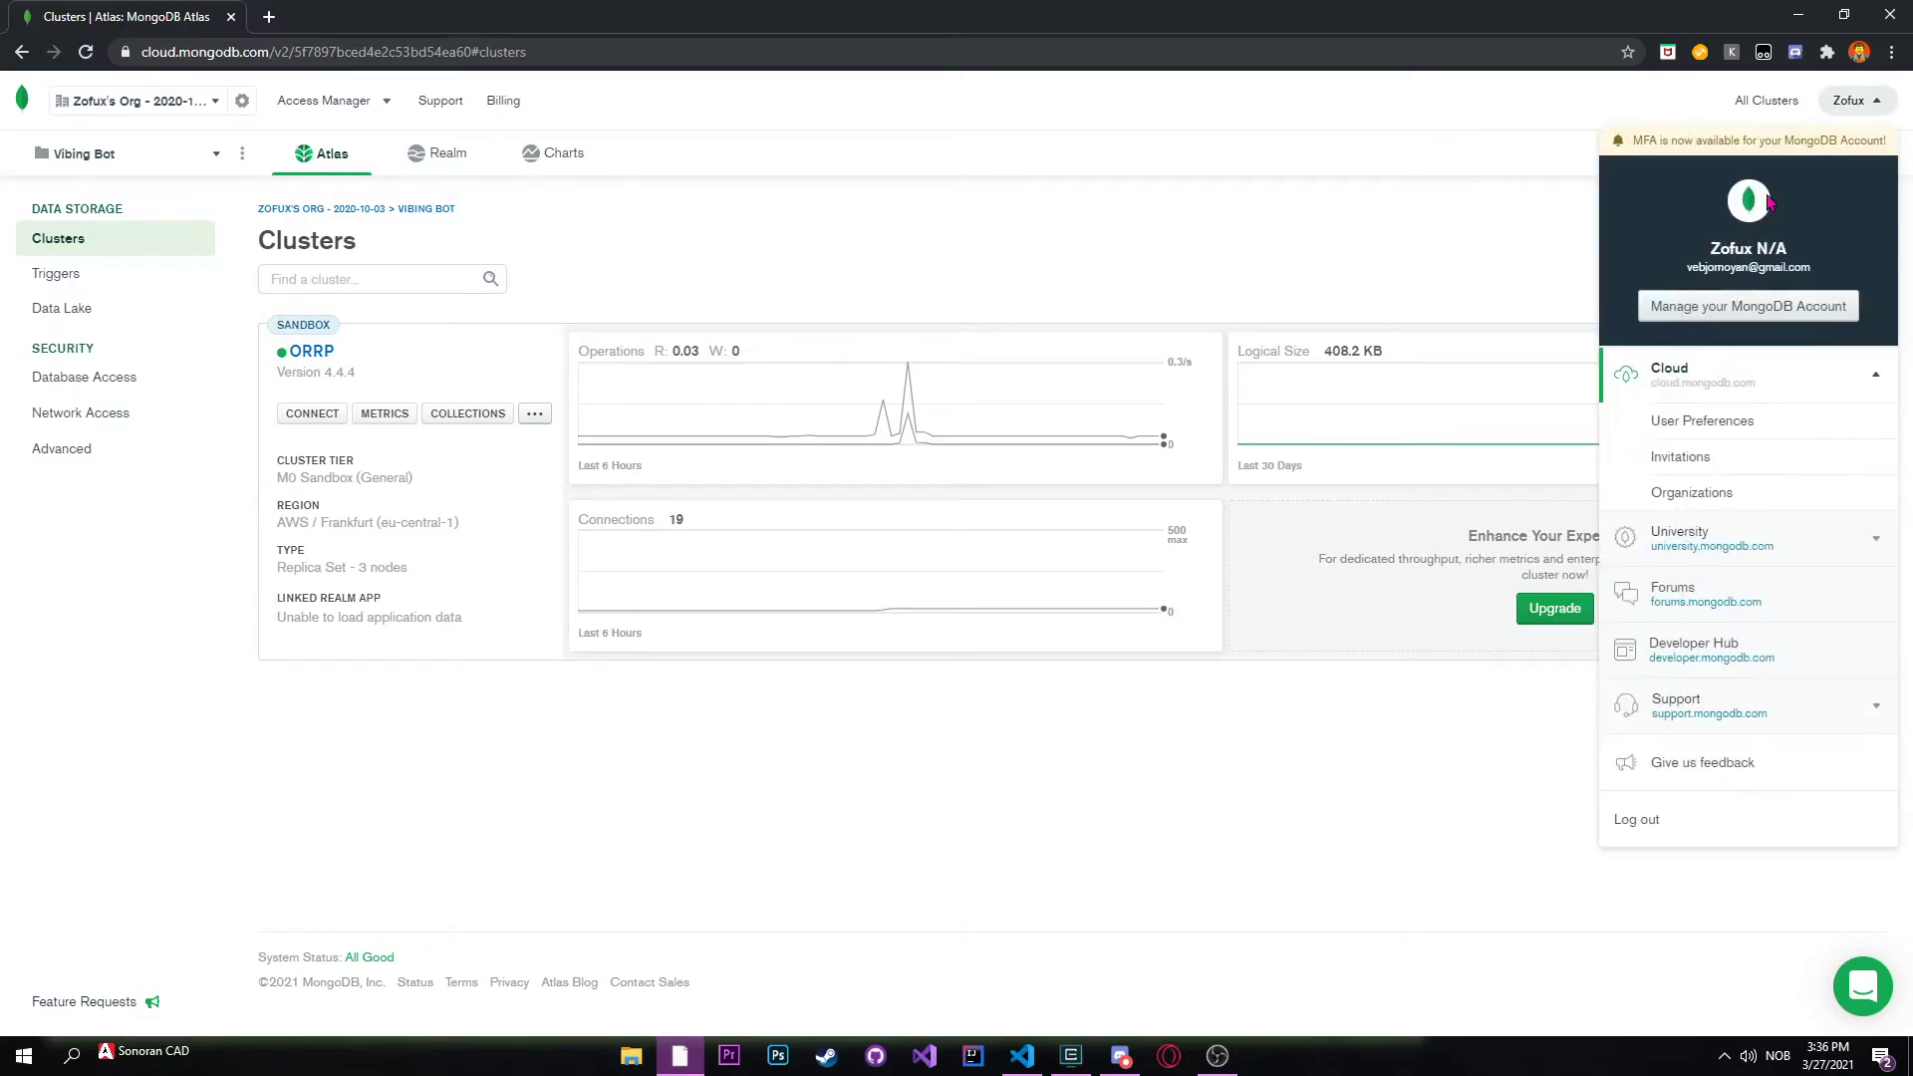
click(1636, 819)
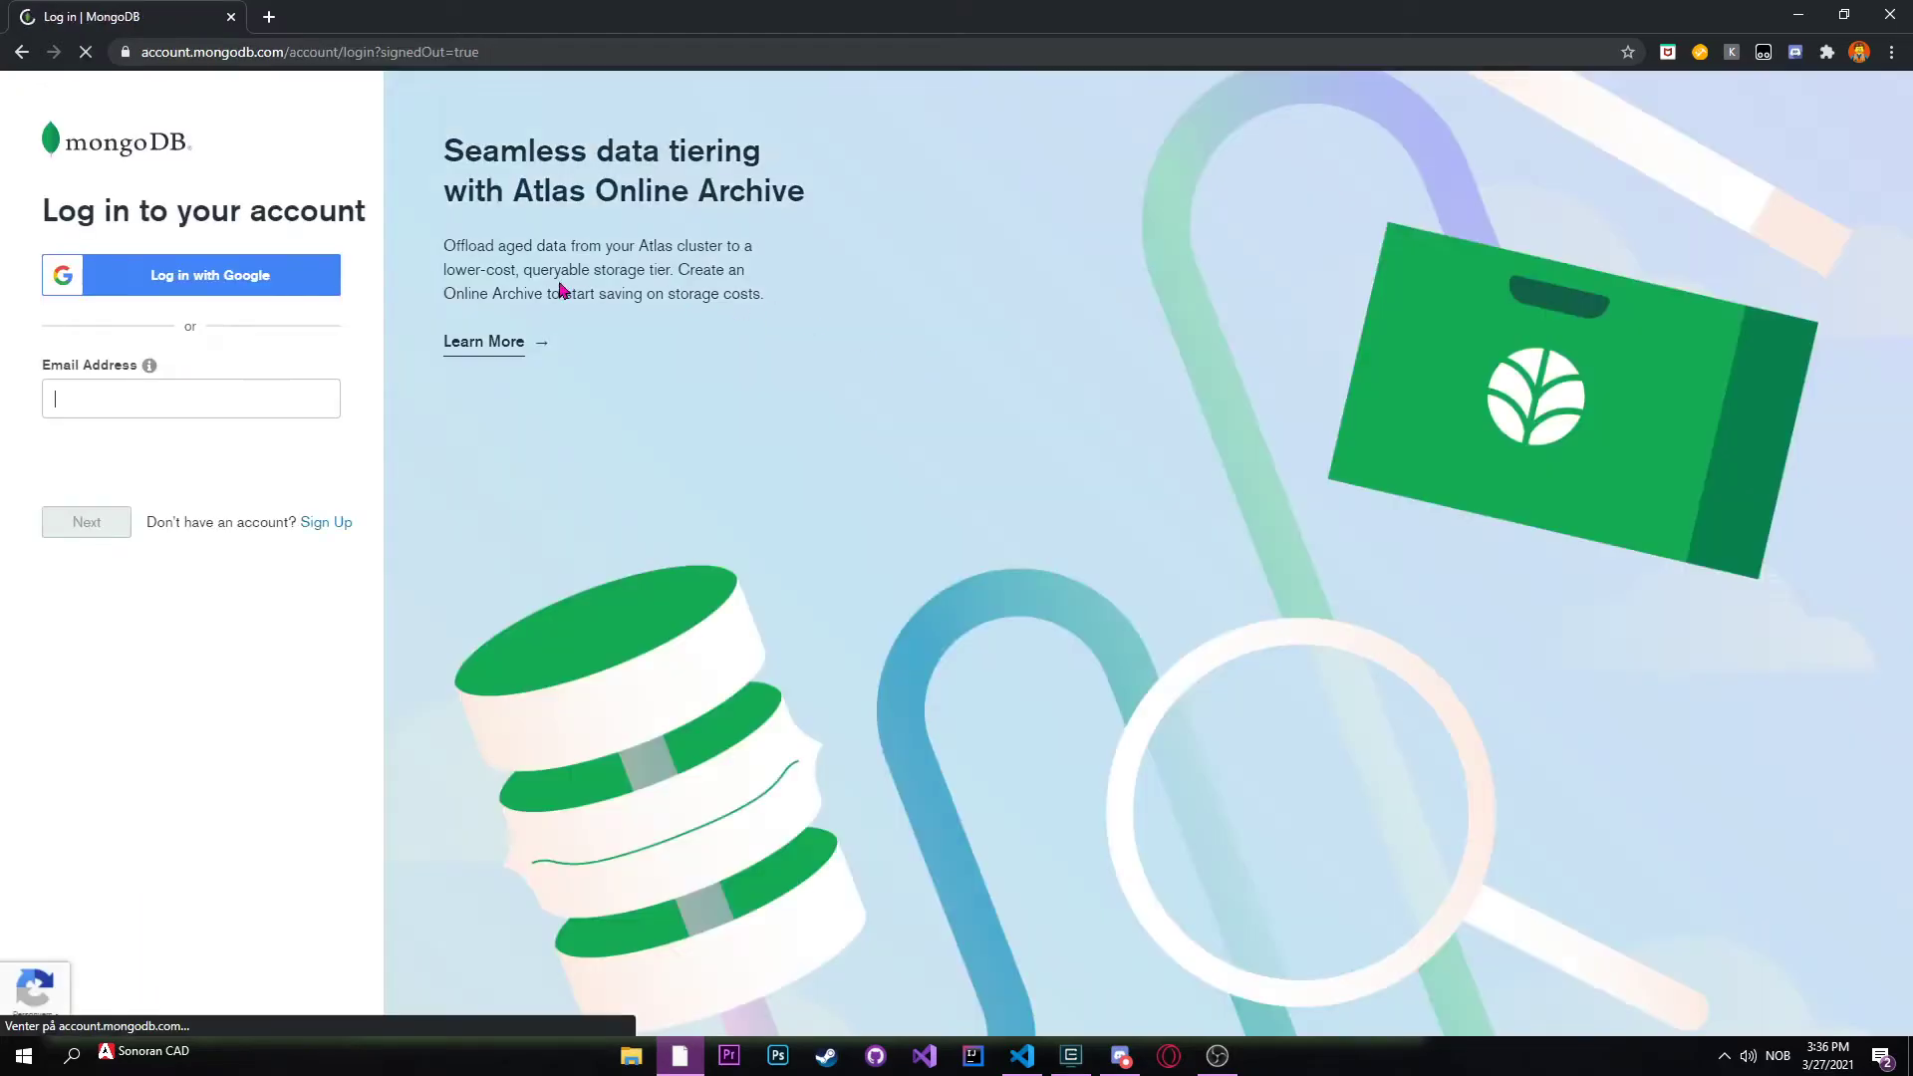
click(210, 275)
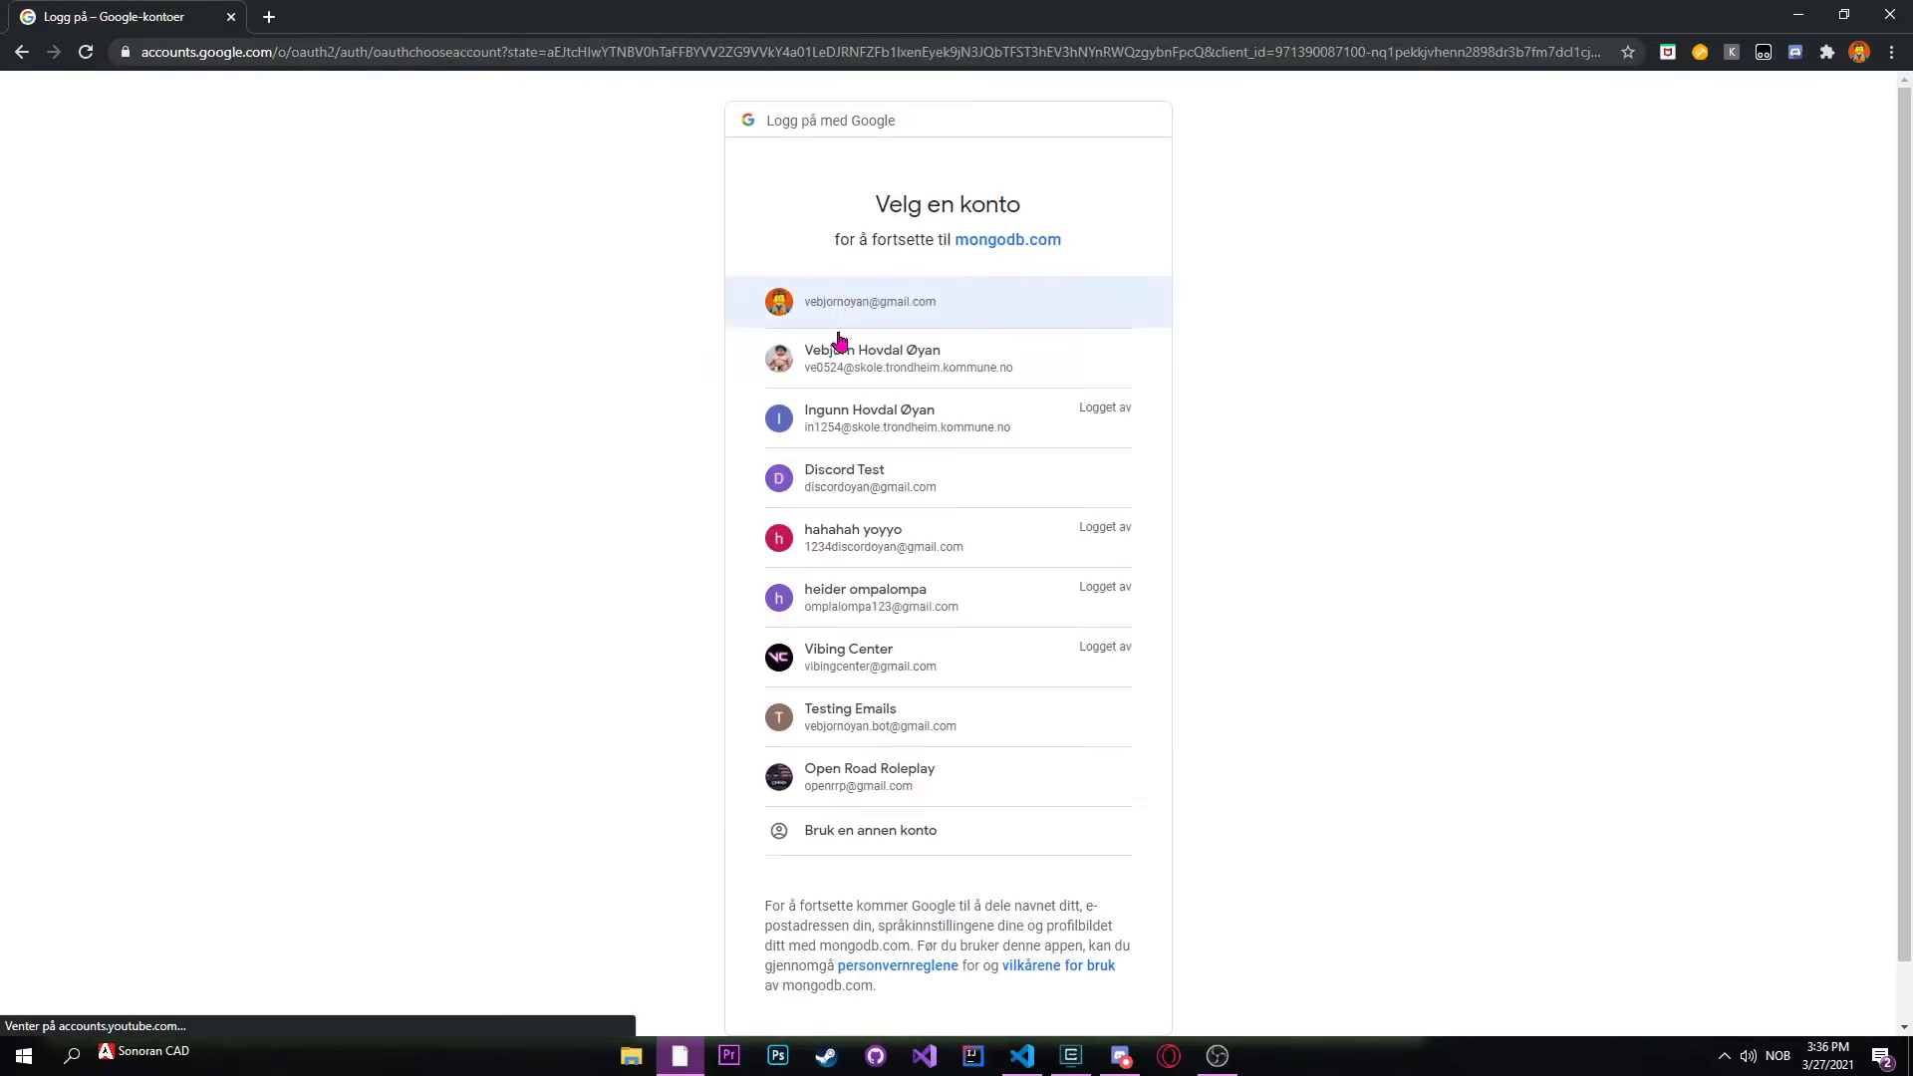
click(869, 301)
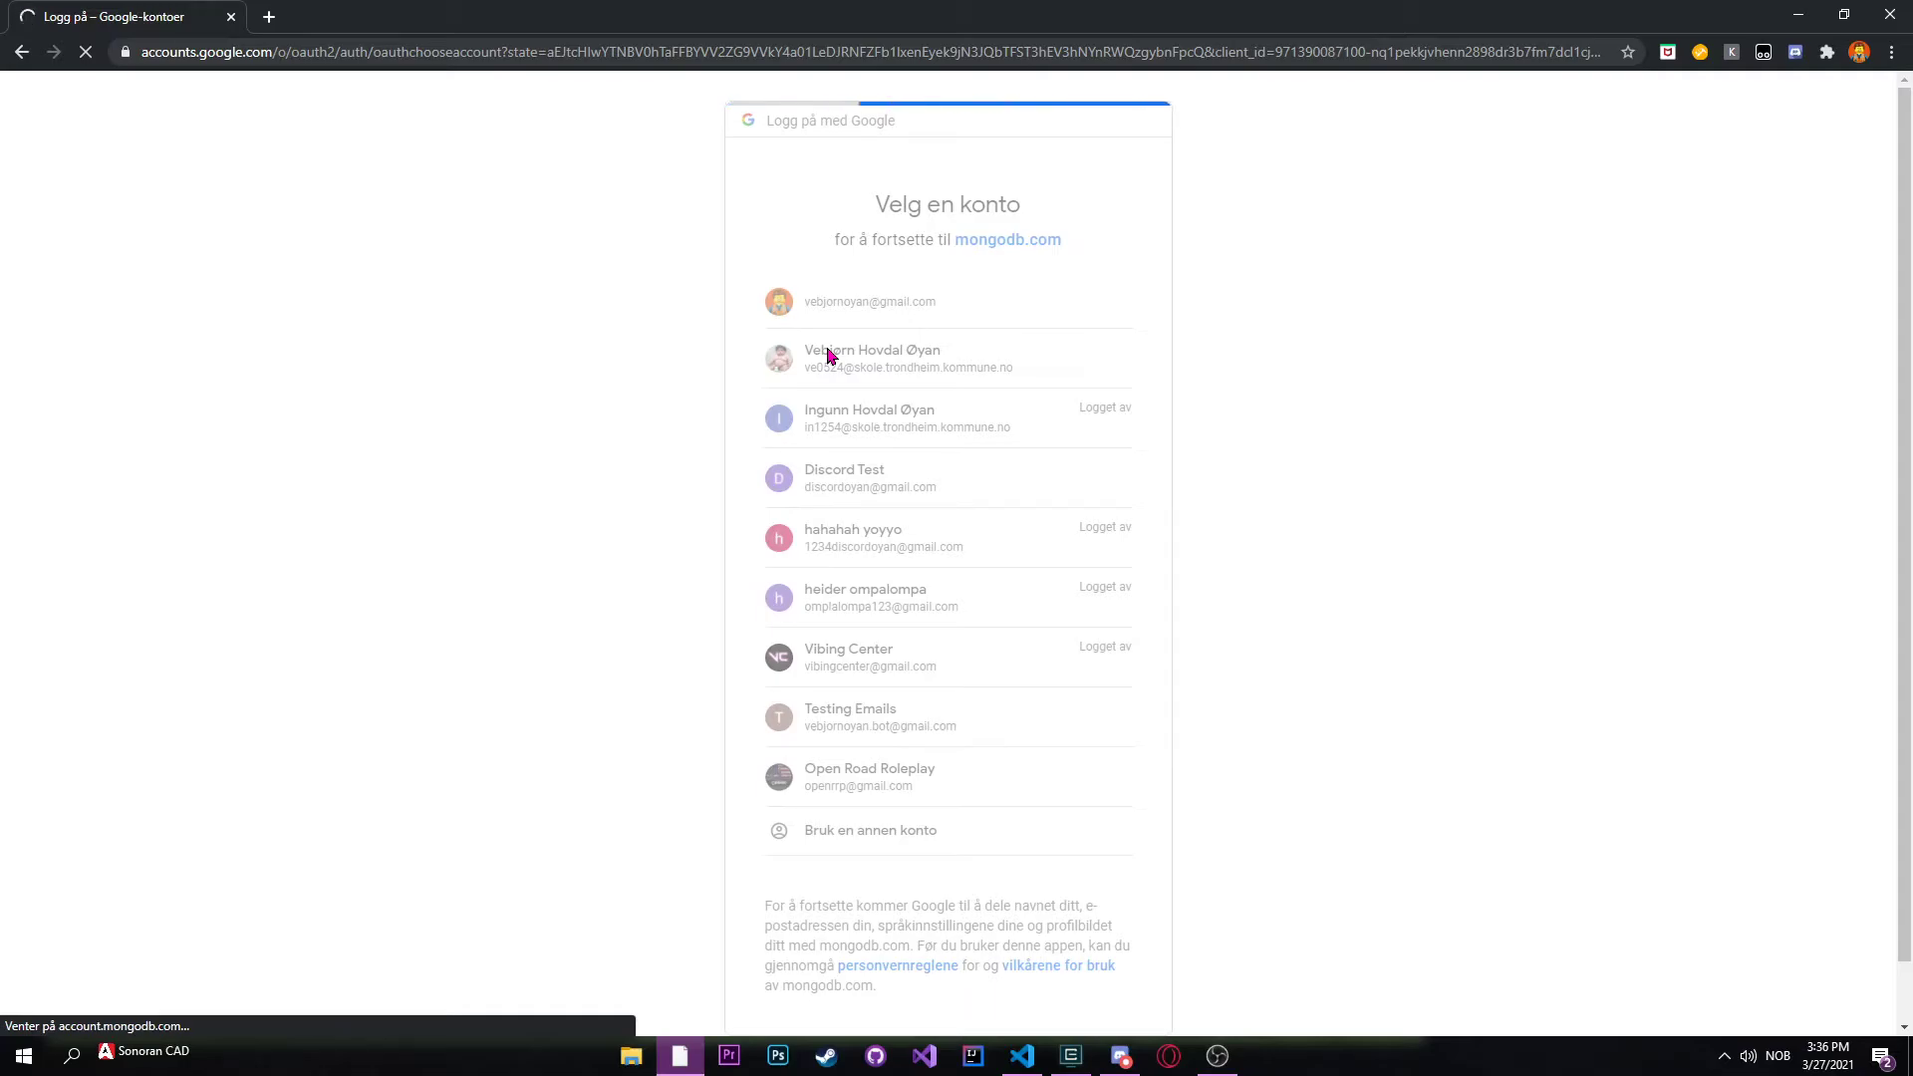
click(873, 356)
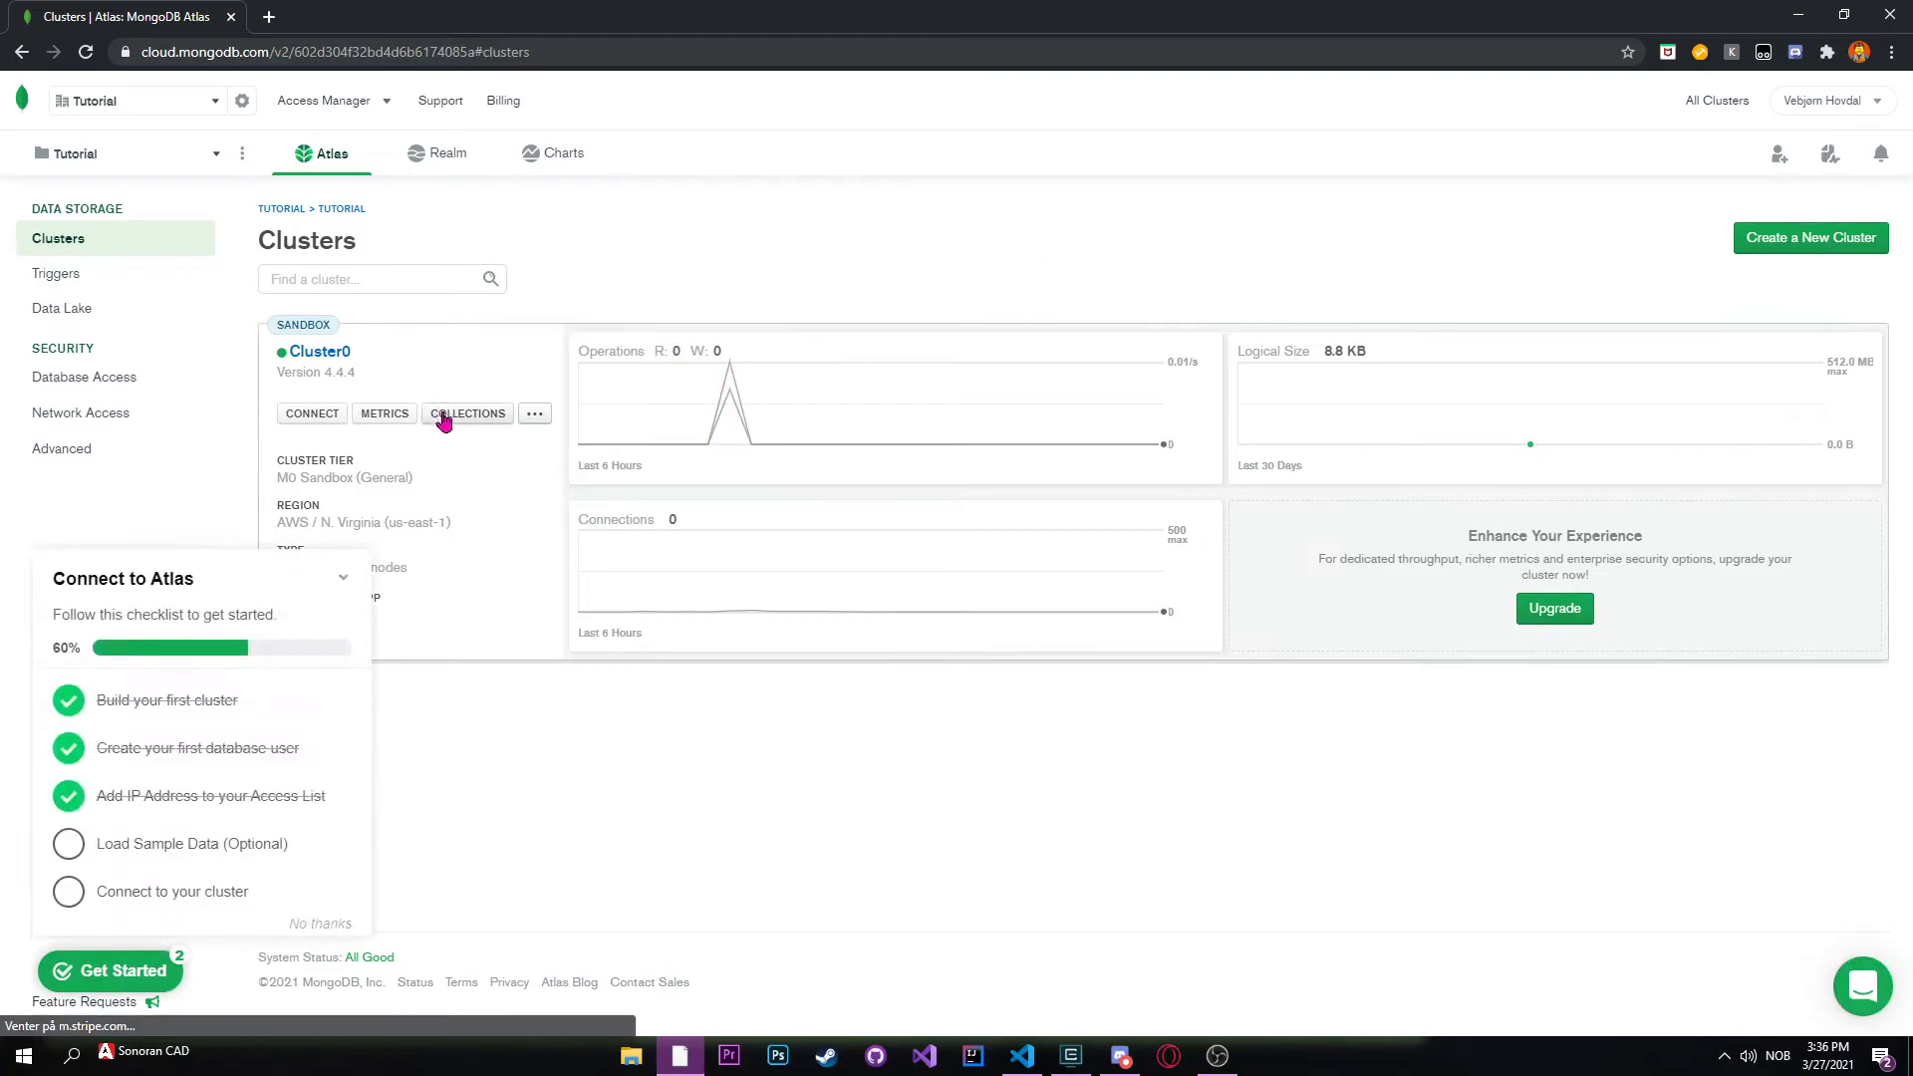
click(467, 412)
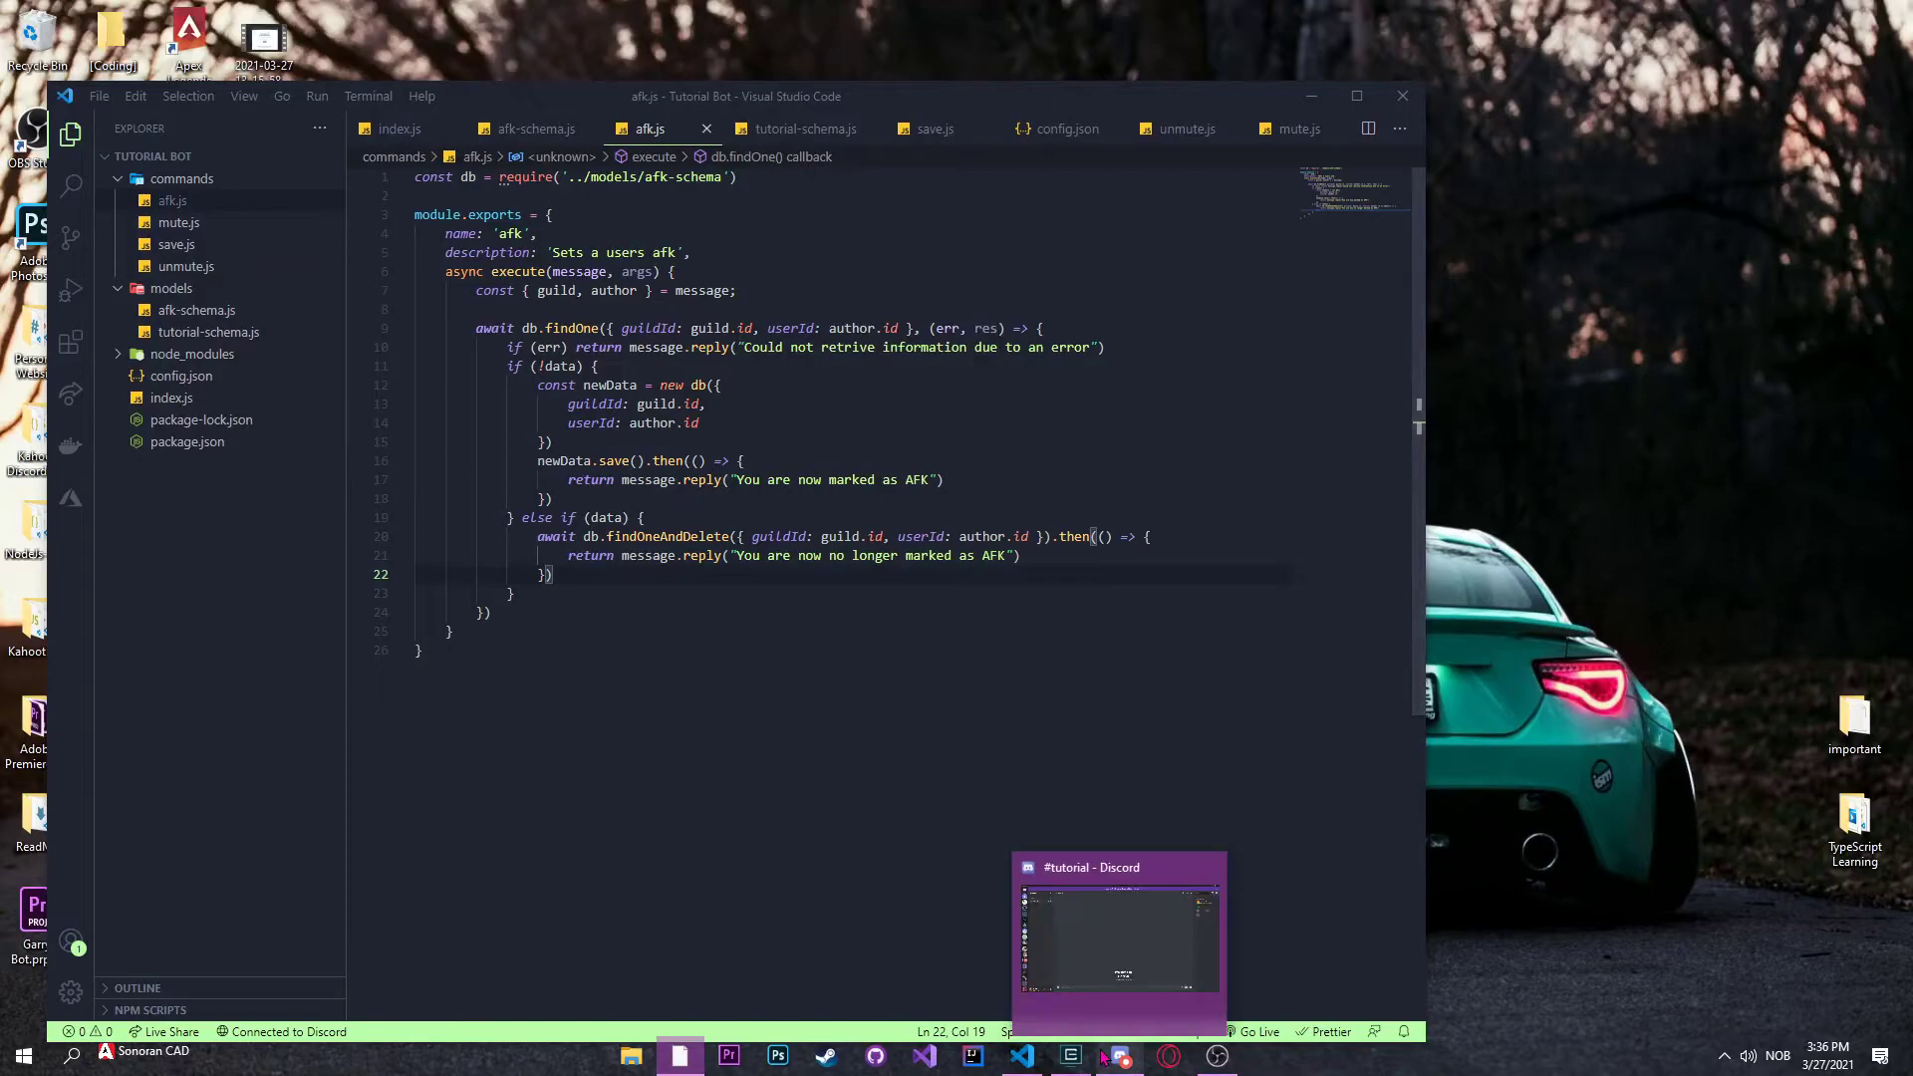
Step: Add else if (command === 'afk') calling client.commands.get('afk').execute(message, args) in index.js
click(1071, 1056)
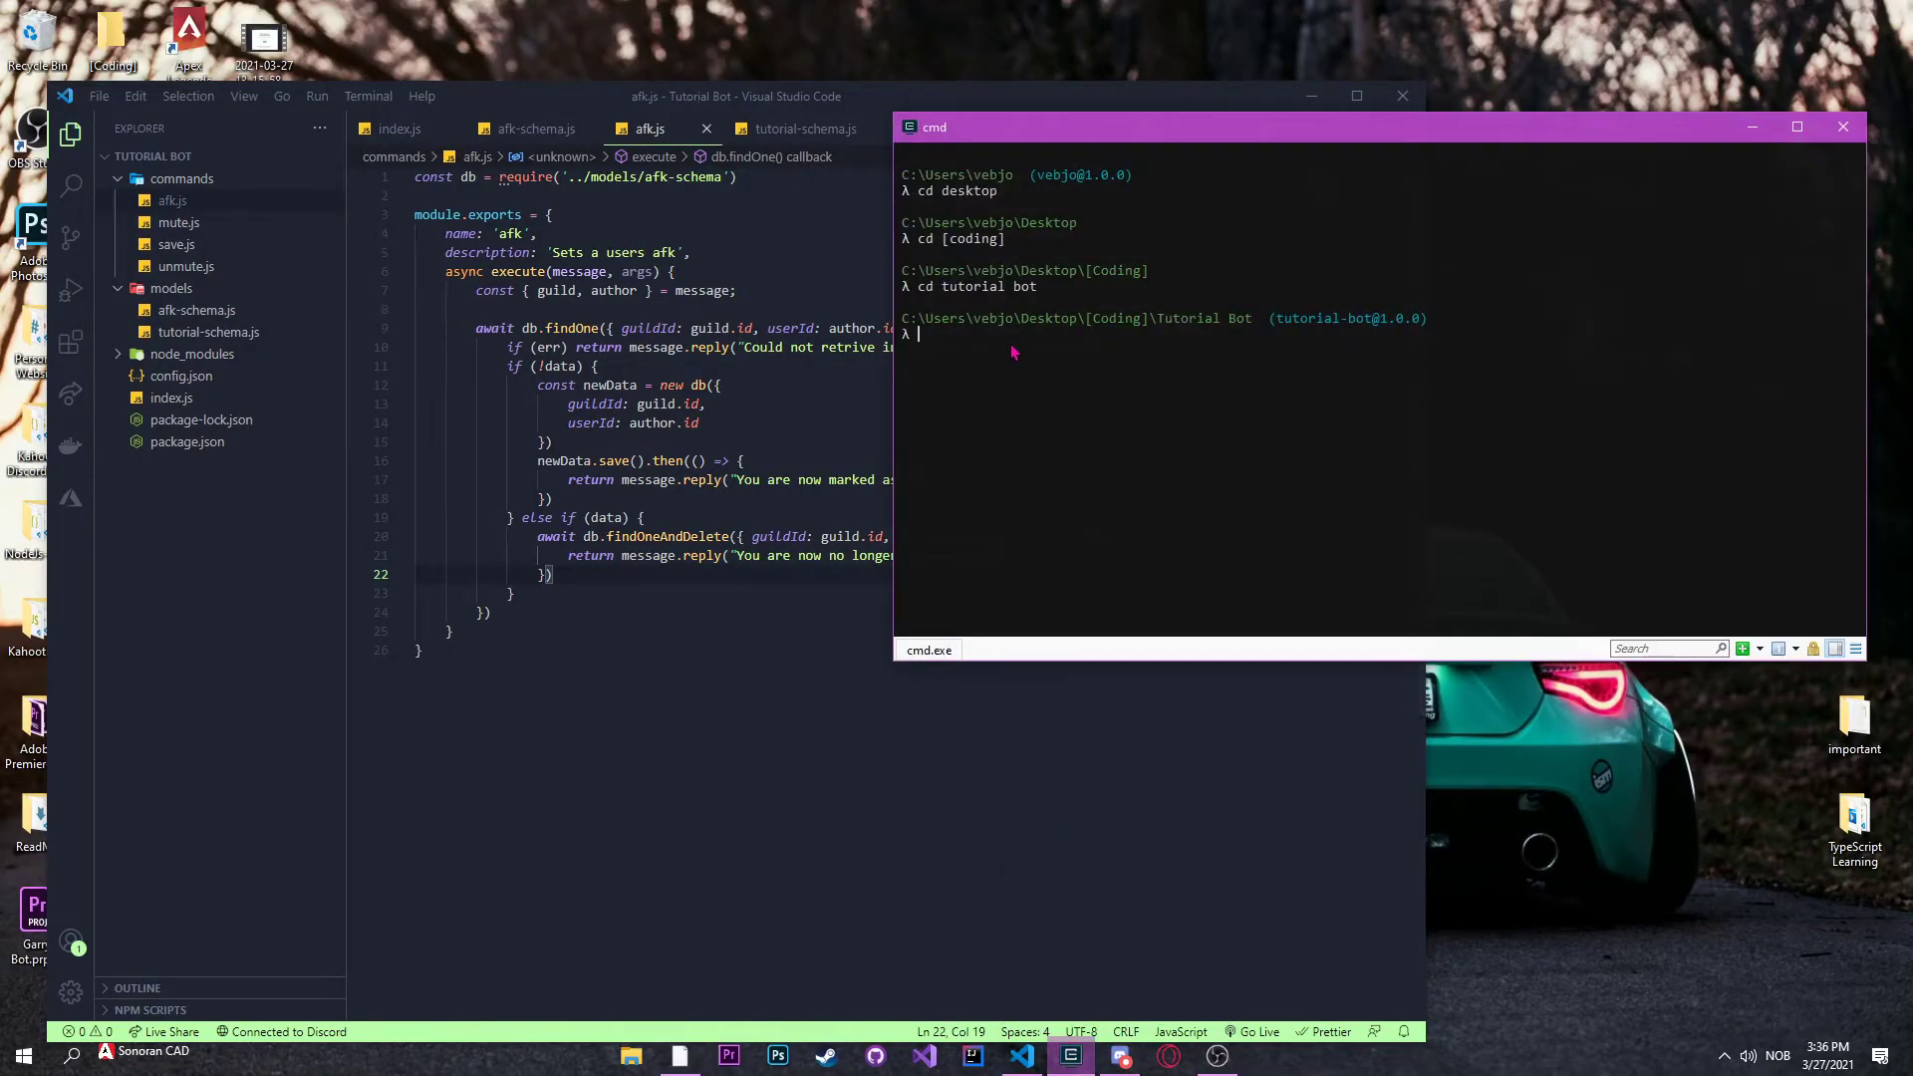
text(node)
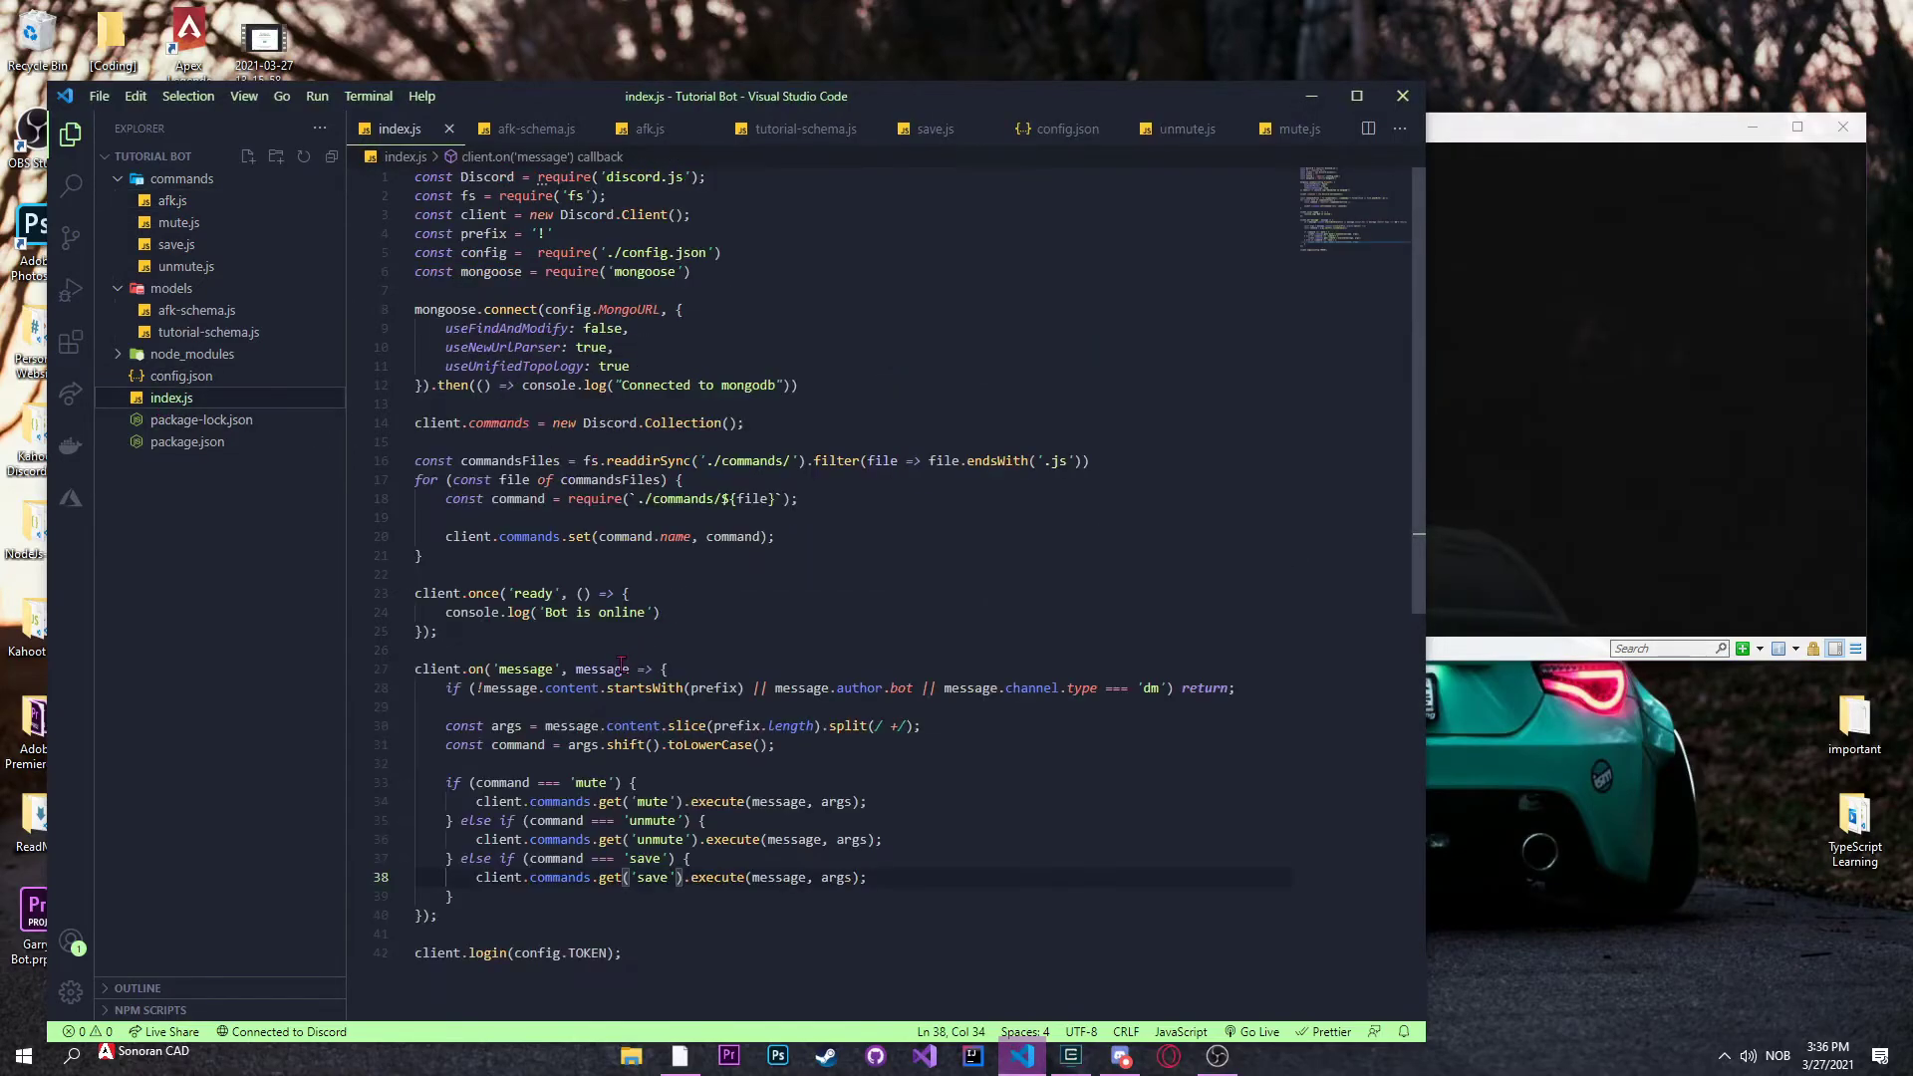
text(els)
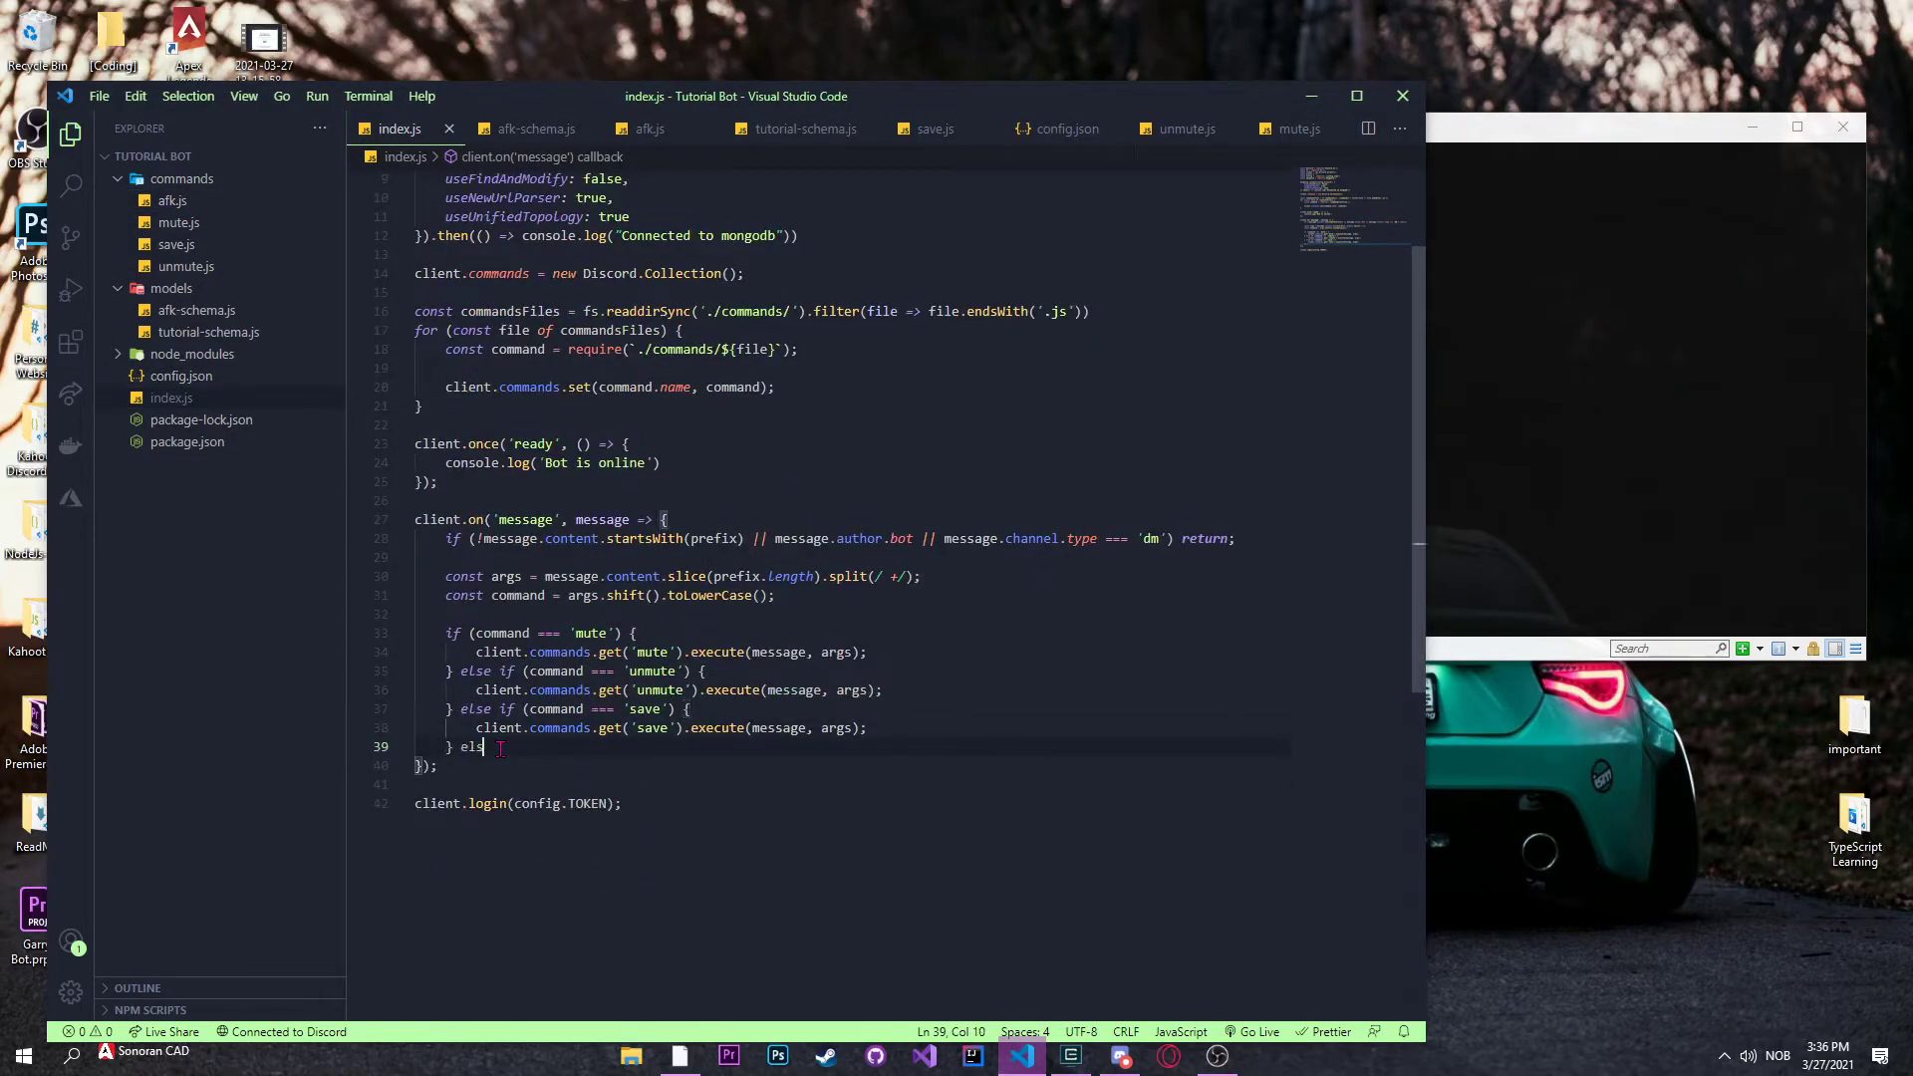
text(e if (command === ')
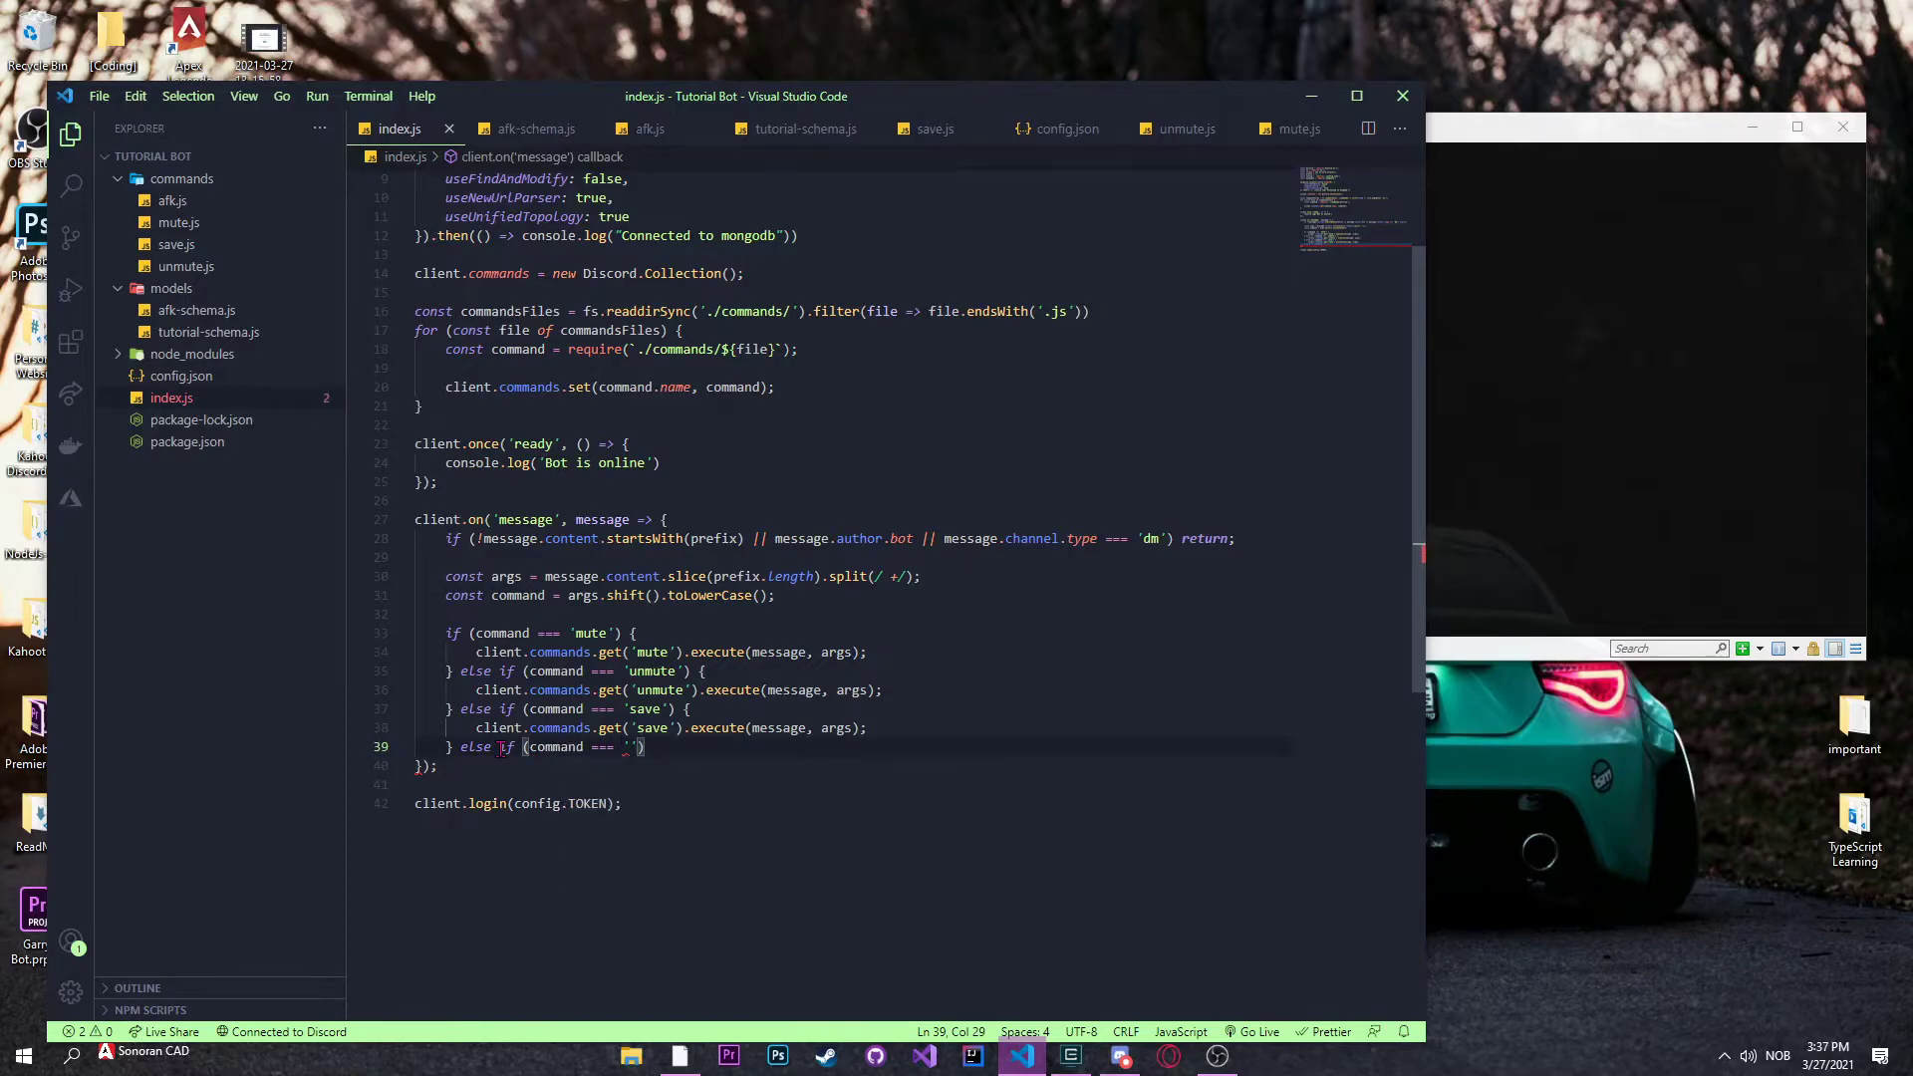
text(afk') {)
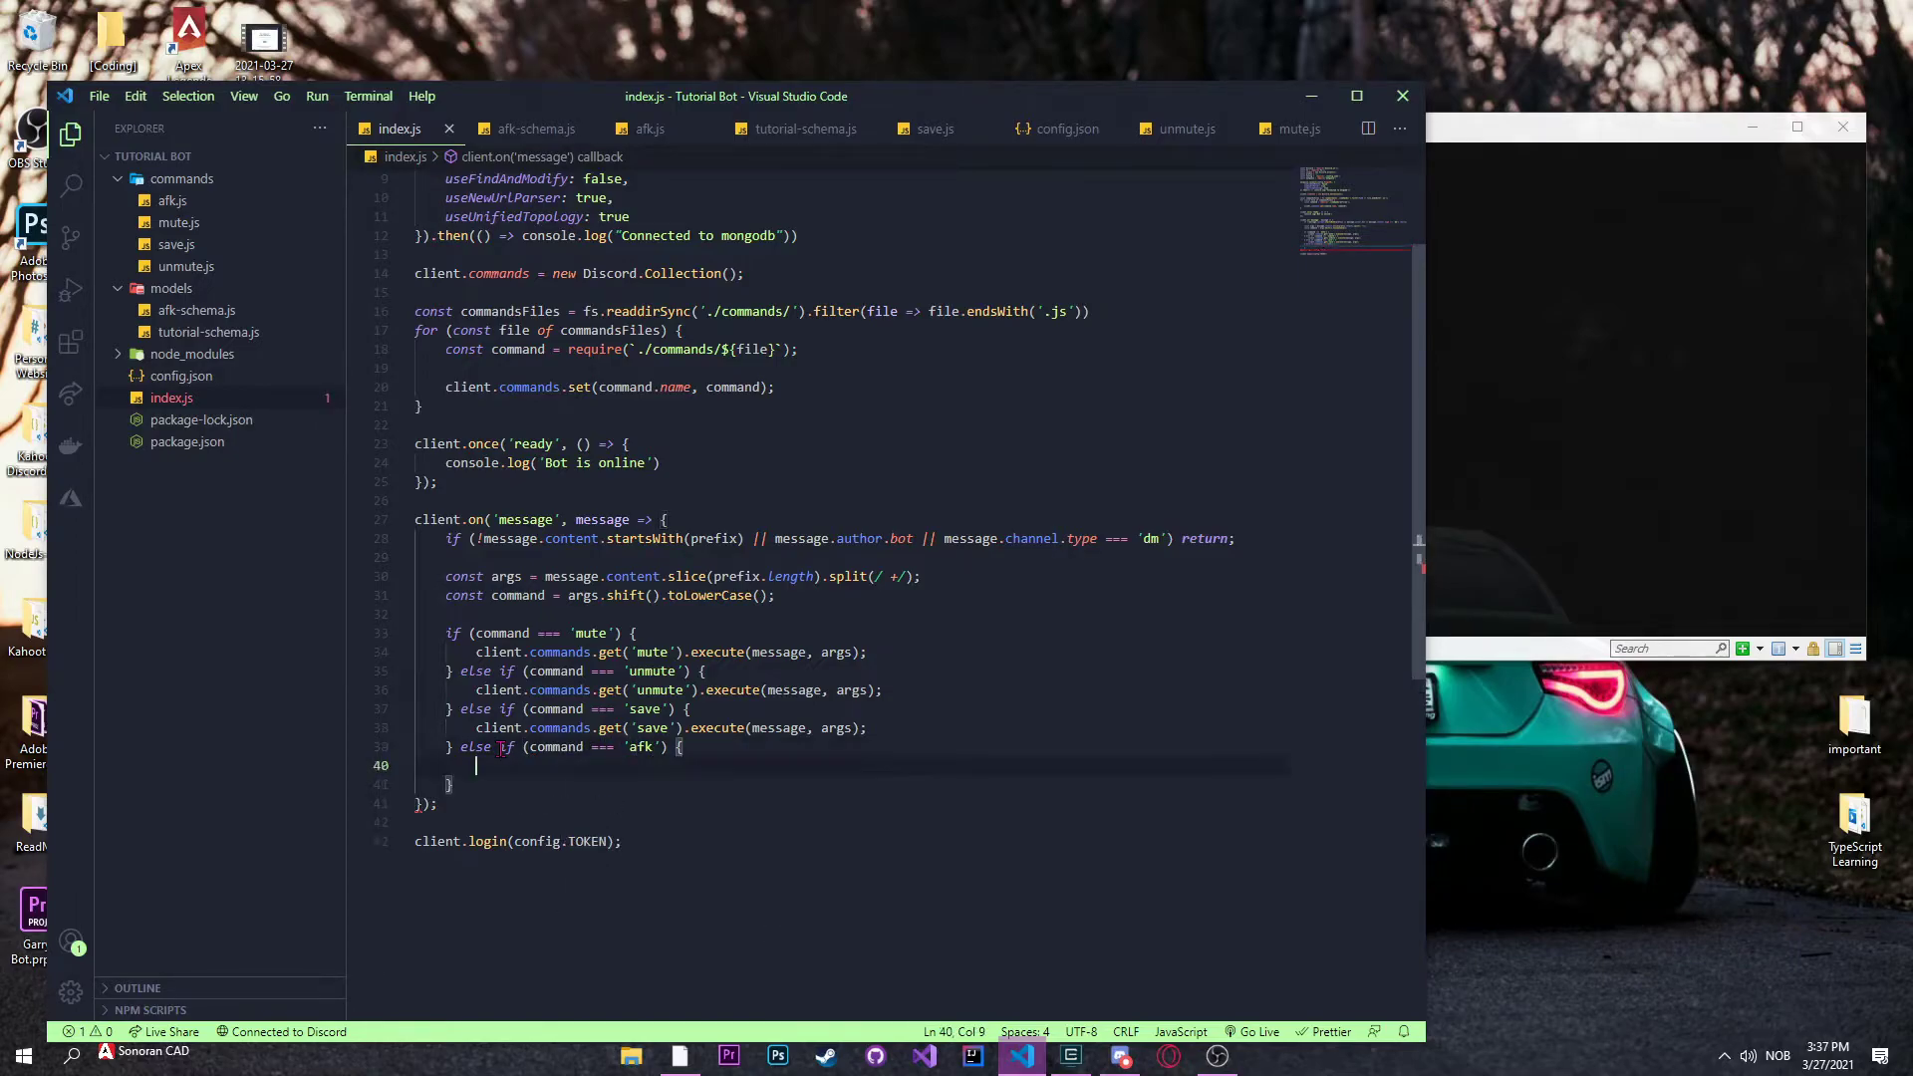
text(client.commands.get('afk')
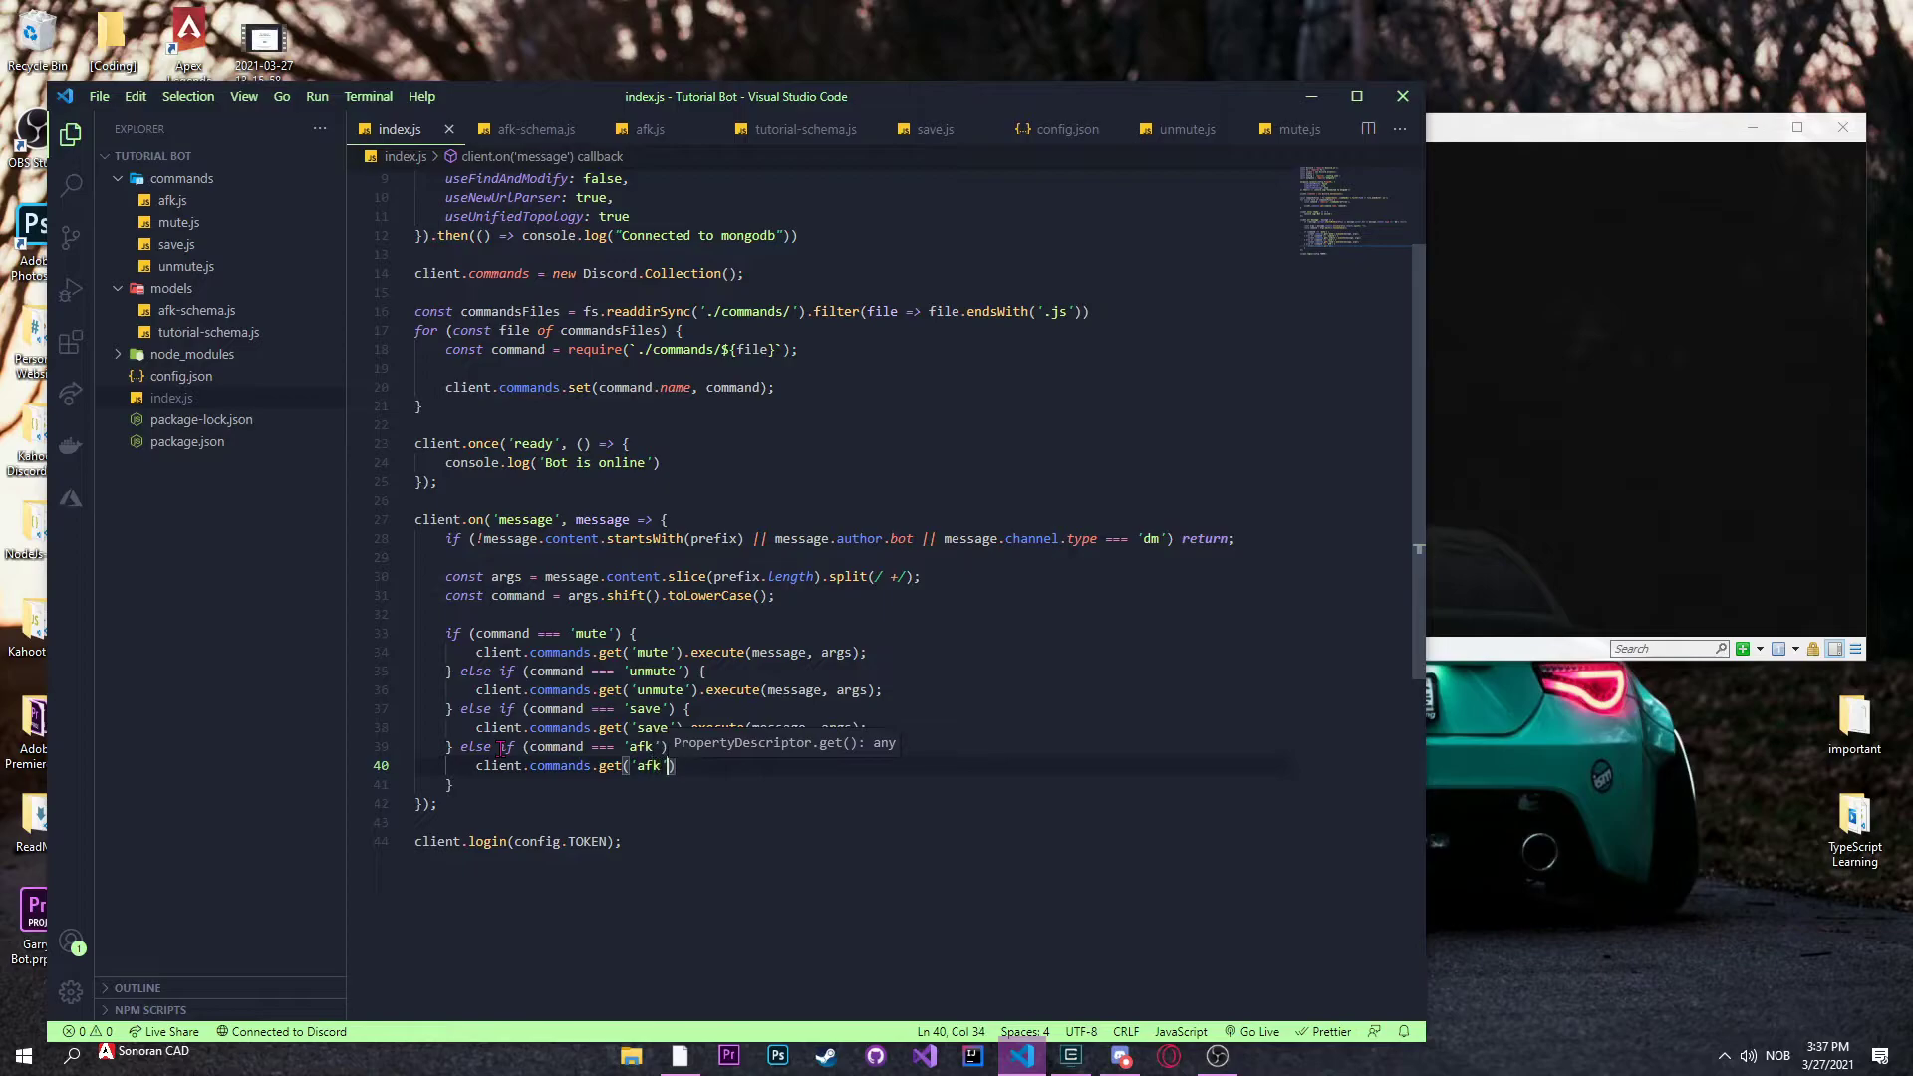
text(.execute())
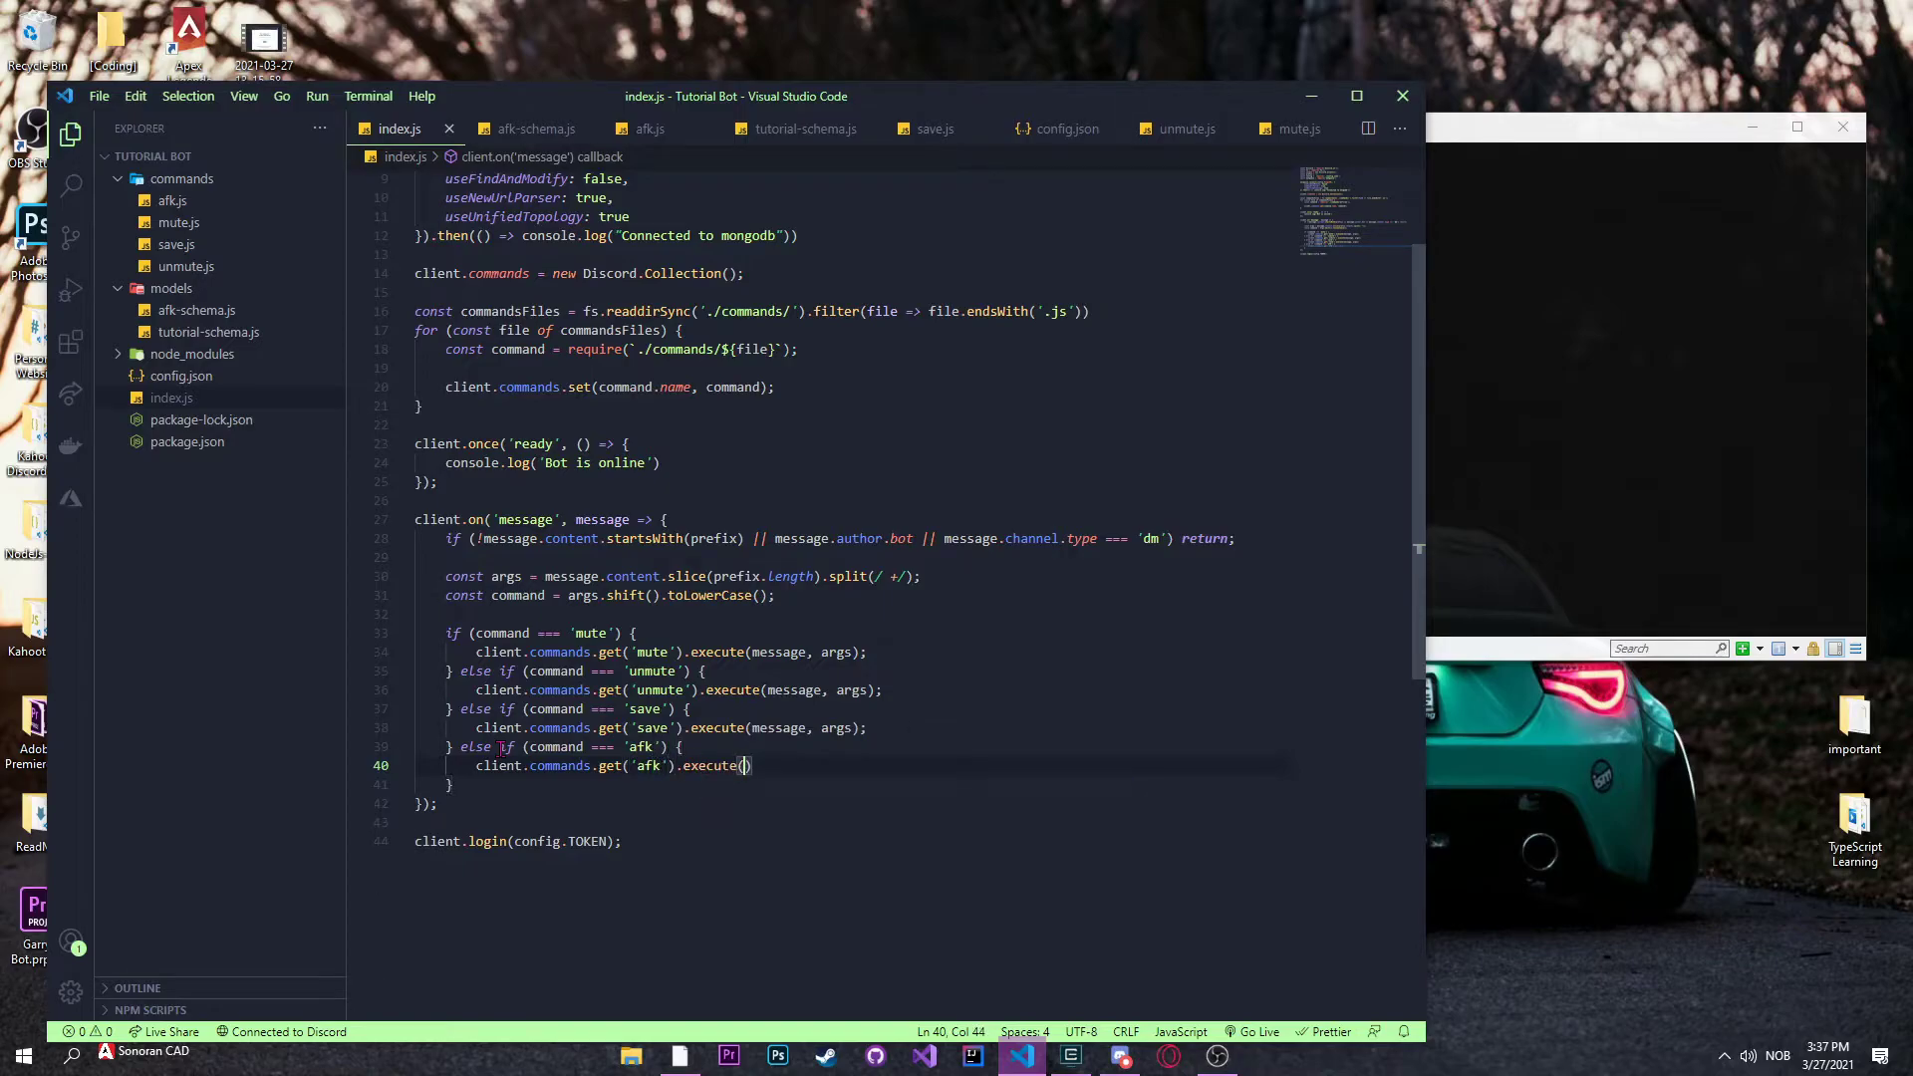
text(message,)
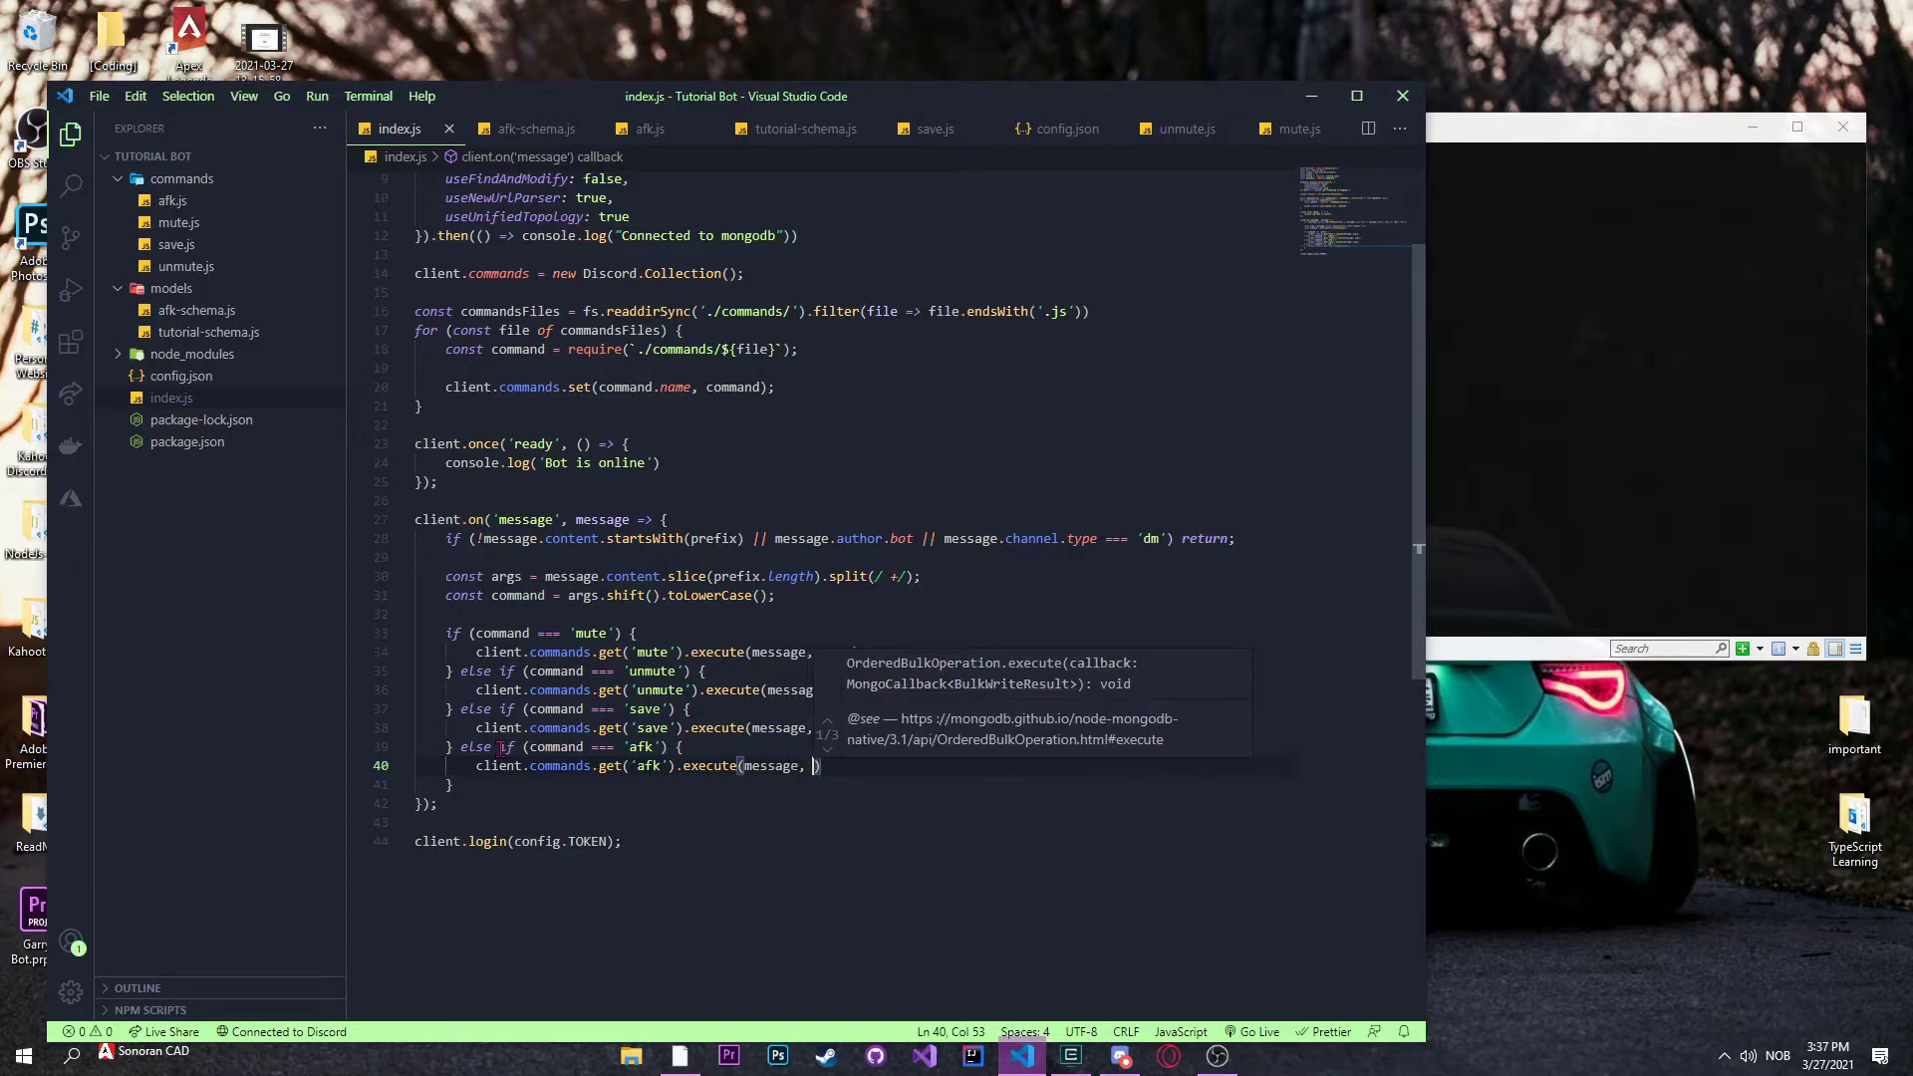
text(args)
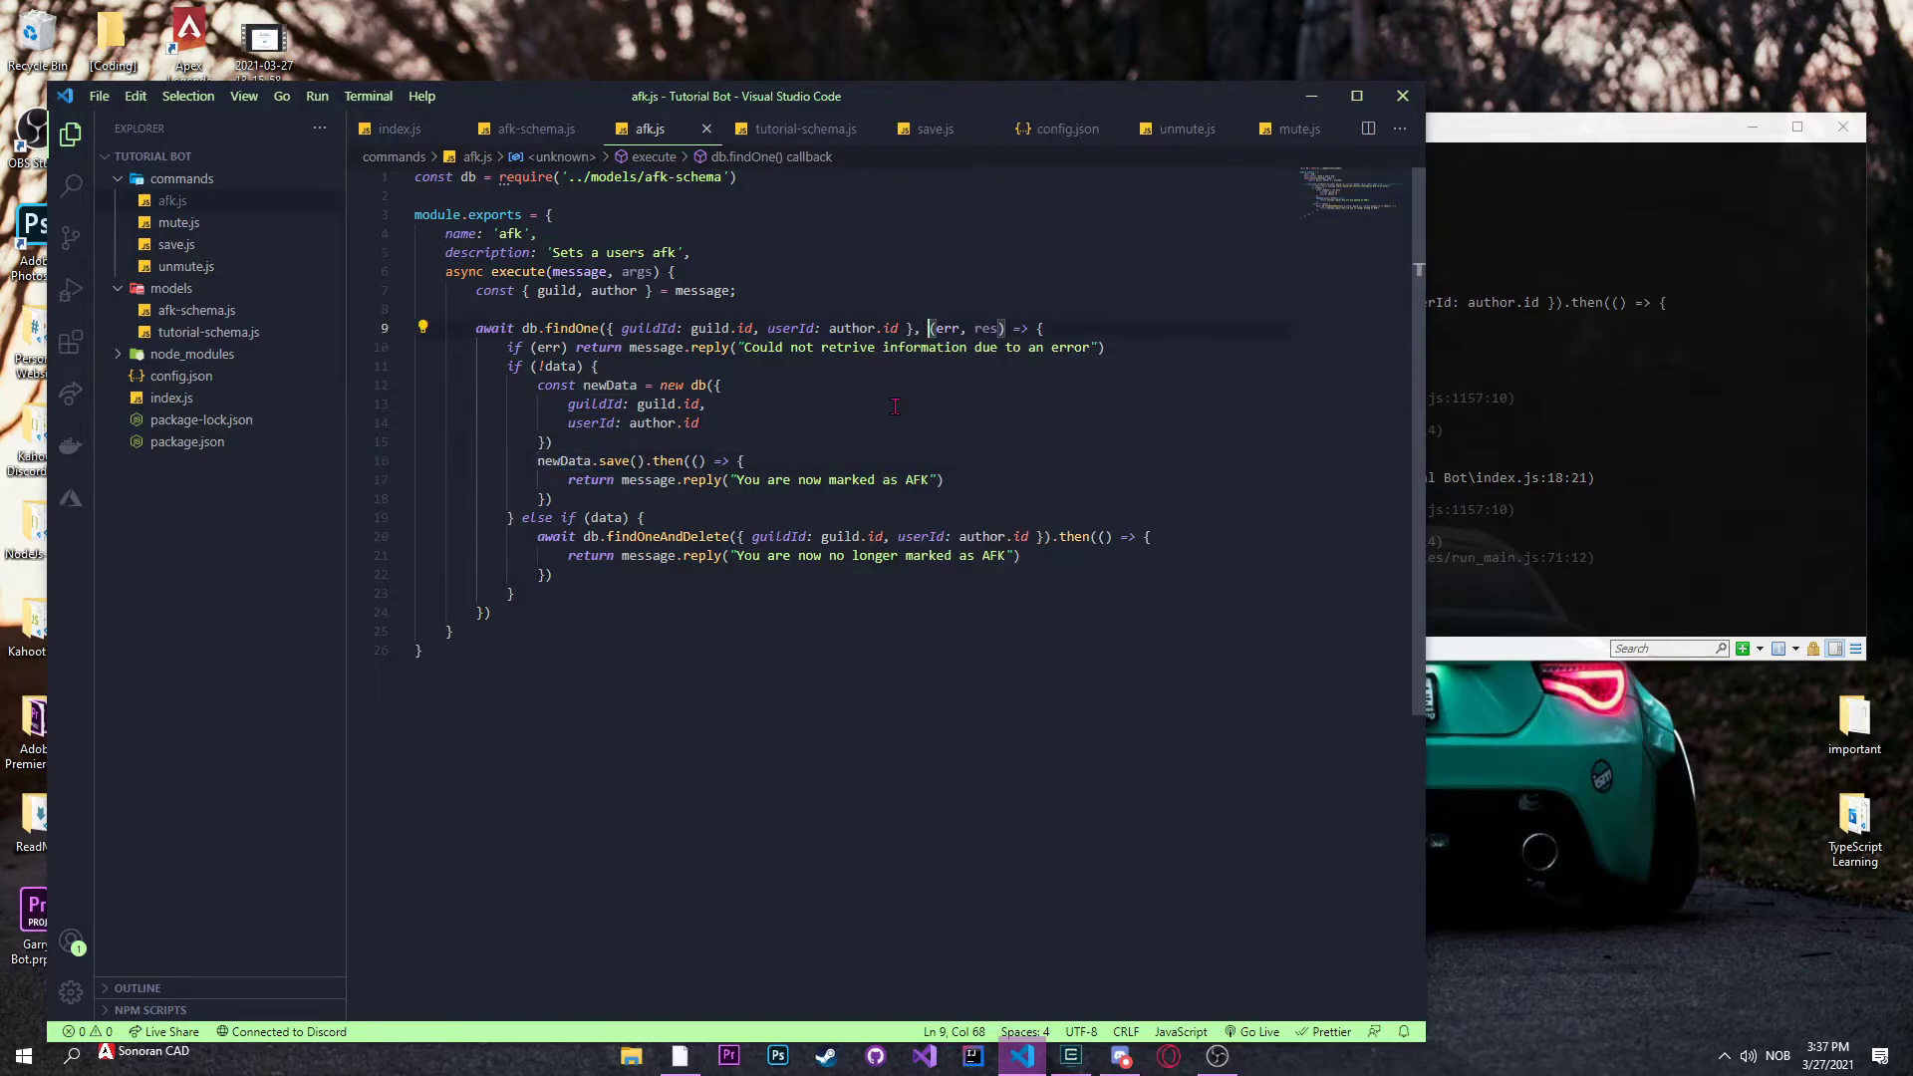
Step: Change afk.js to check res instead of data and restart the bot with node . in the terminal
text(async)
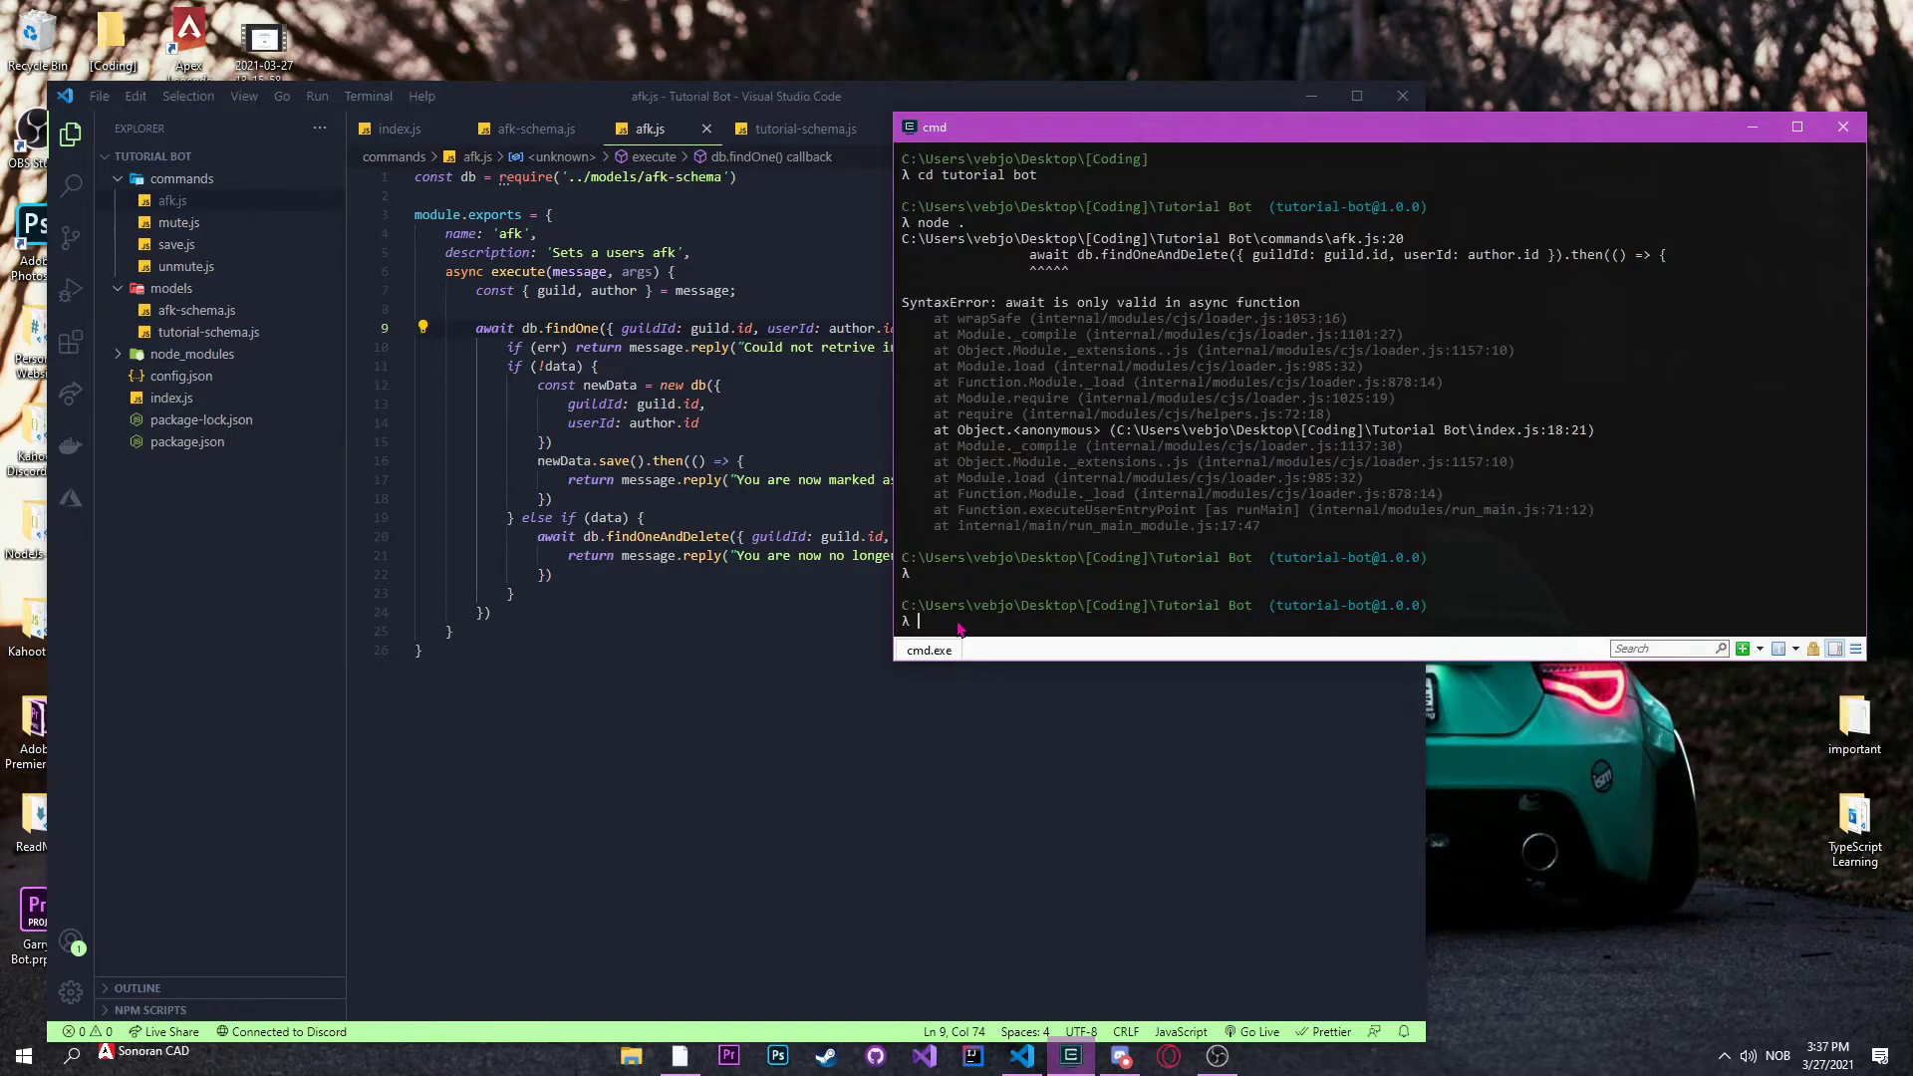
text(node .)
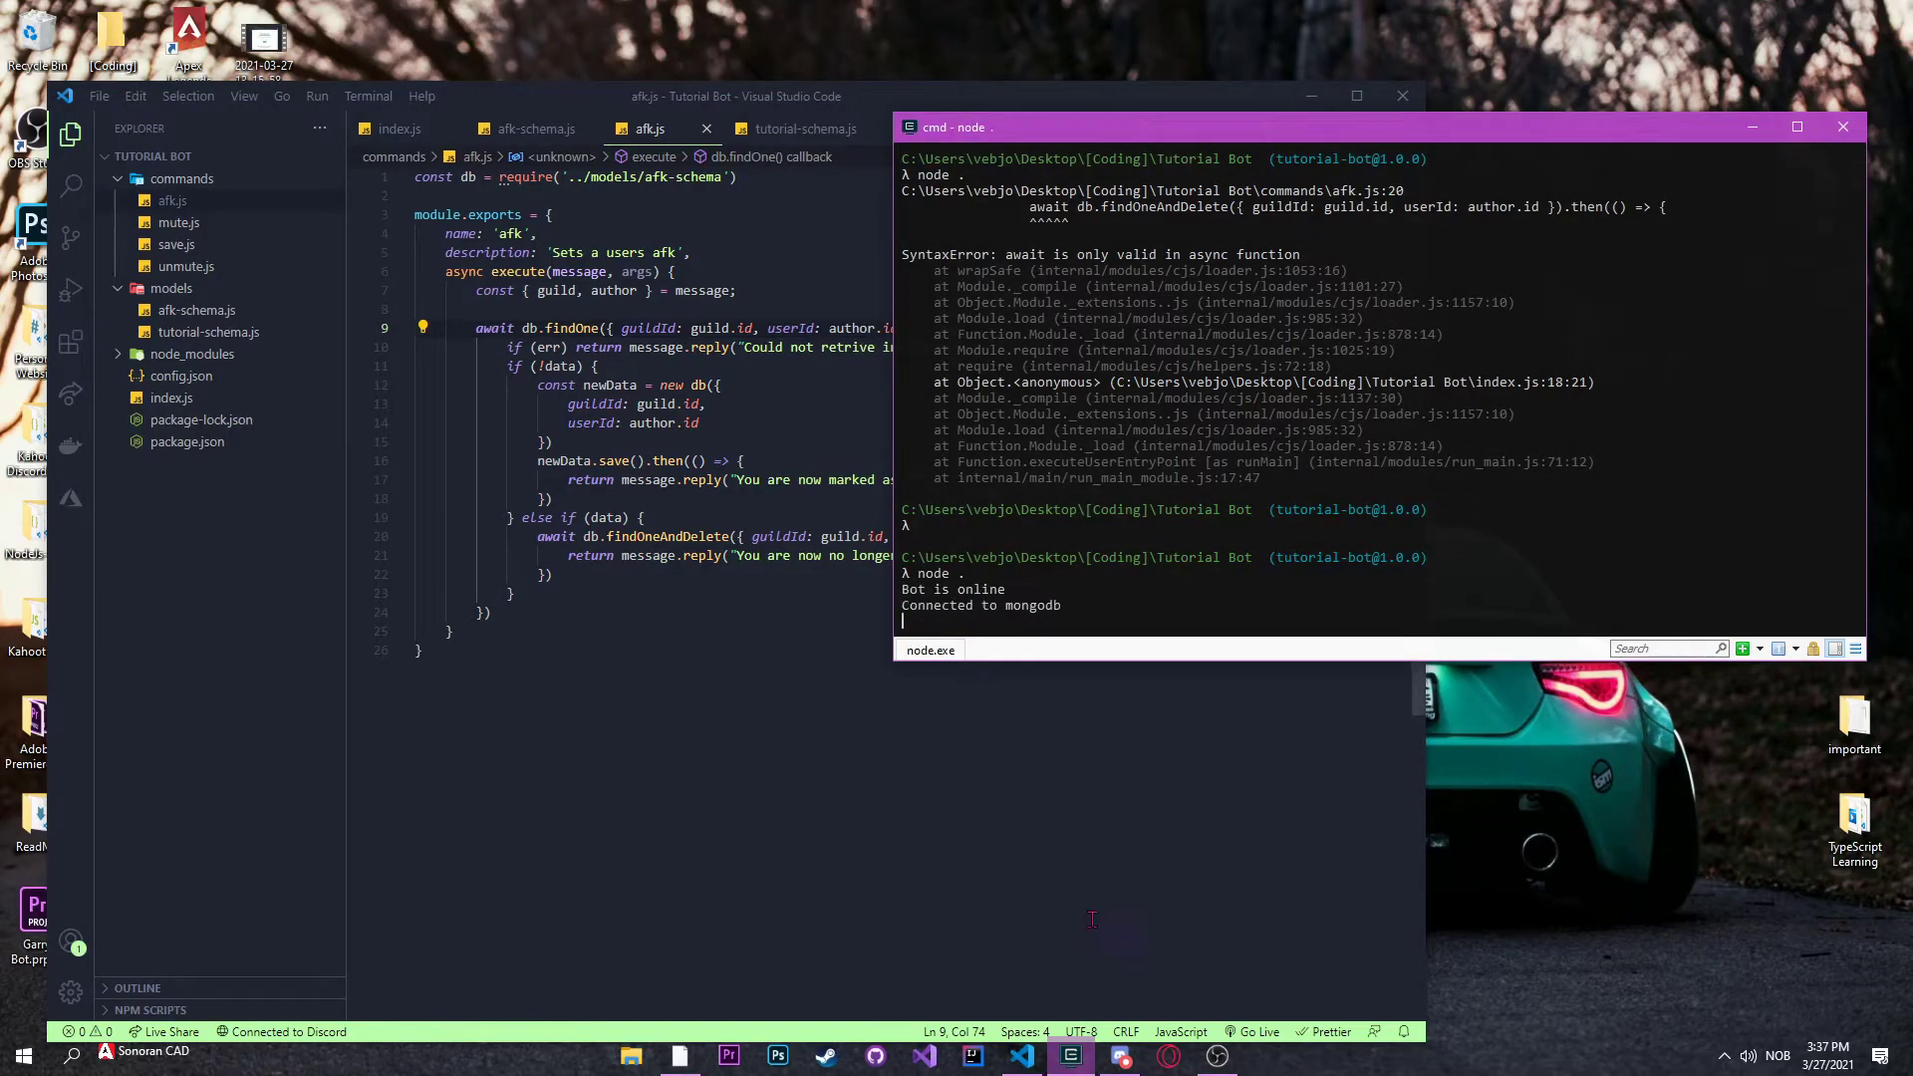
click(1119, 1056)
text(res)
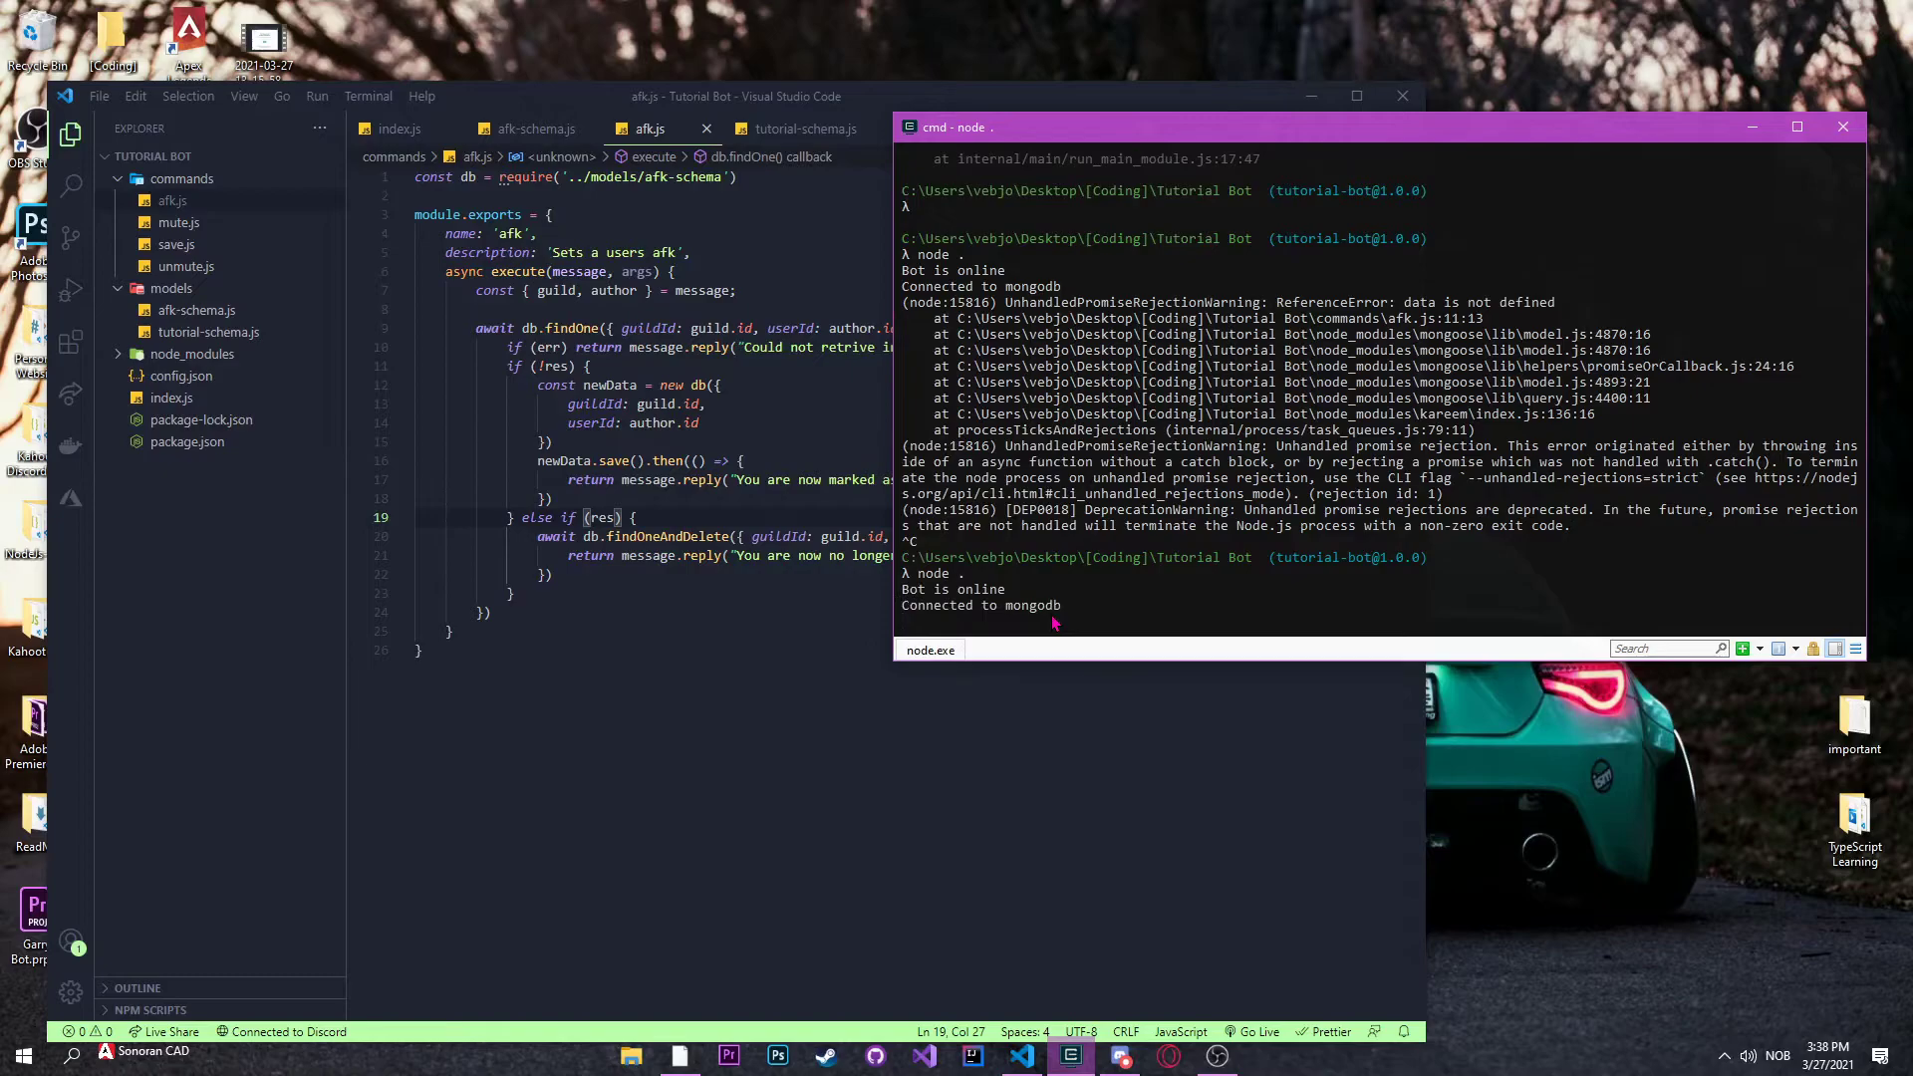
Step: Send !afk in Discord's #tutorial channel
click(1118, 1056)
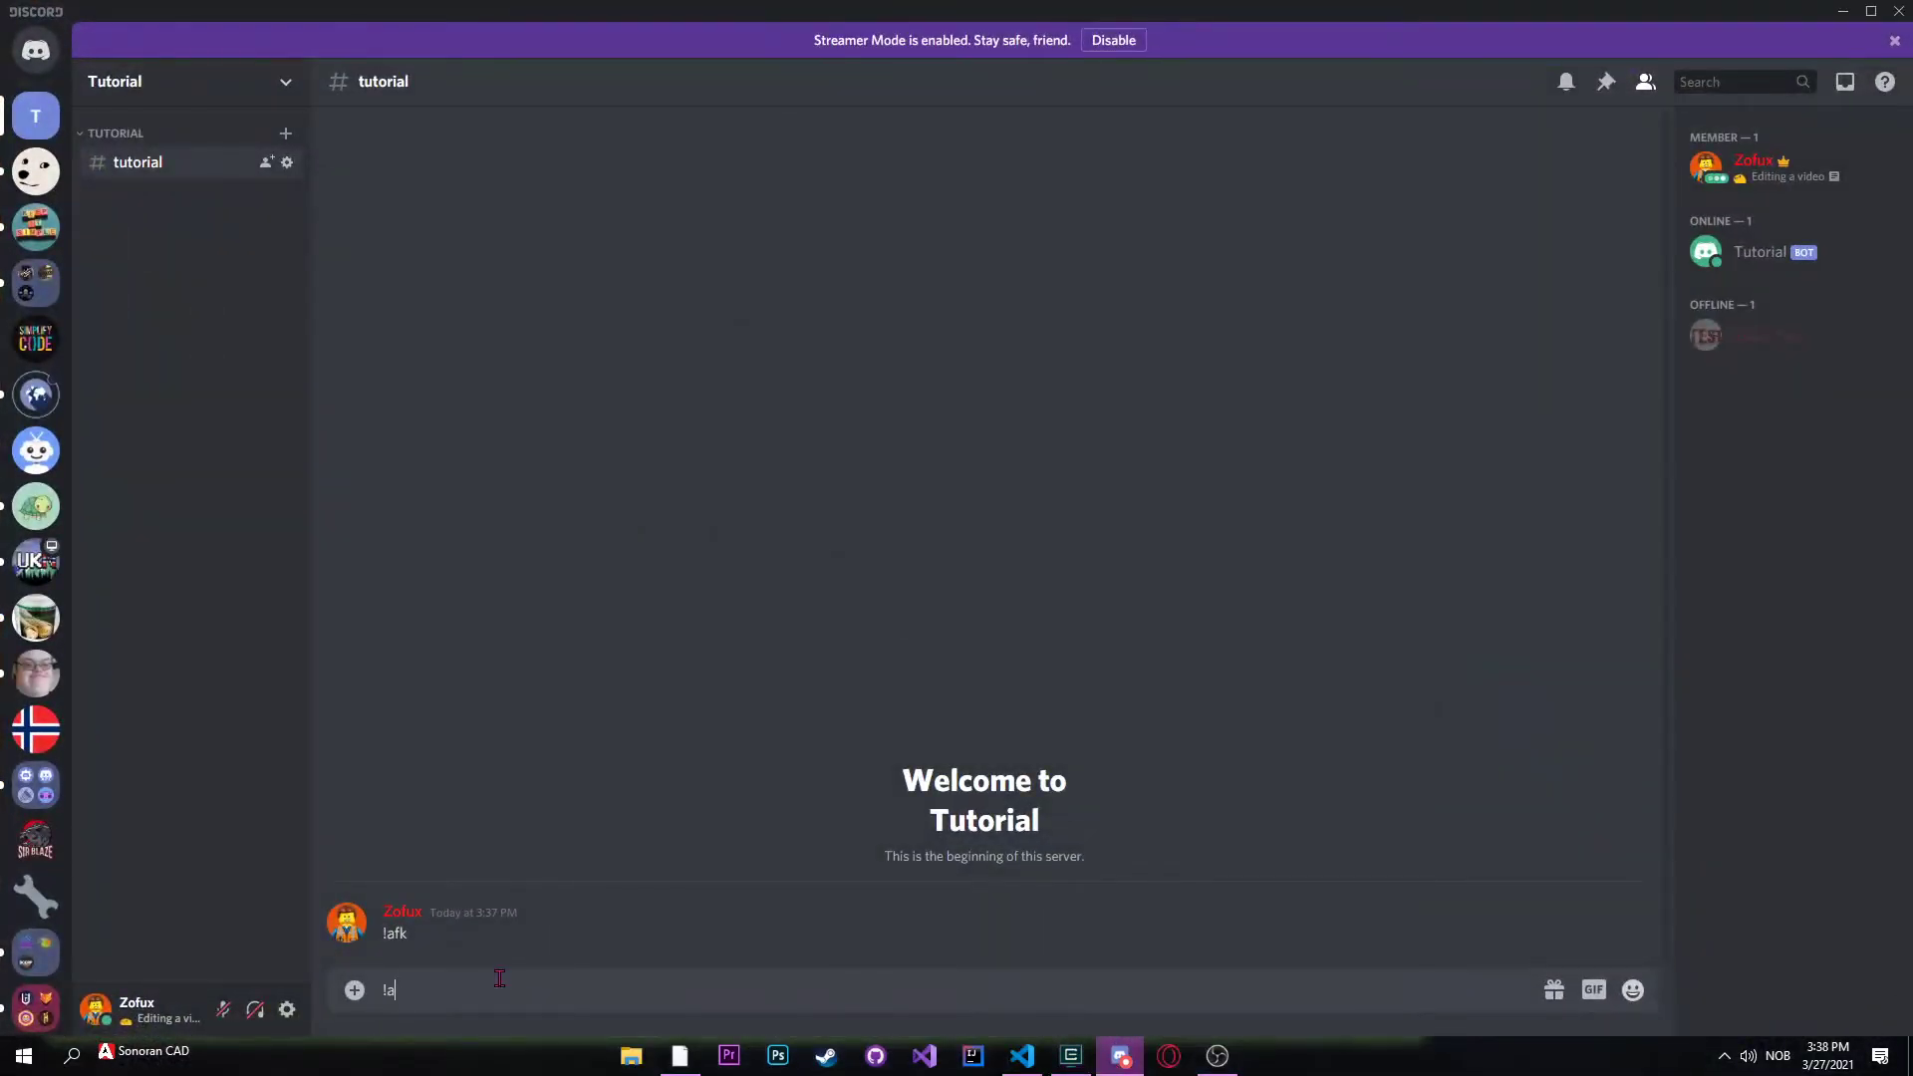
key(enter)
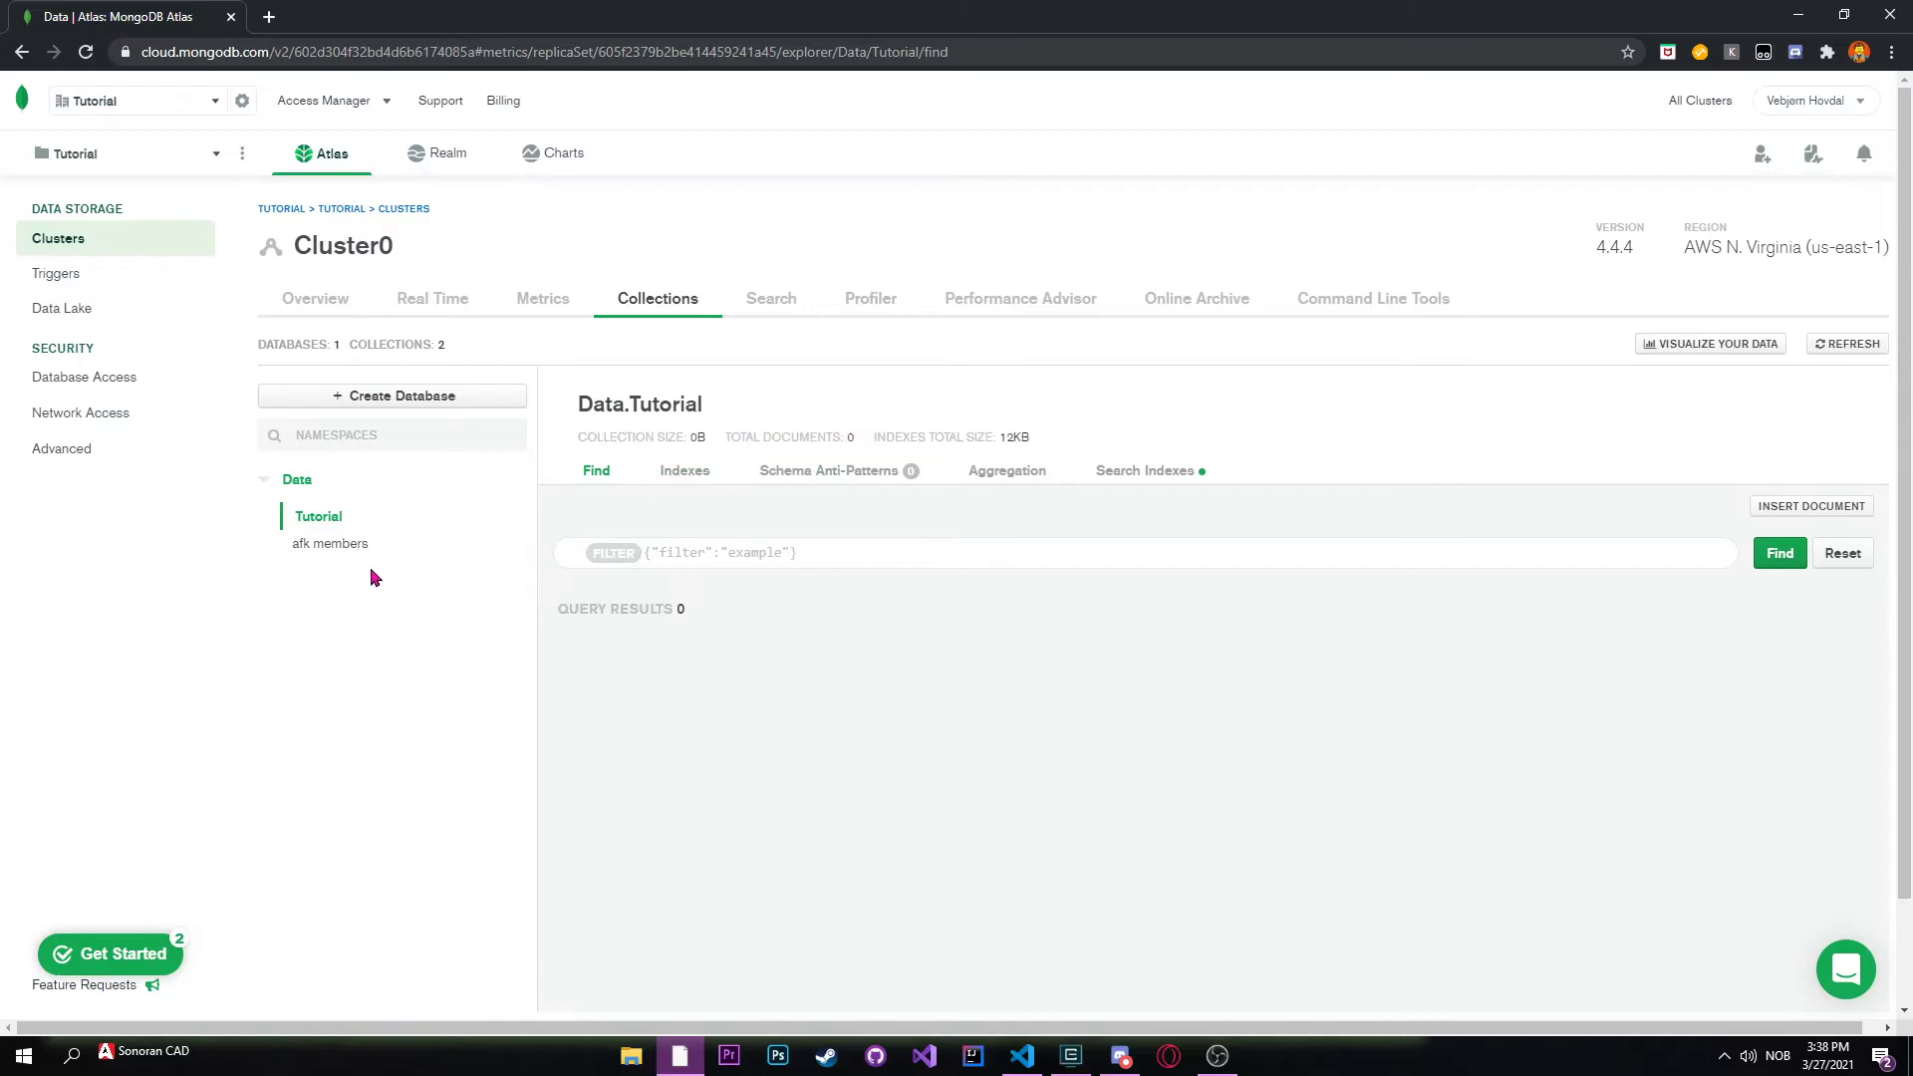
Step: View the afk members collection's stored document with guildId and userId, then return to Discord
click(328, 542)
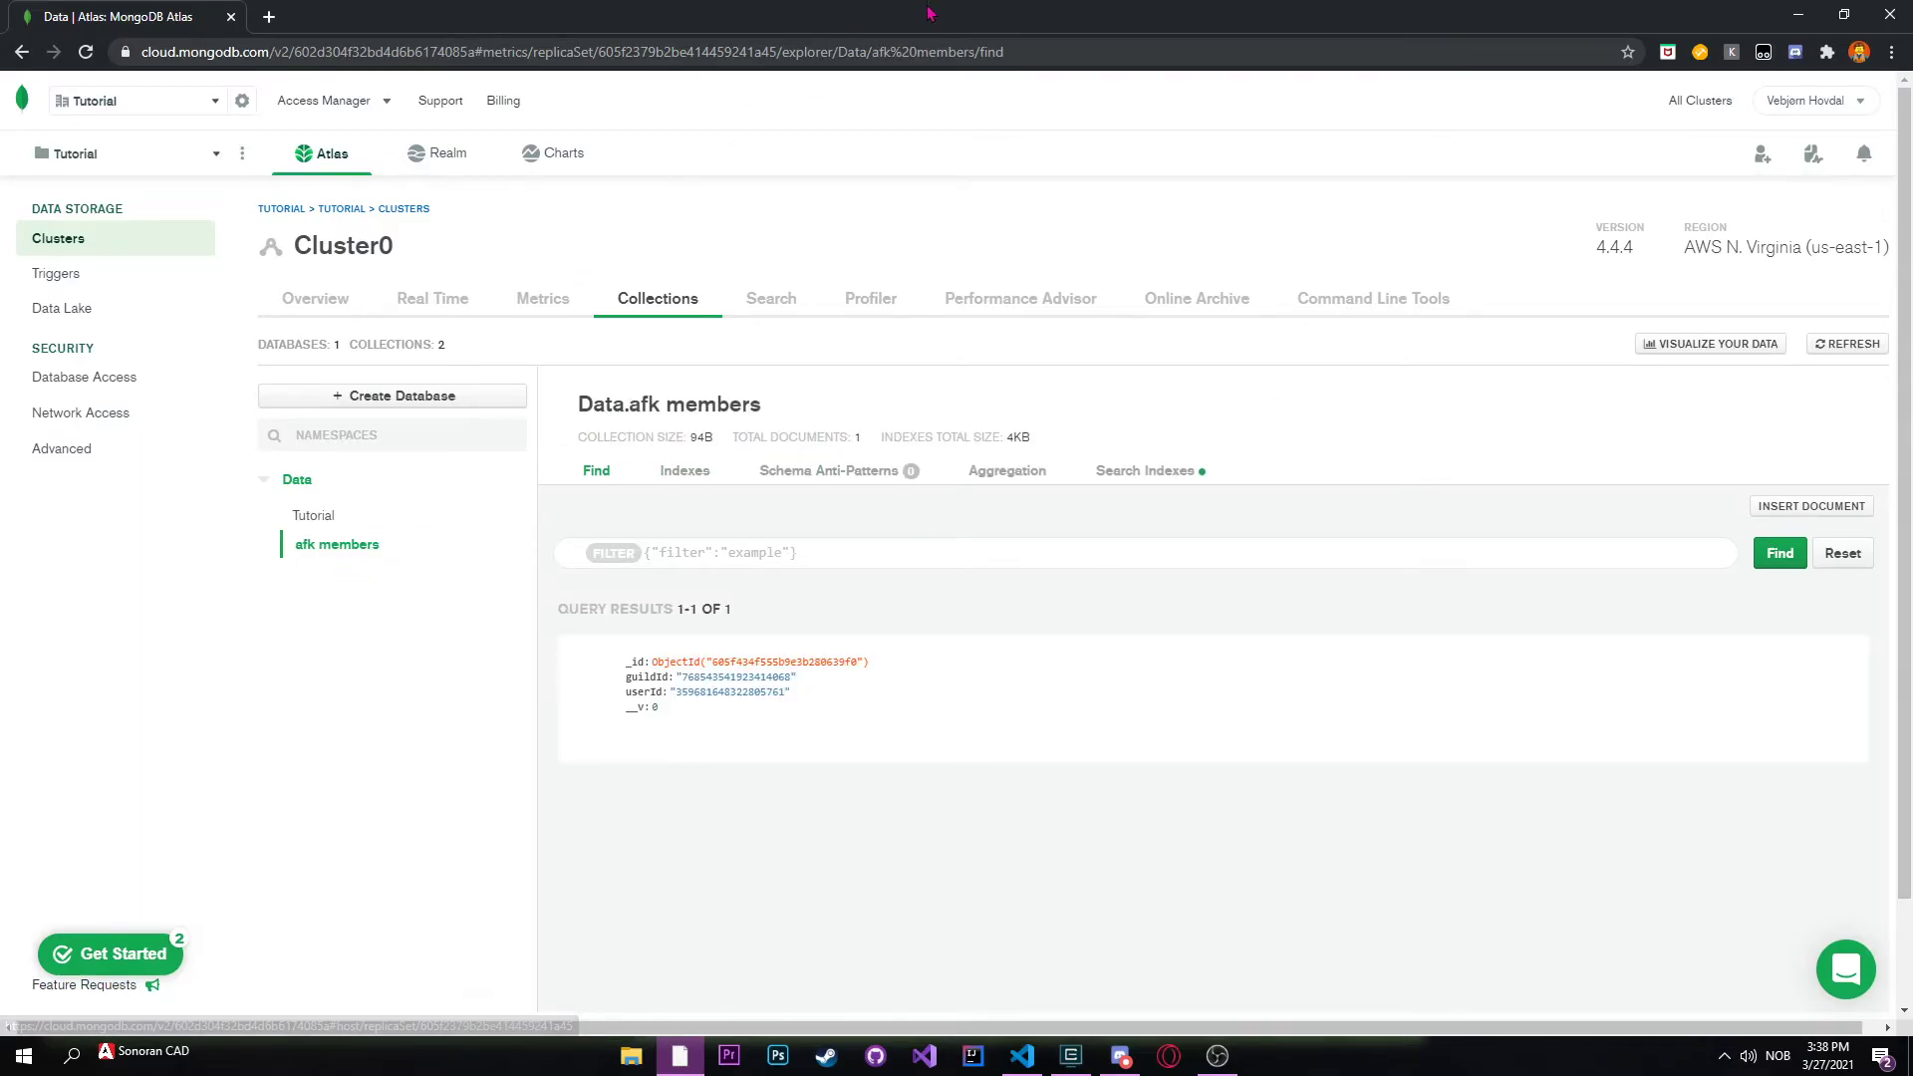
click(1118, 1056)
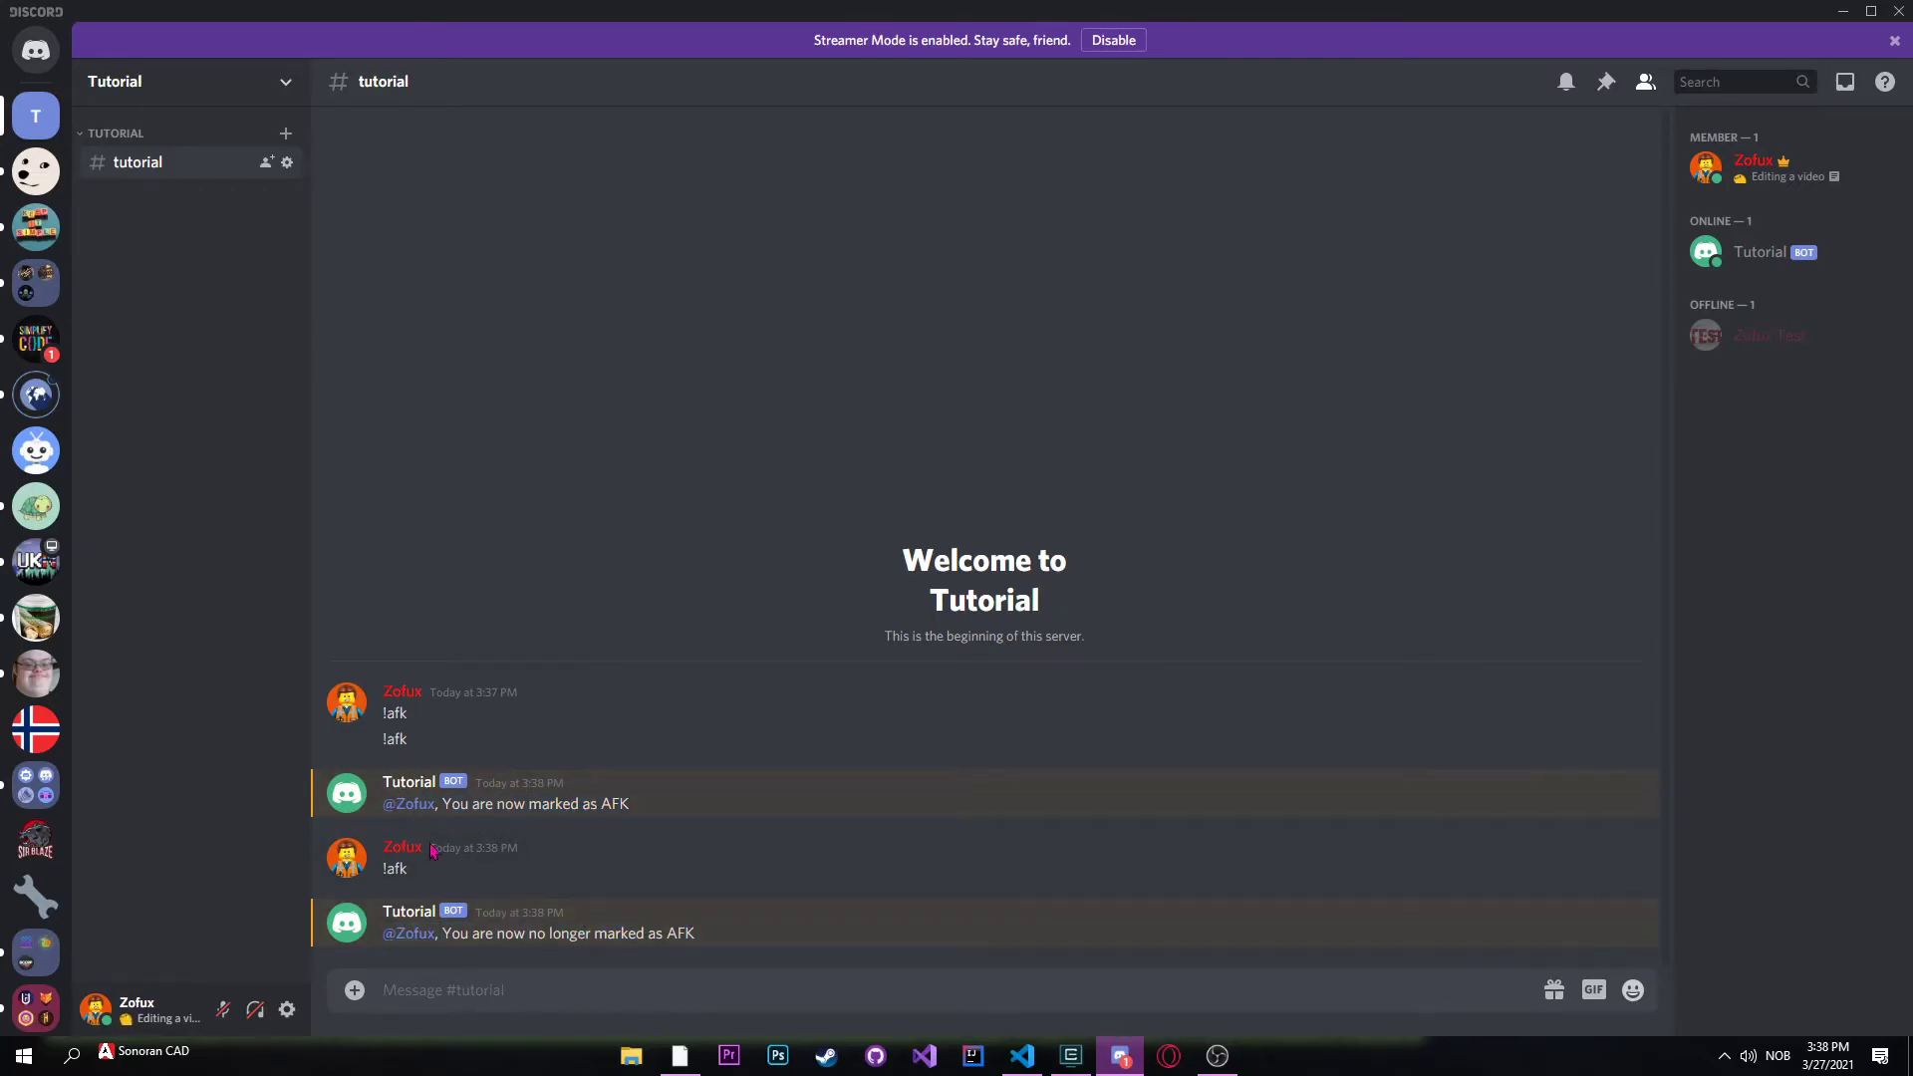
Step: Check the bot's 'no longer marked as AFK' reply in Discord and return to index.js
click(1020, 1055)
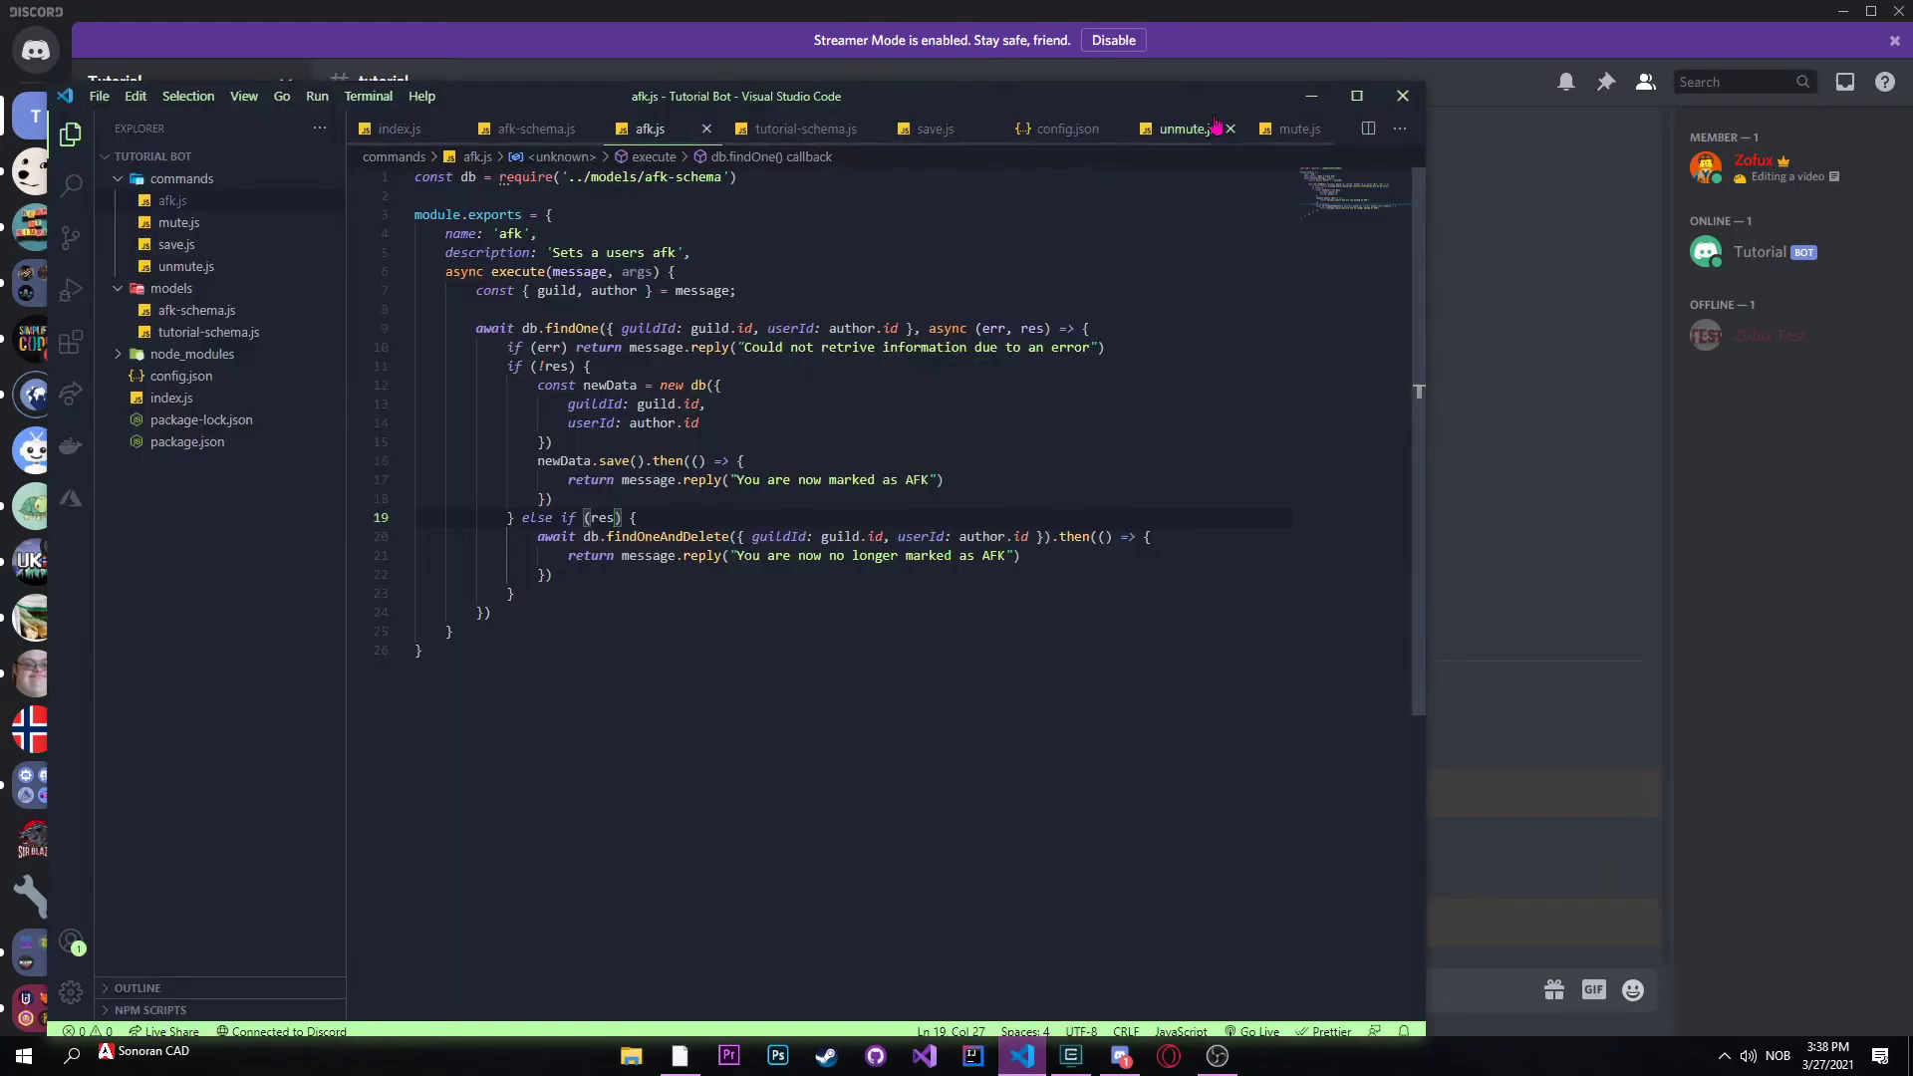
click(1118, 1056)
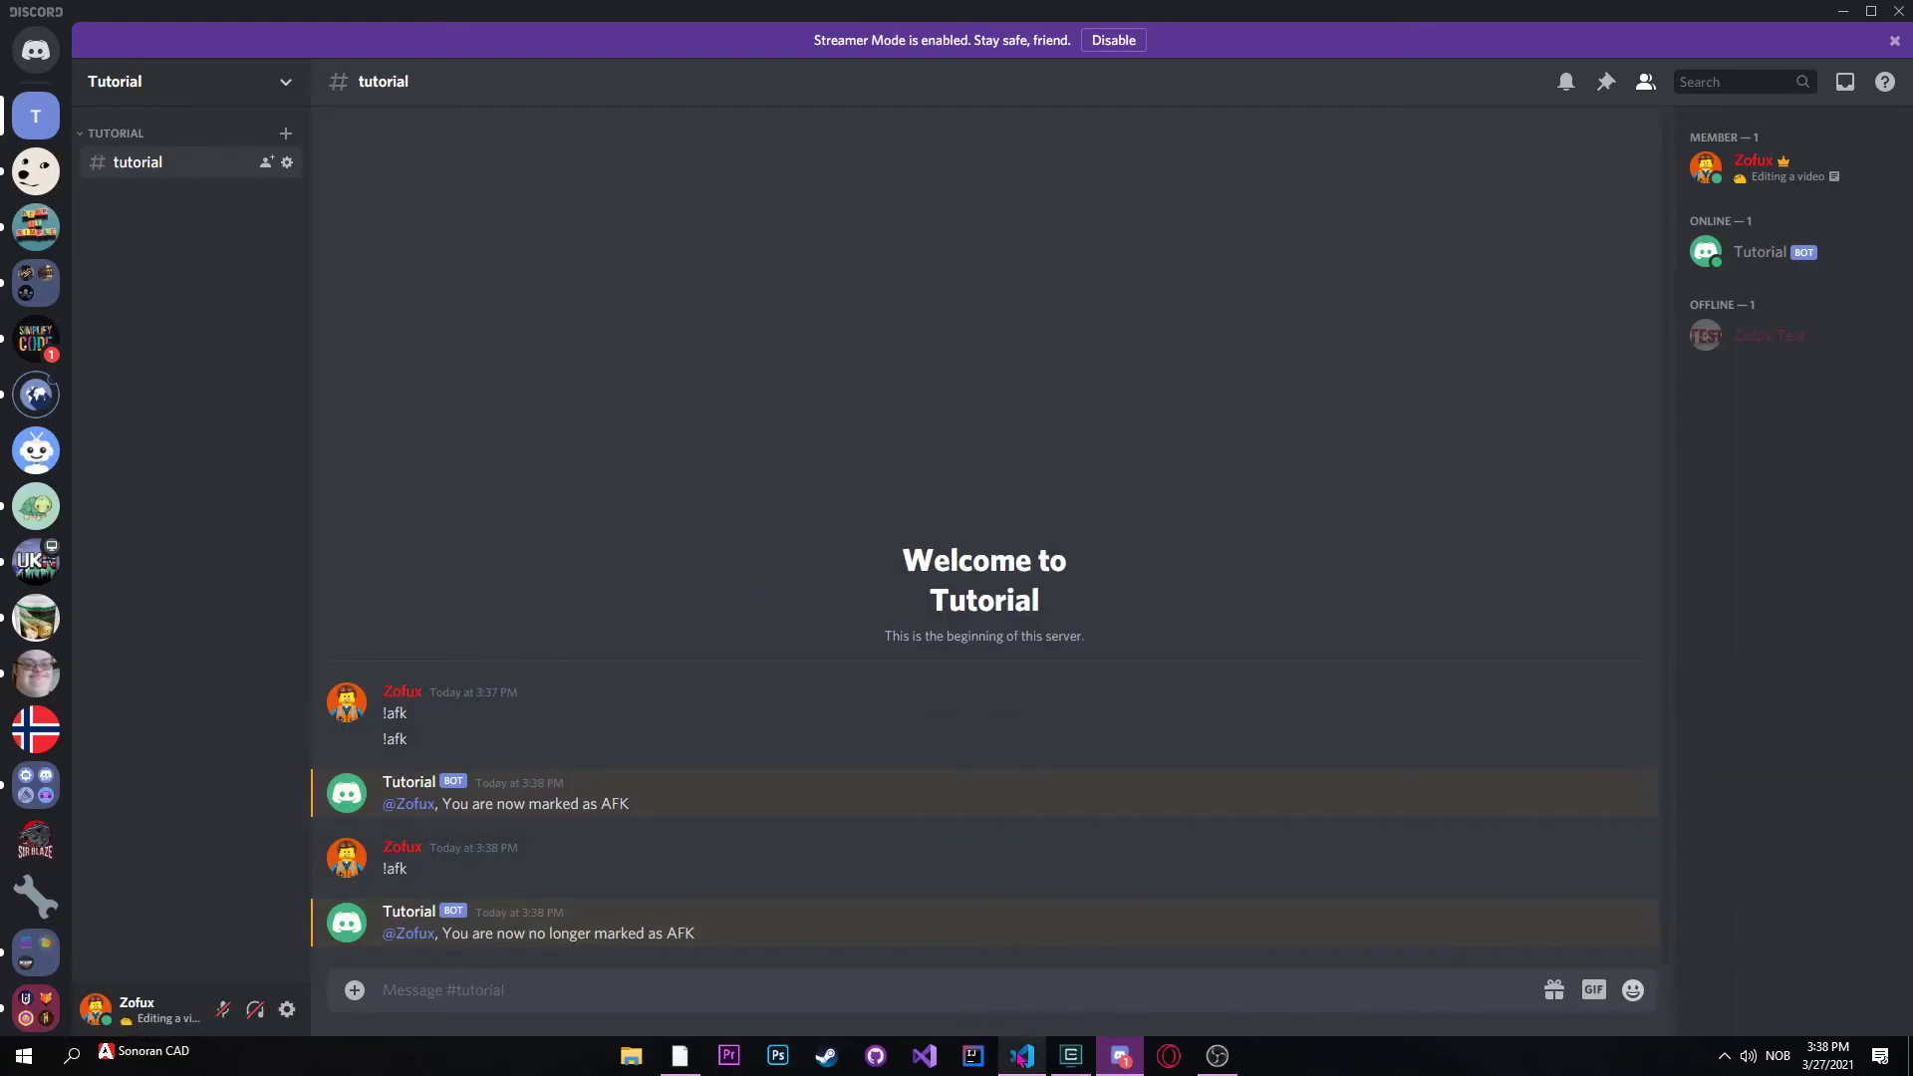
click(1021, 1056)
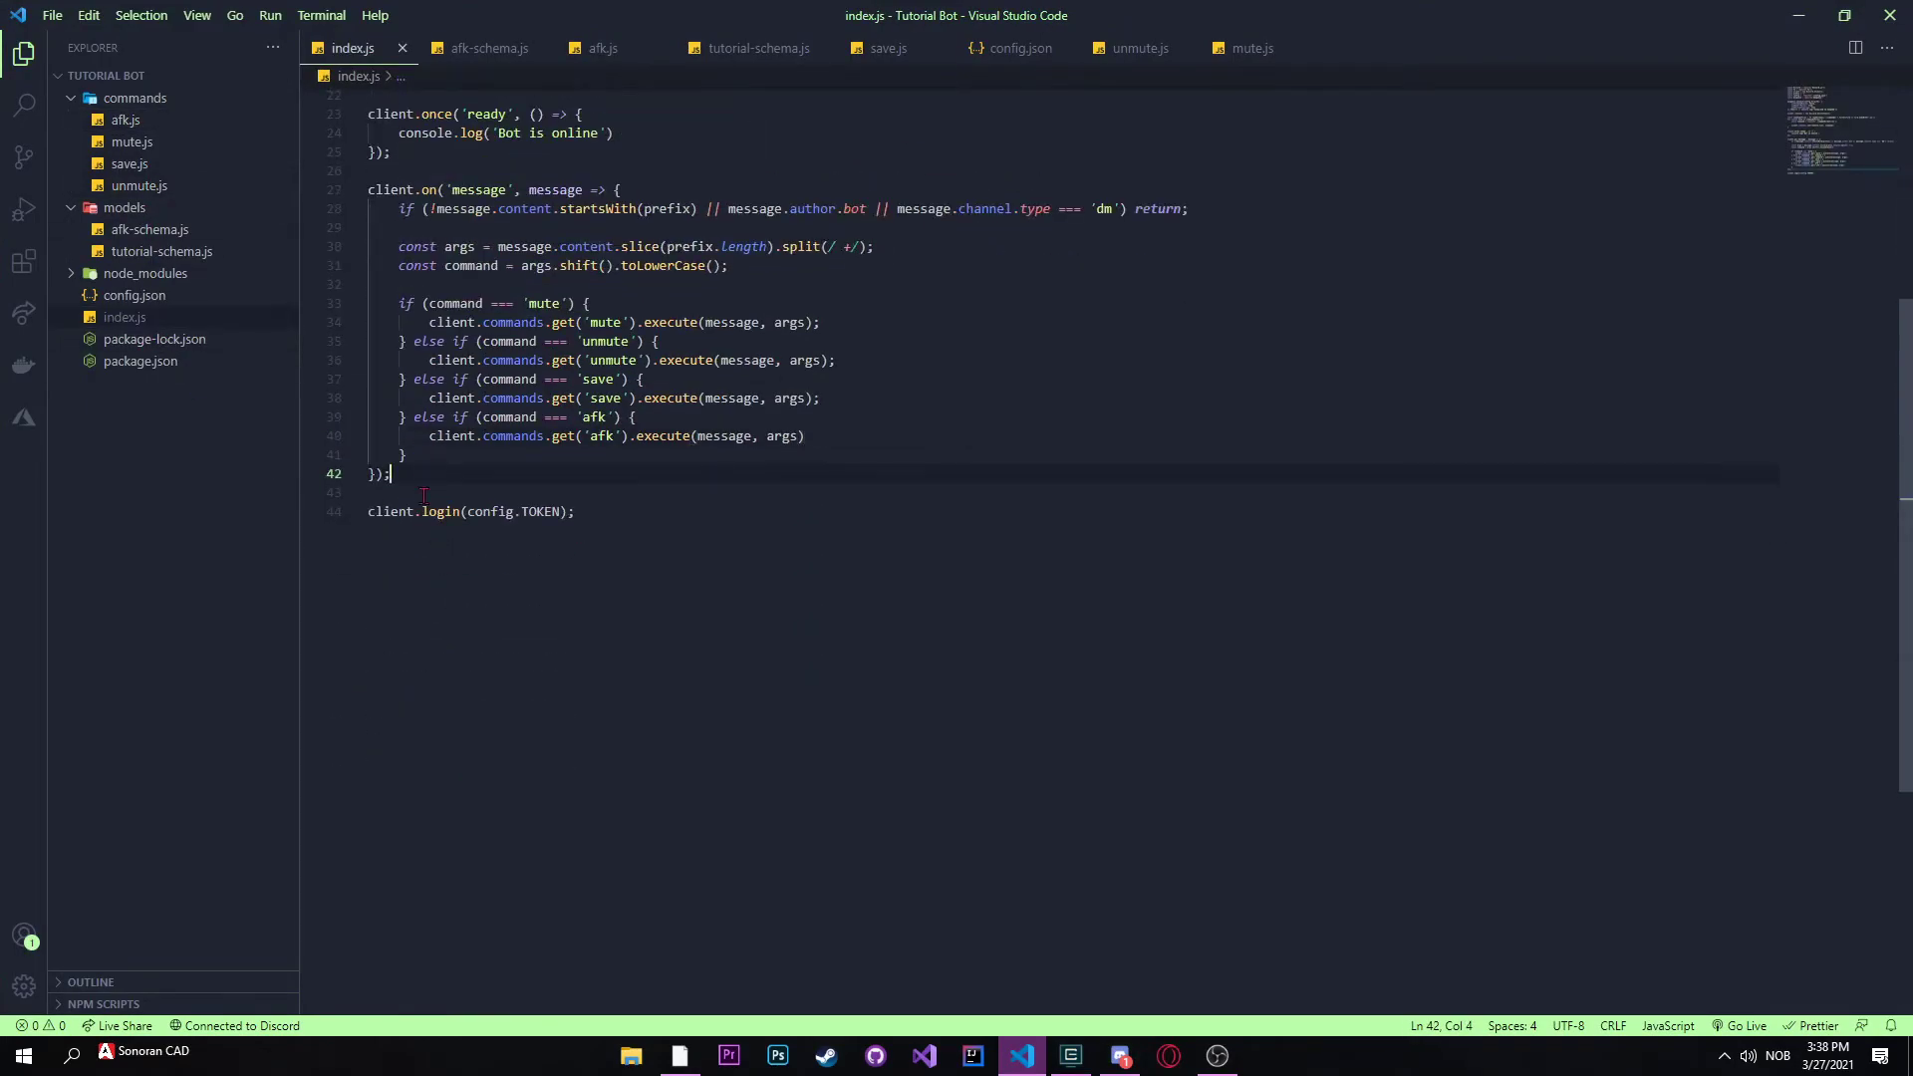
Step: Write a second empty client.on('message', message => { }) listener below the command handler
text(cli)
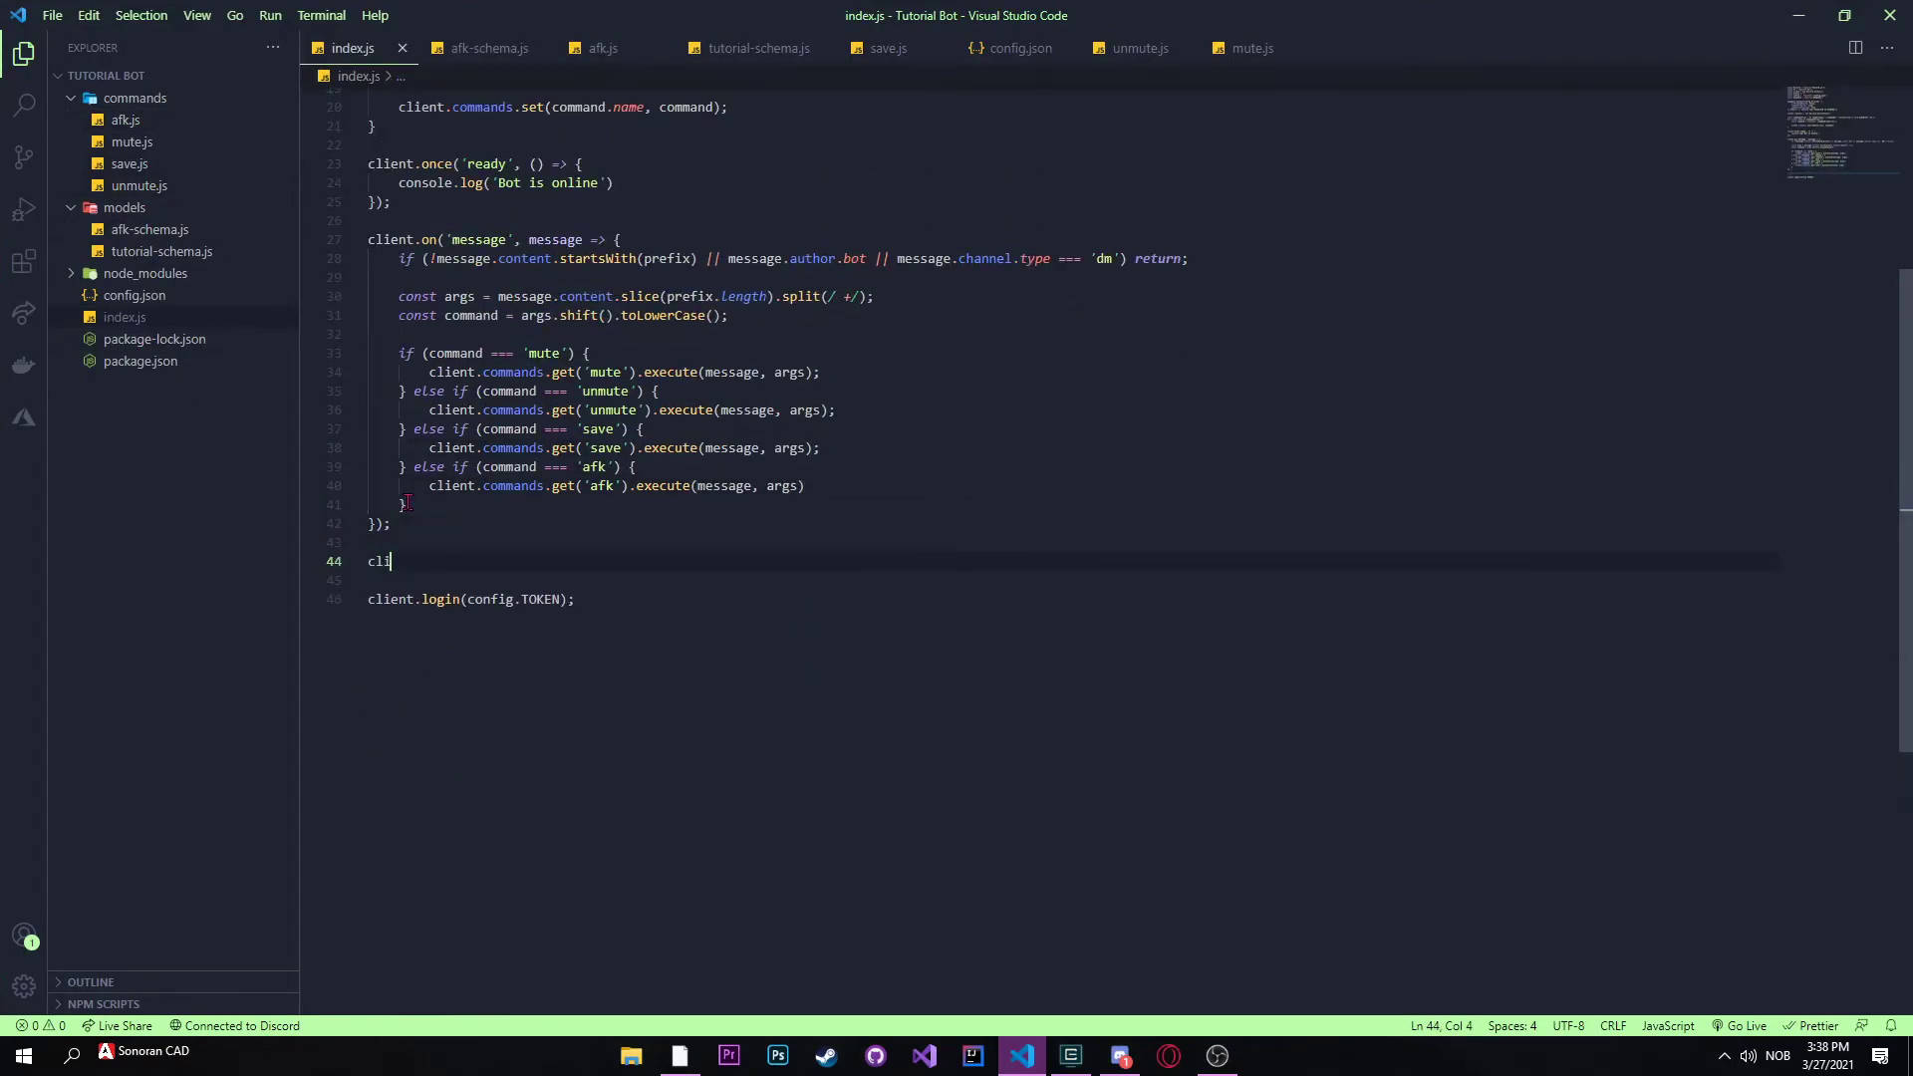
text(ent)
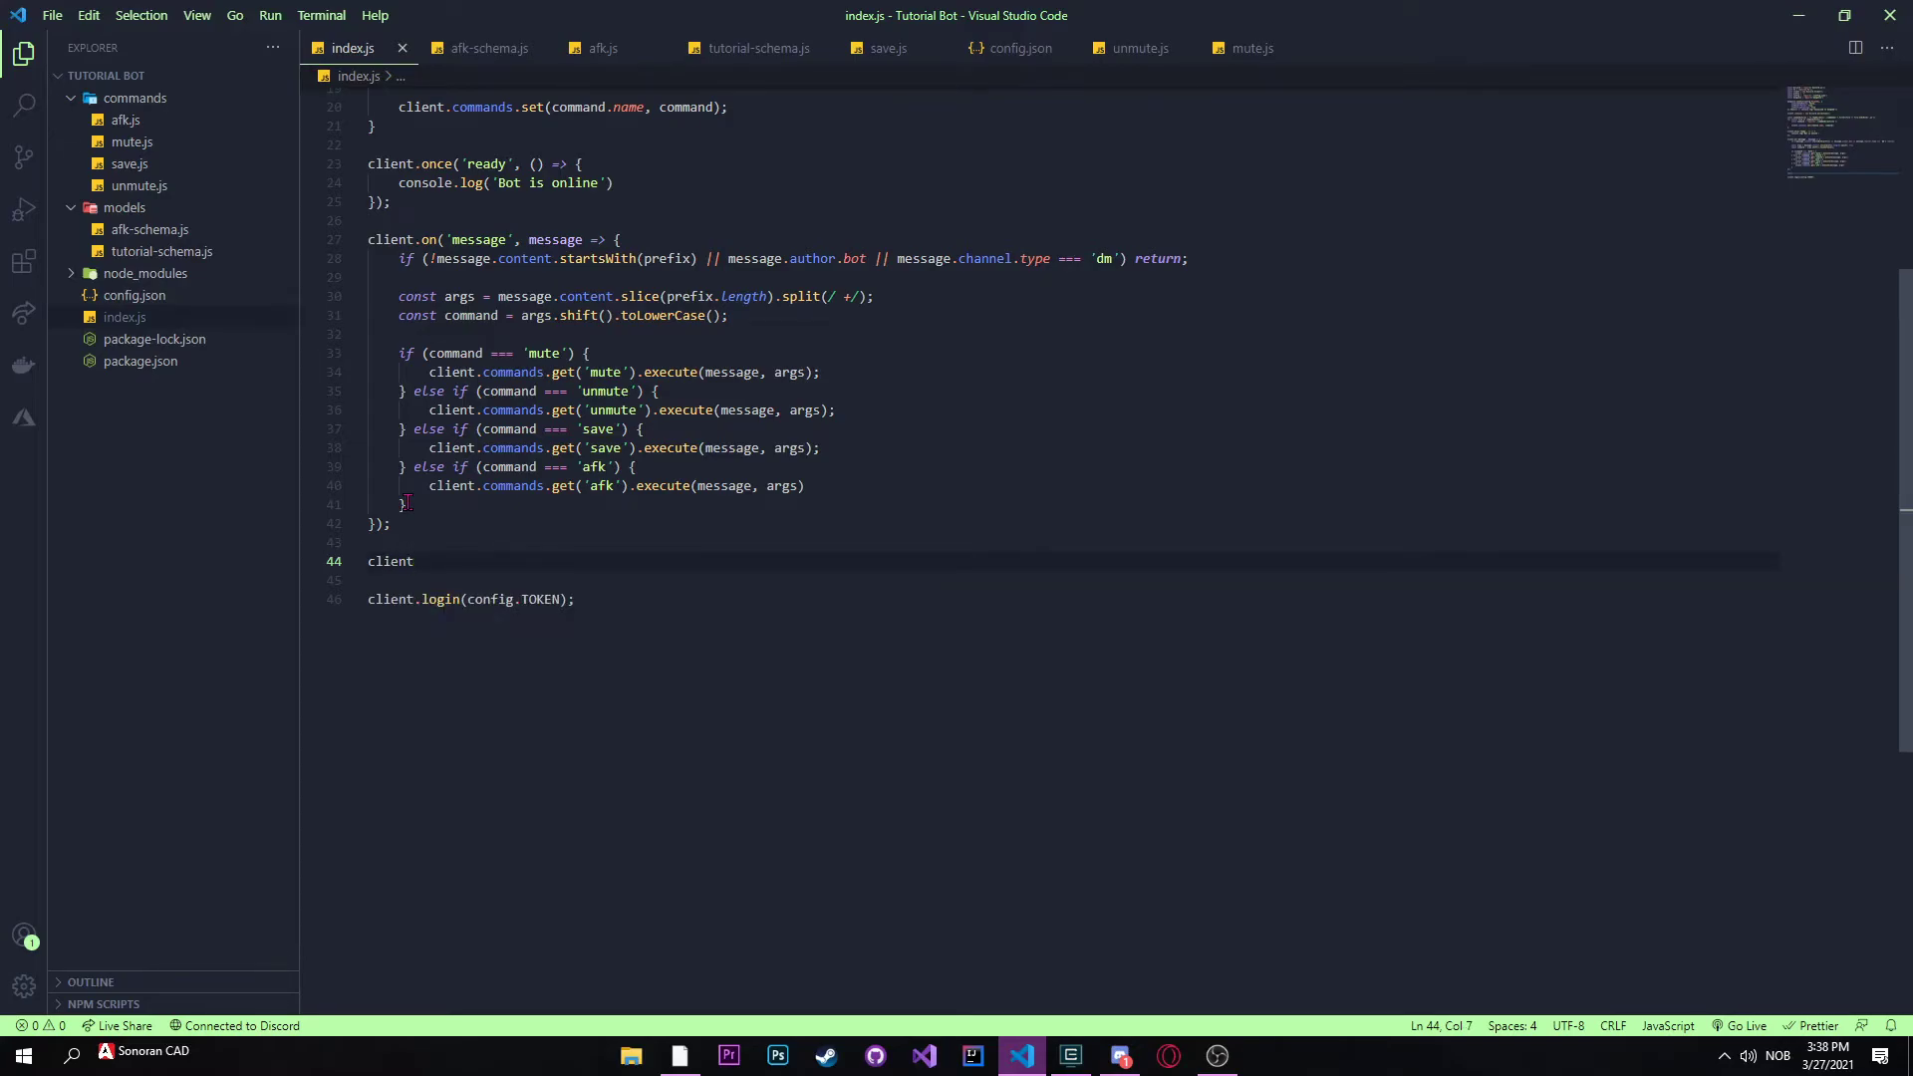
text(.)
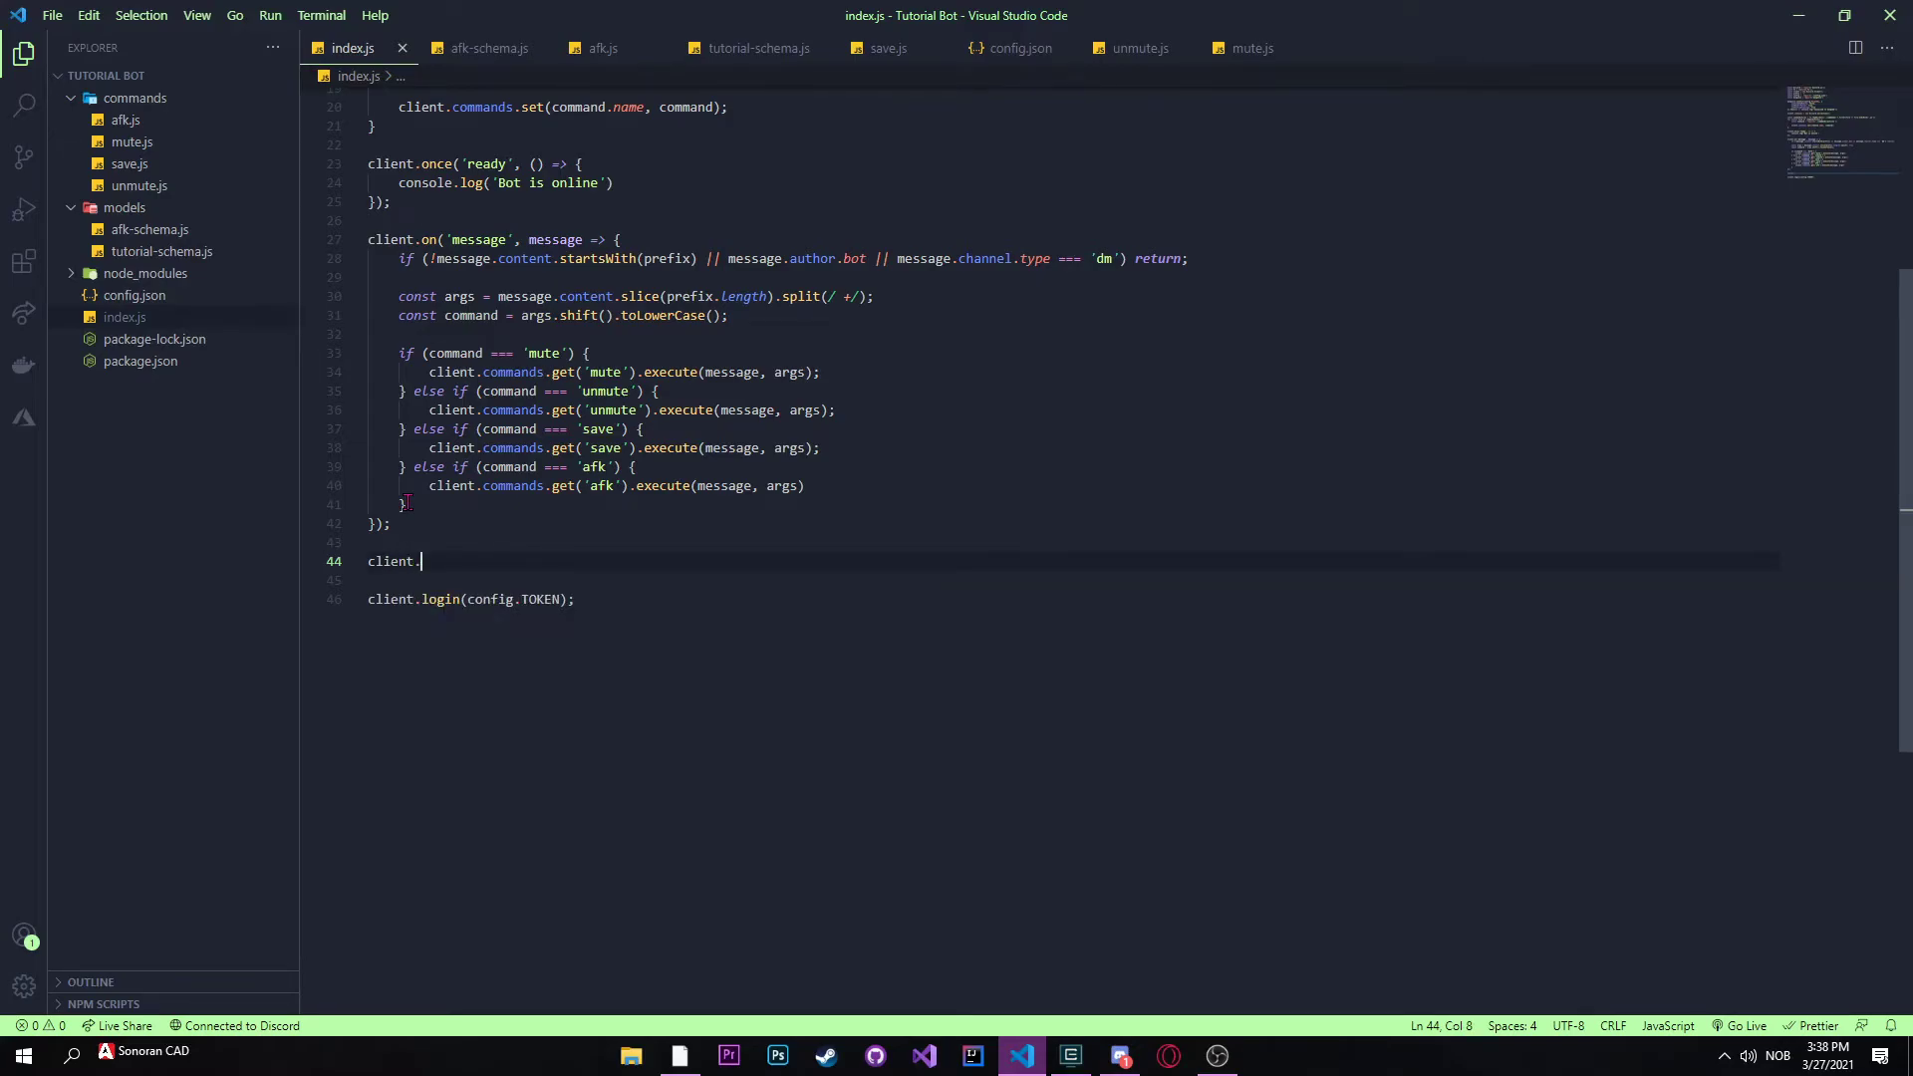
text(on()
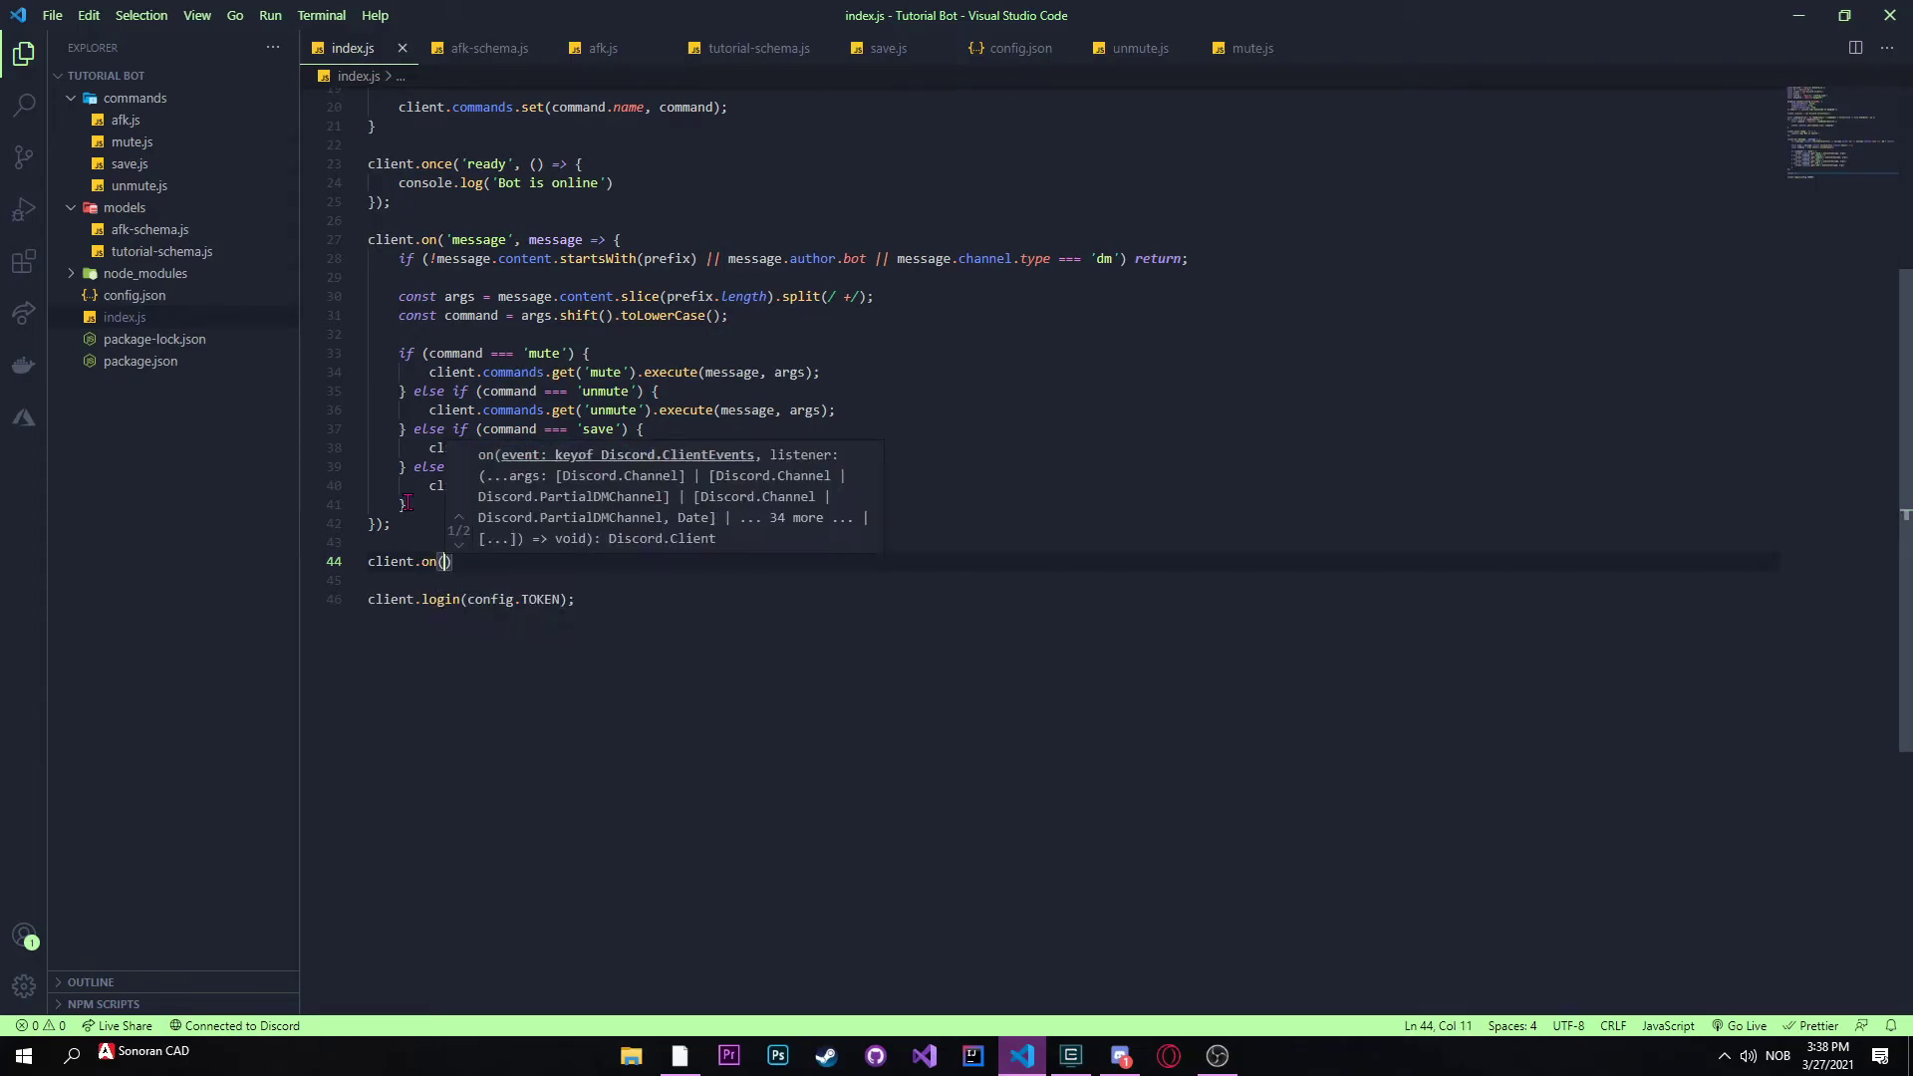
text(')
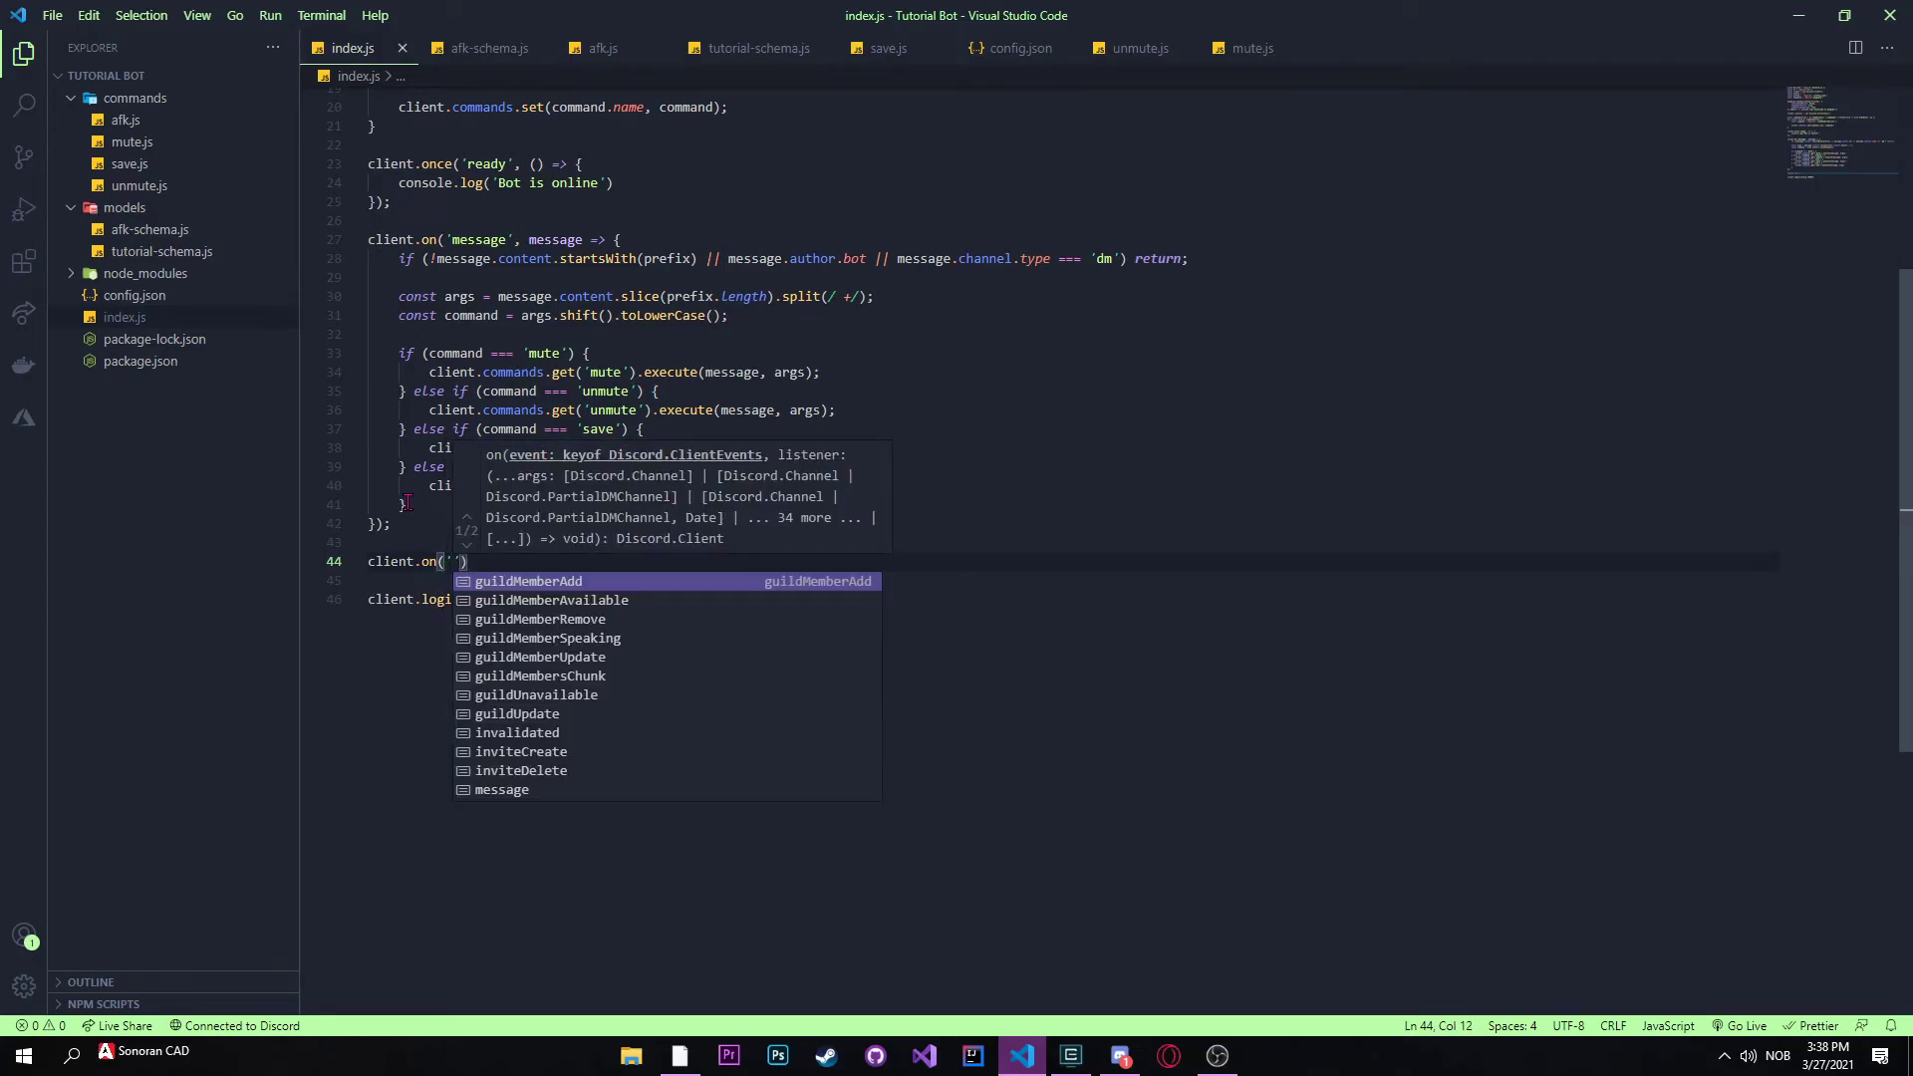
text(message)
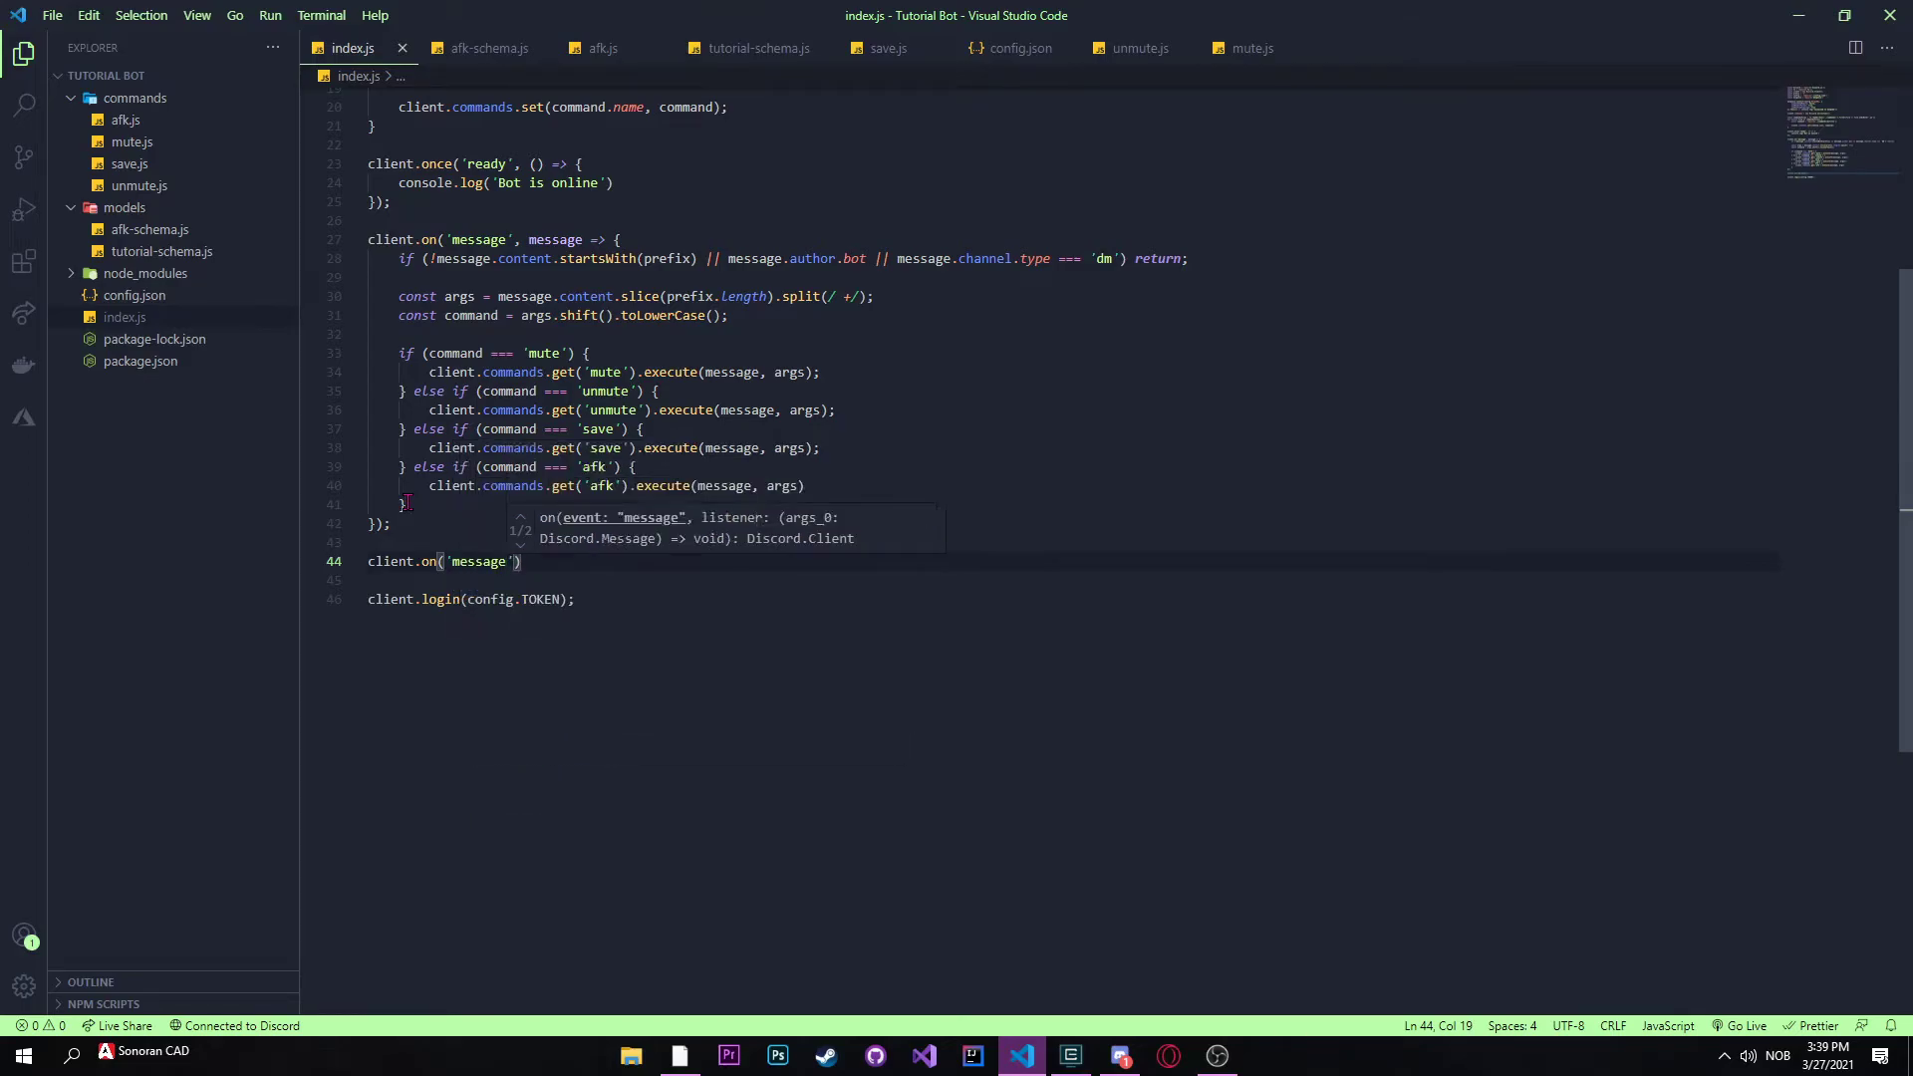
text(, message => {)
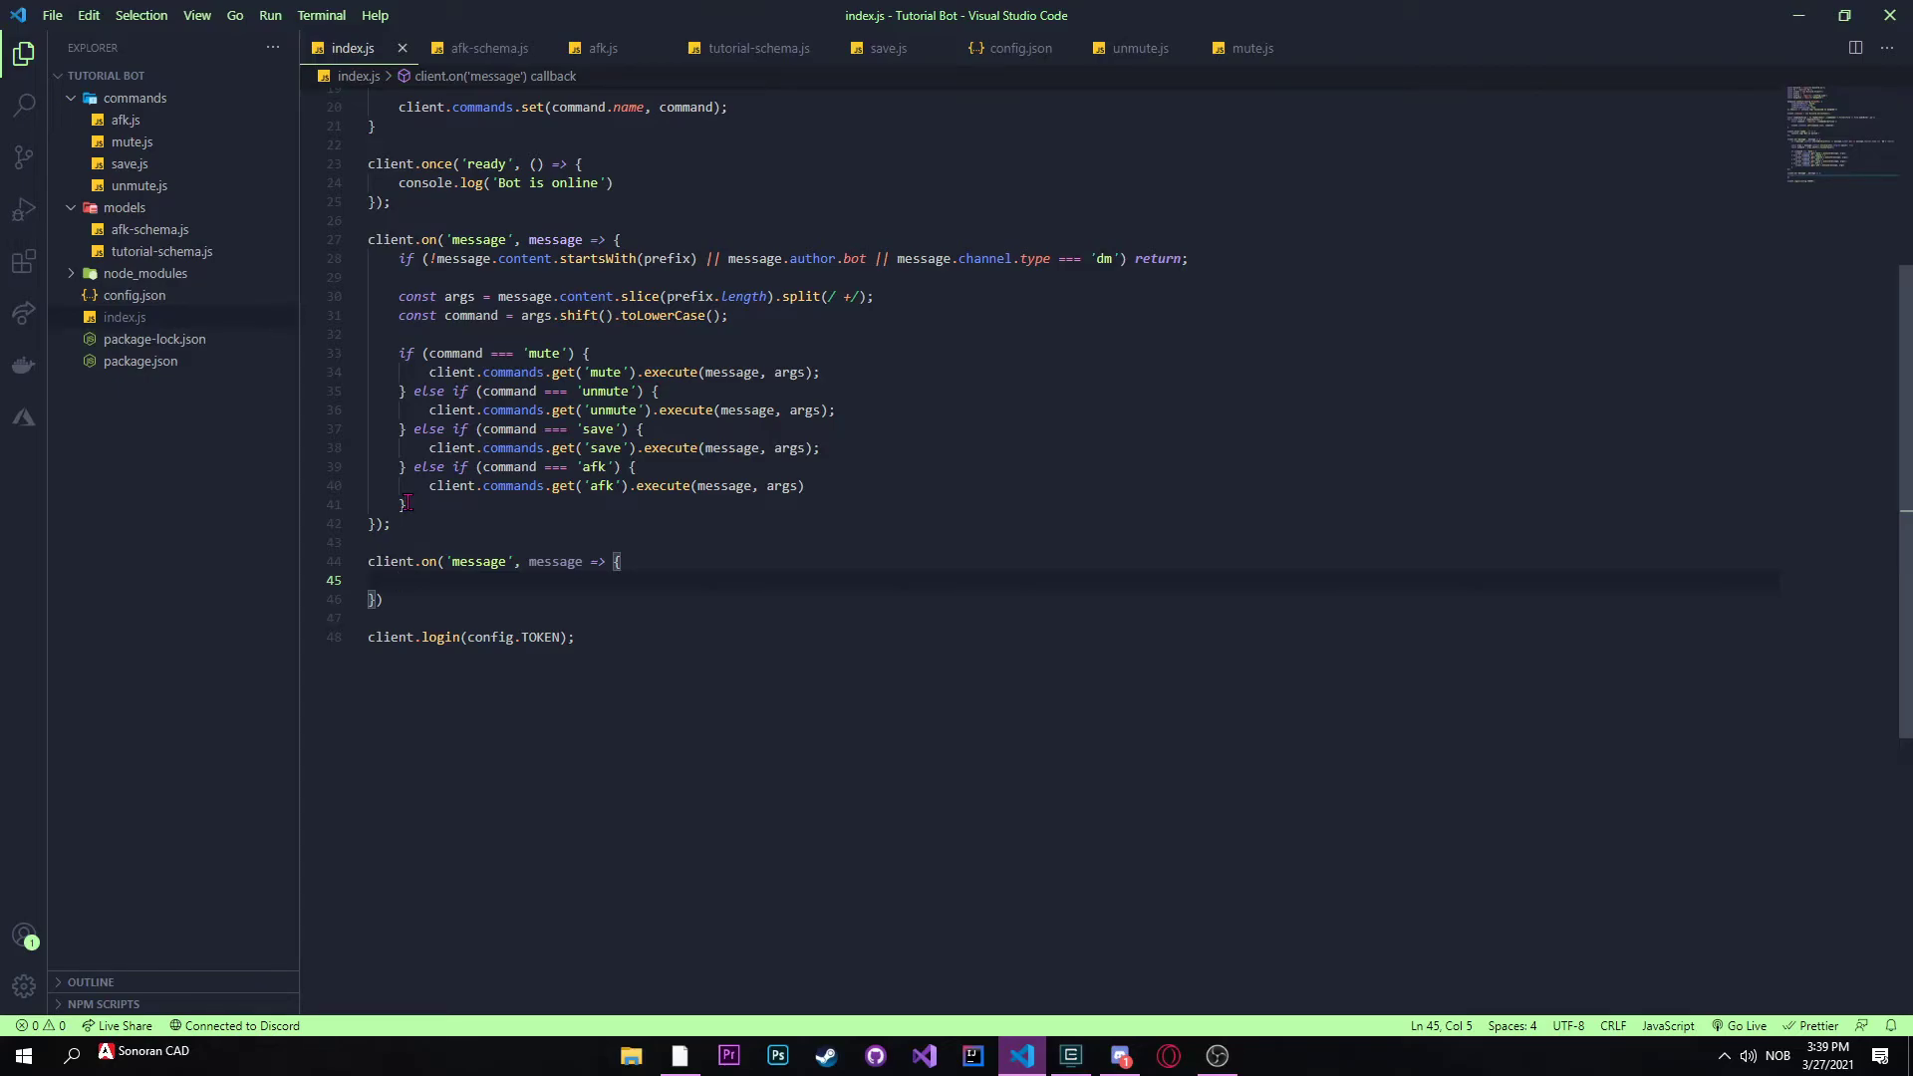
Step: Start the guard with if (message.mentions.size < 1 inside the new listener
text(if ()
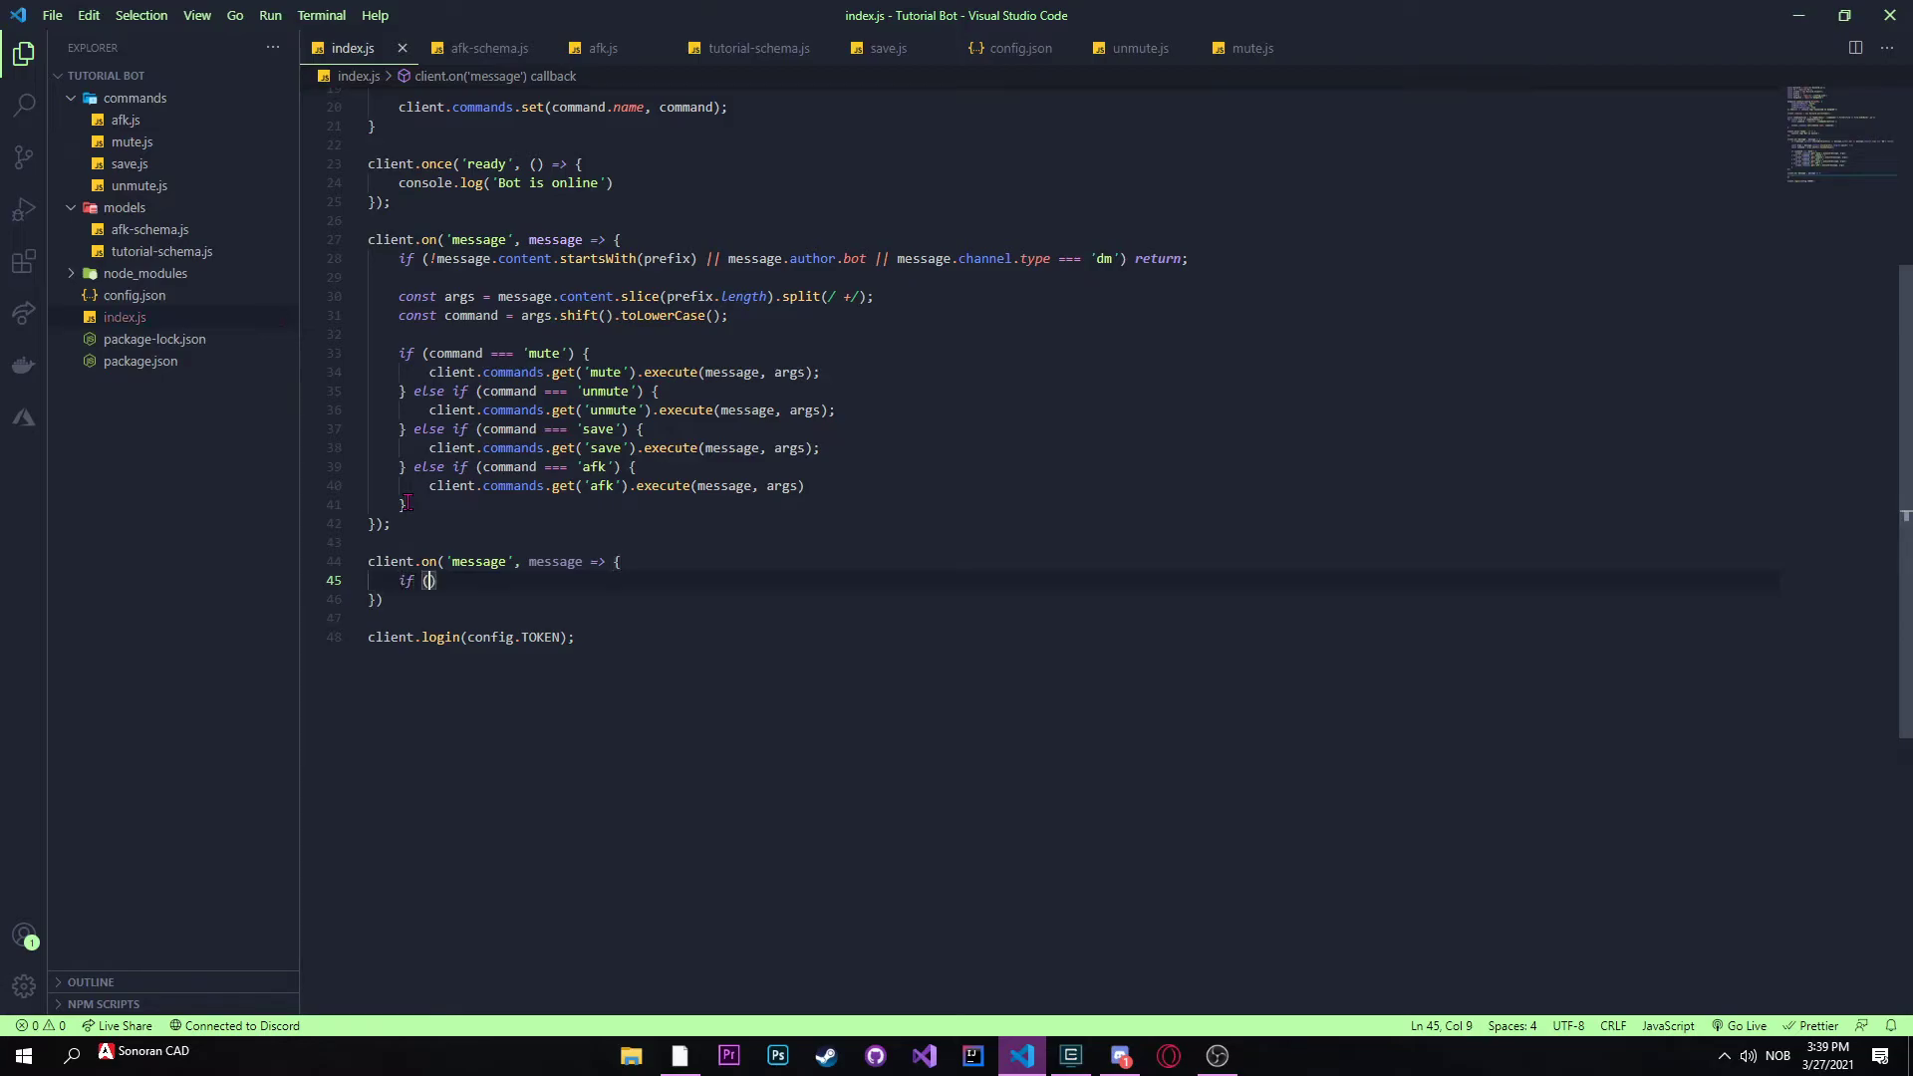
text(!mess)
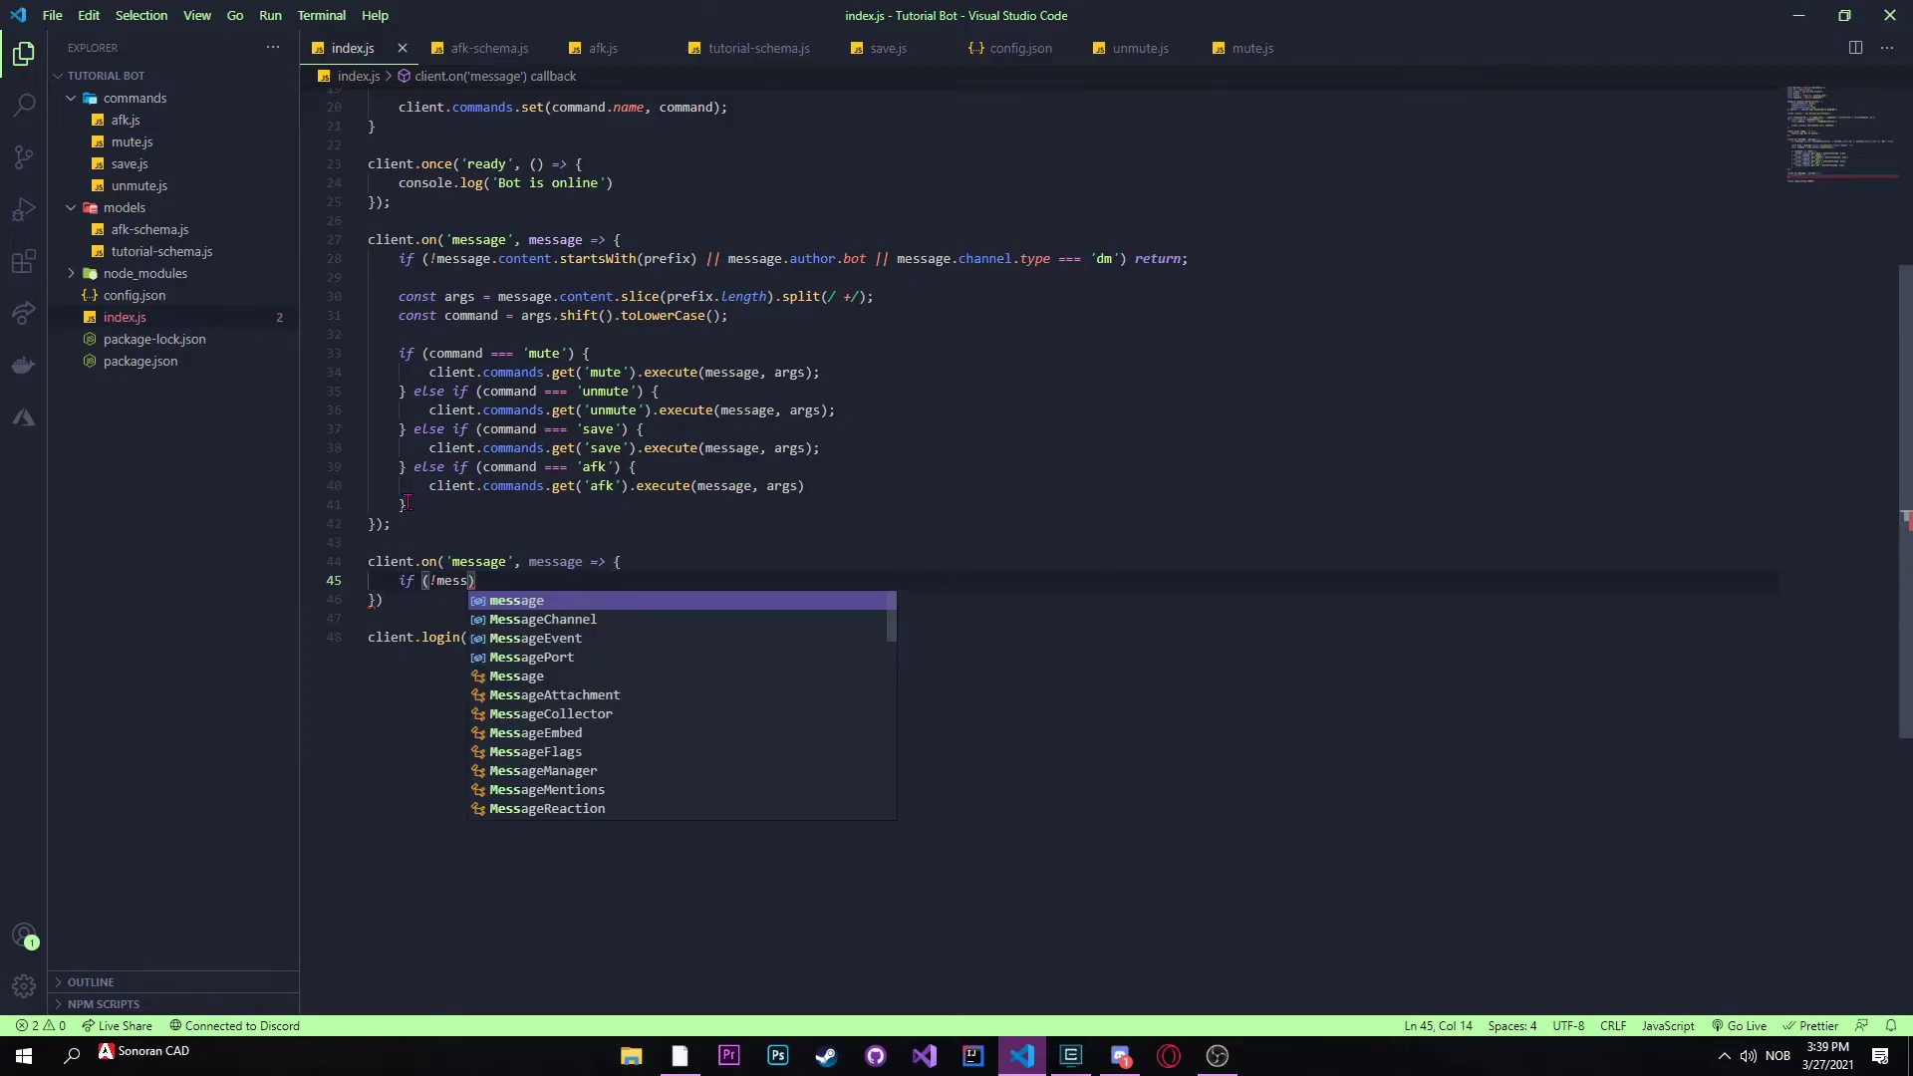
text(age)
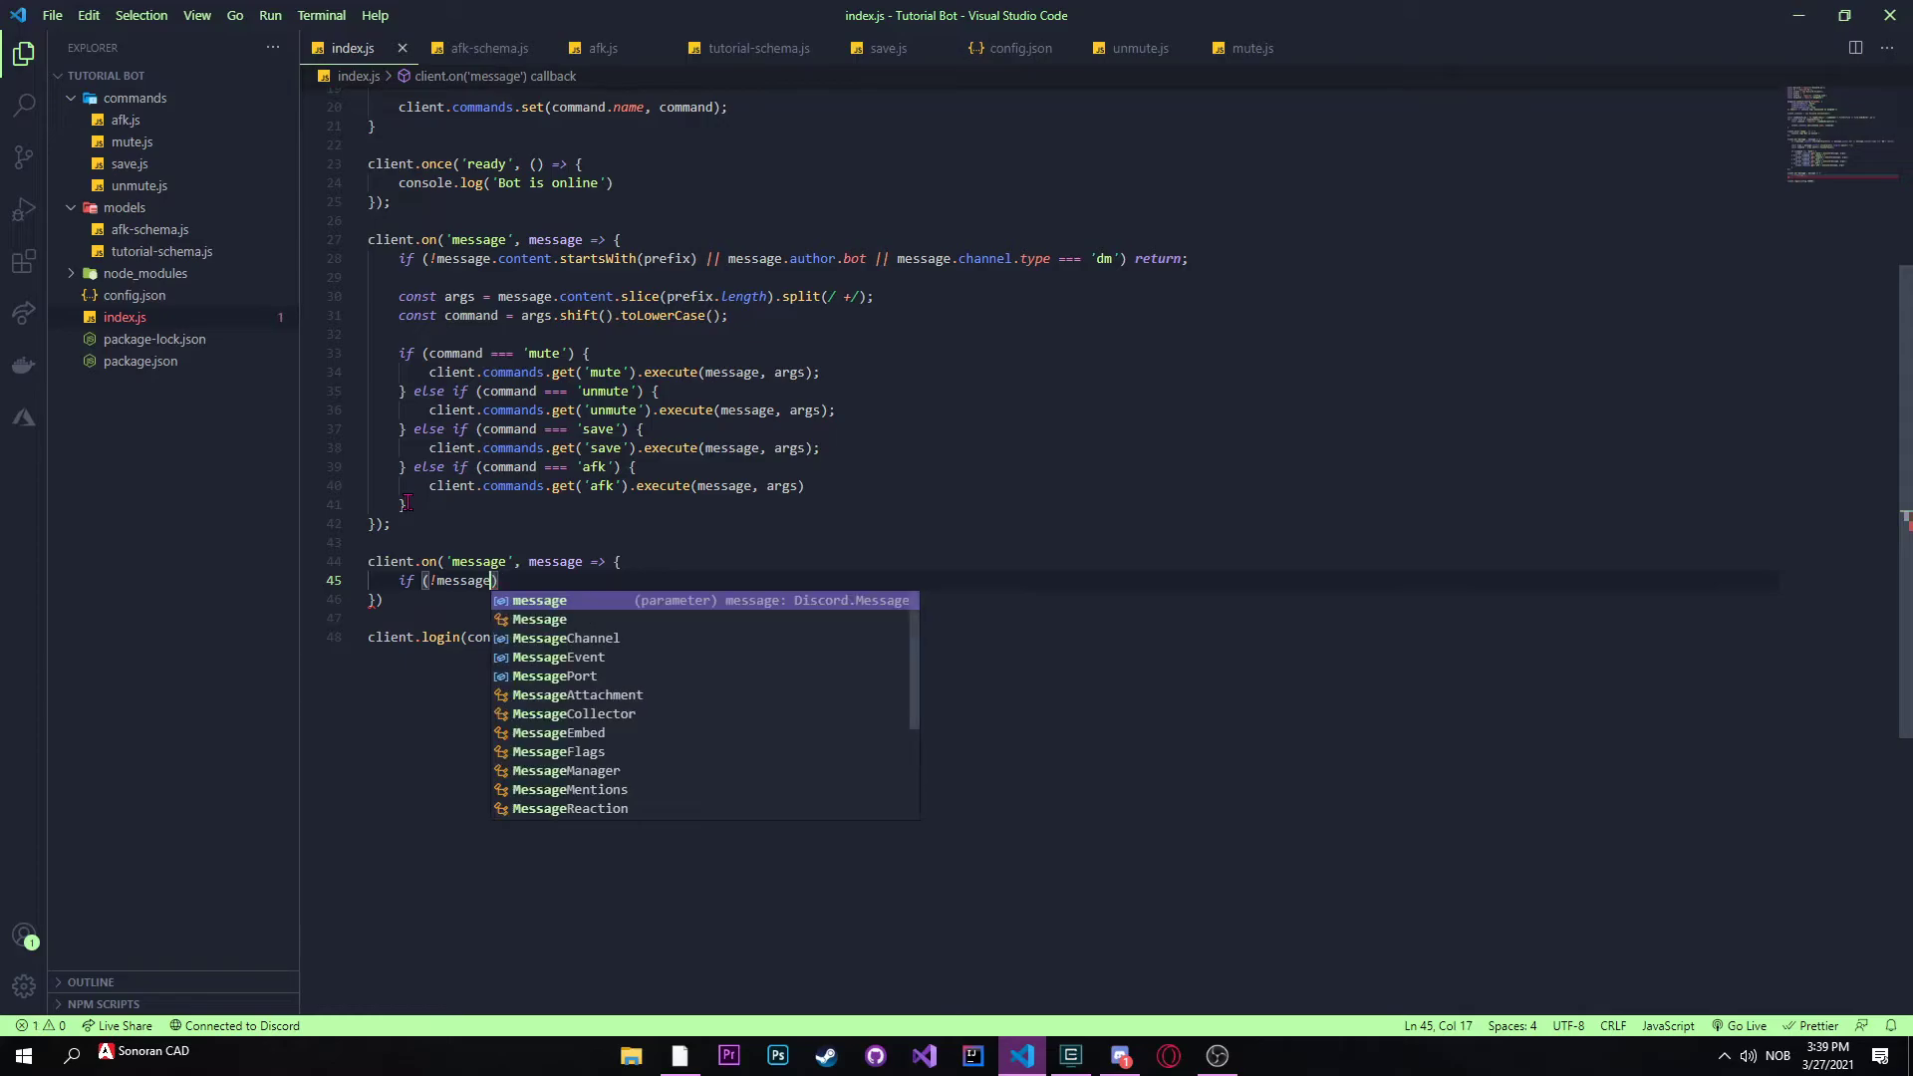
key(Escape)
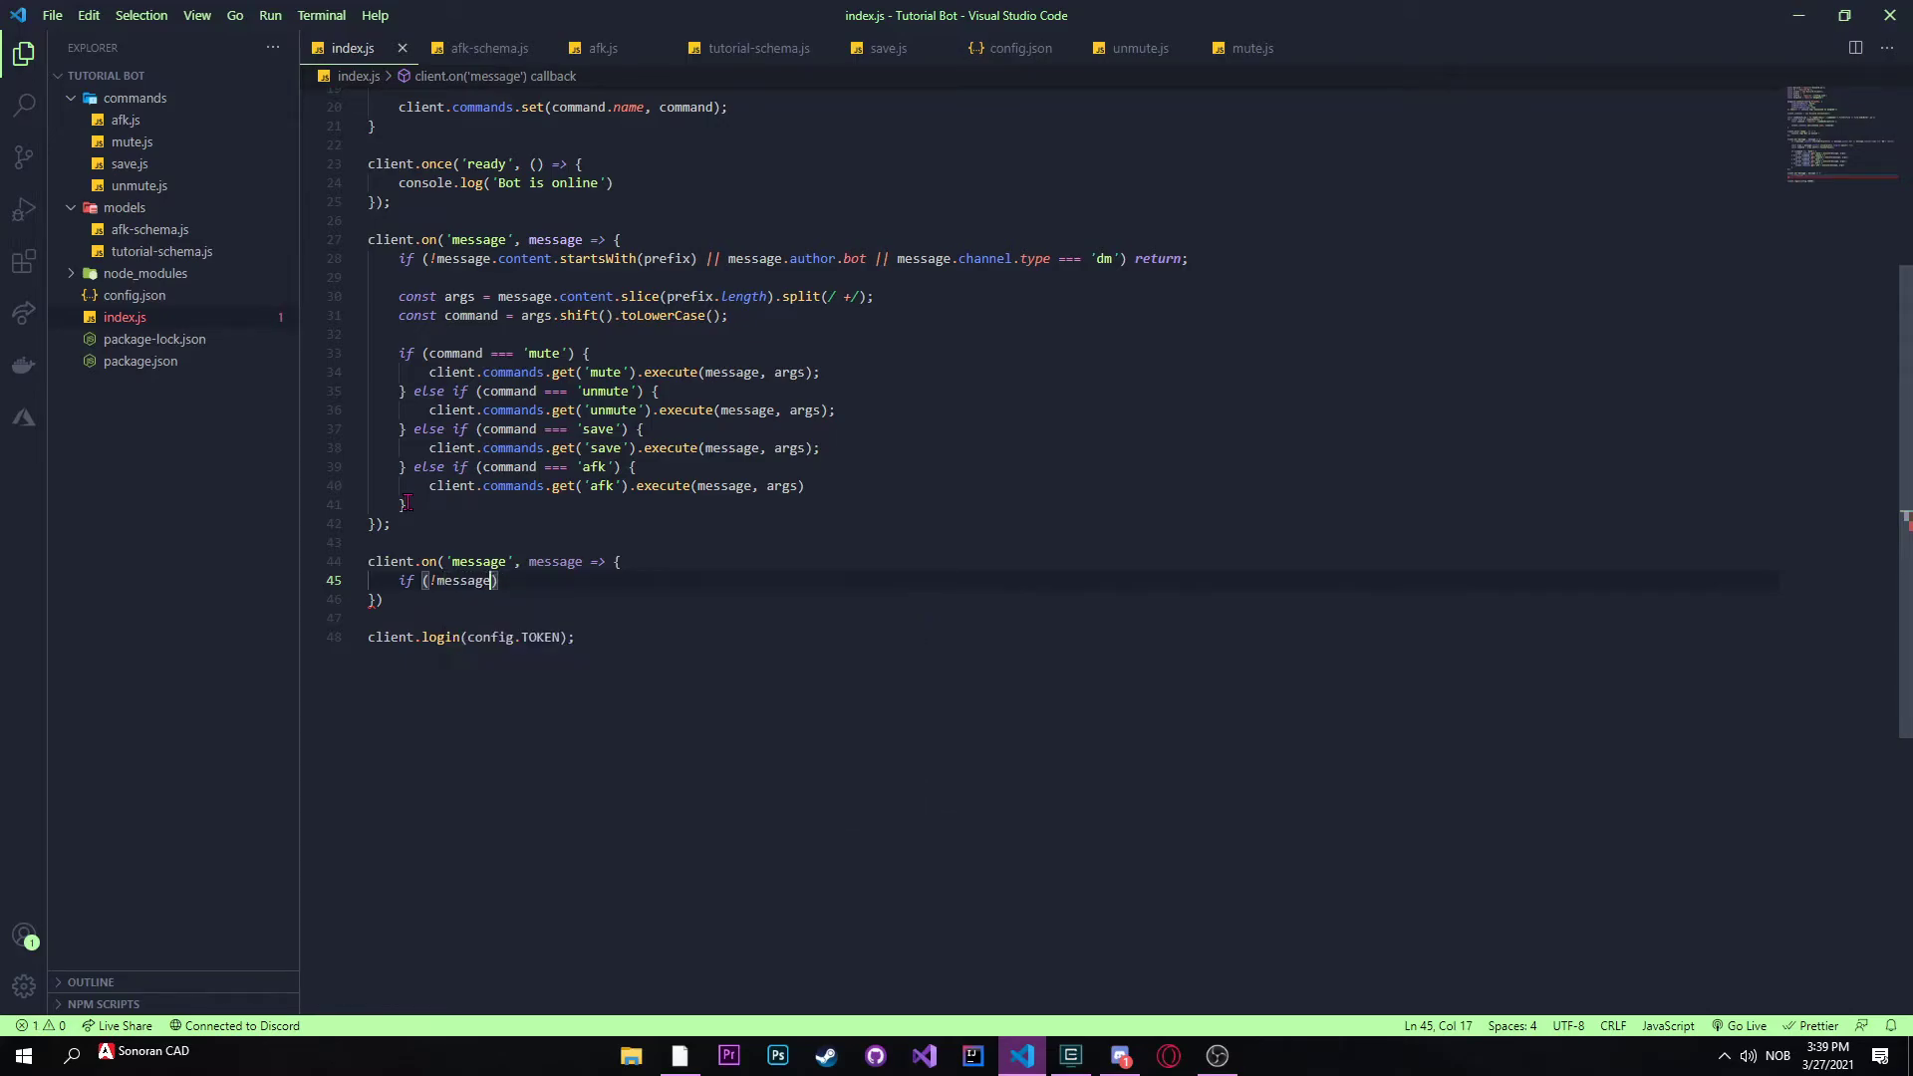
text(me)
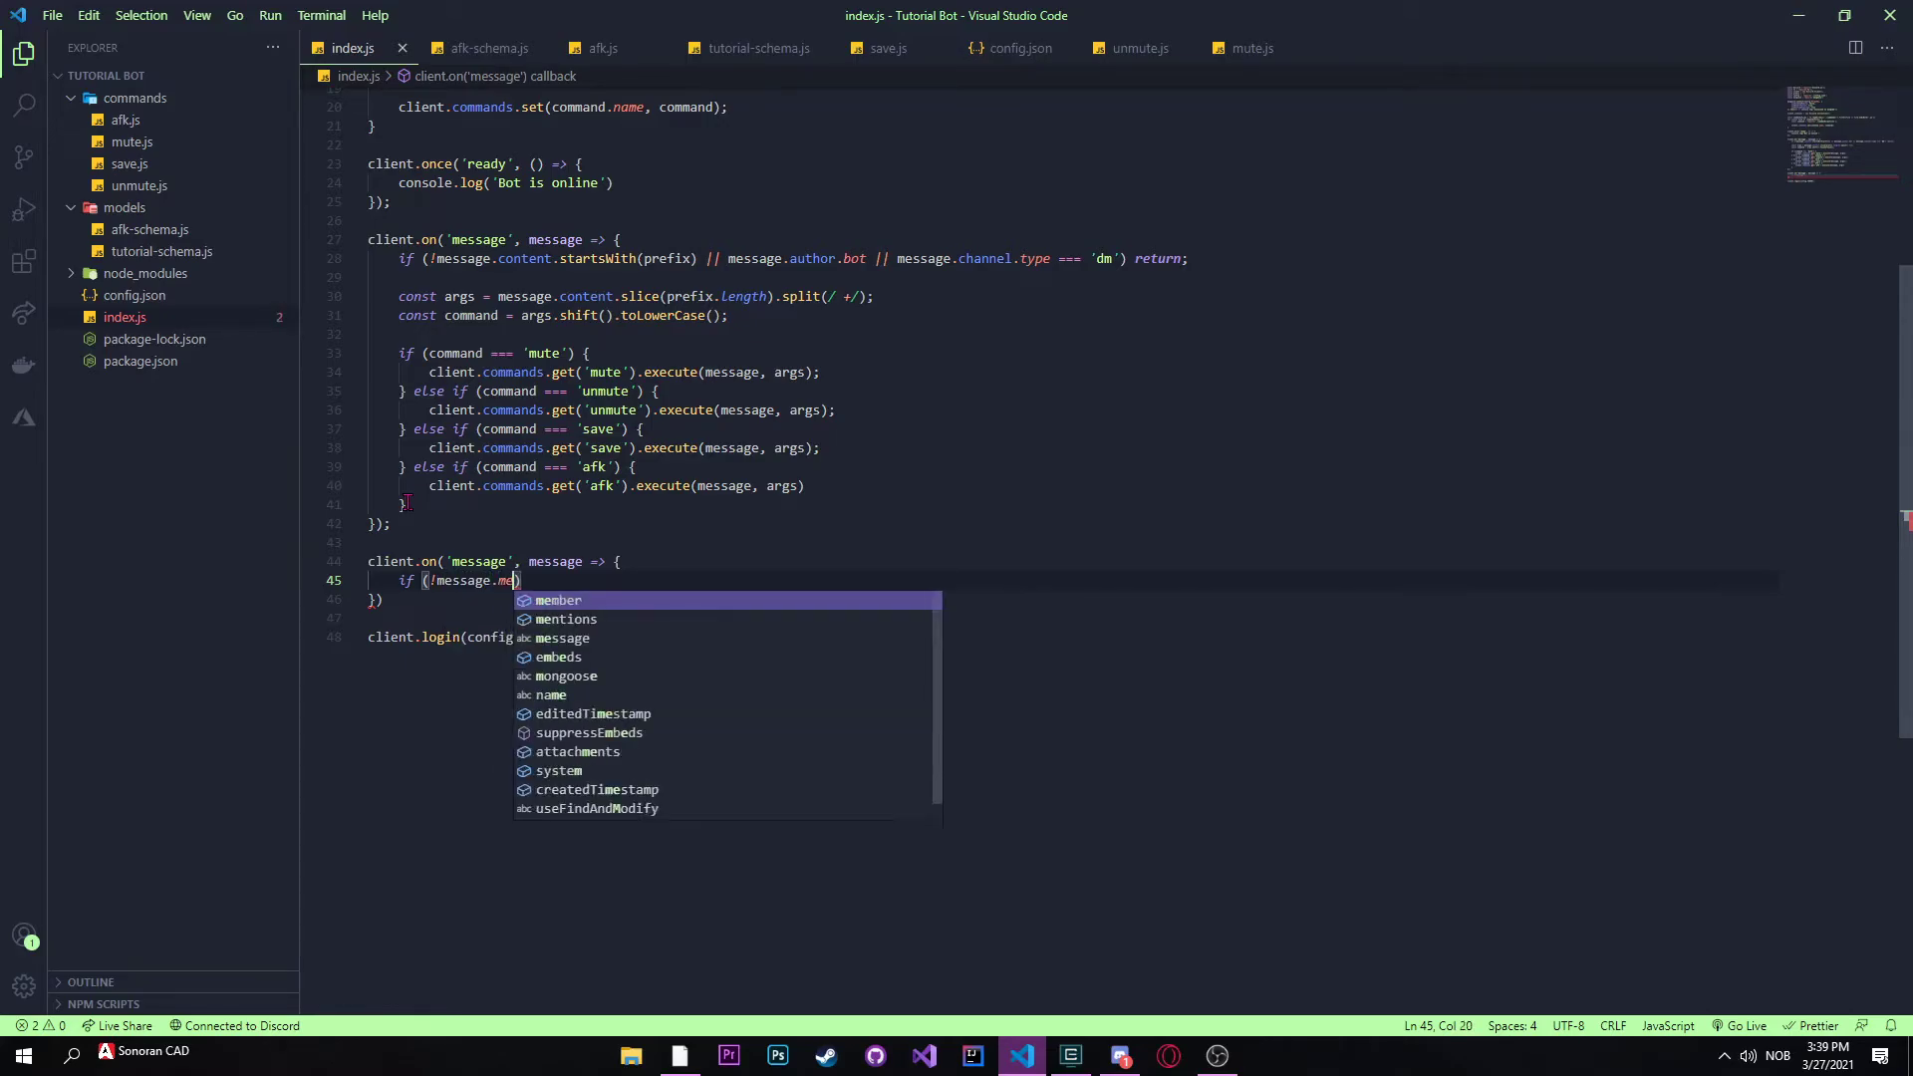
text(ntions.)
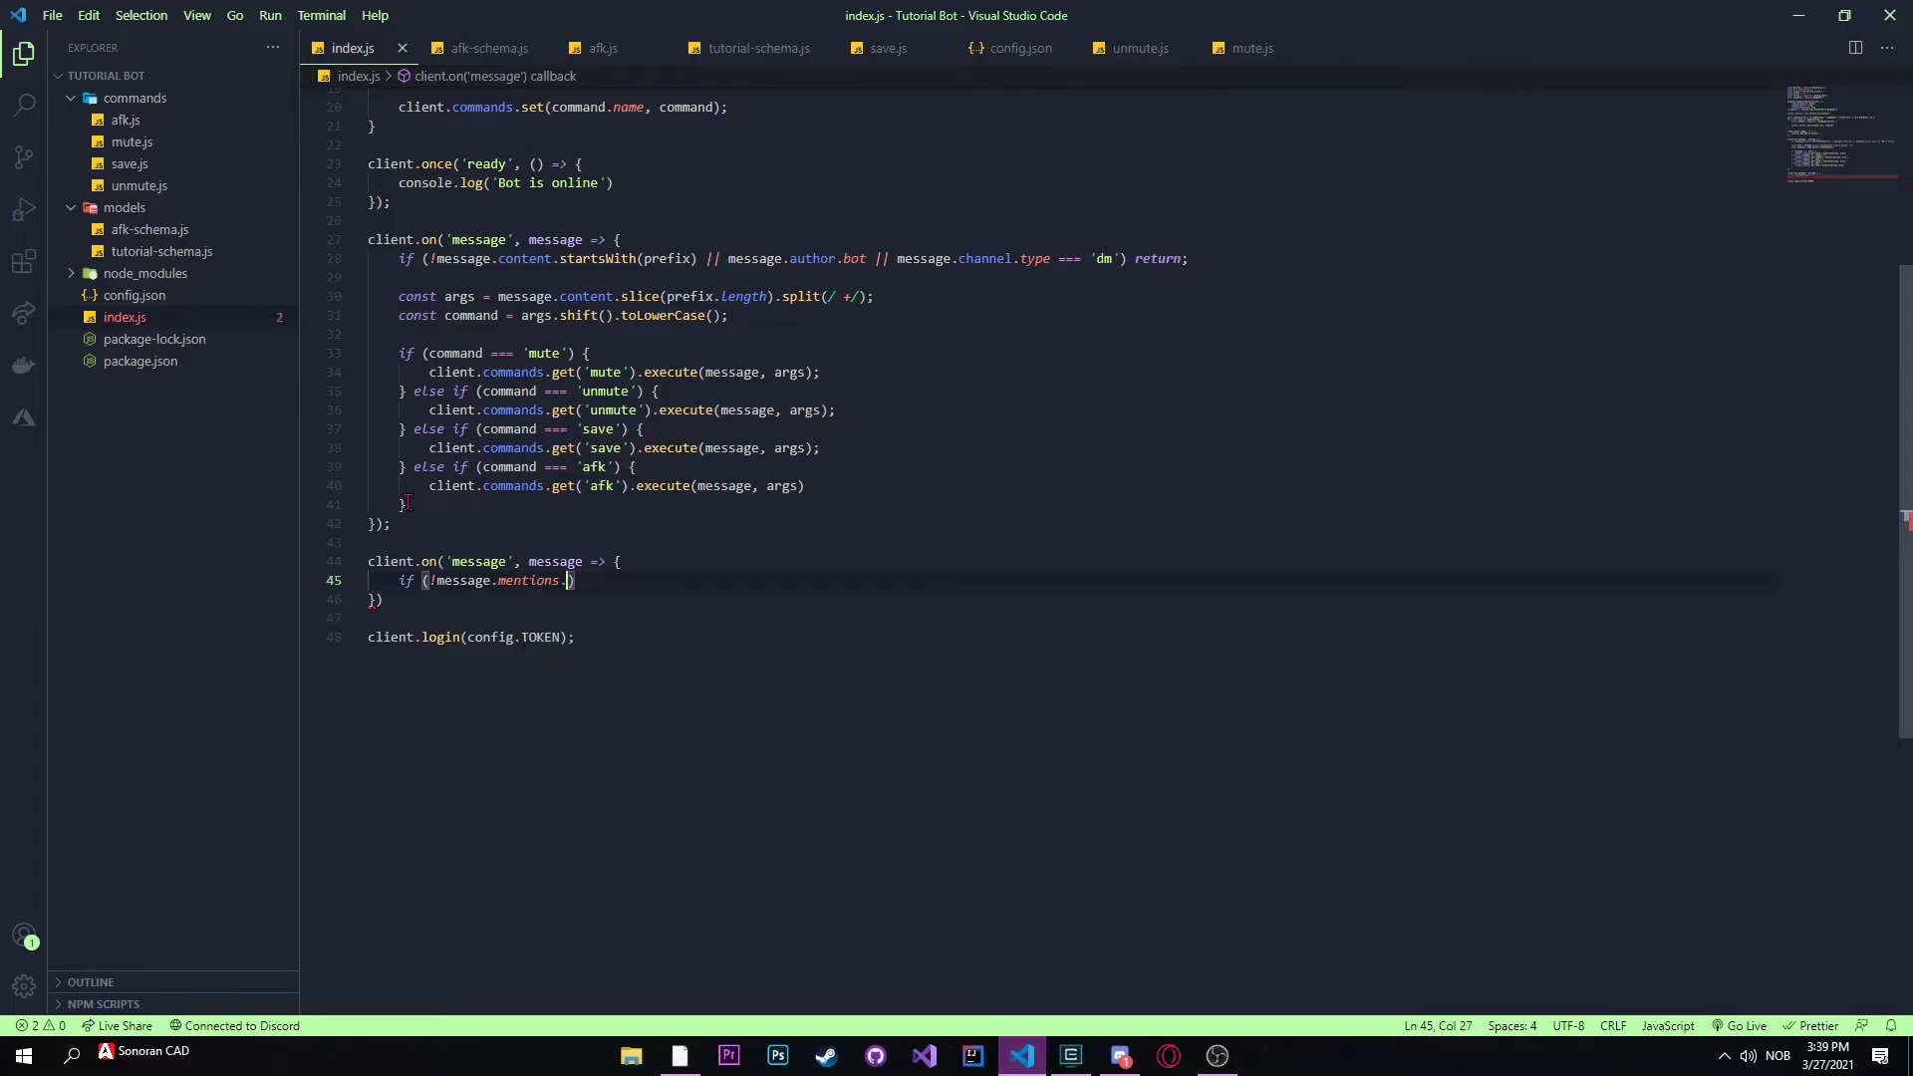
text(size < 1)
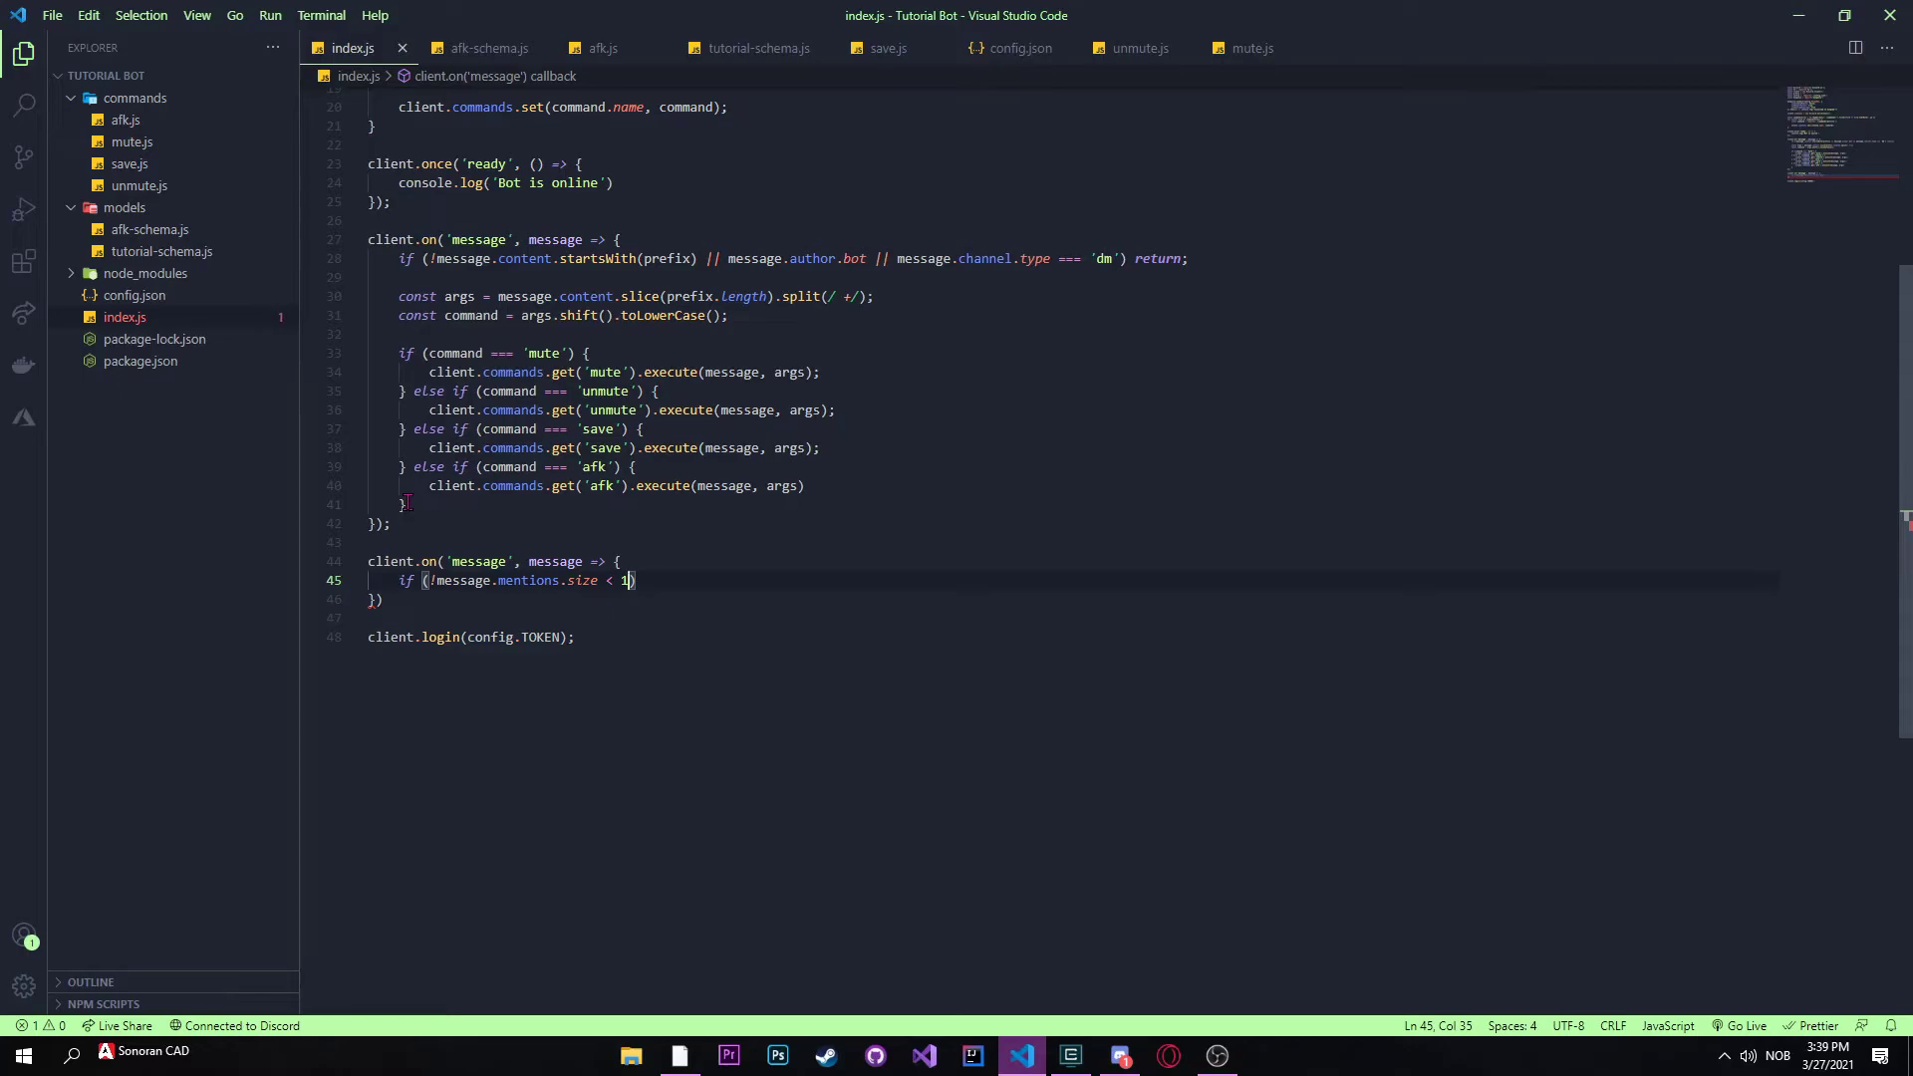
key(Backspace)
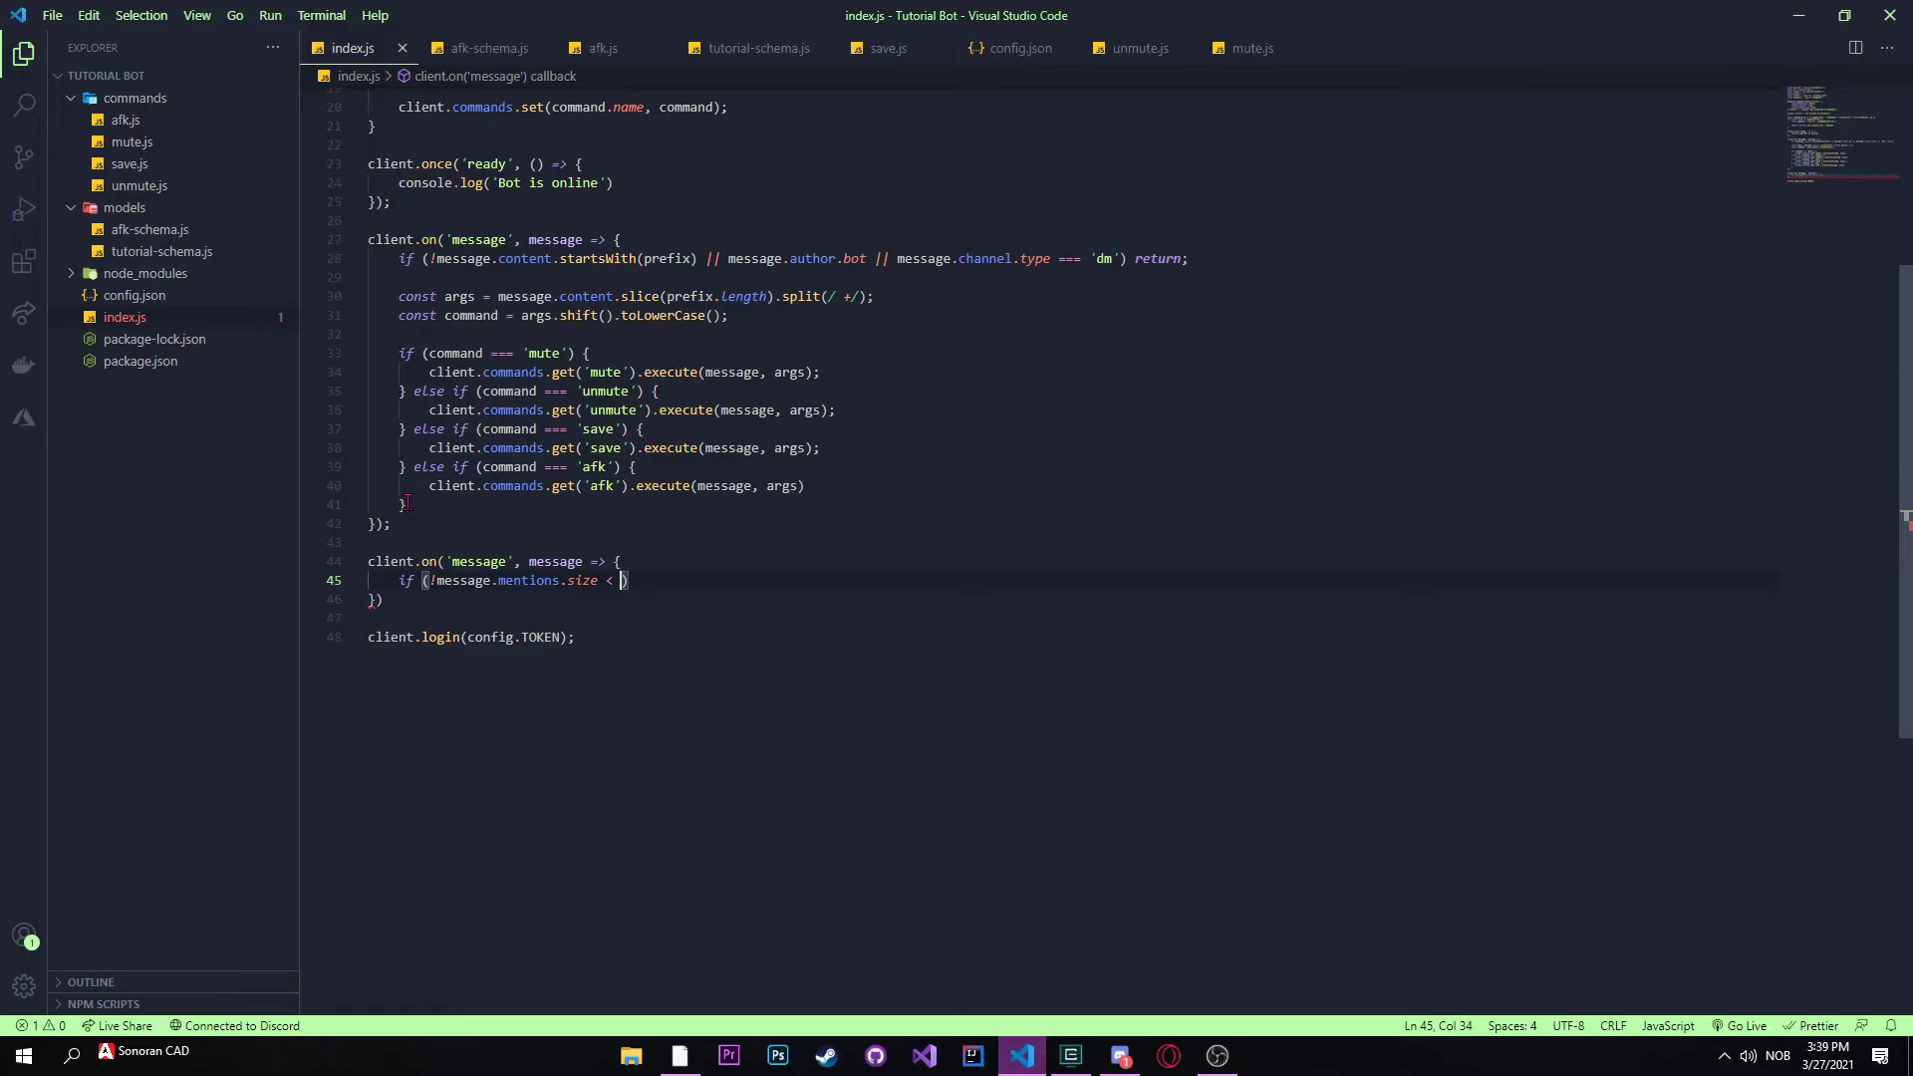
text(1 |)
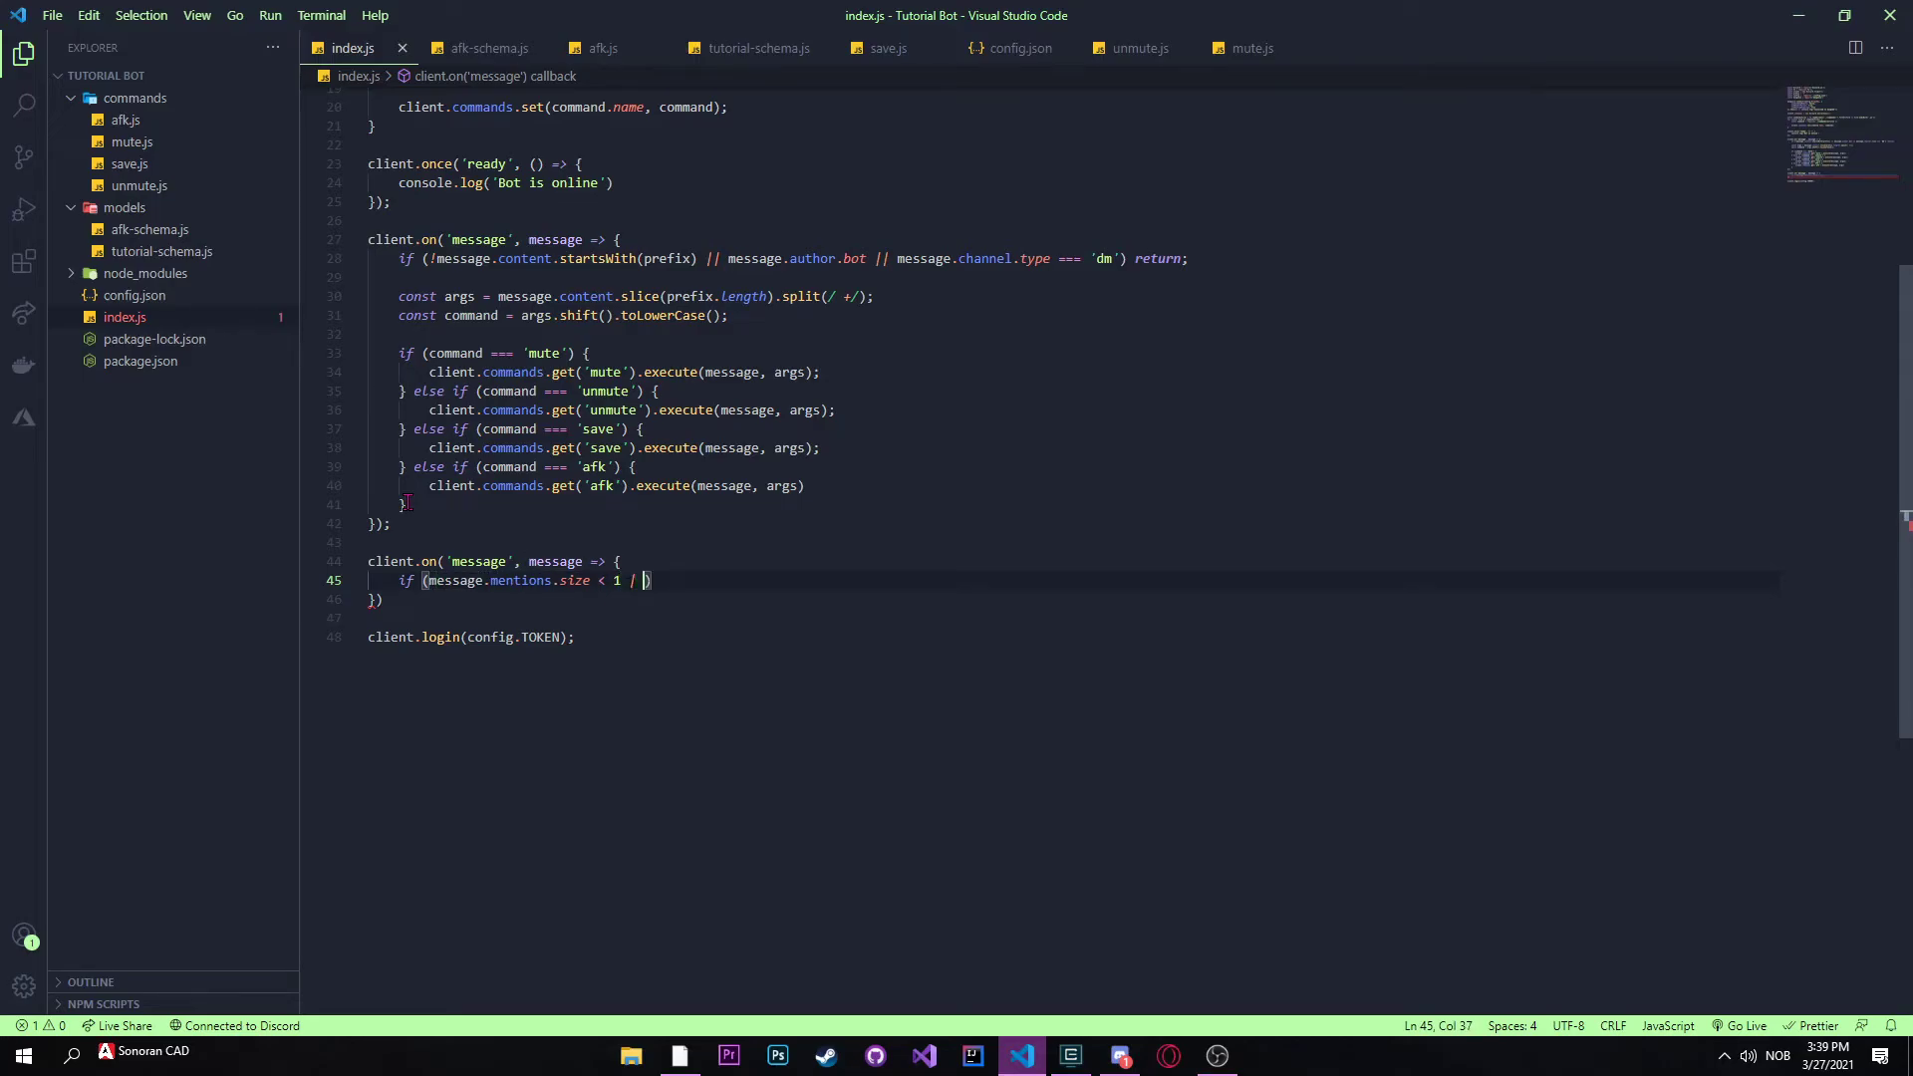
Step: Complete the guard with || !message.guild || message.content.startsWith(prefix)) return;
text(/)
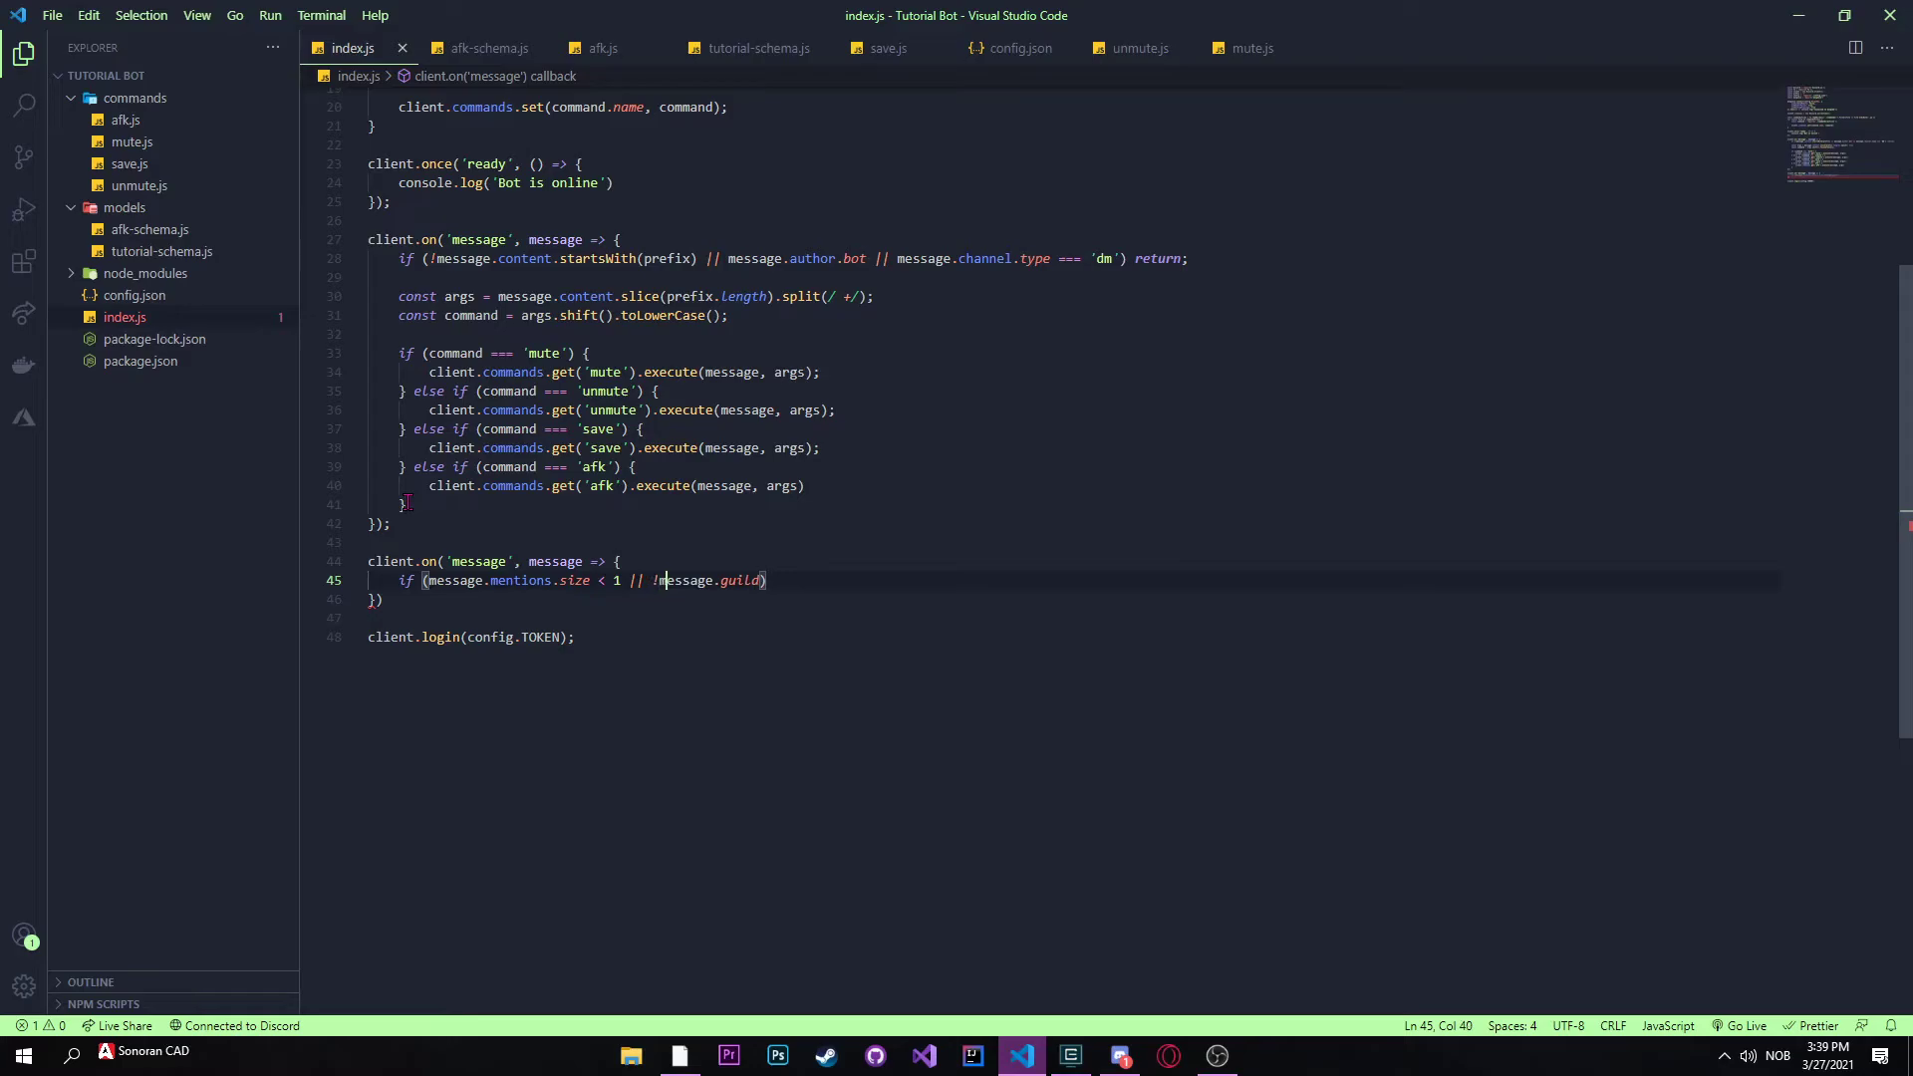
text(|| message.content.)
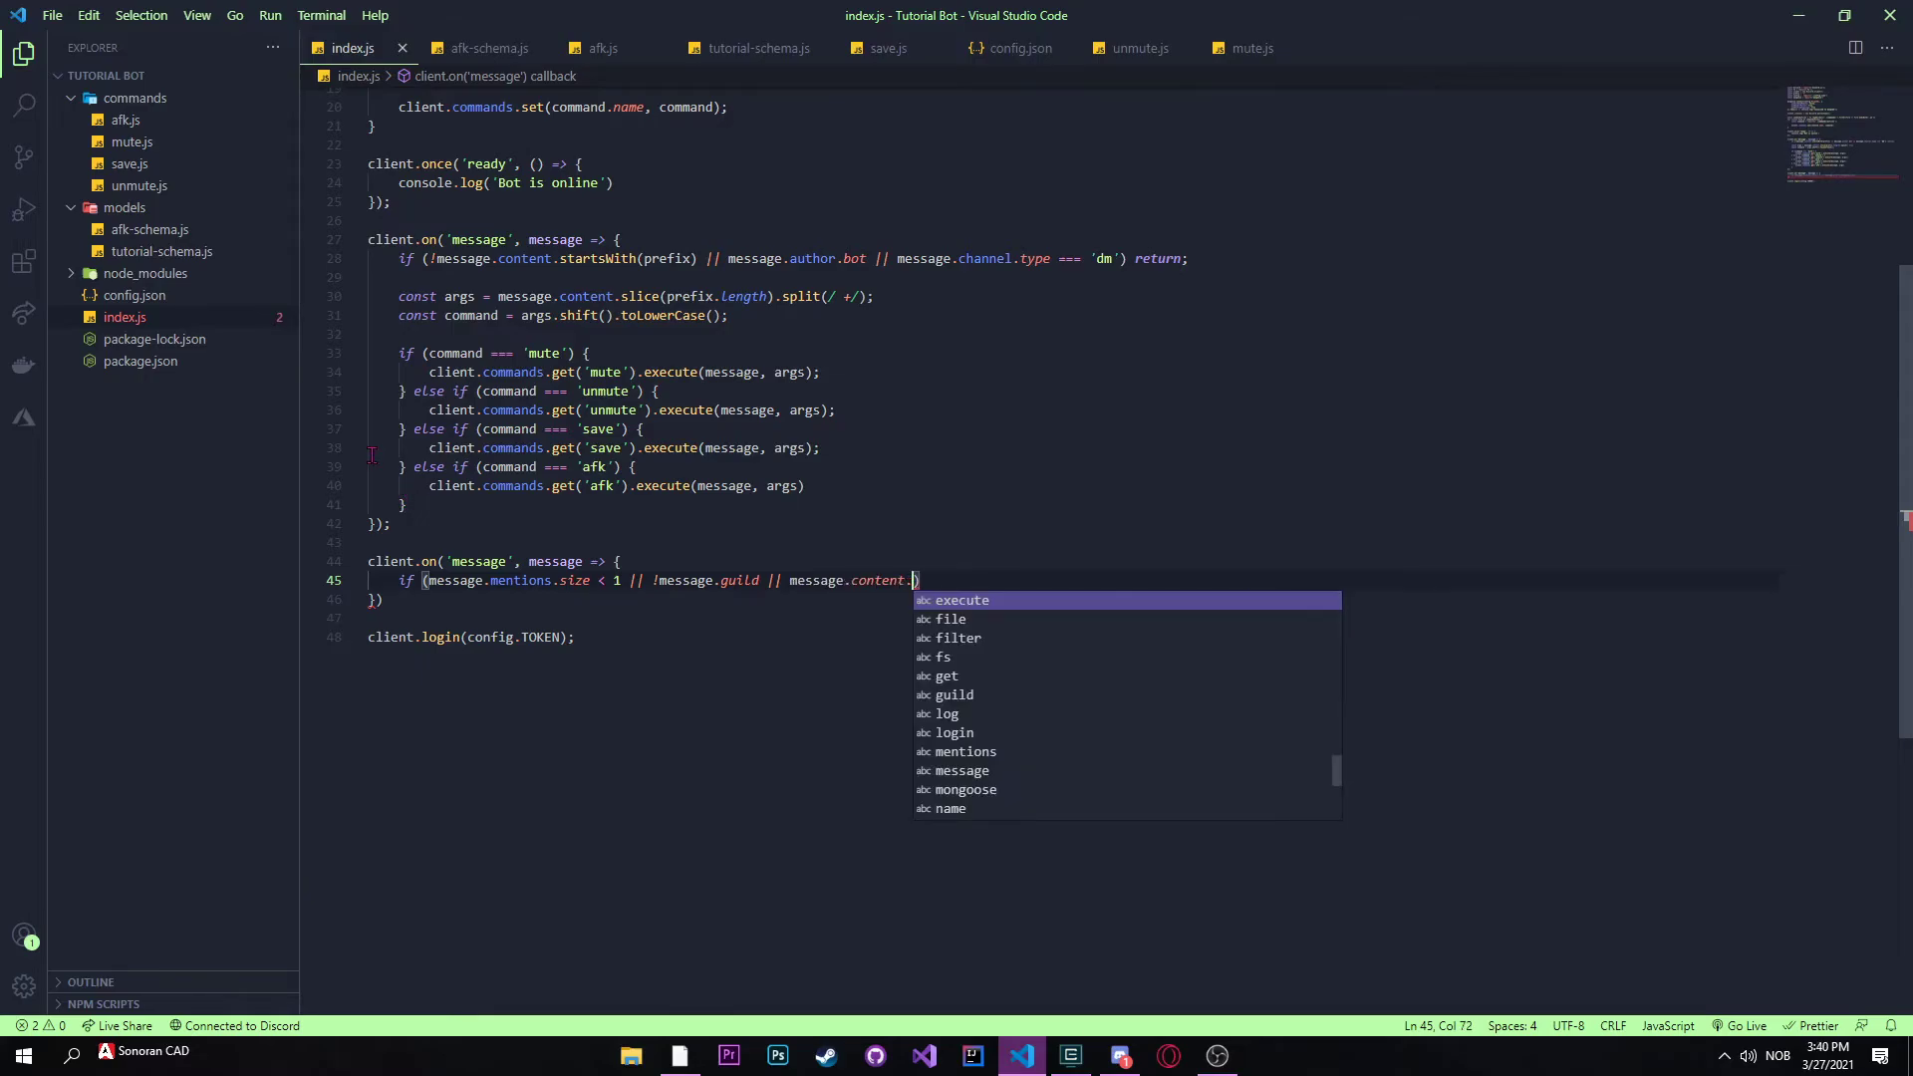
text(startsWith()
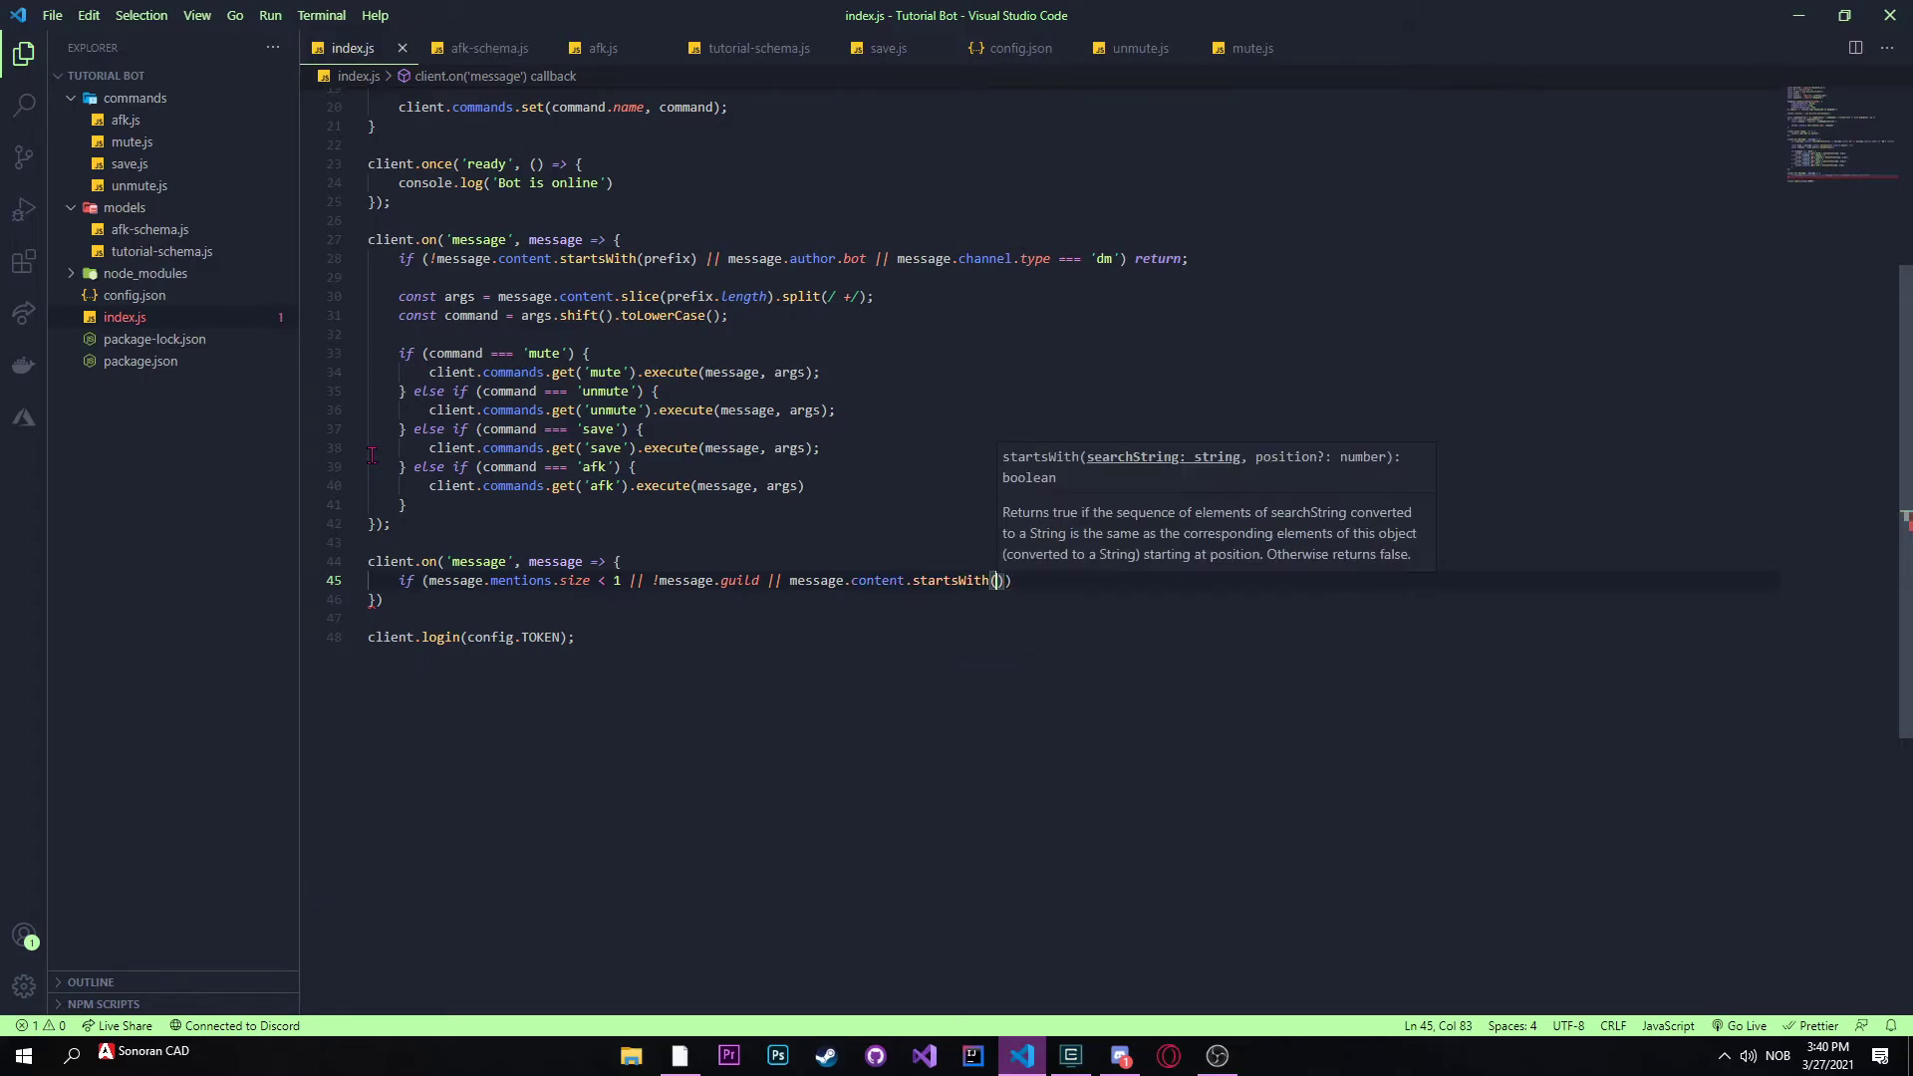
text(prefix)
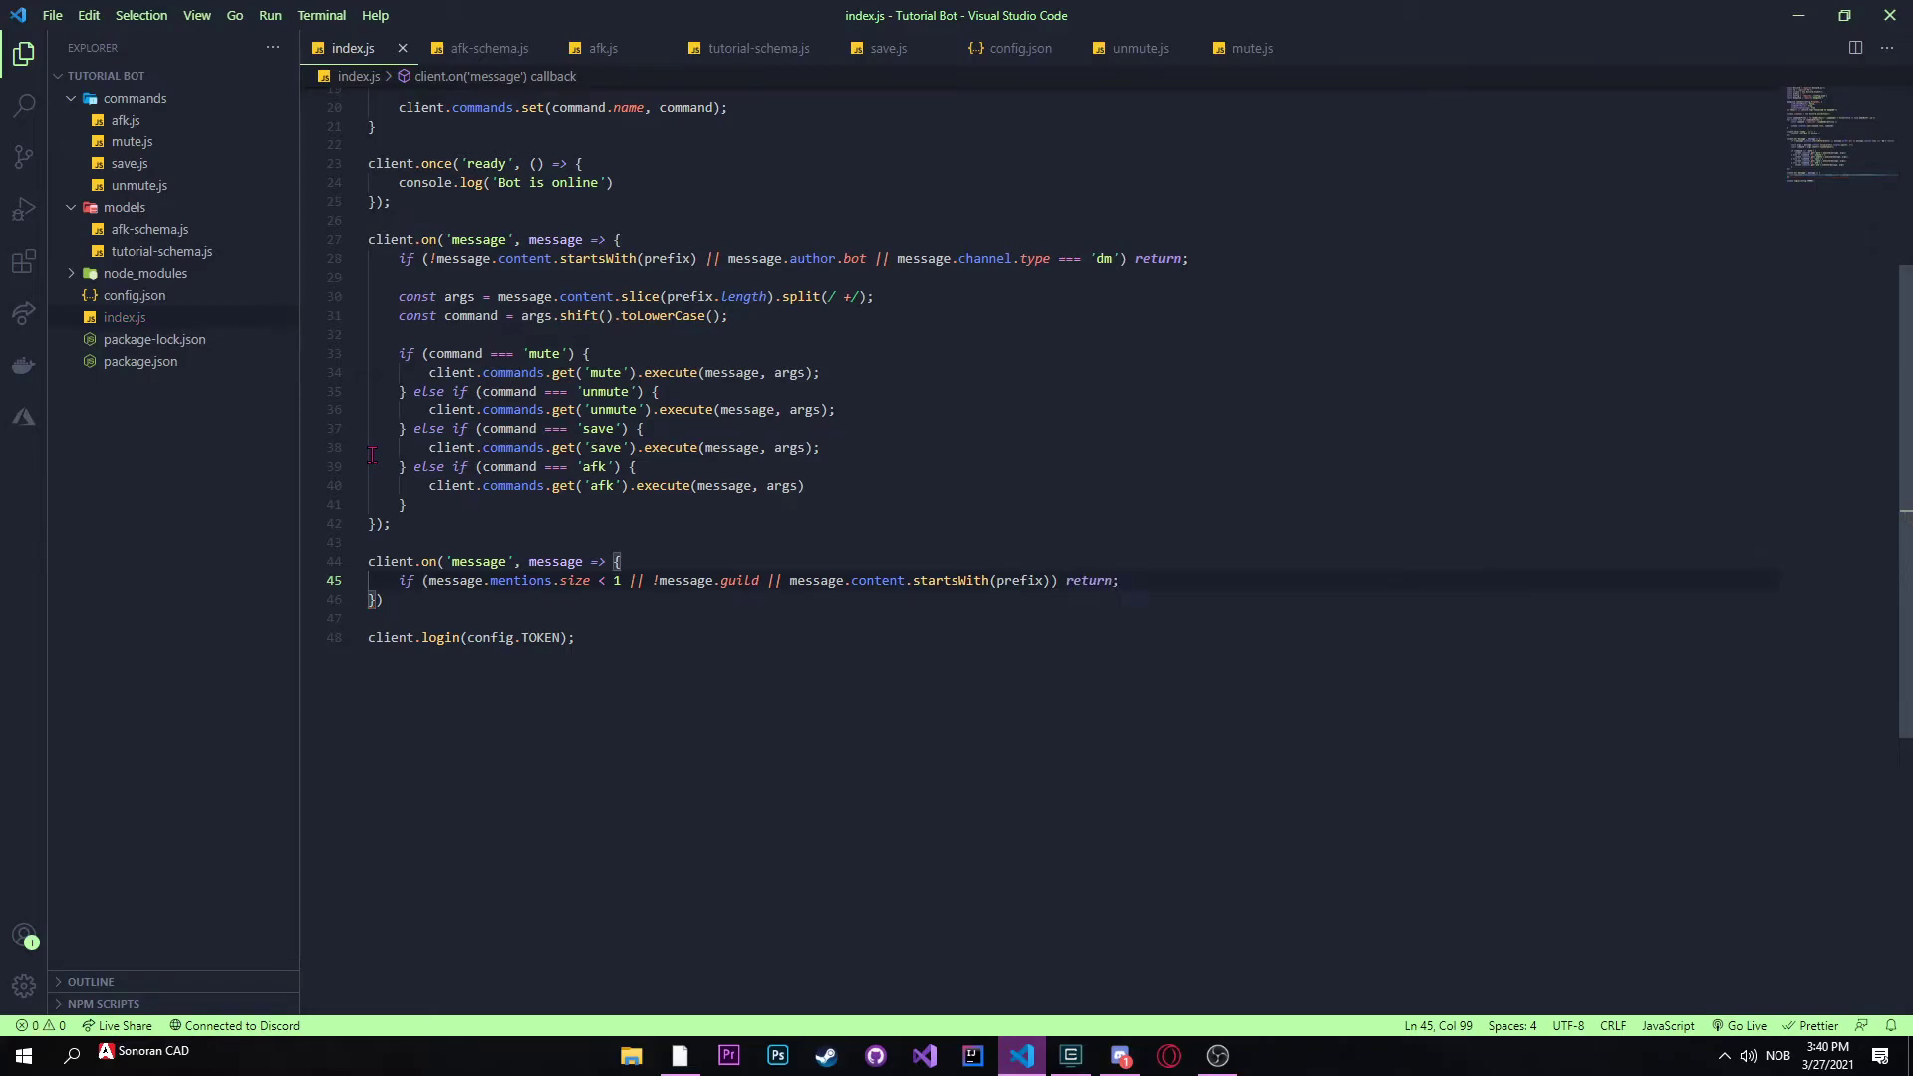
text(if)
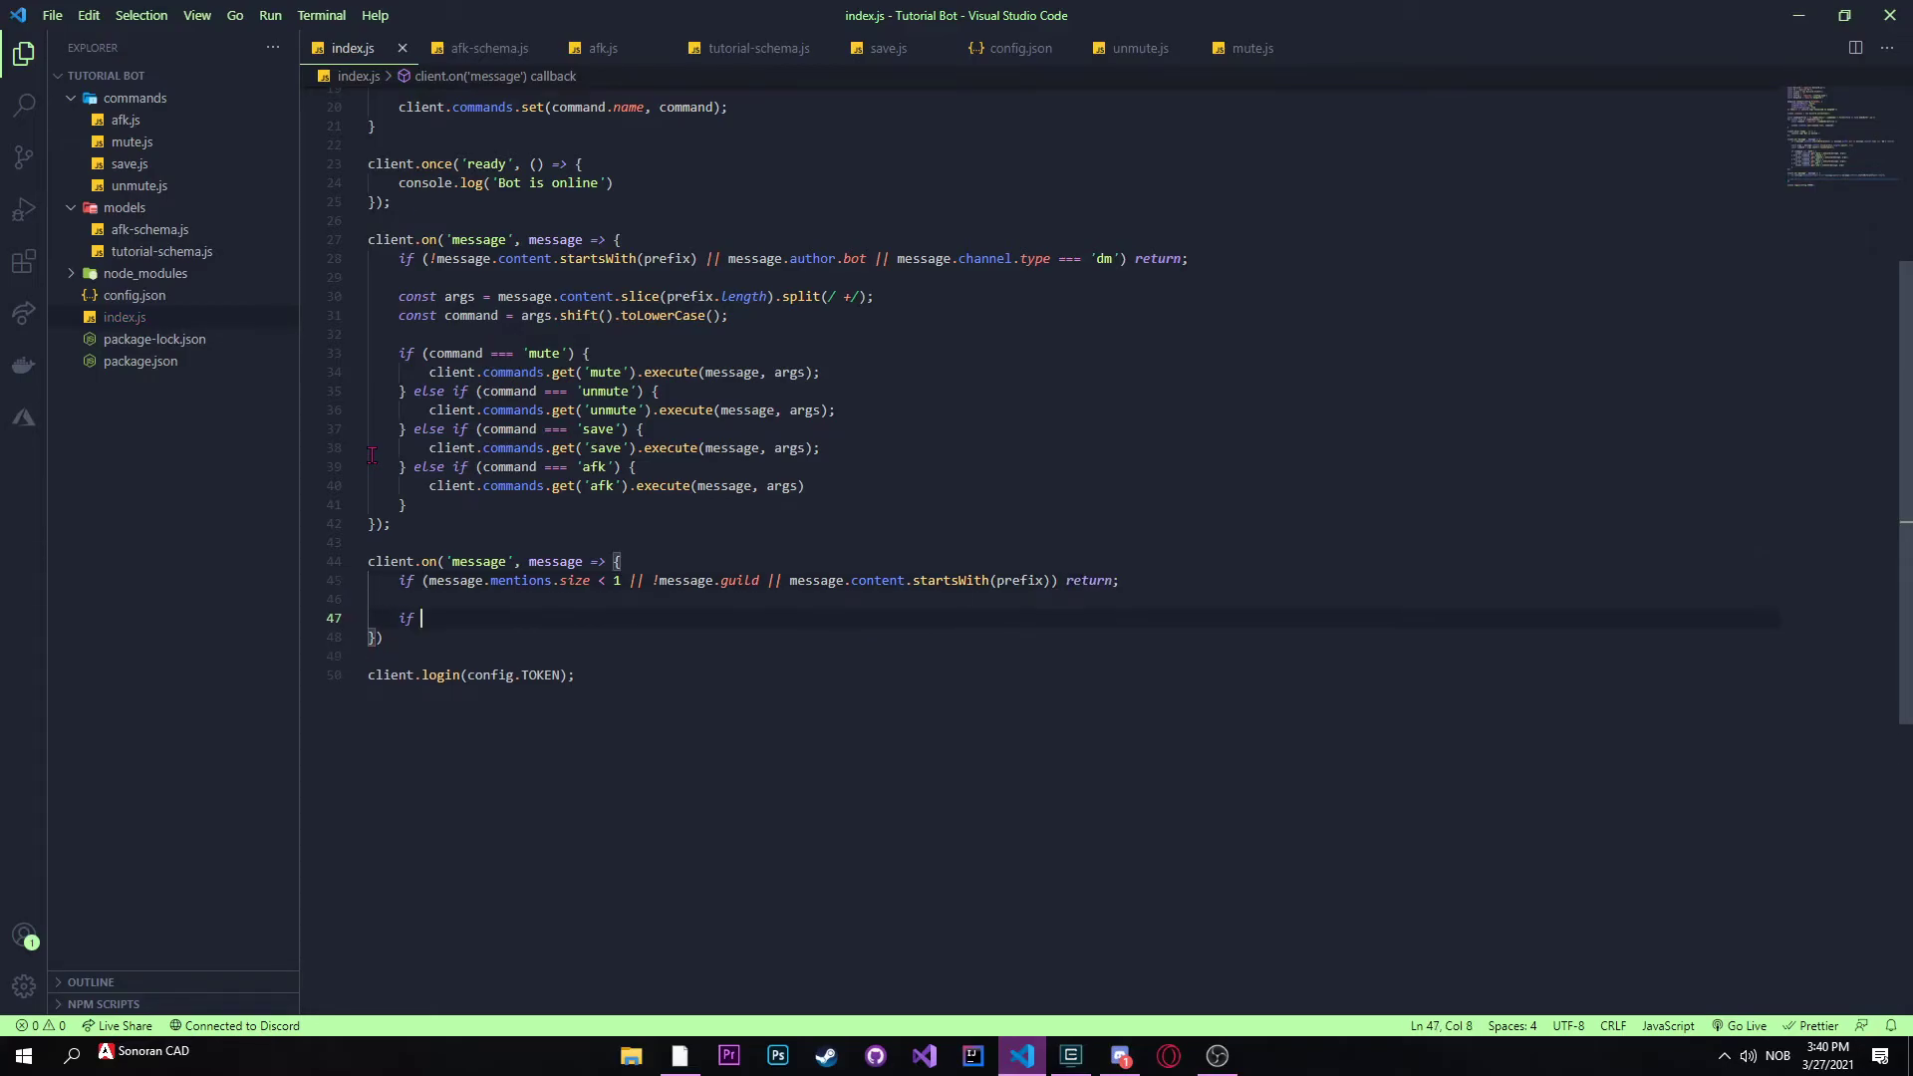
key(Backspace)
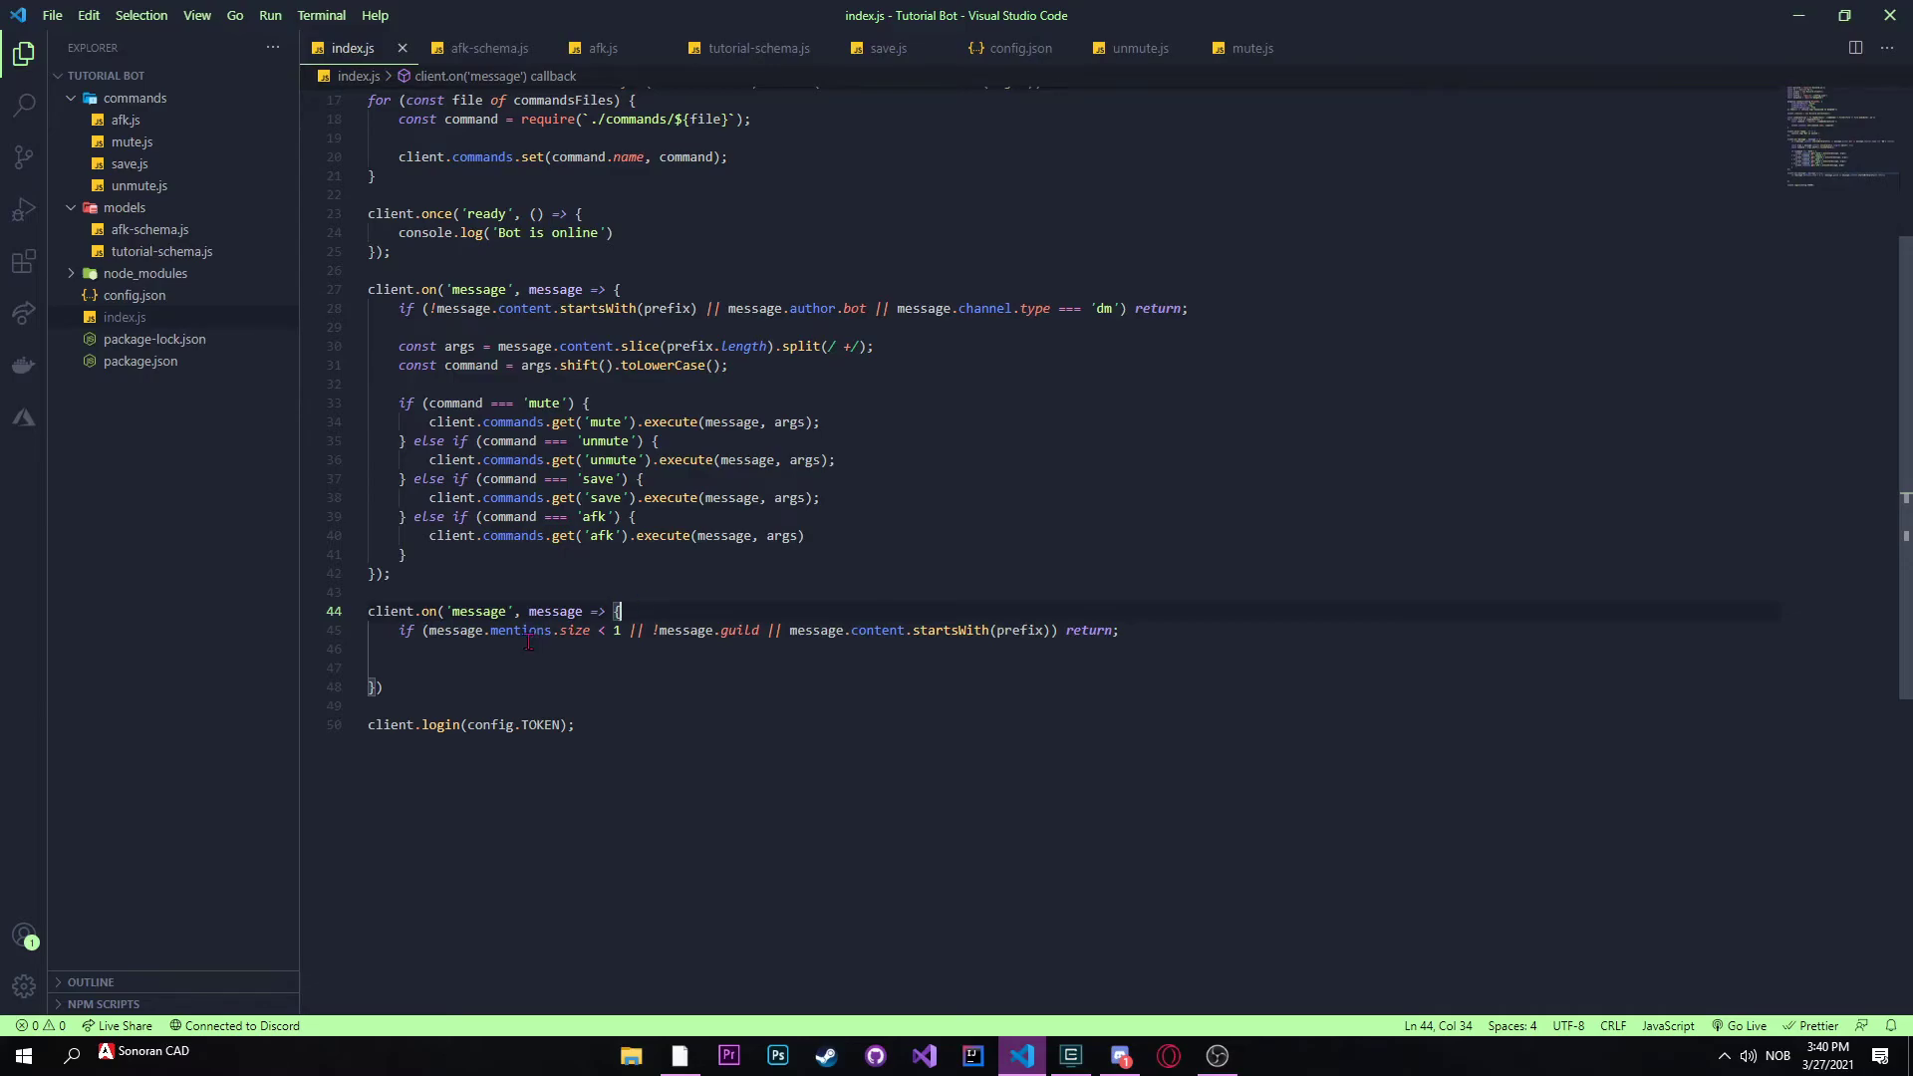
Step: Require './models/afk-schema' as const db inside the second listener
text(const db =)
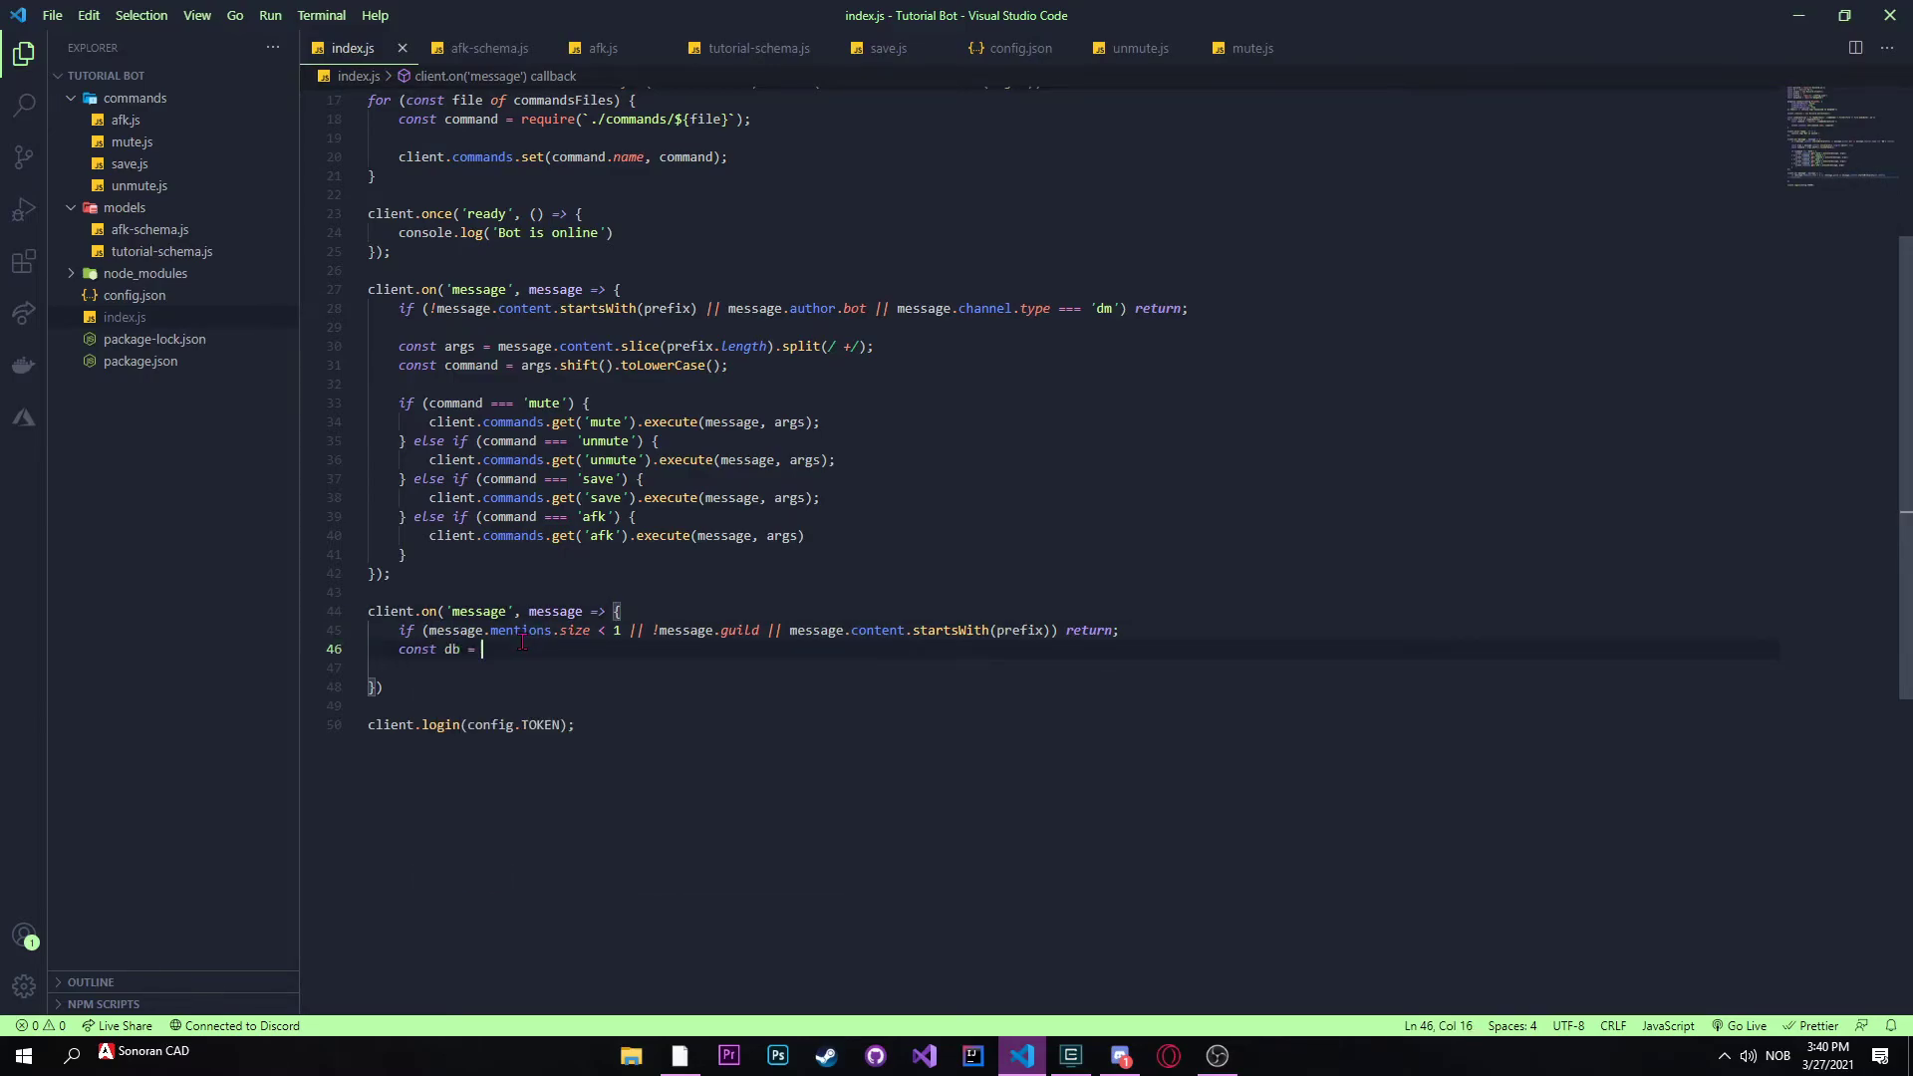
text(require()
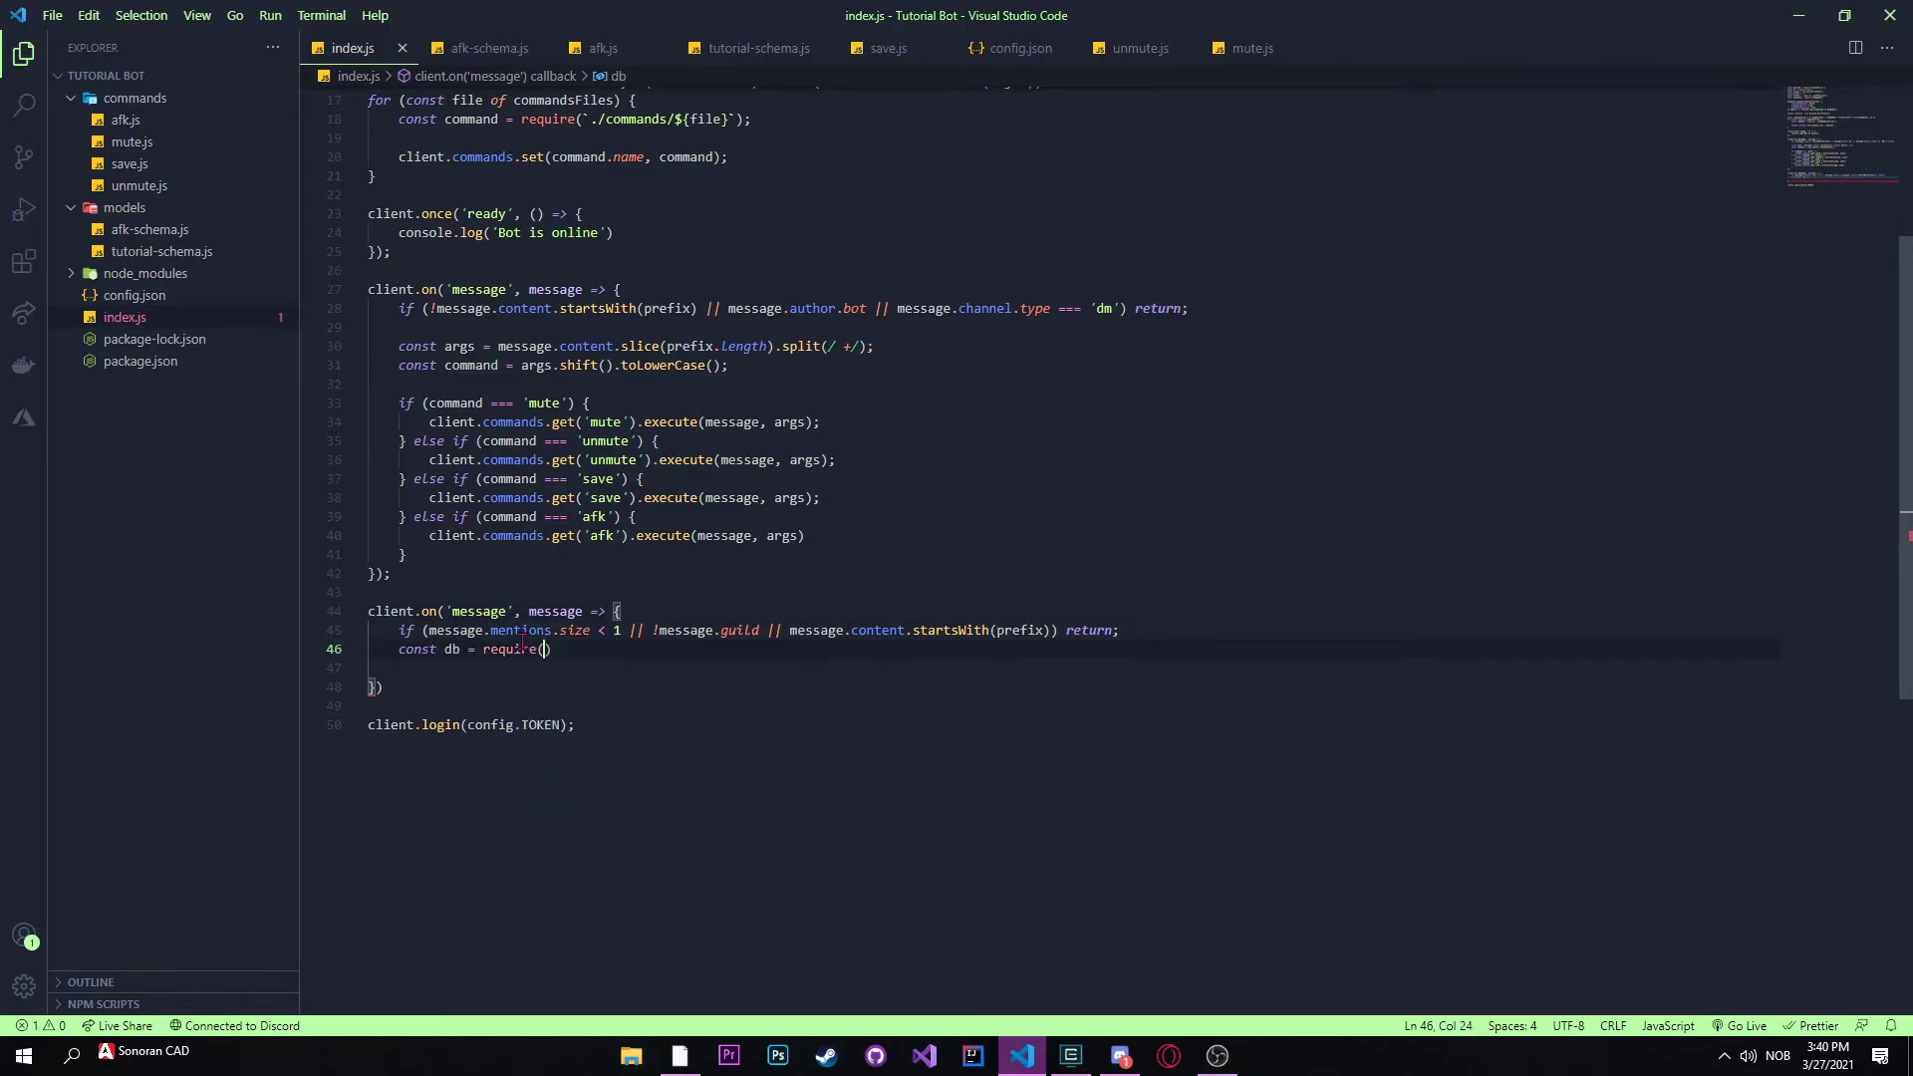
text(')
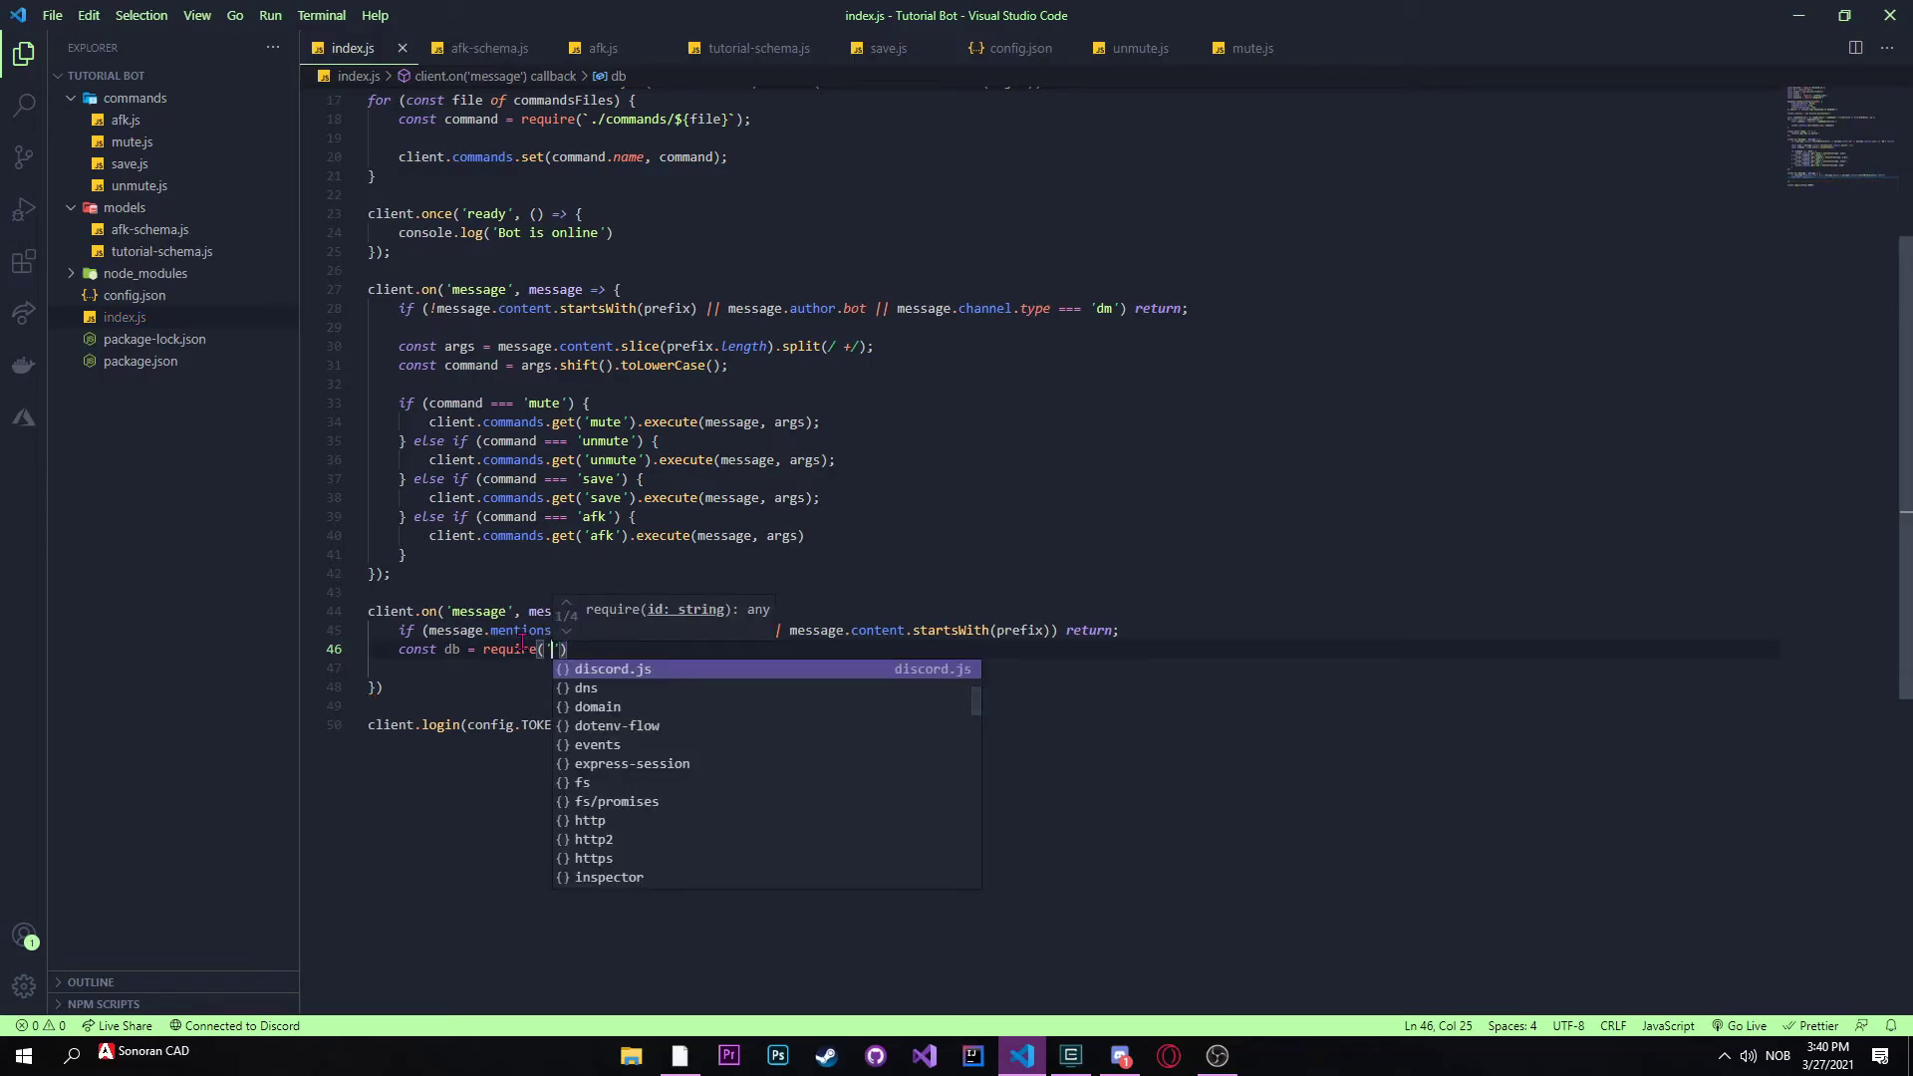
text(./)
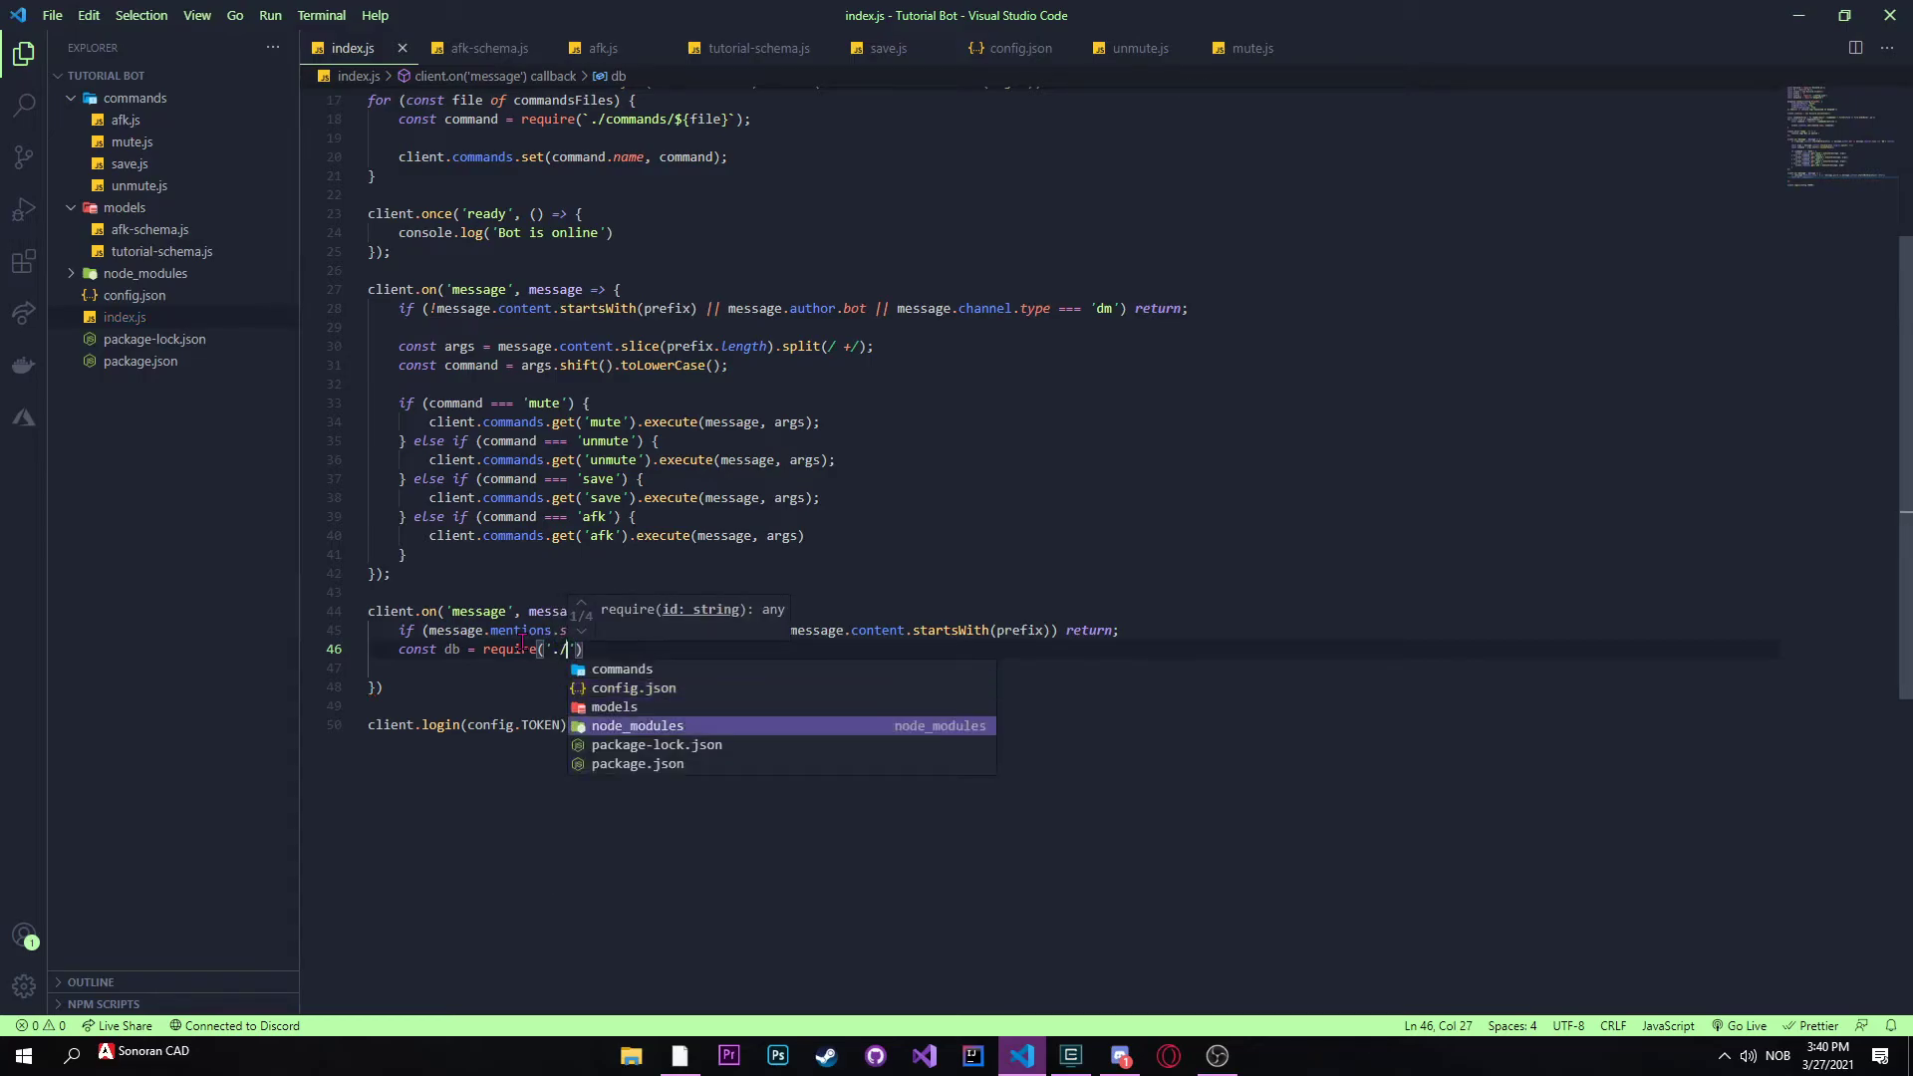
text(models/afk-schema)
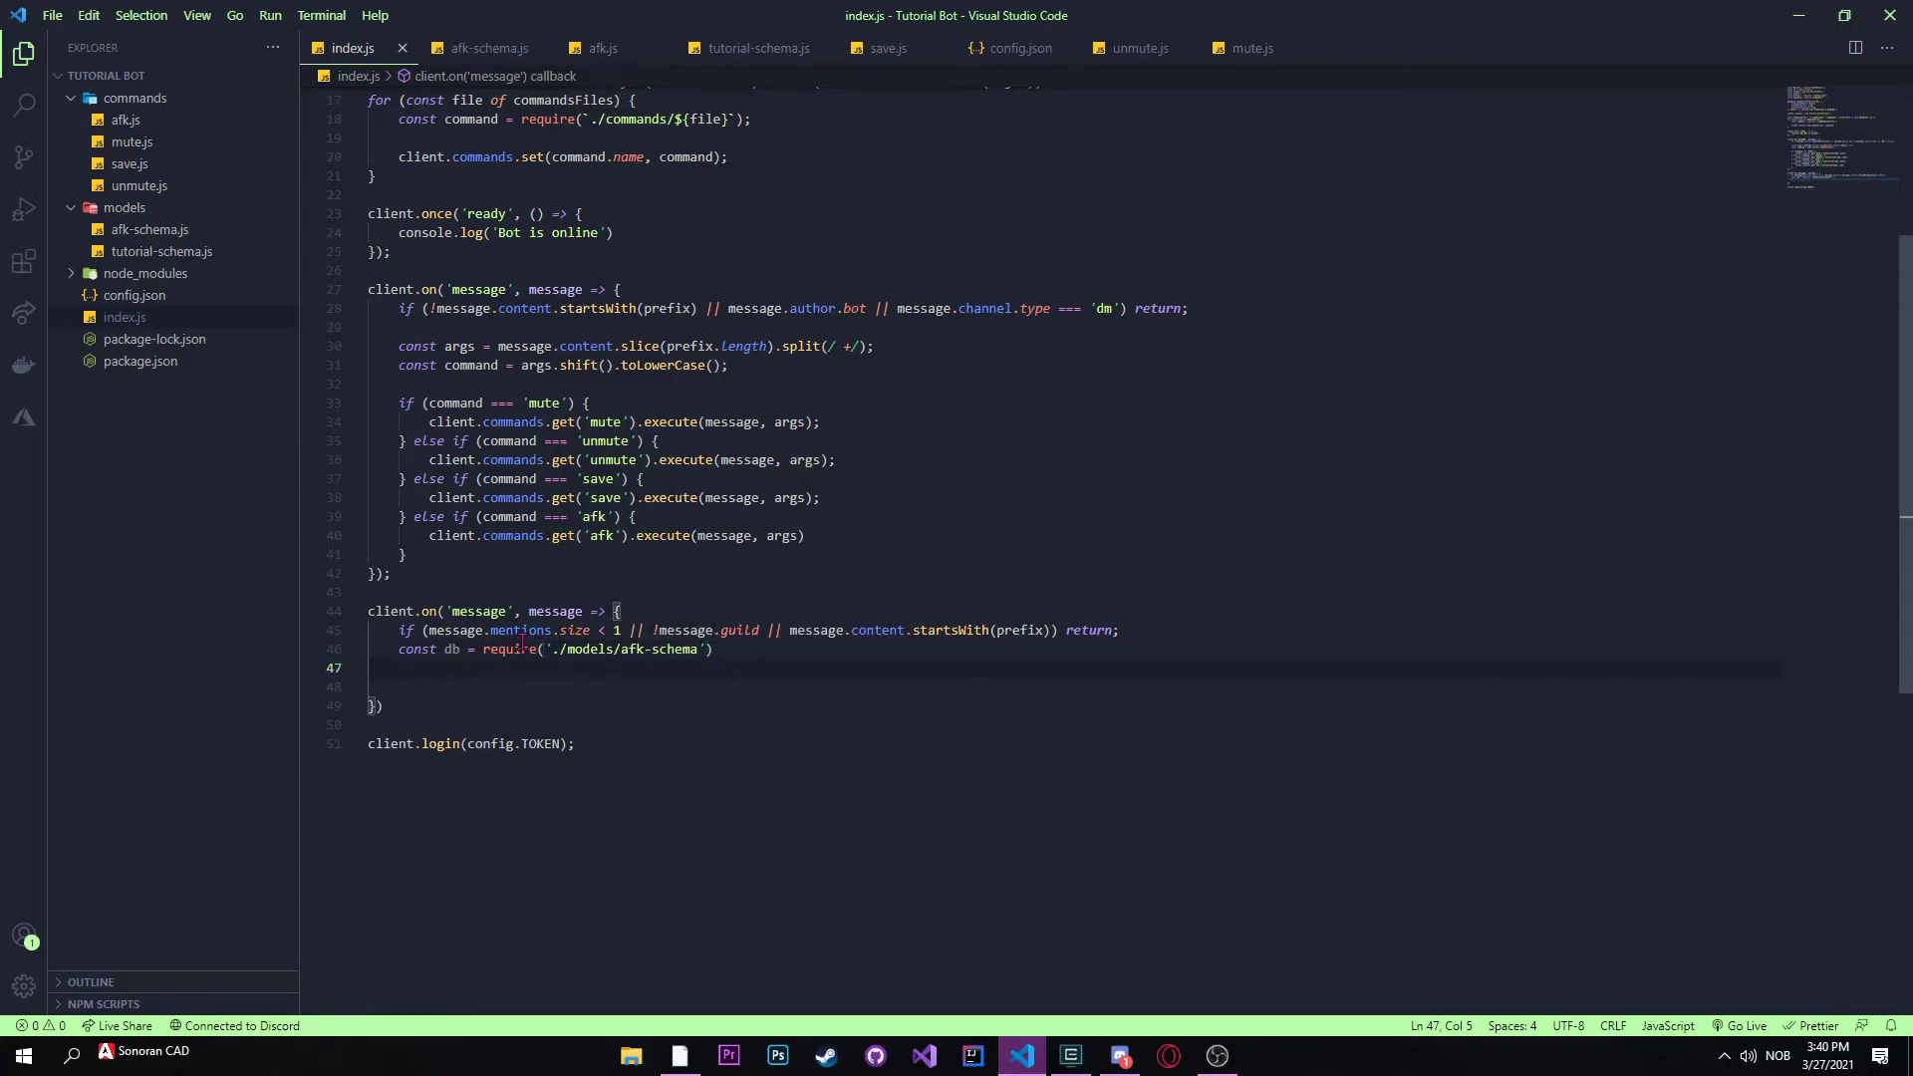
text(c)
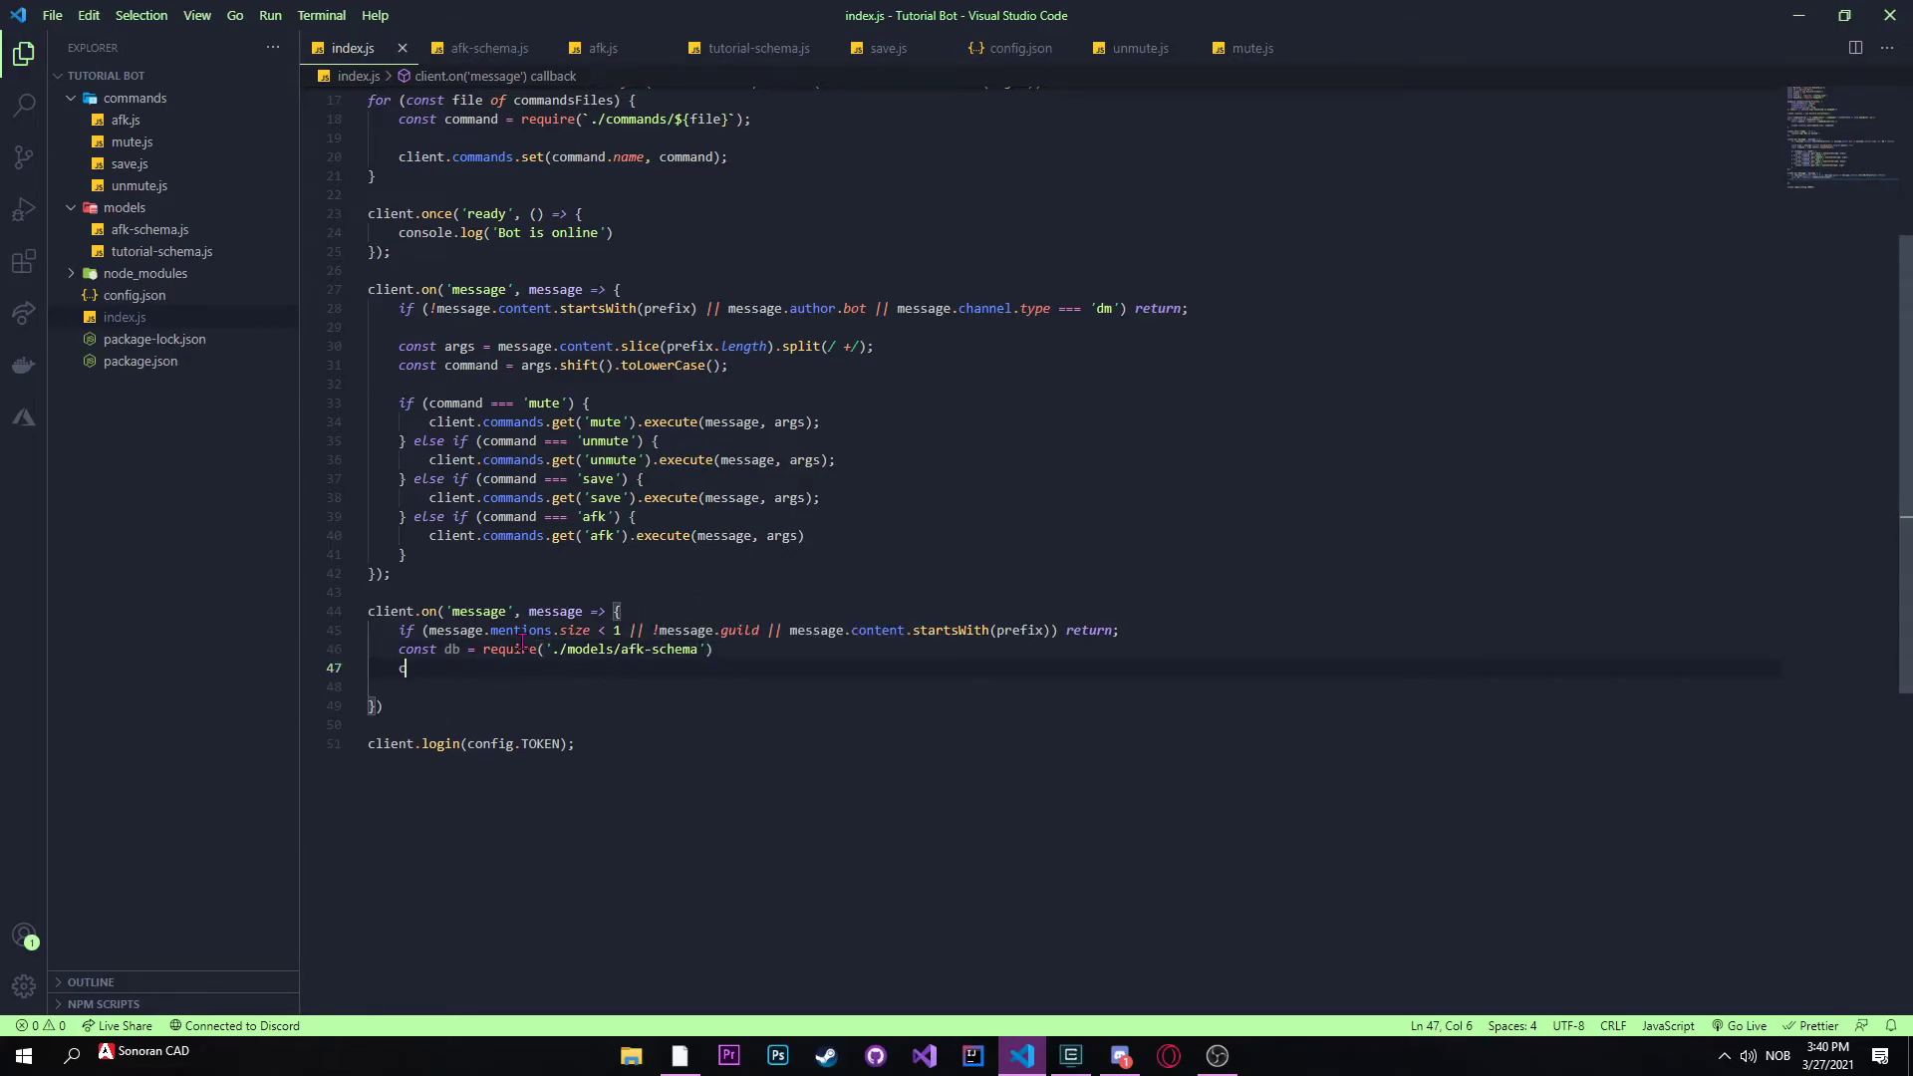
Step: Get const user = message.mentions.users.first() and return if no user exists
text(const user =)
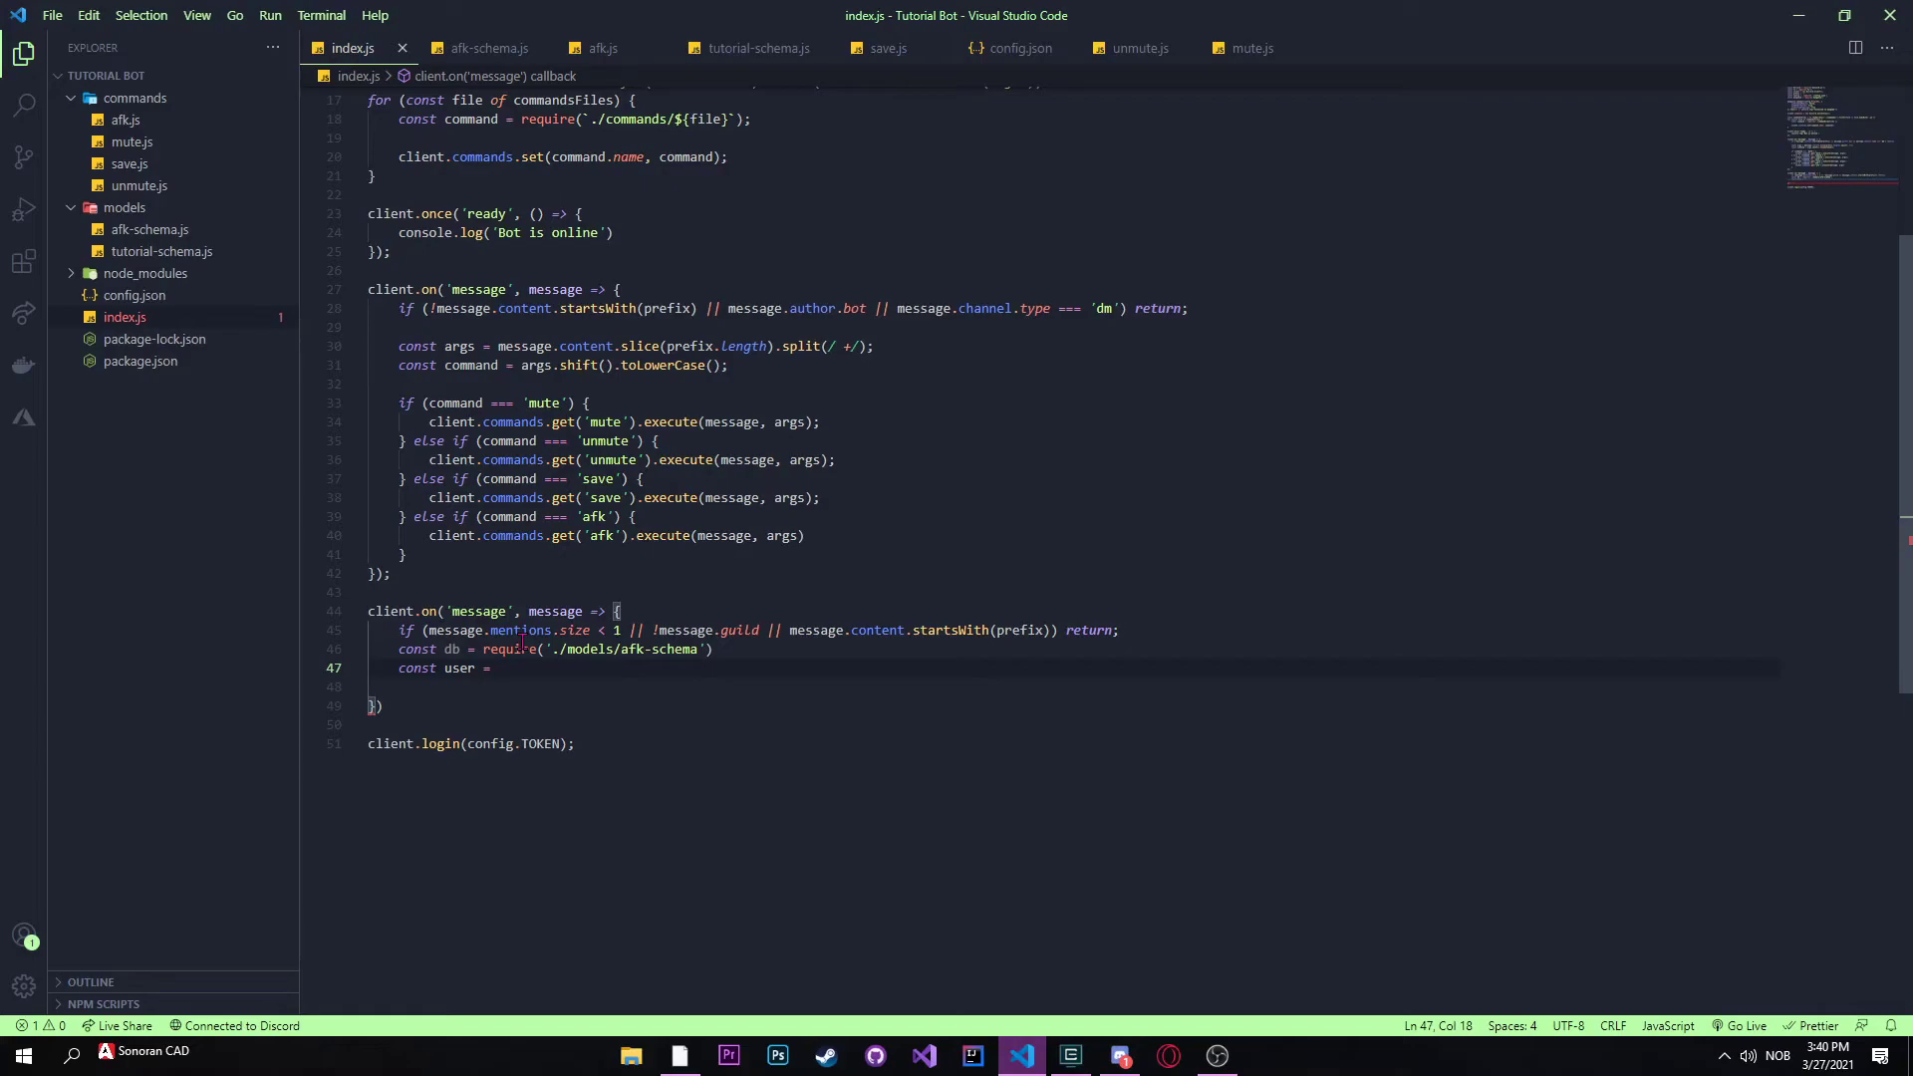
text(message.mentions.users)
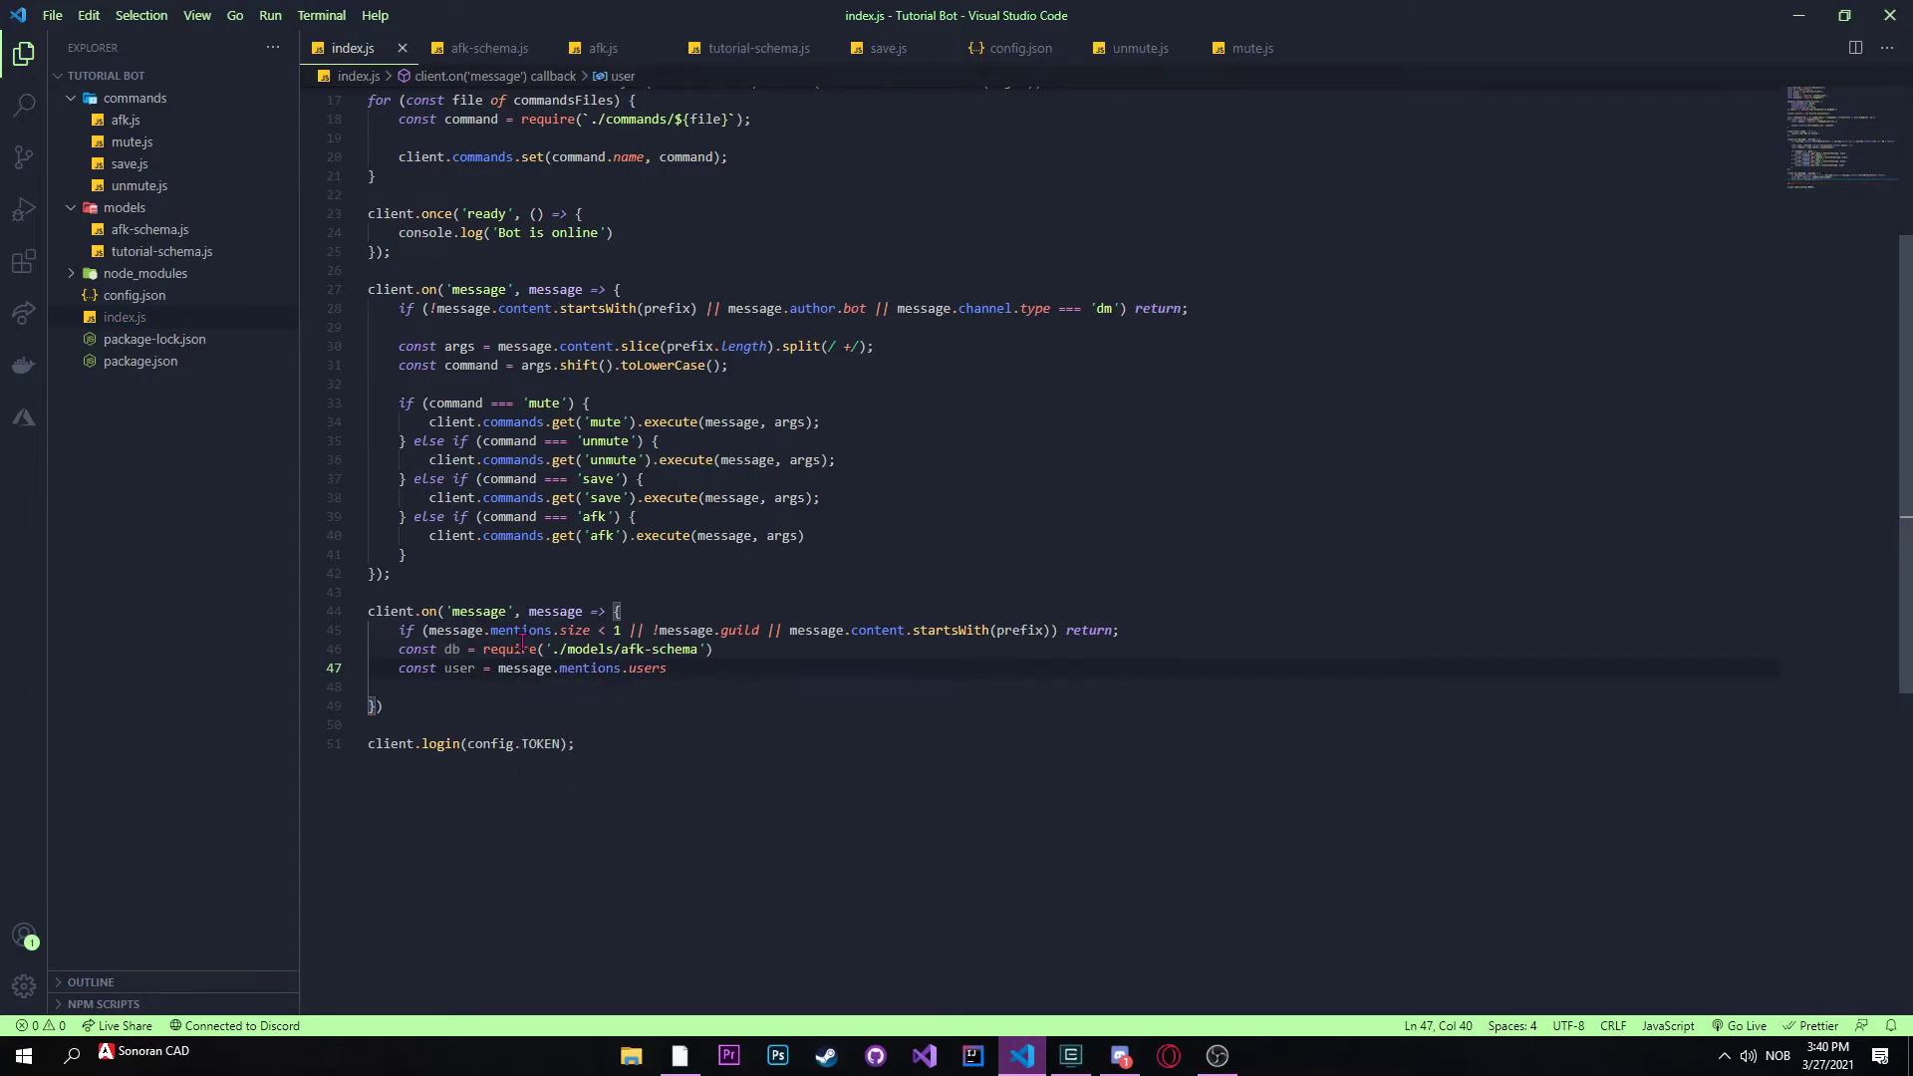
text(.first)
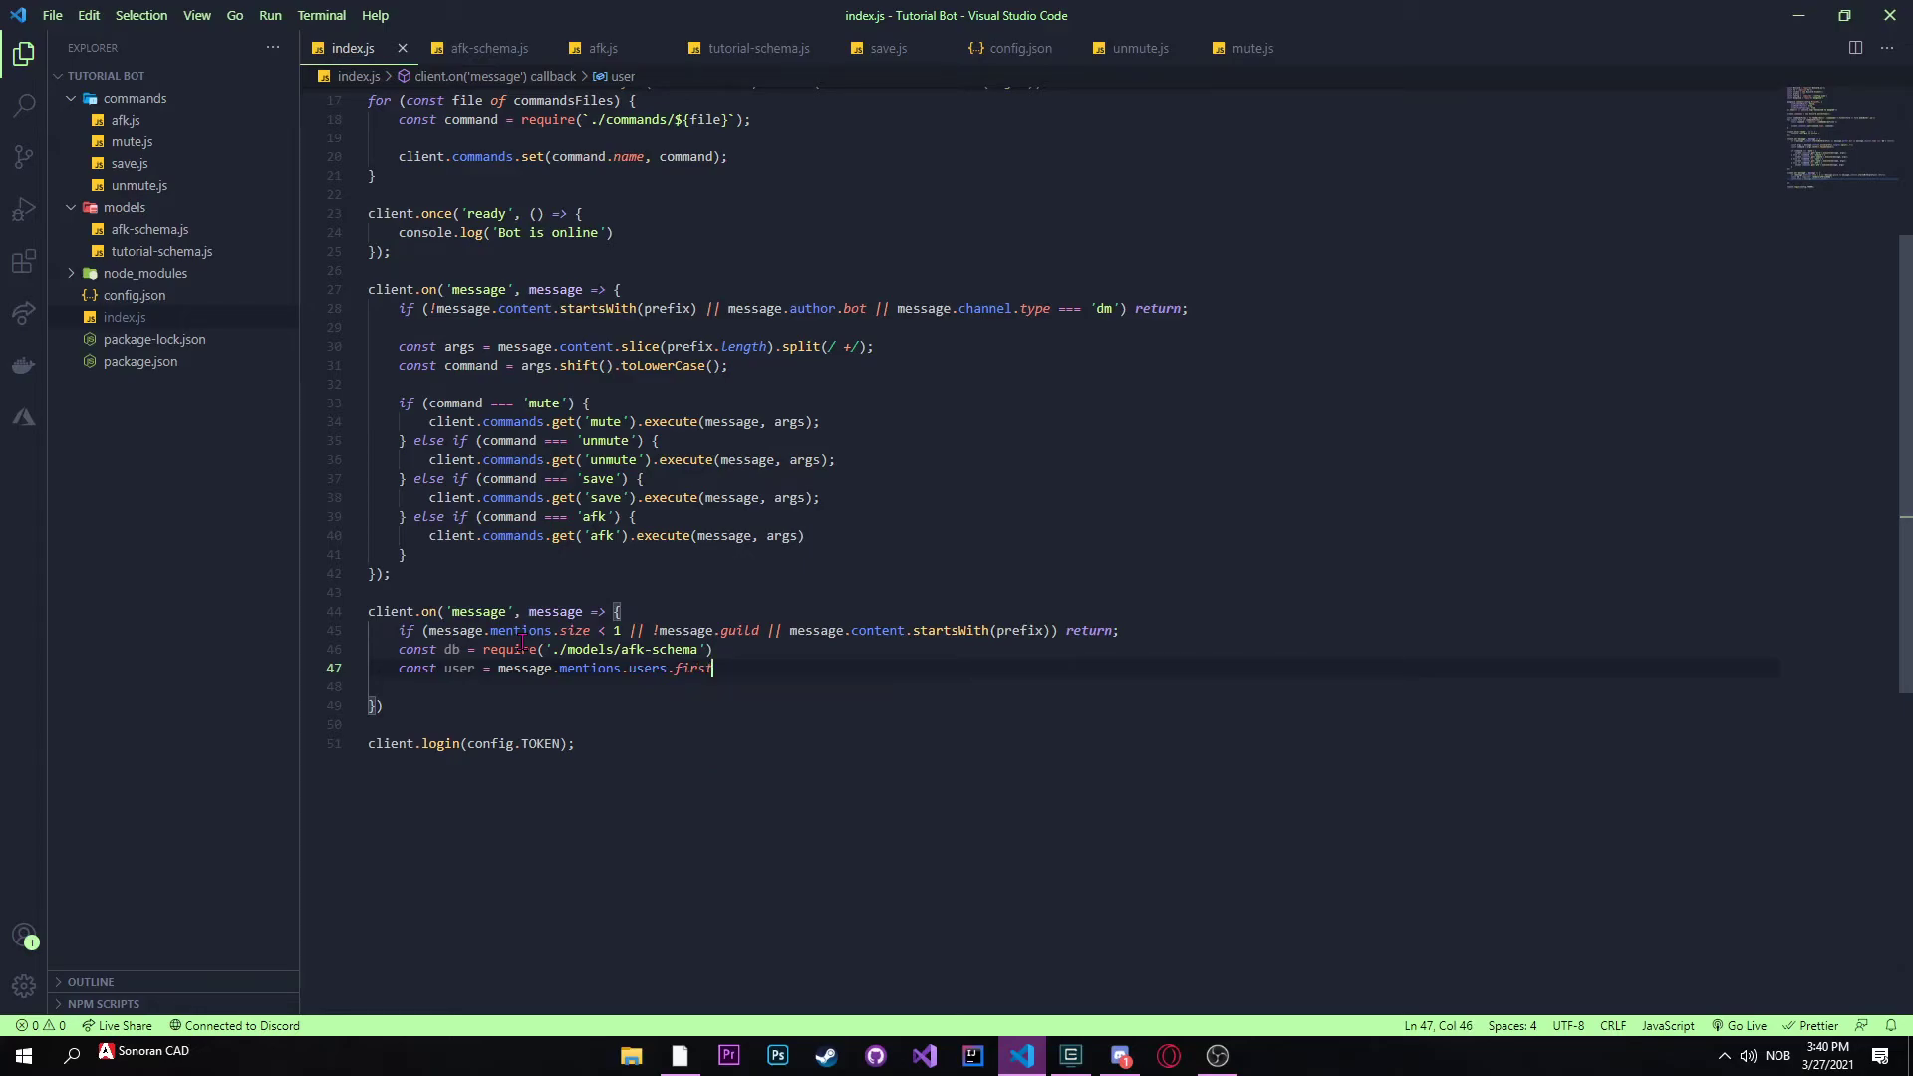
text(())
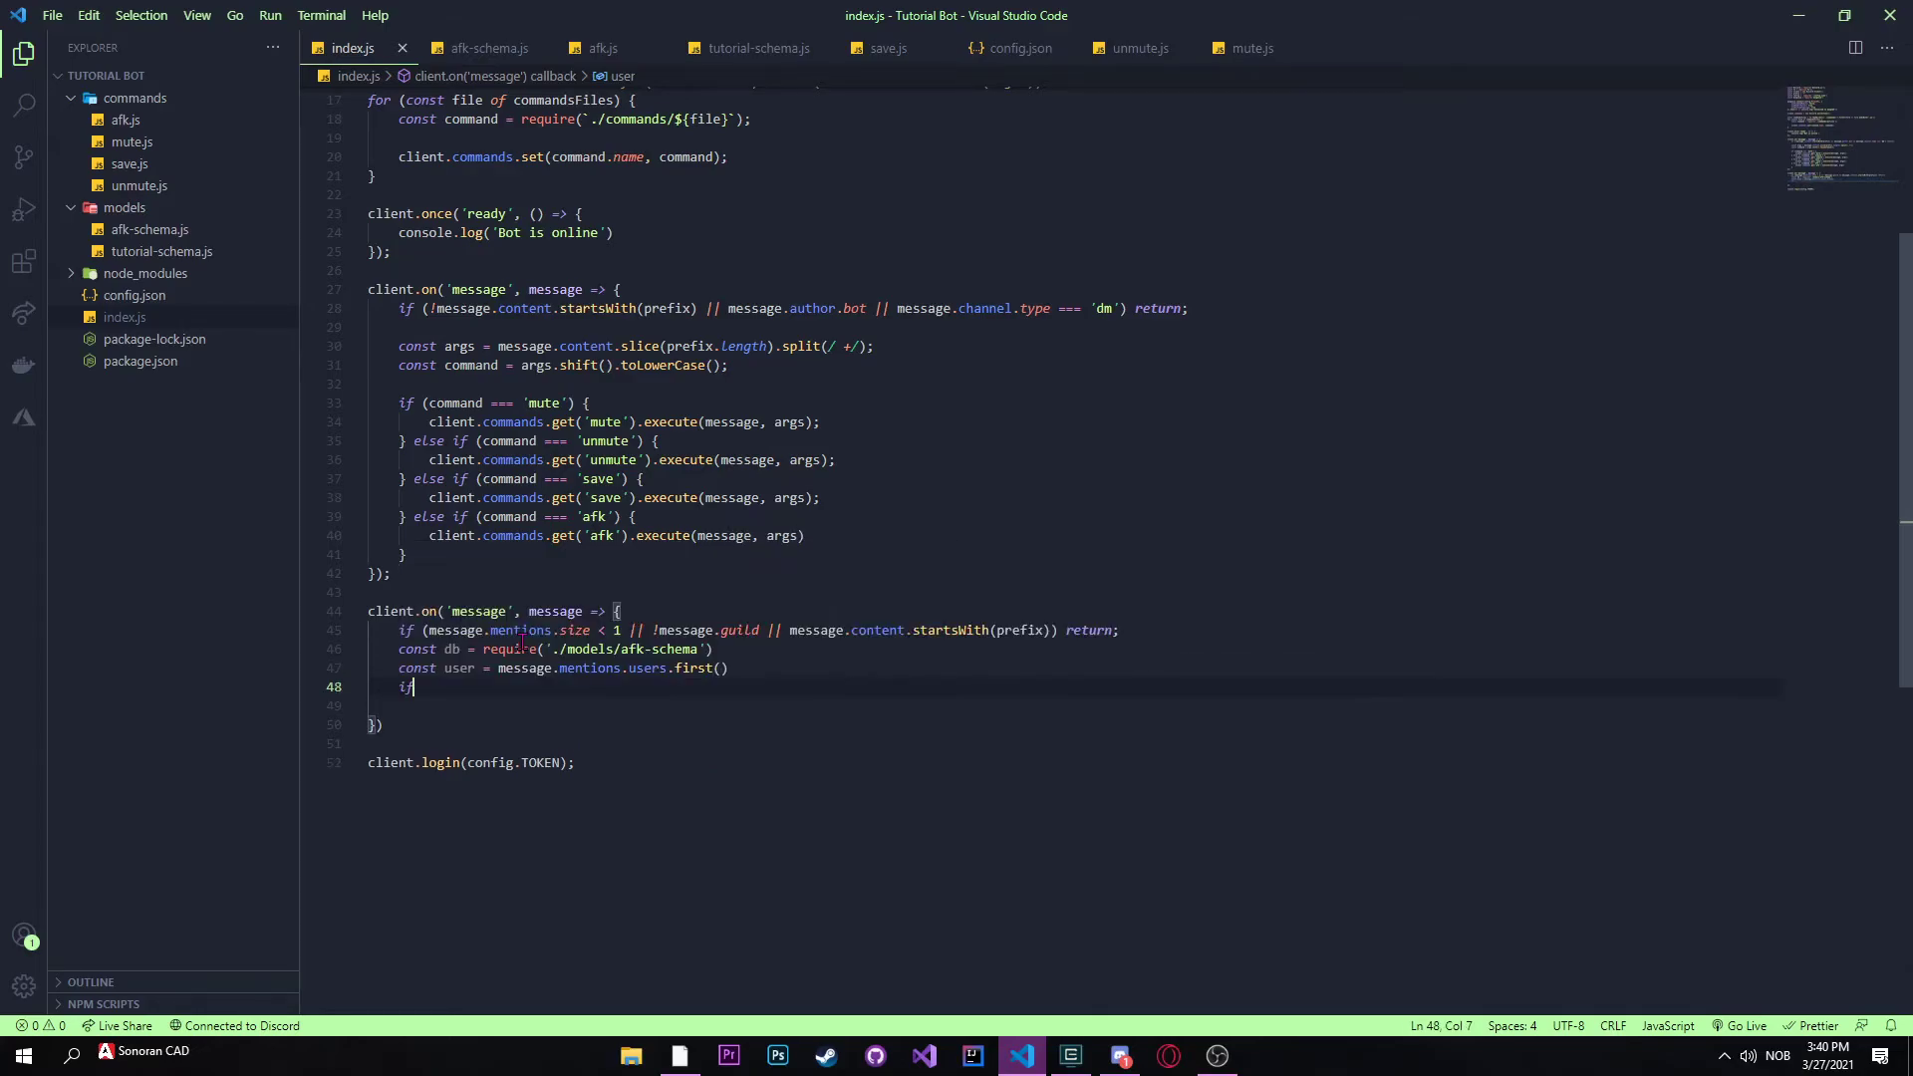
text((!user))
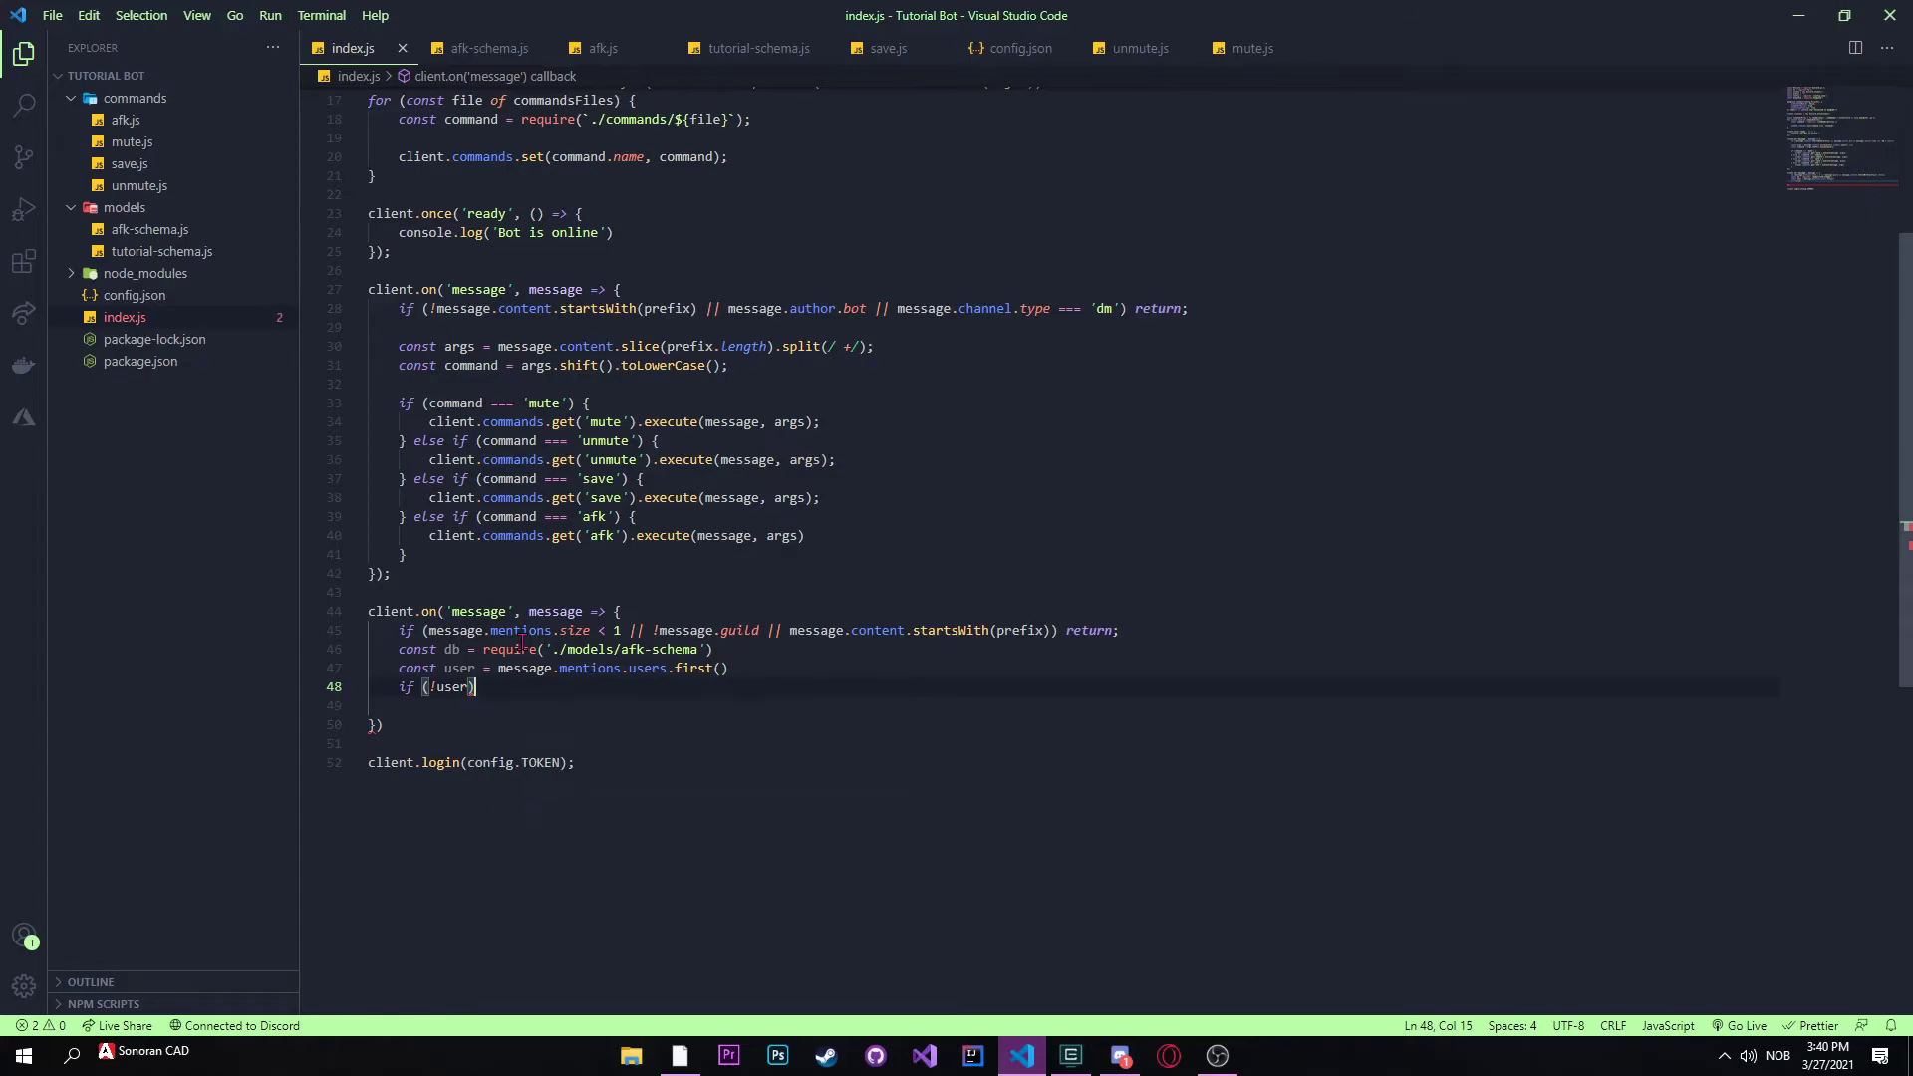
text(return)
click(1073, 705)
text(if)
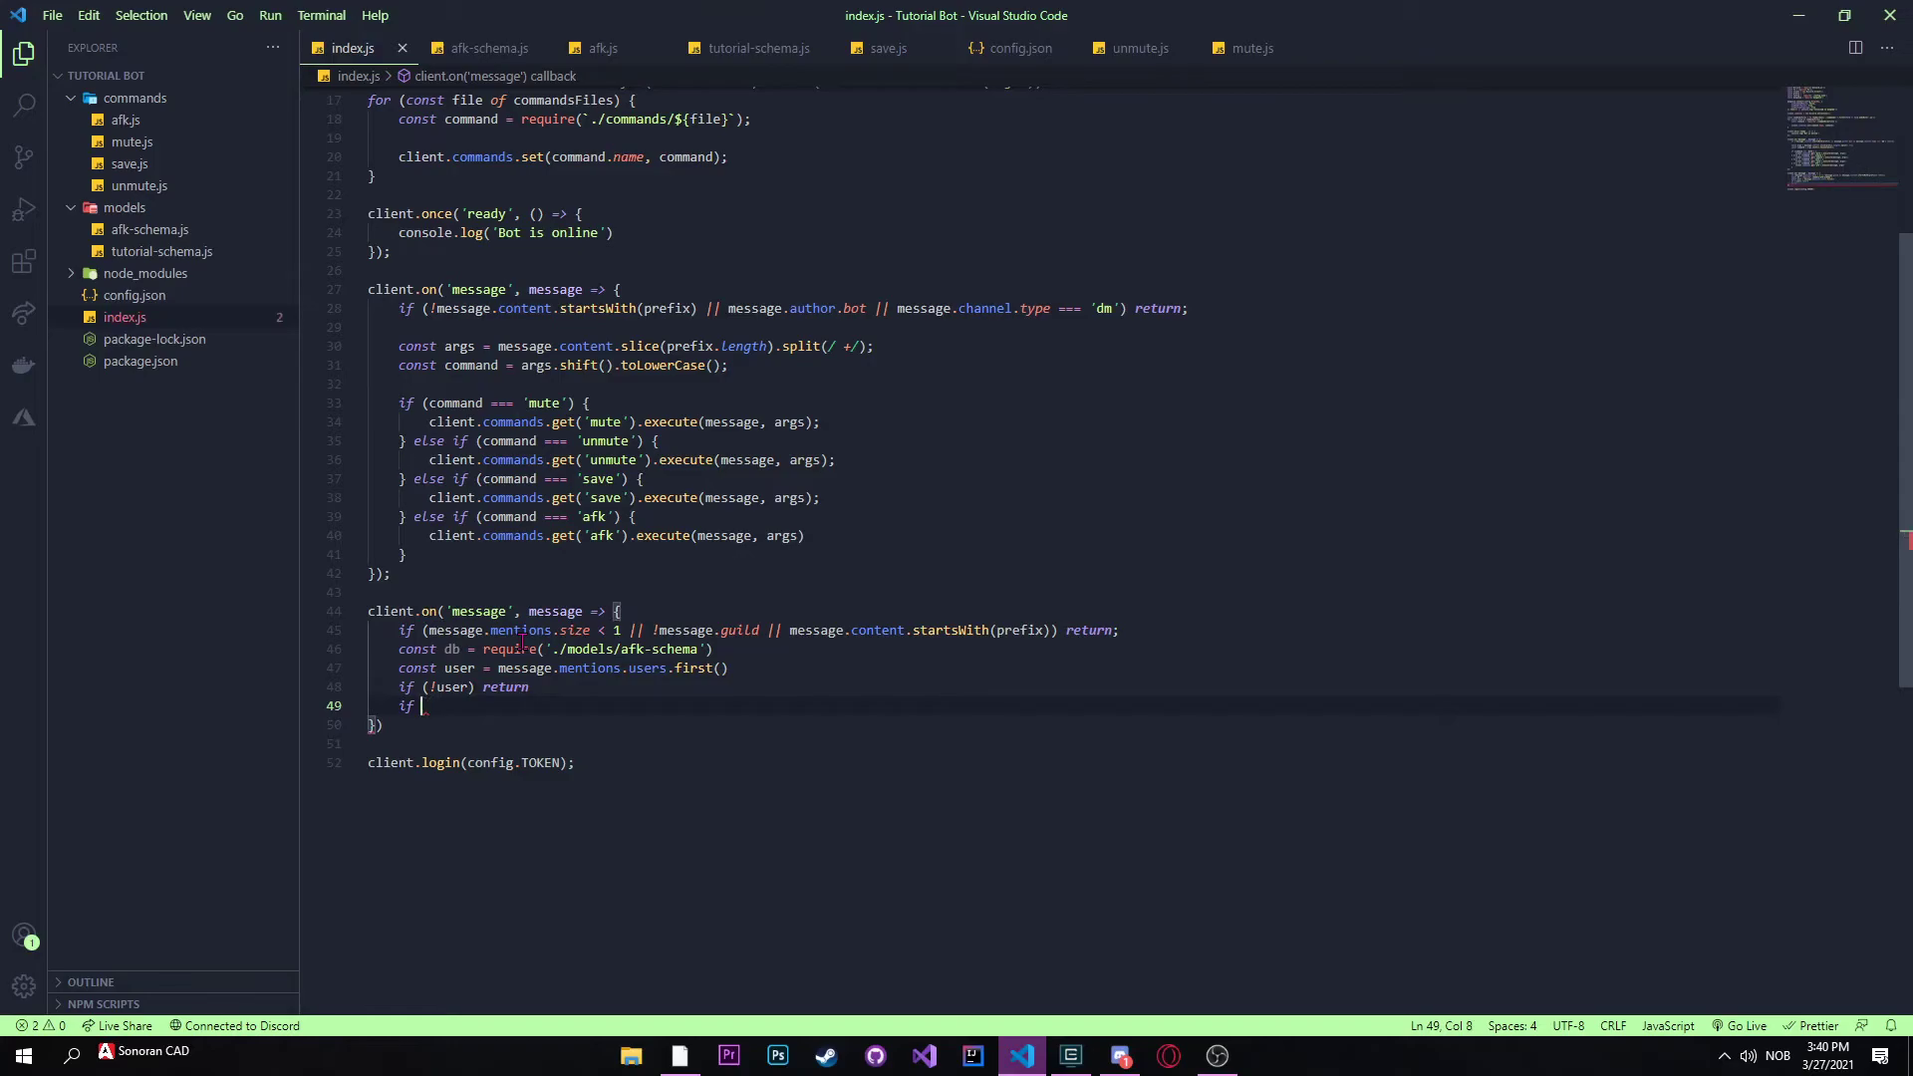
key(BackSpace)
text(async )
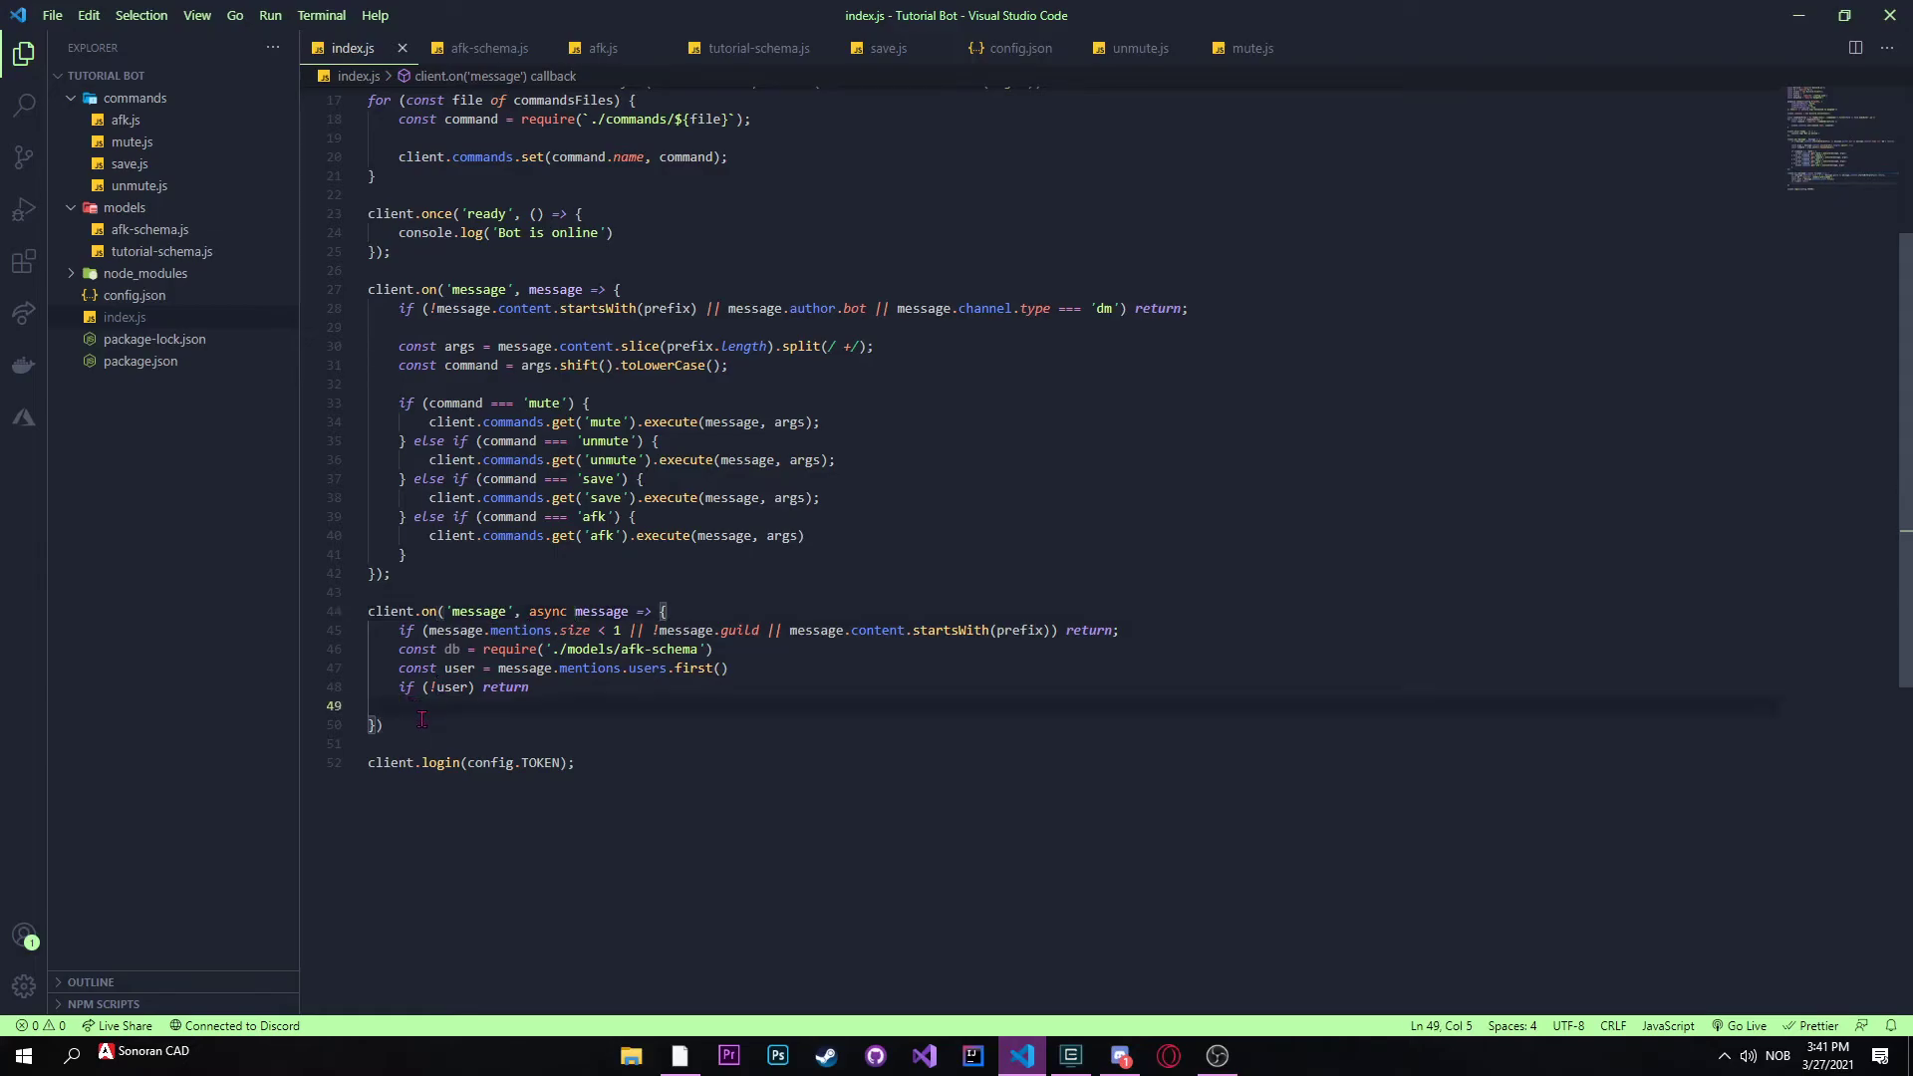
Step: Await db.findOne({ guildId: message.guild.id, userId: user.id })
text(await db.find)
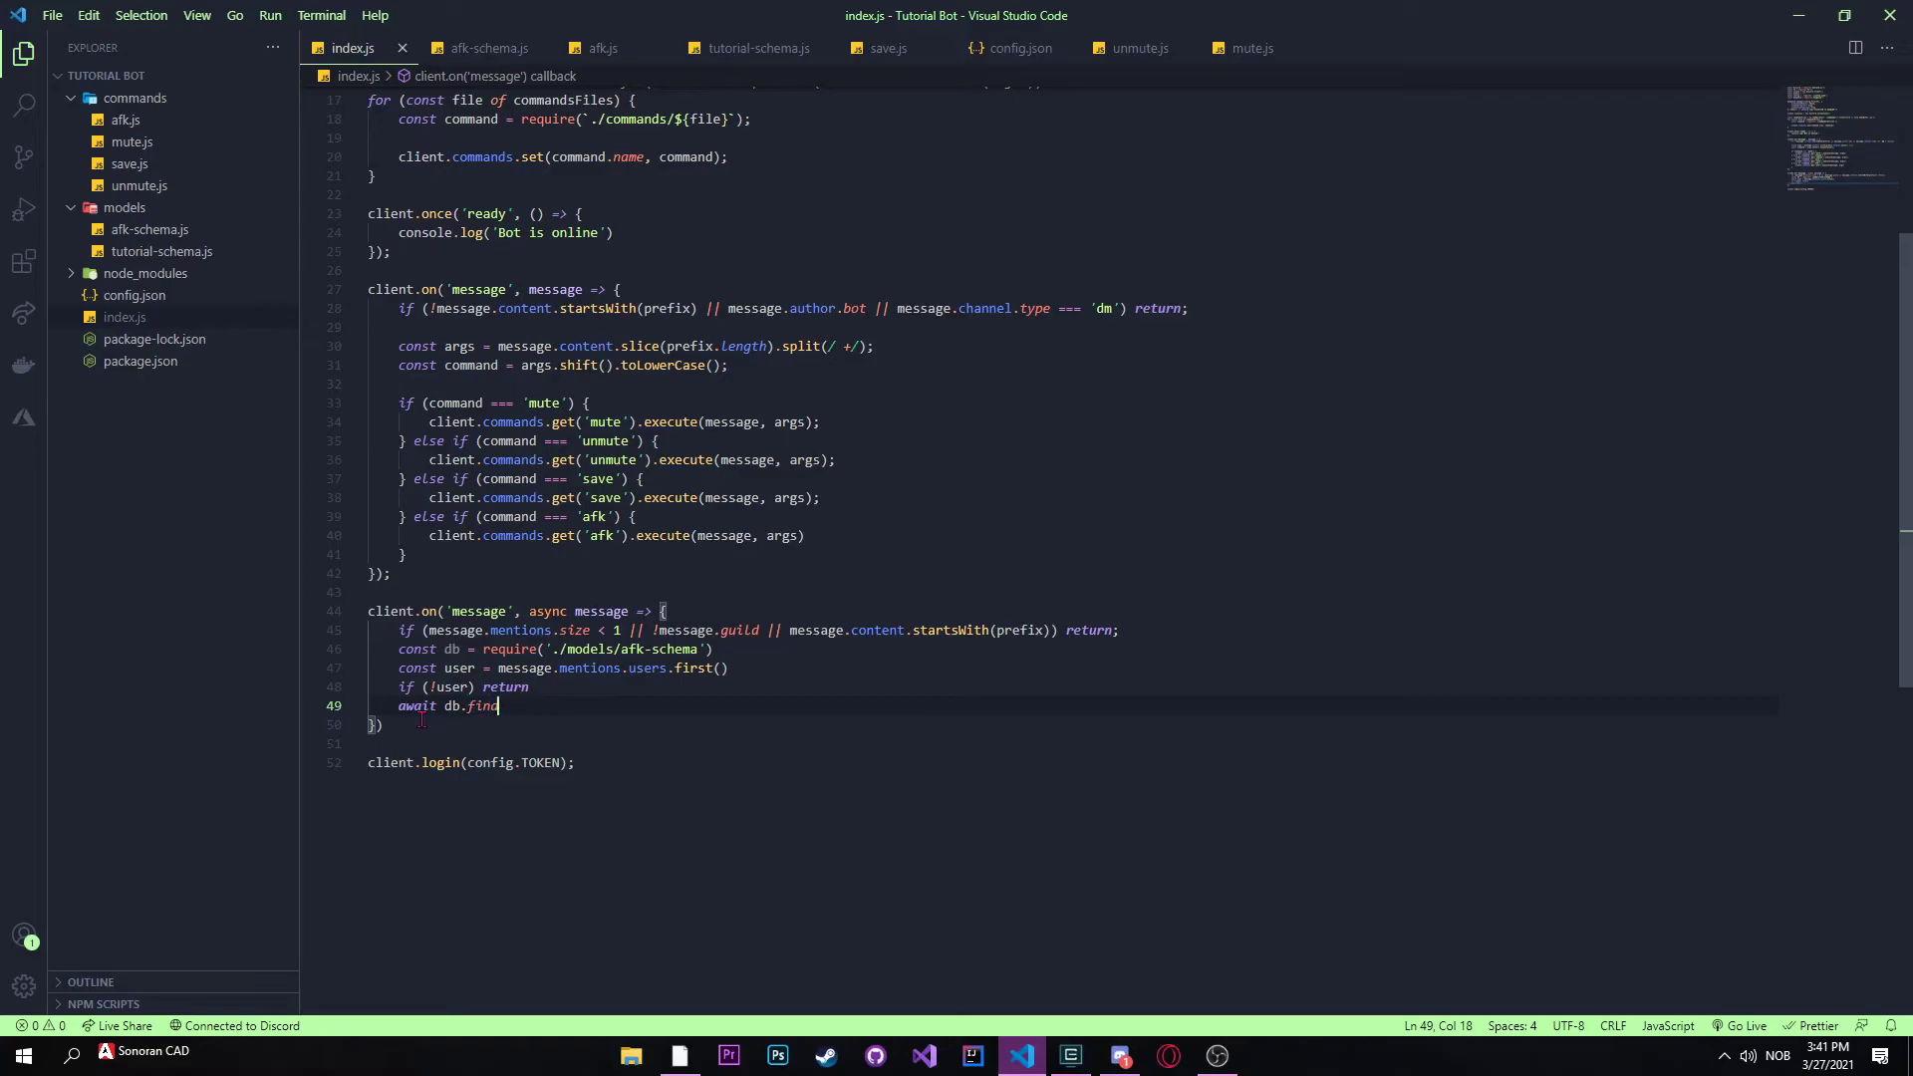
text(o)
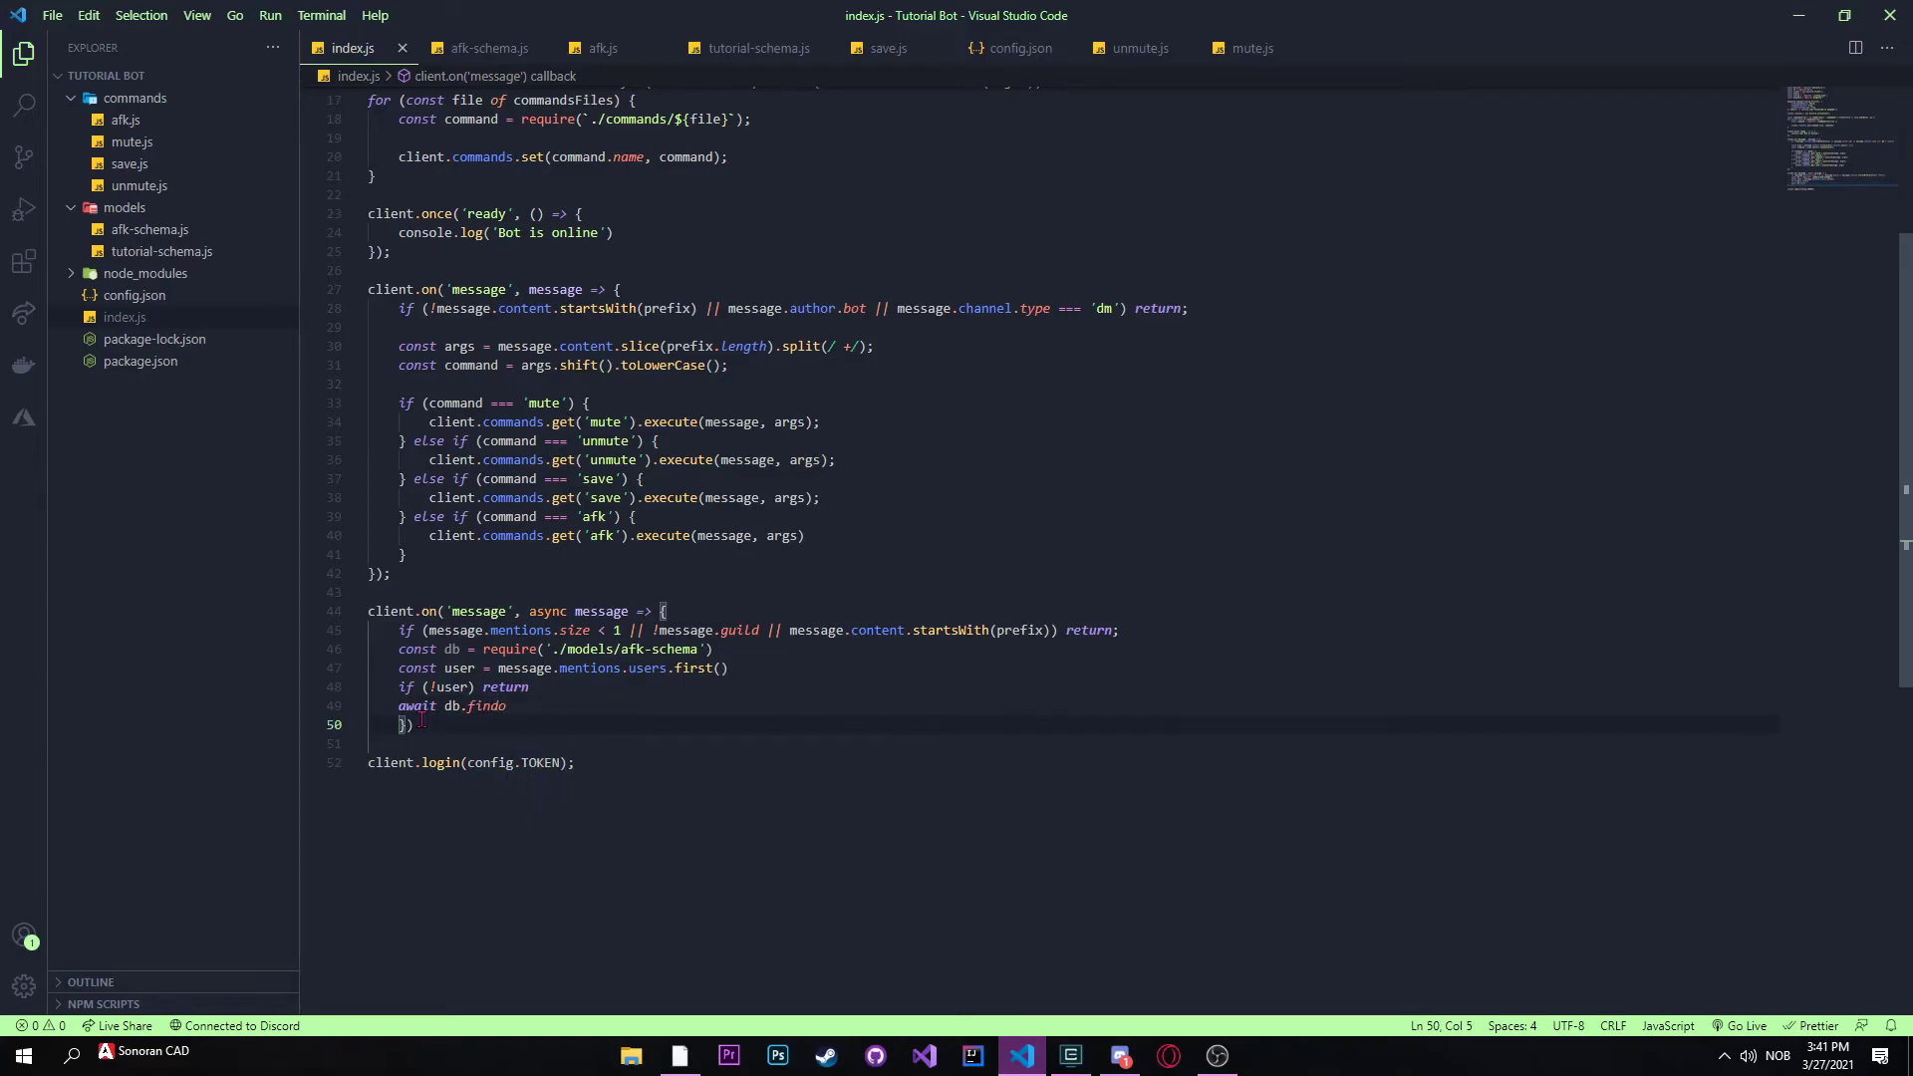
key(BackSpace)
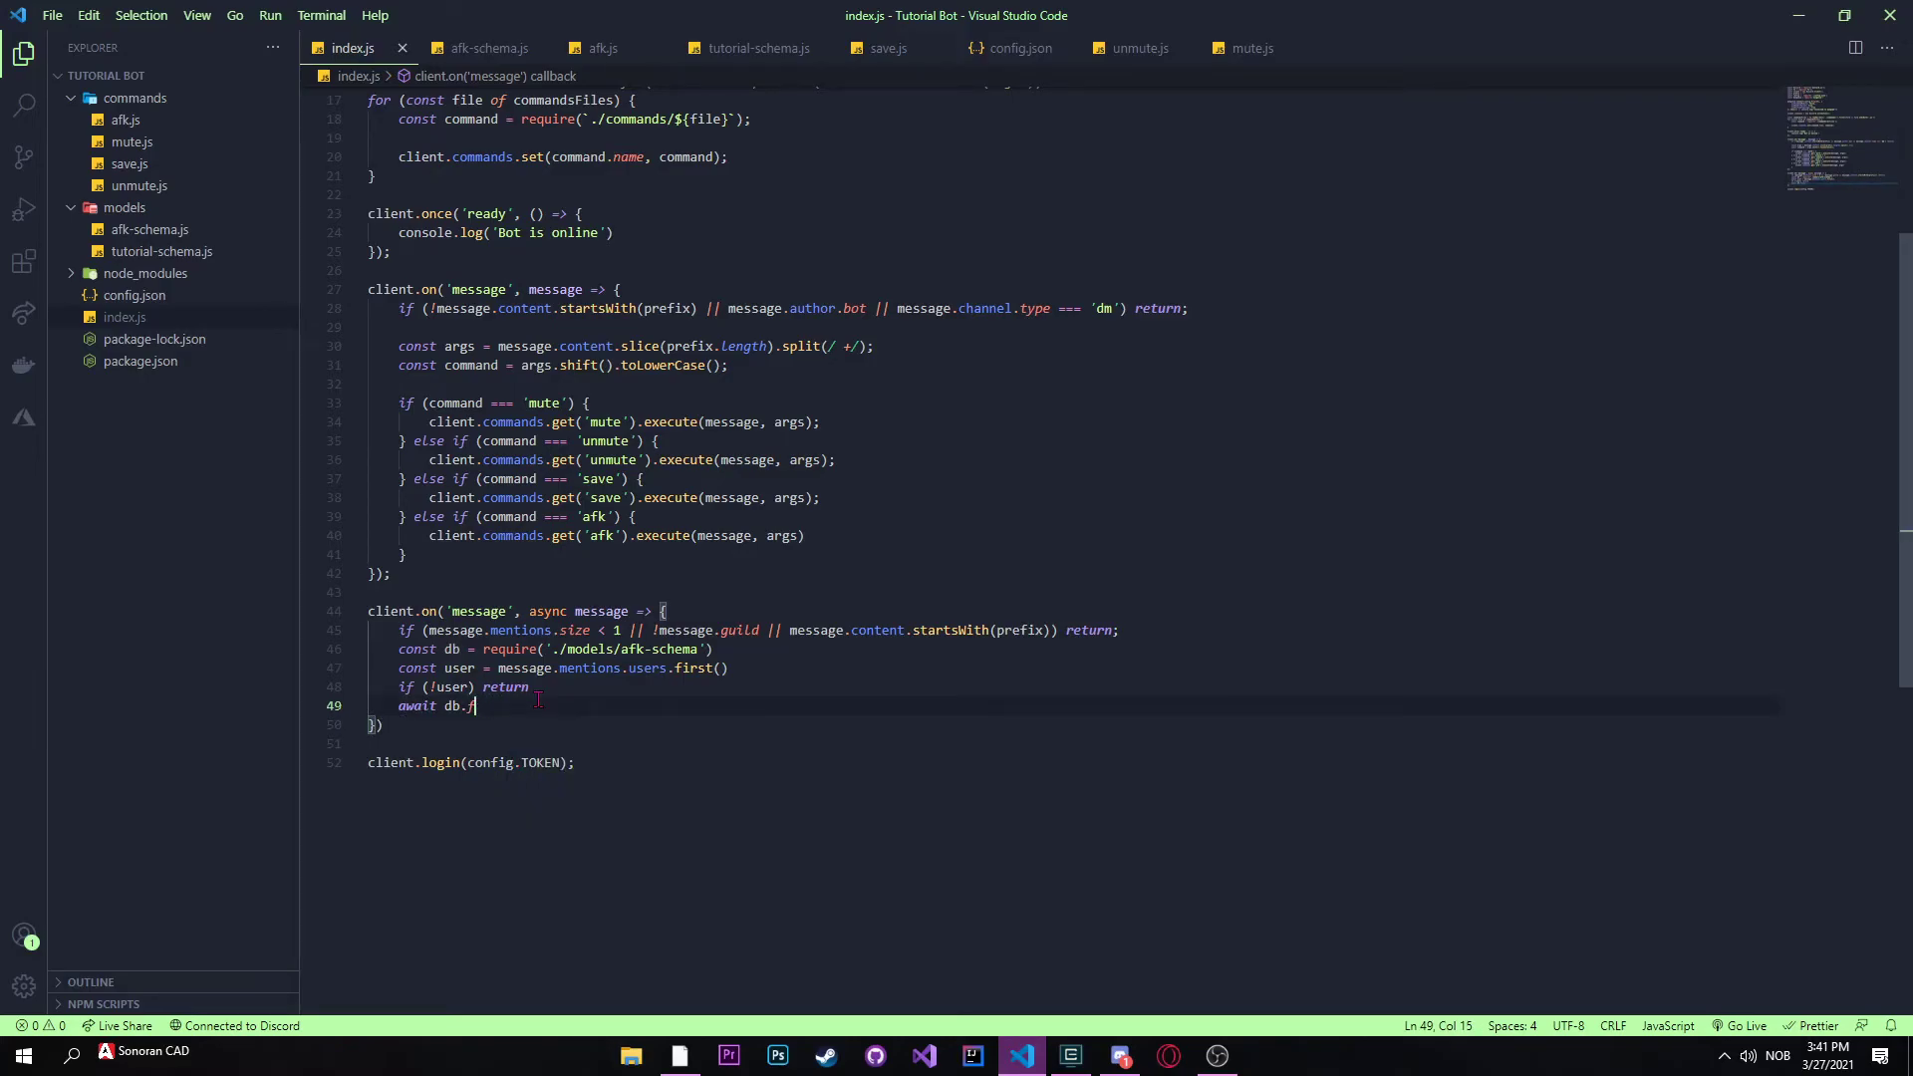
text(indo)
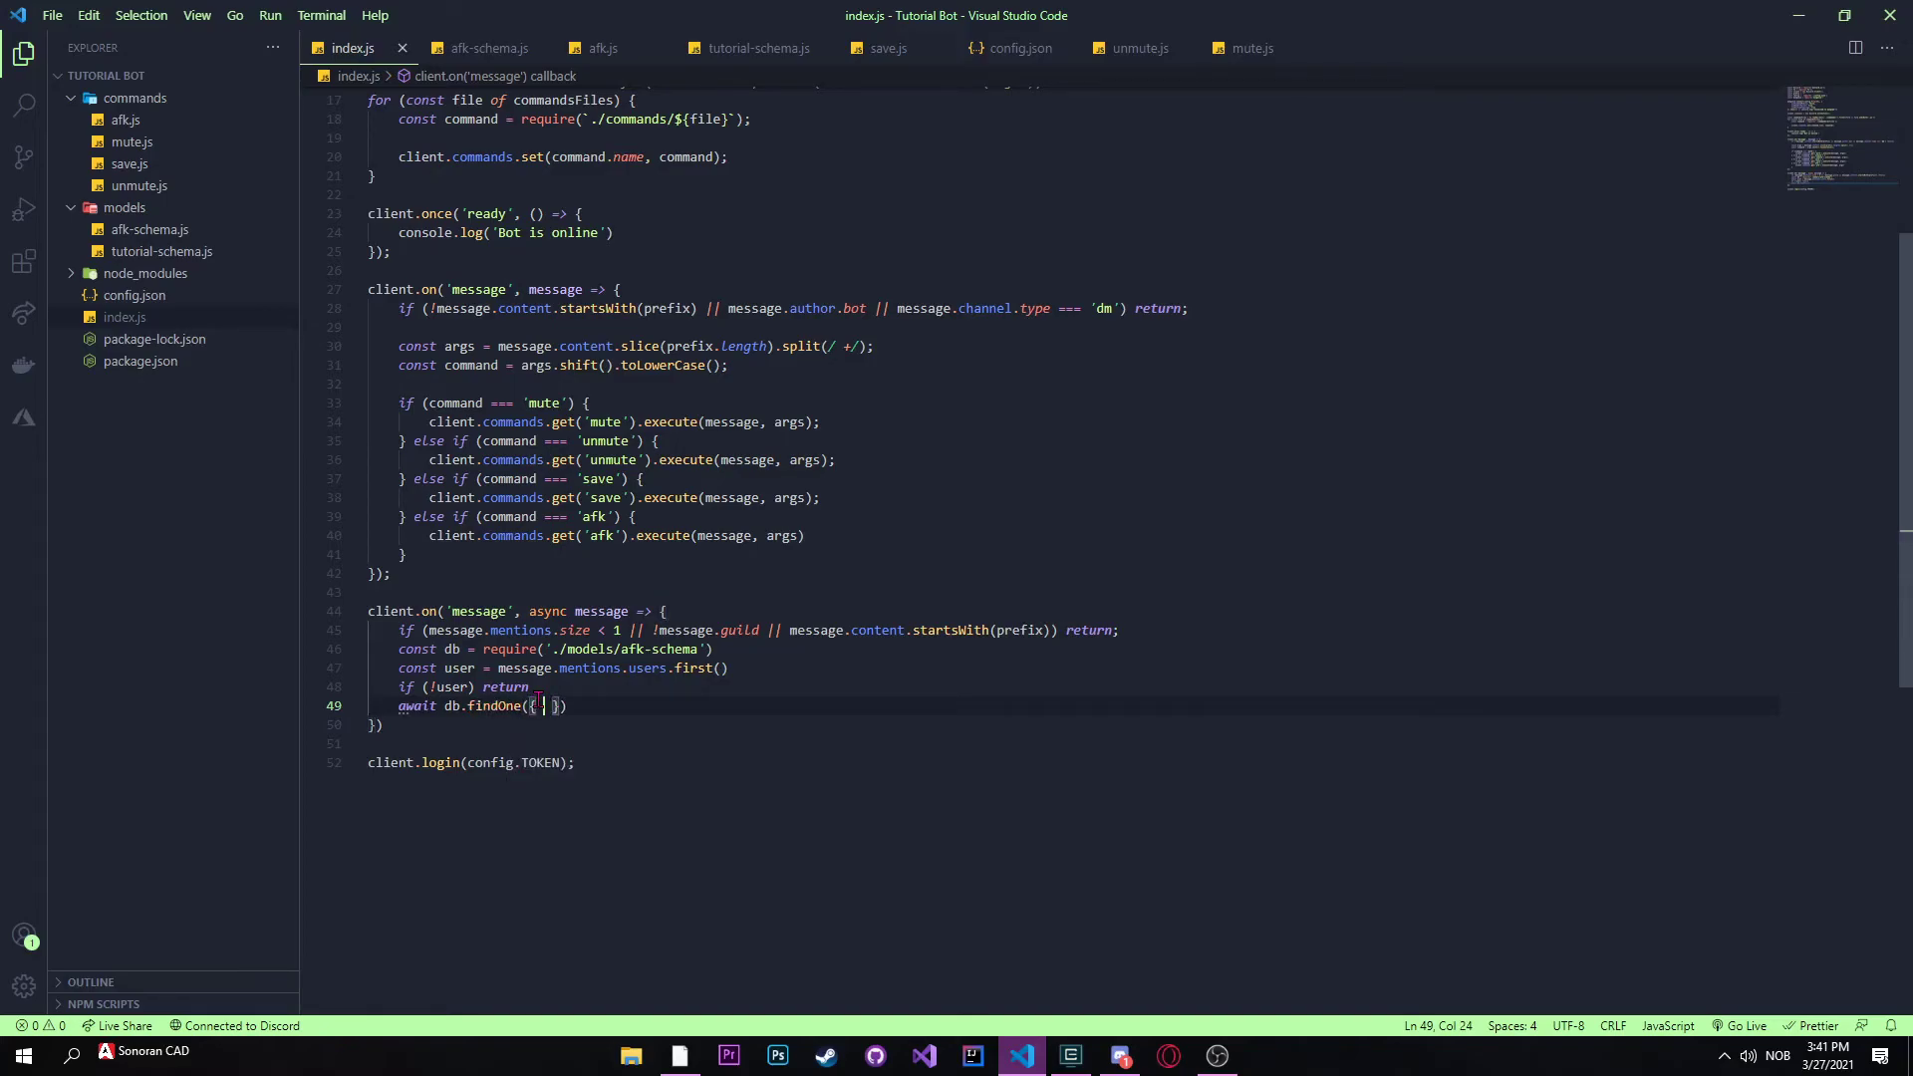
text(guildId)
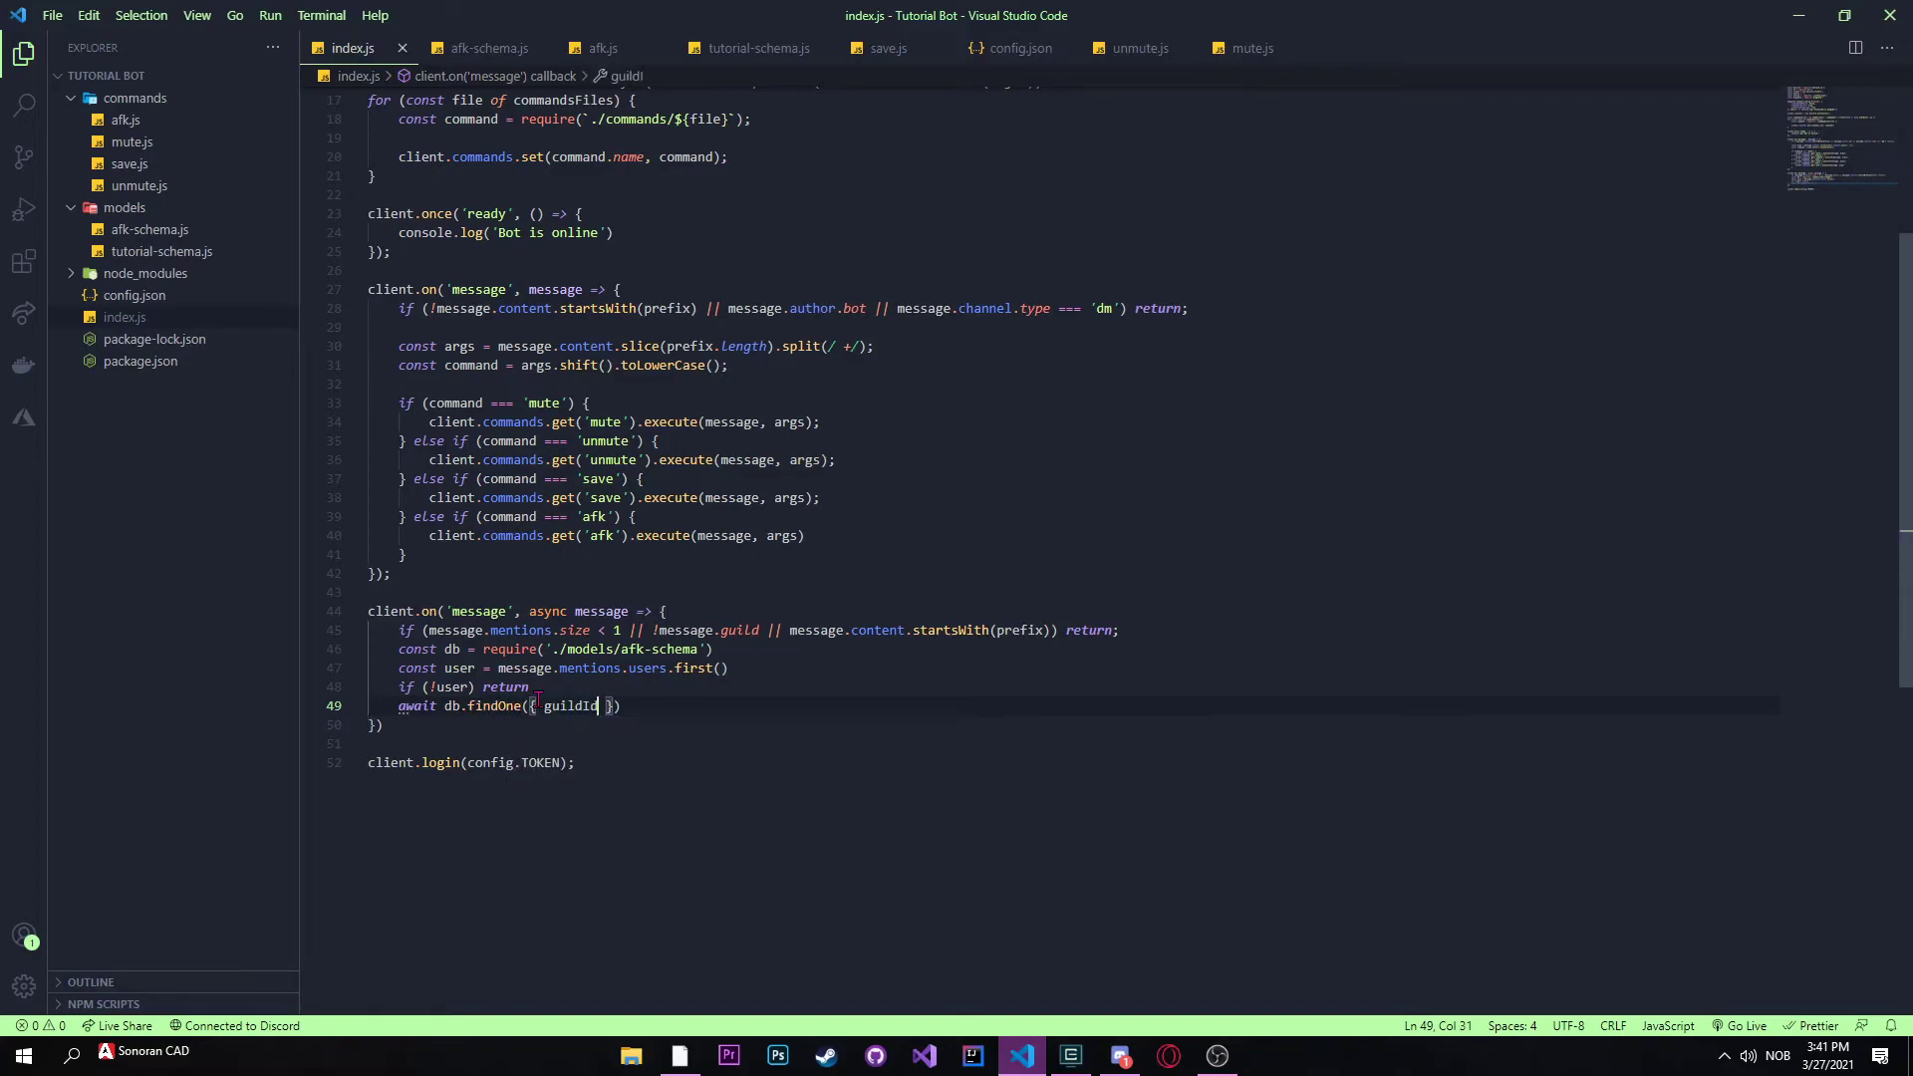
text(: message.g)
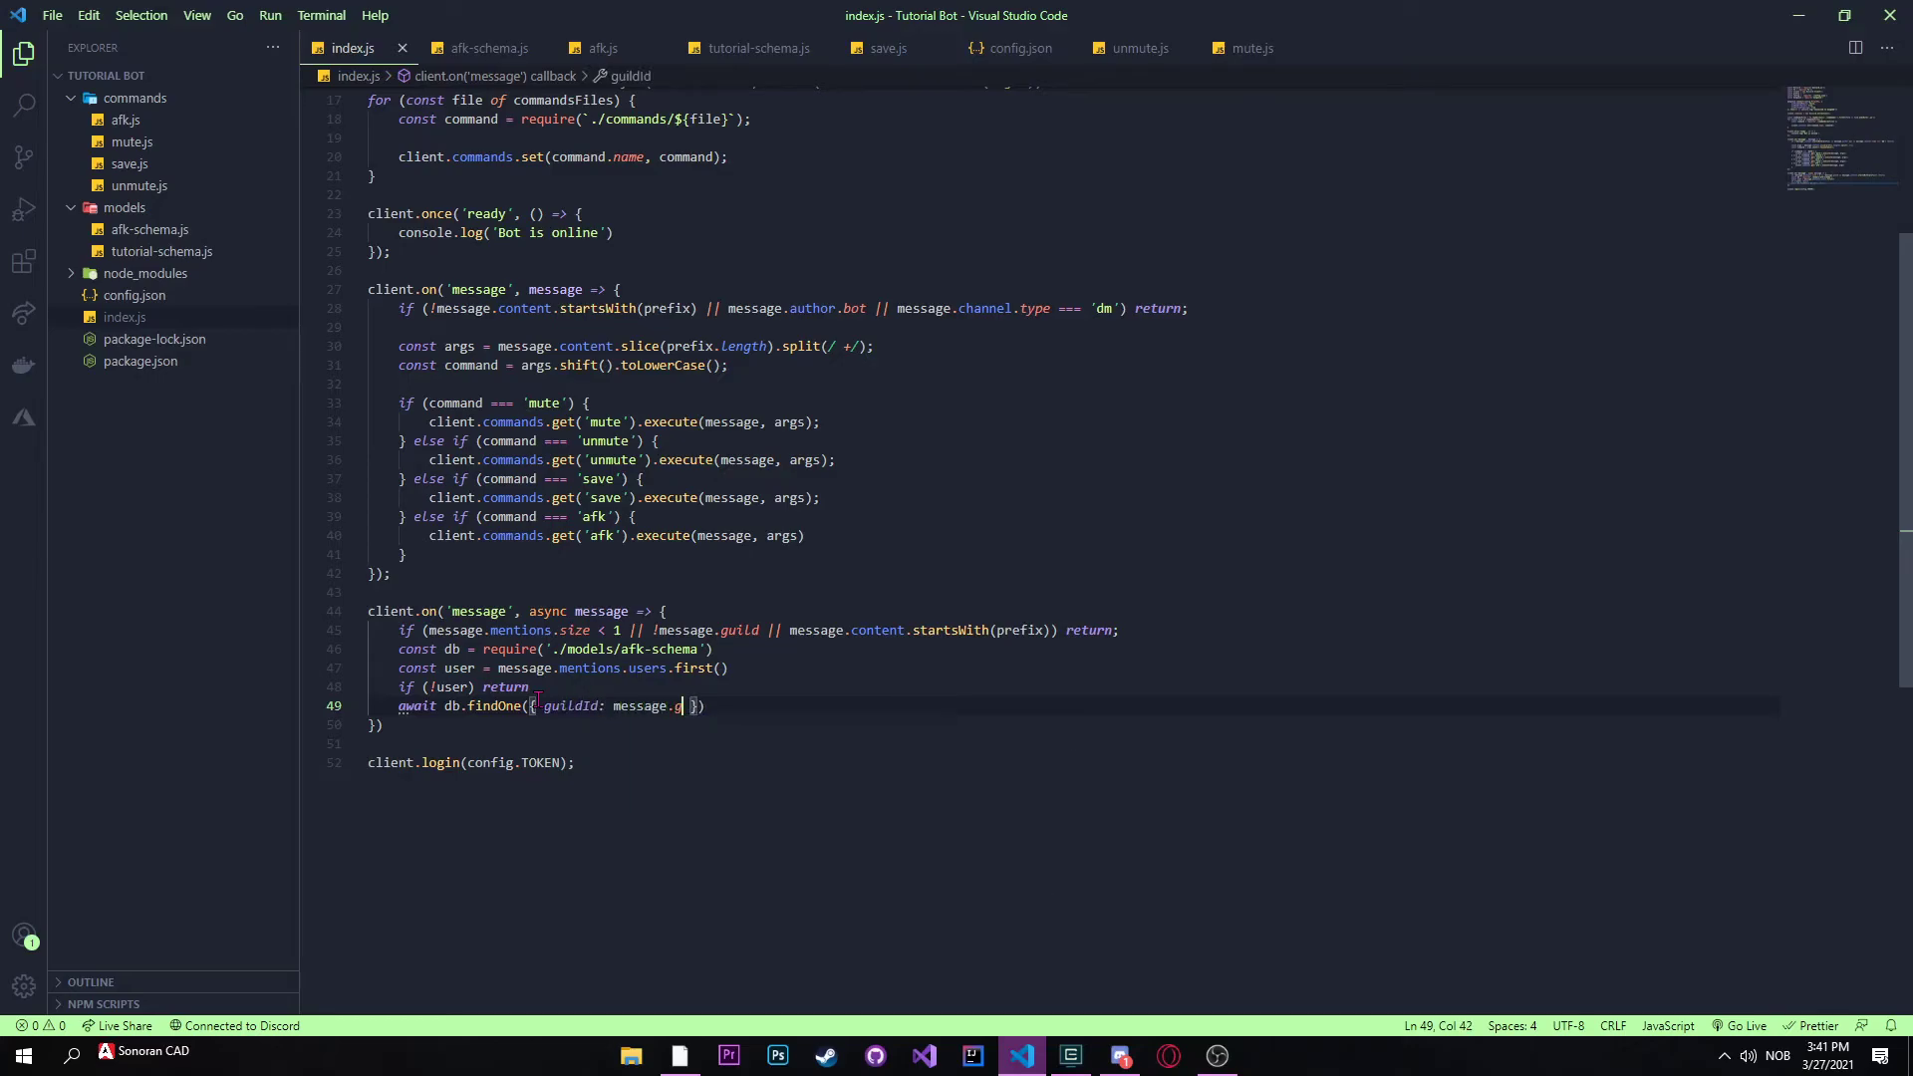
text(uild.id)
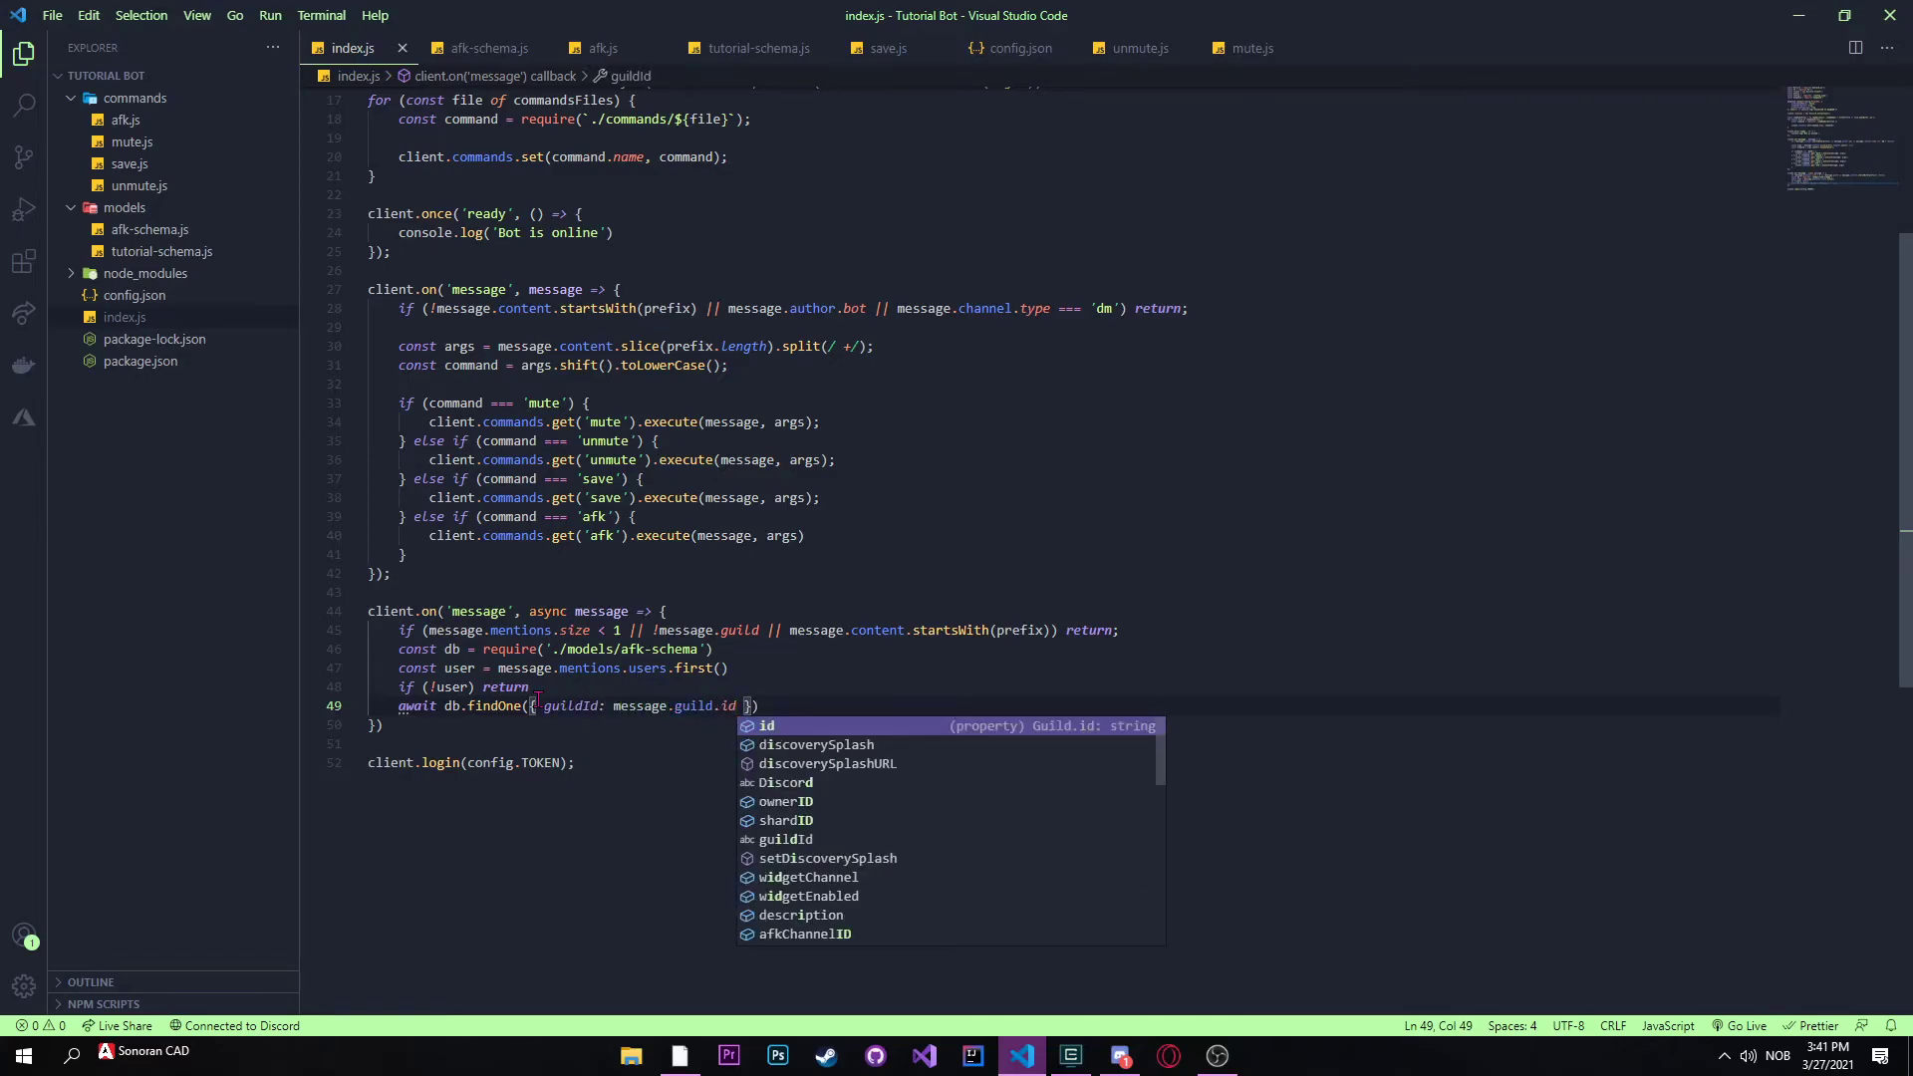
text(, userId: user)
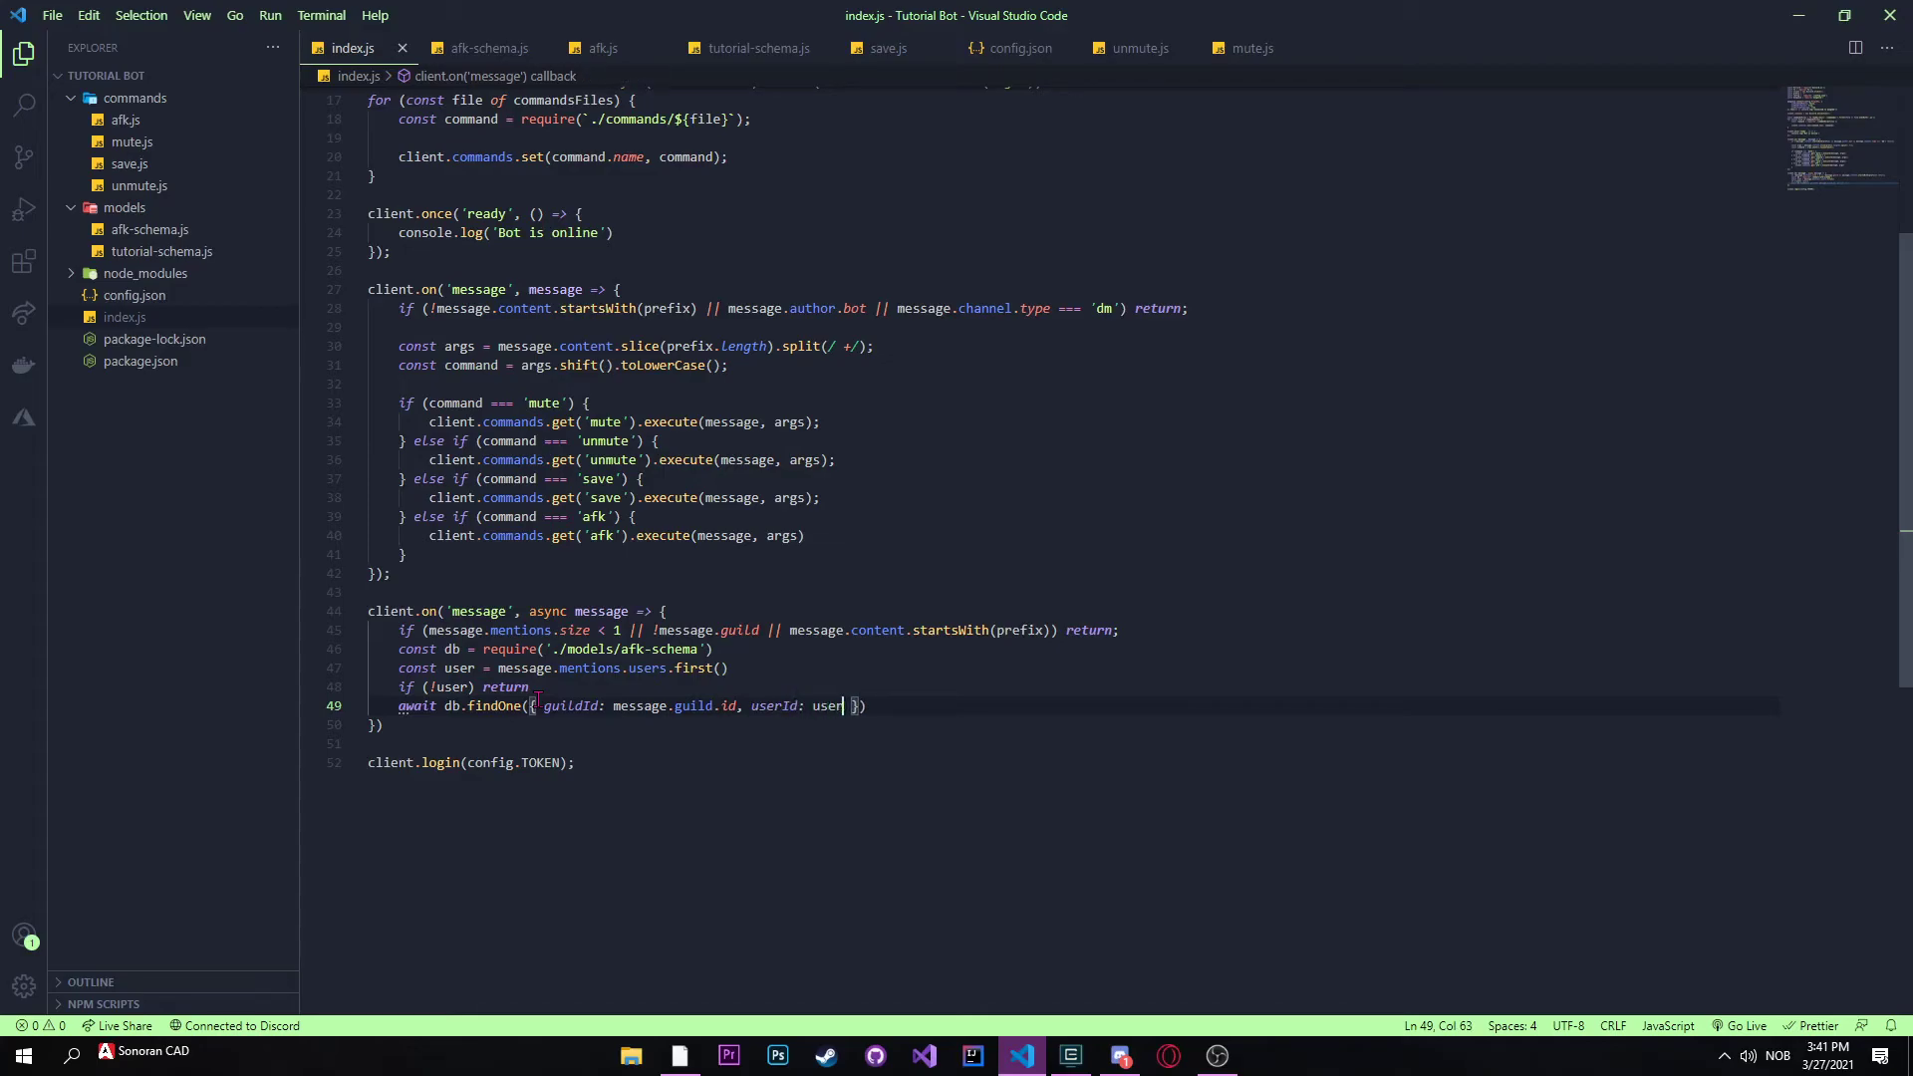
text(.id)
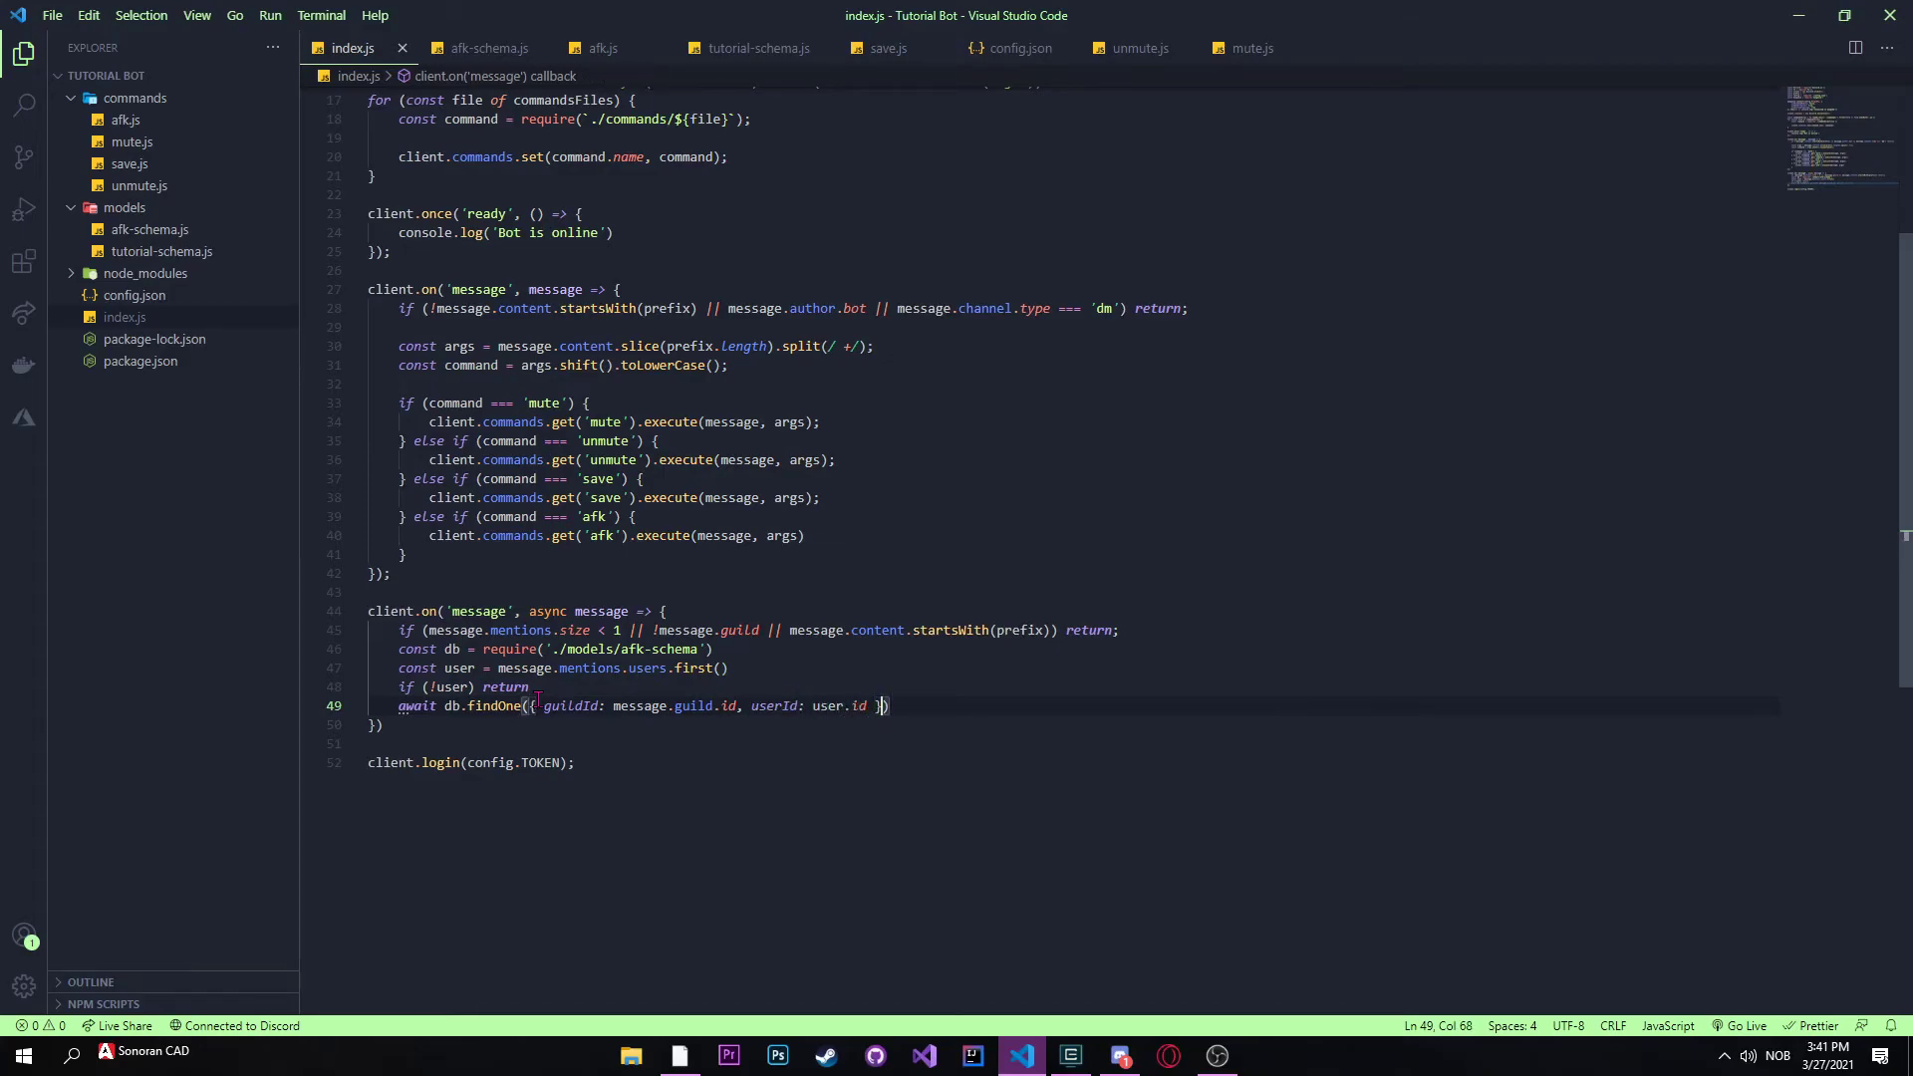
Step: Give findOne an async (err, res) callback and make the listener async
text(, (err))
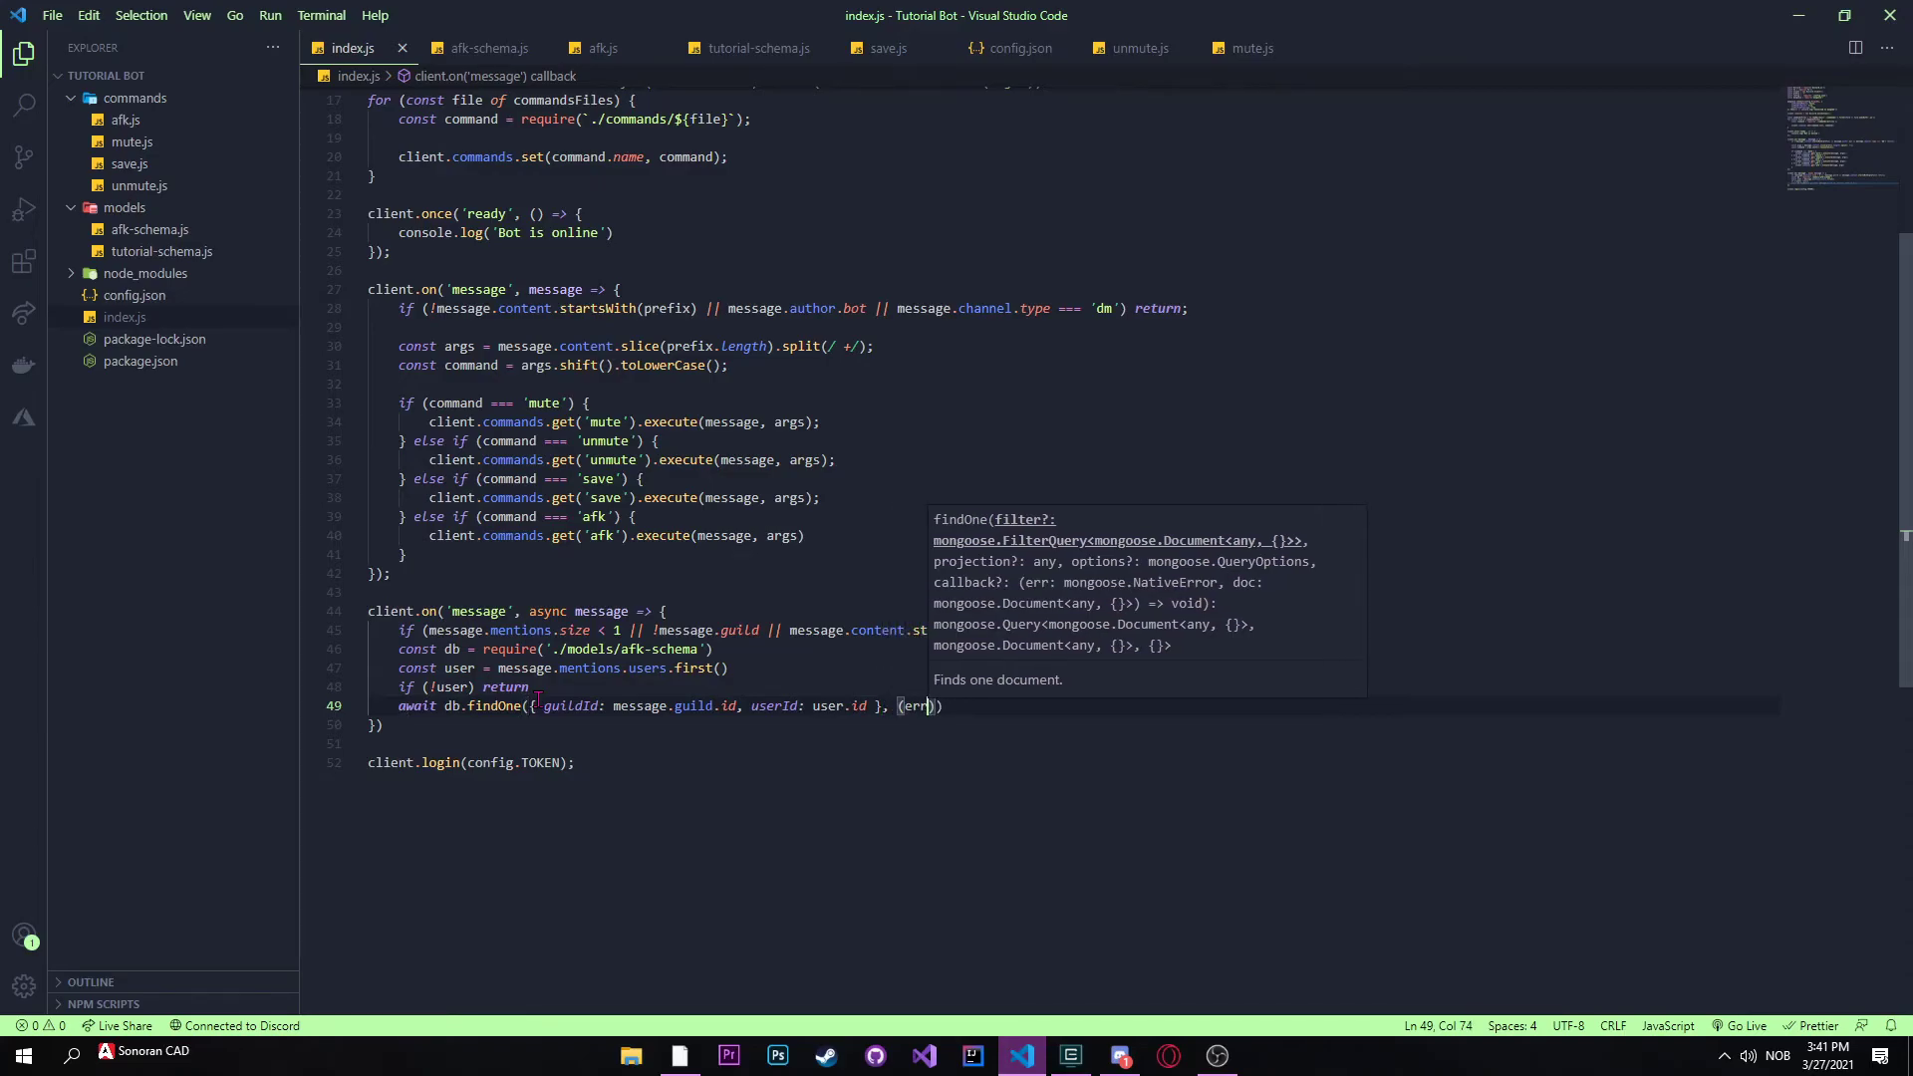
text(res)
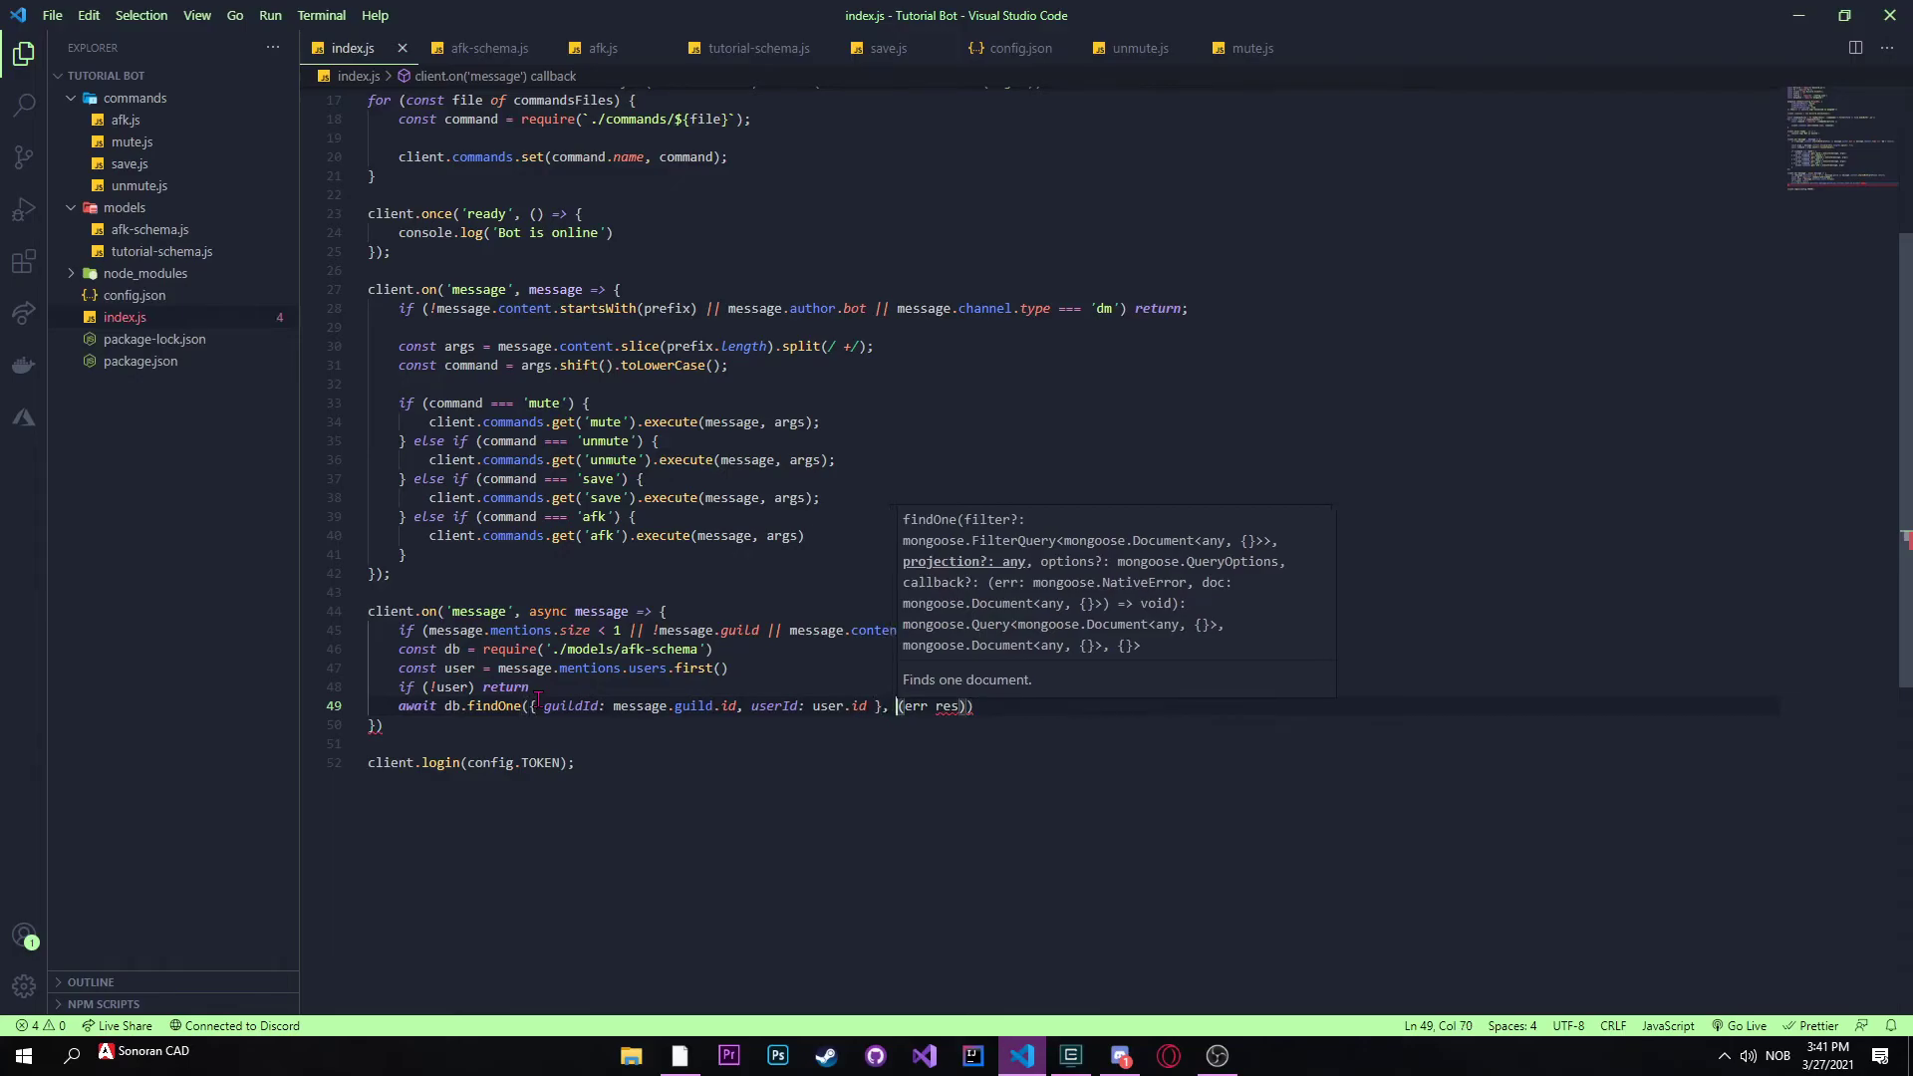
text(a)
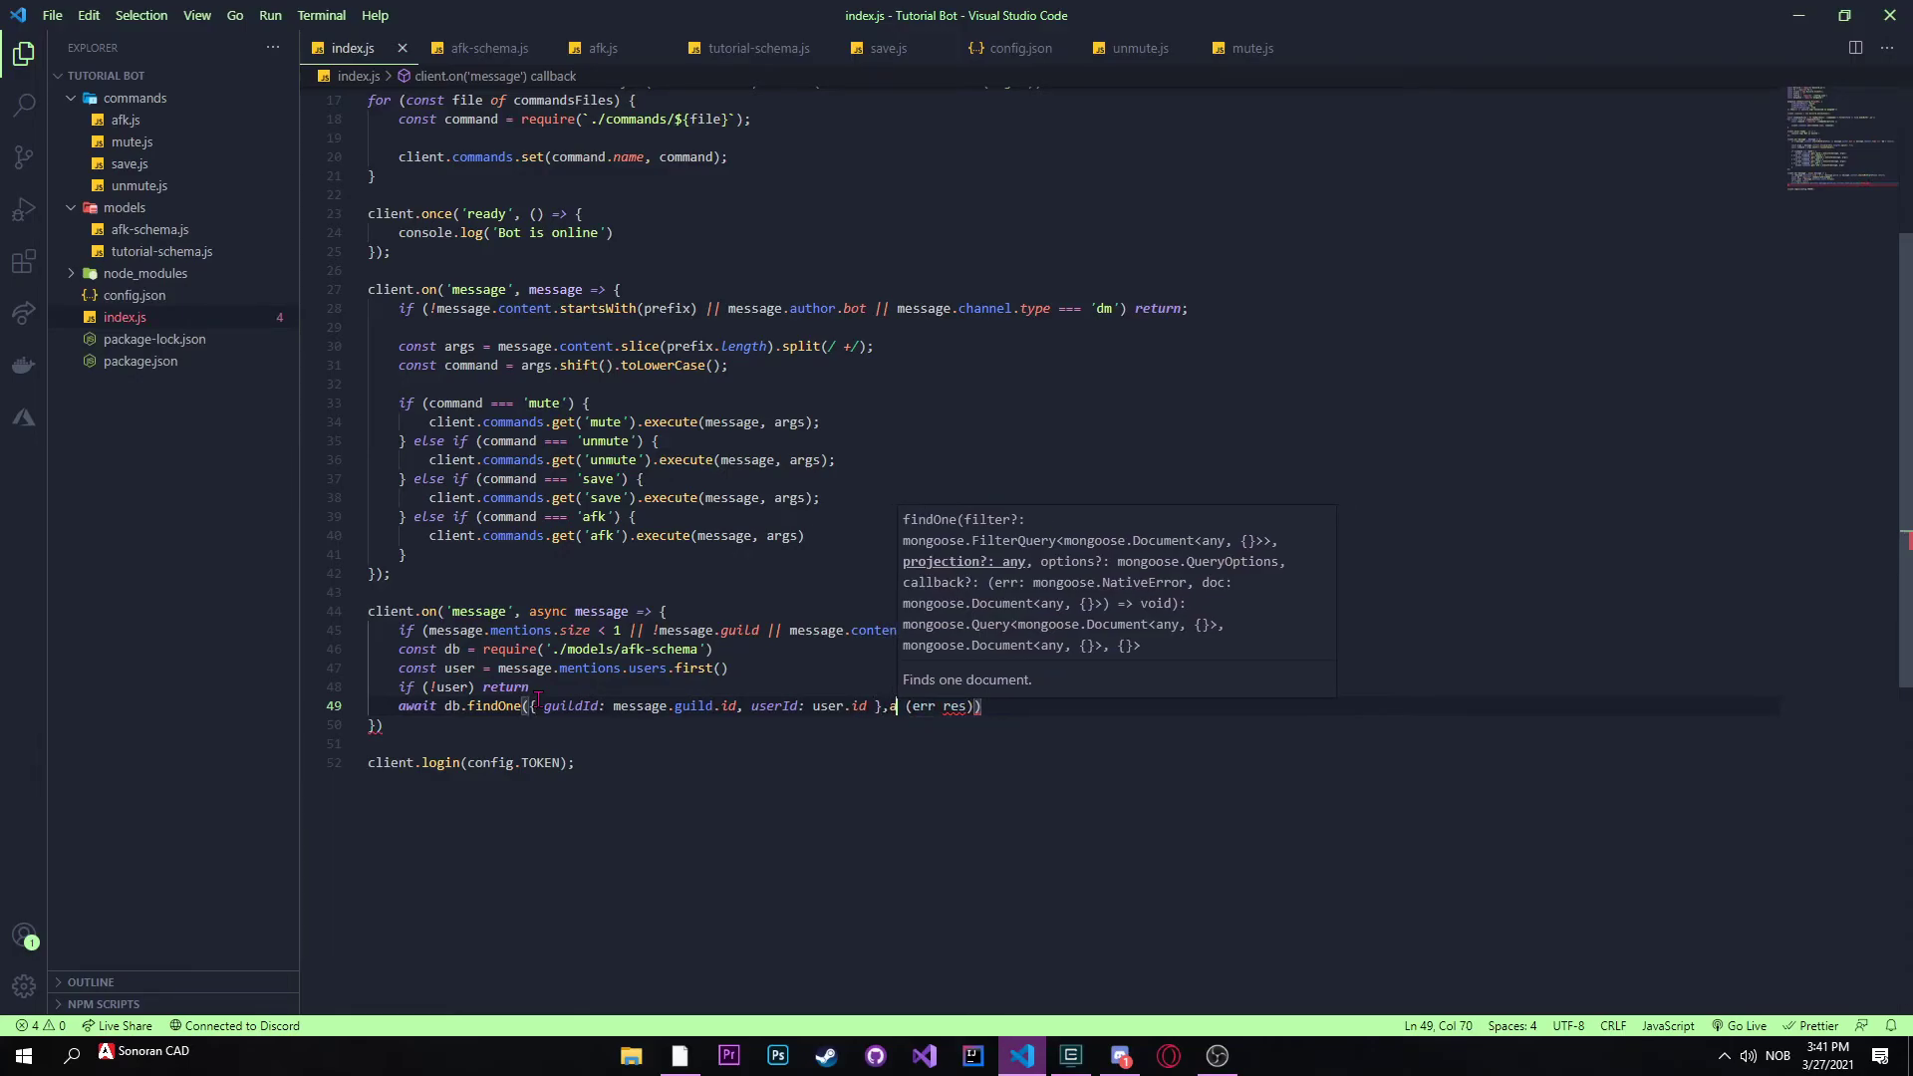
text(sync)
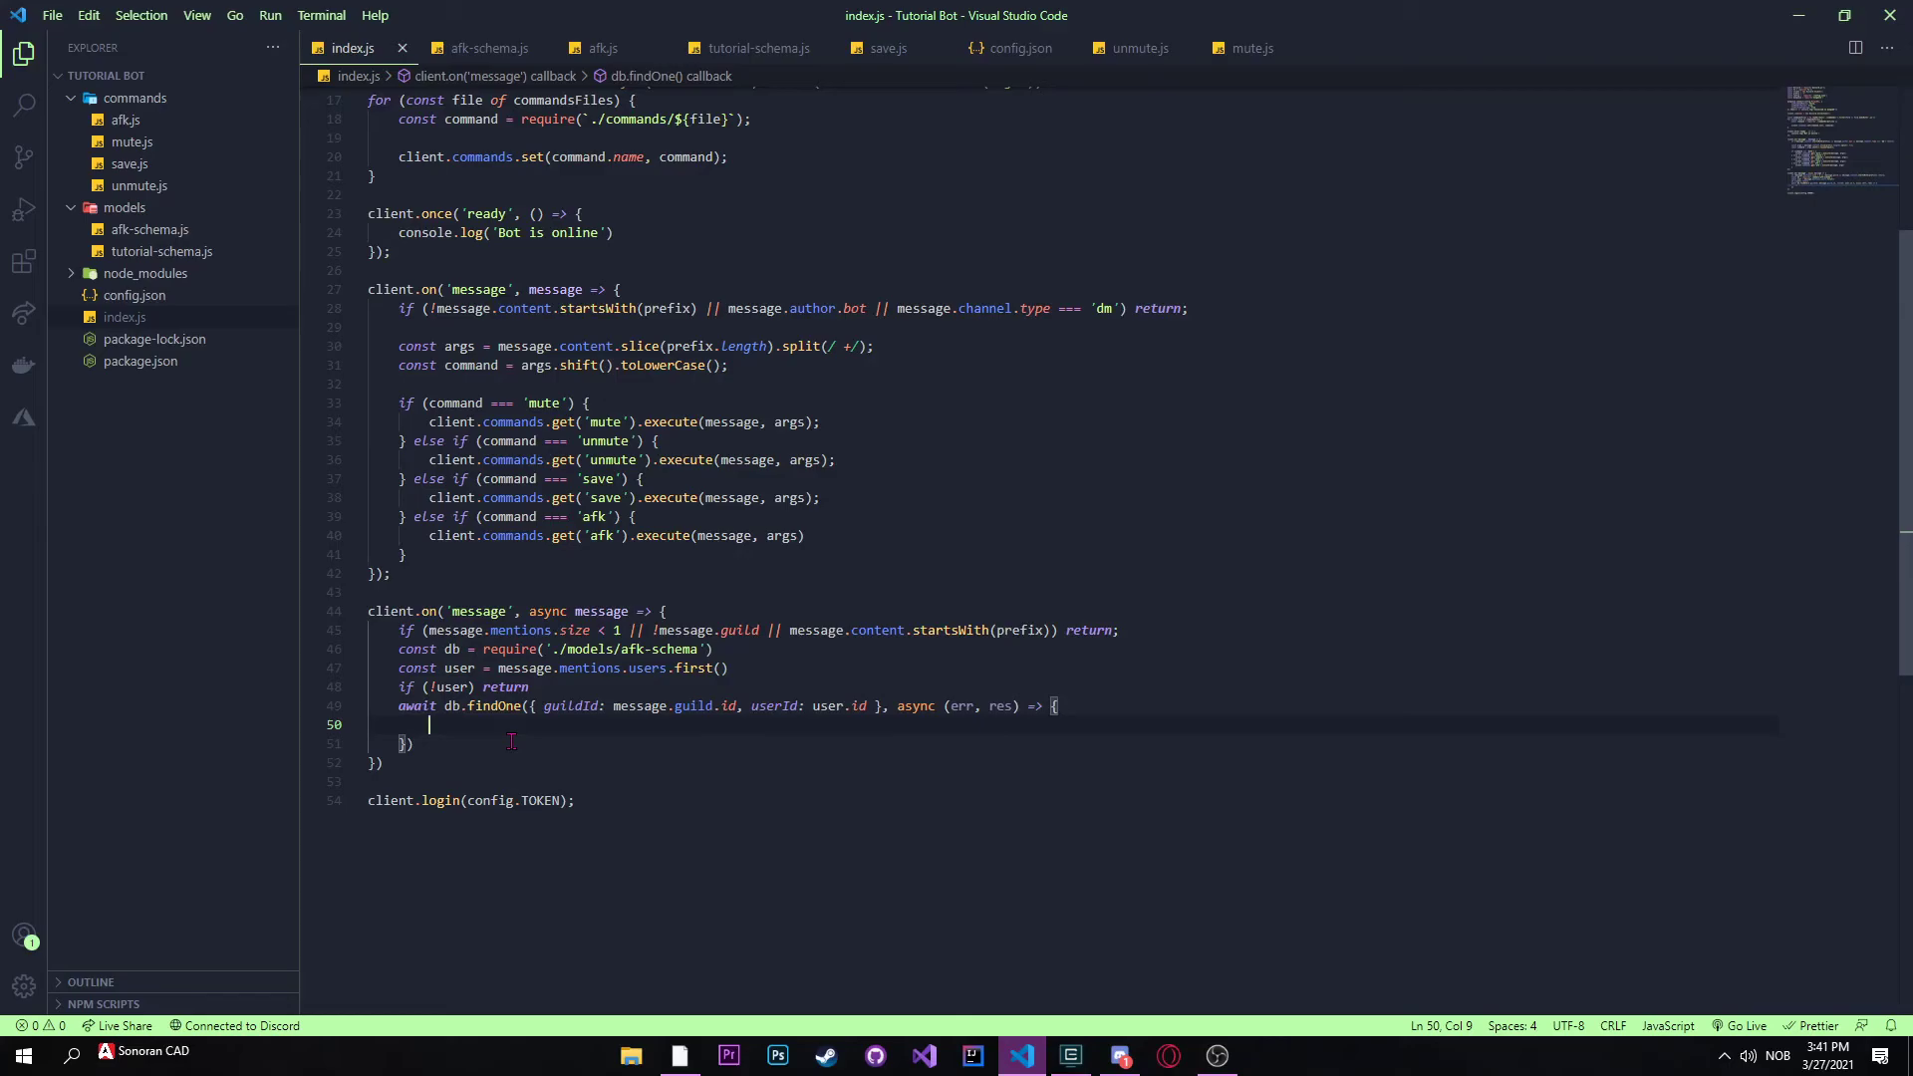
Step: Guard the findOne callback with an early return when there is an error or no data
text(if (err) return)
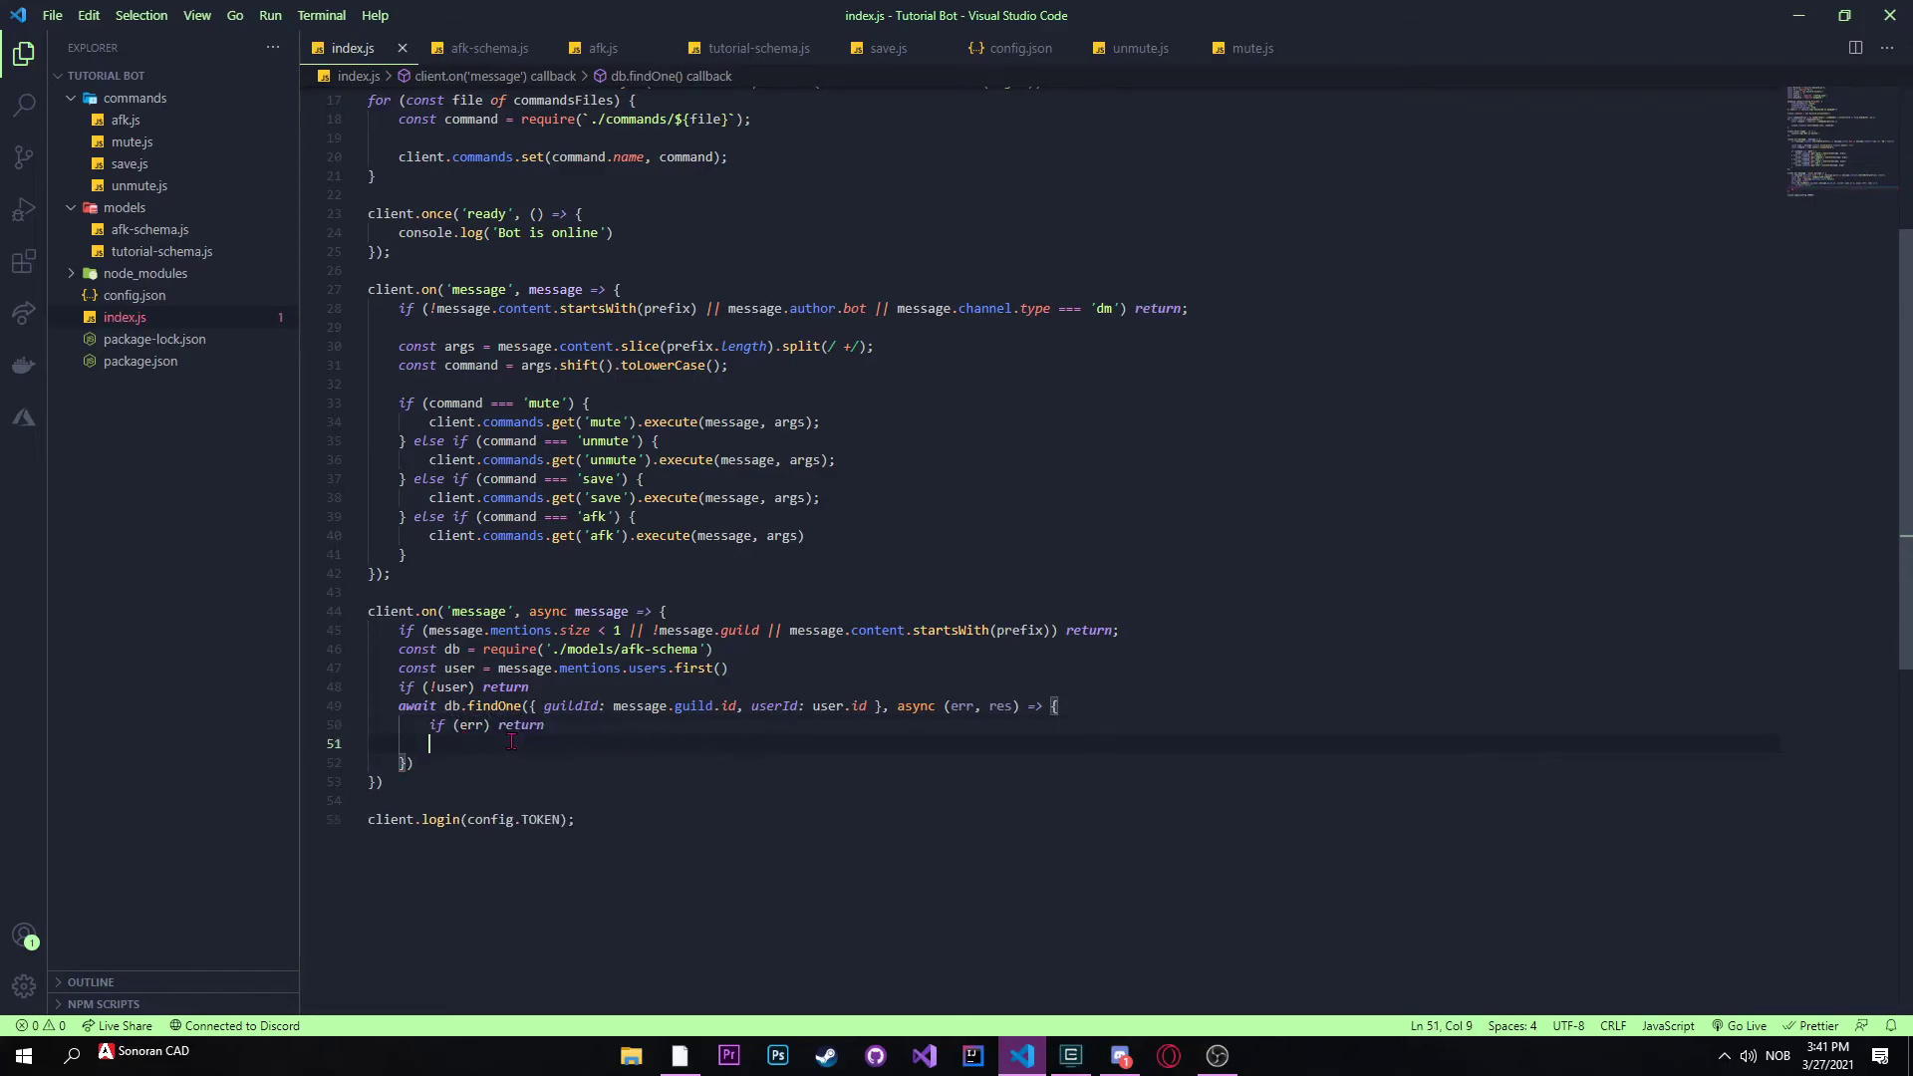
text(if (!data)
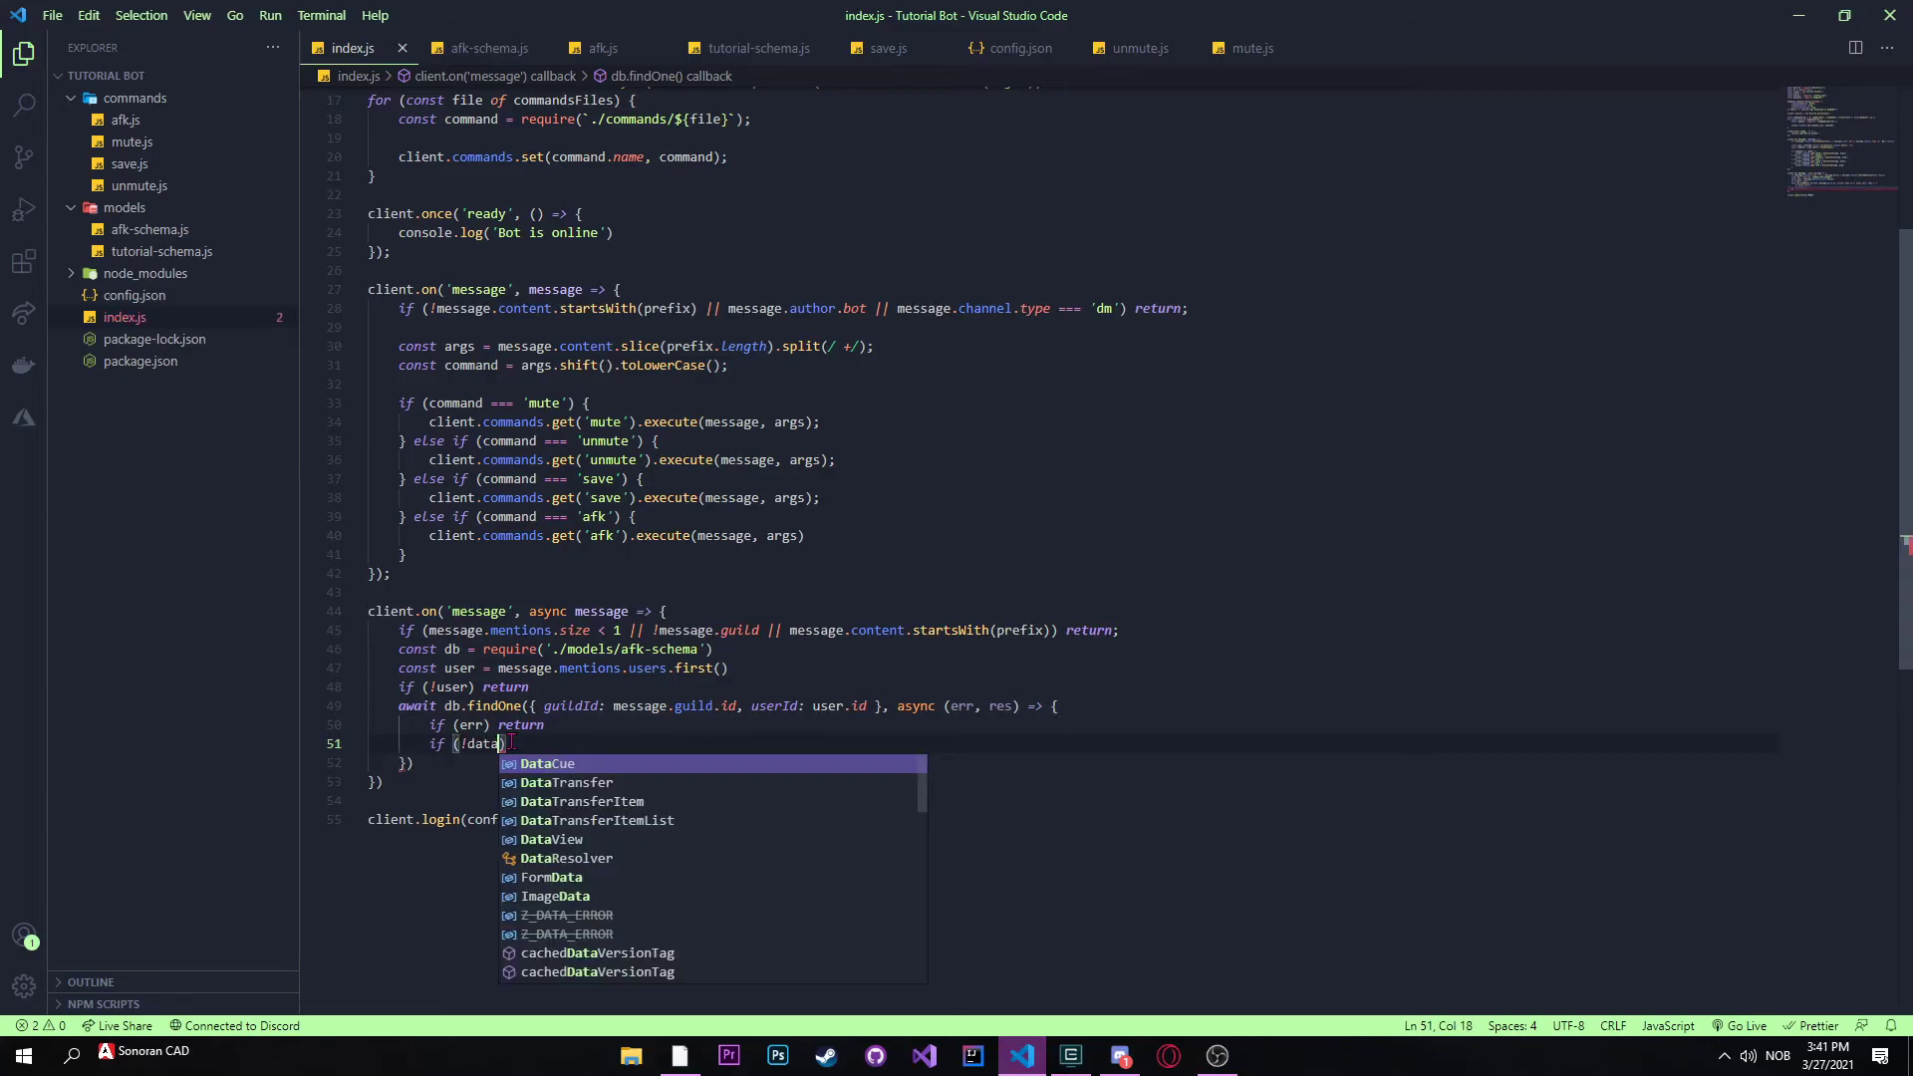
text(r)
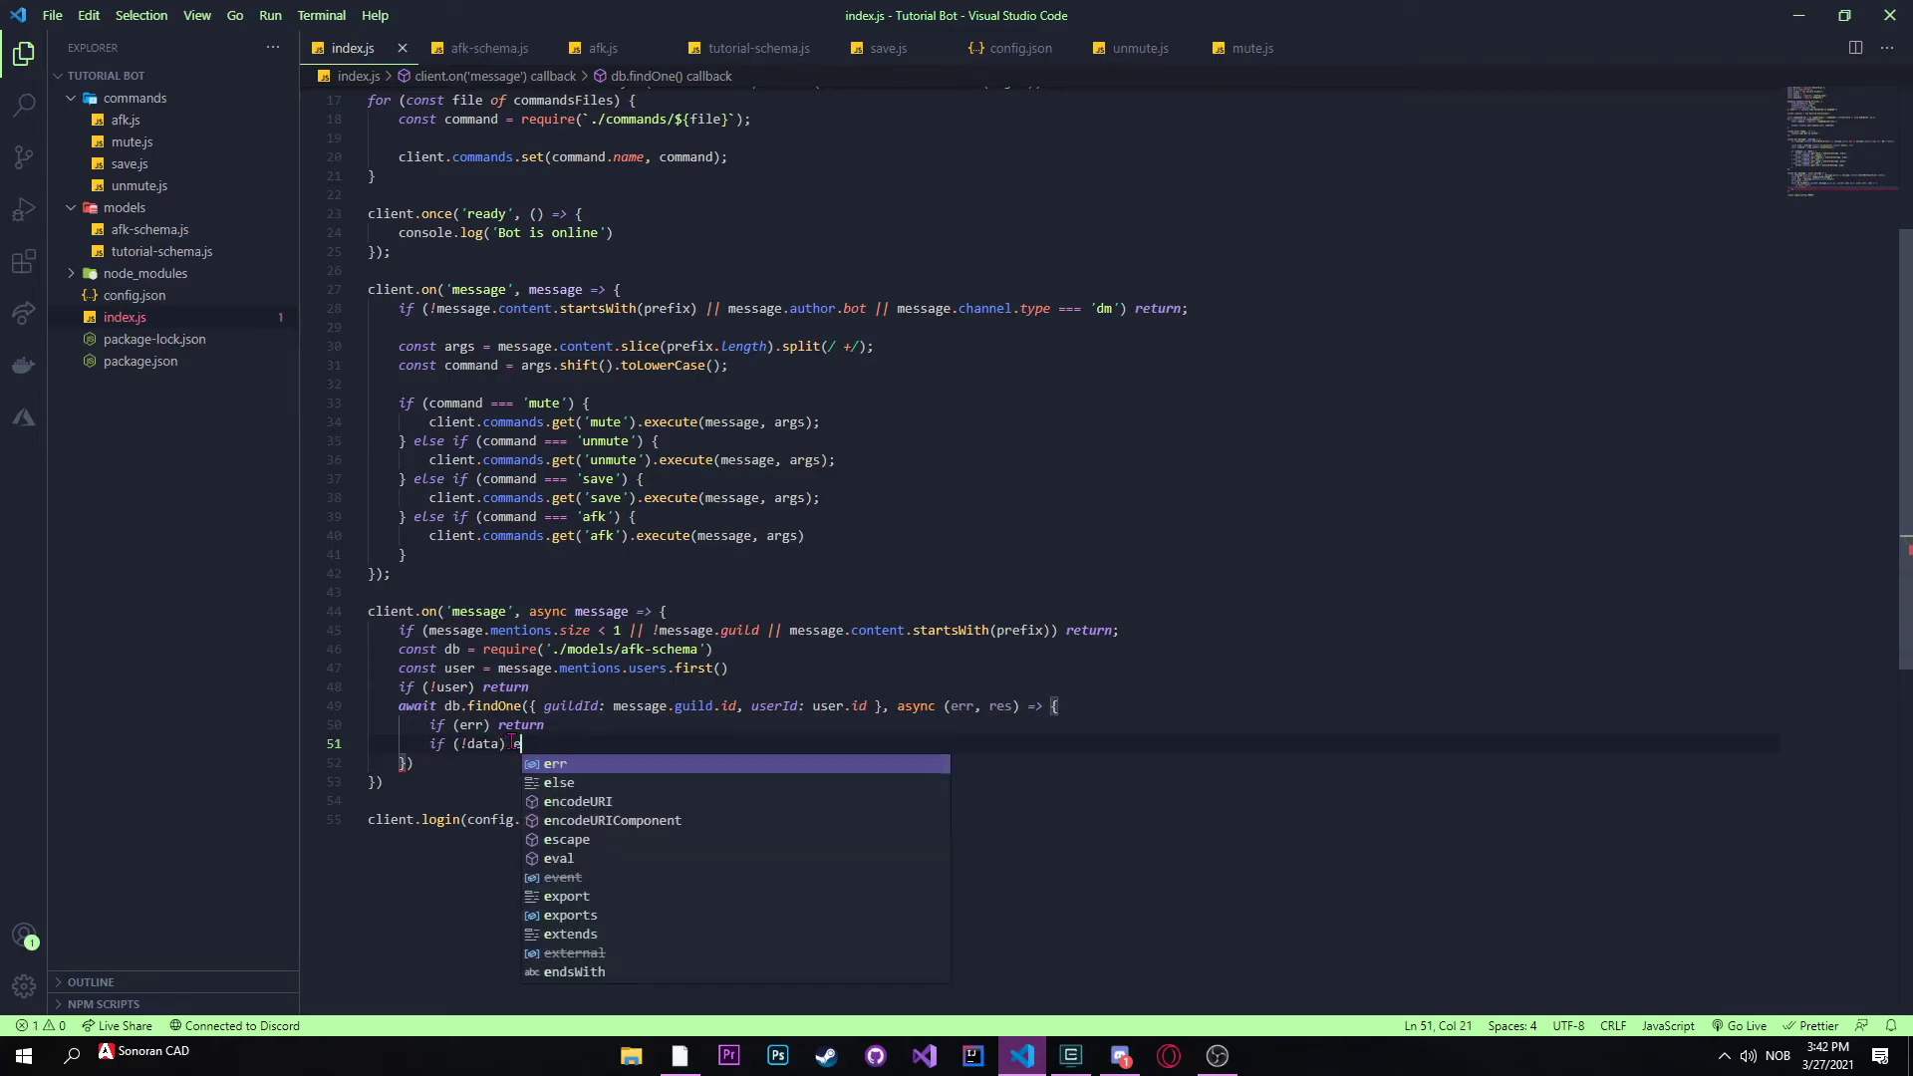
text(re)
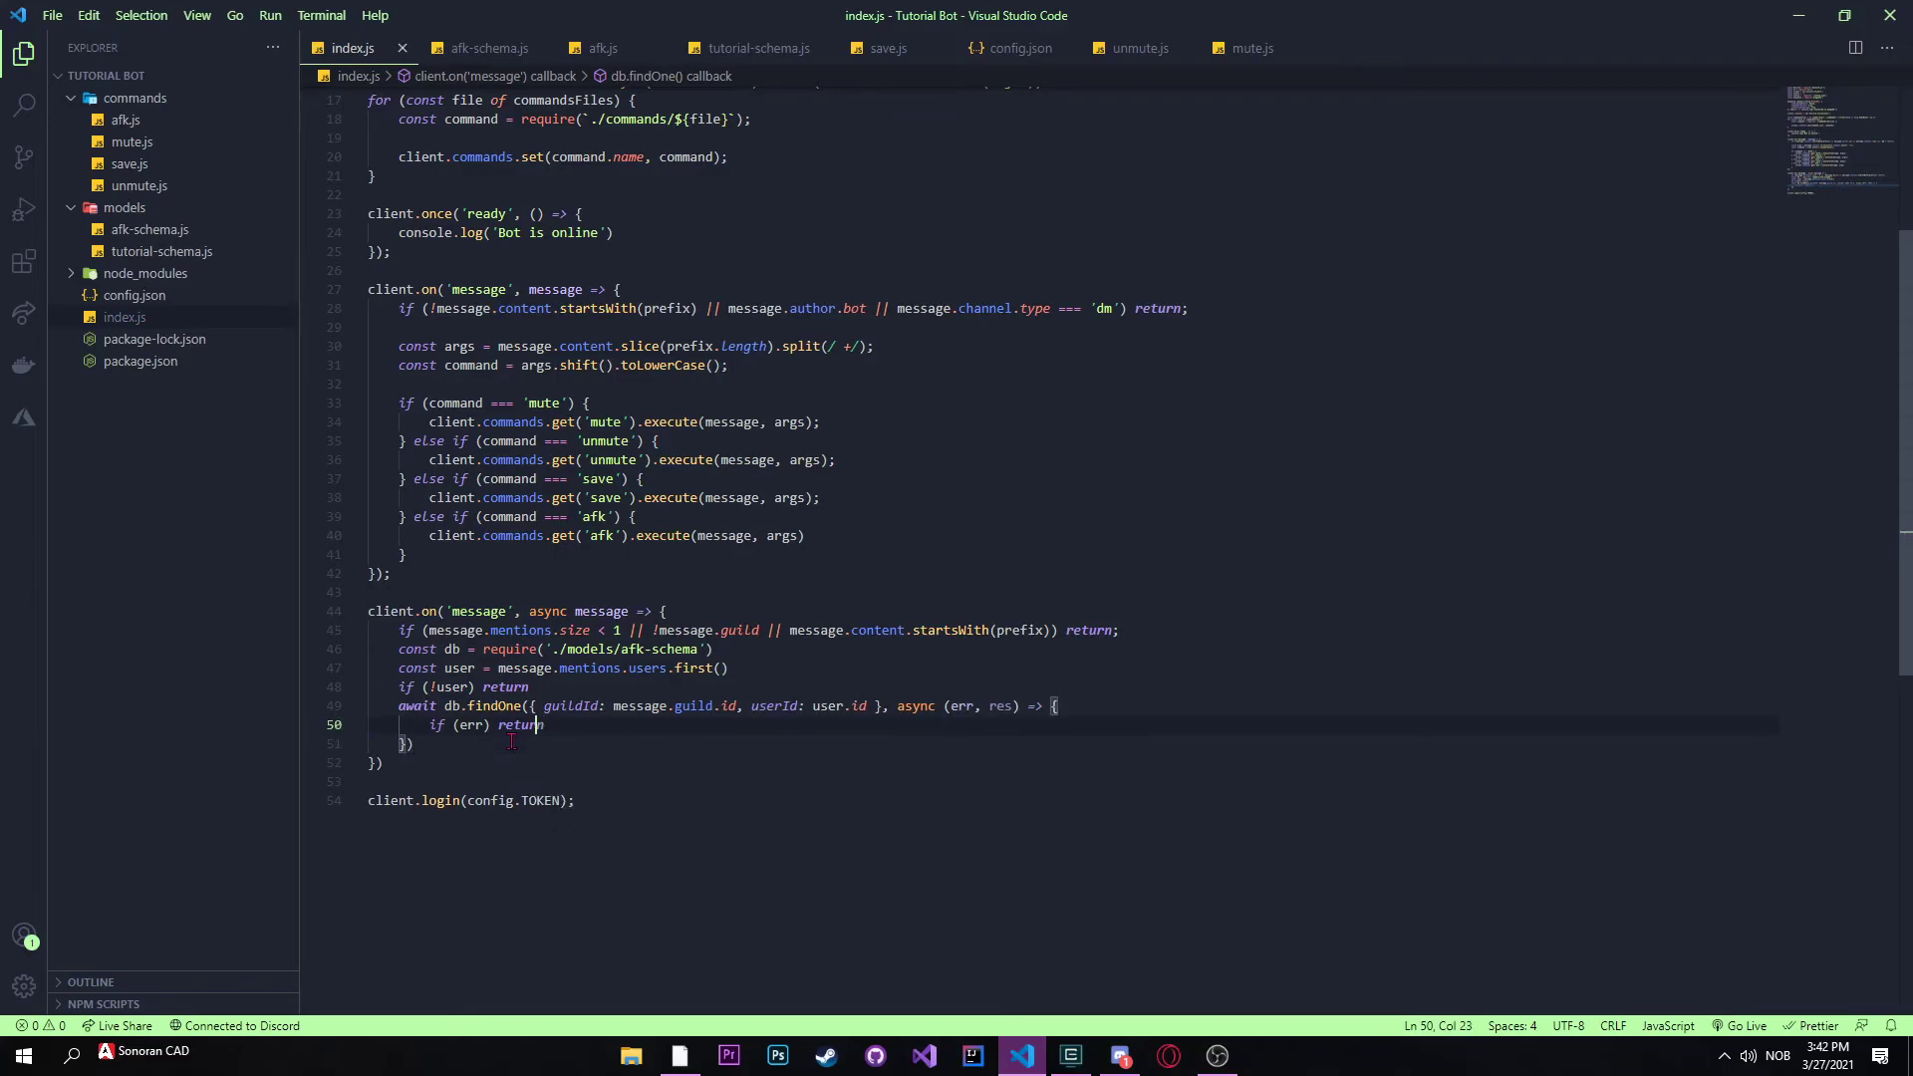
text(|| !)
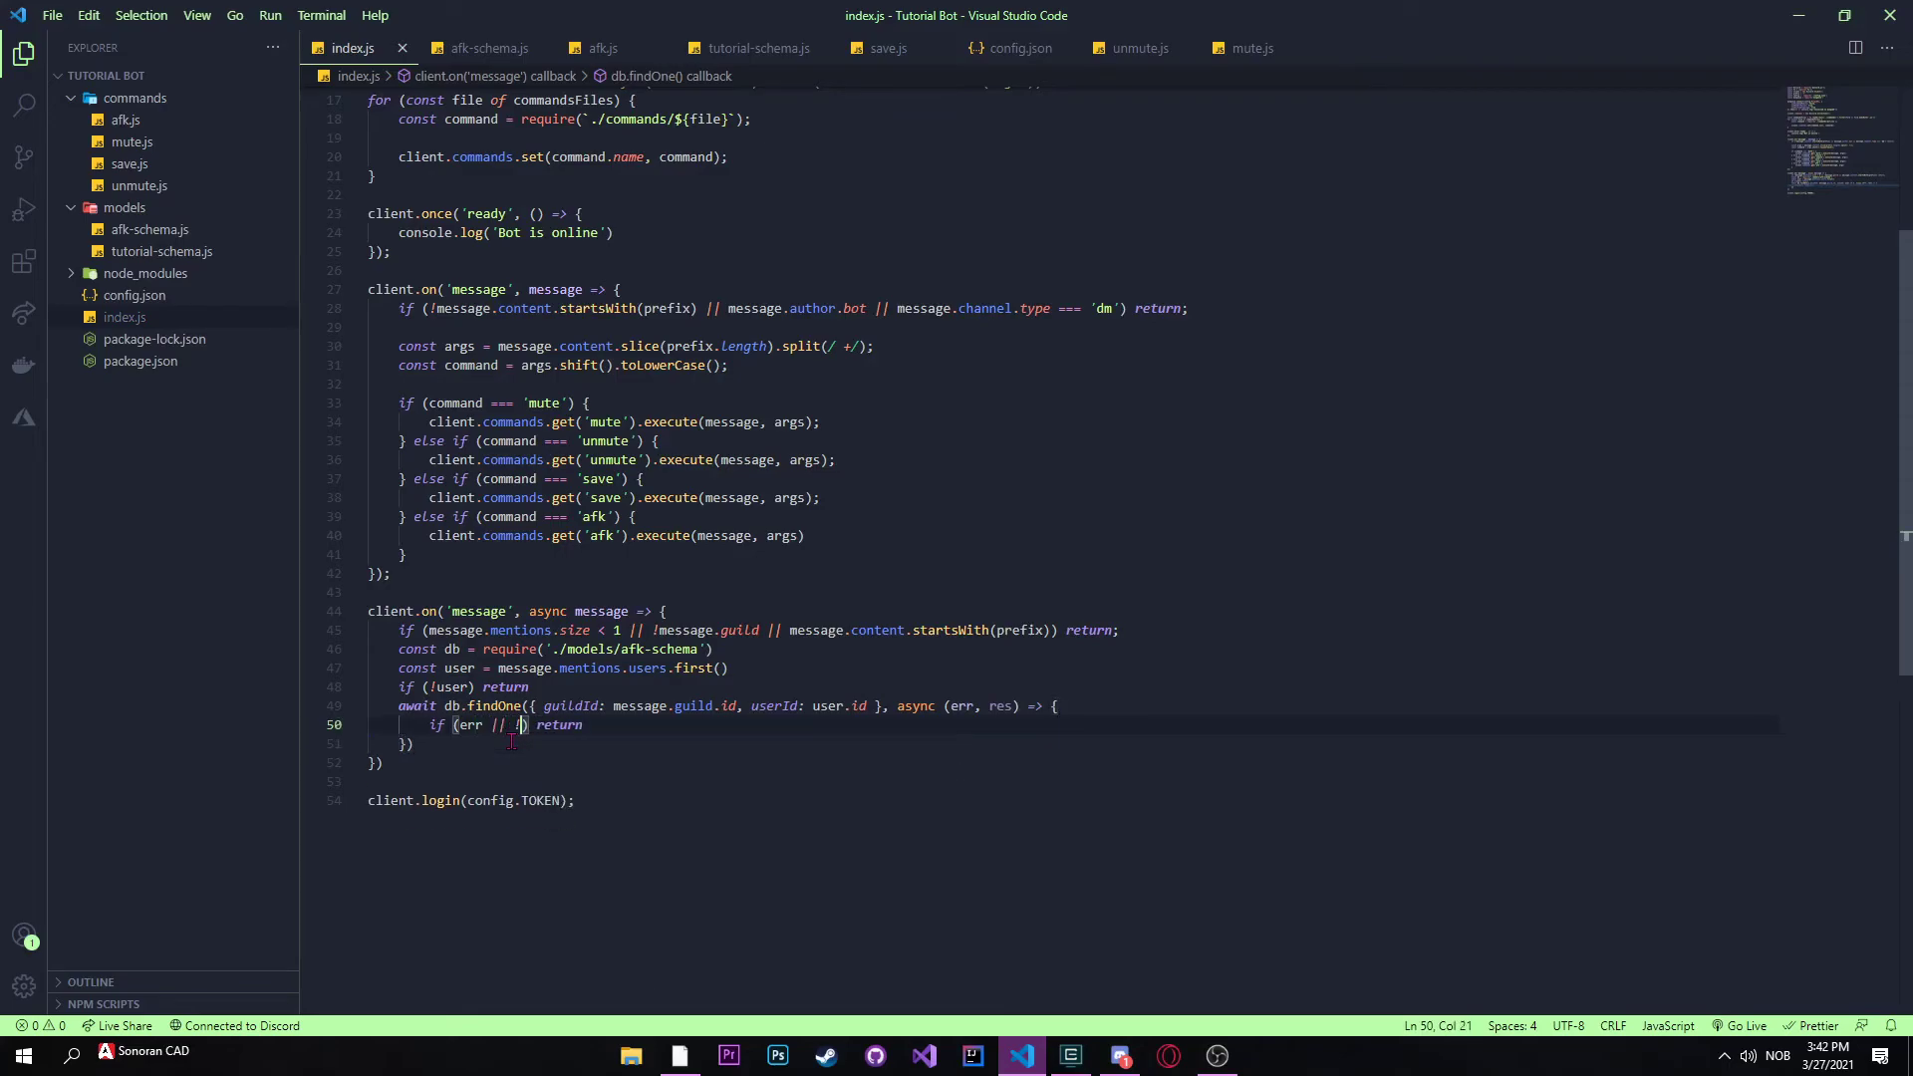
text(data)
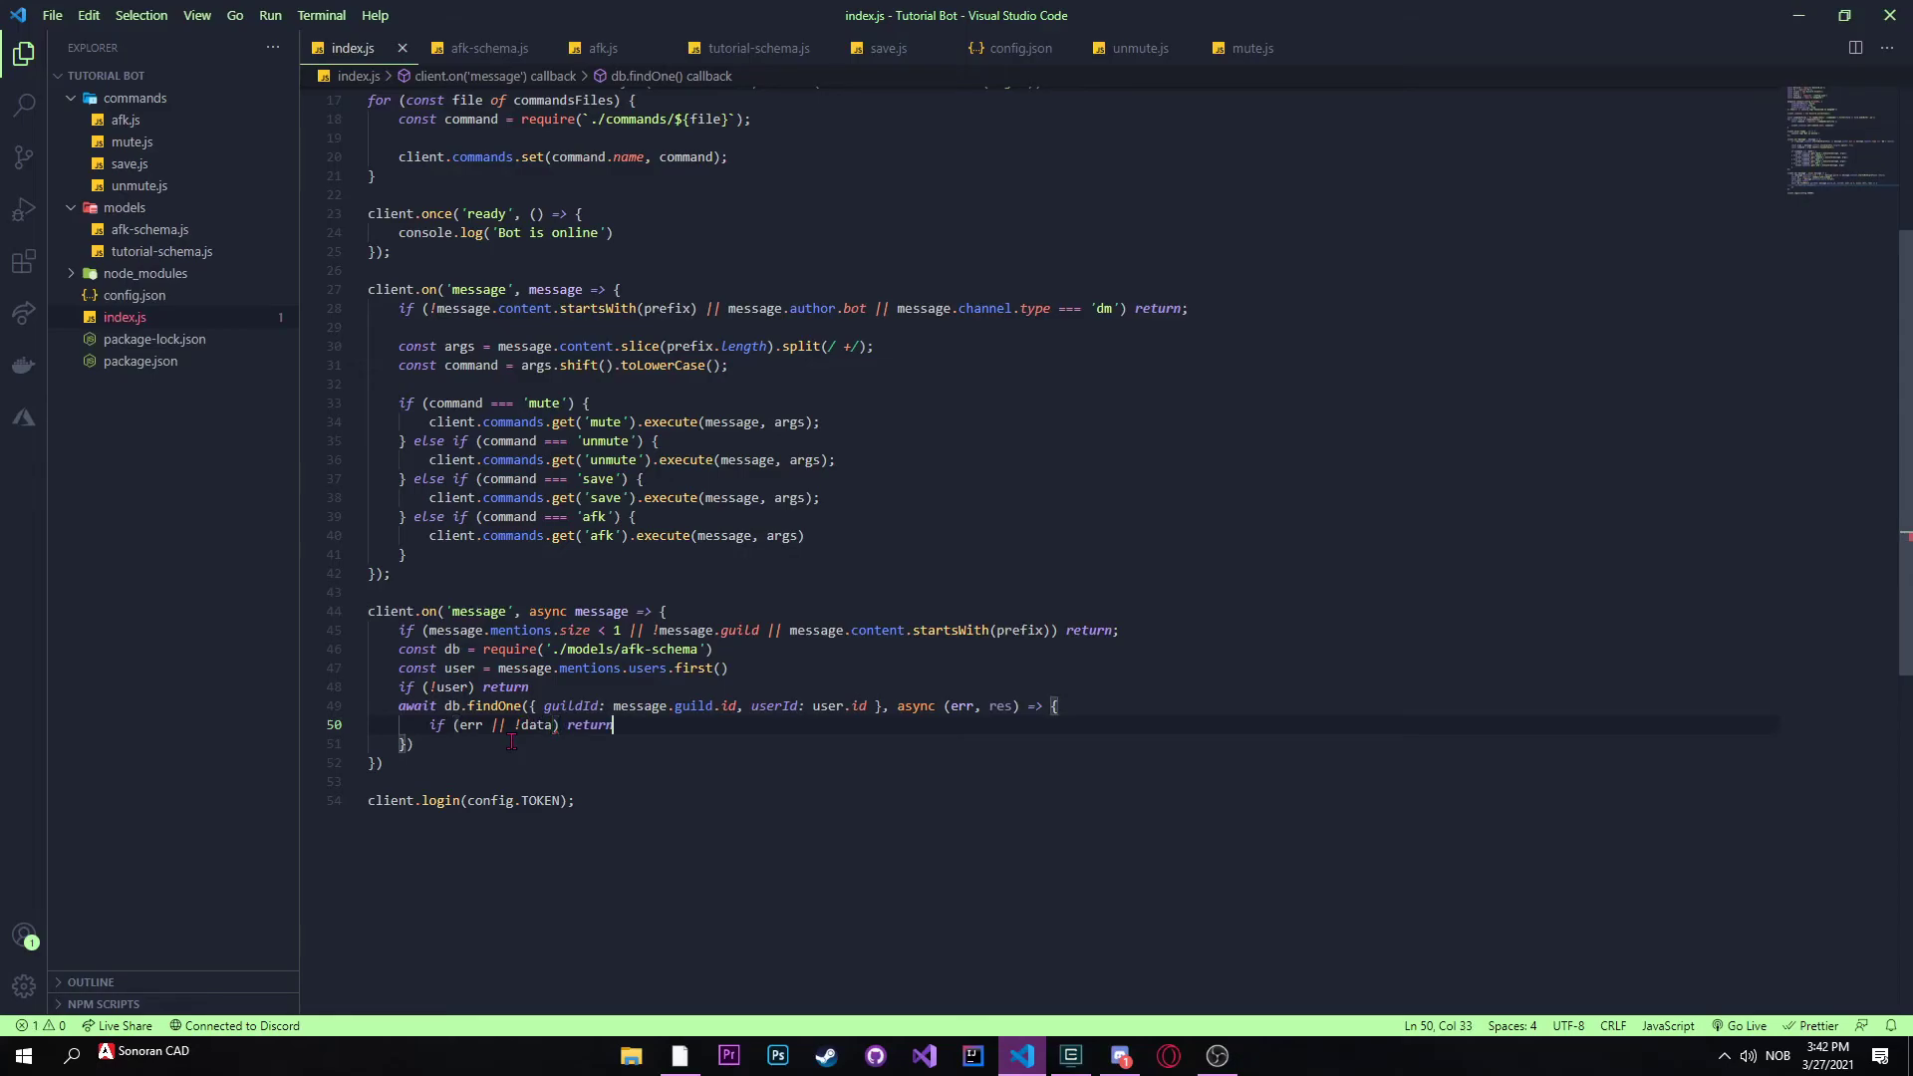
key(Enter)
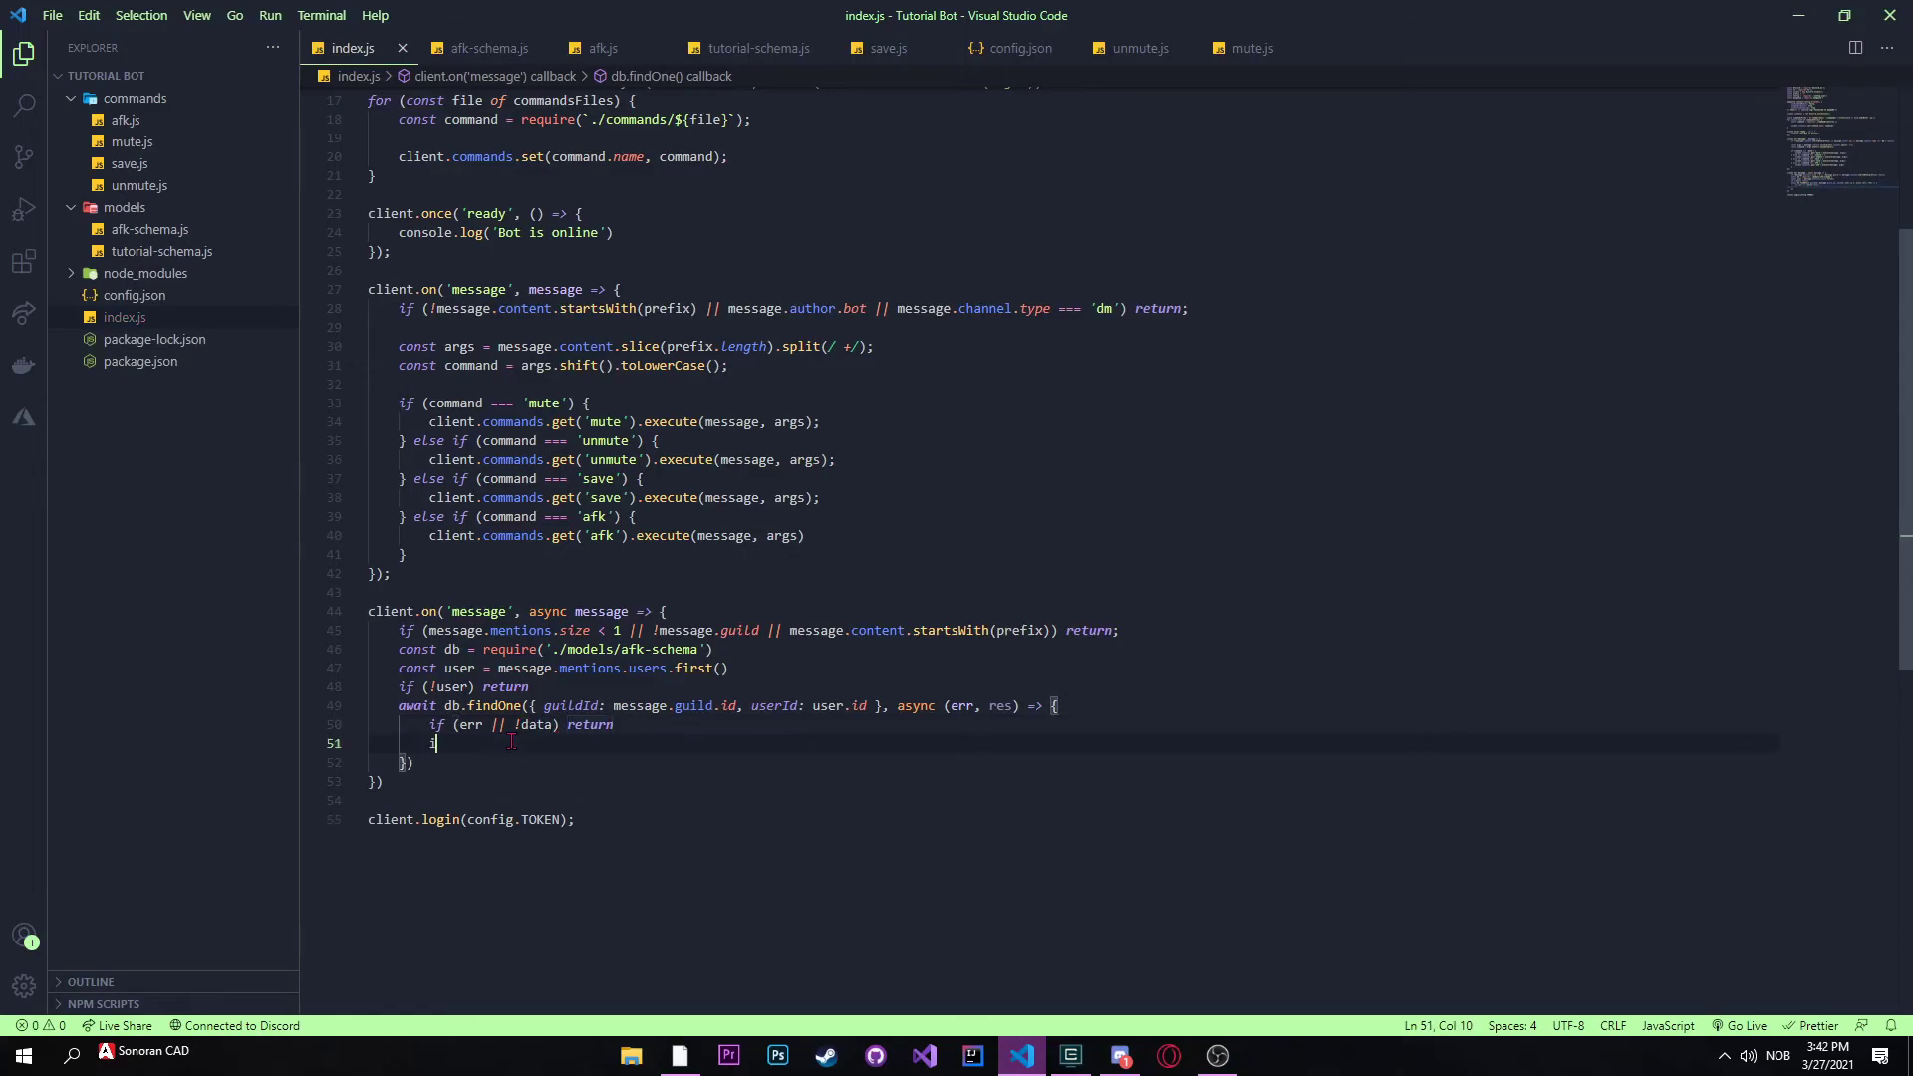
Step: Add if (data) returning message.reply that the mentioned ${user} is marked as AFK
text(if (d)
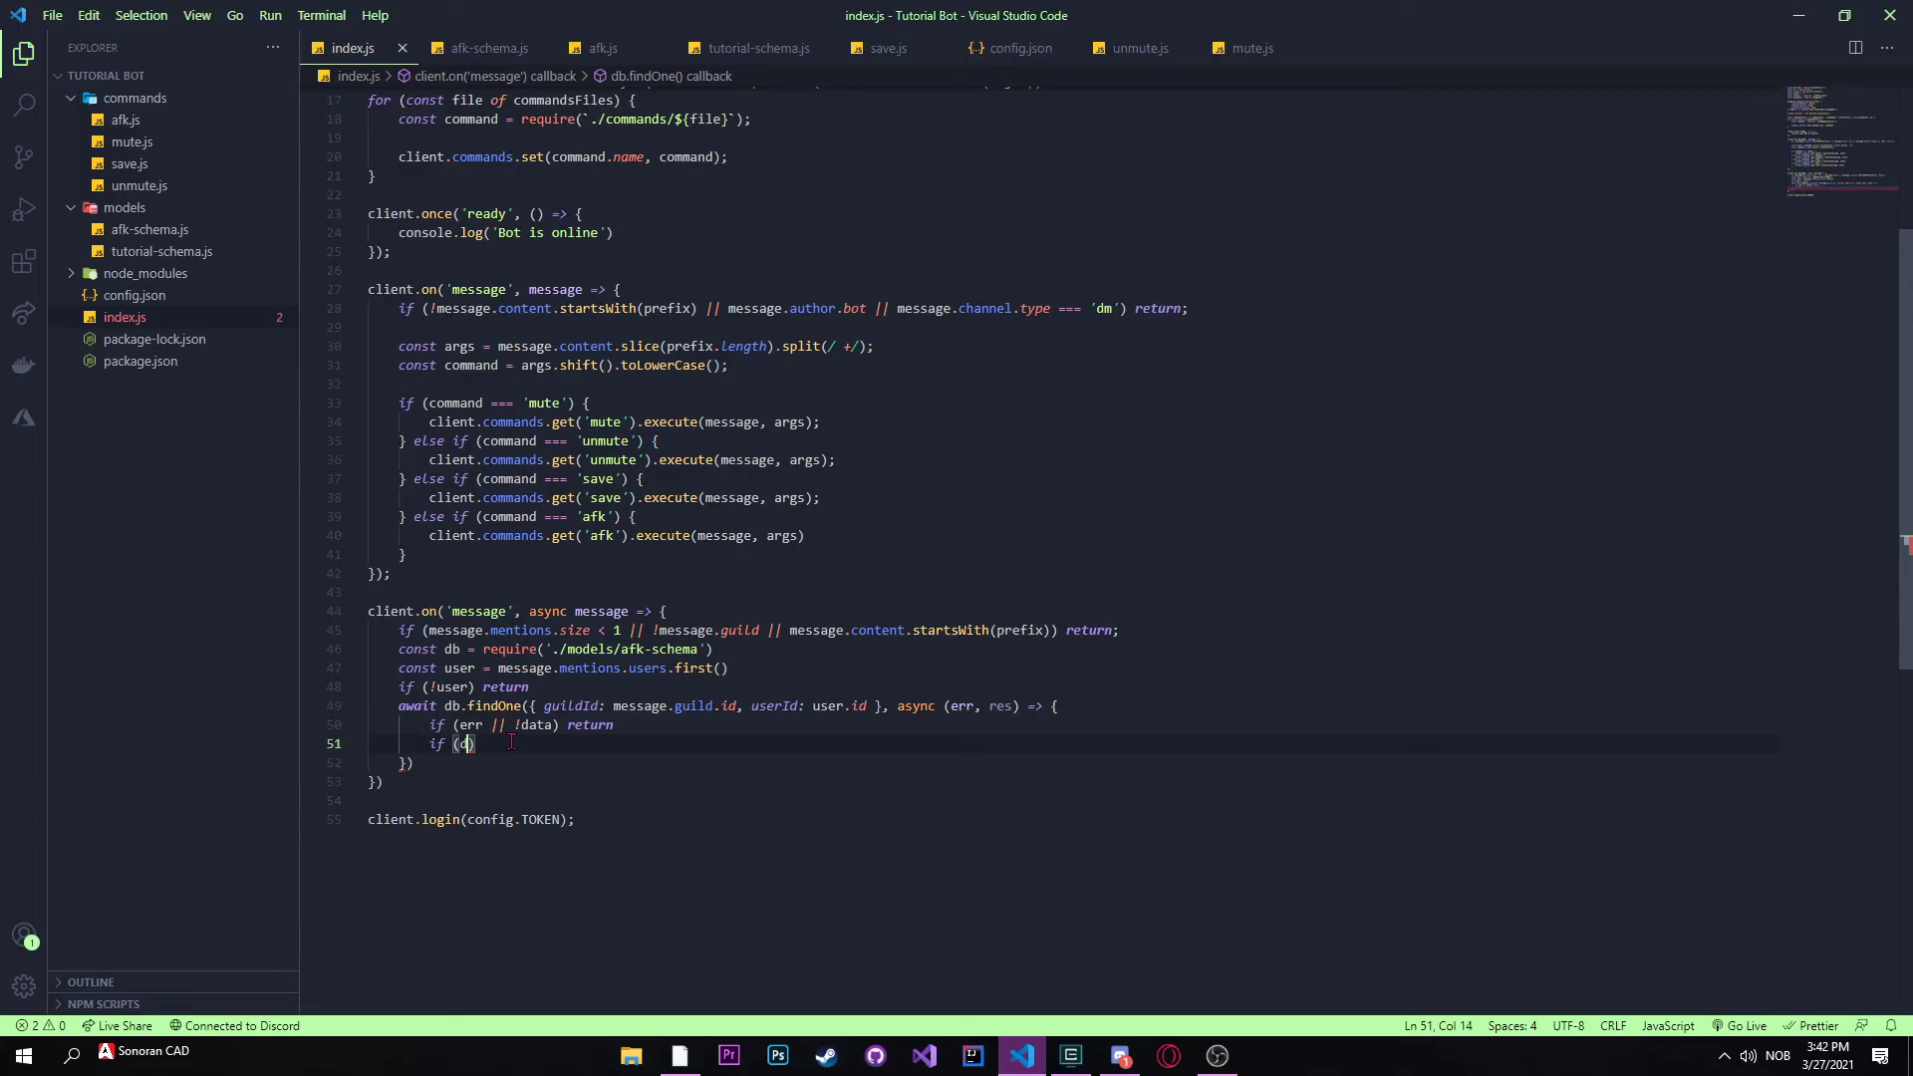
text(ata) {)
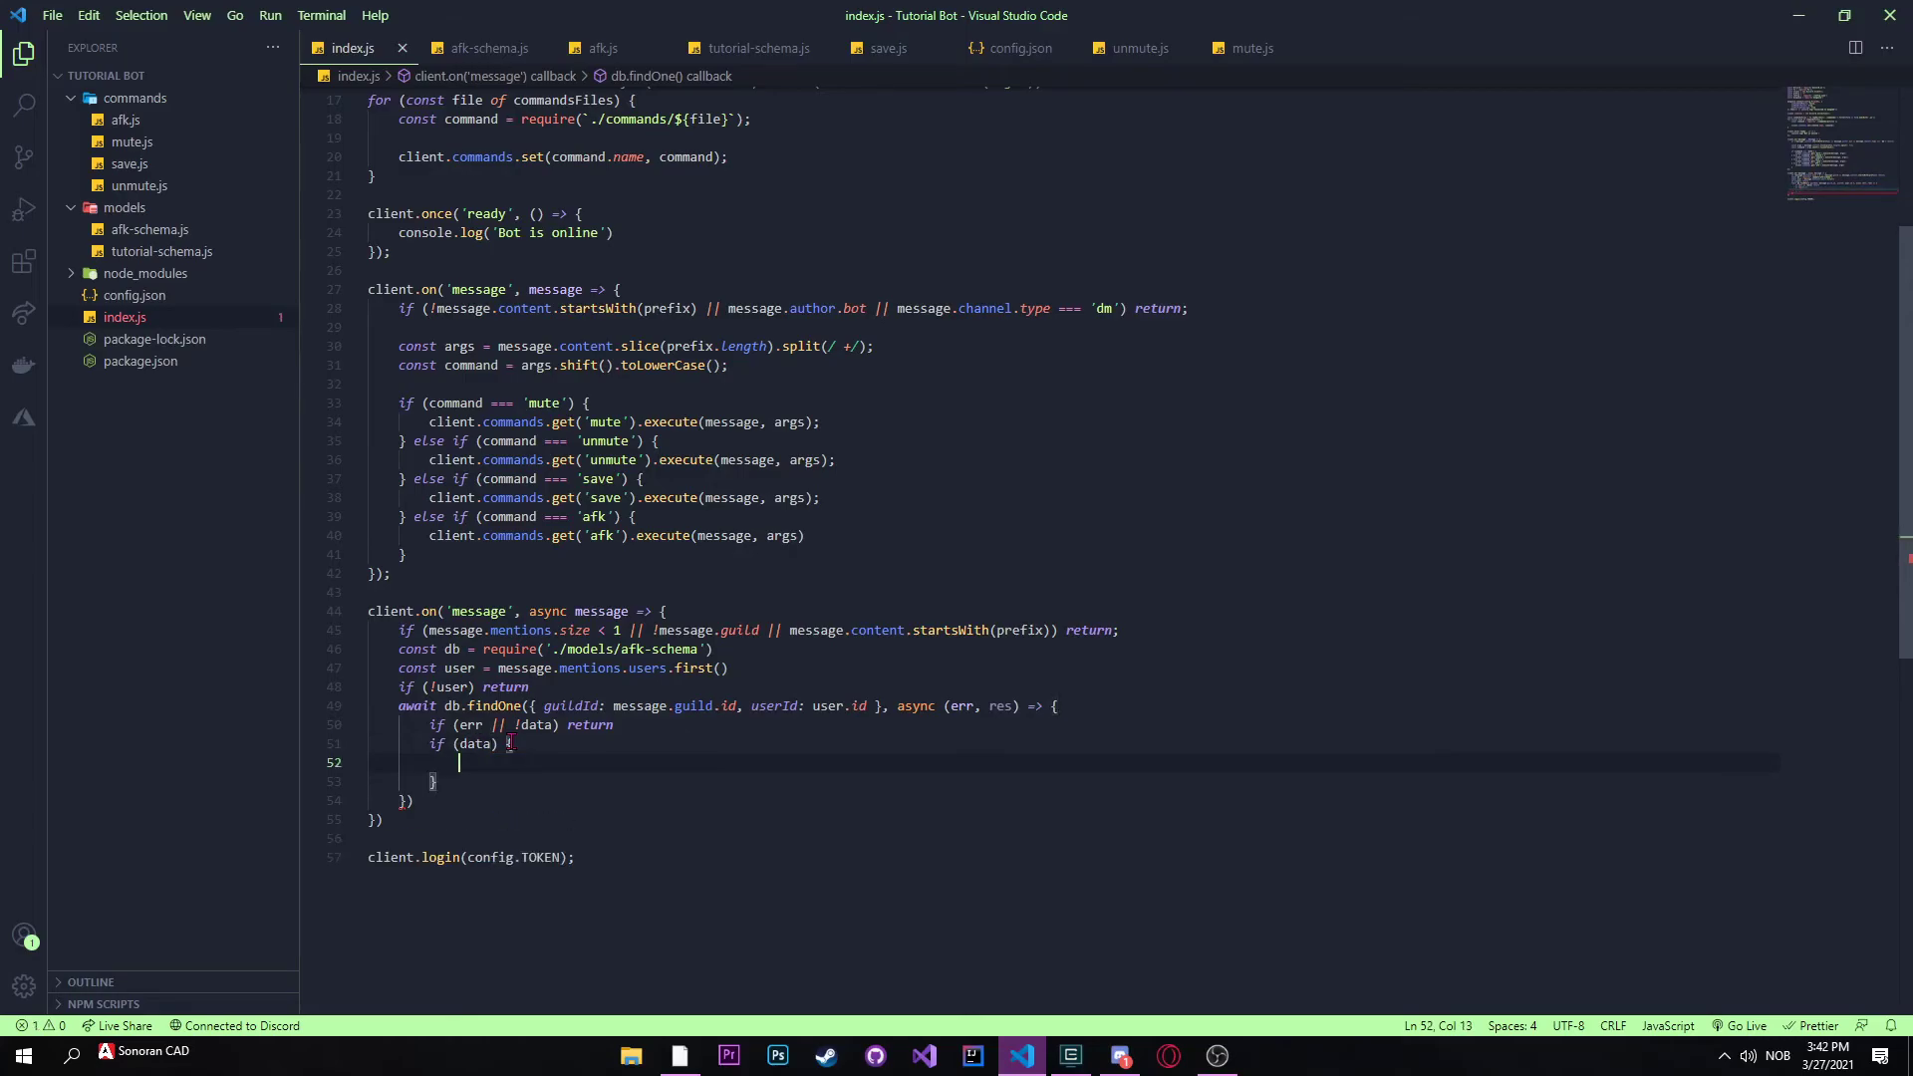
text(return m)
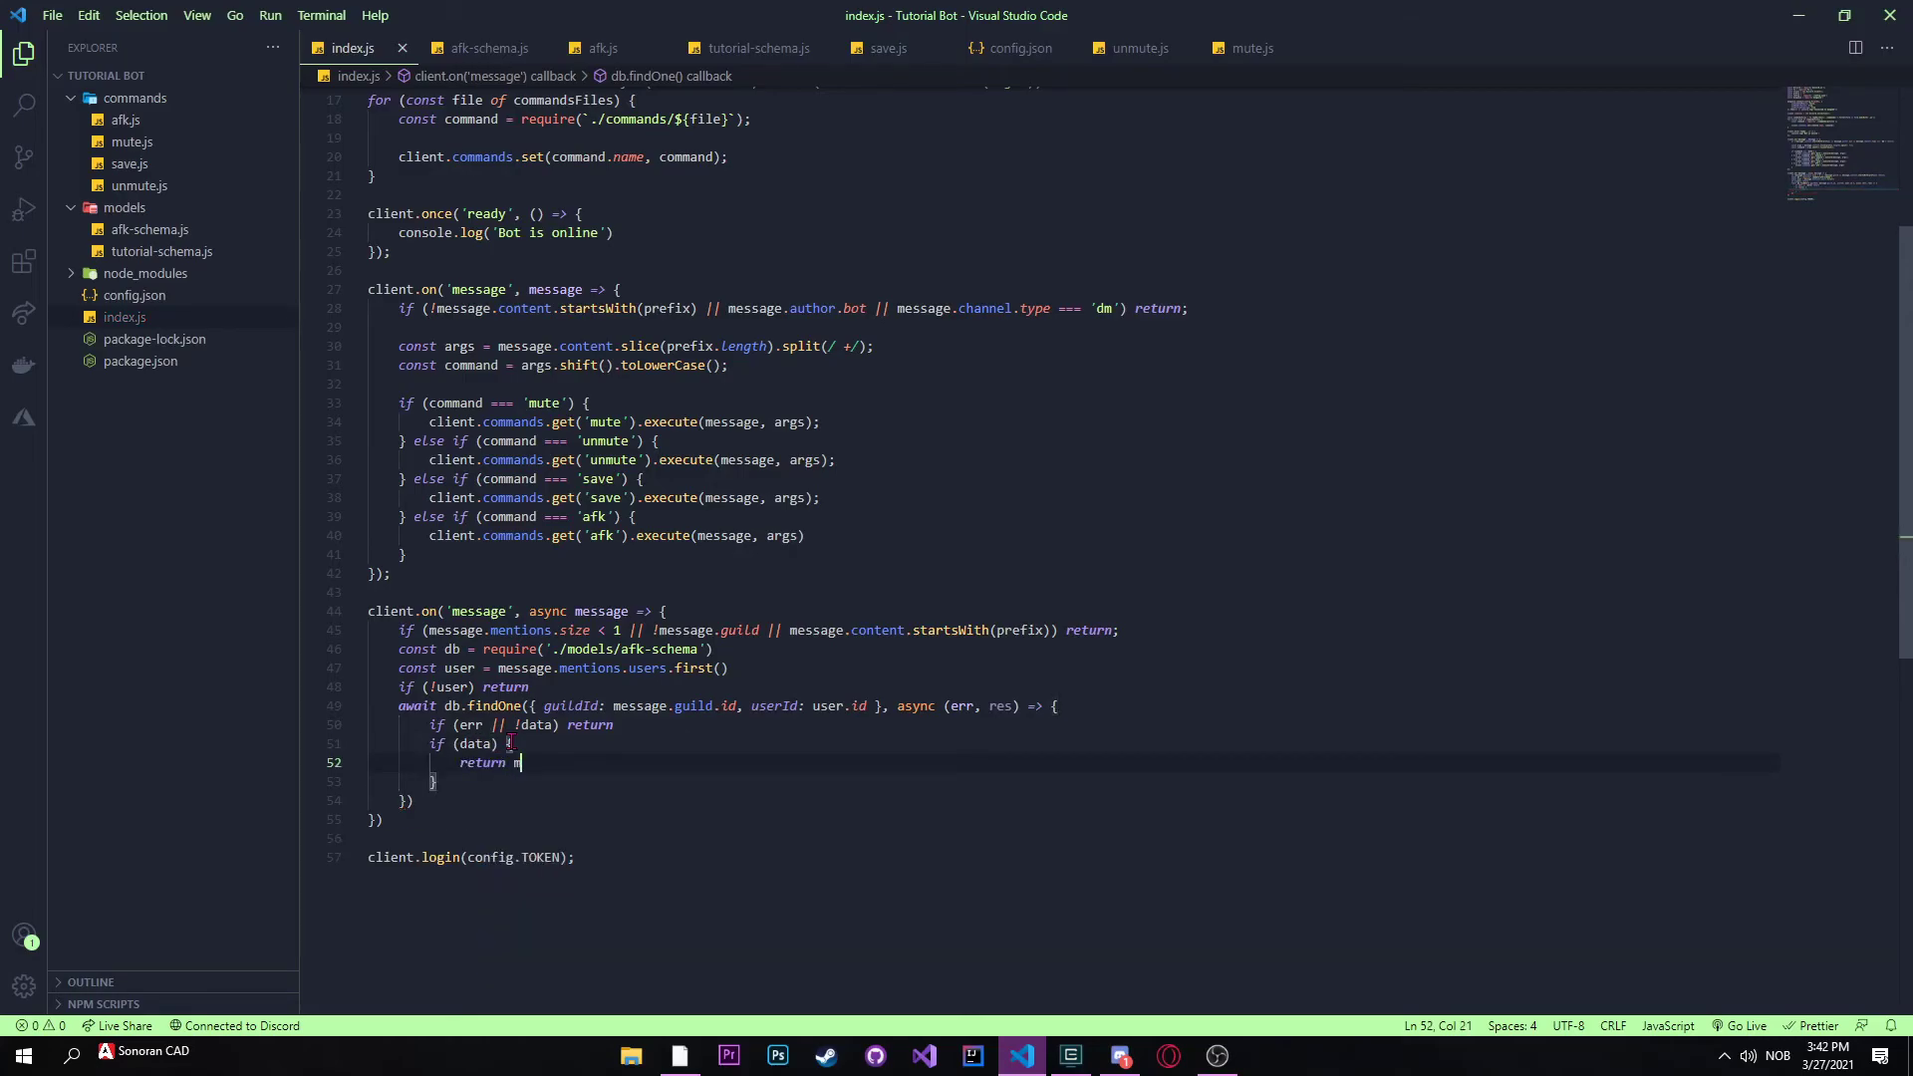
text(message.reply()
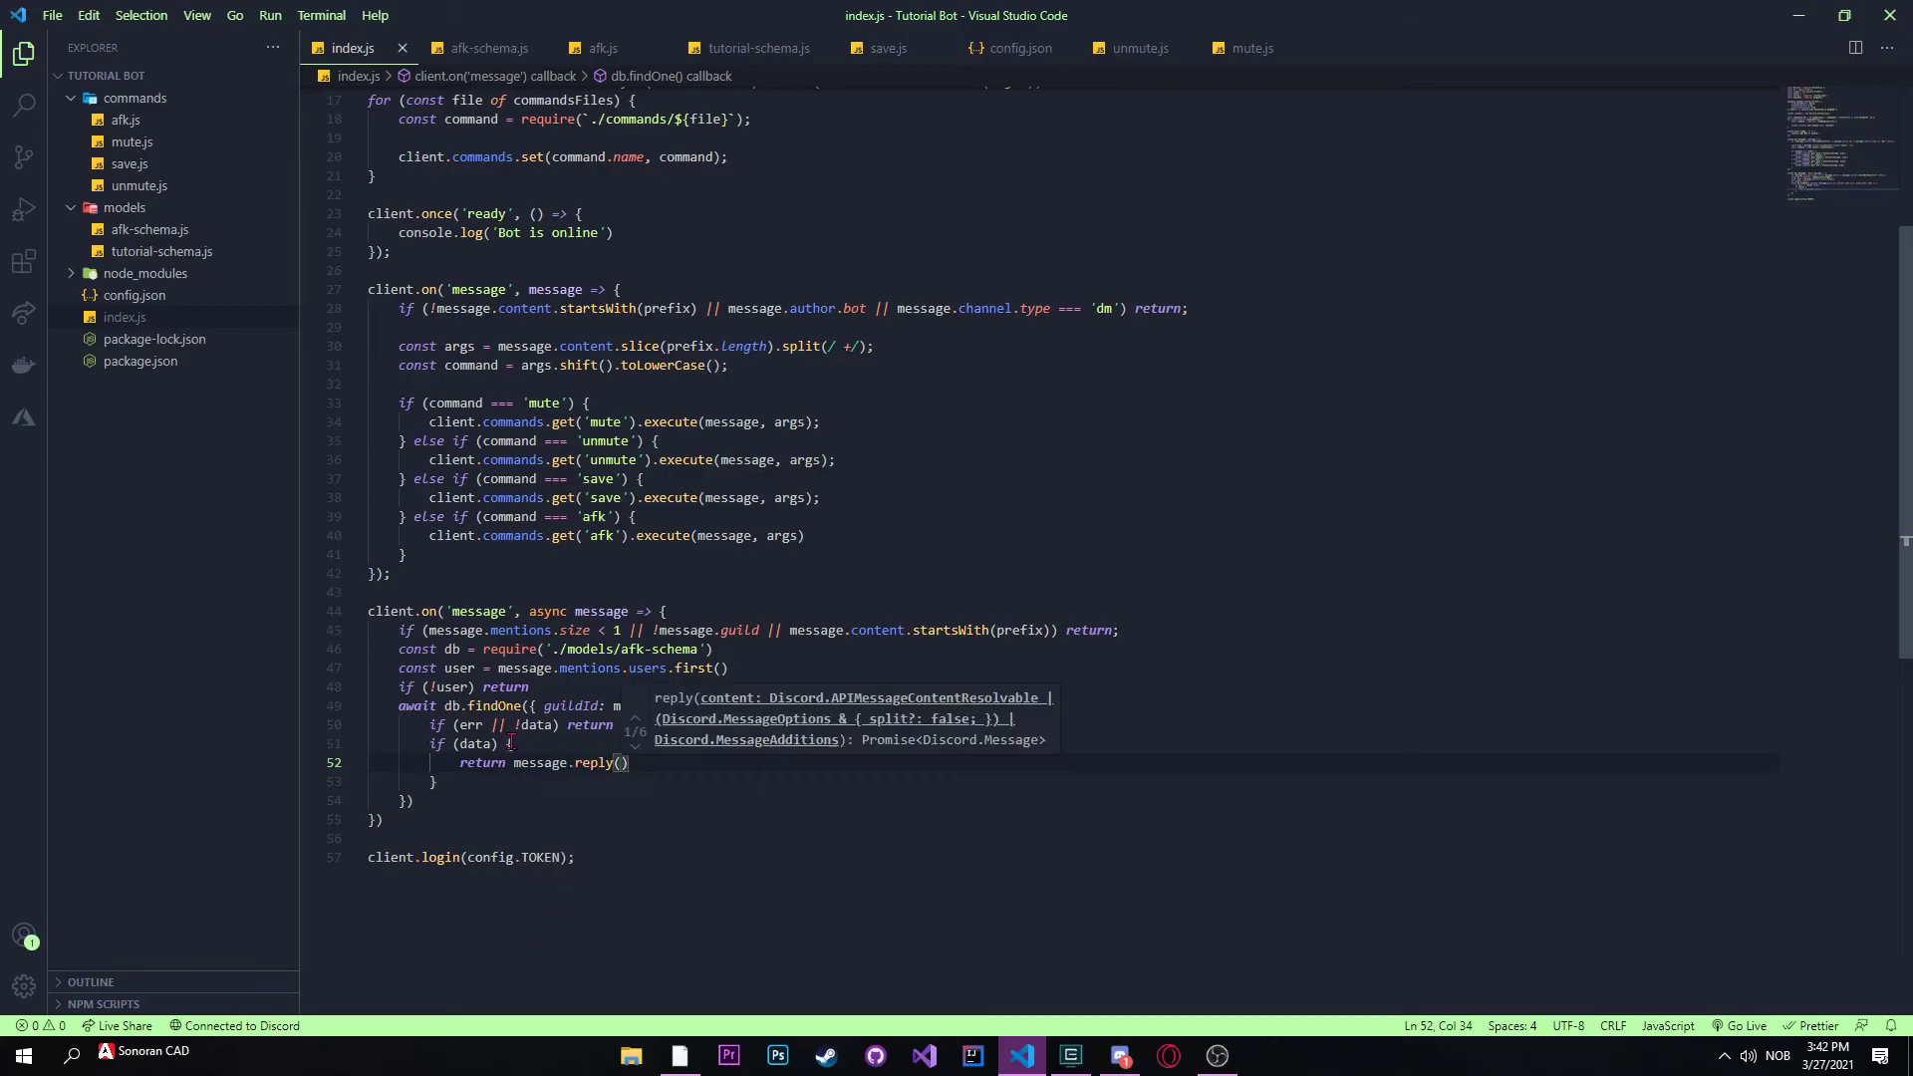
text(`Im so)
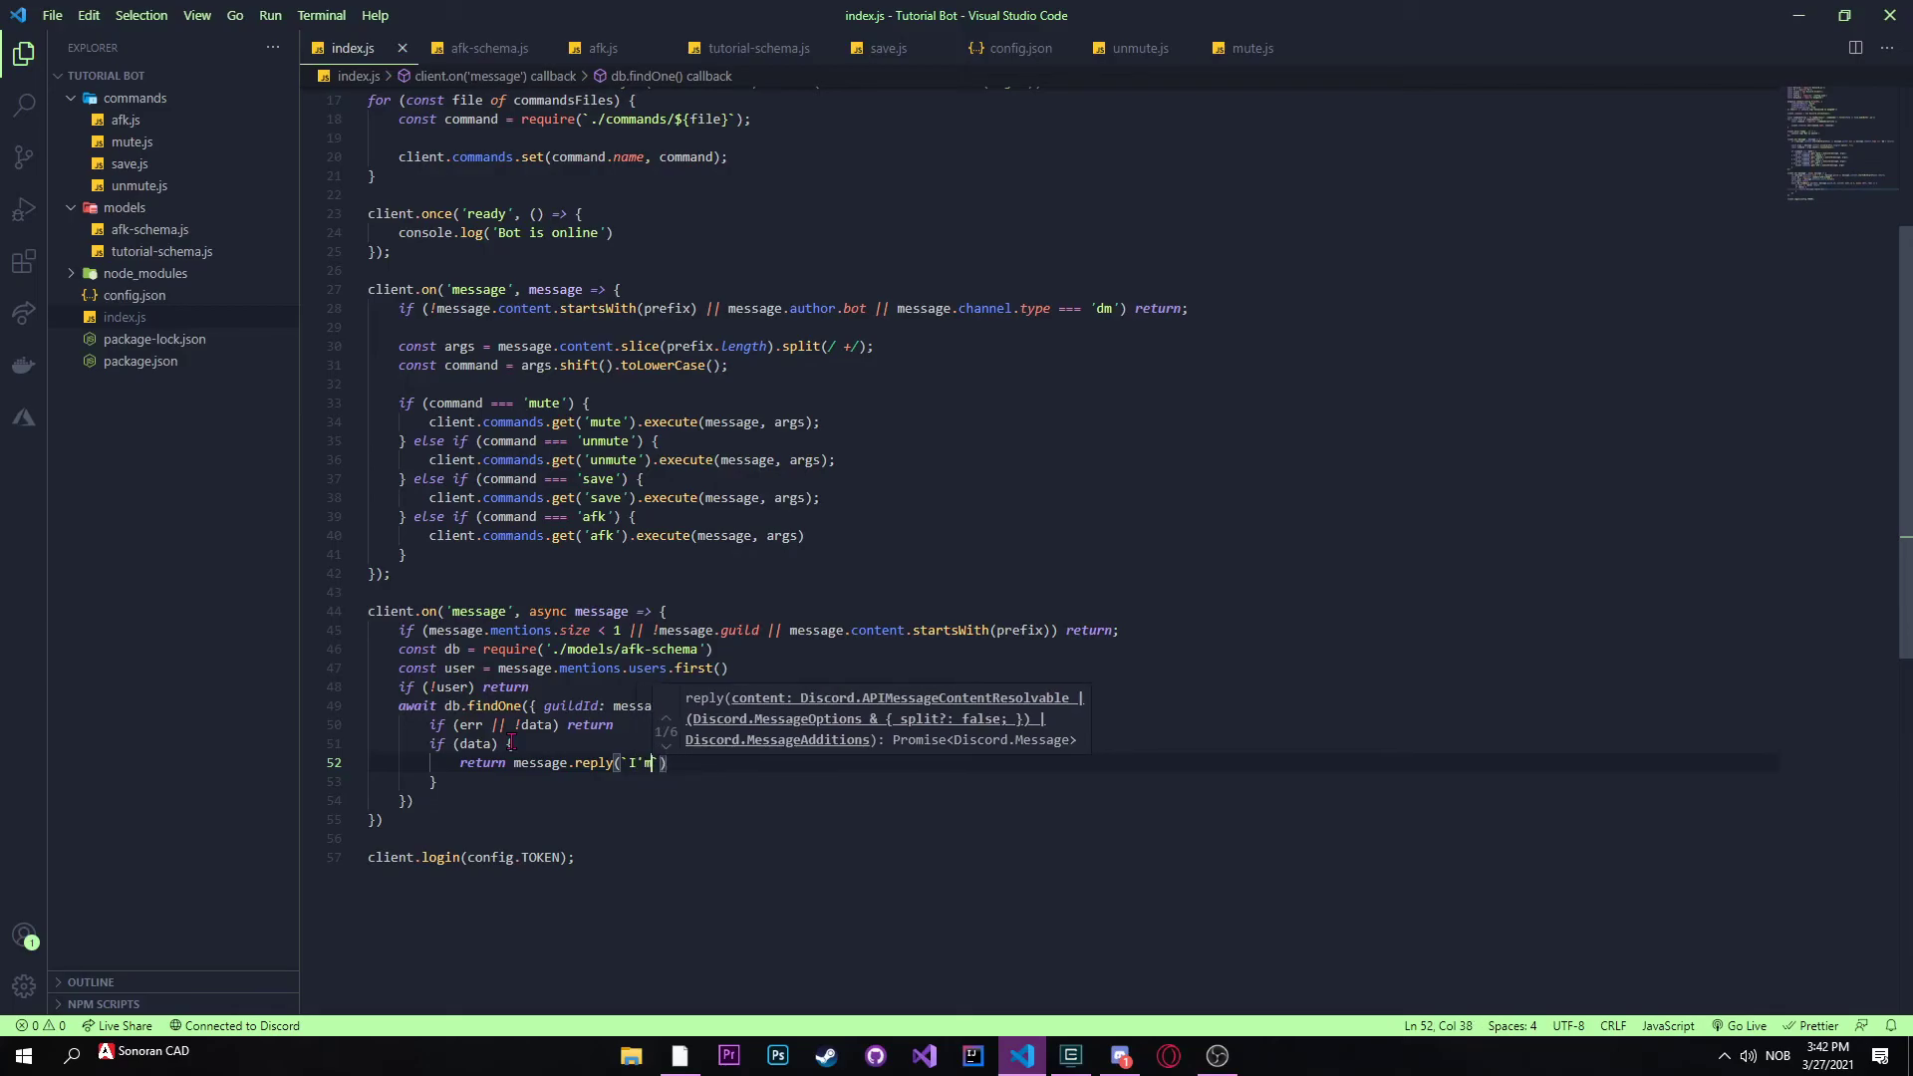
text(sorry but)
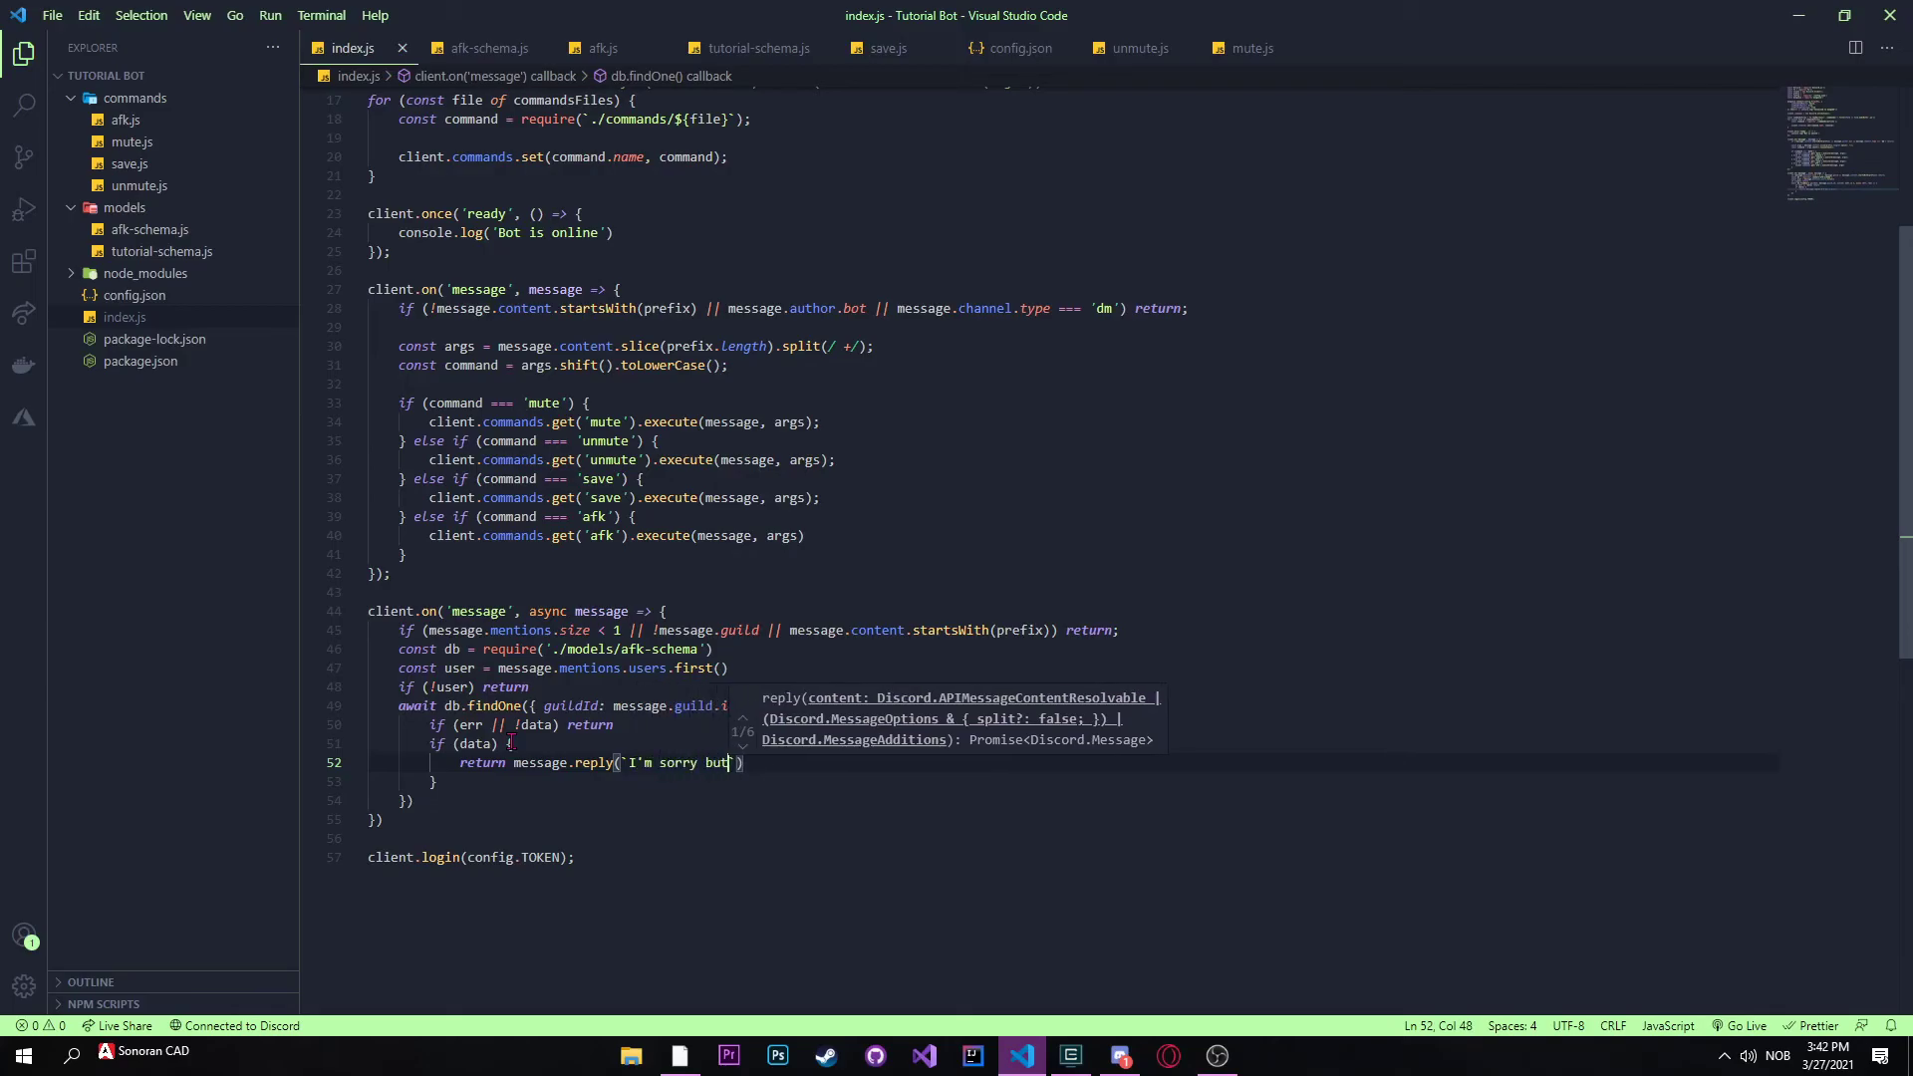
text(${is})
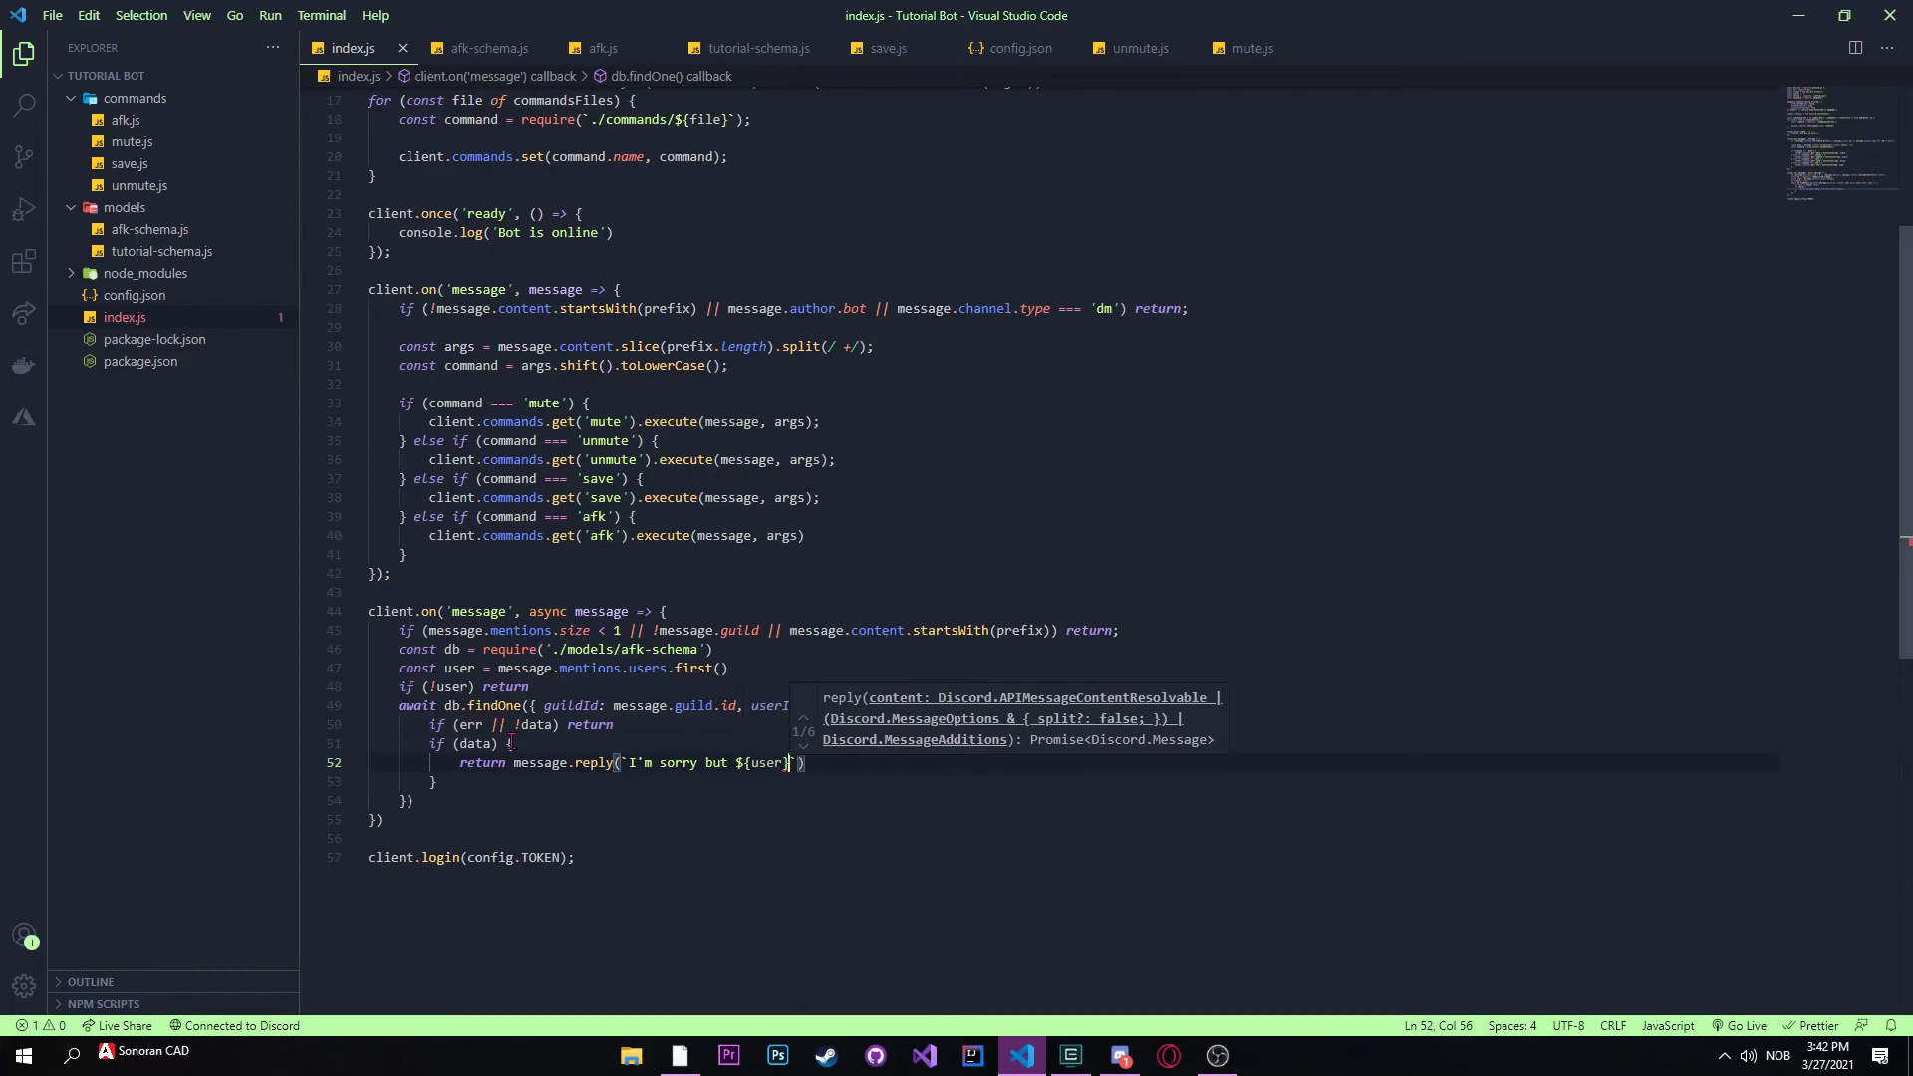
text(is markl)
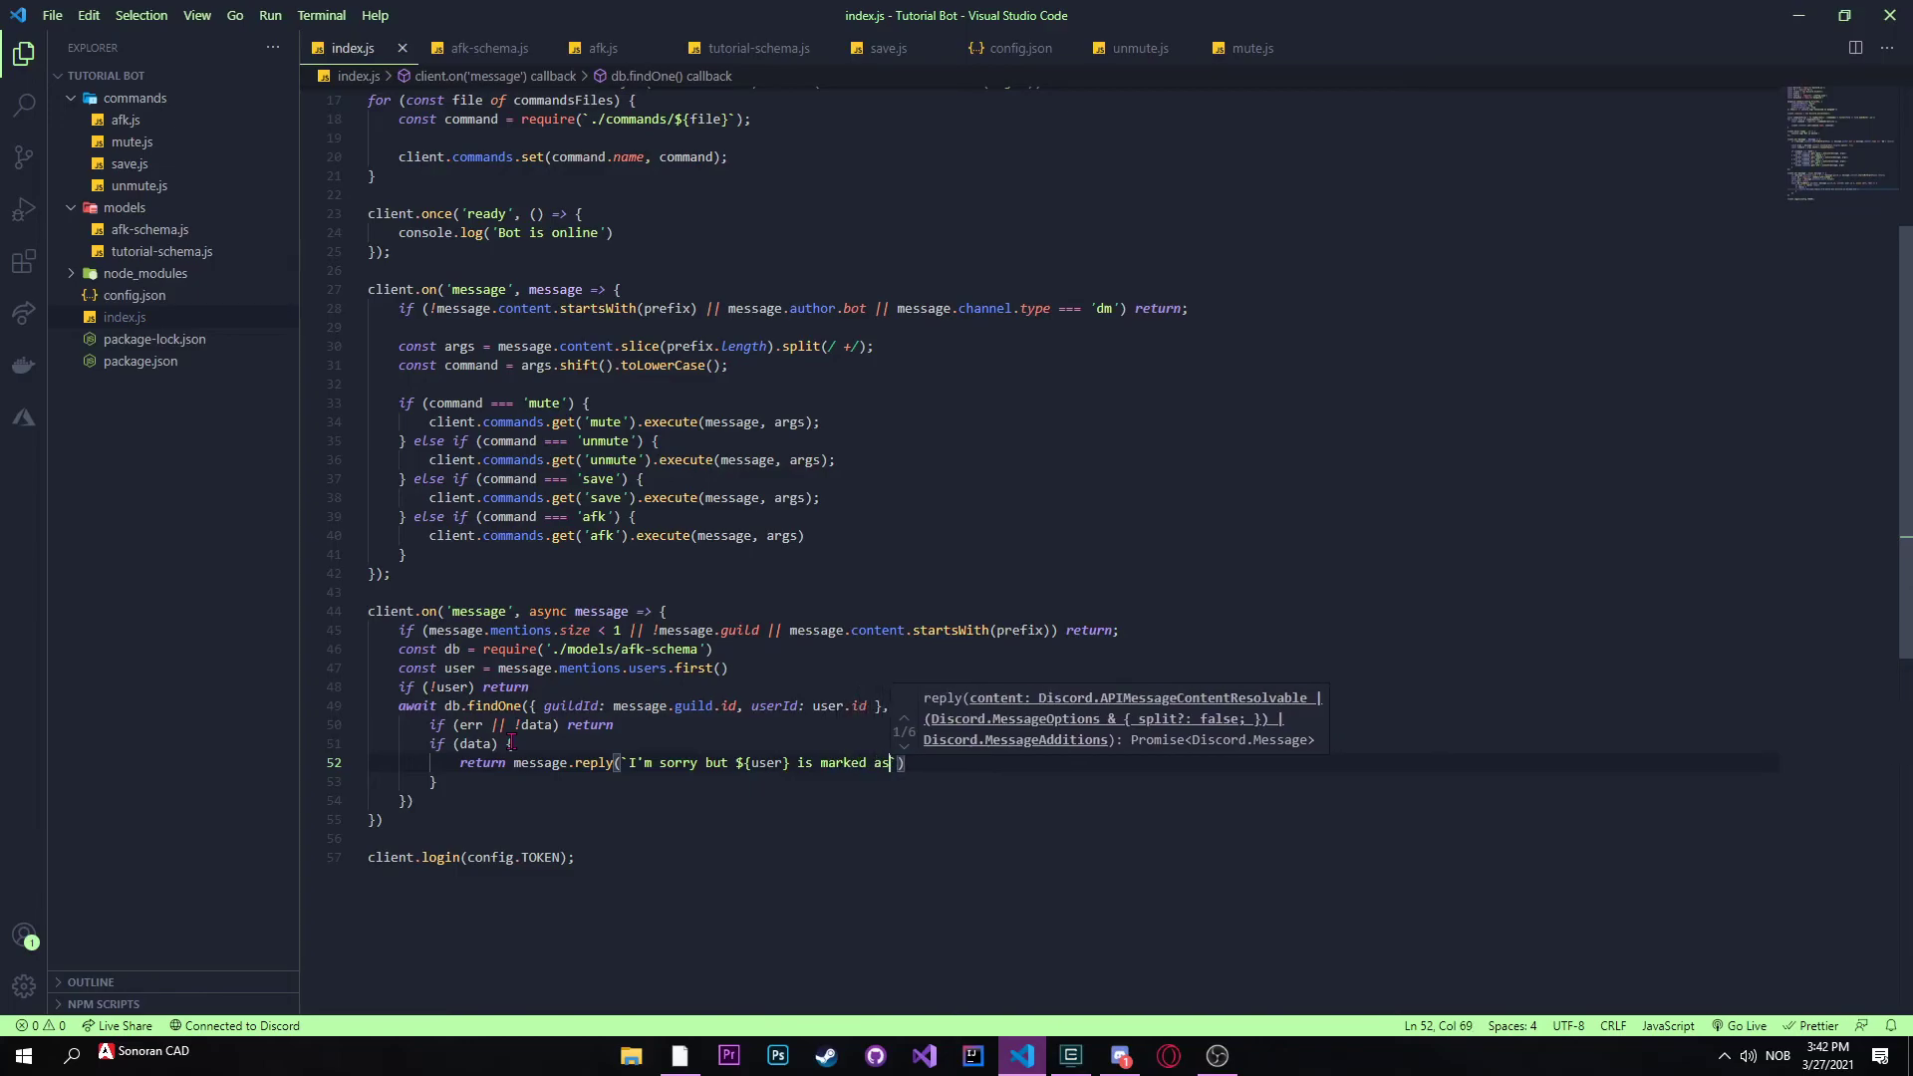
text(AFK so they might not respond)
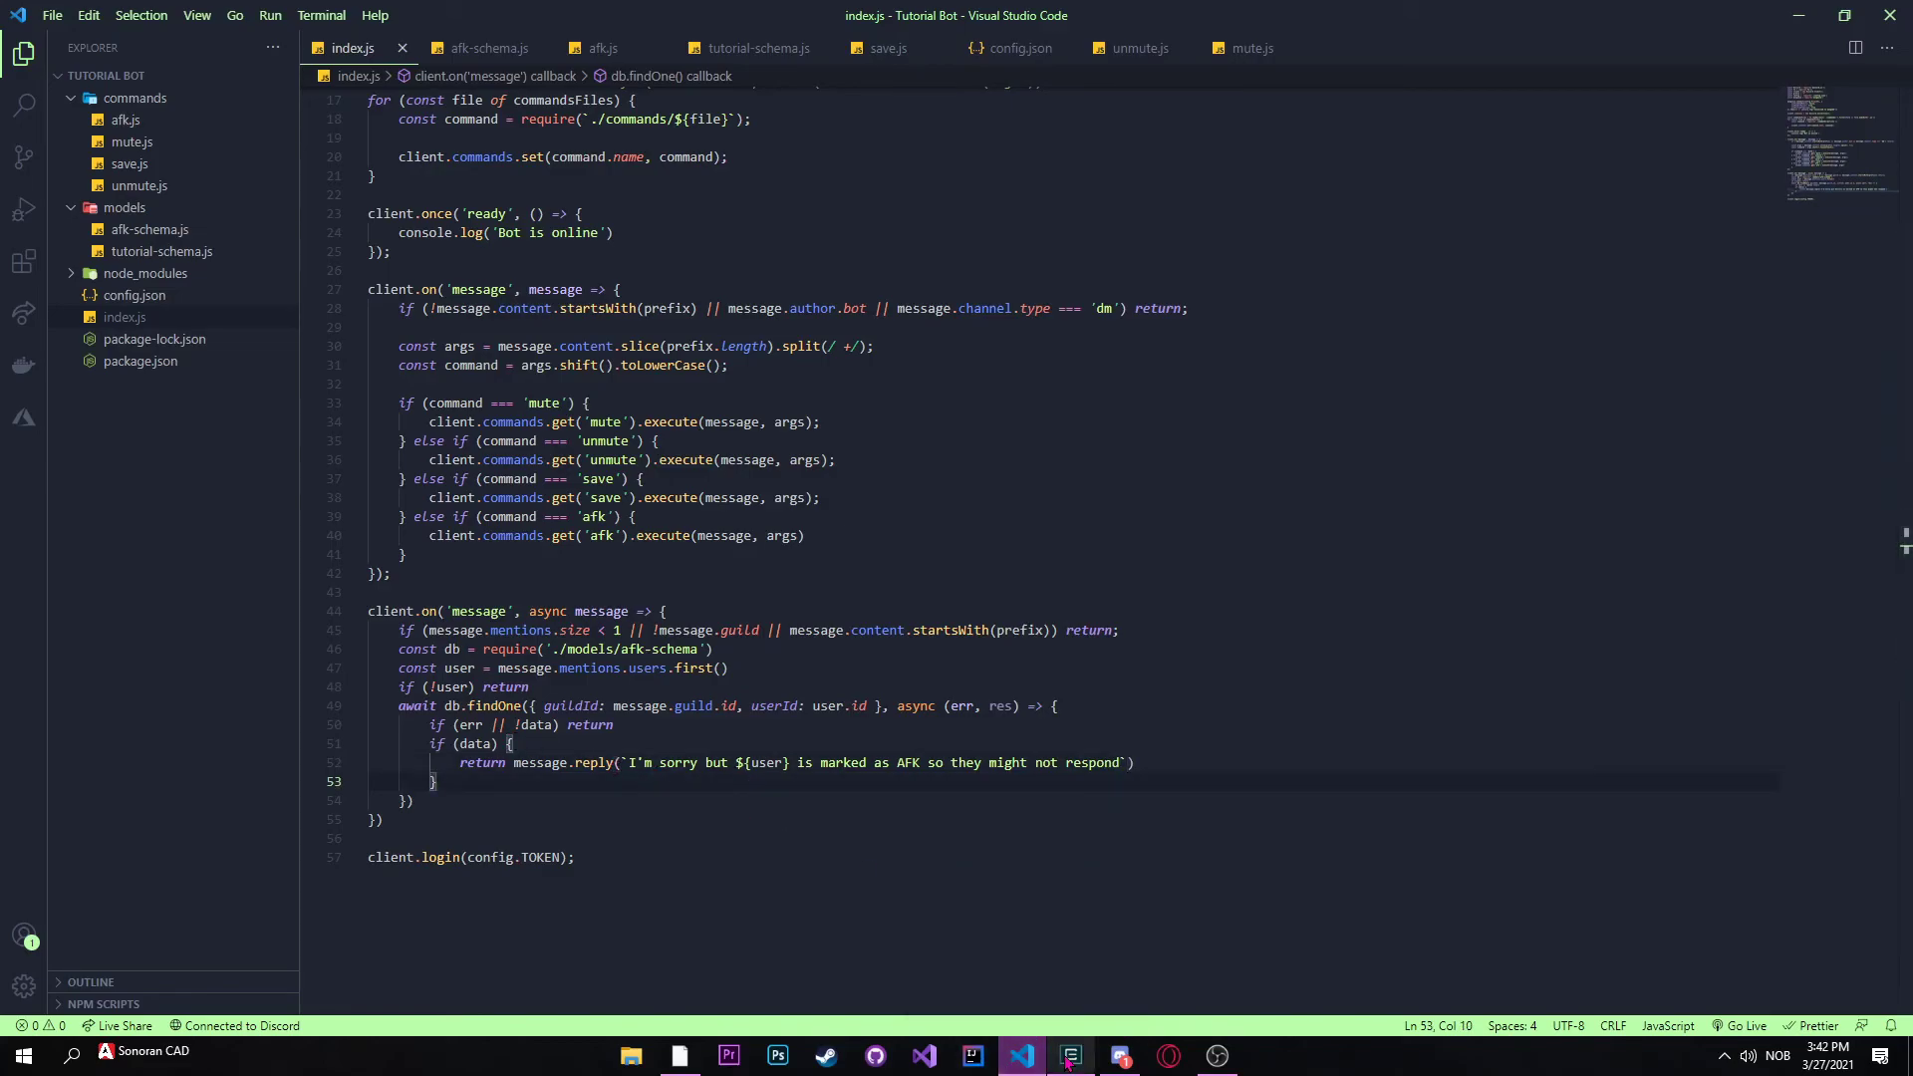
Step: Restart the bot in cmd with node . so the updated listener runs
click(1070, 1056)
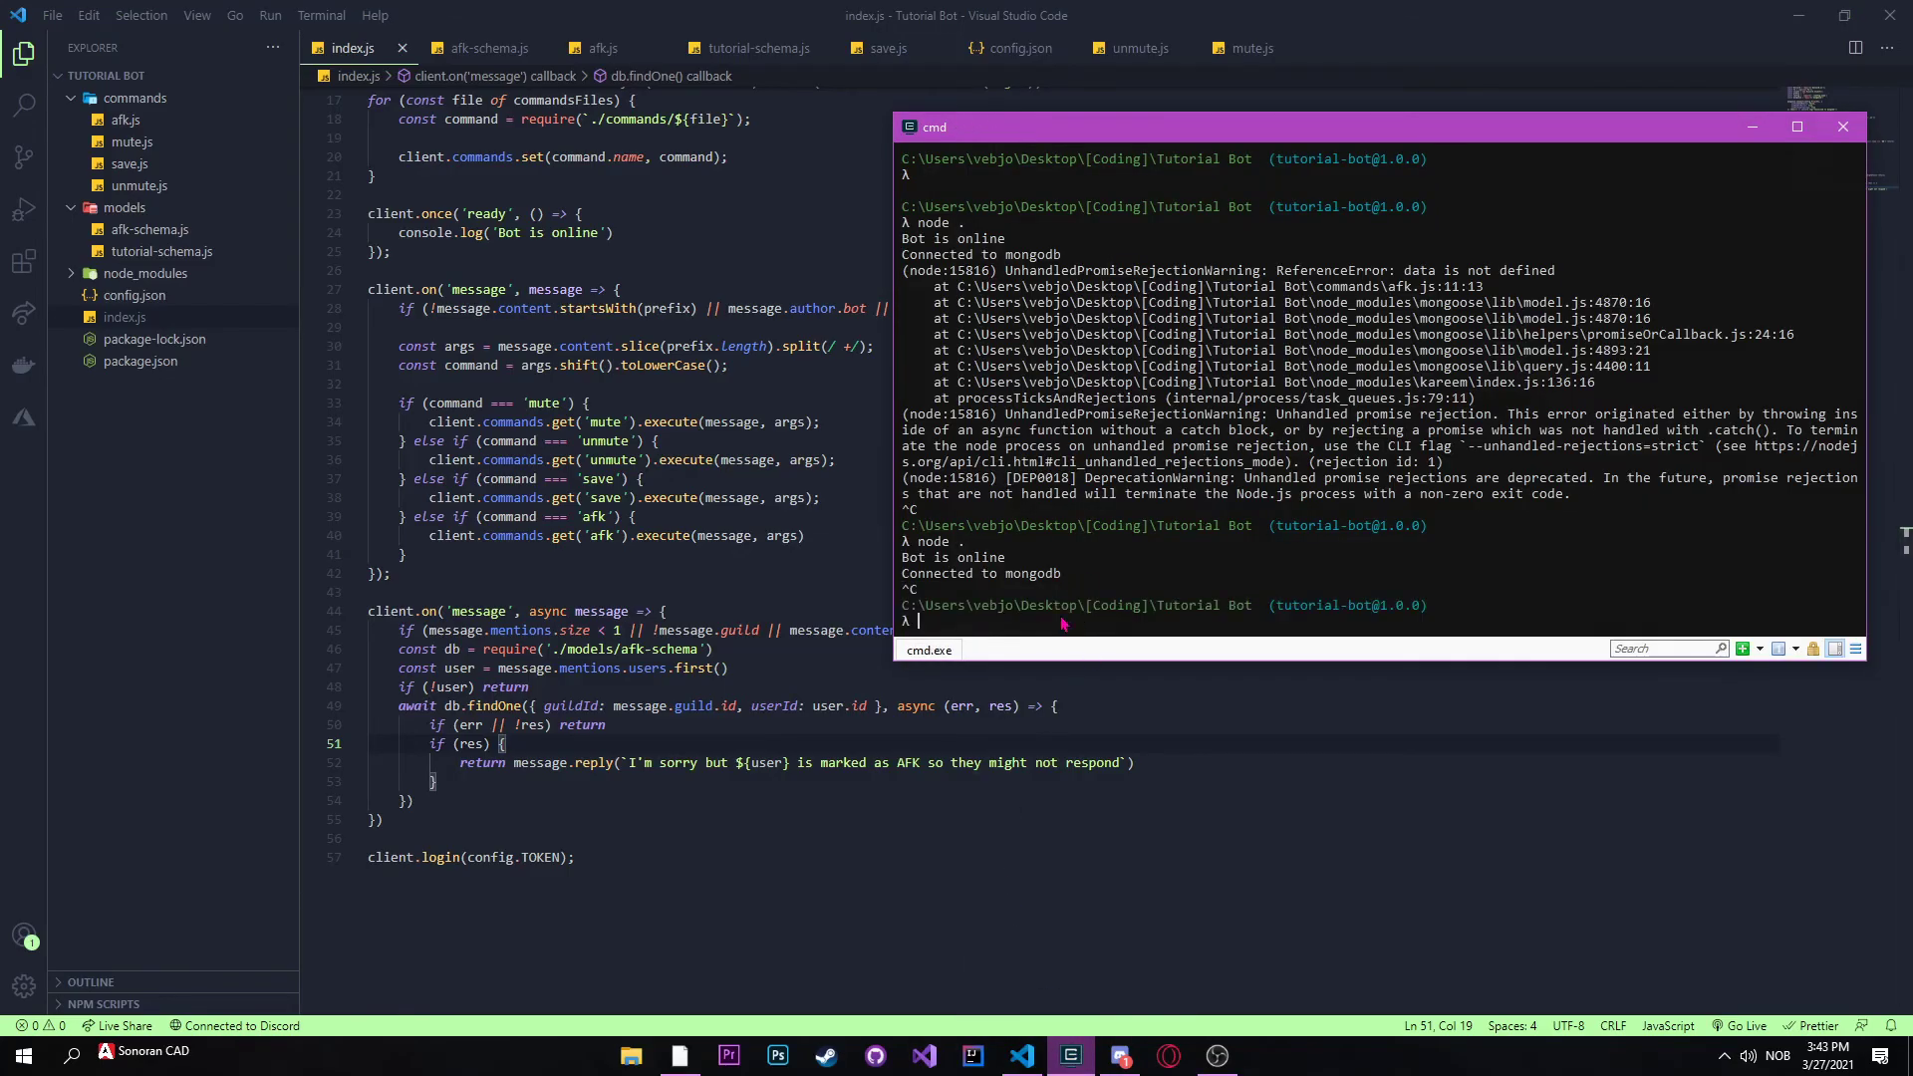
text(node .)
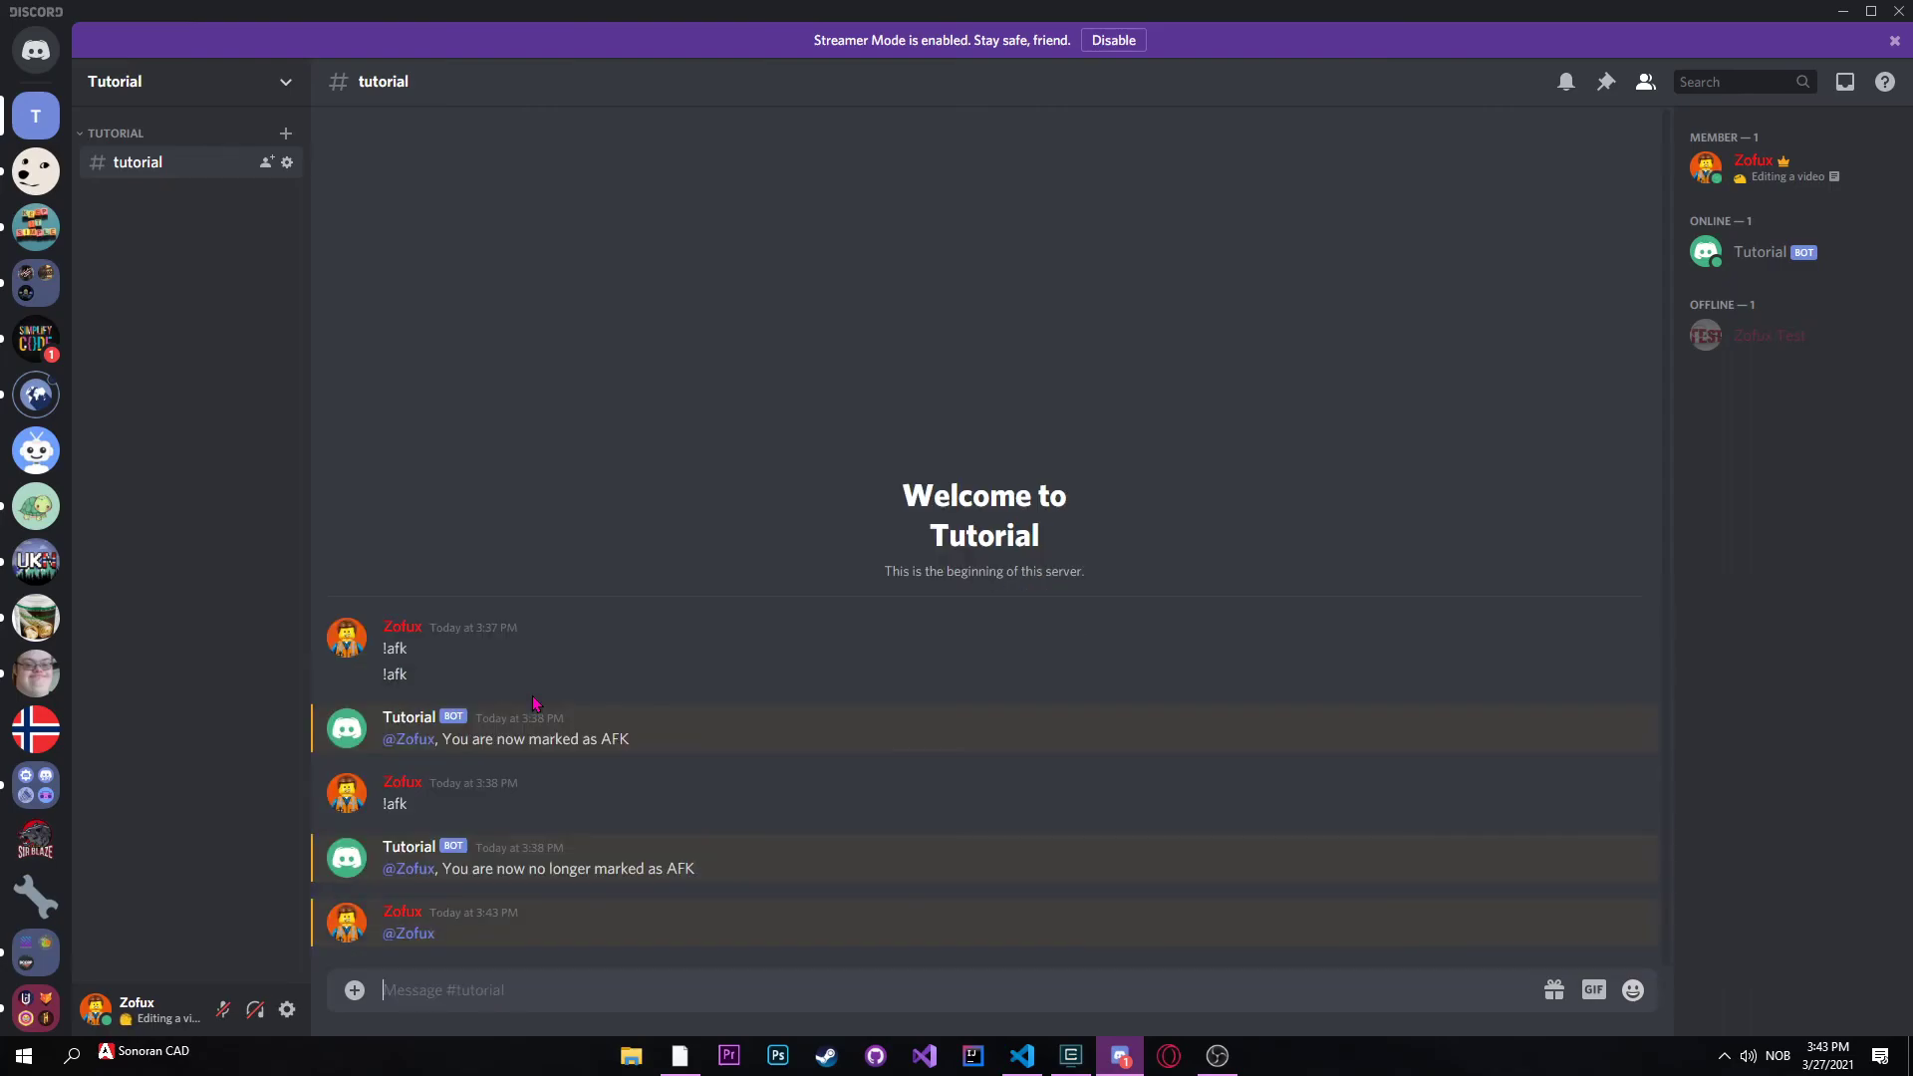
click(1068, 1057)
text(!)
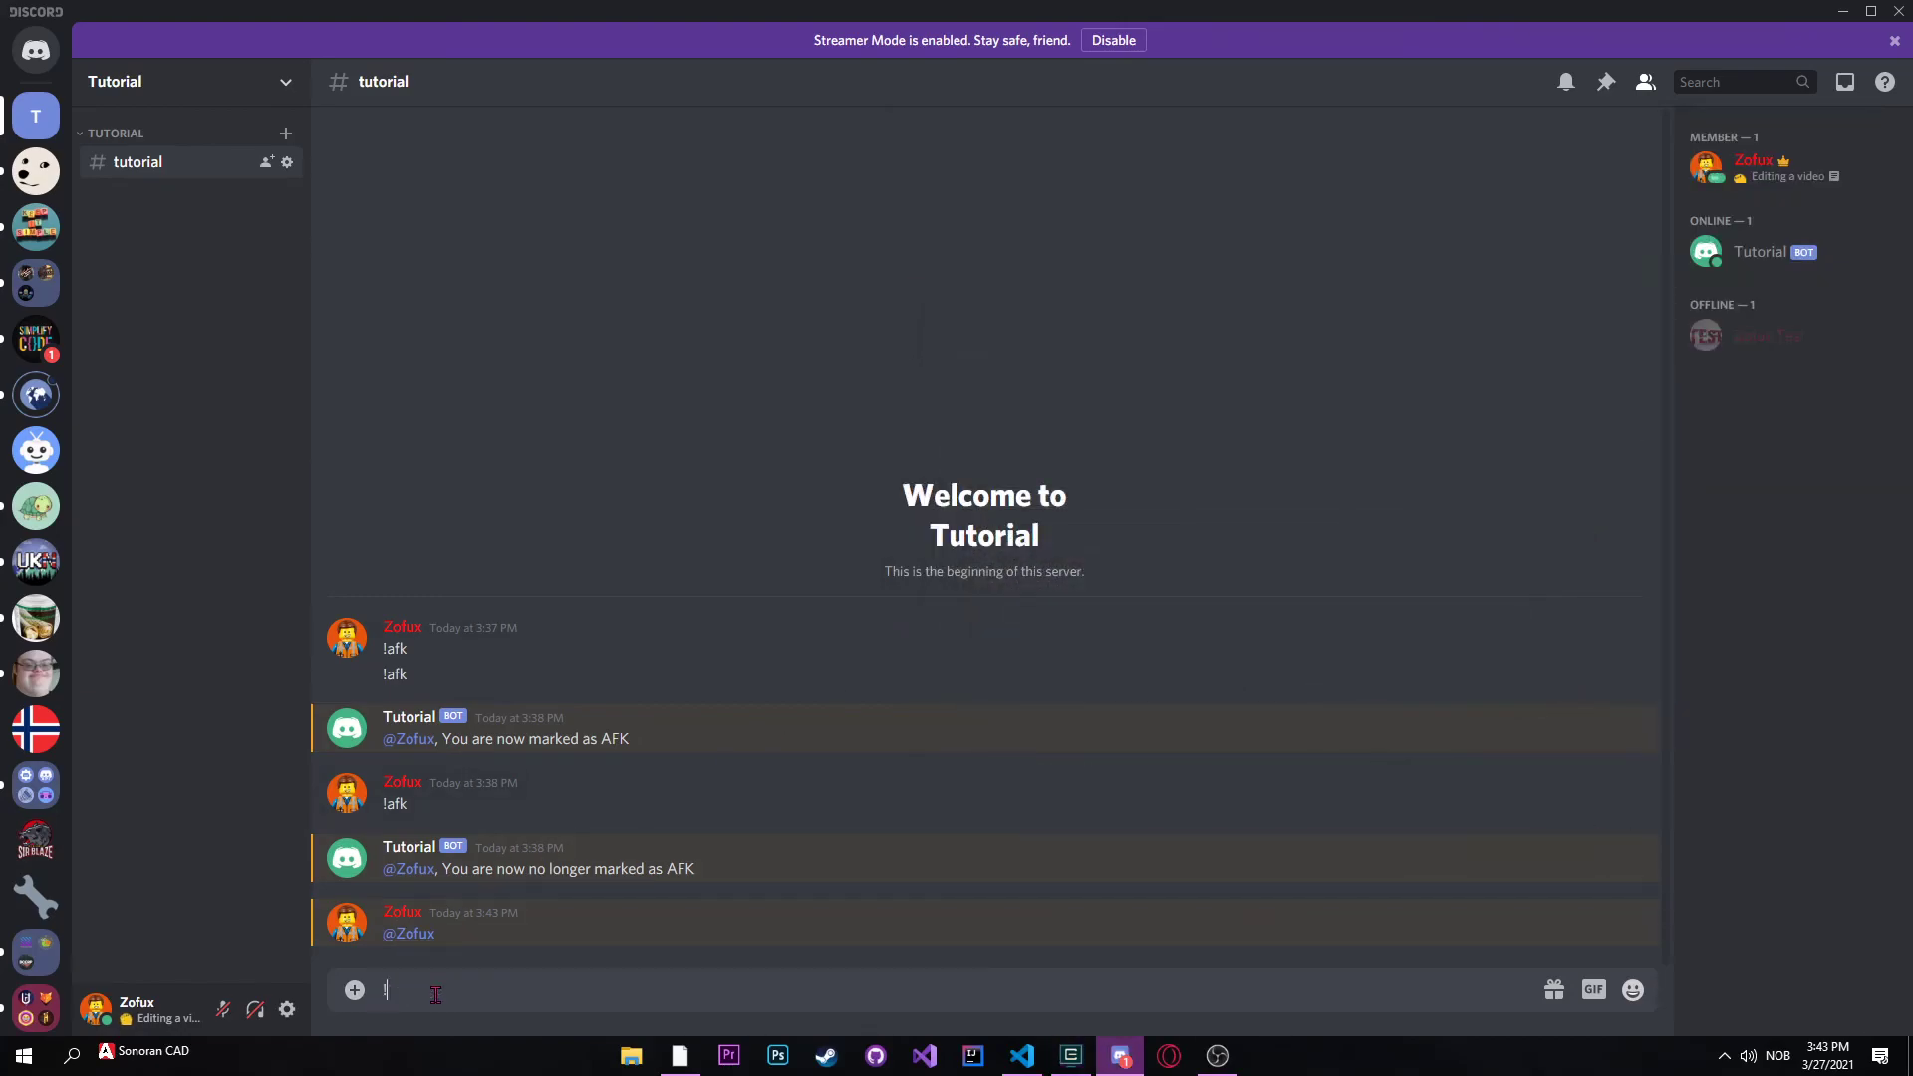
key(enter)
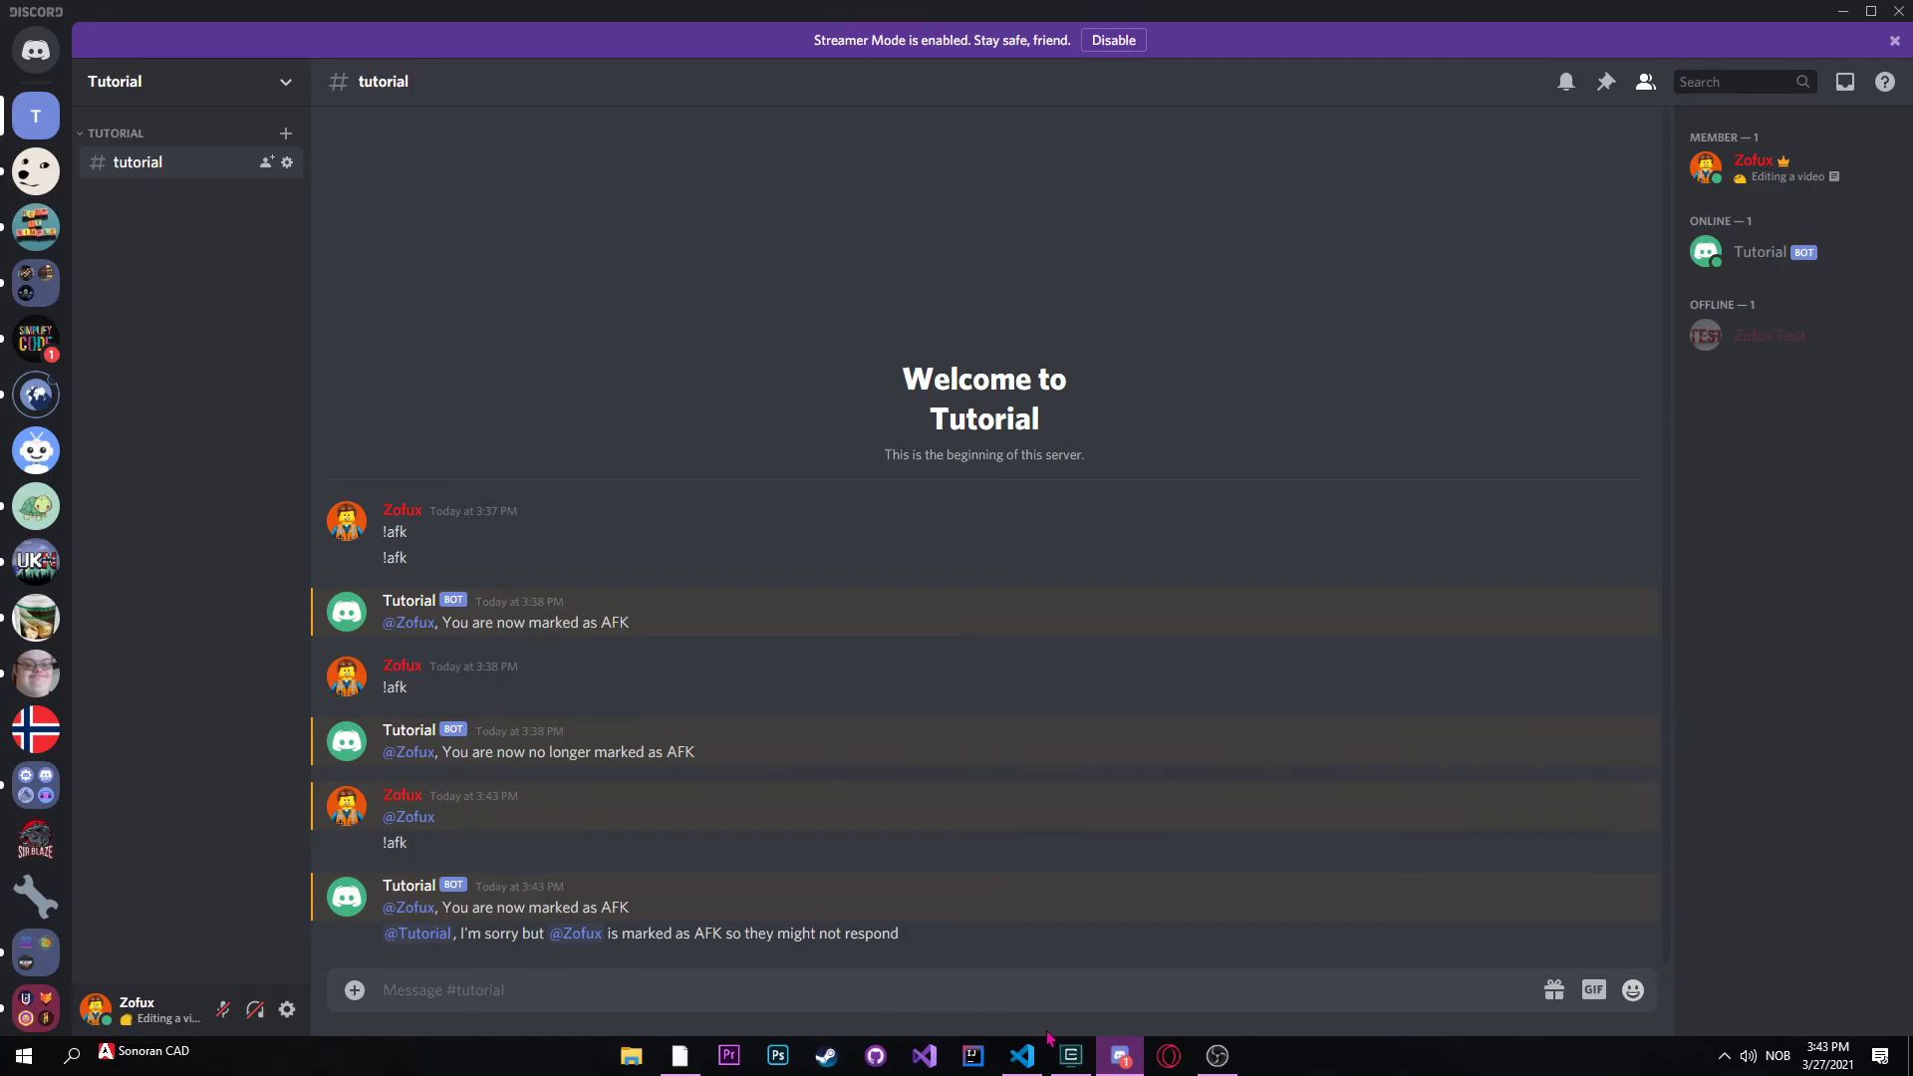
click(1022, 1057)
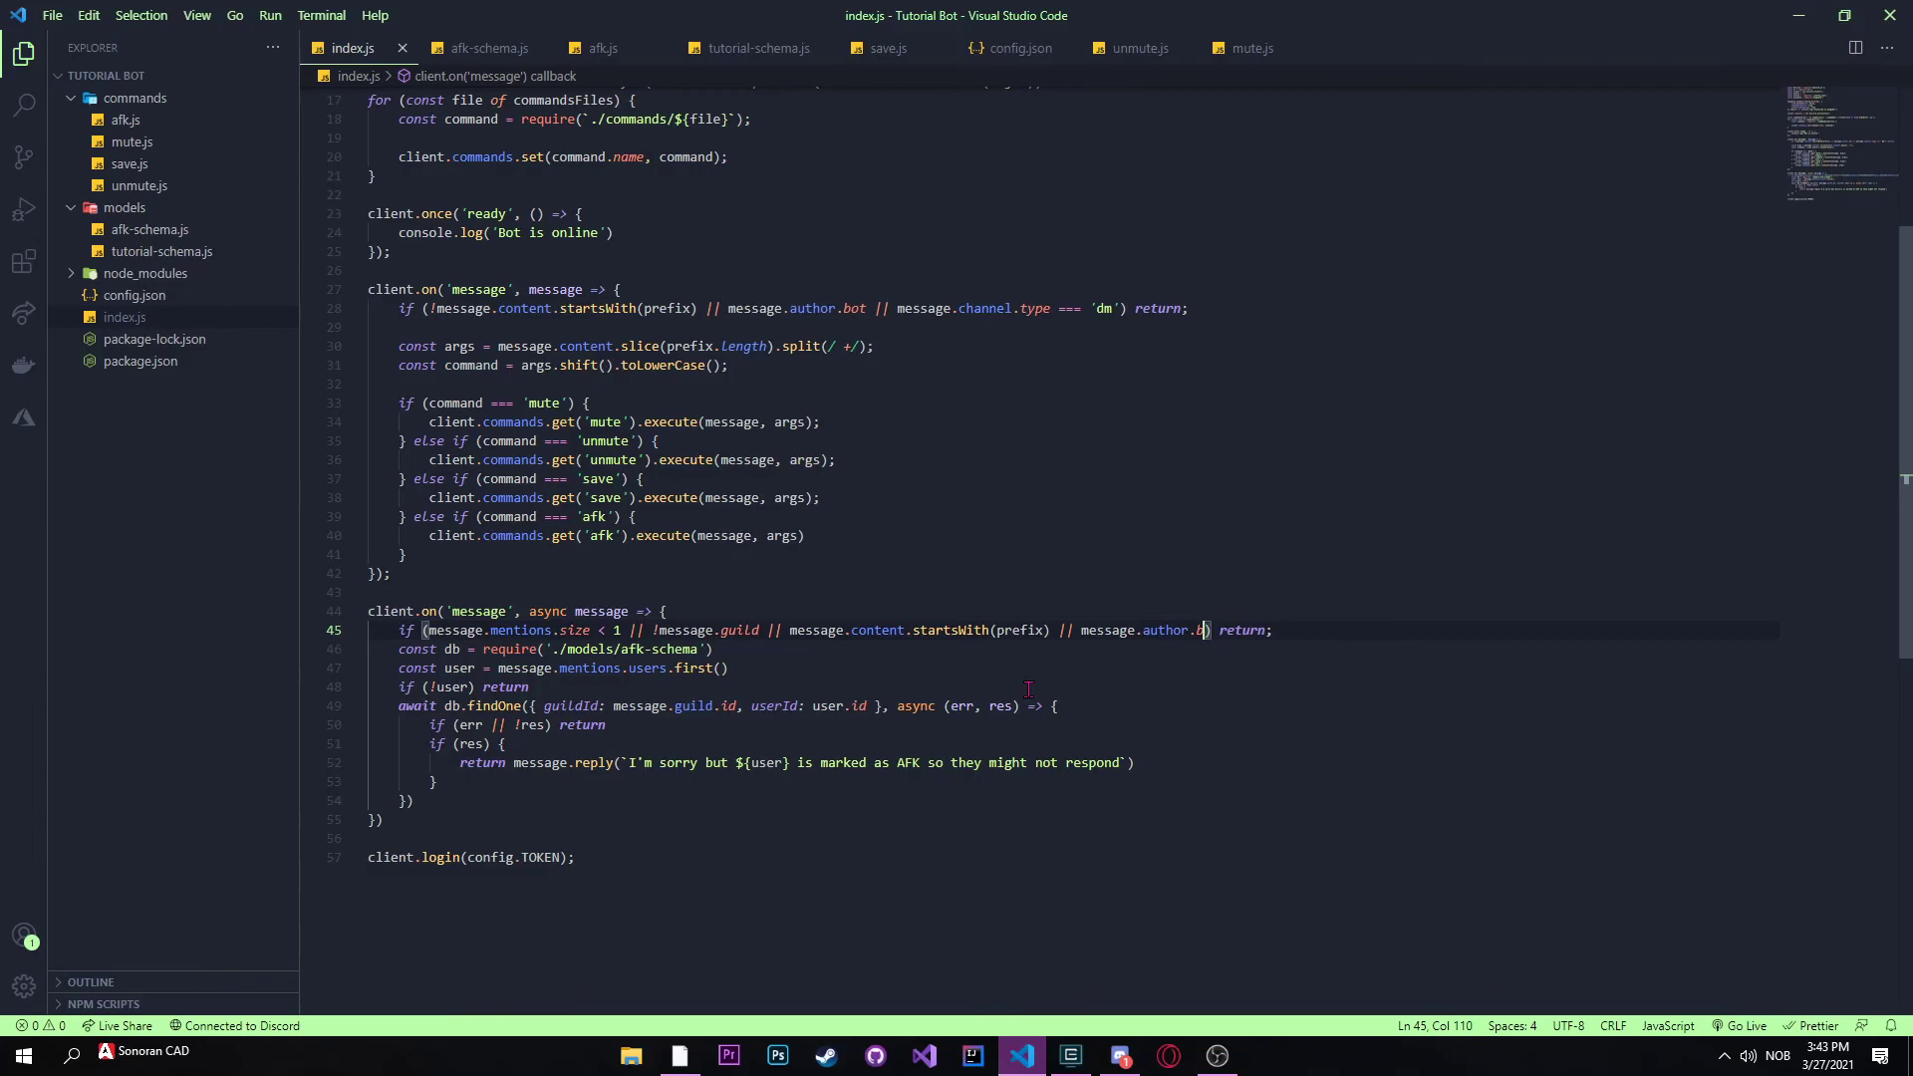
click(1119, 1056)
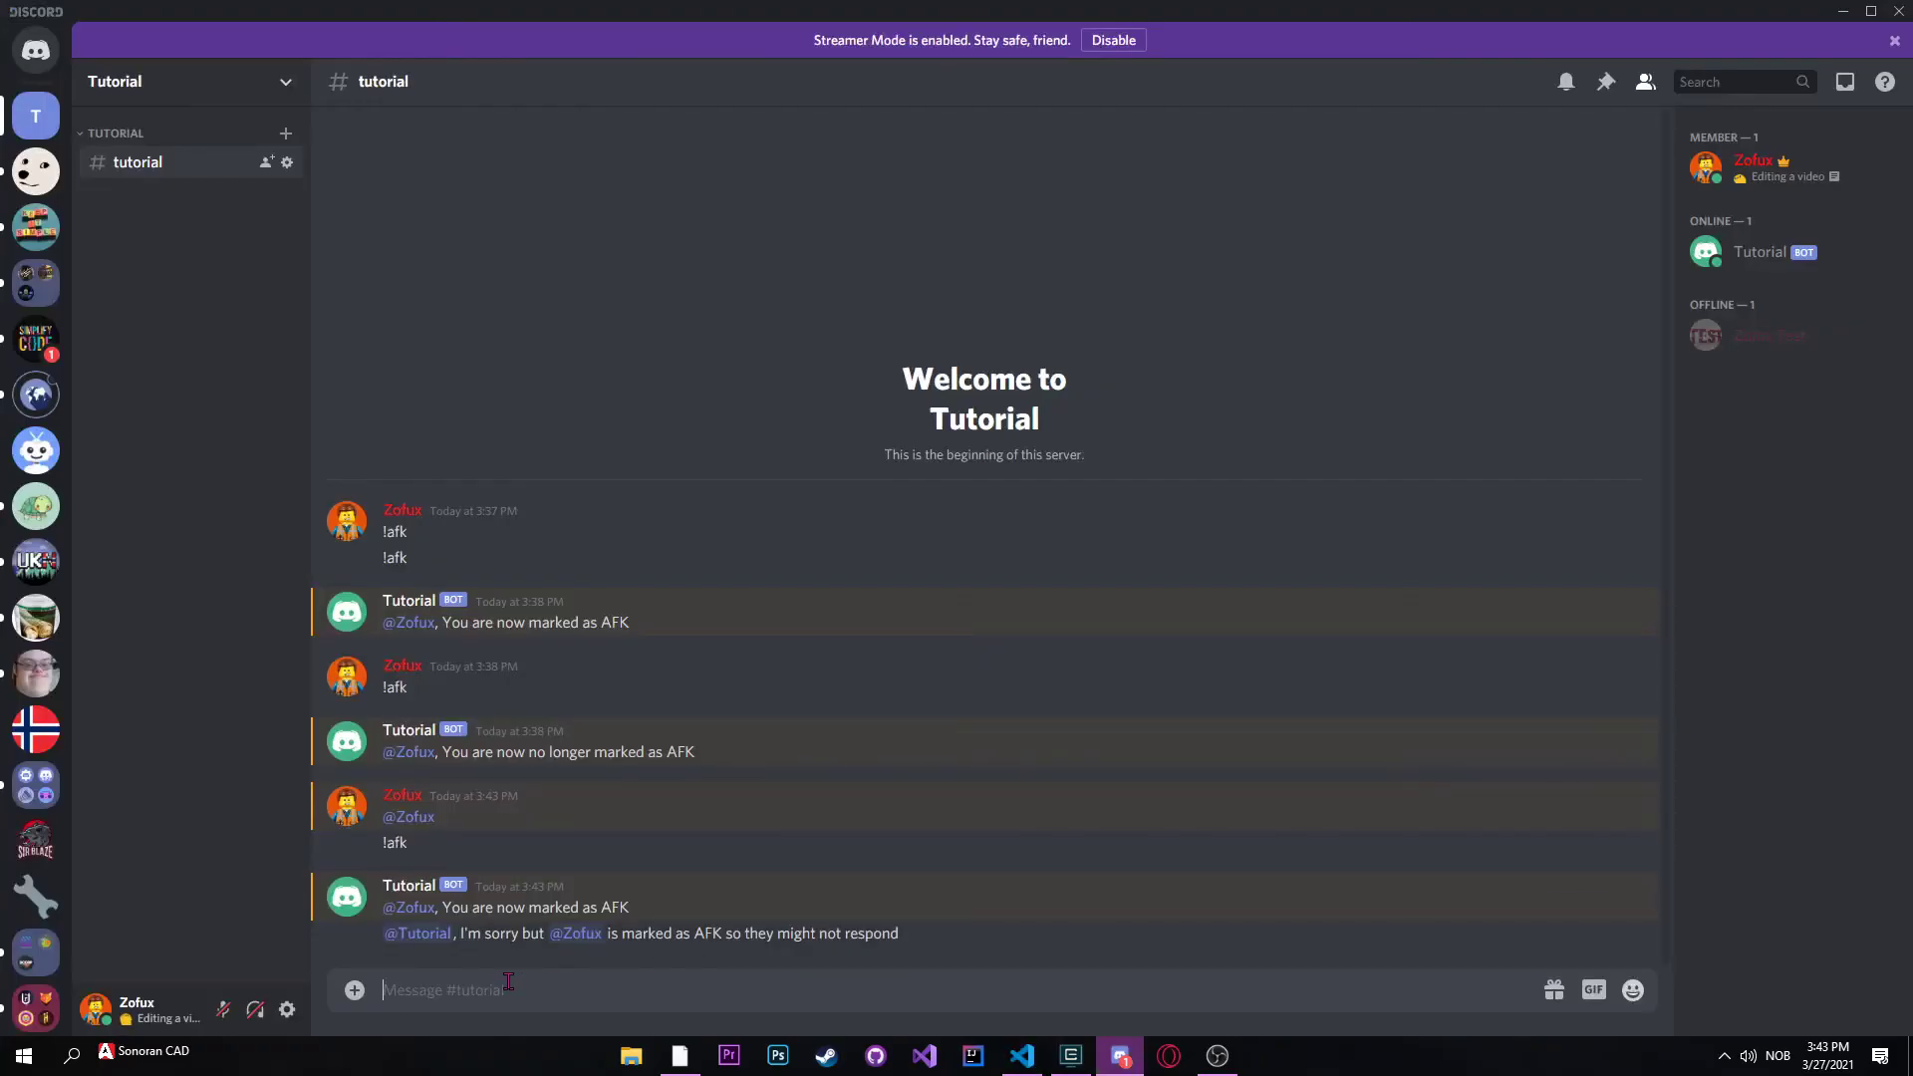
Step: Send !afk twice to toggle AFK off and on, then restart the bot with node
text(!afk)
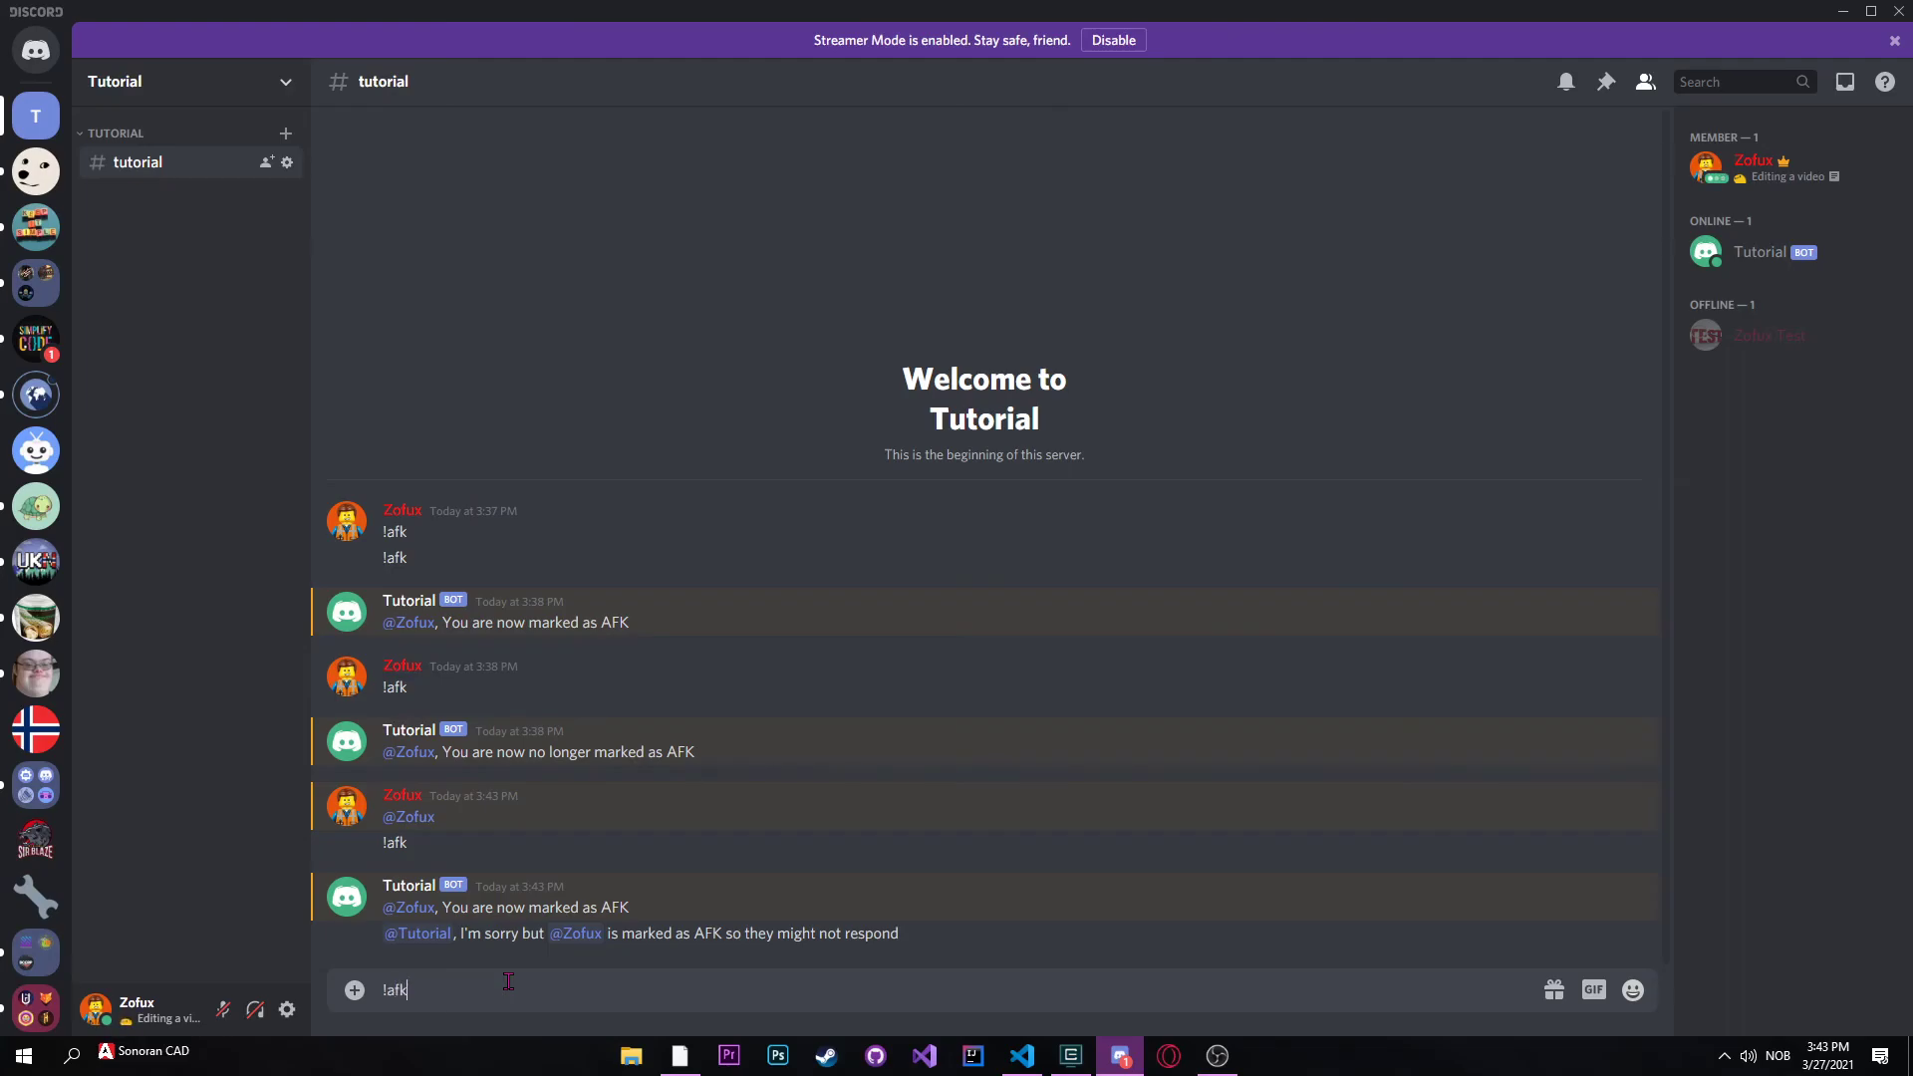
key(enter)
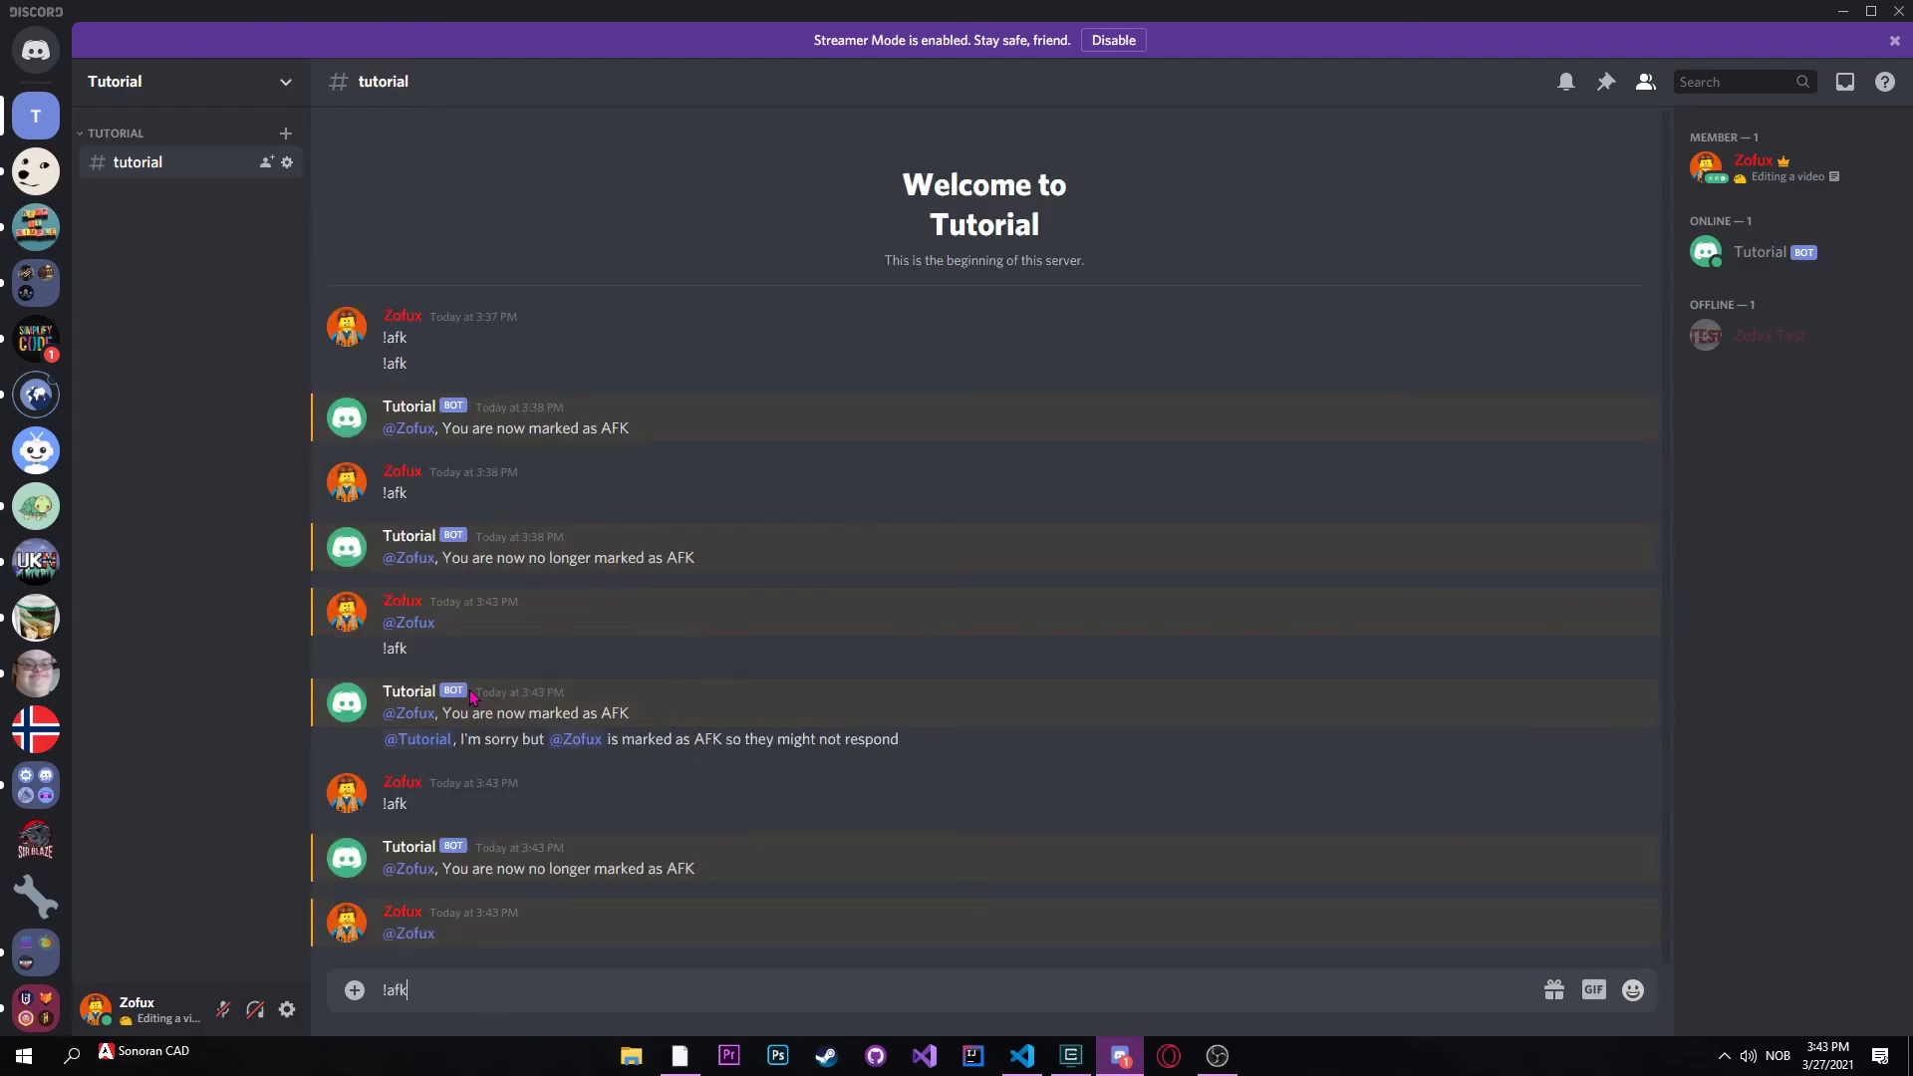
key(Enter)
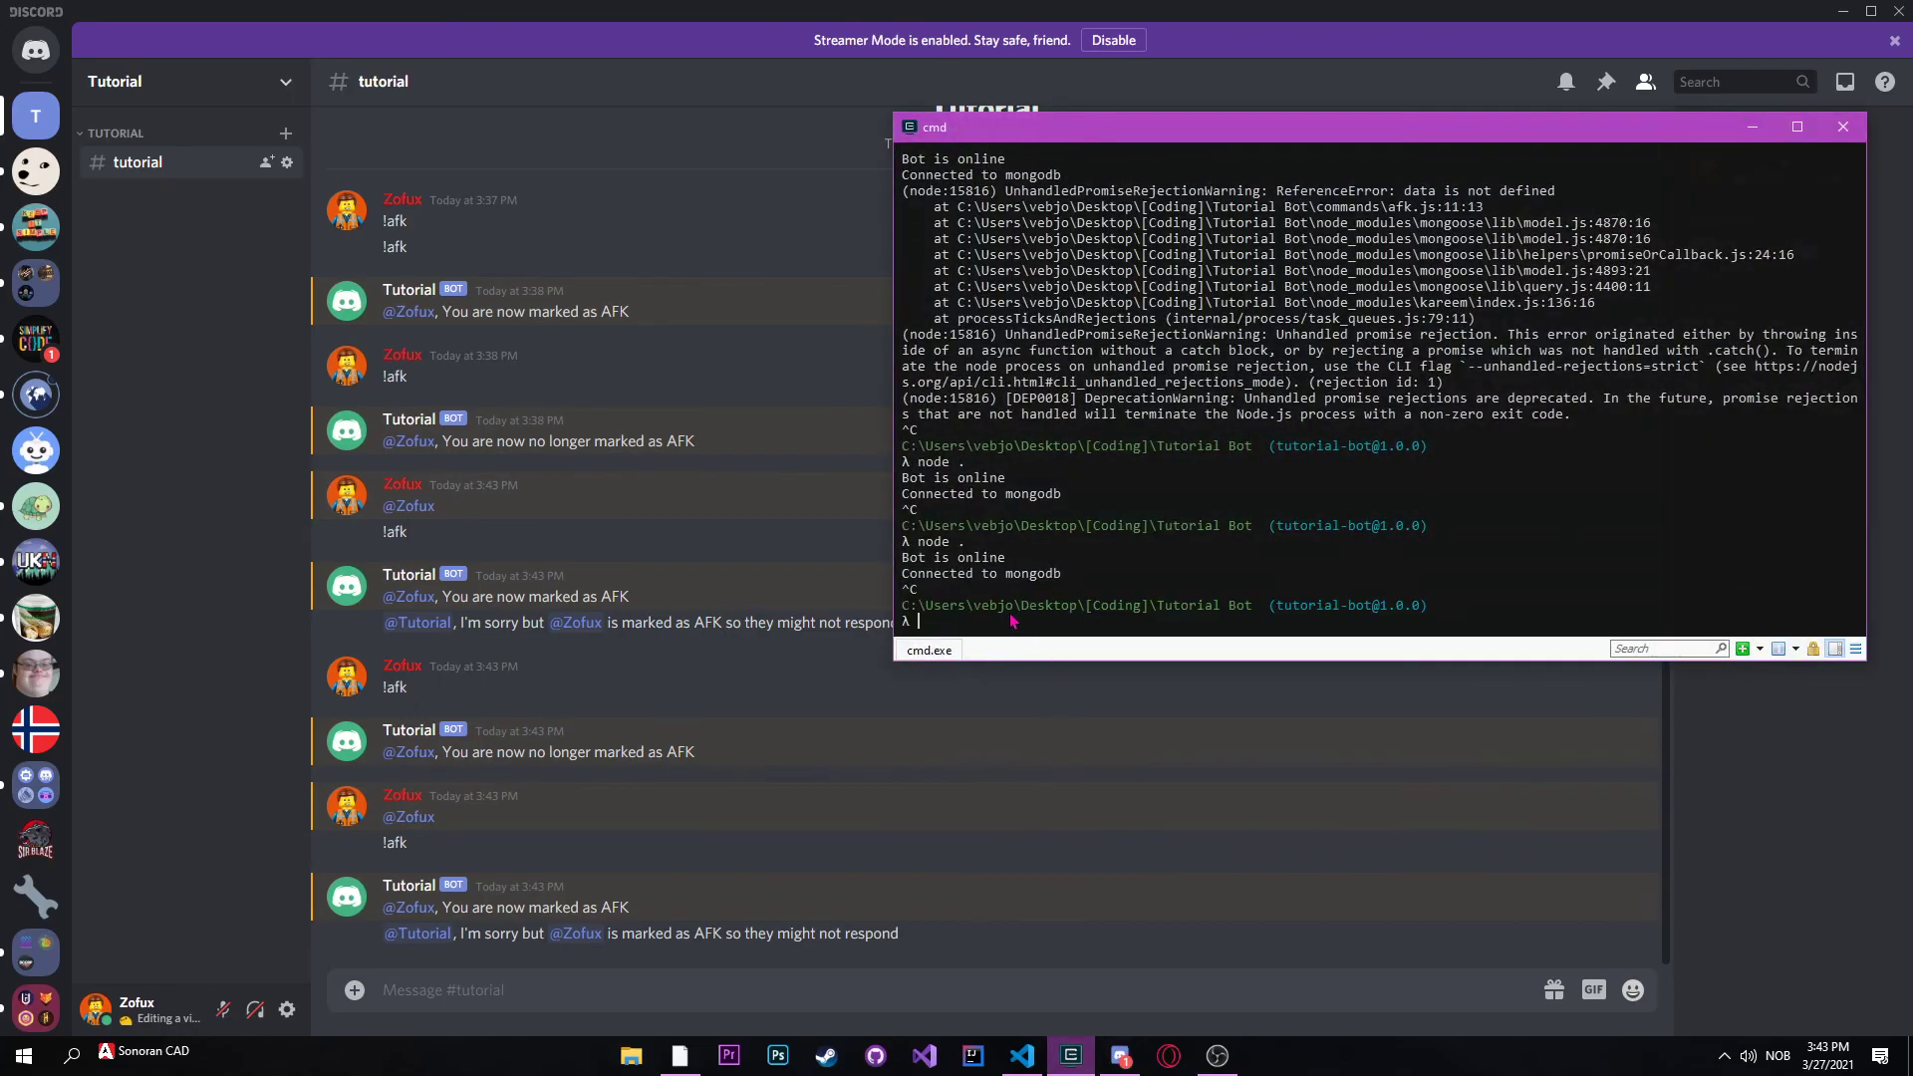
text(node .)
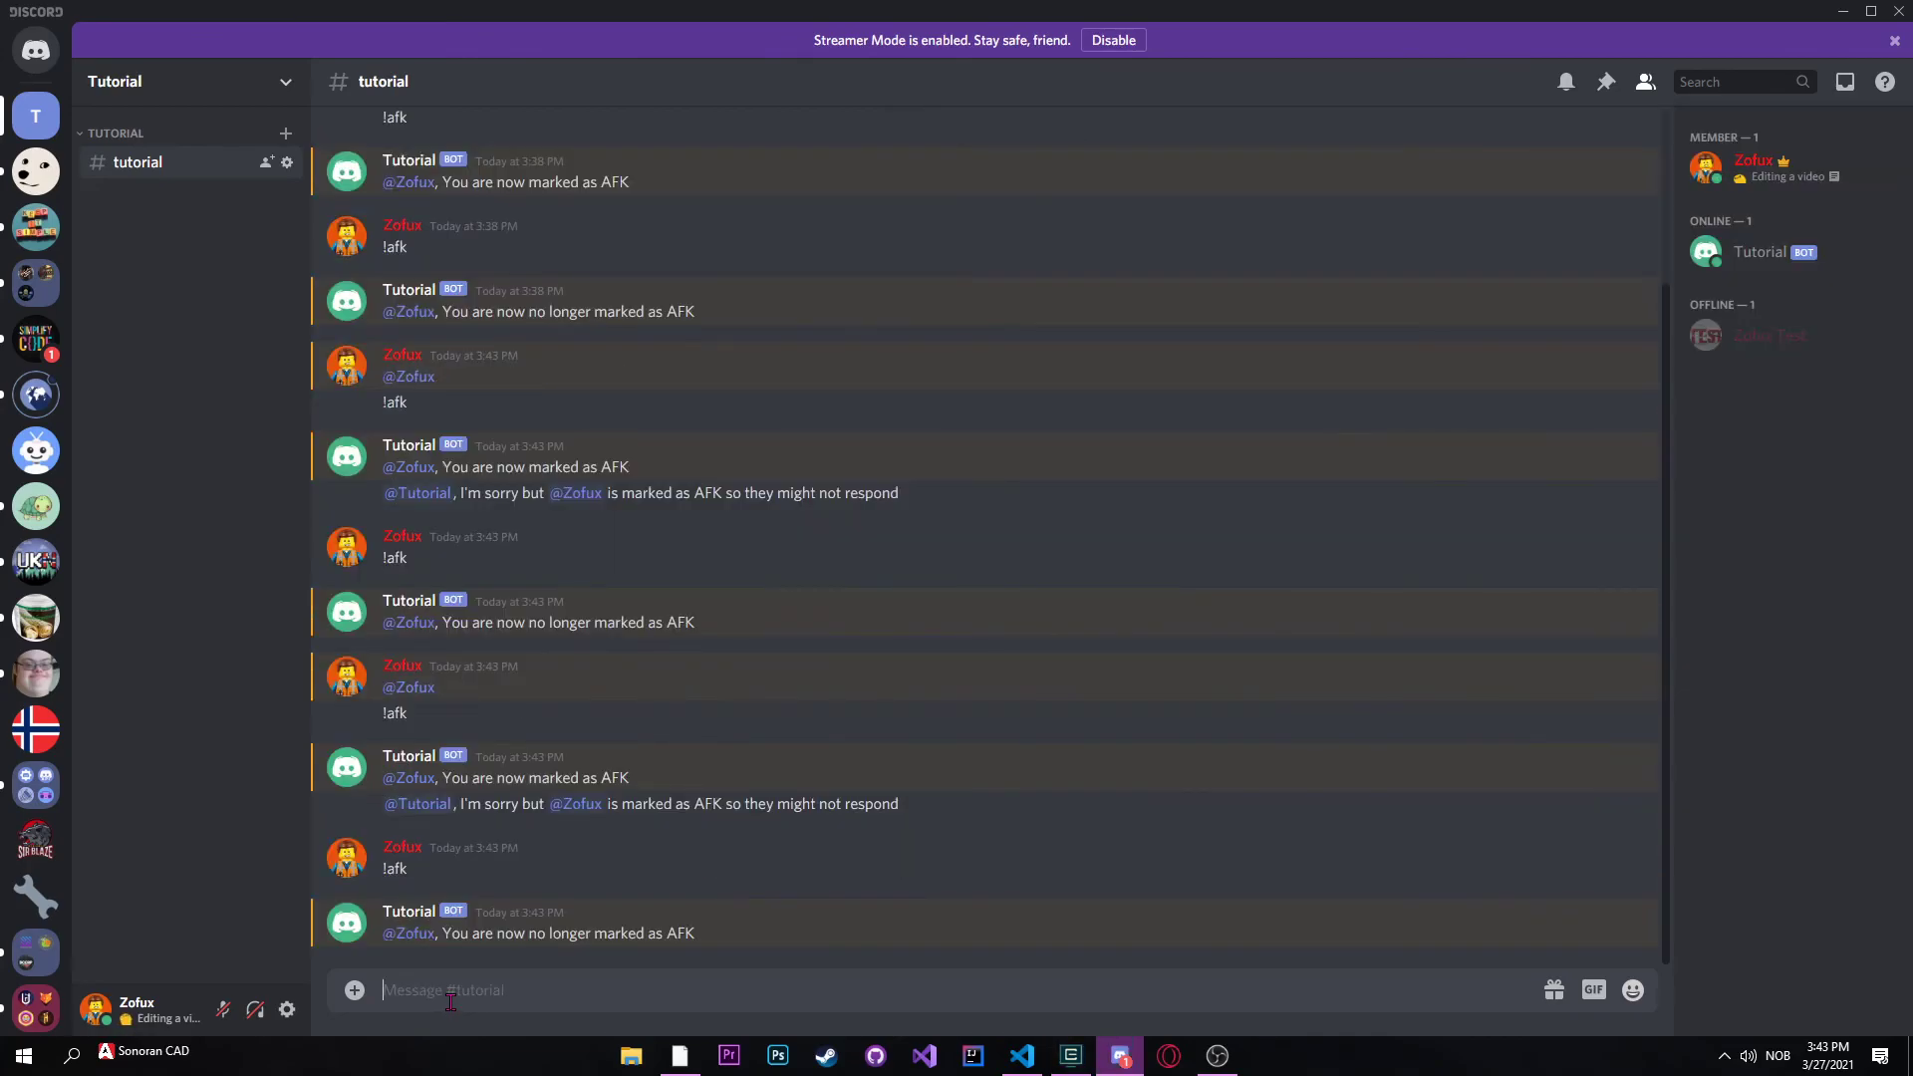
Step: Mention the AFK user again and review the bot's warning replies in the channel
text(@)
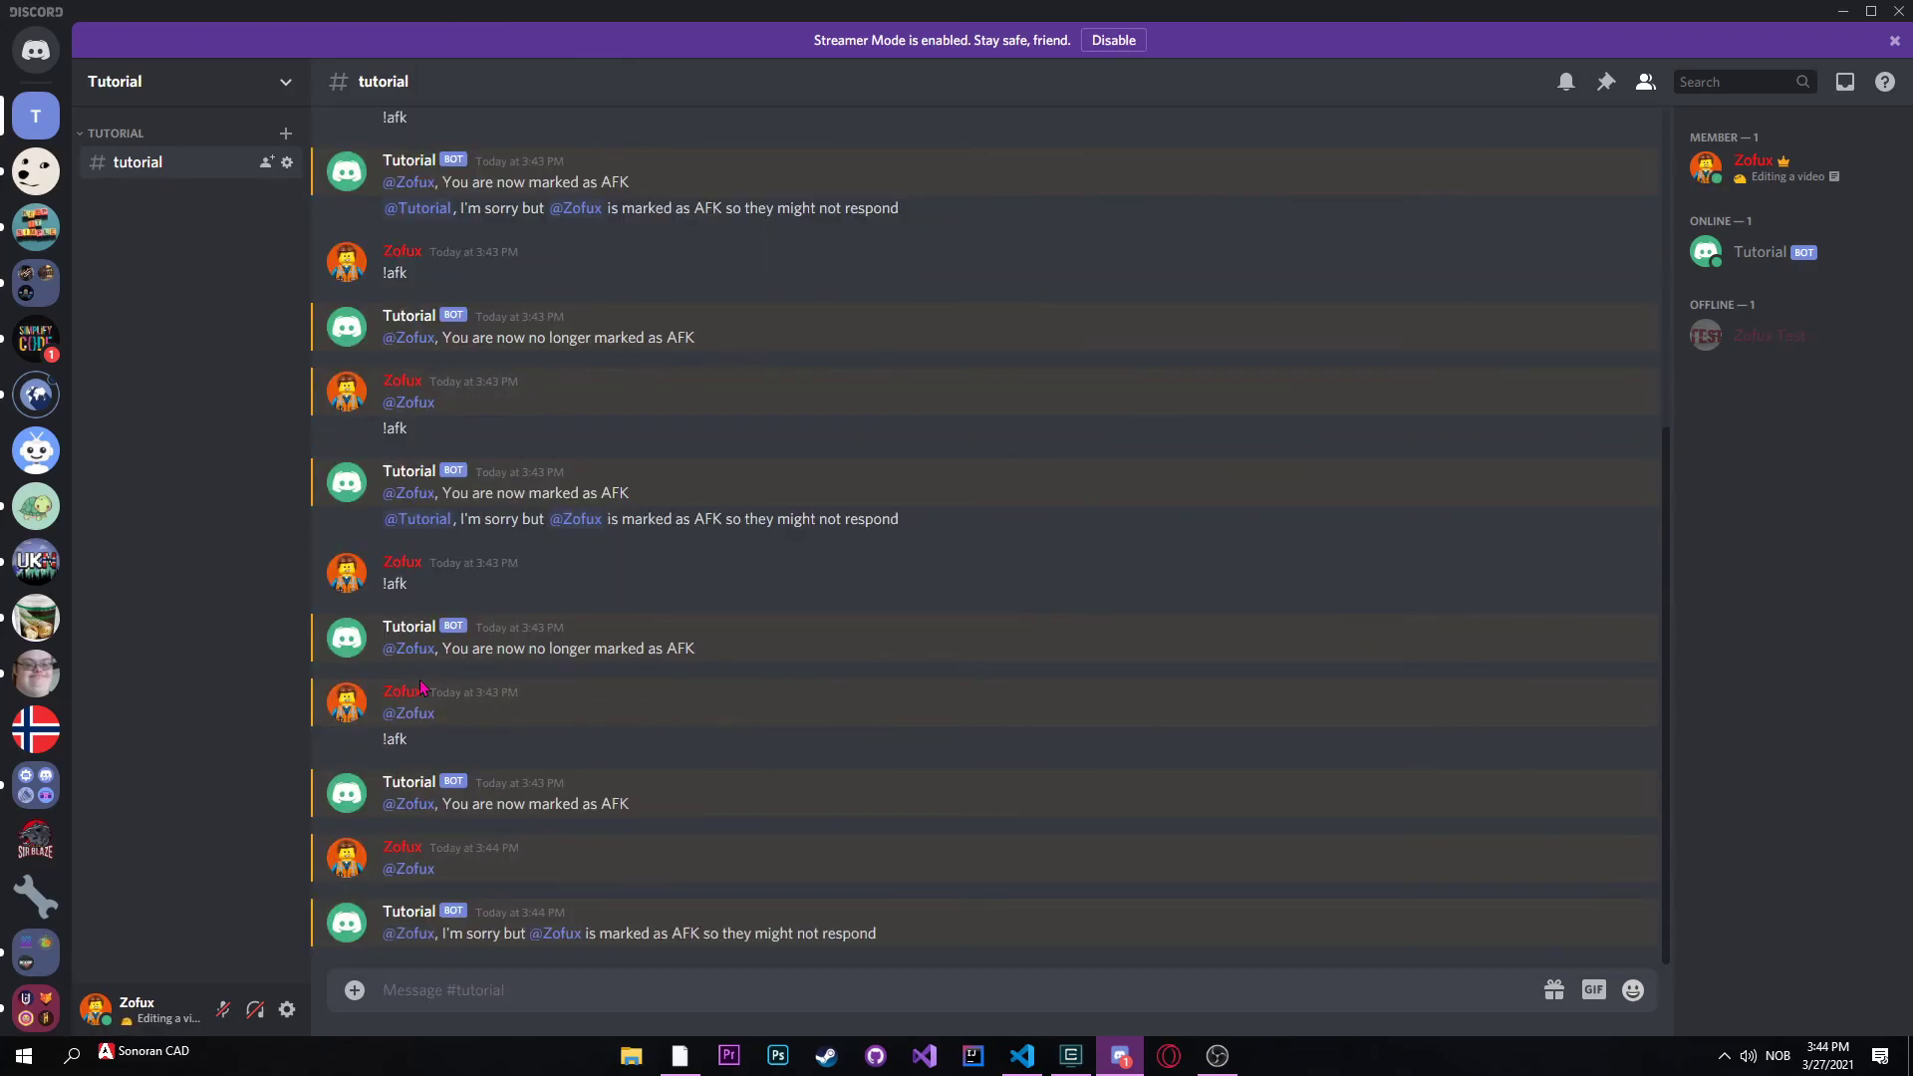
mouse_move(580, 941)
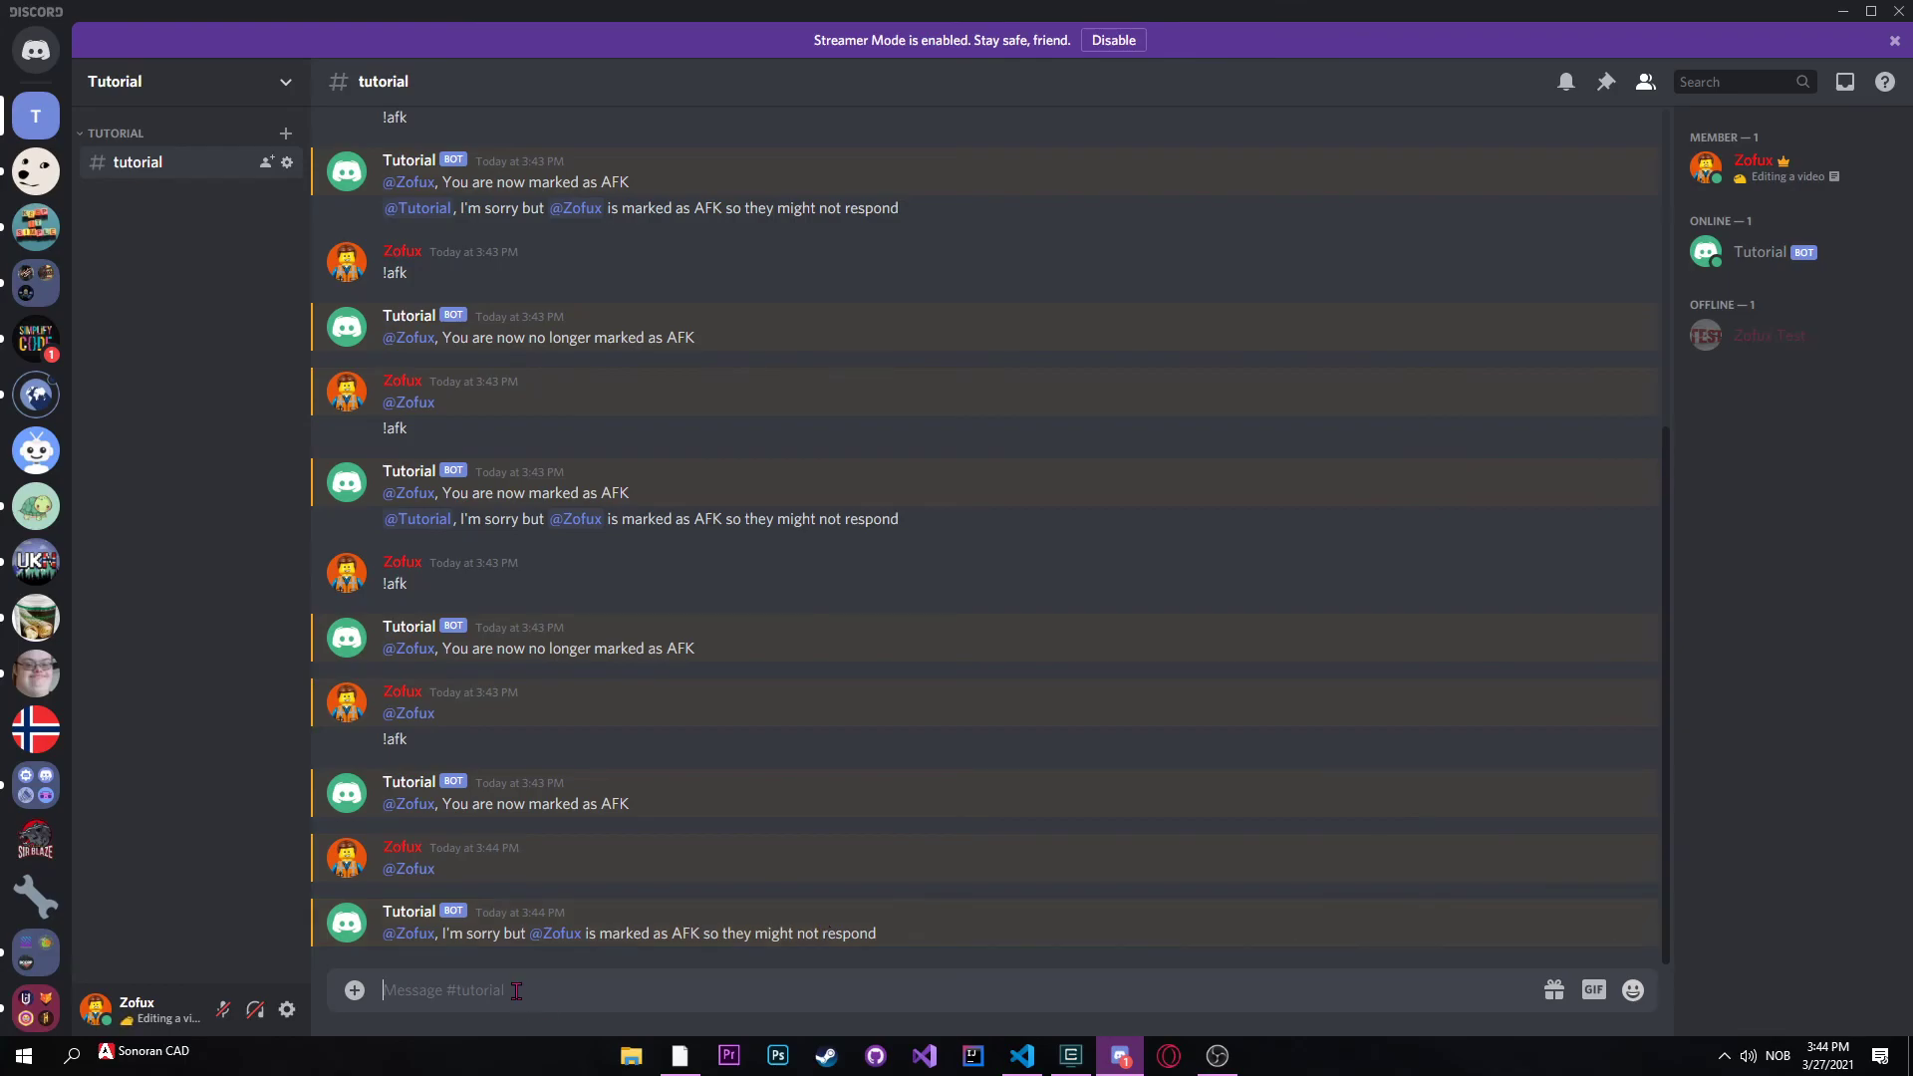
scroll(down, 3)
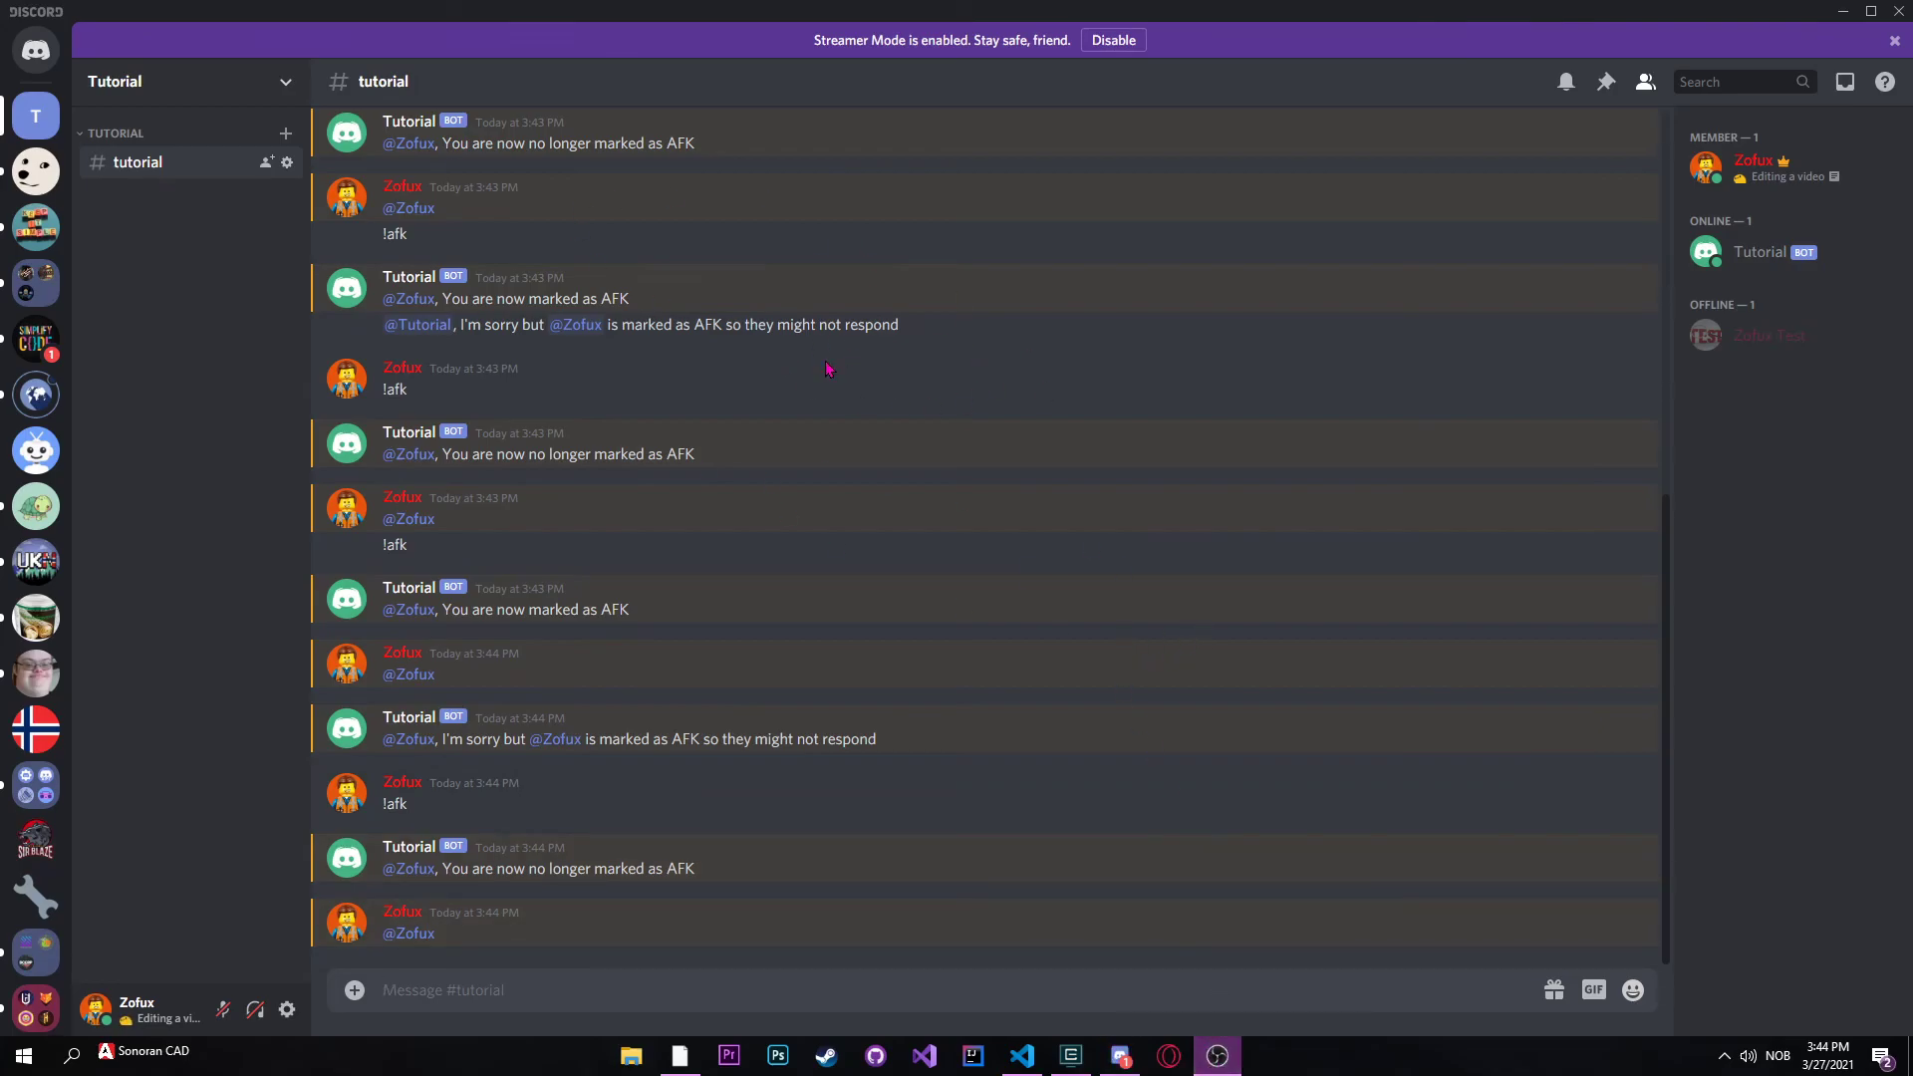
mouse_move(819, 346)
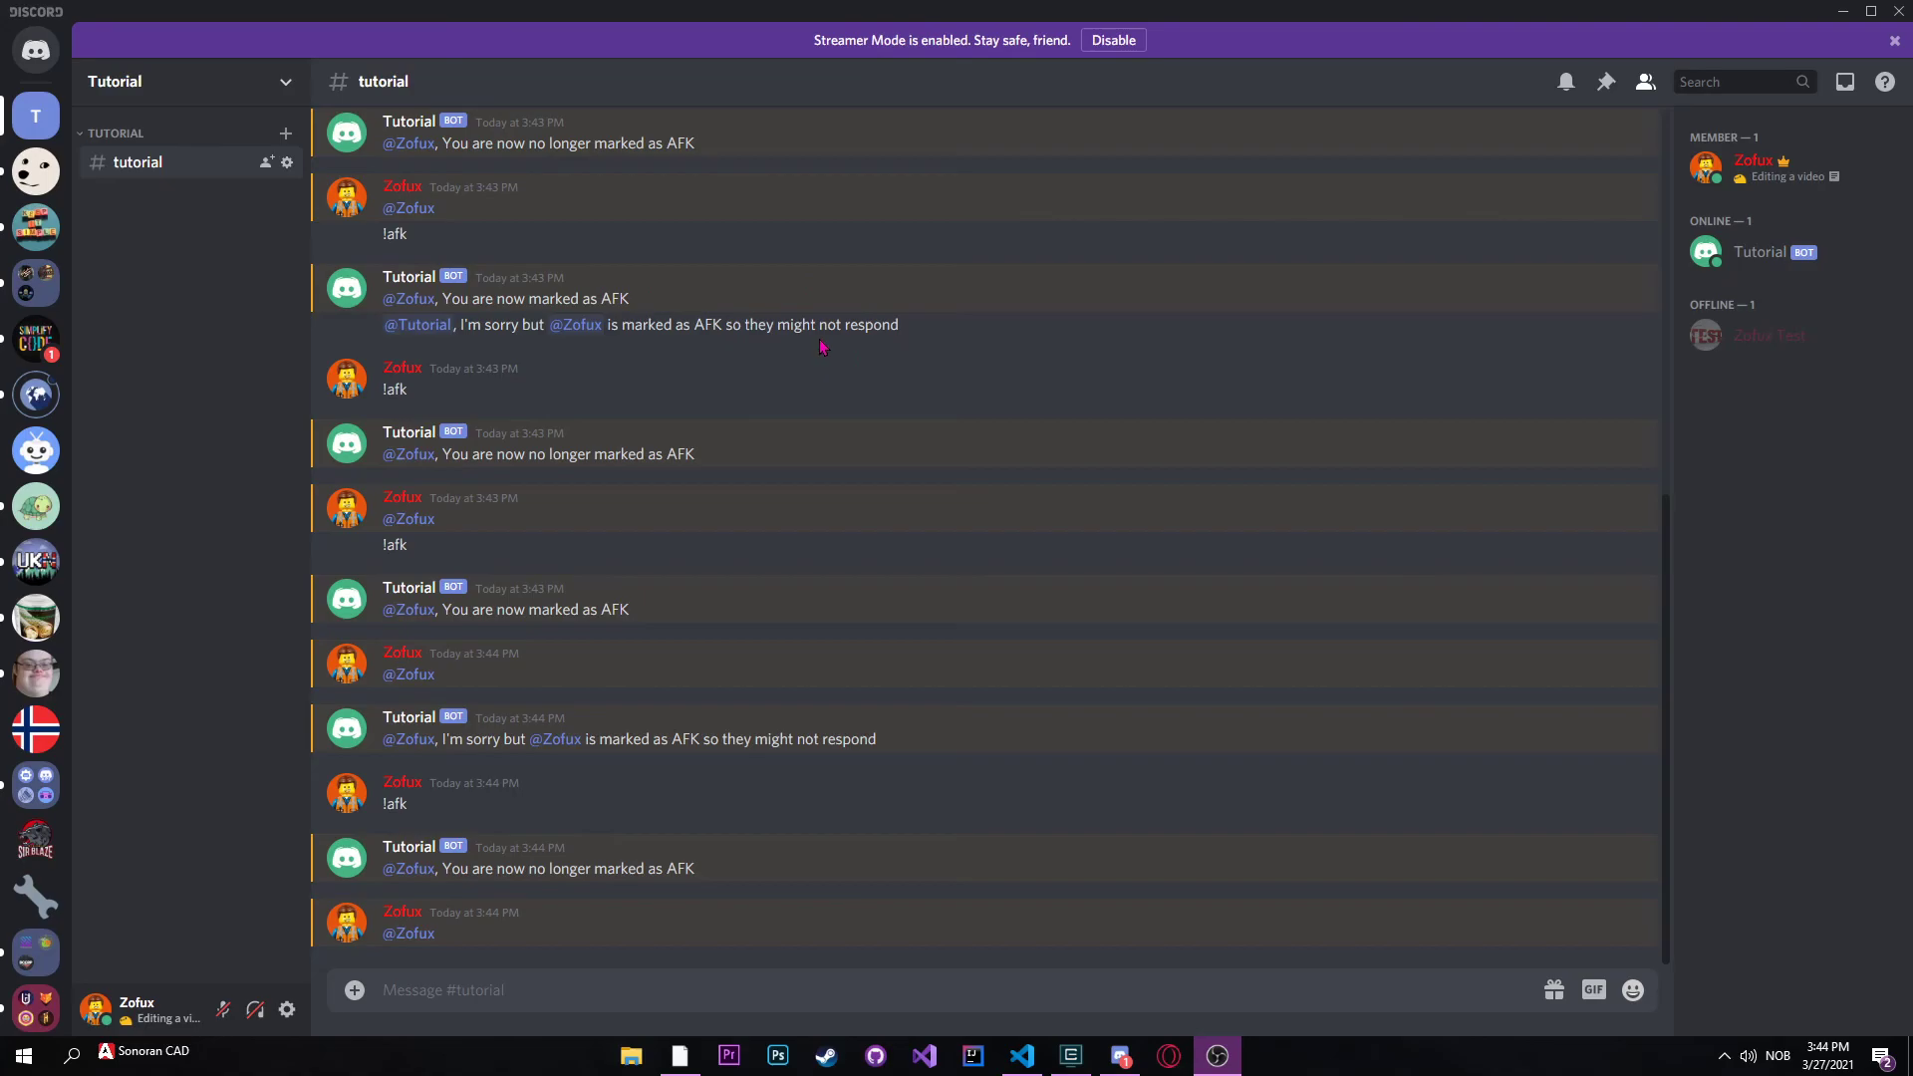